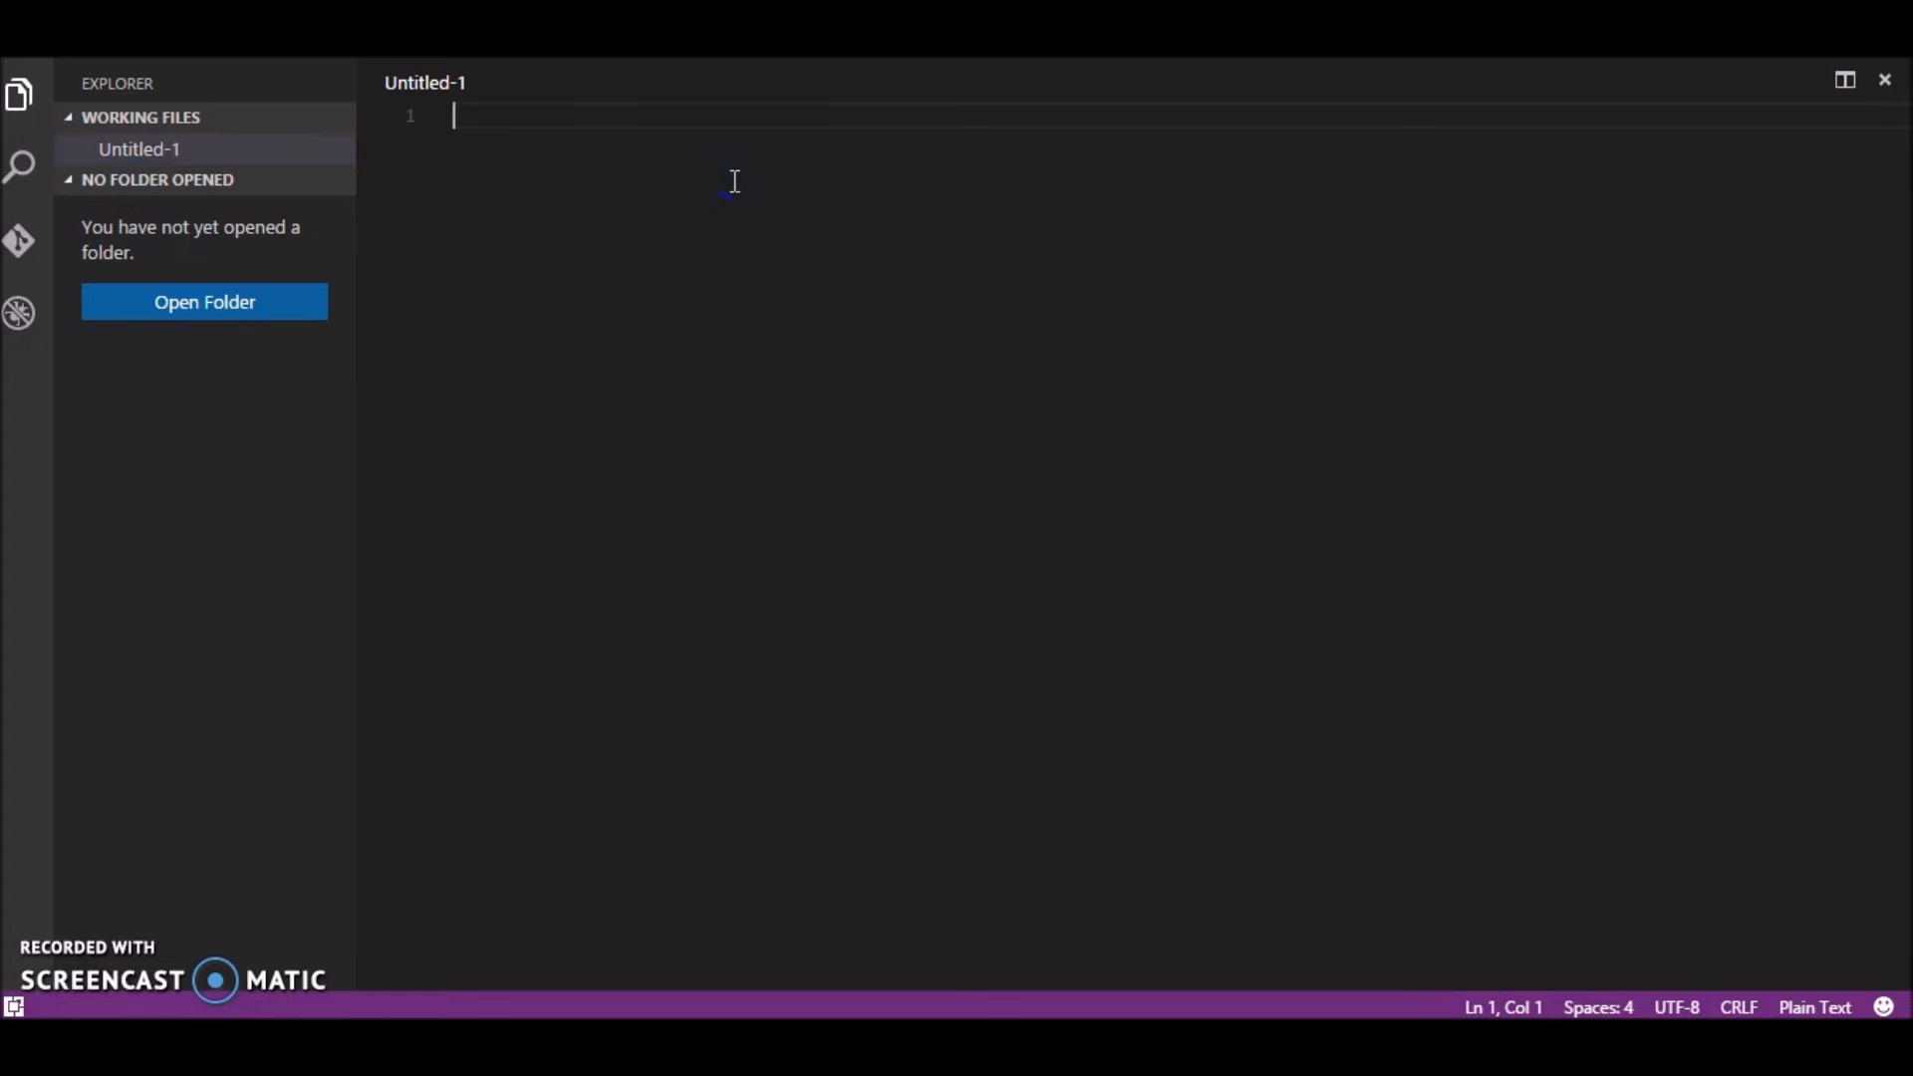
Step: Note 'Users --> Common noun' with lines for adding, deleting and updating a particular user
text(Users --)
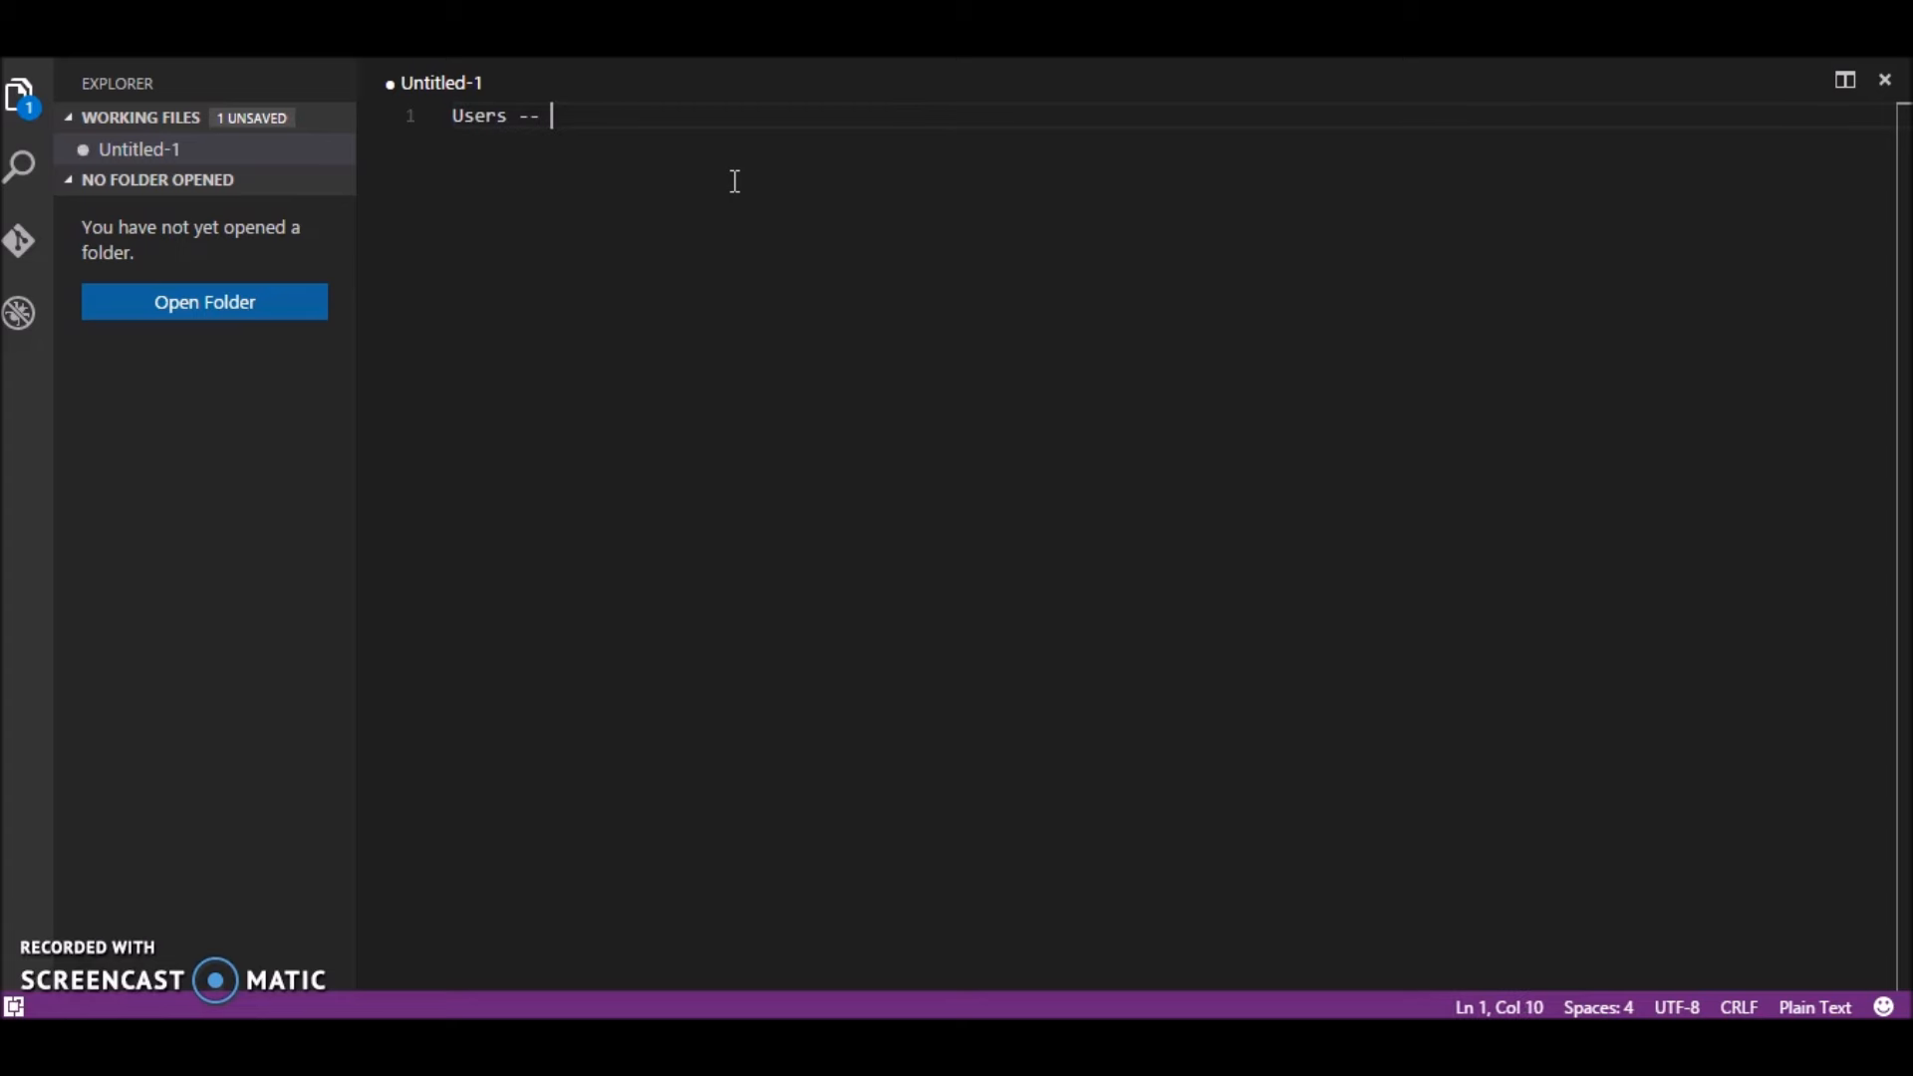
text(> Com)
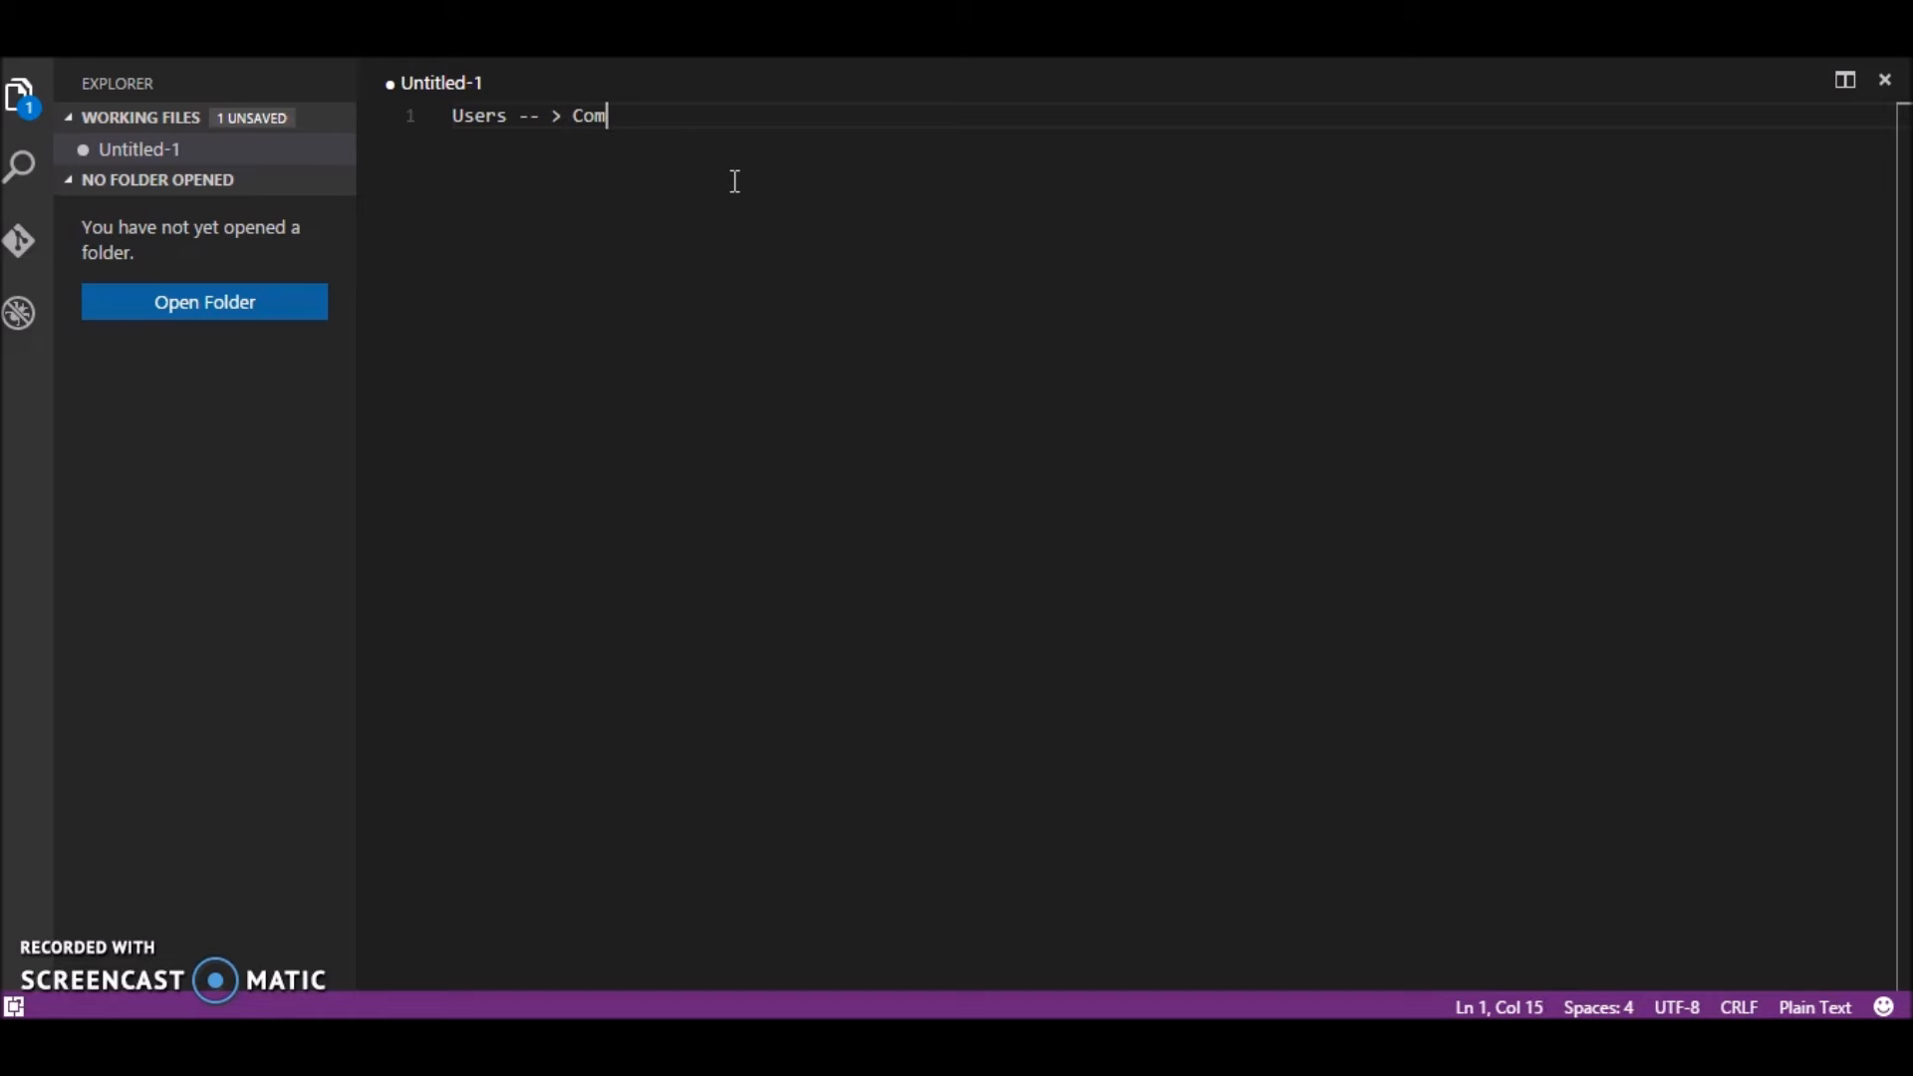
text(mon noun)
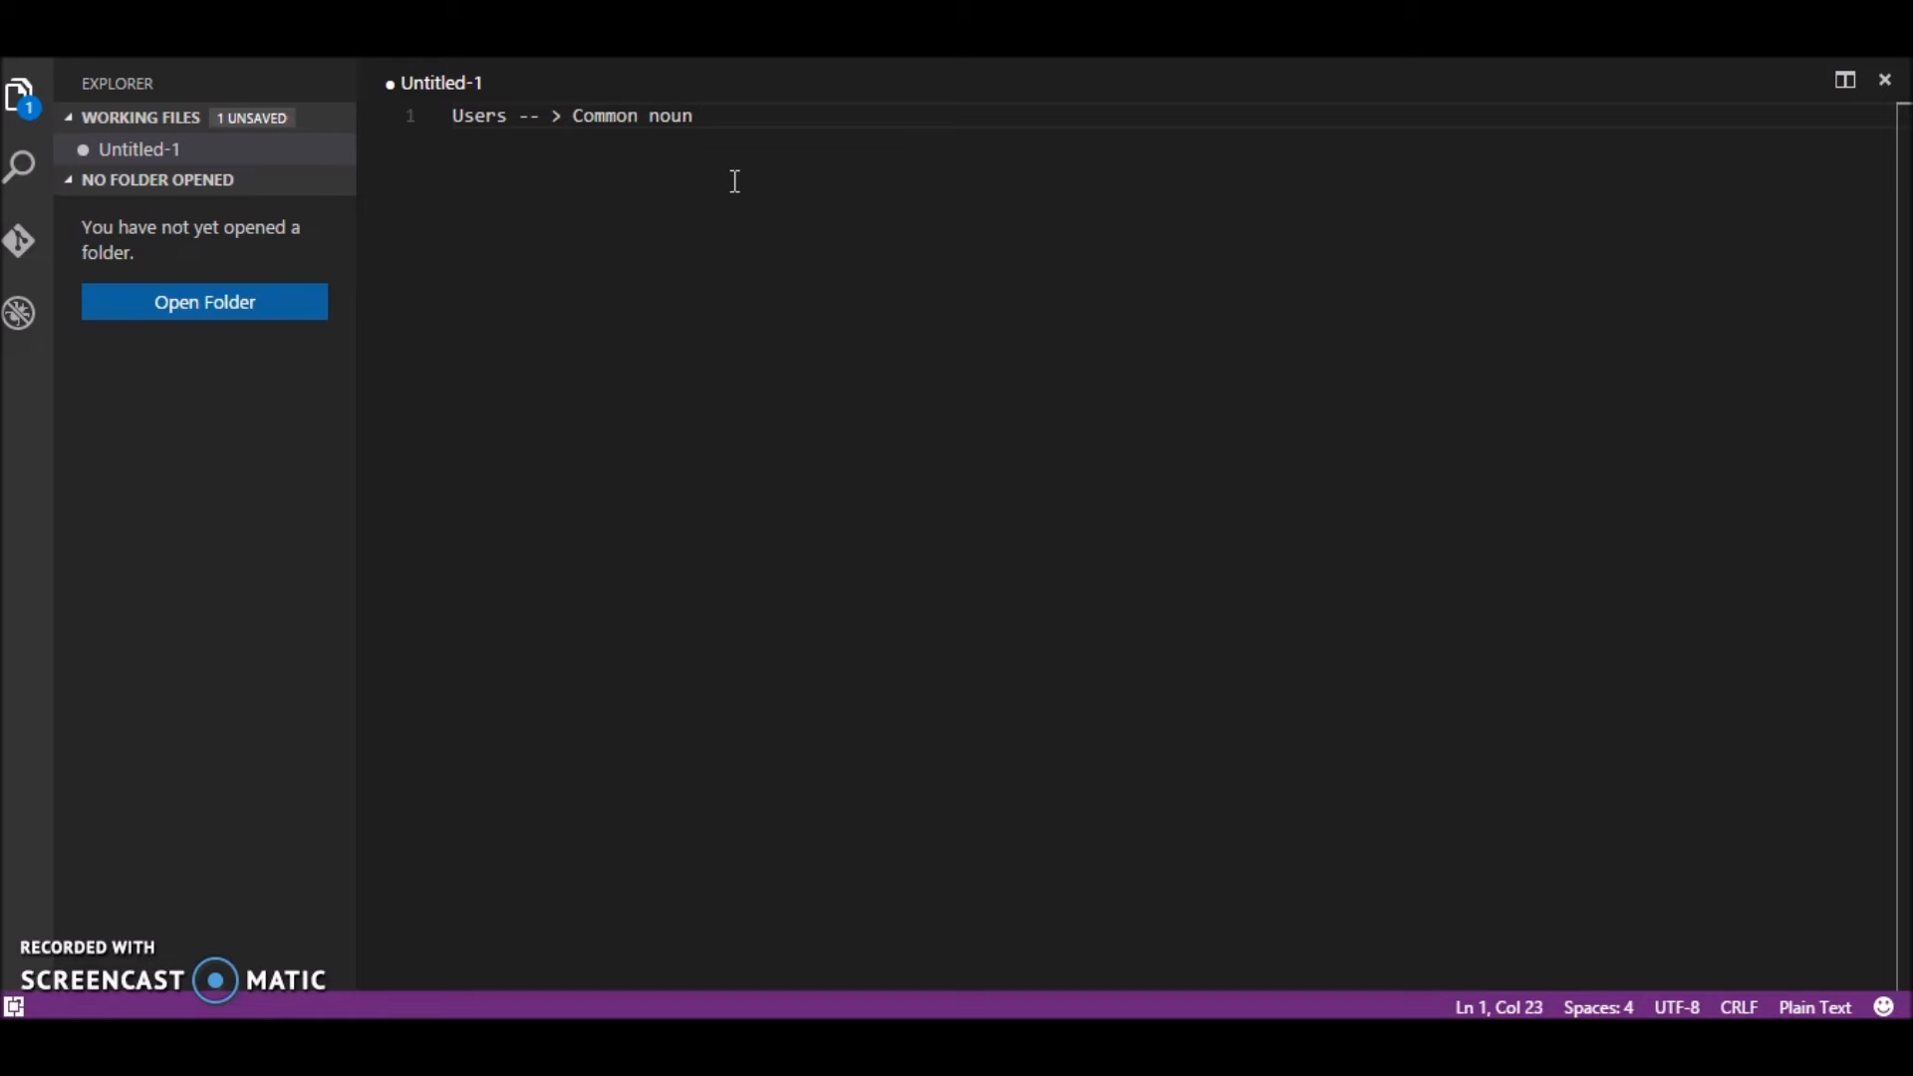
key(Enter)
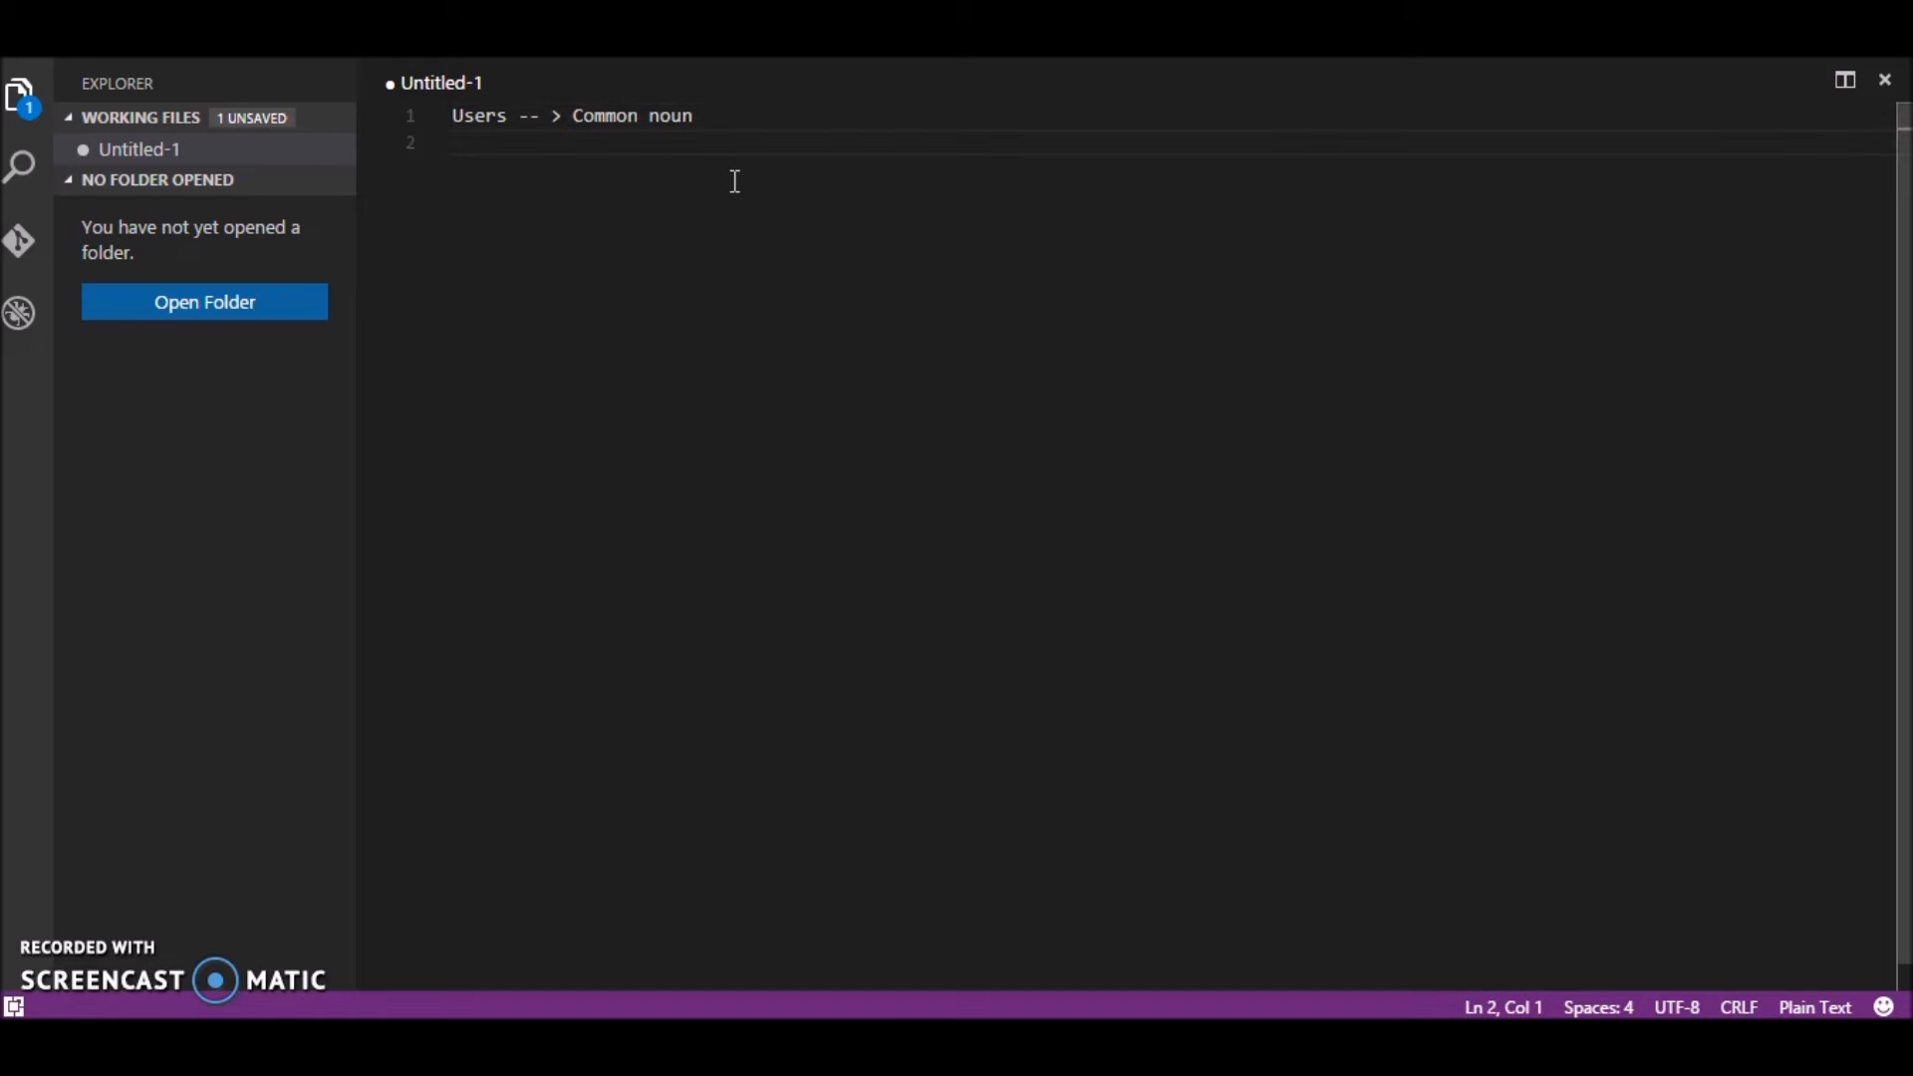
text(Add a new)
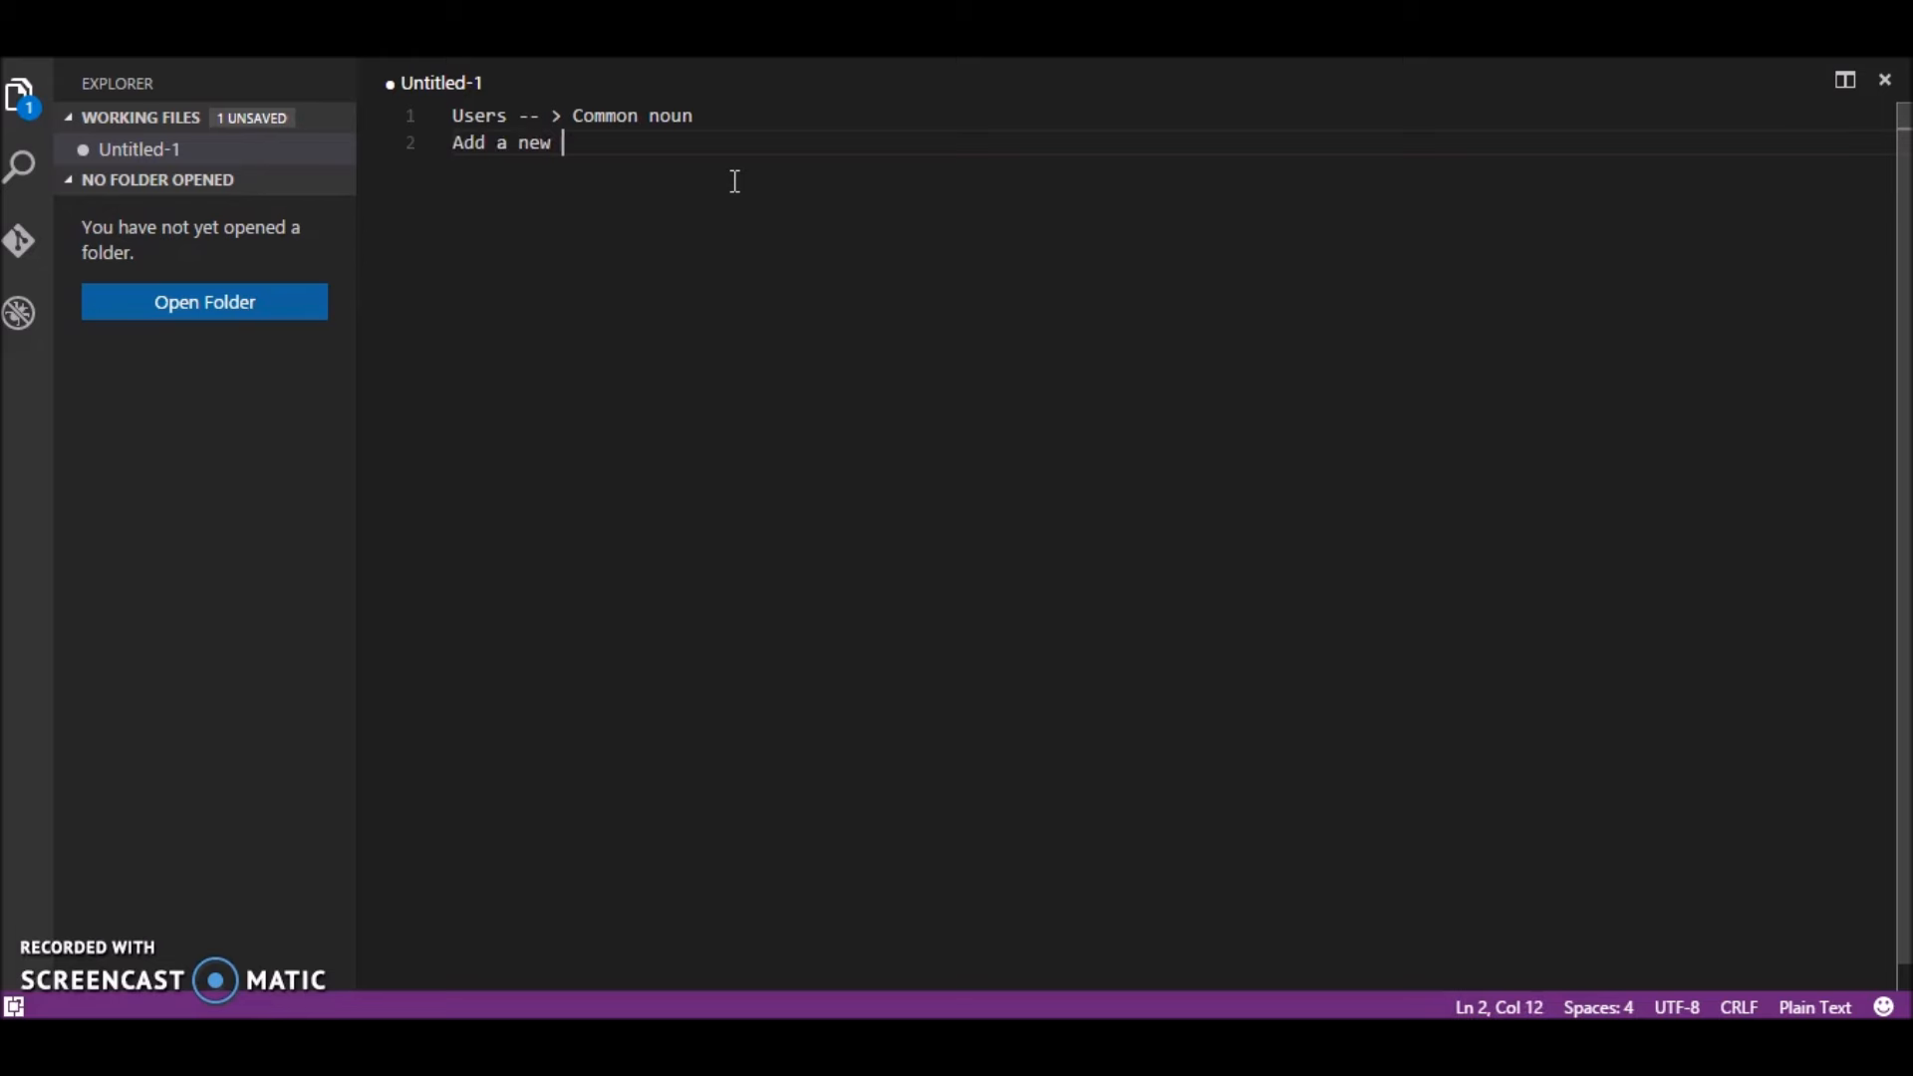
text(user)
text(Delete a parti)
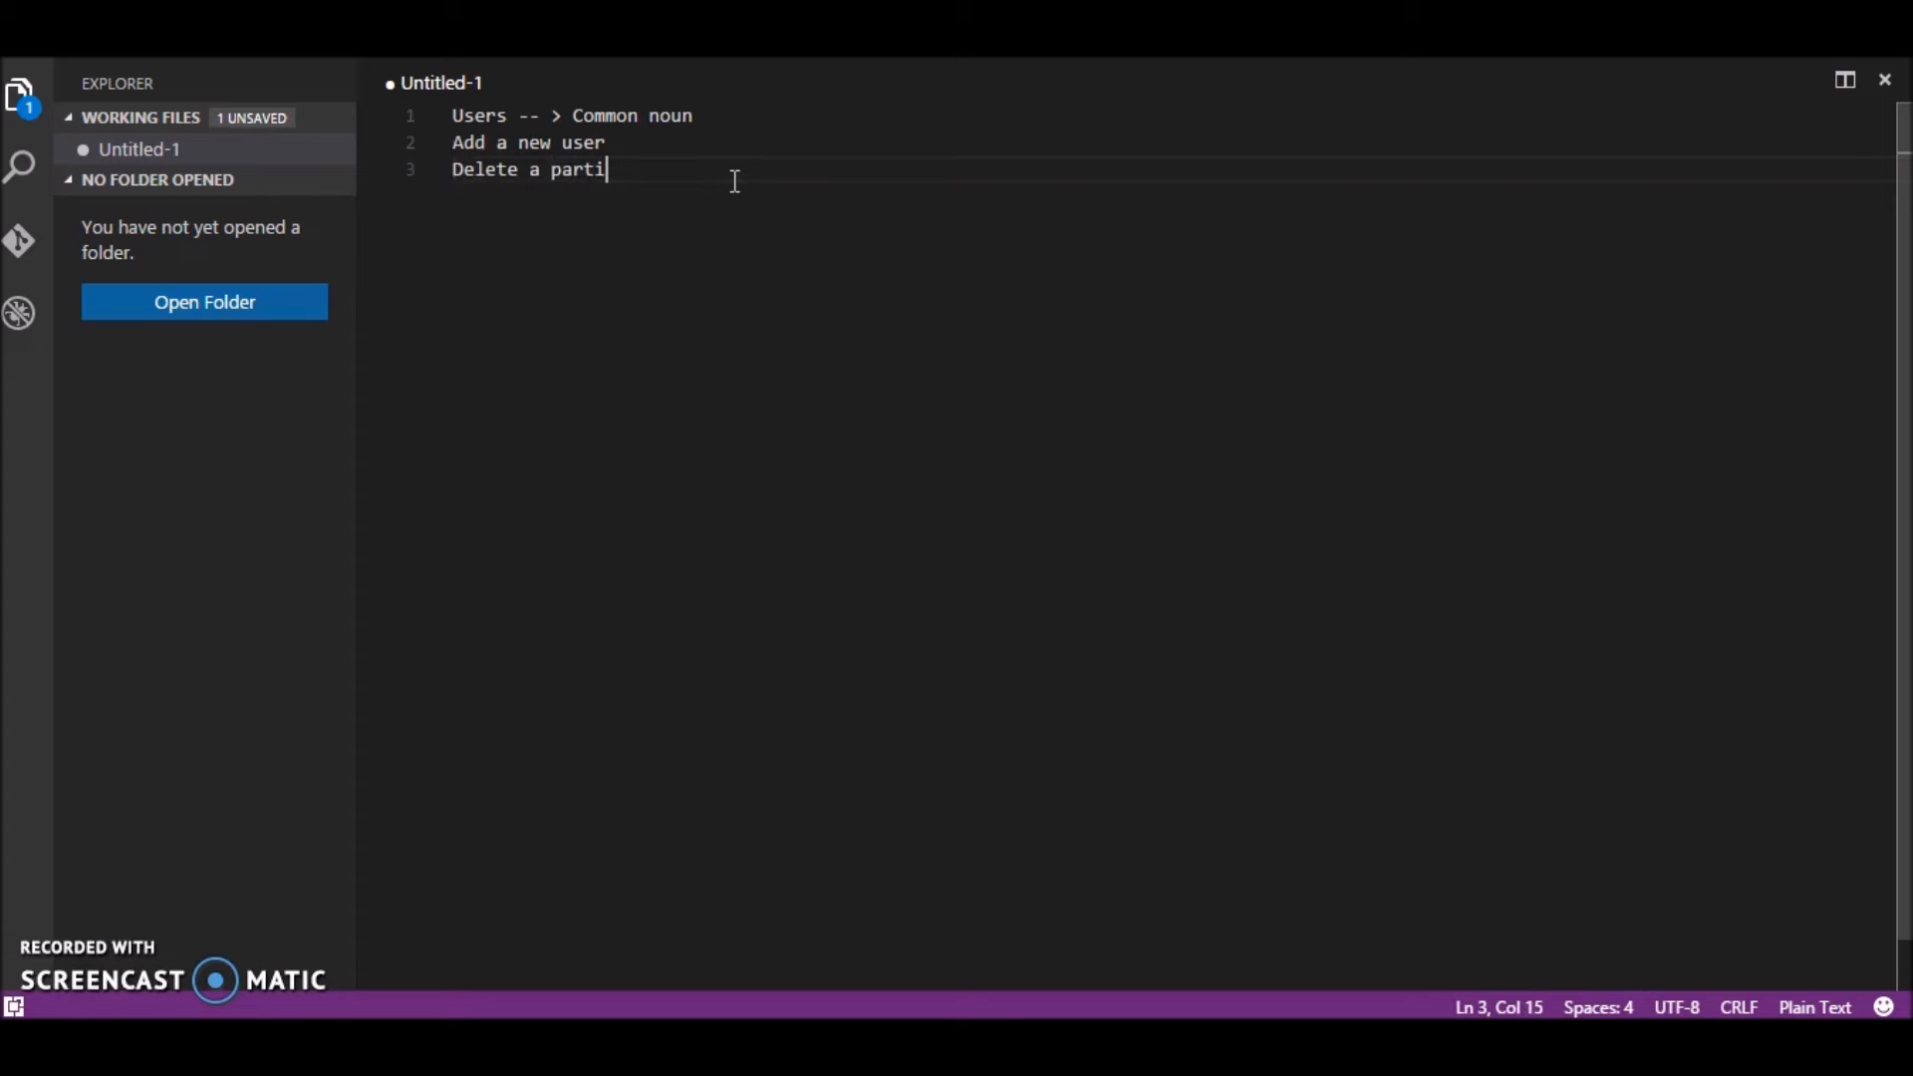
text(cular user)
text(Update a user)
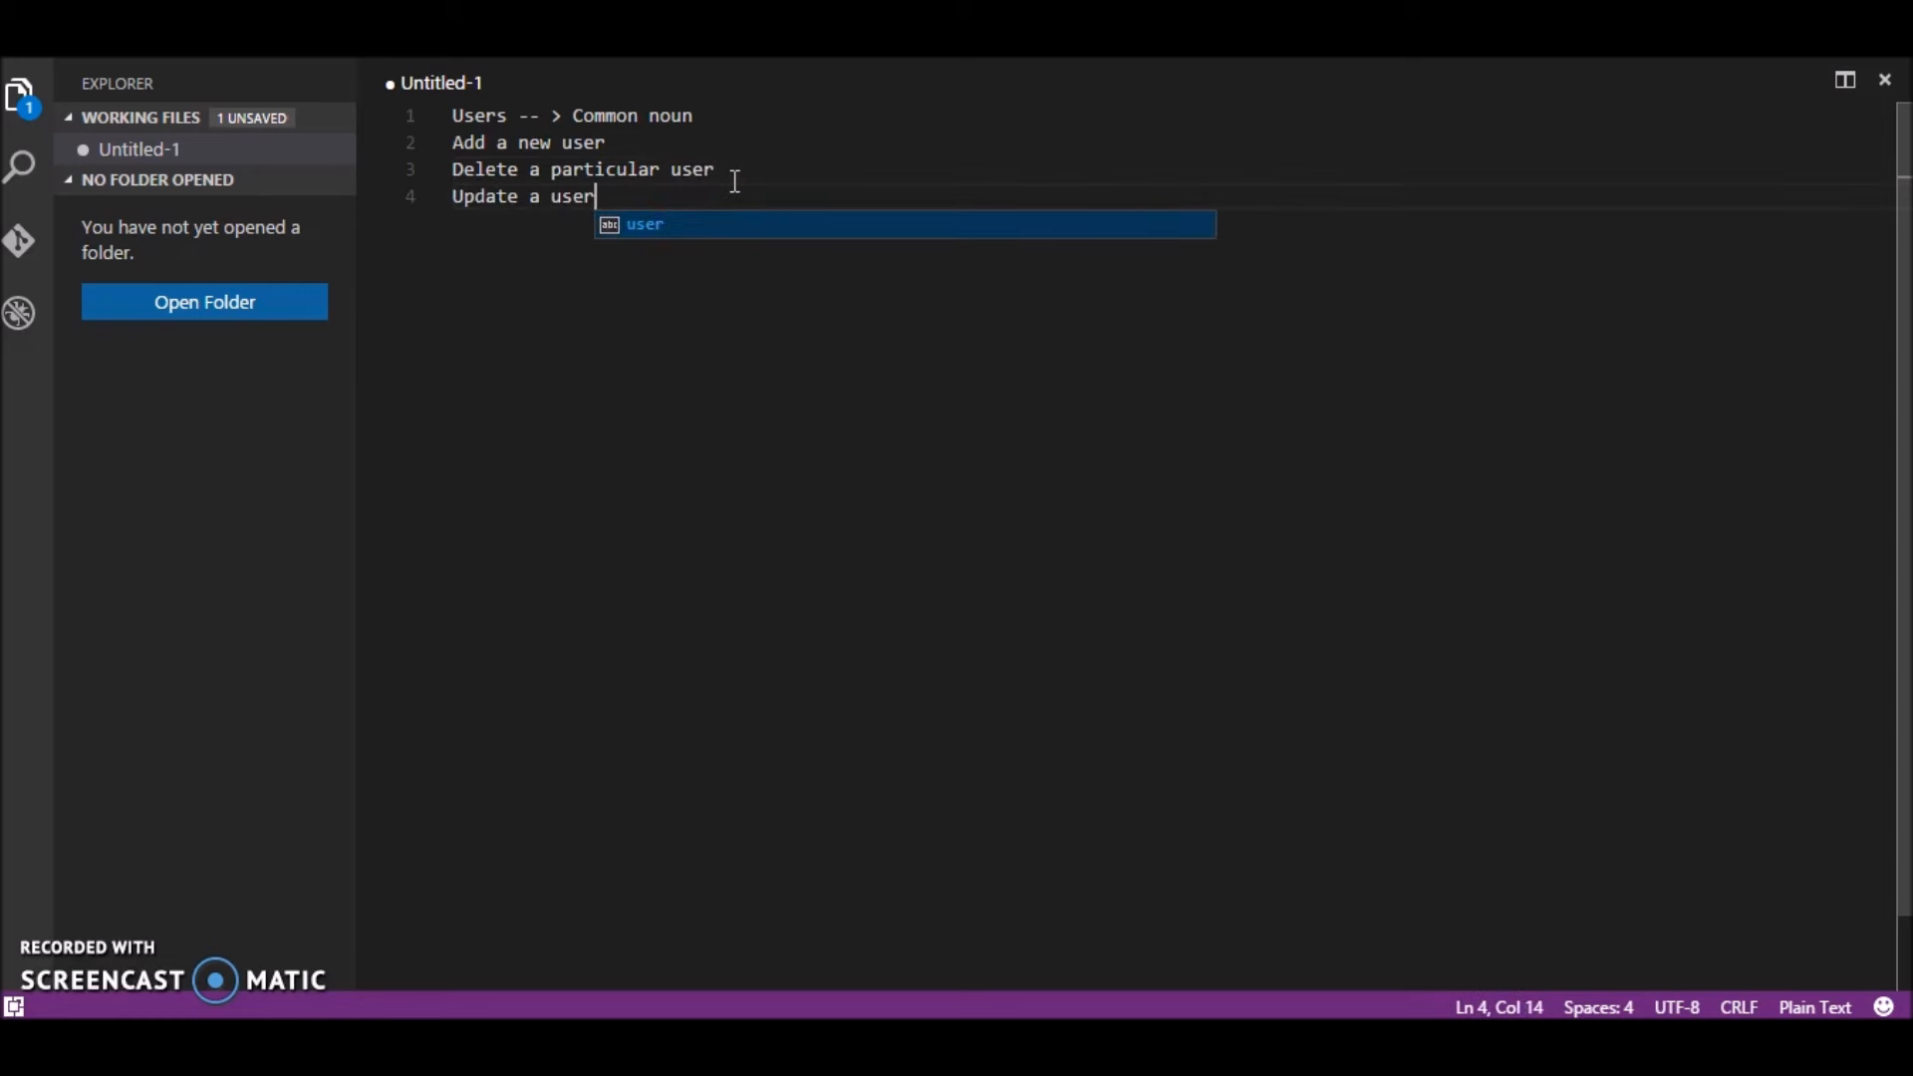
key(Enter)
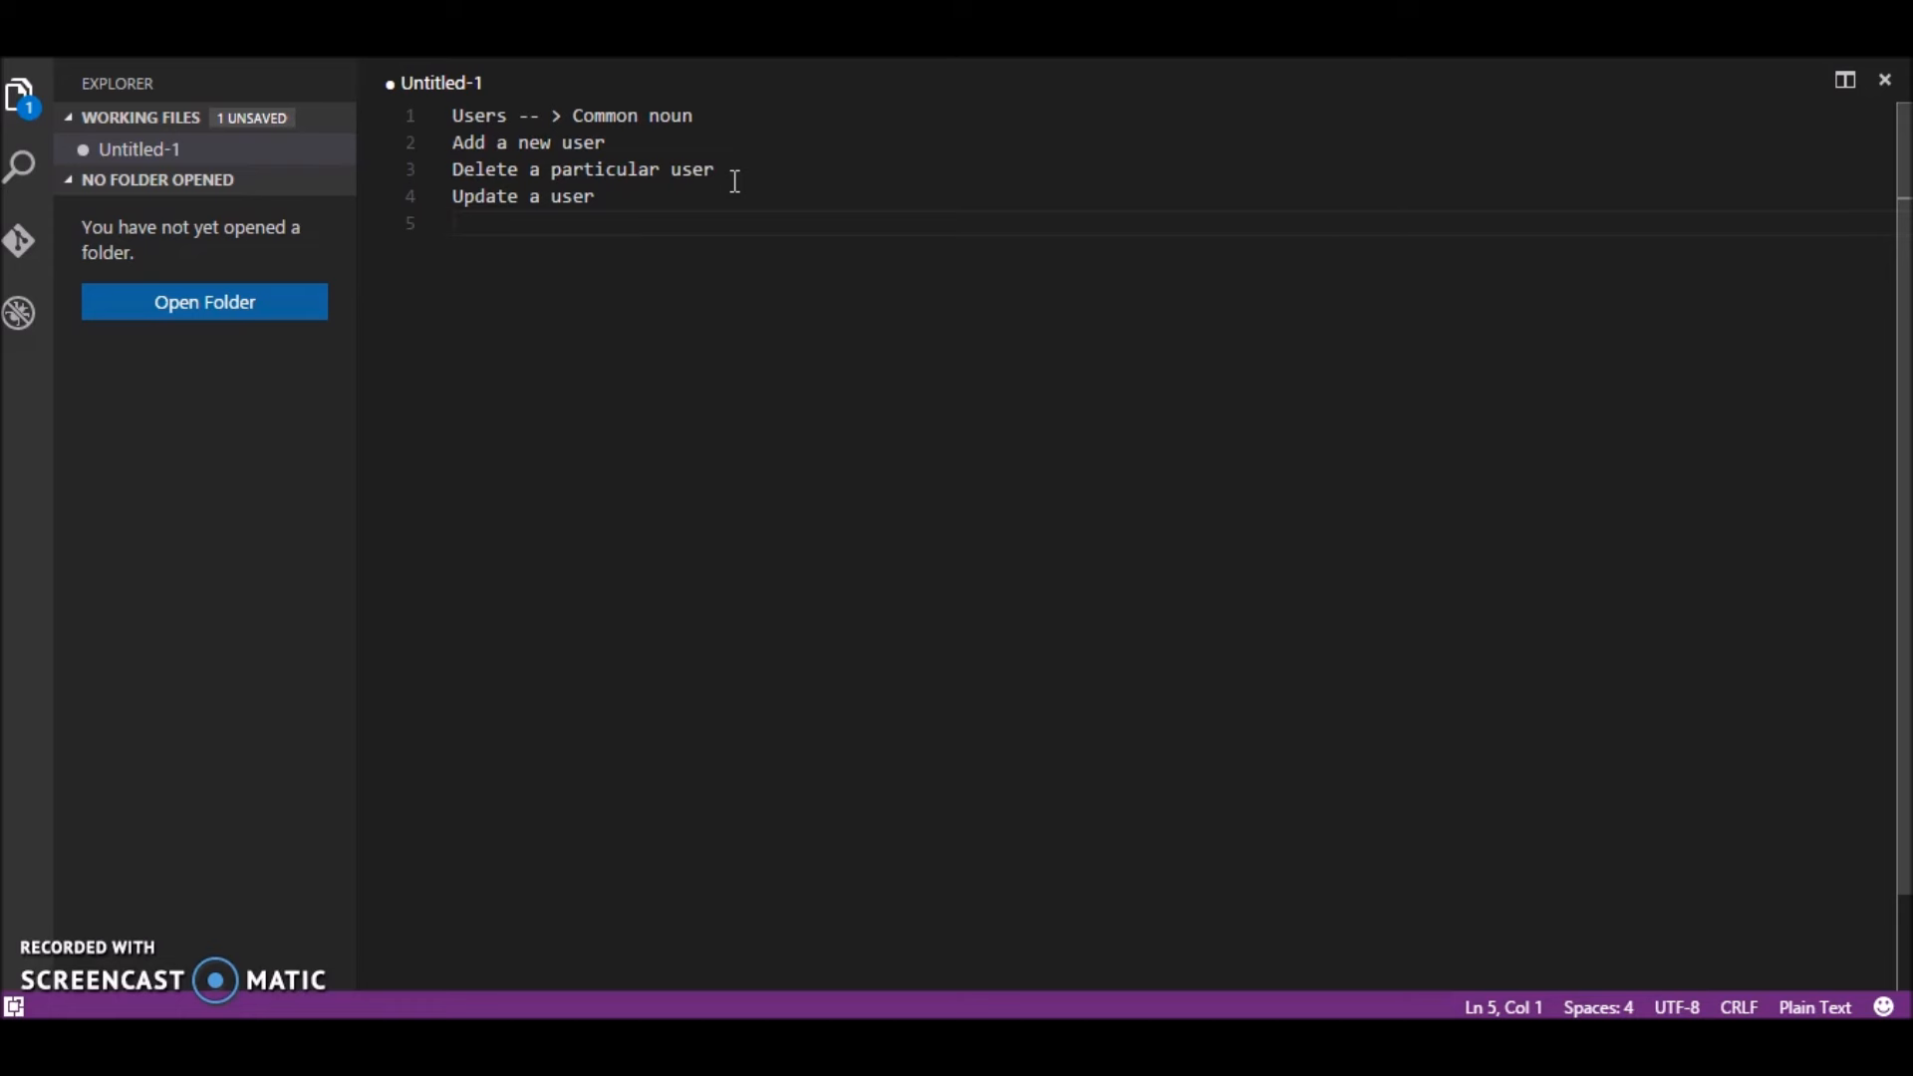
Step: Add lines for listing all users and listing details of a particular user
text(List)
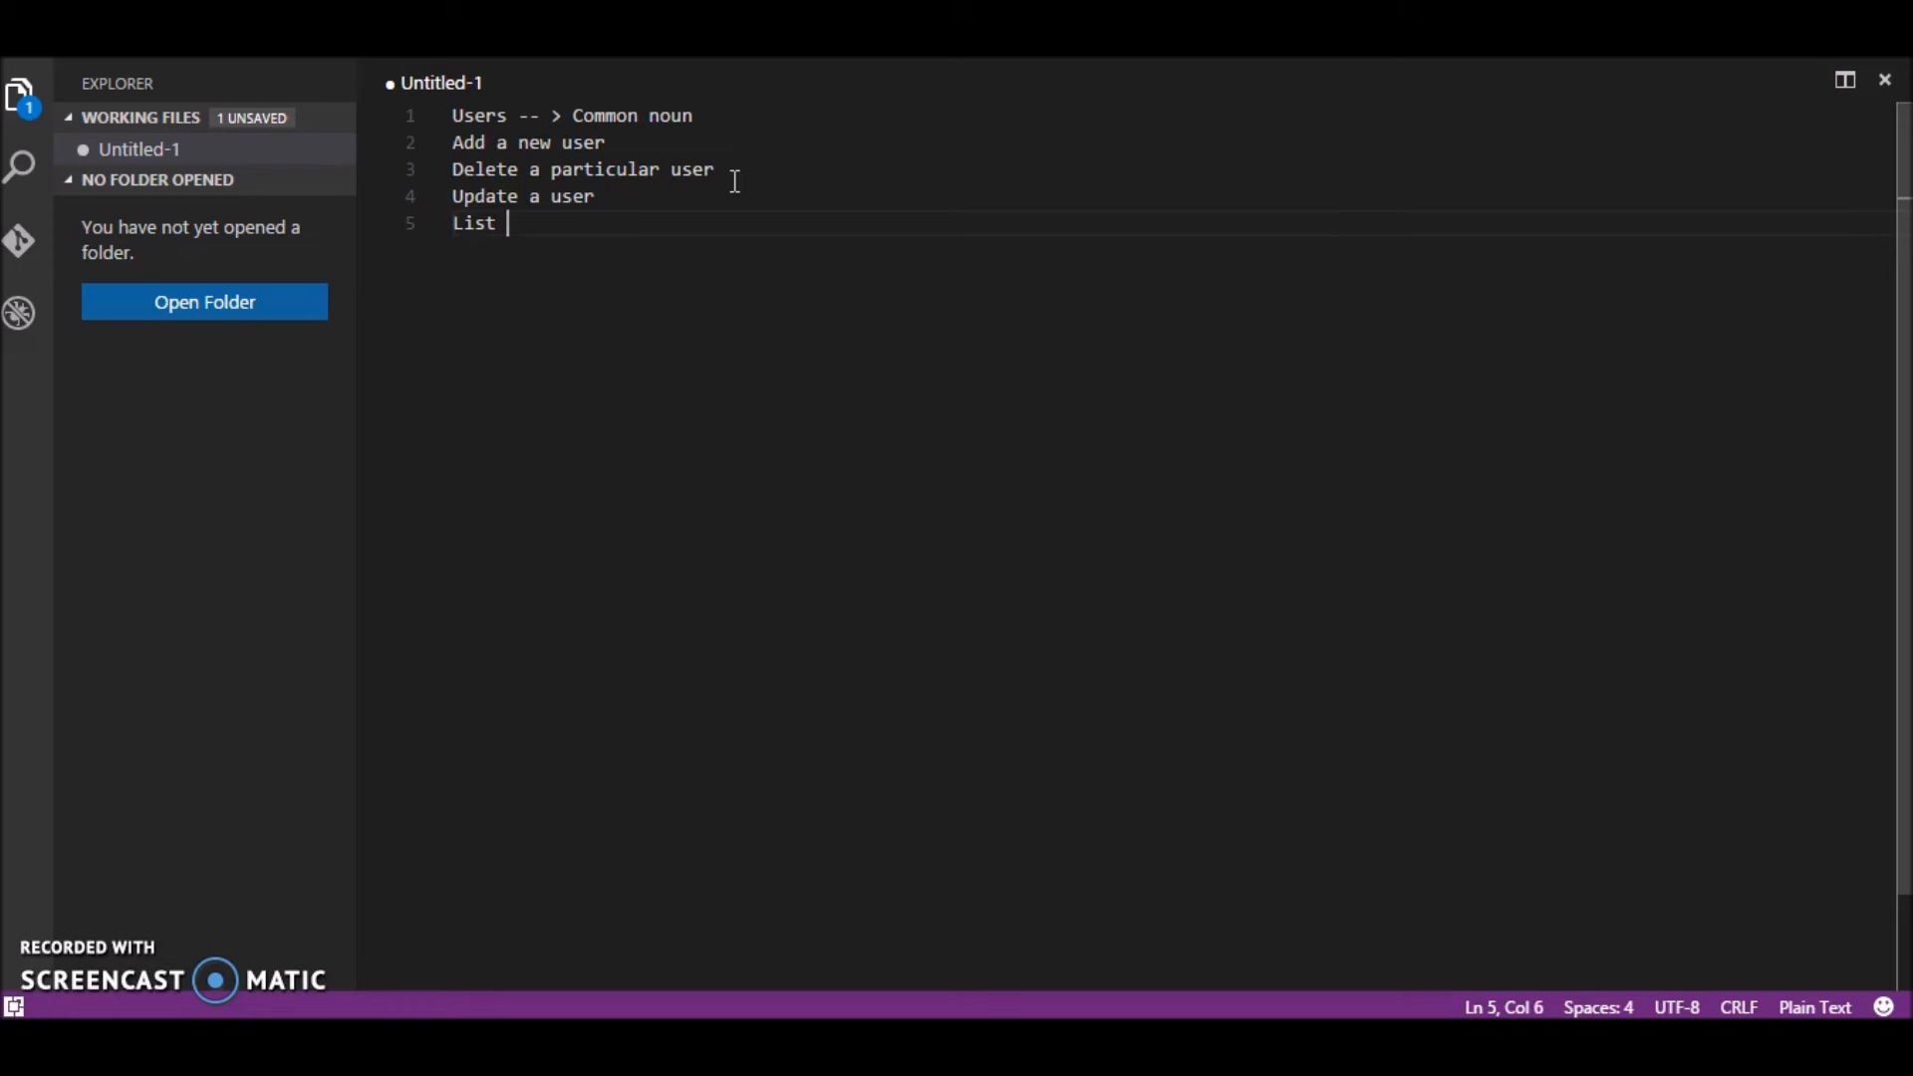
text(all userd)
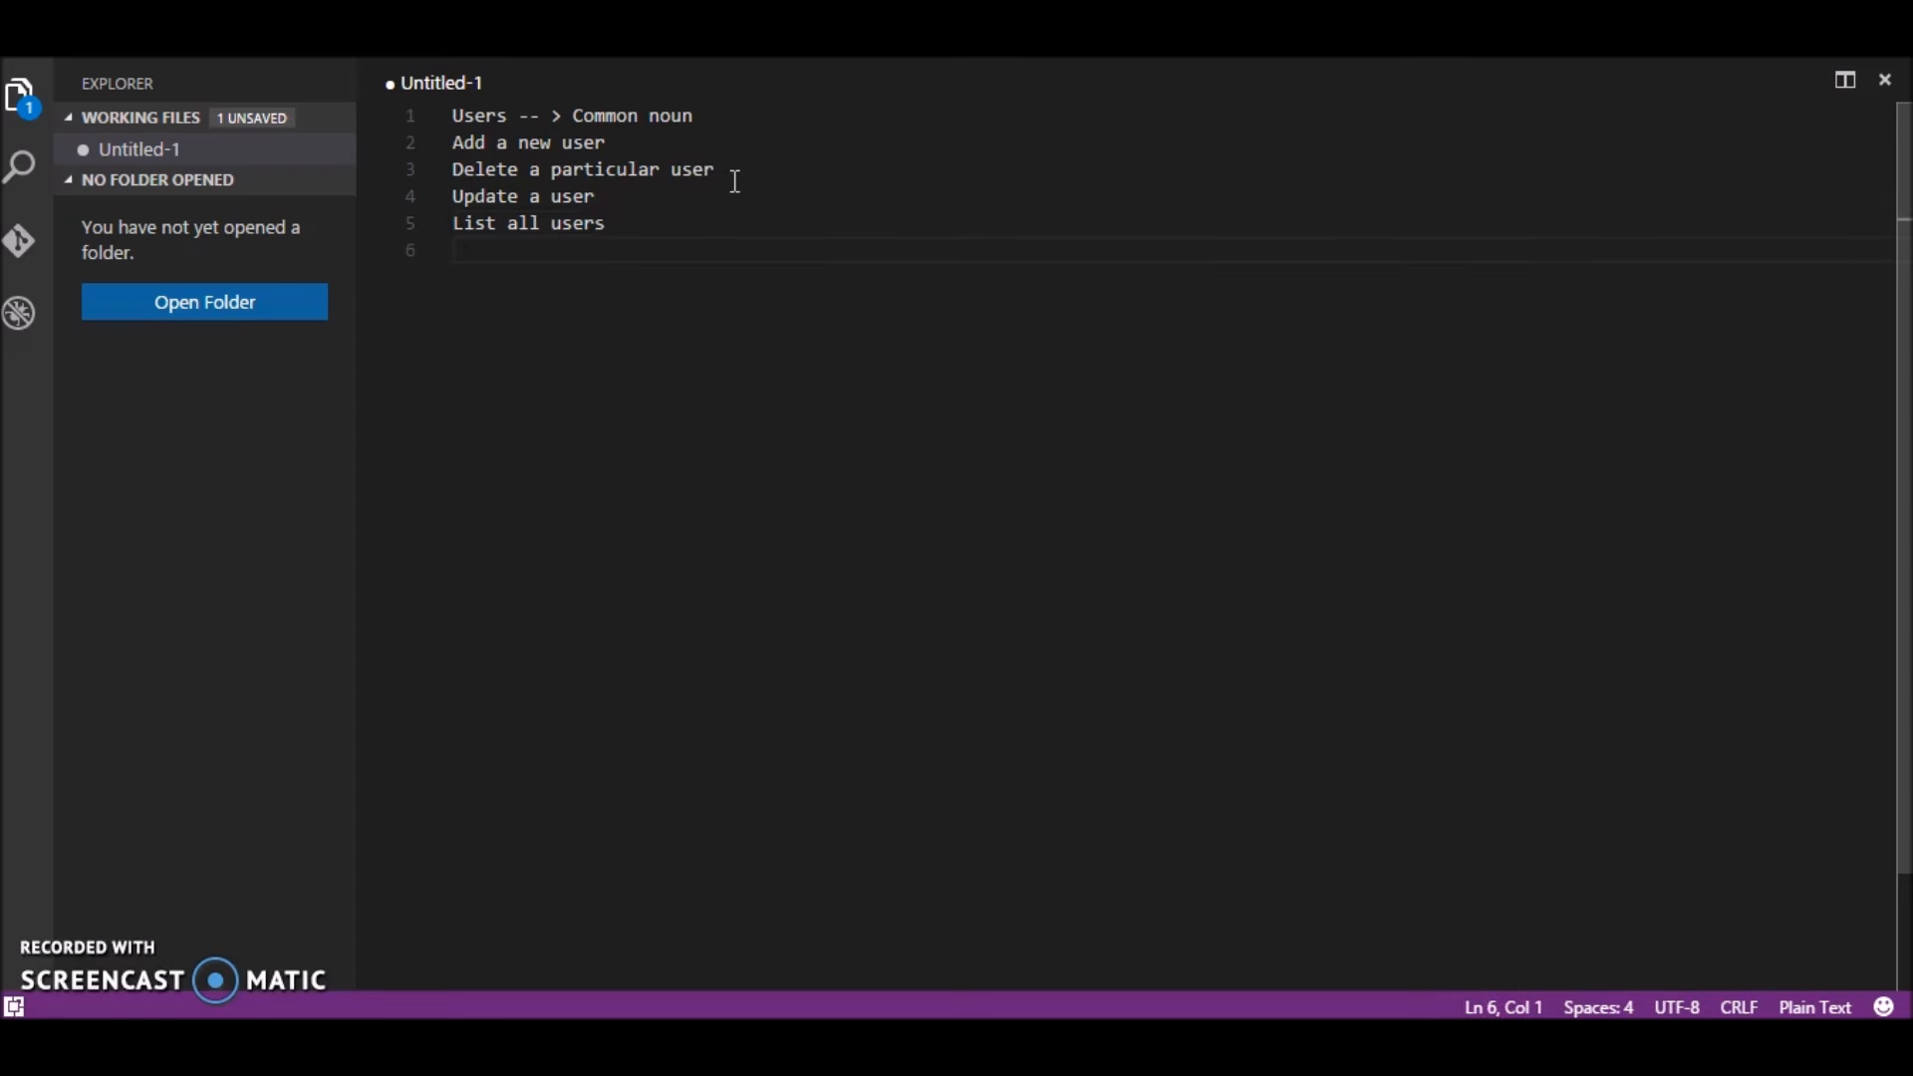
text(List)
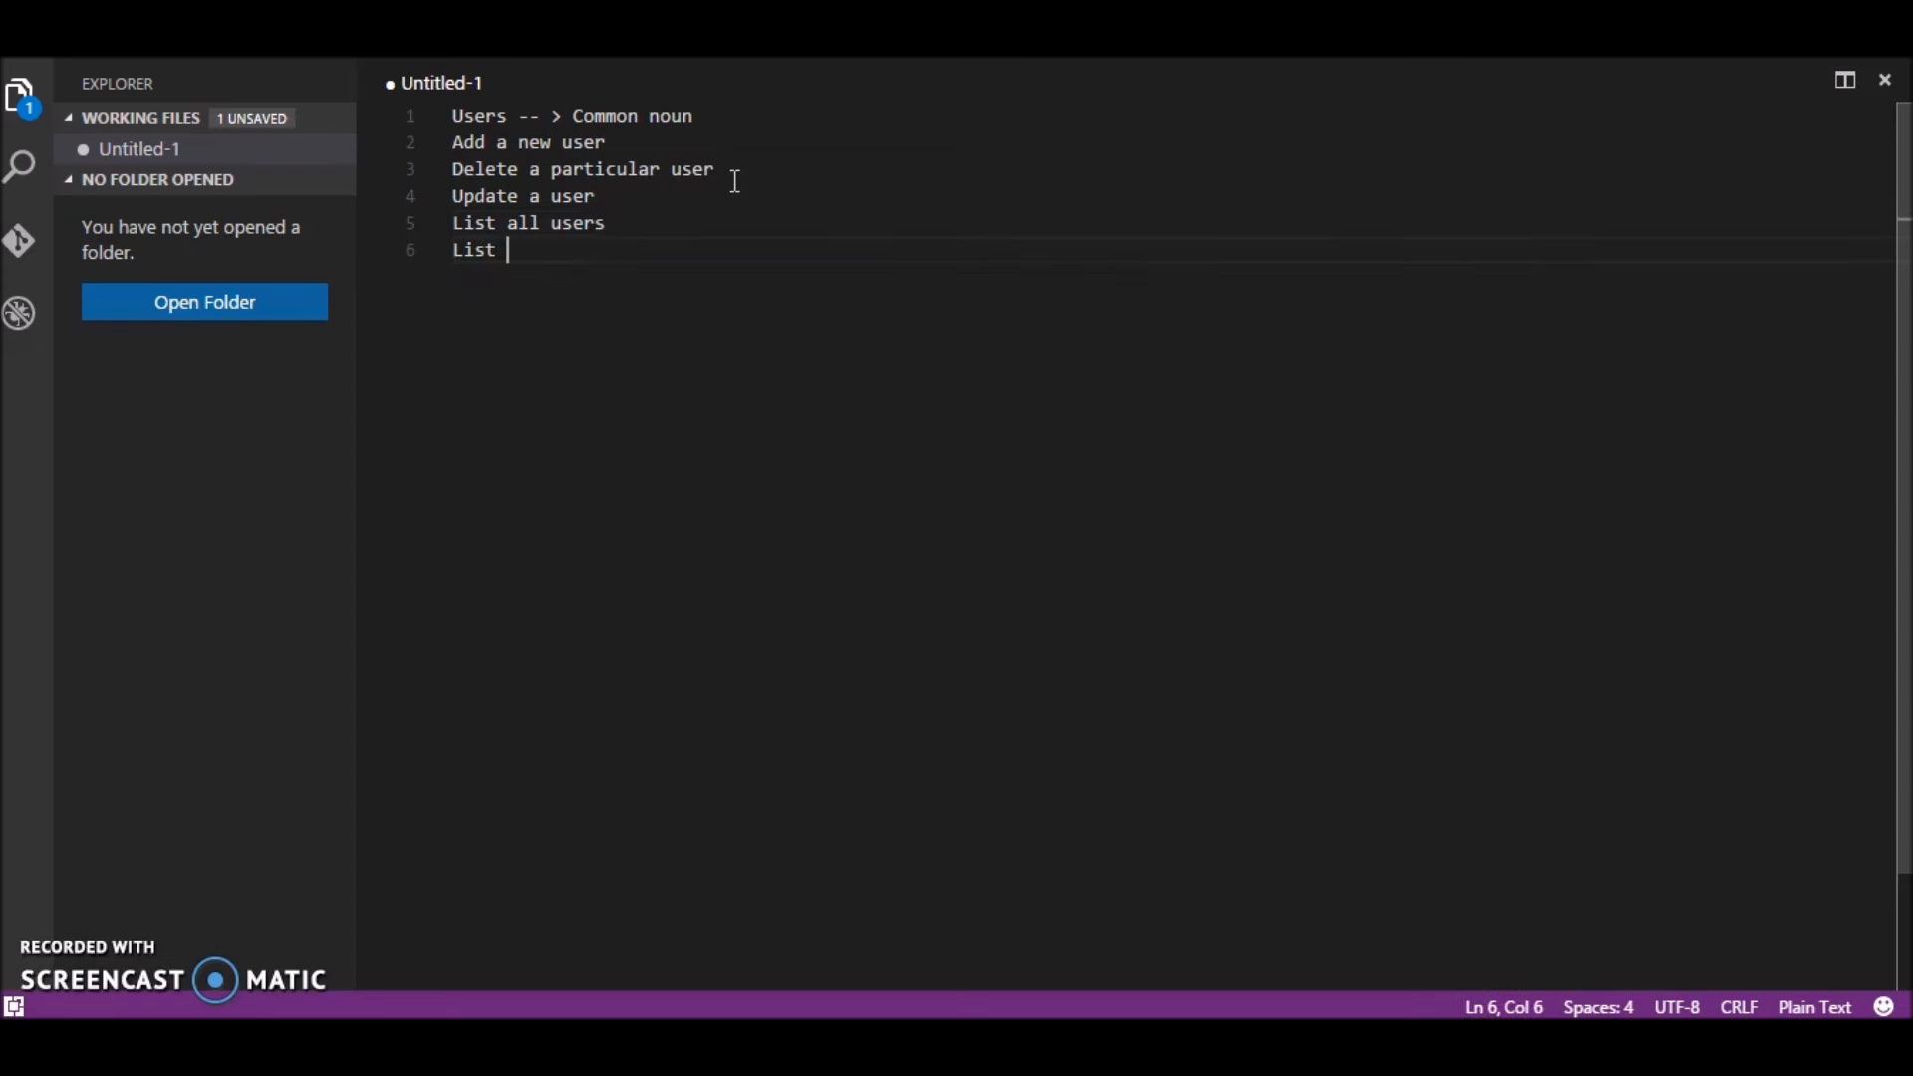
text(details of a p)
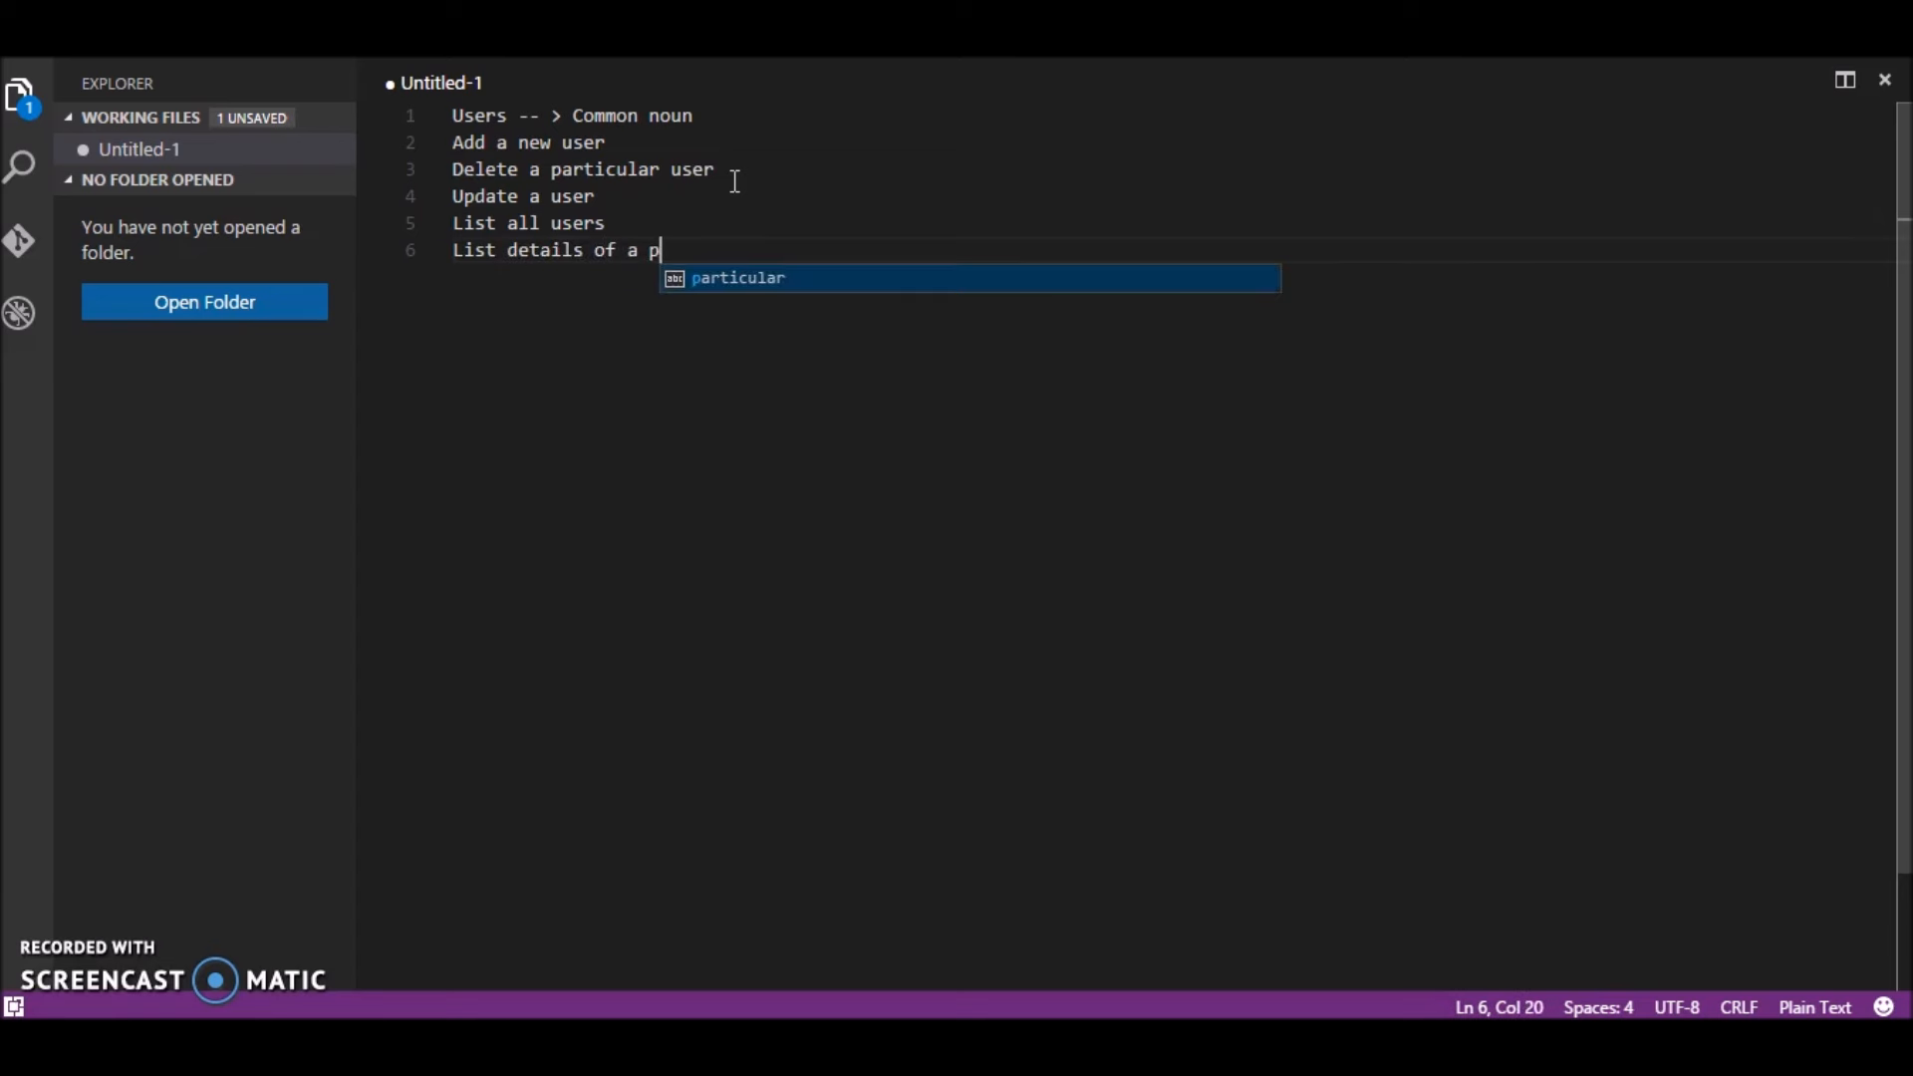
text(articular u)
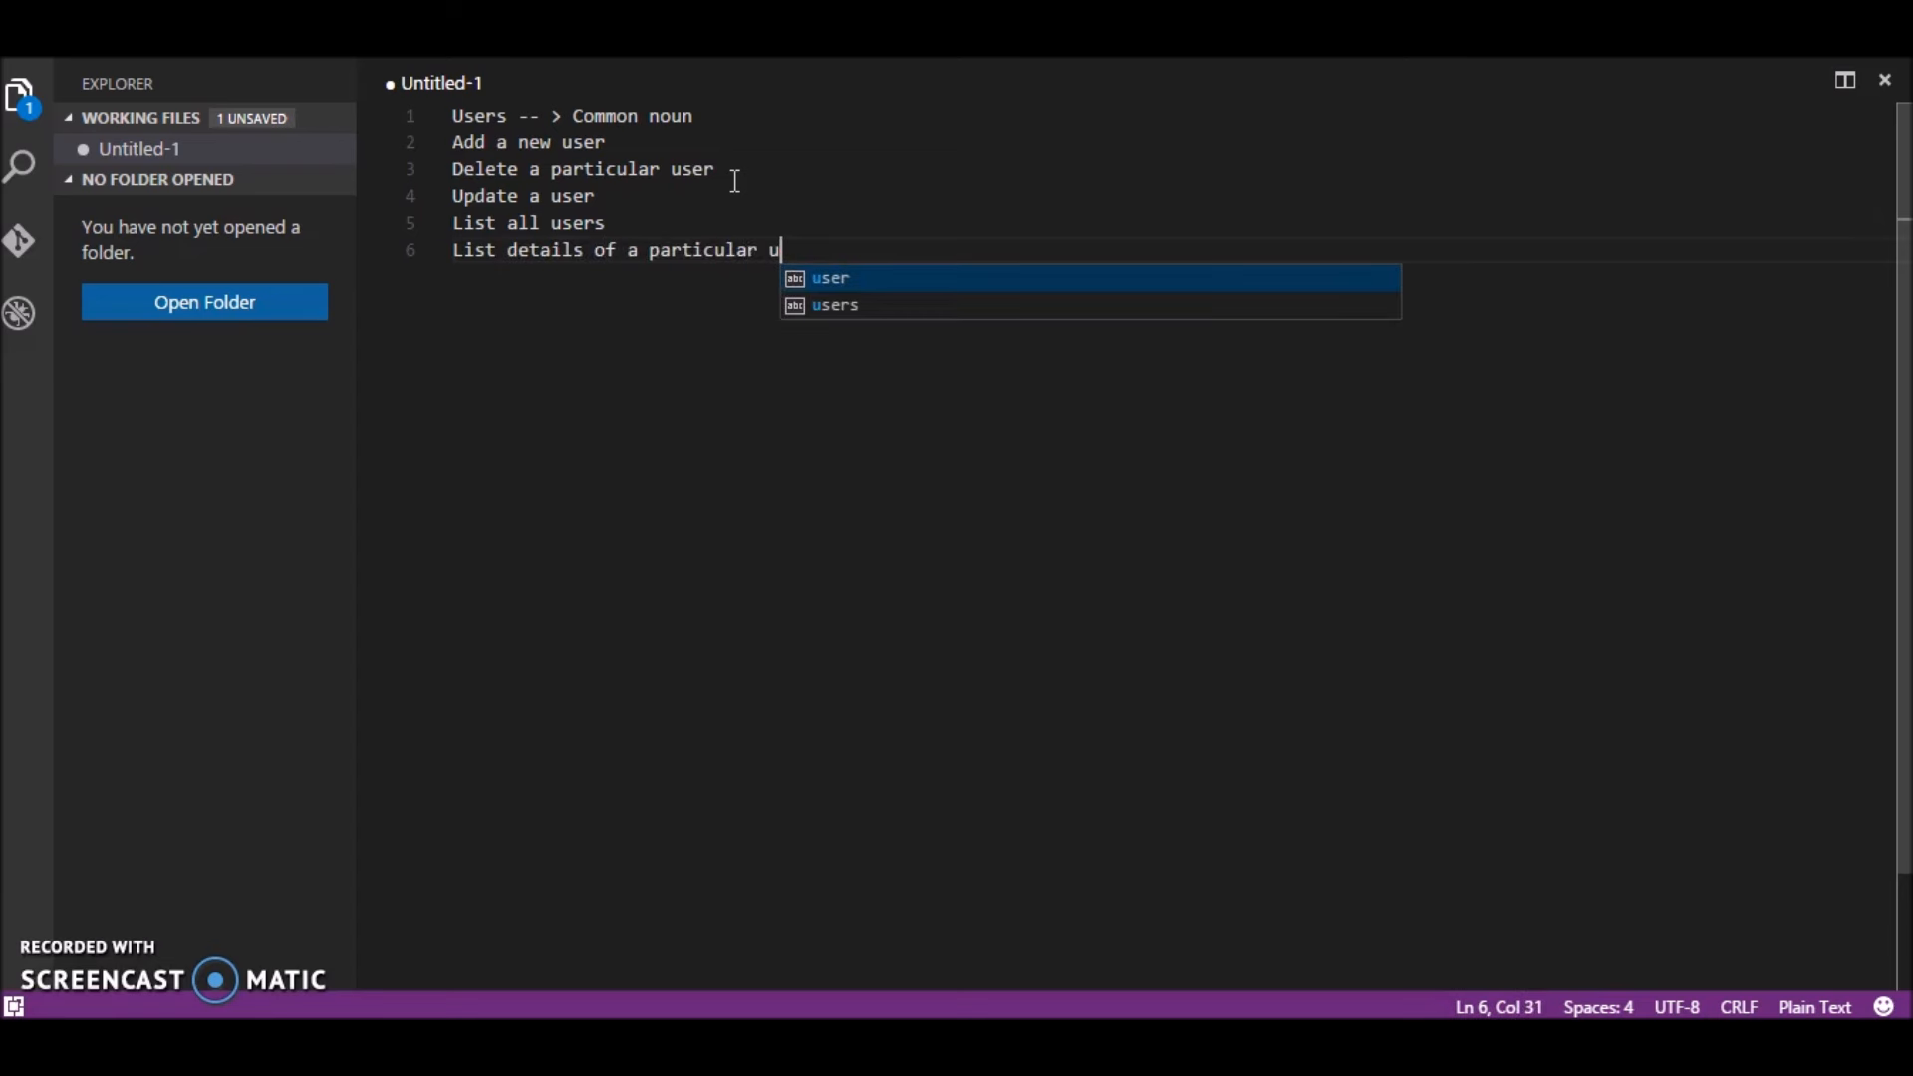
text(ser.)
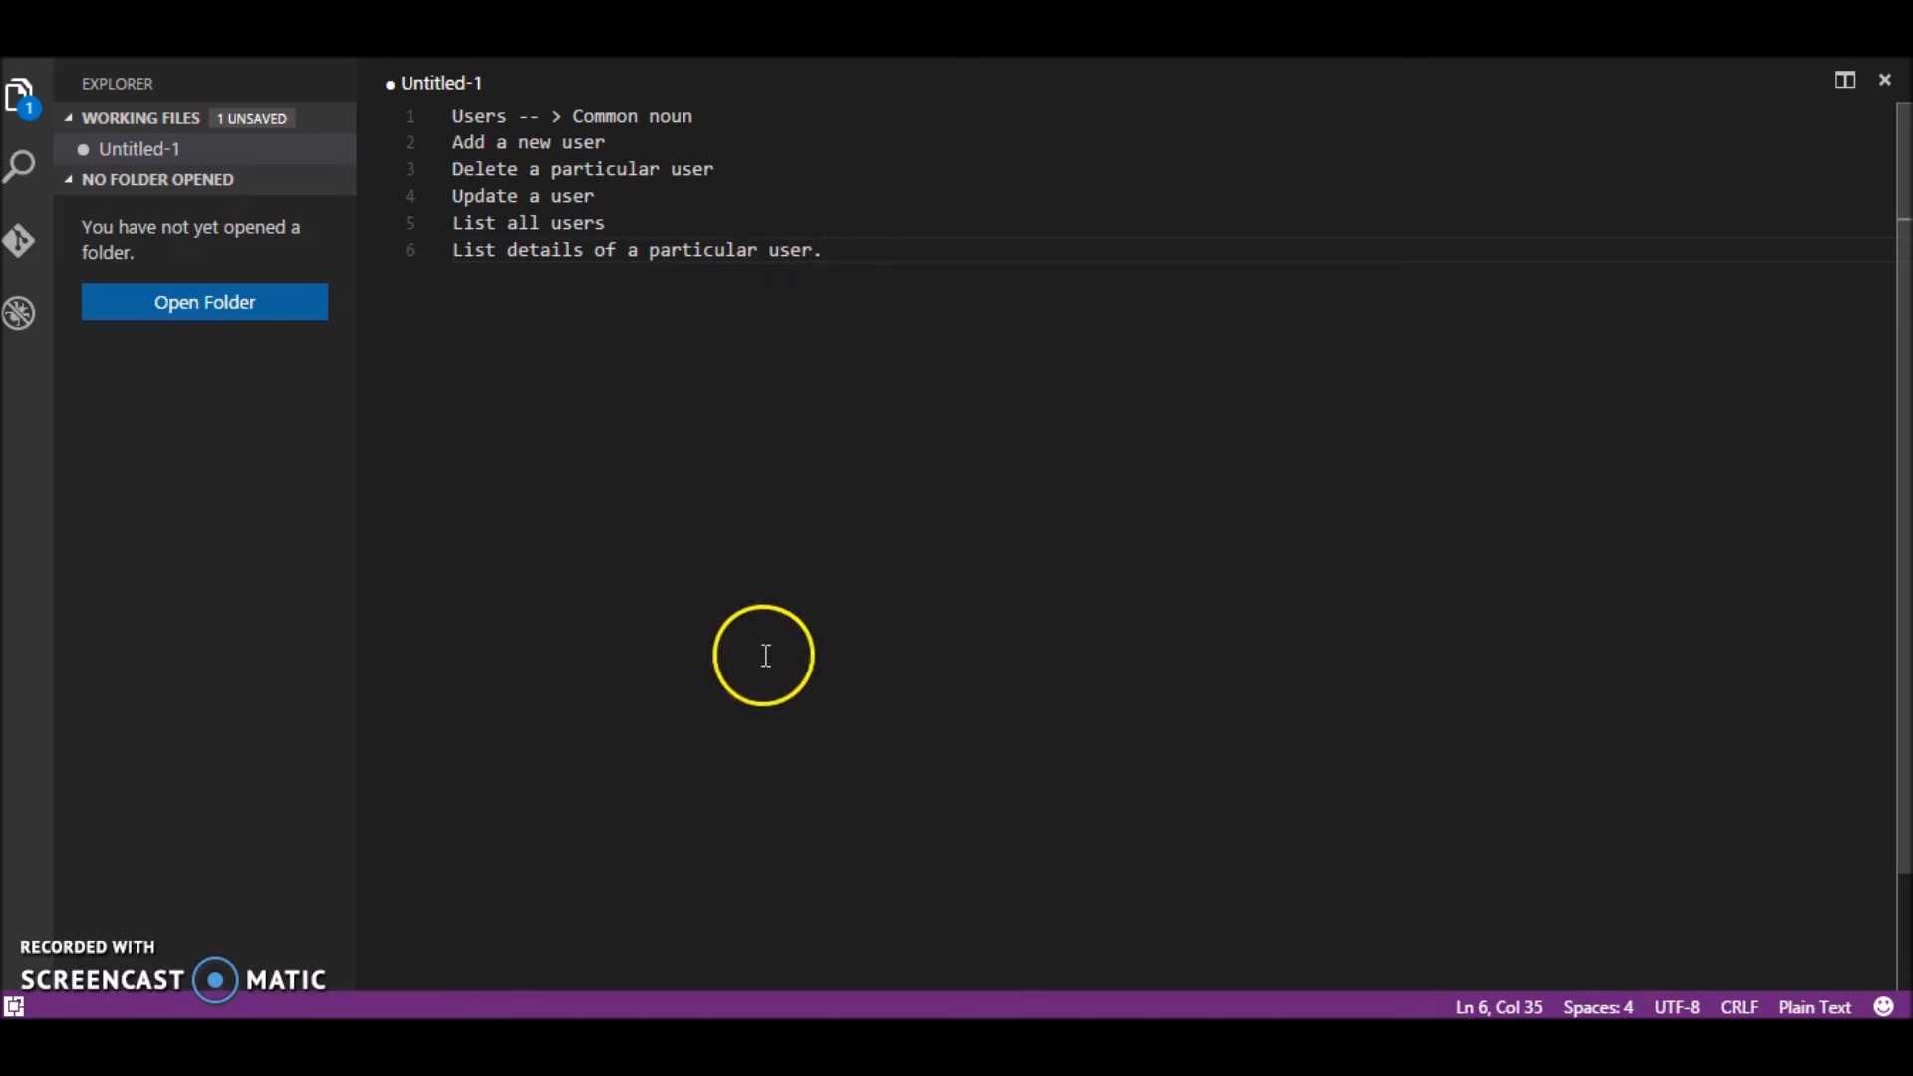
mouse_move(713, 178)
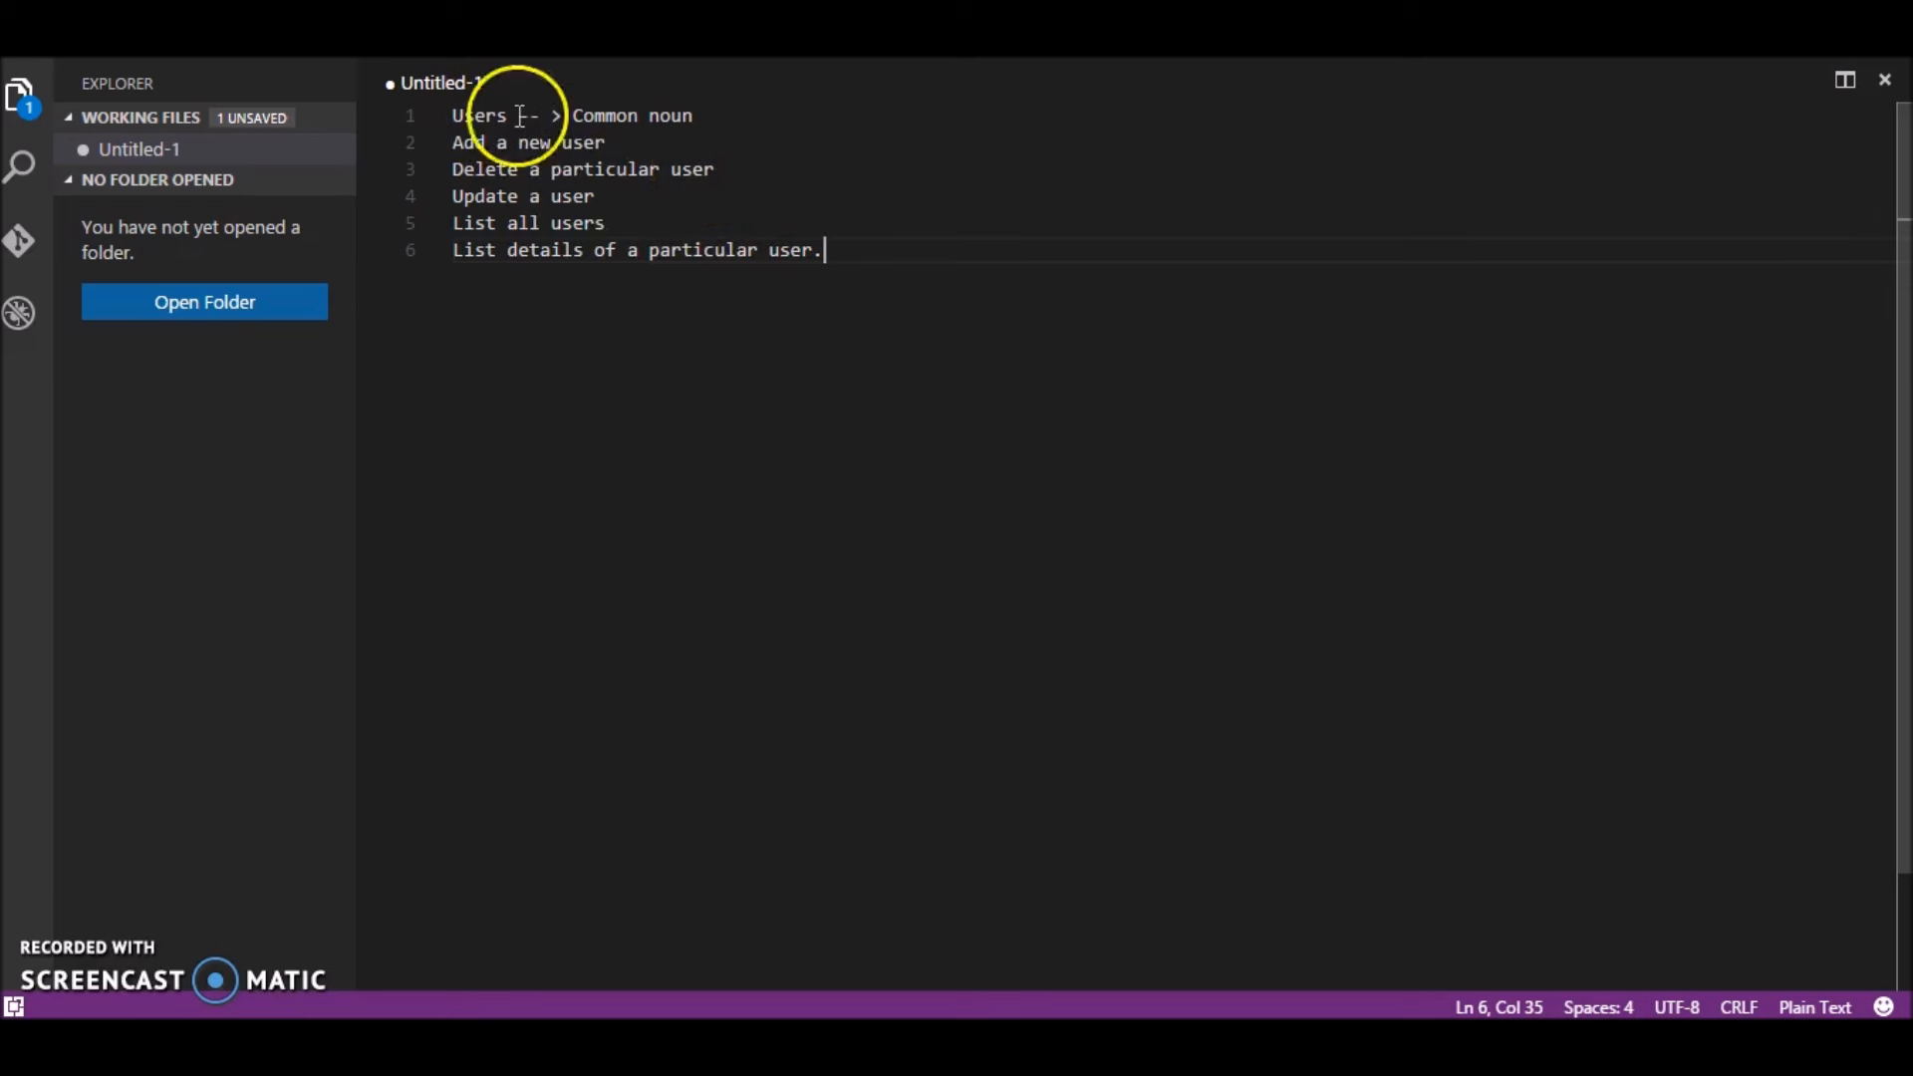
Step: Append '--> POST' to the add line and '--> DELETE' to the delete line
double_click(479, 115)
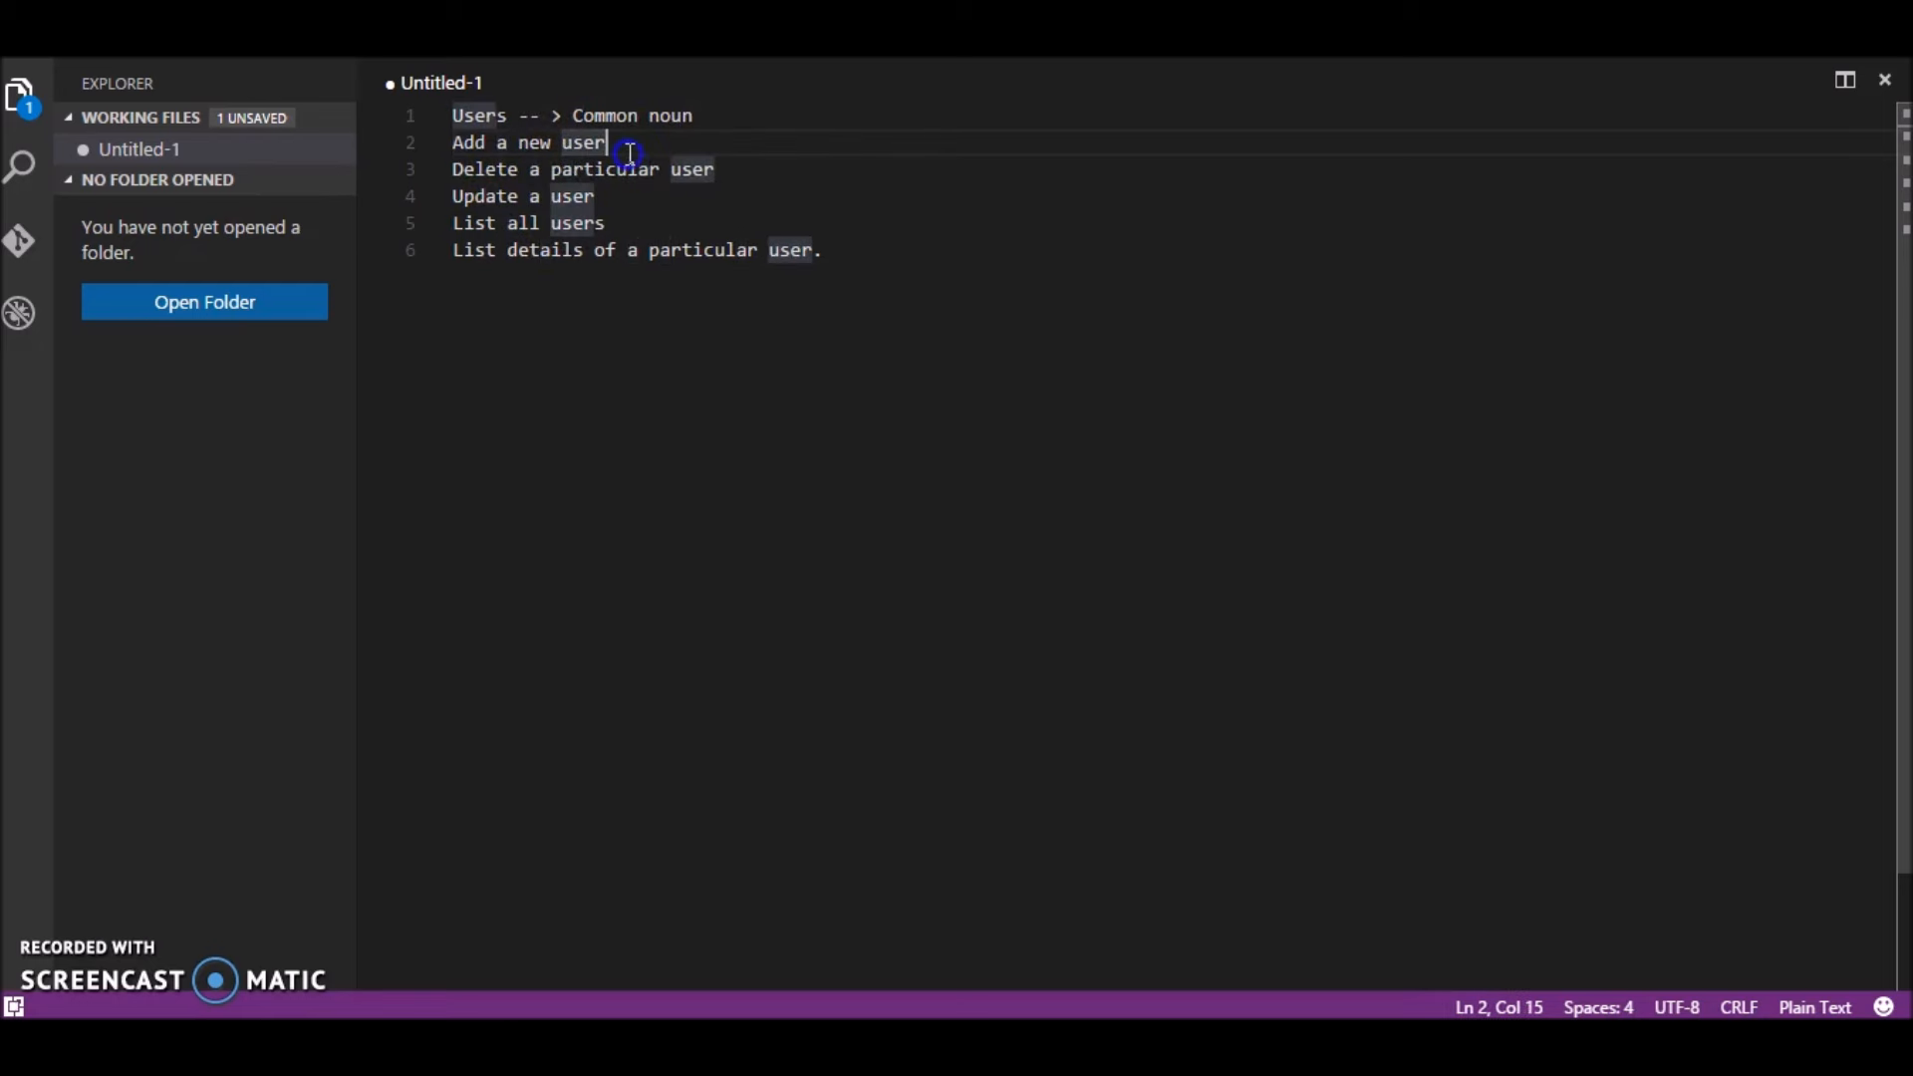
text(-->)
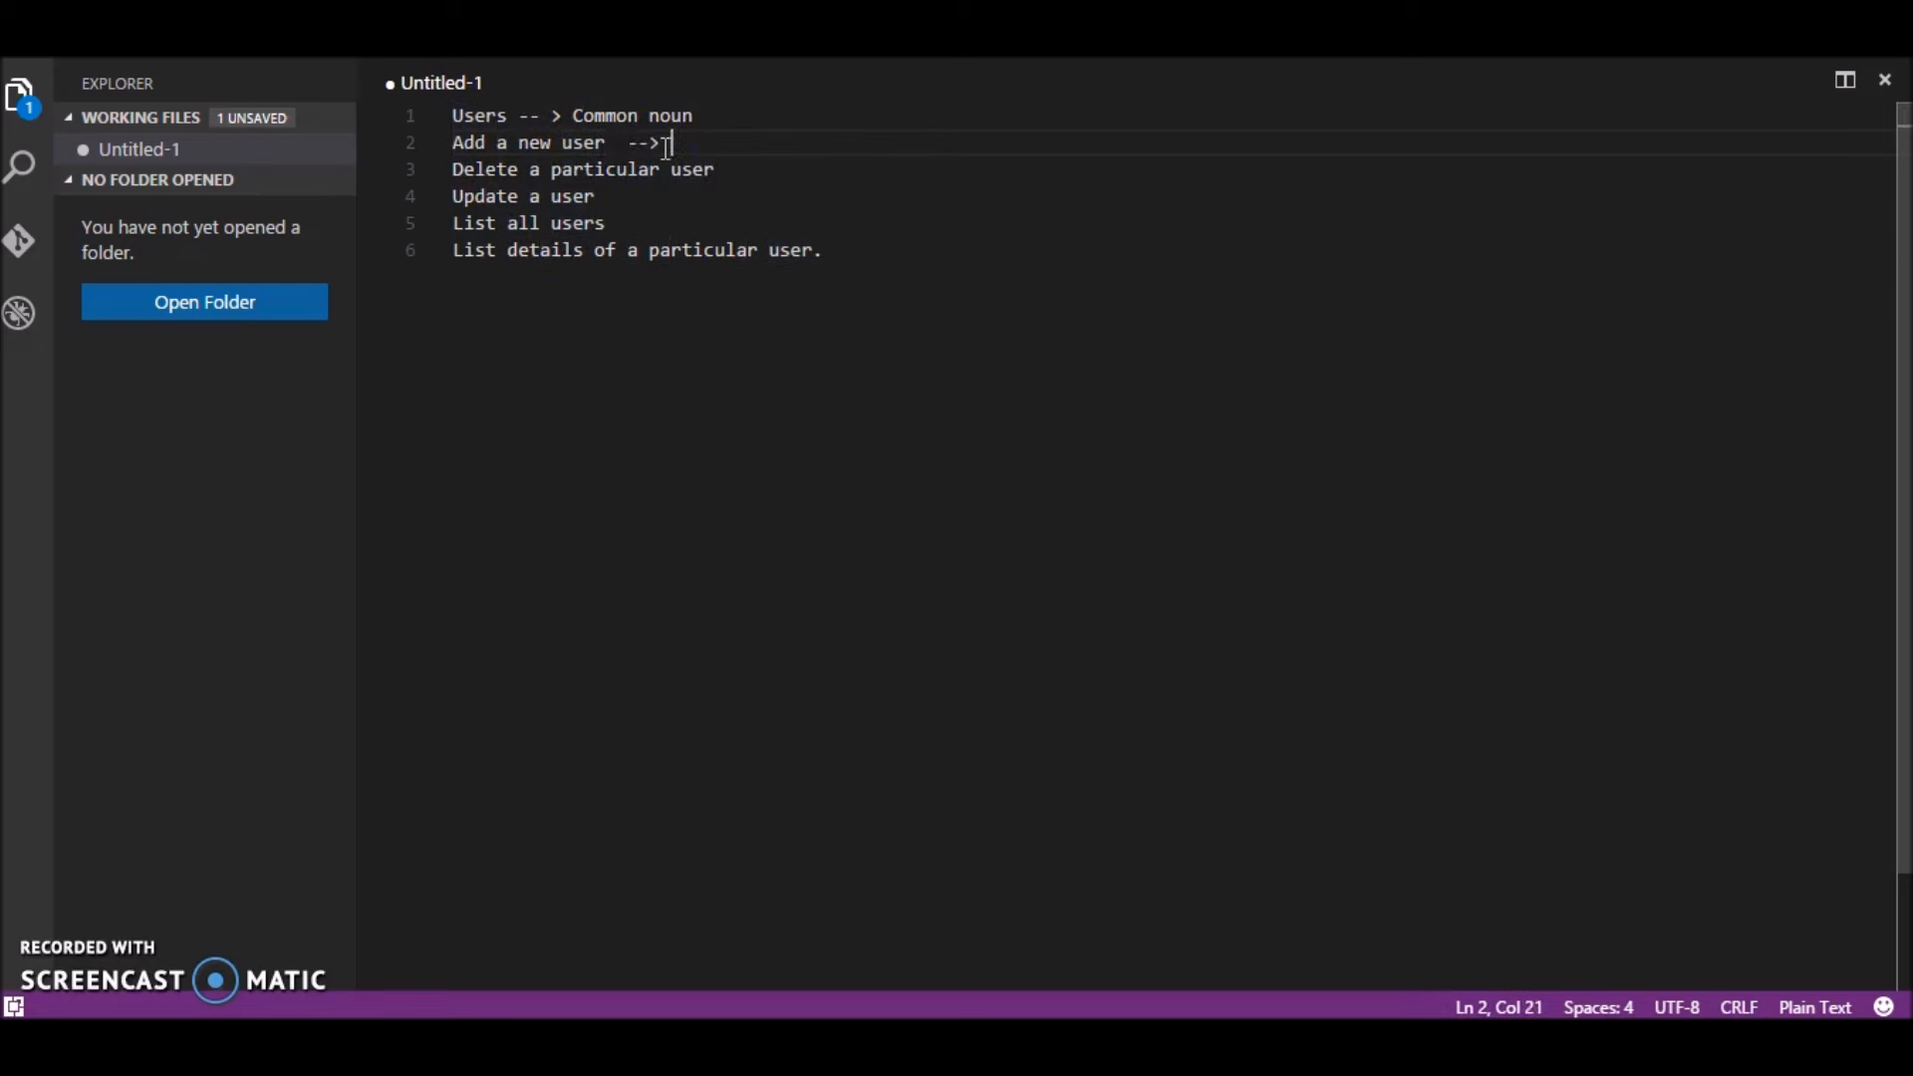
text(POST)
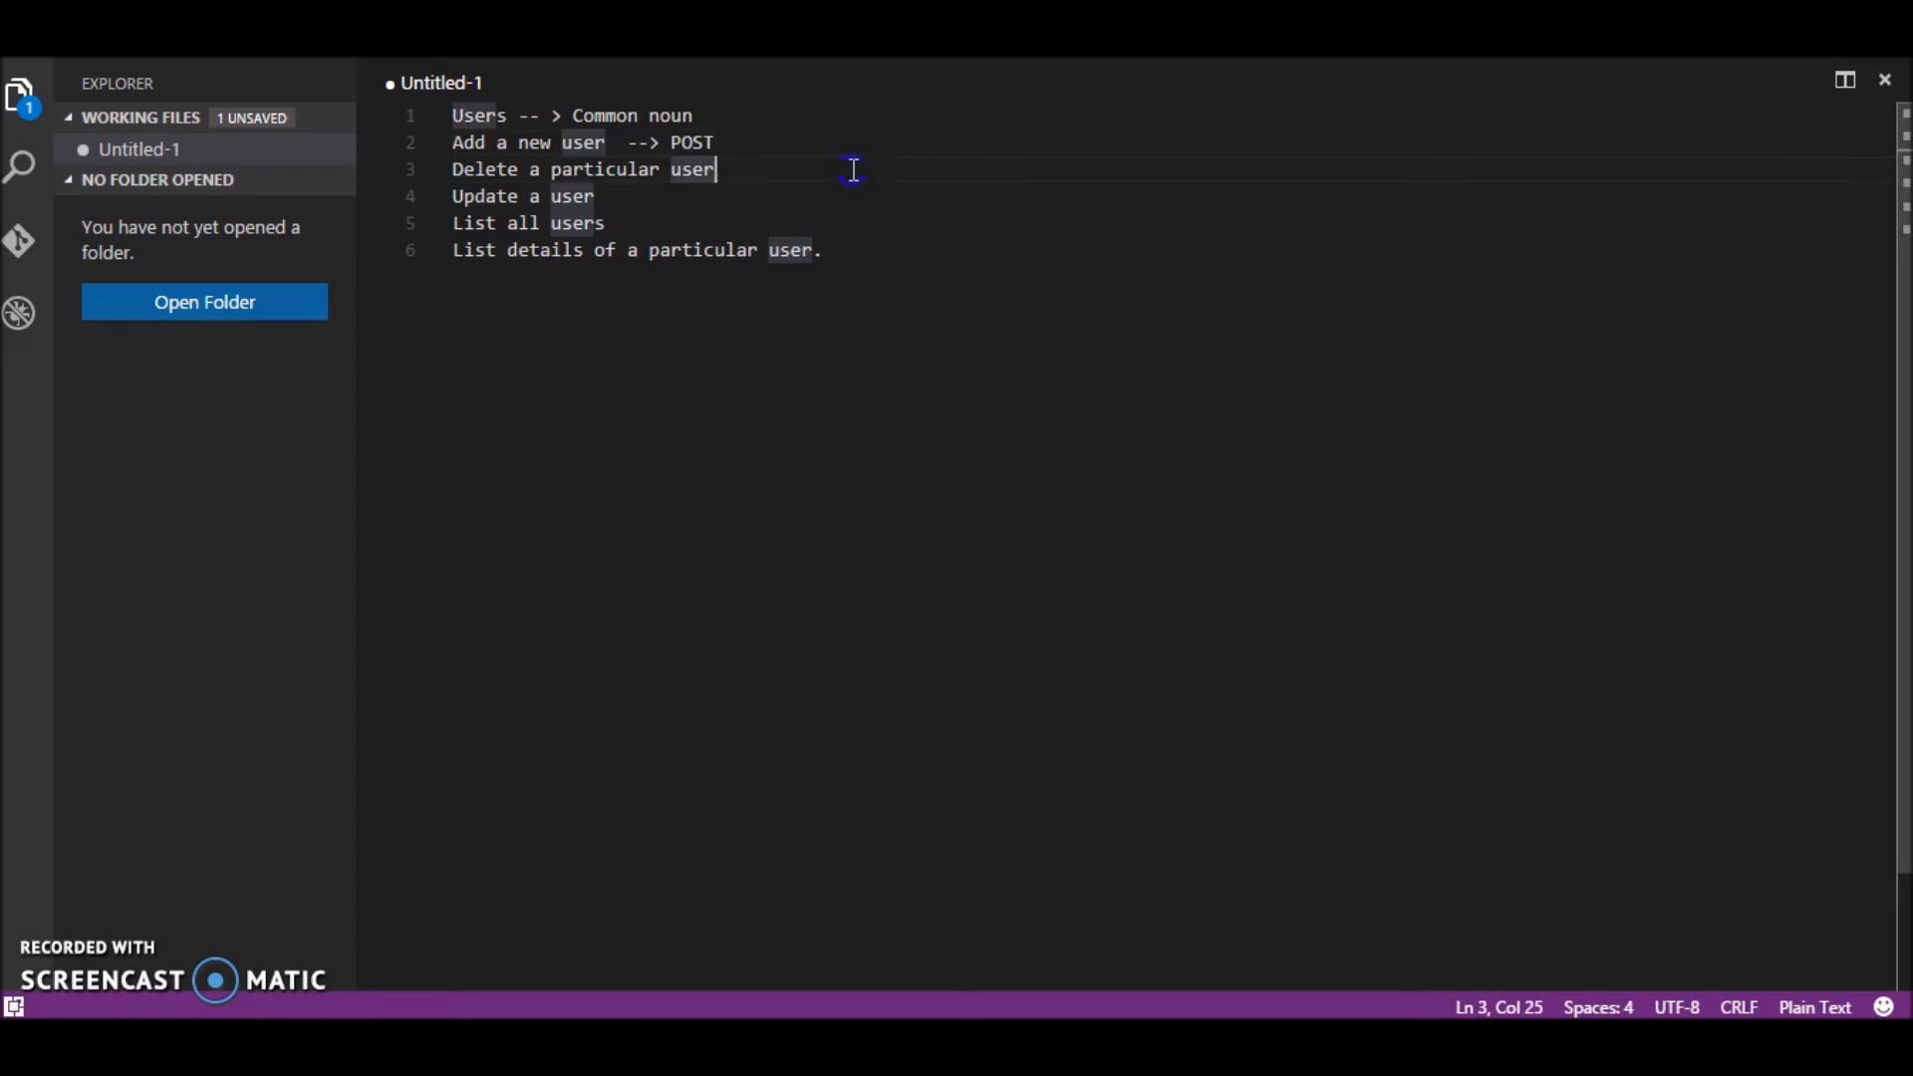
text(-->)
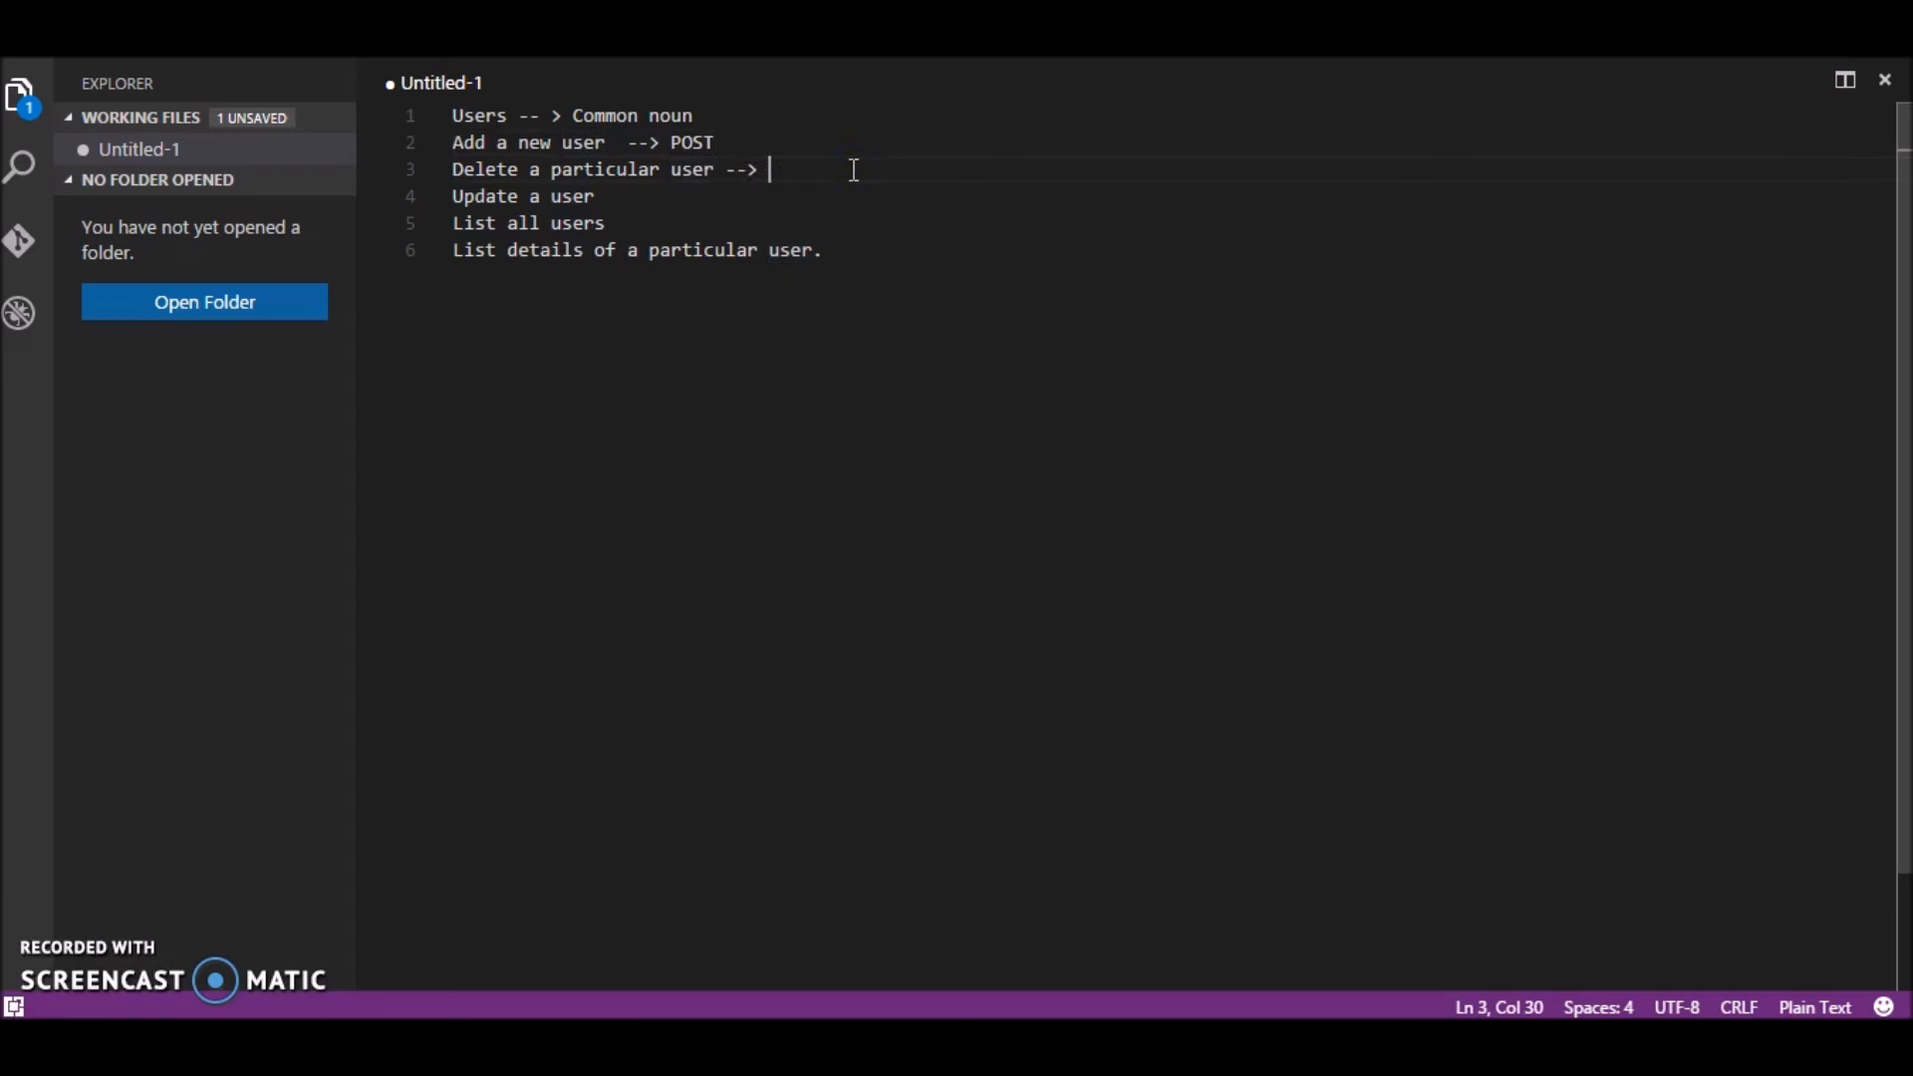
text(DELTE)
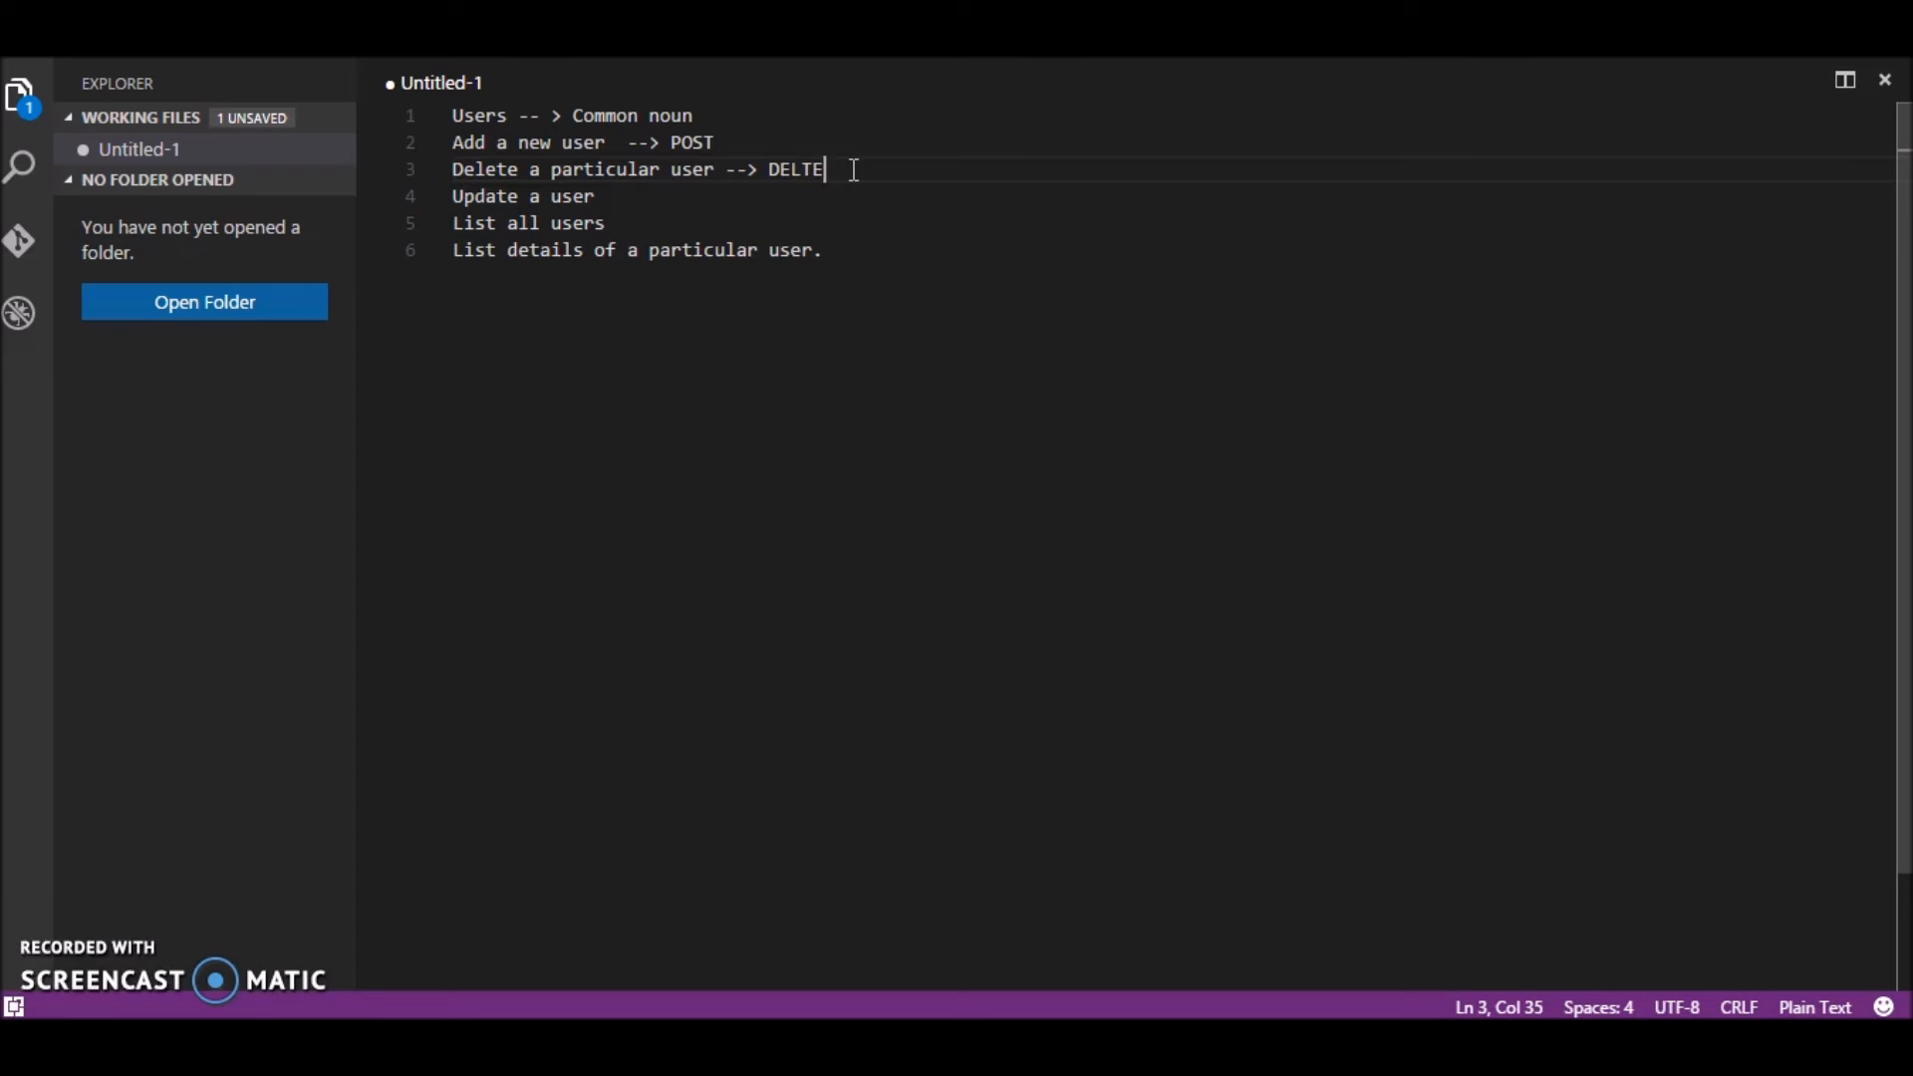
key(BackSpace)
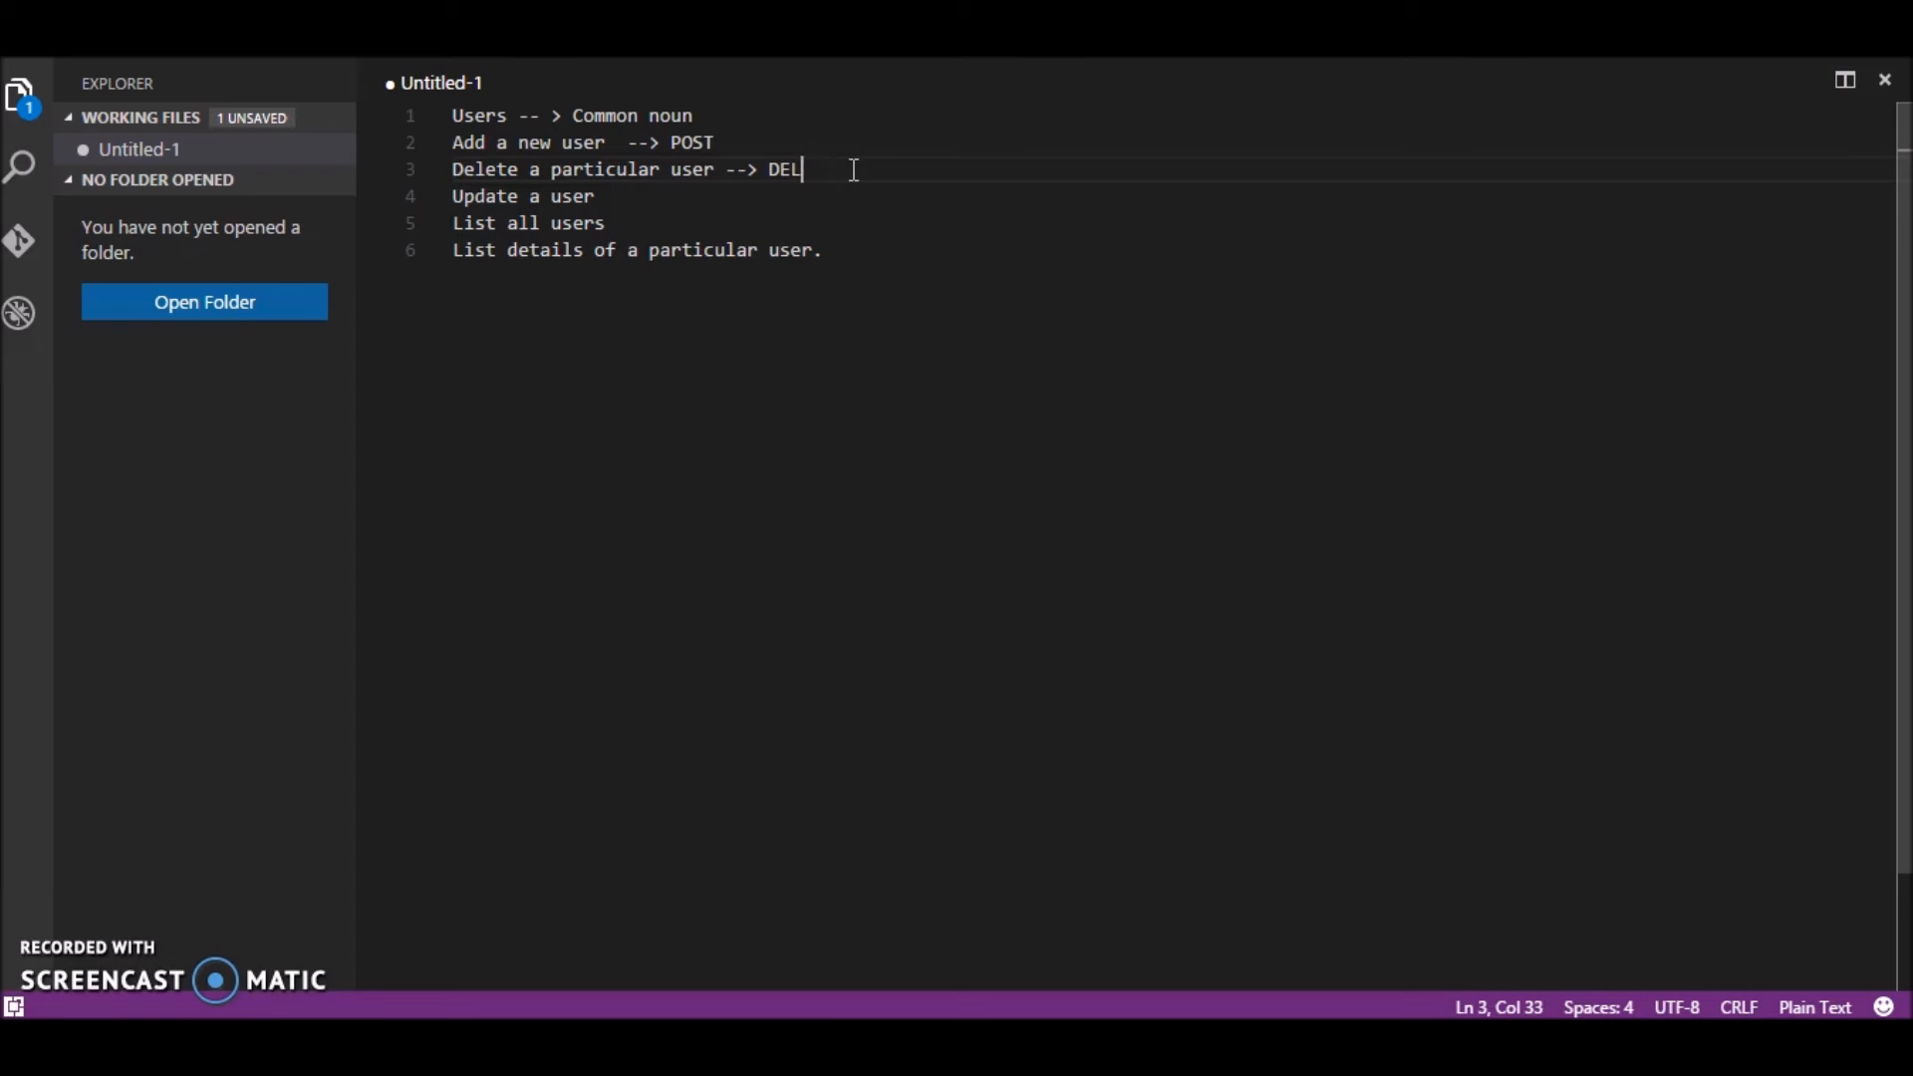
text(ETE)
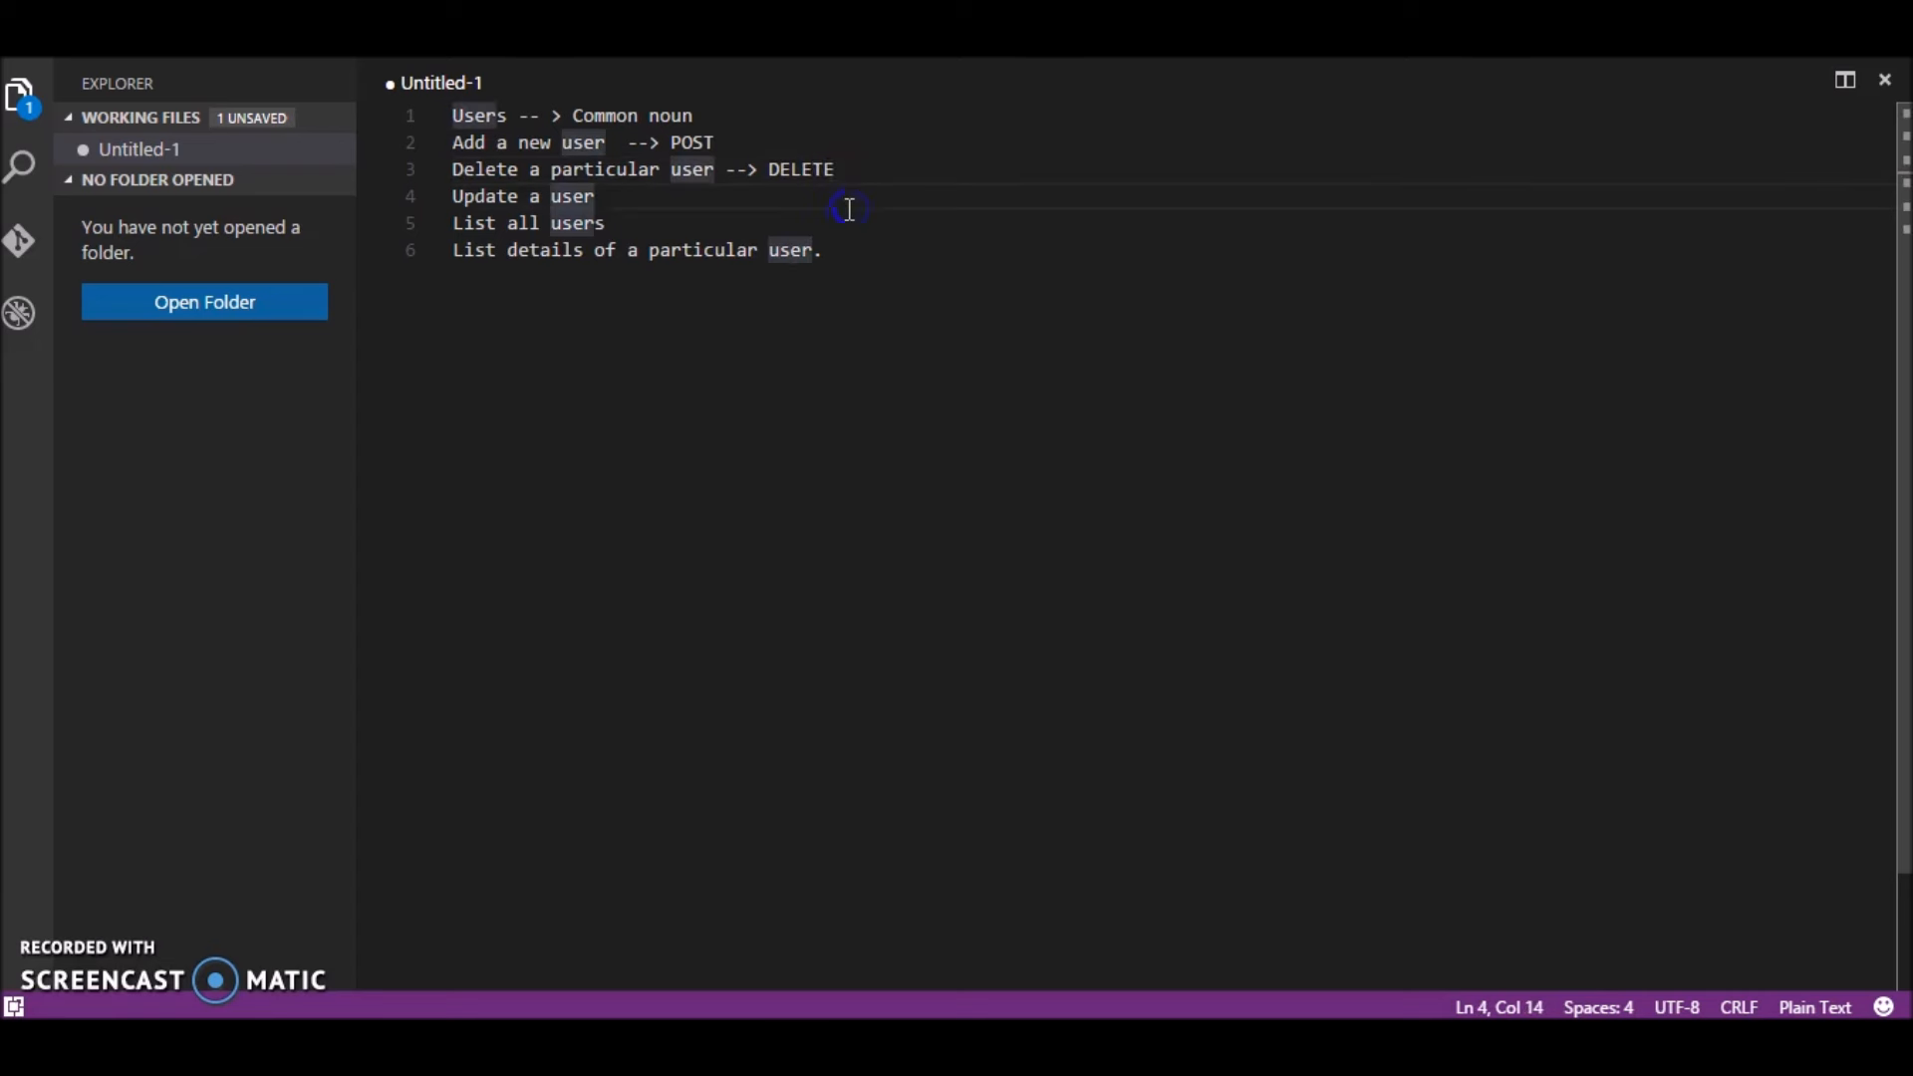
Step: Append '-->PUT' to update and '--> GET' to both list-all and list-details lines
text(-->PU)
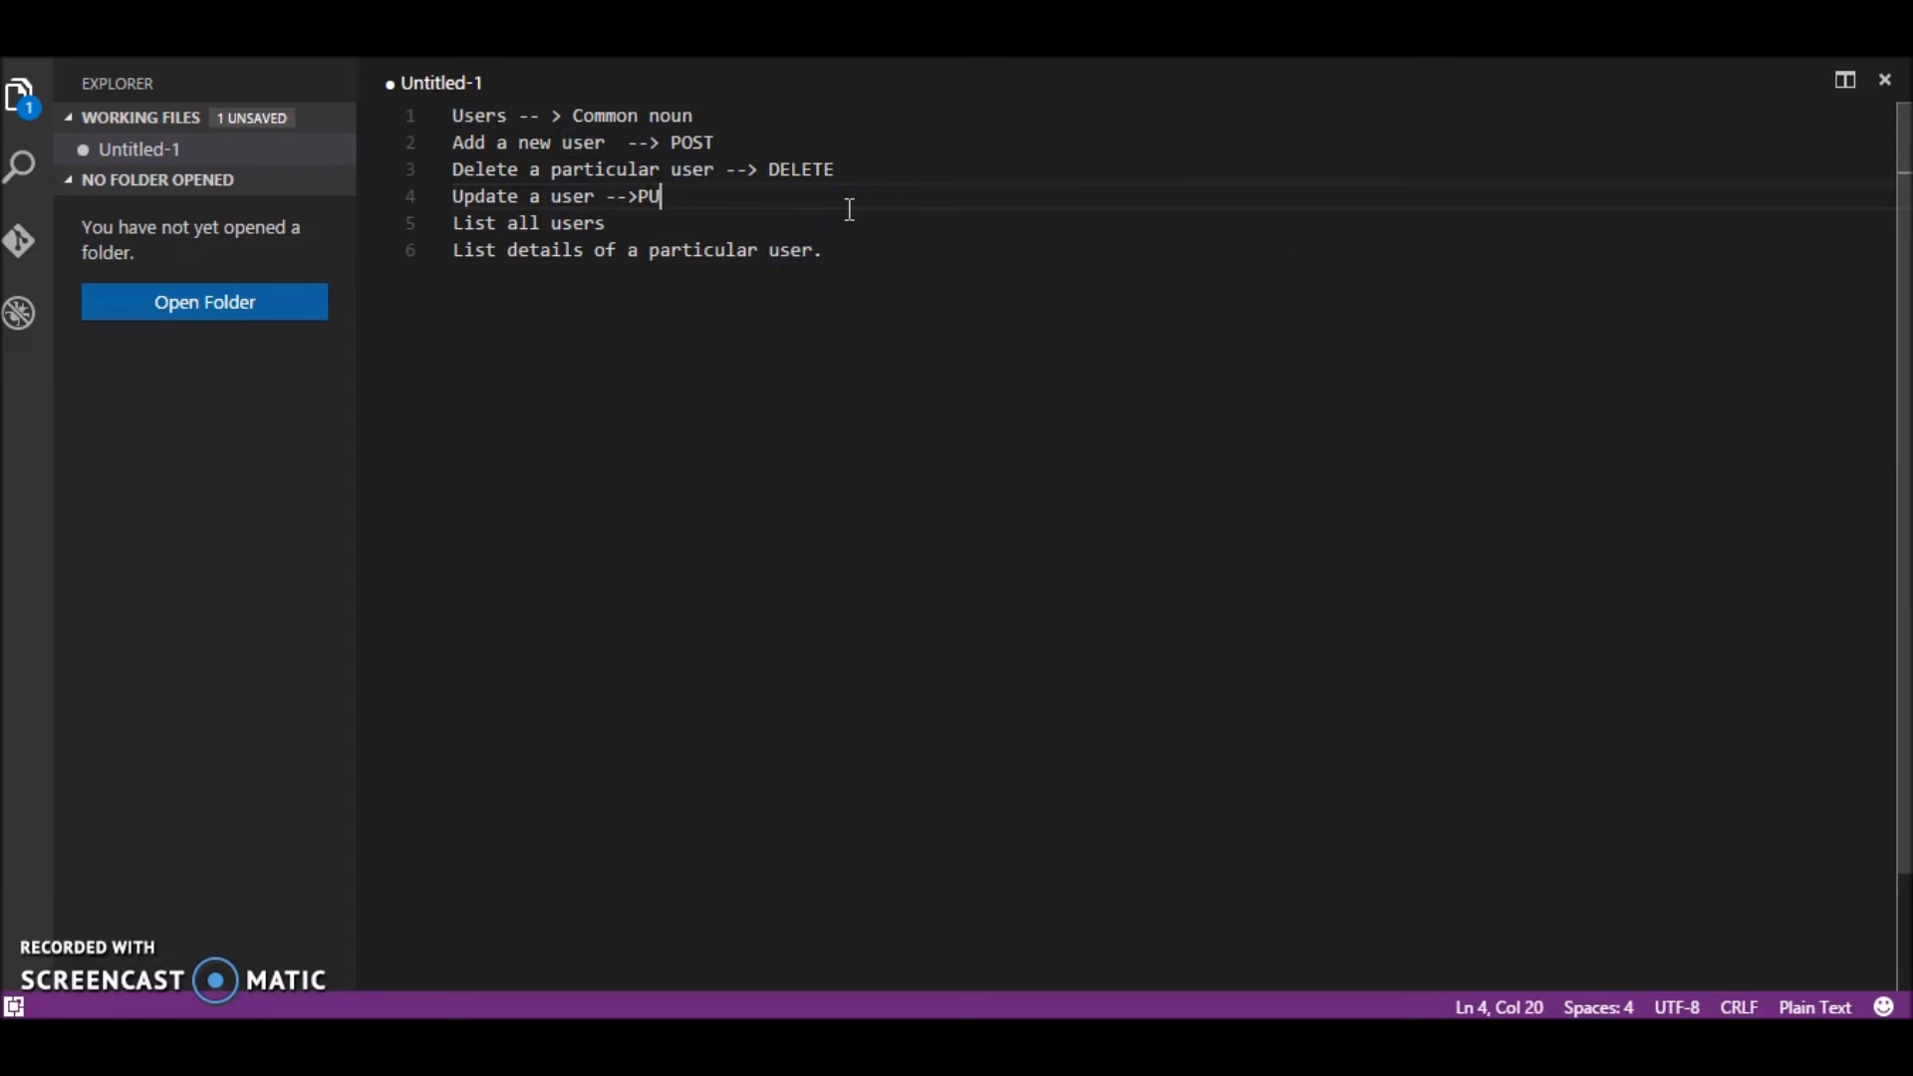
text(T)
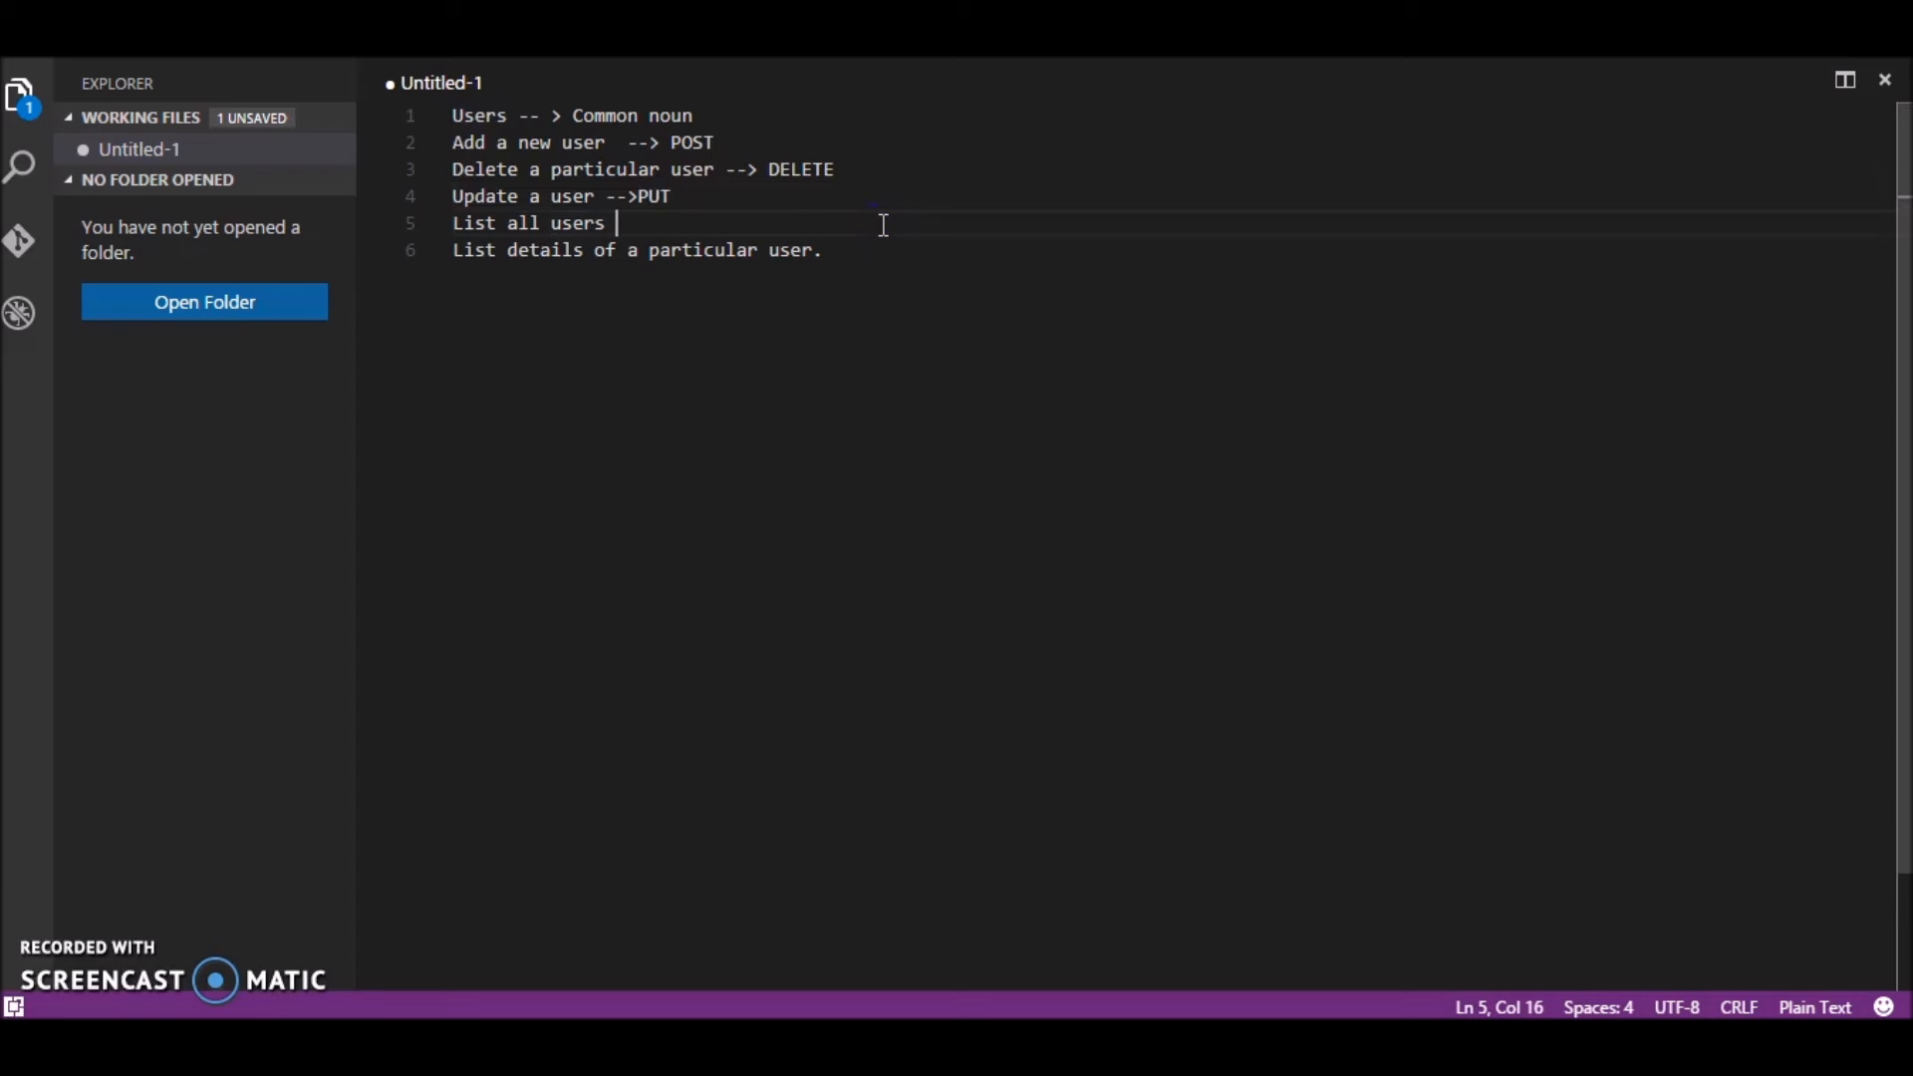
text(-->)
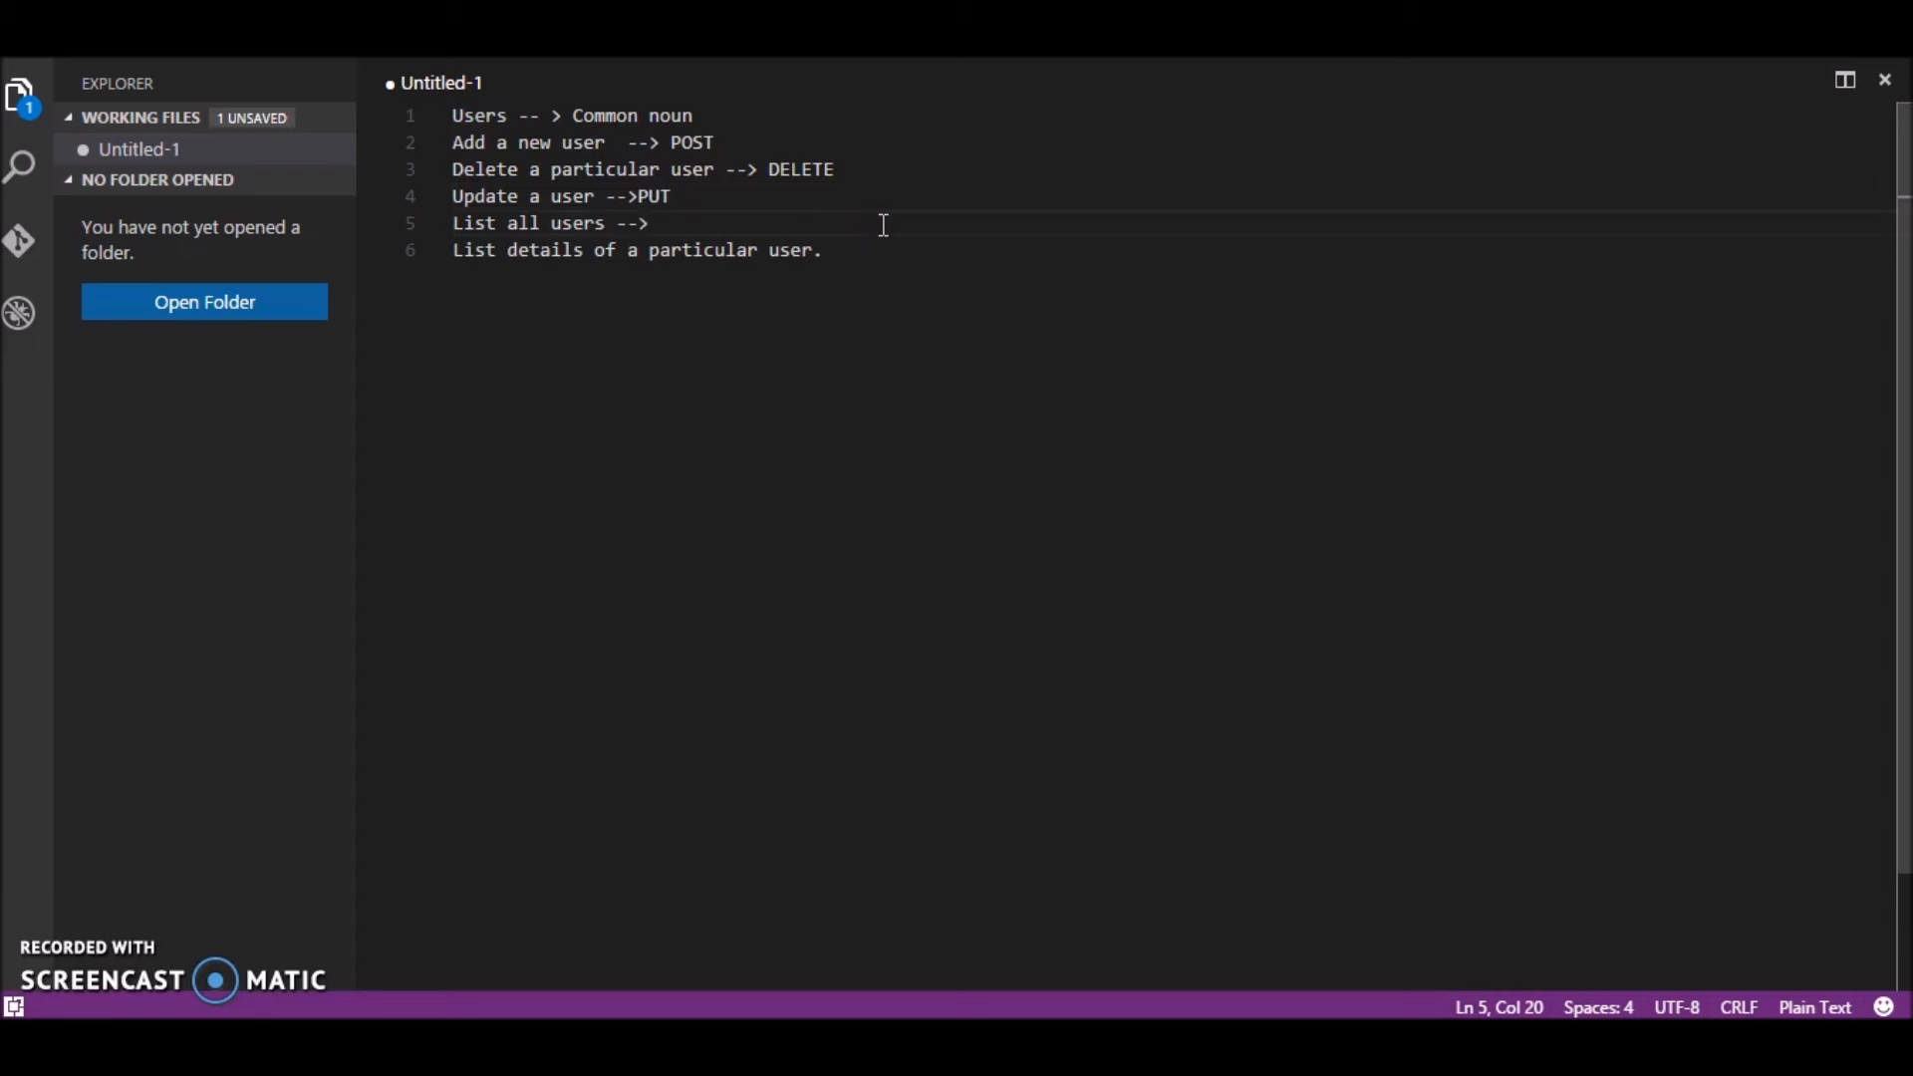
text(GET)
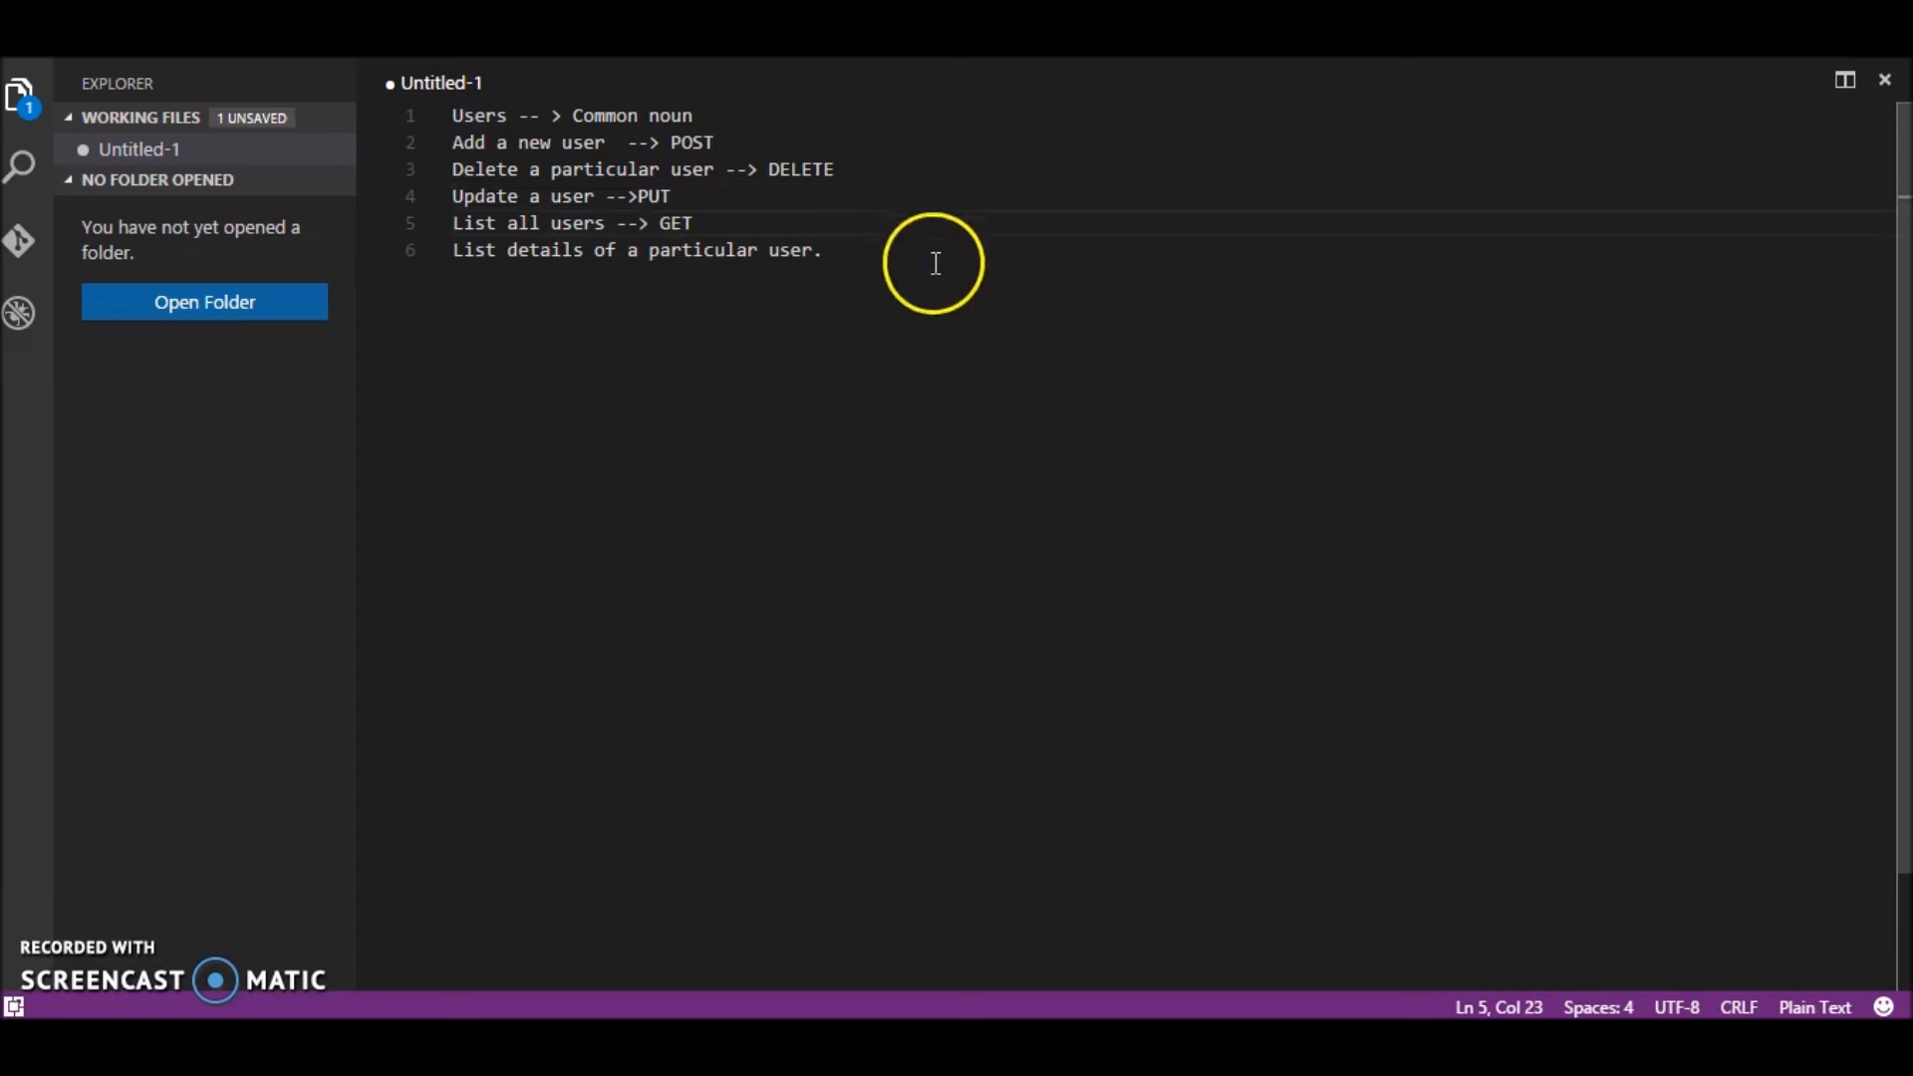
text(-->)
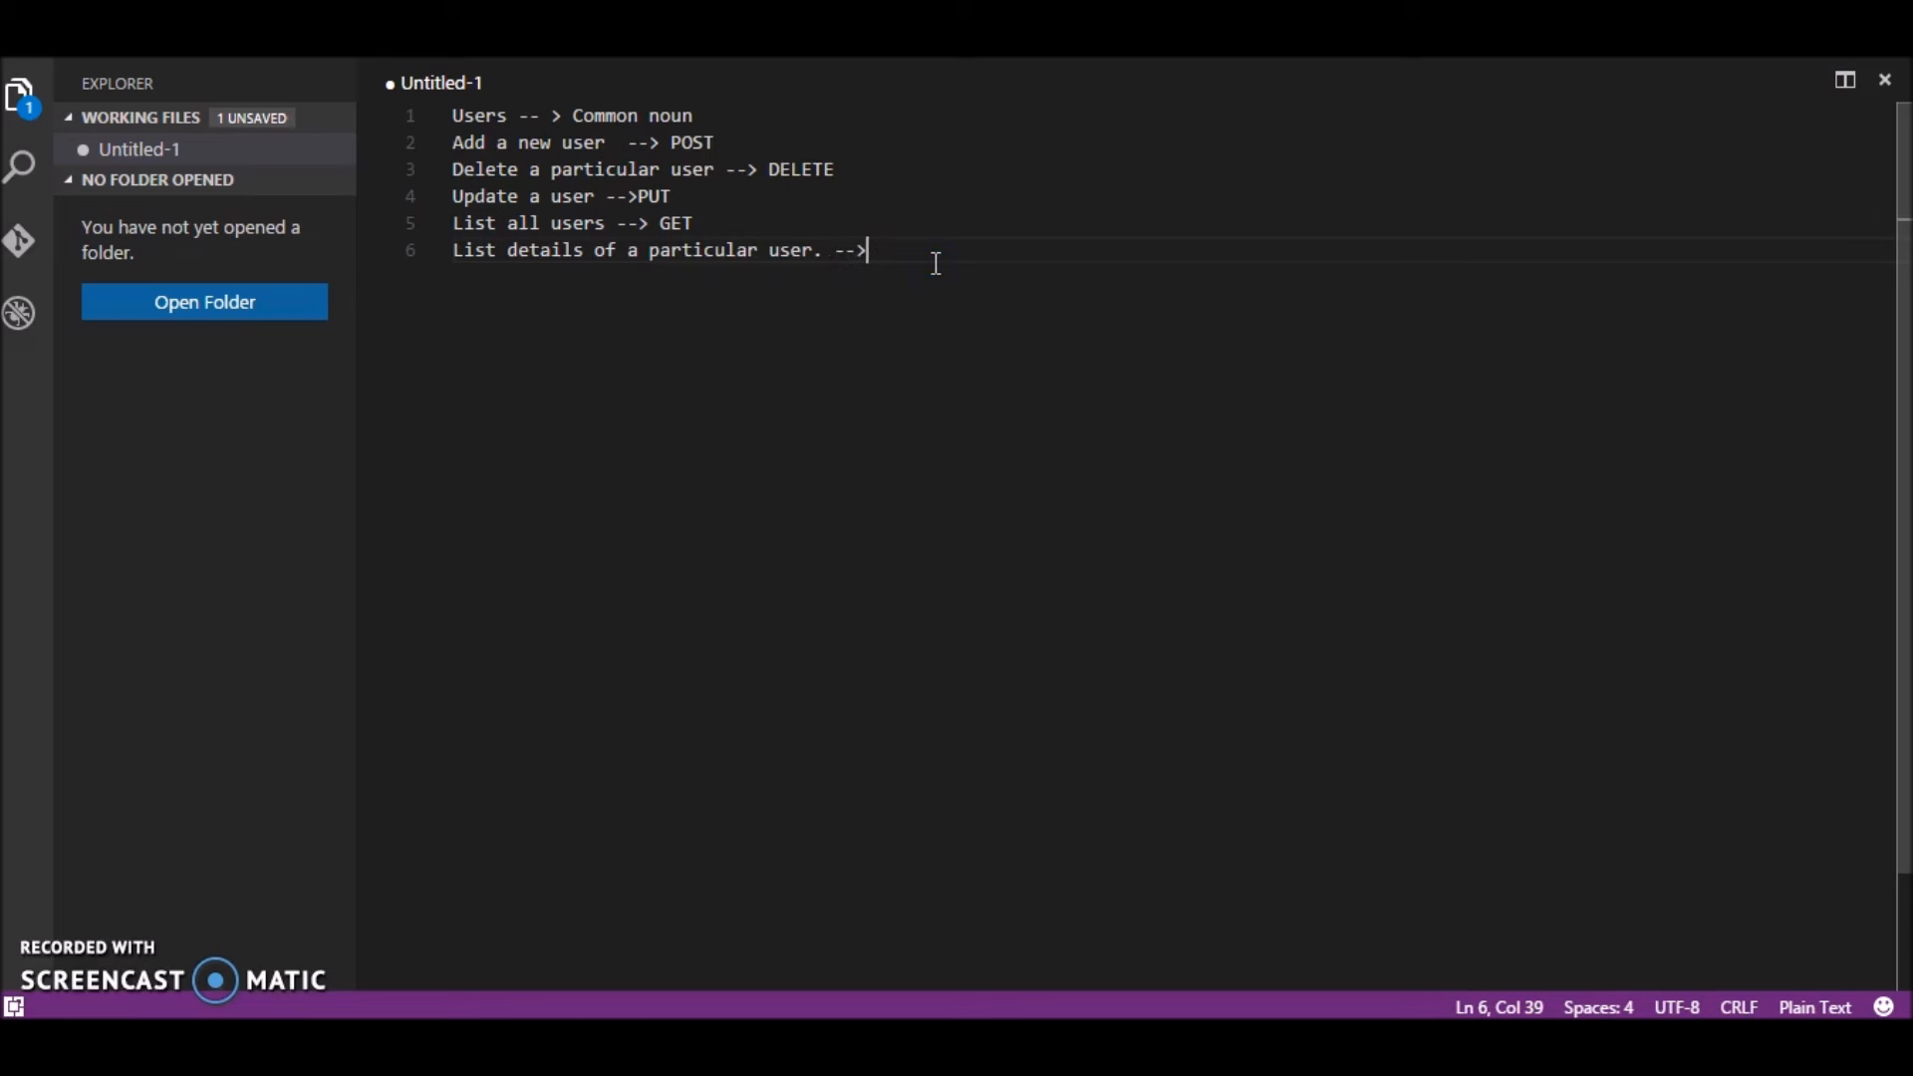
text(GET)
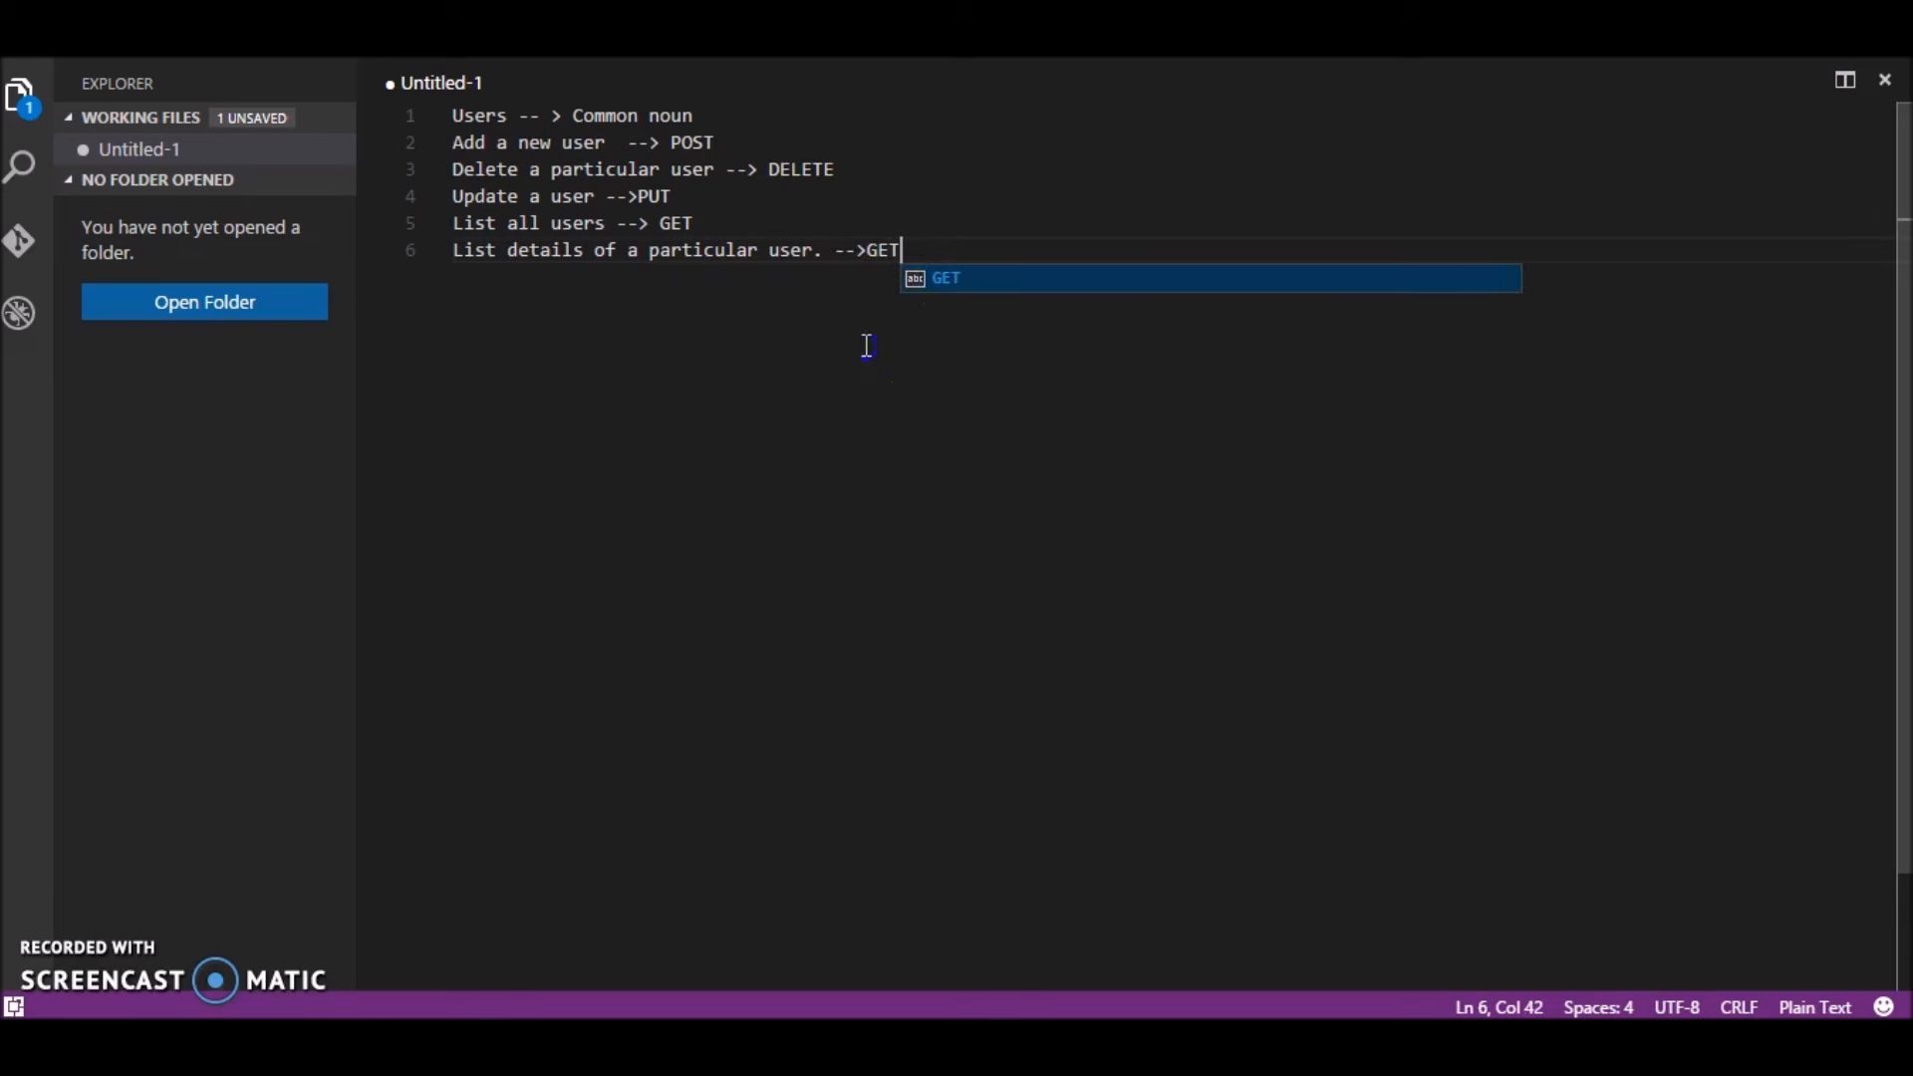
mouse_move(1195, 221)
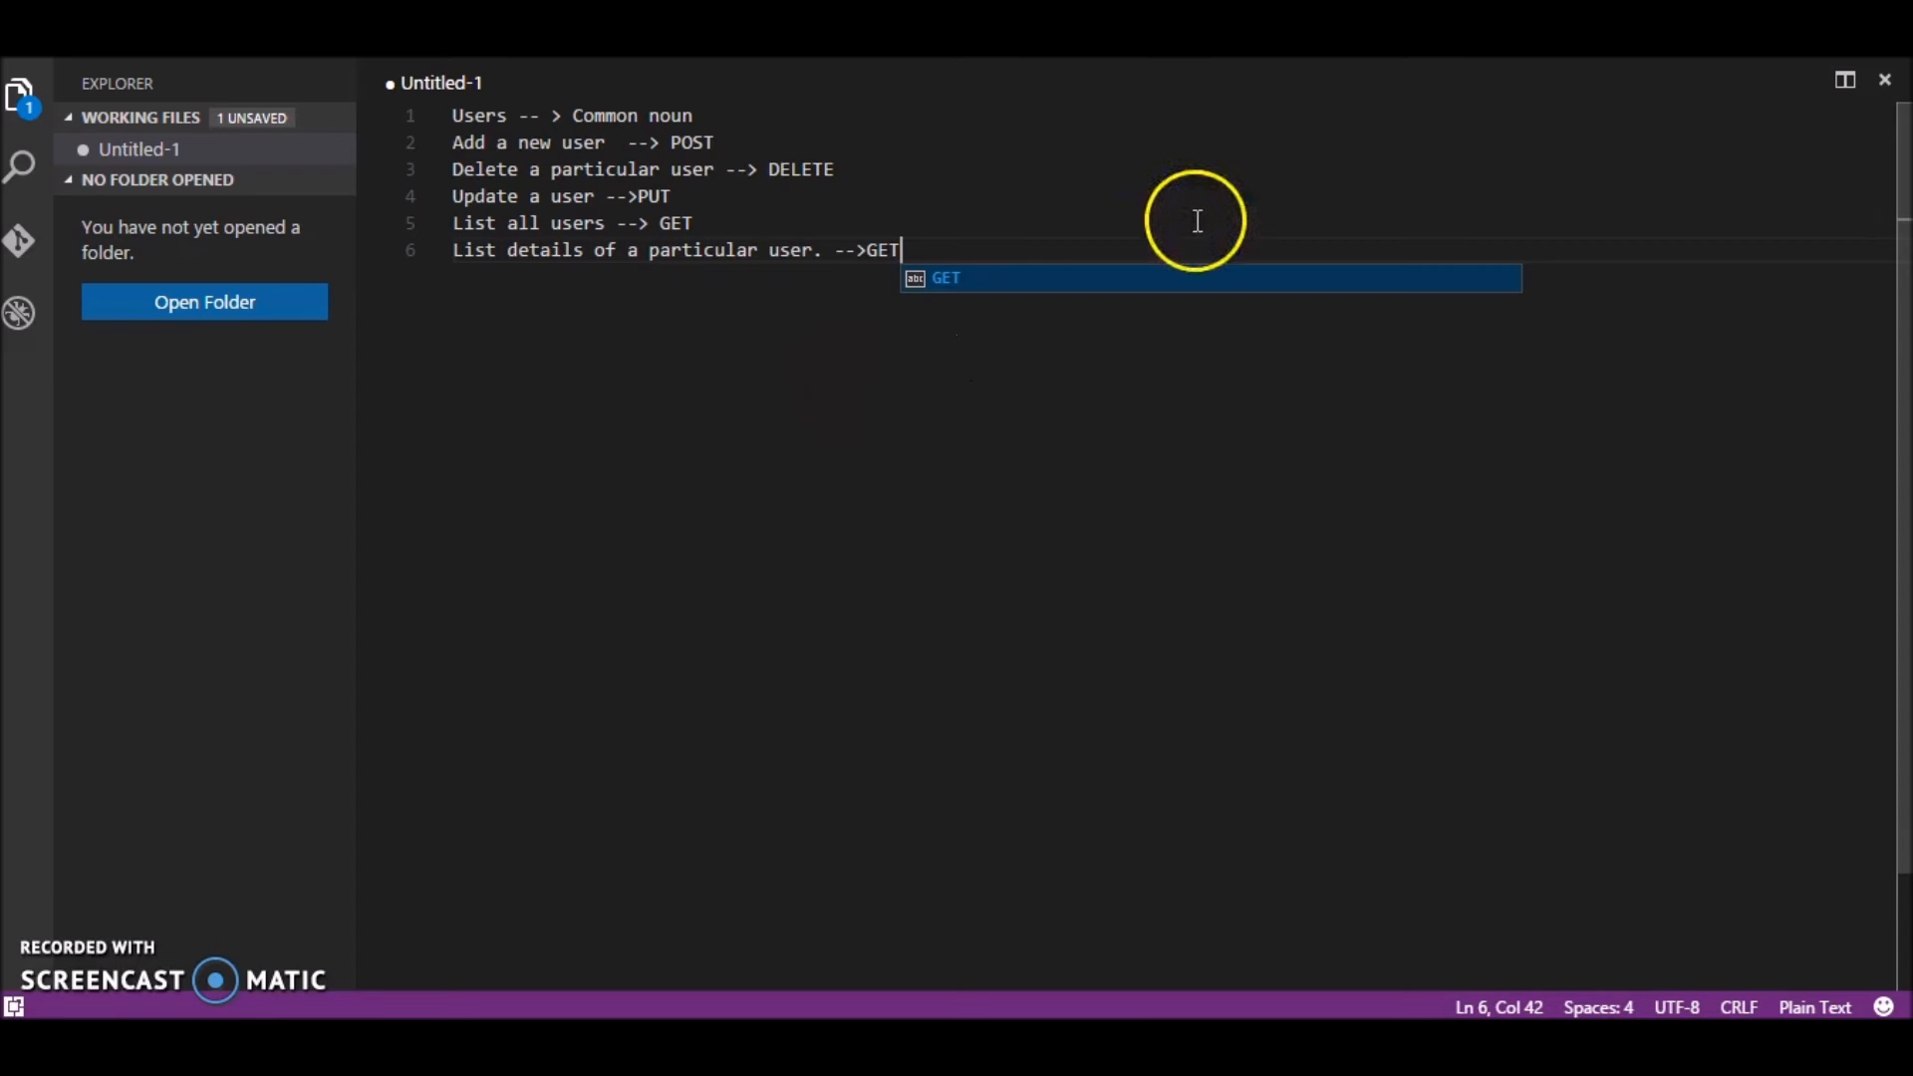
mouse_move(903, 542)
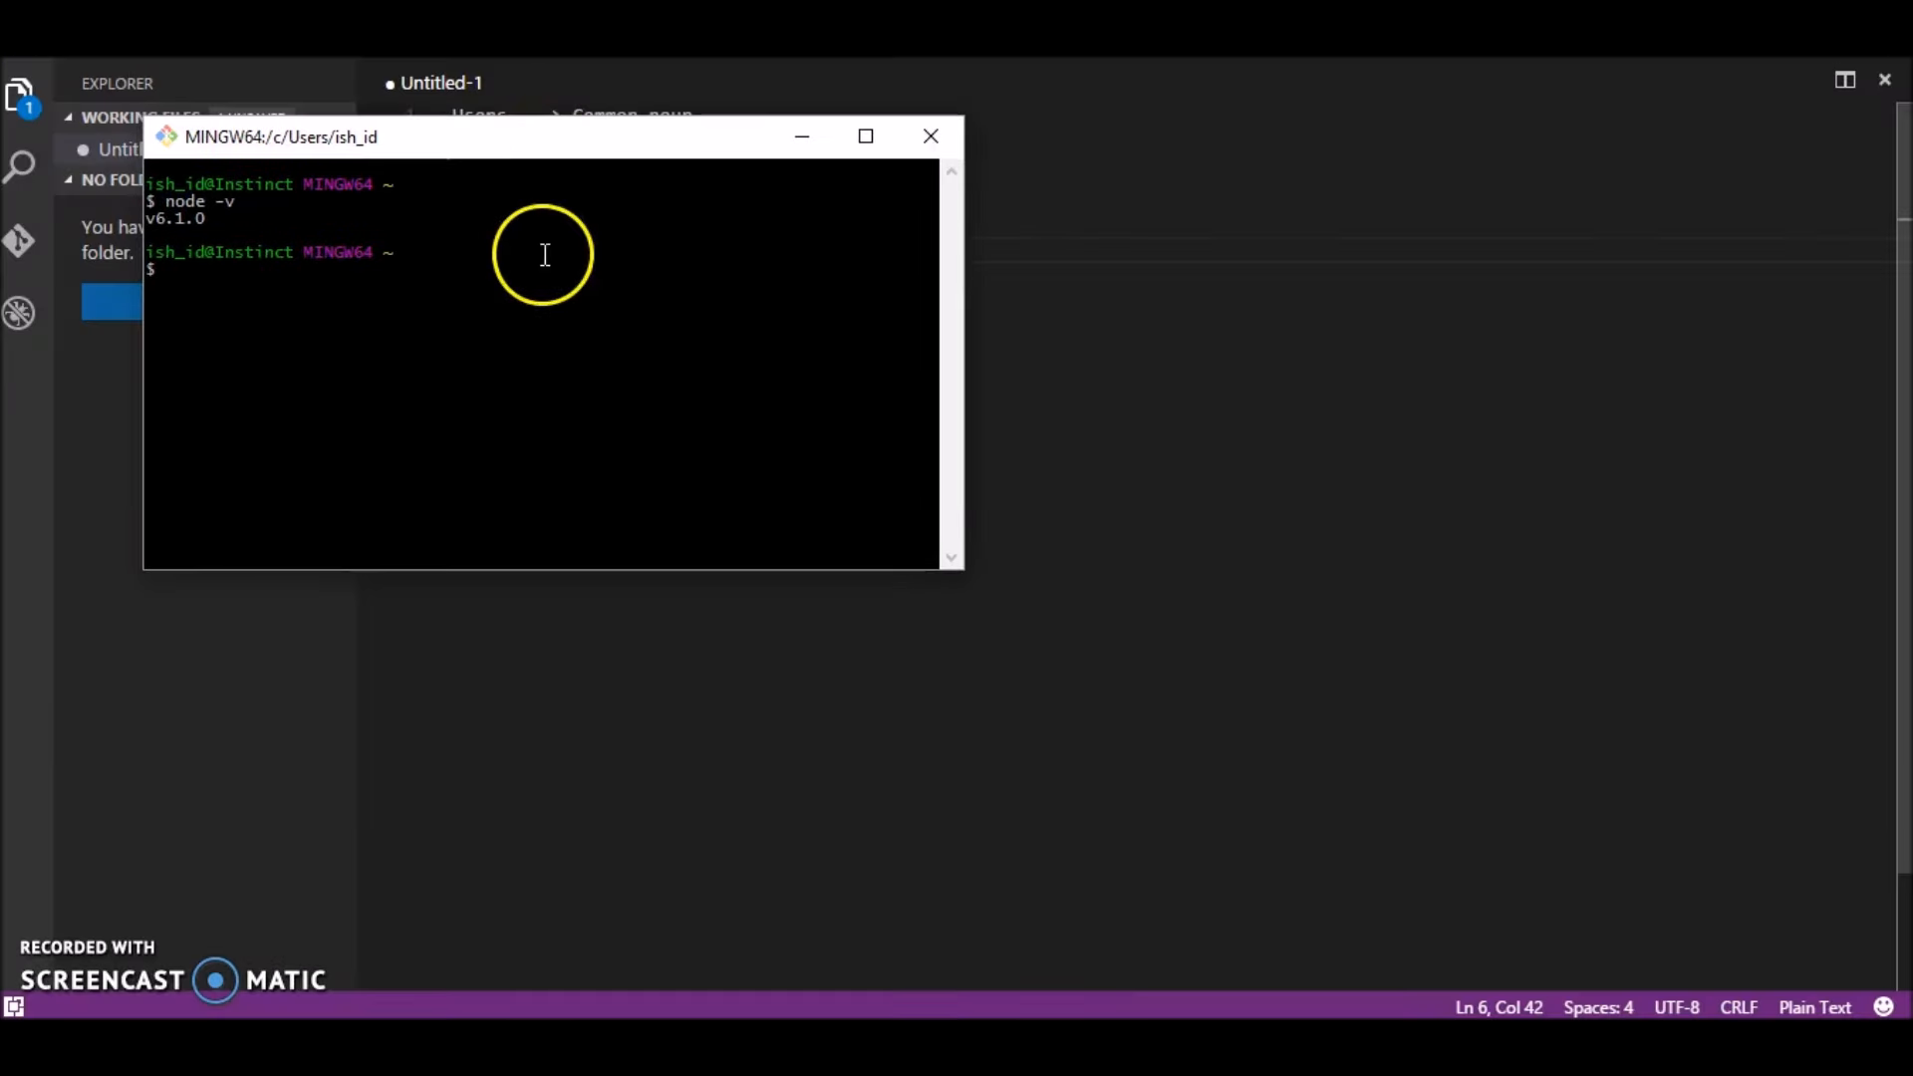
mouse_move(801, 135)
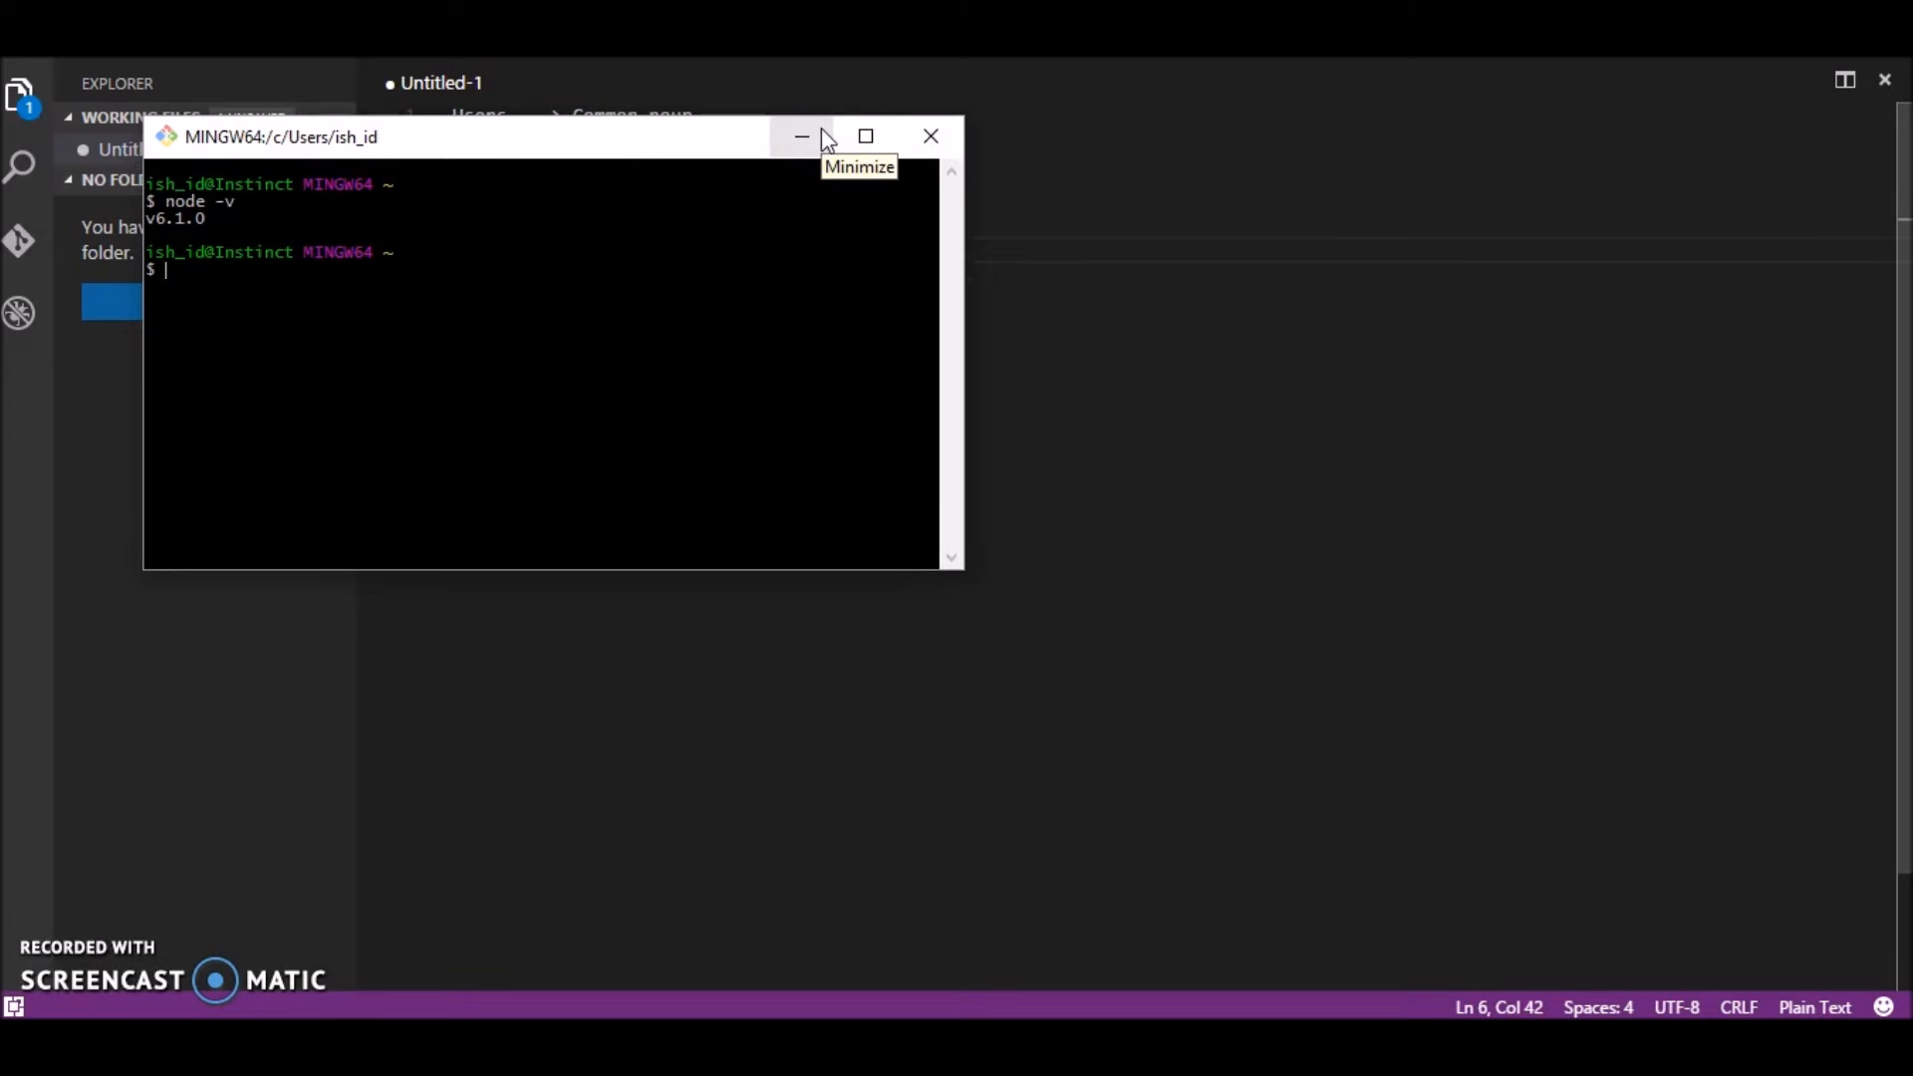
mouse_move(827, 138)
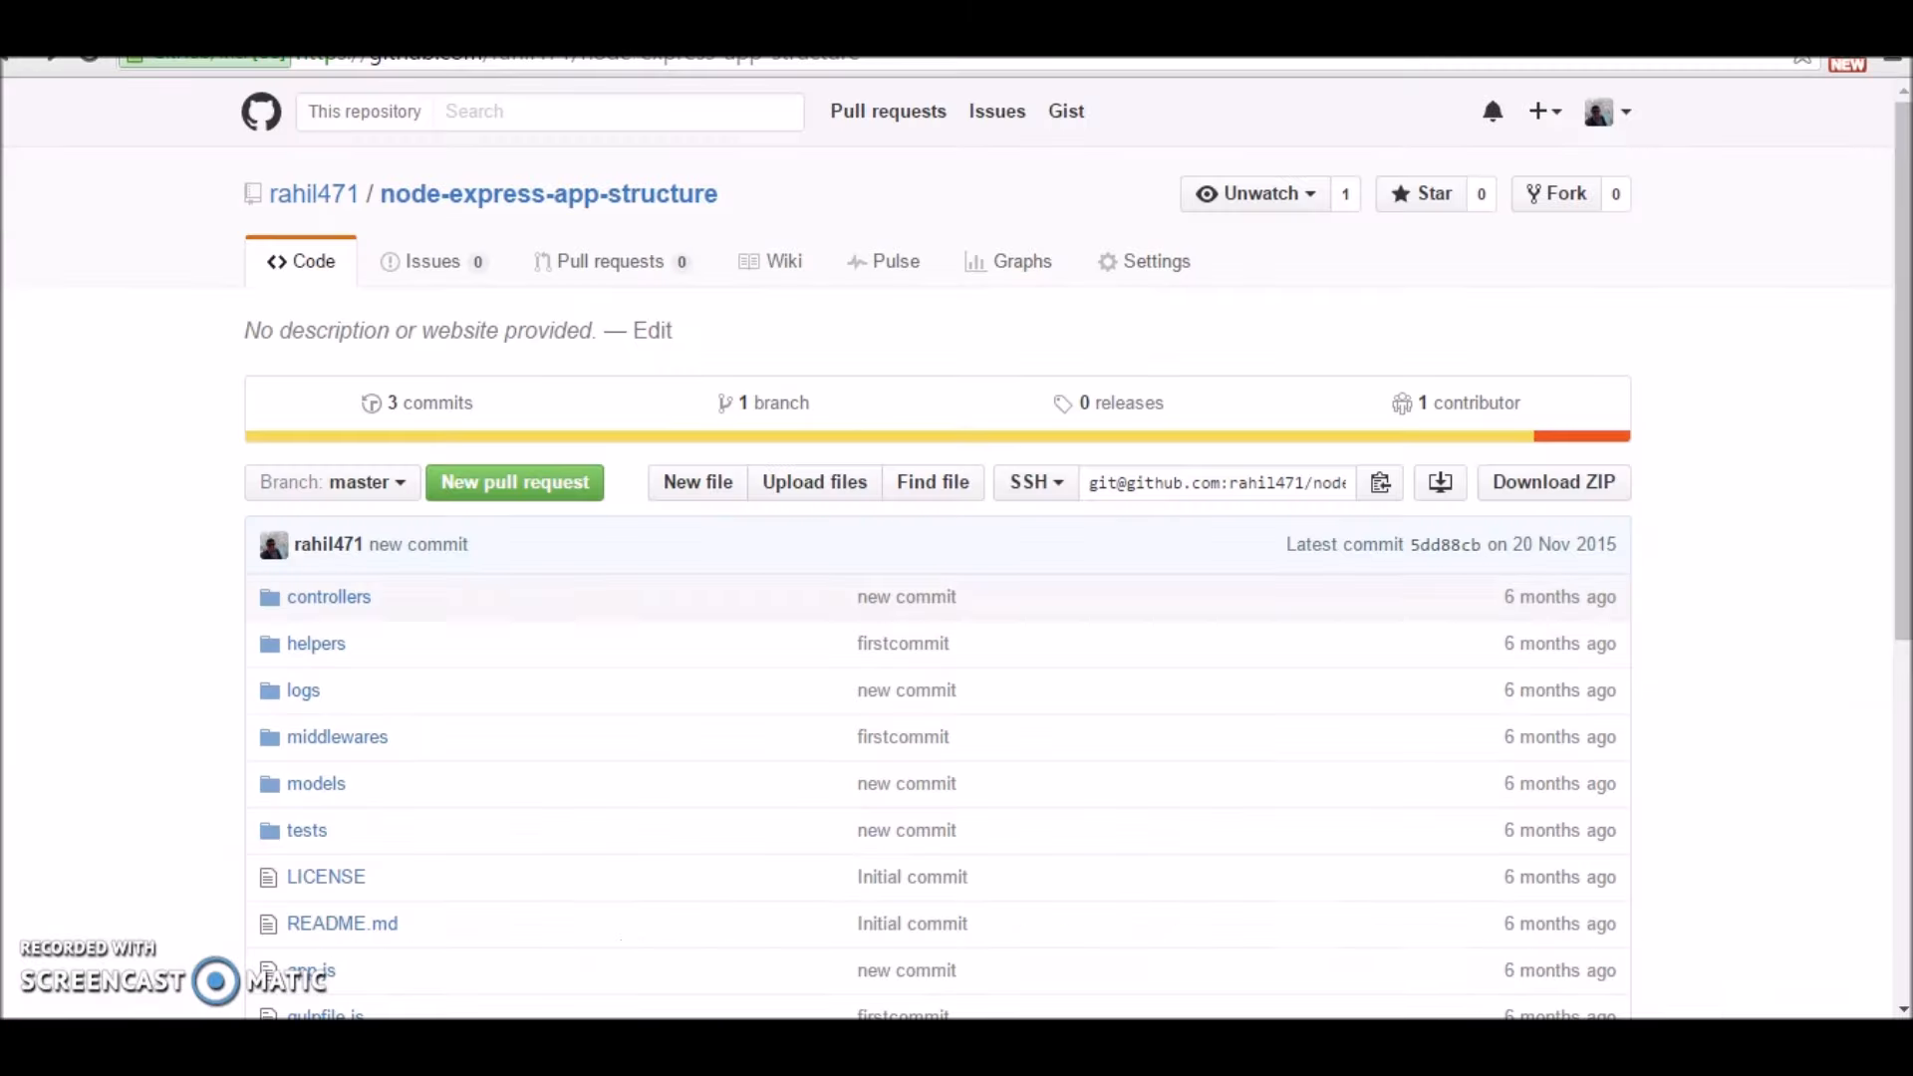
scroll(down, 3)
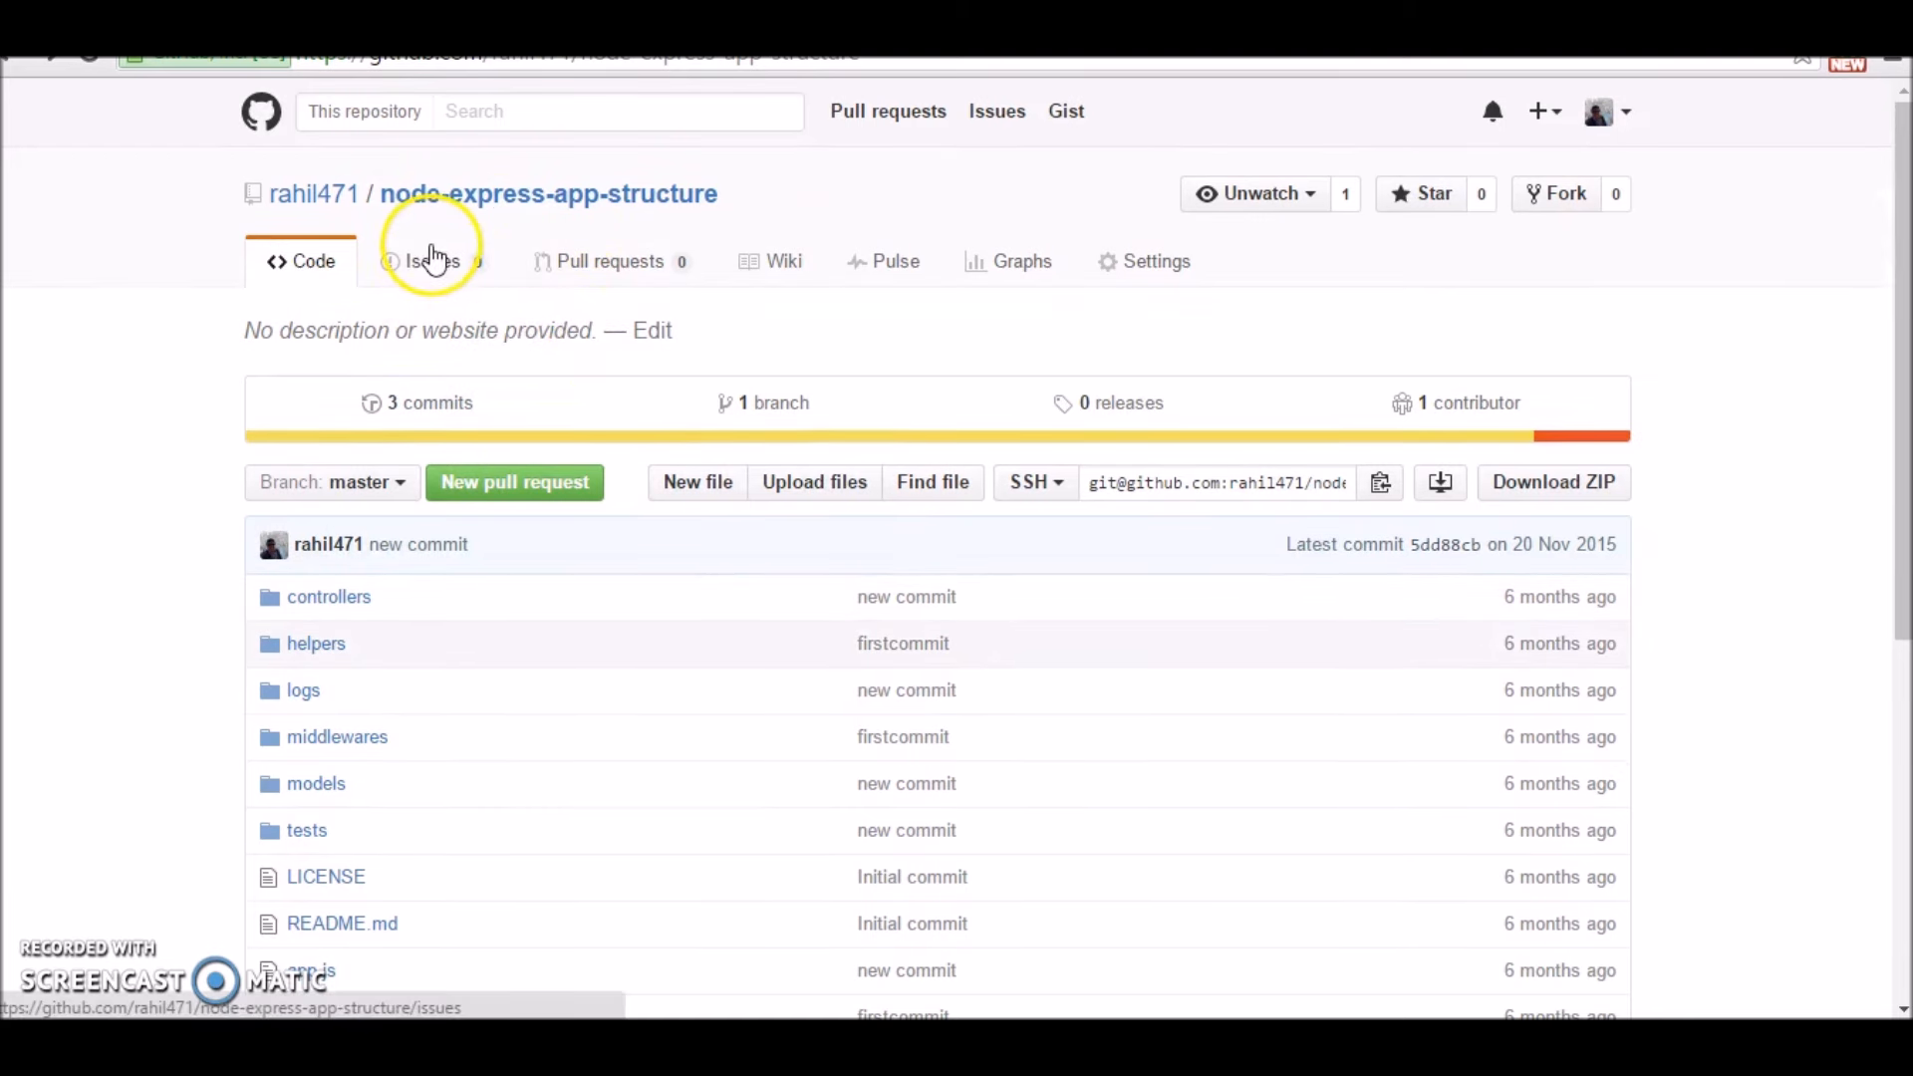
mouse_move(654, 311)
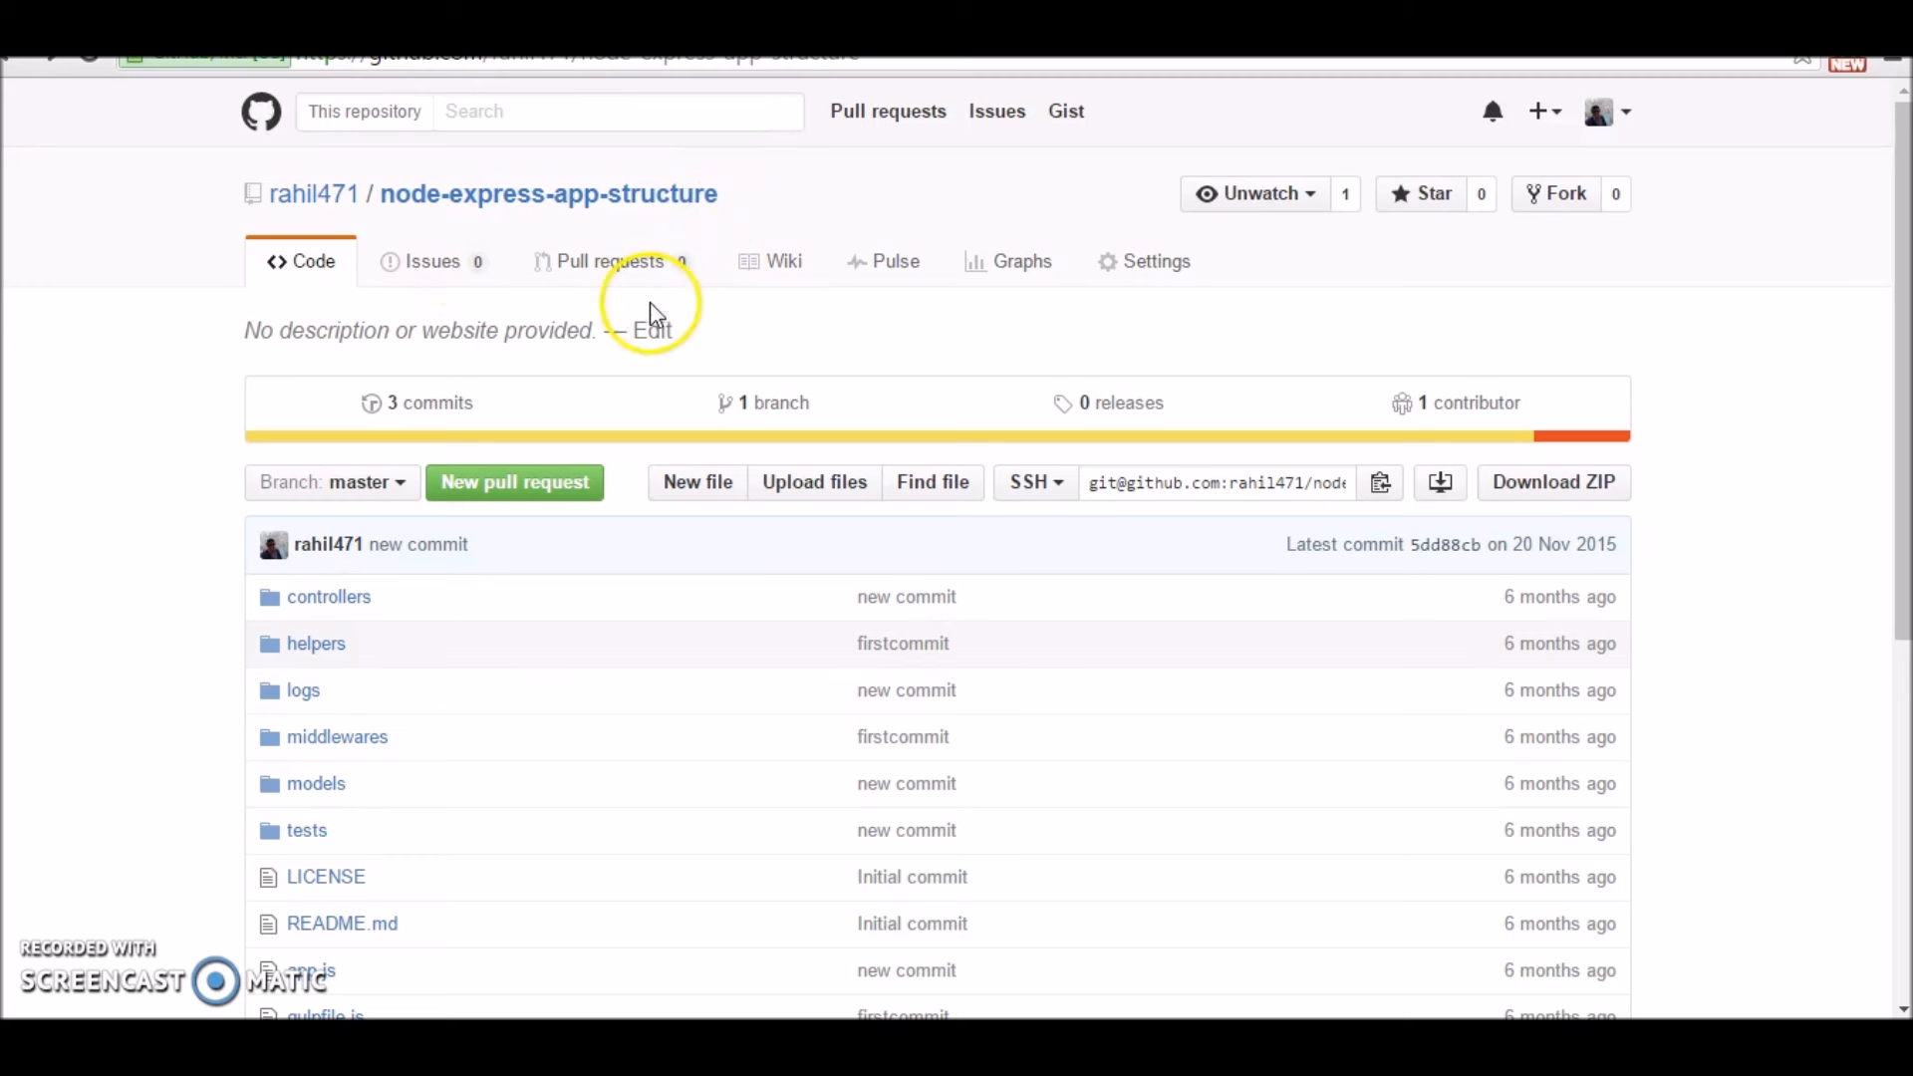
mouse_move(616, 430)
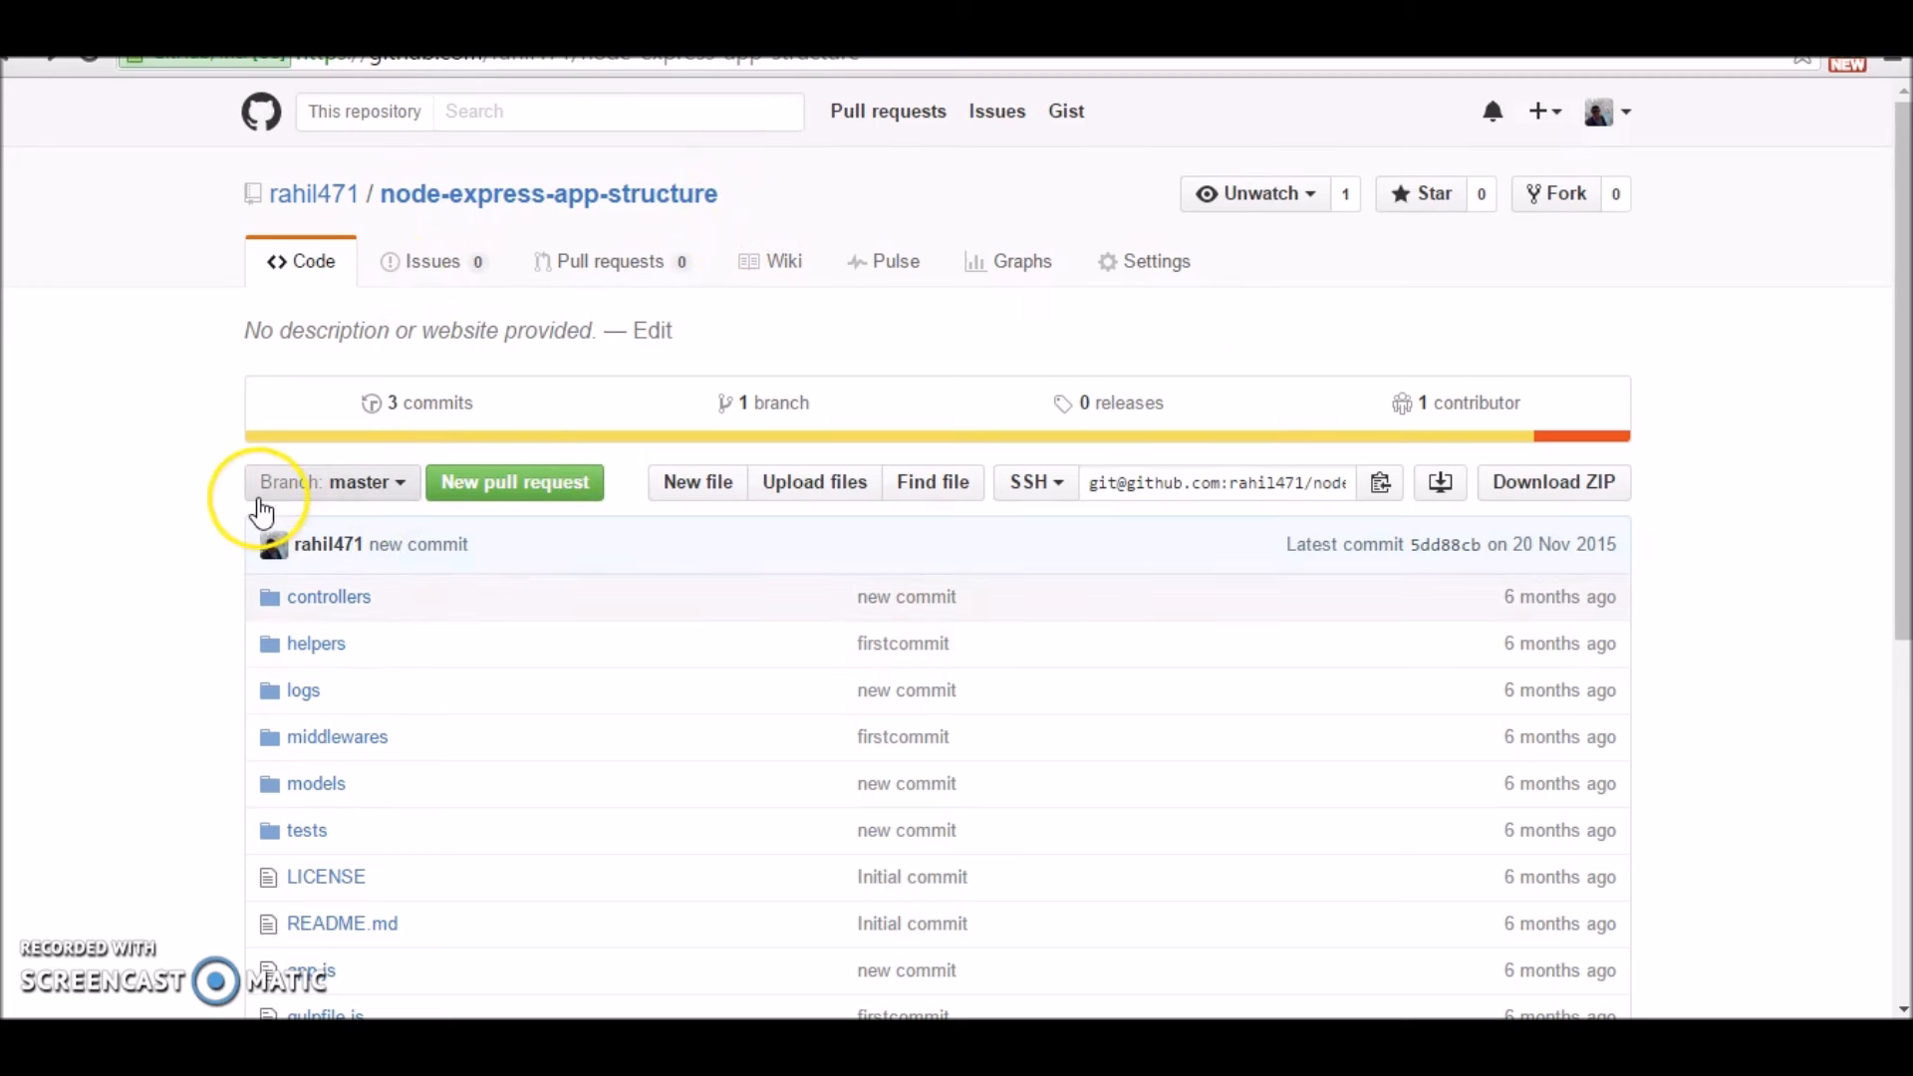
scroll(down, 3)
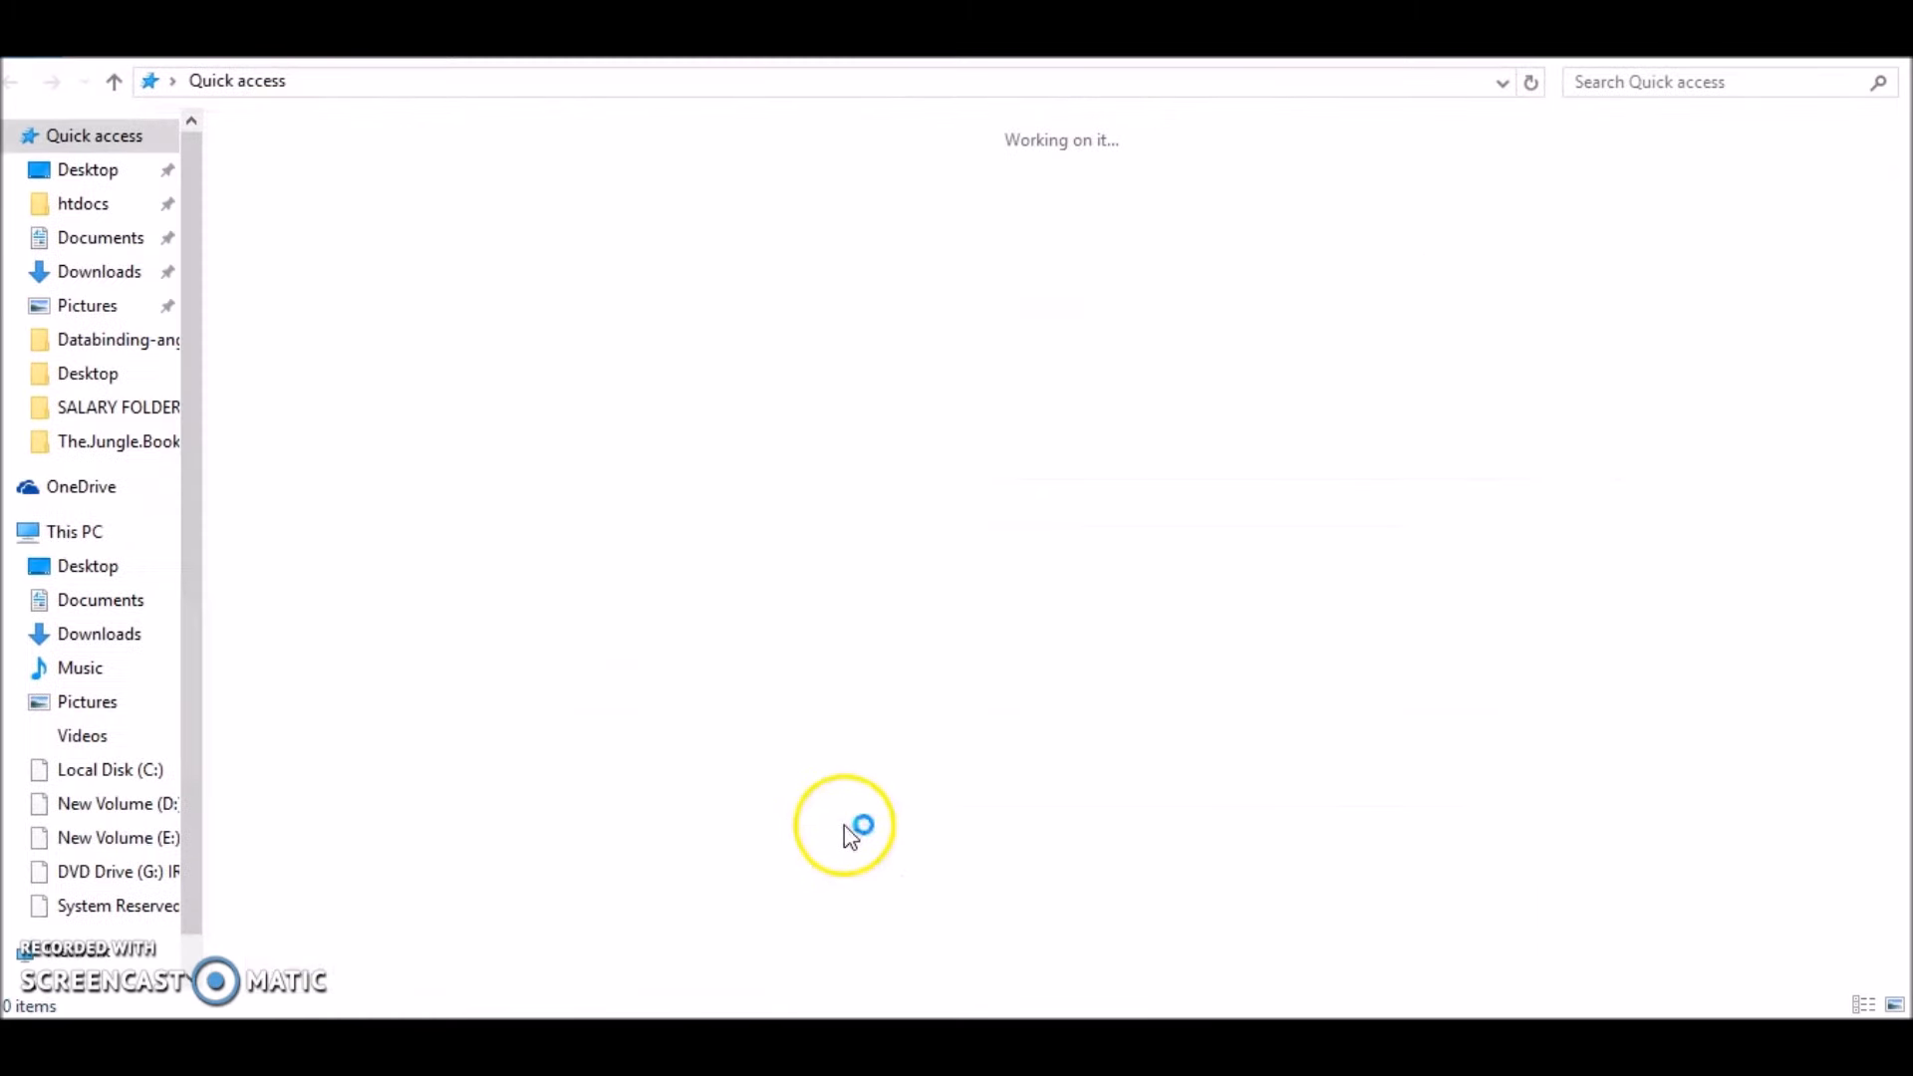
Step: Browse into the node-express-app-structure project folder and open it in Visual Studio Code
click(82, 203)
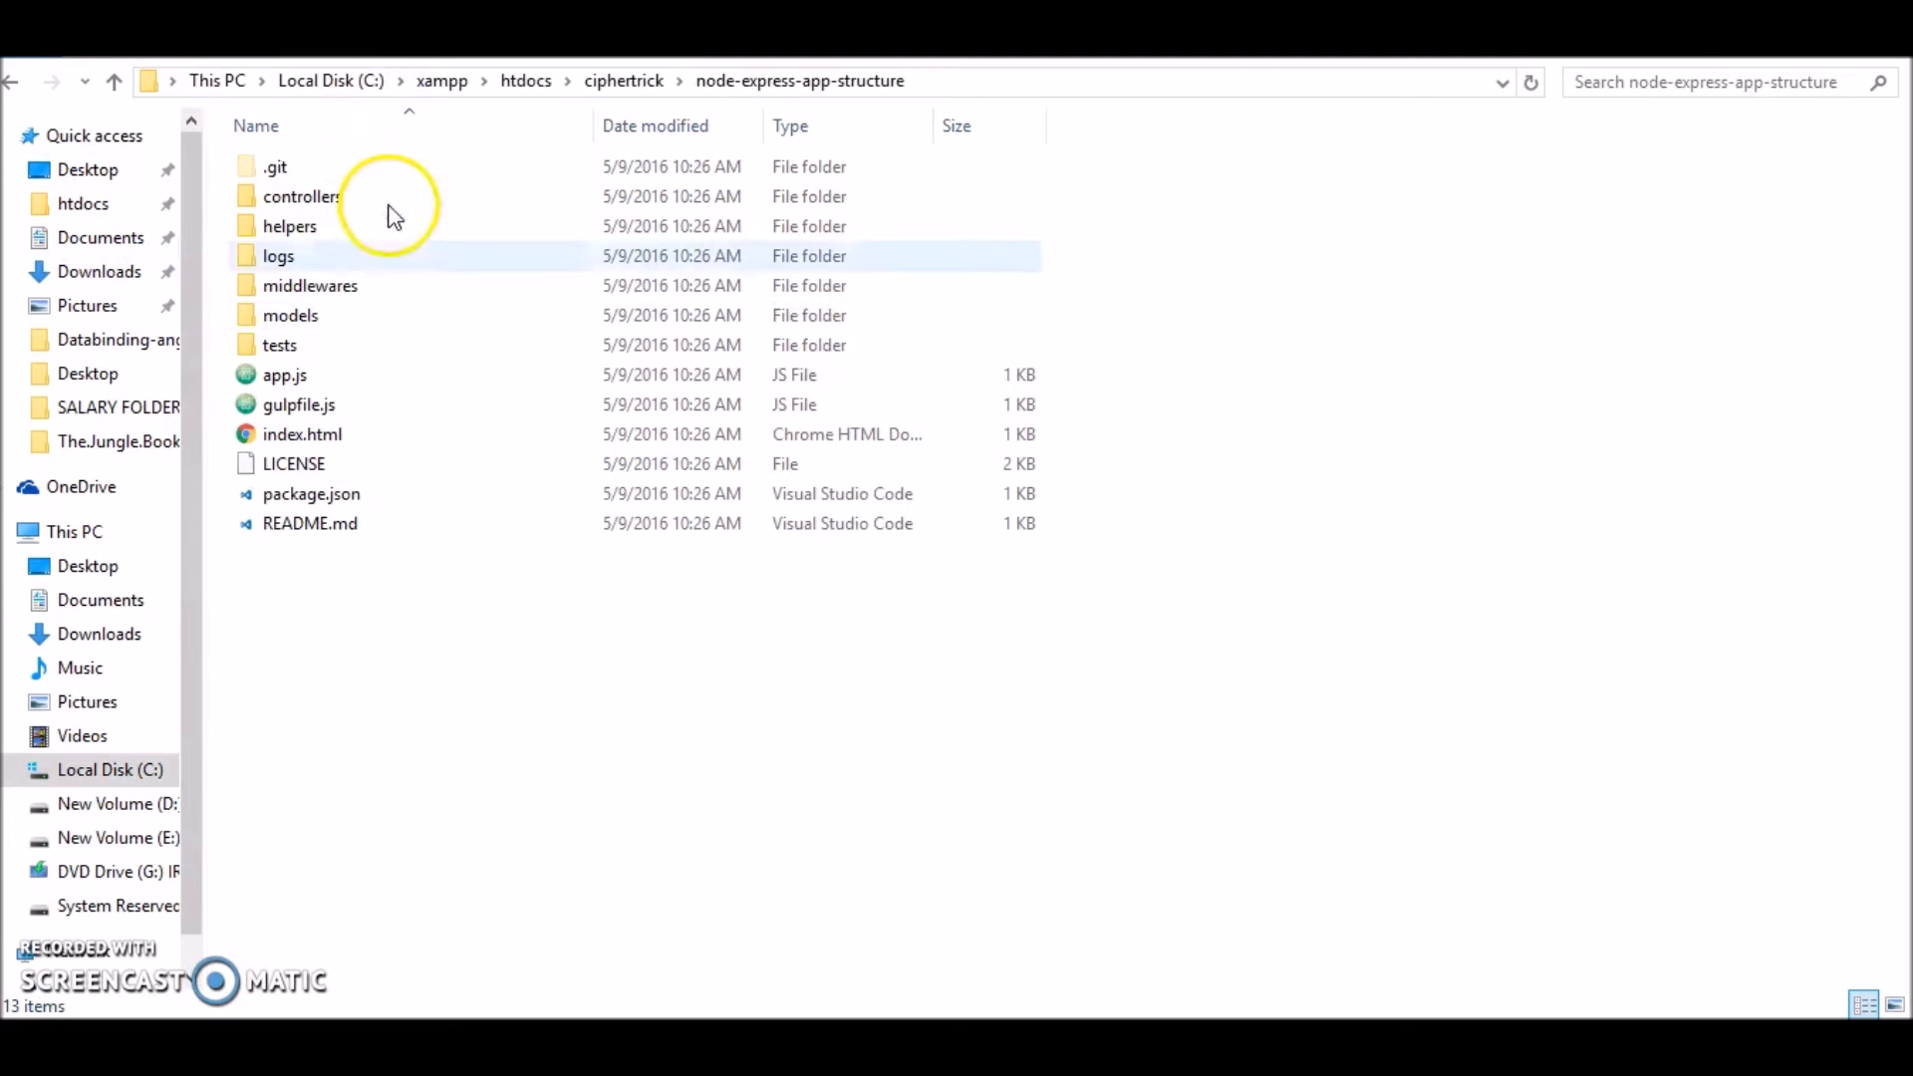
click(311, 285)
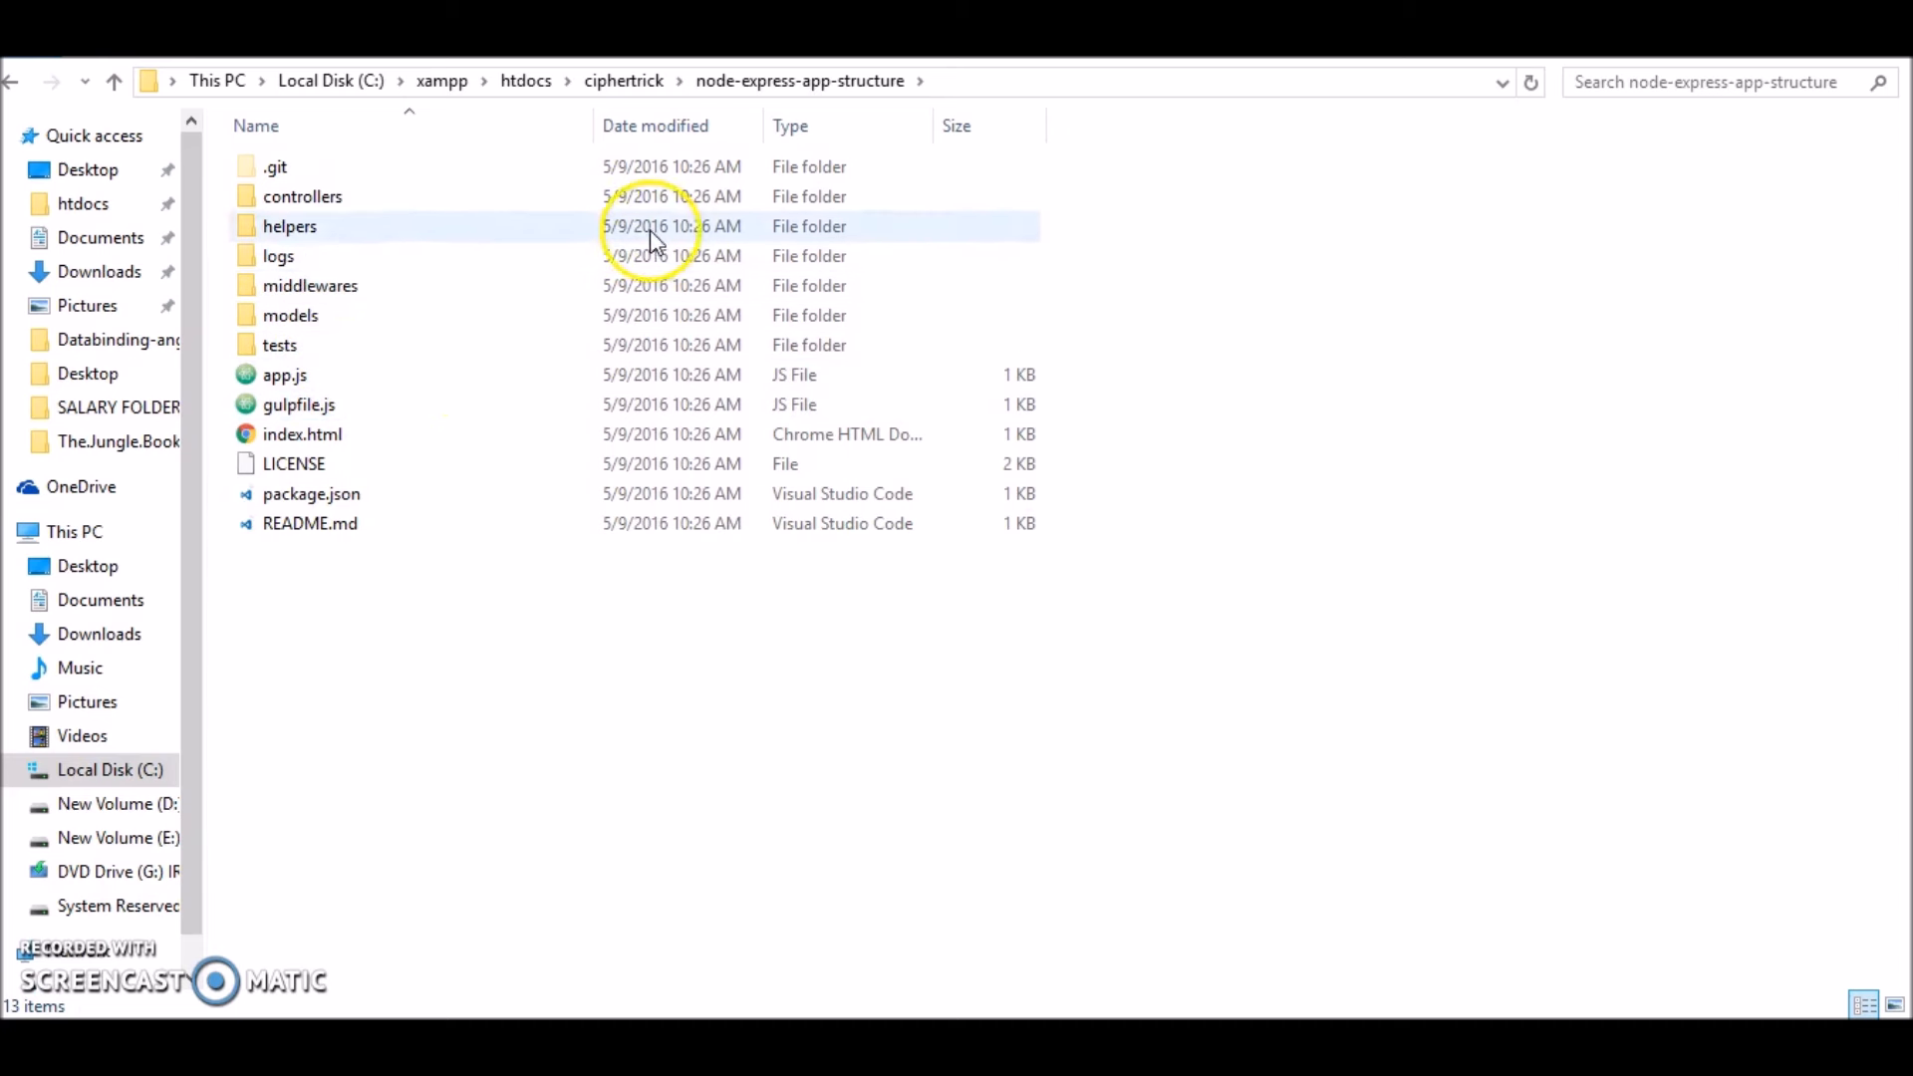
mouse_move(315, 258)
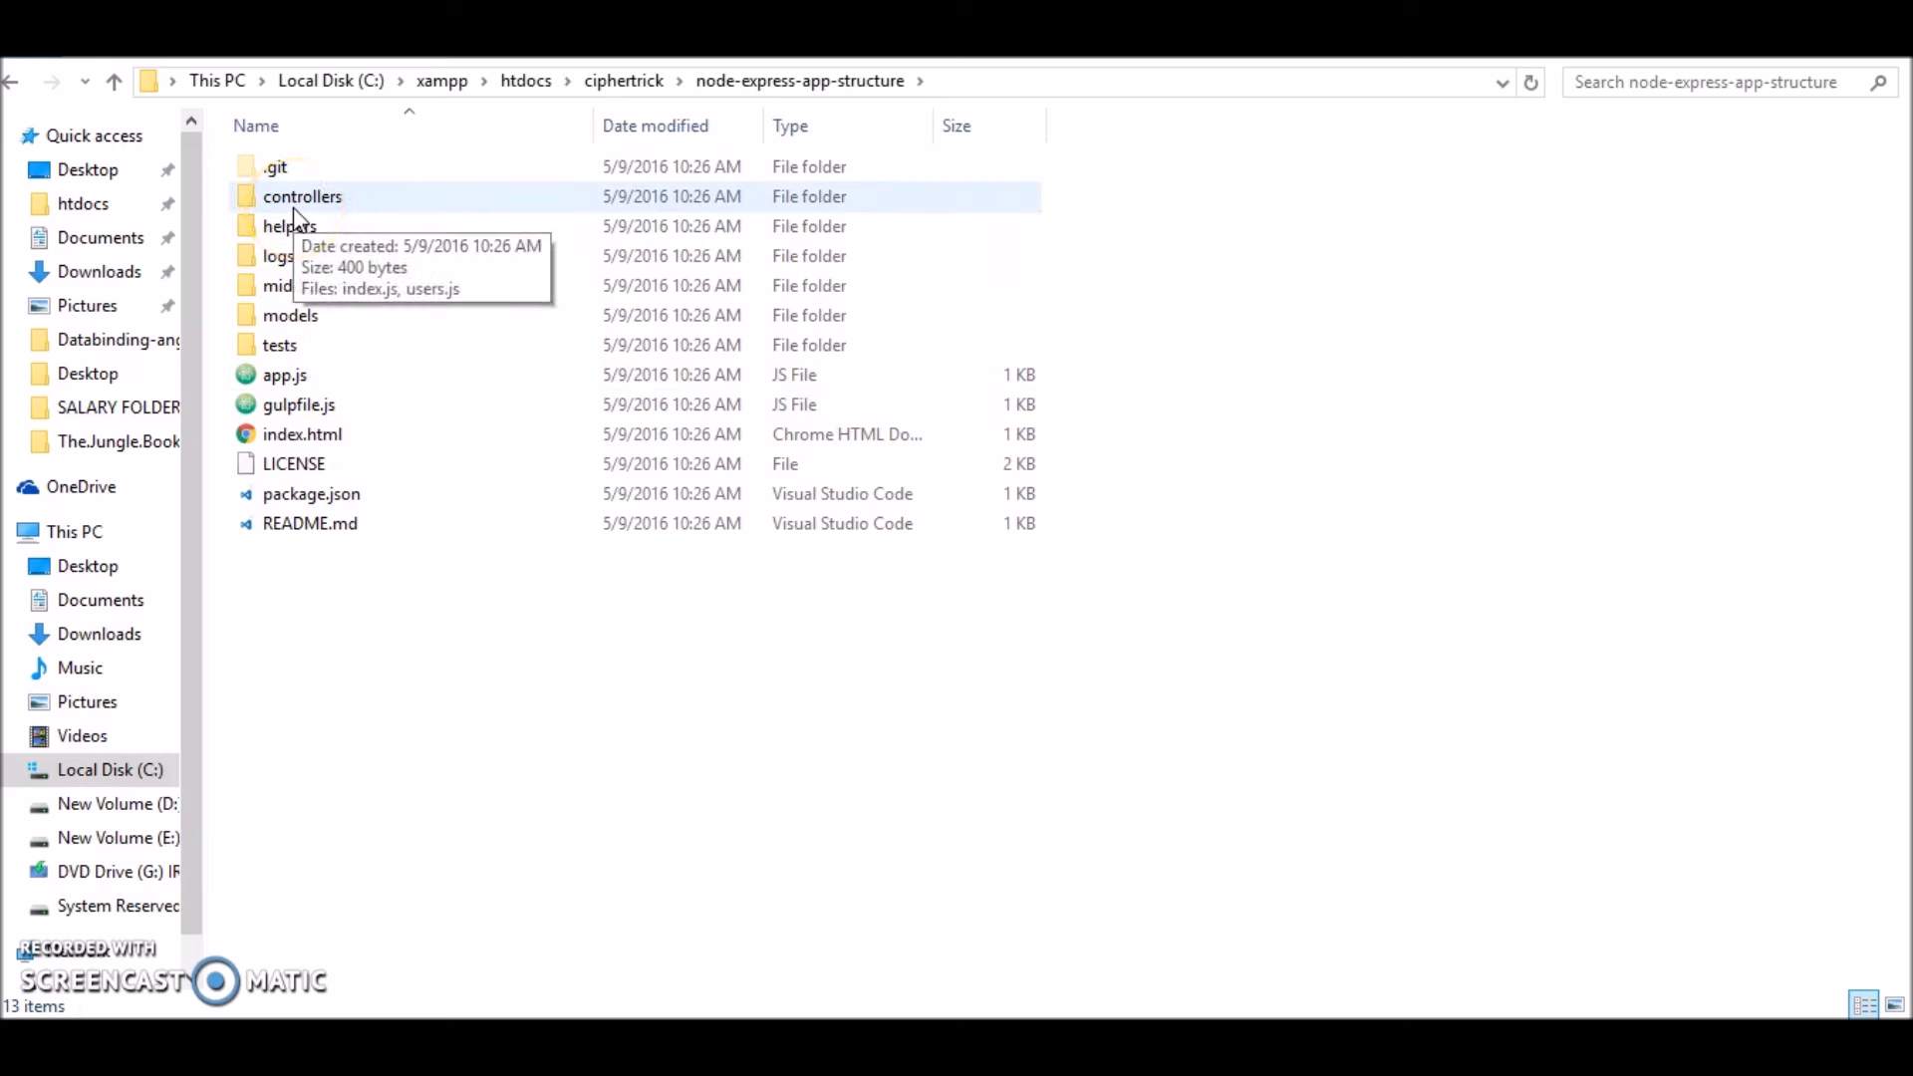
mouse_move(323, 213)
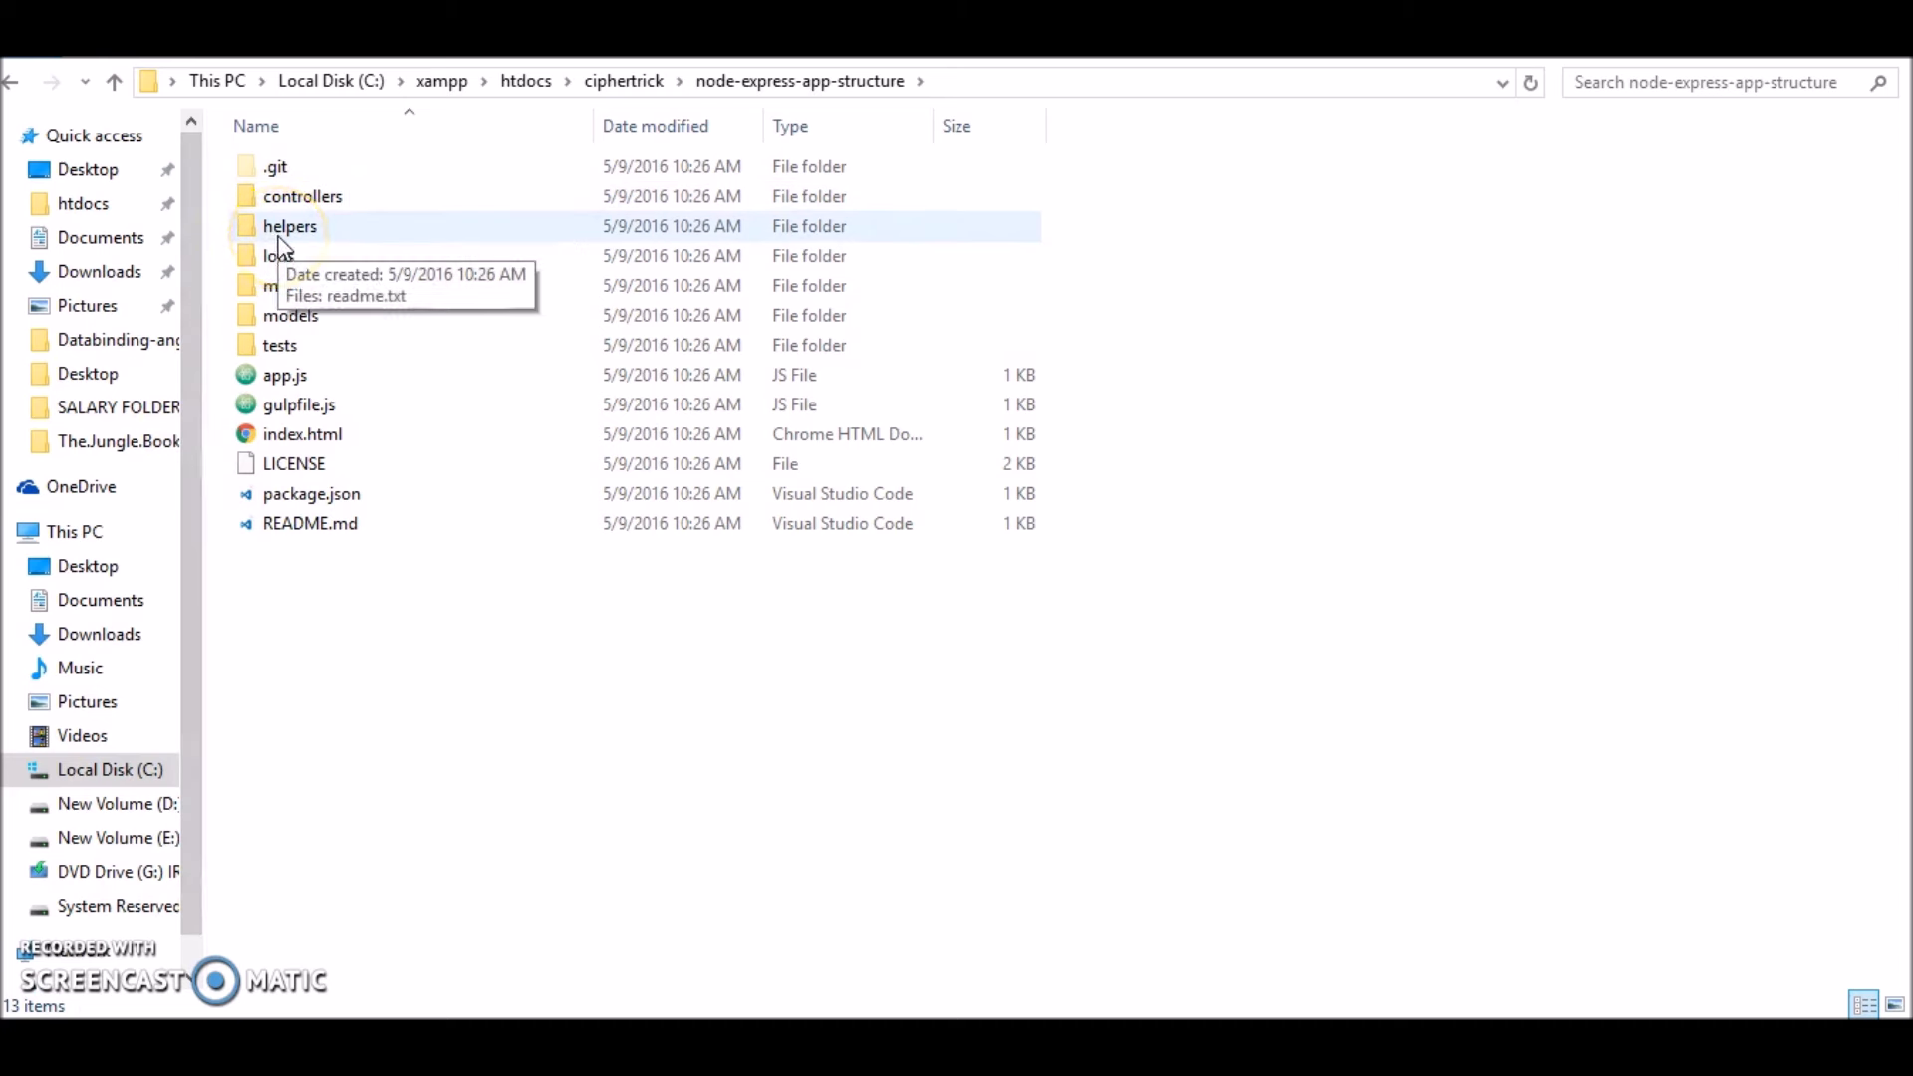
mouse_move(311, 285)
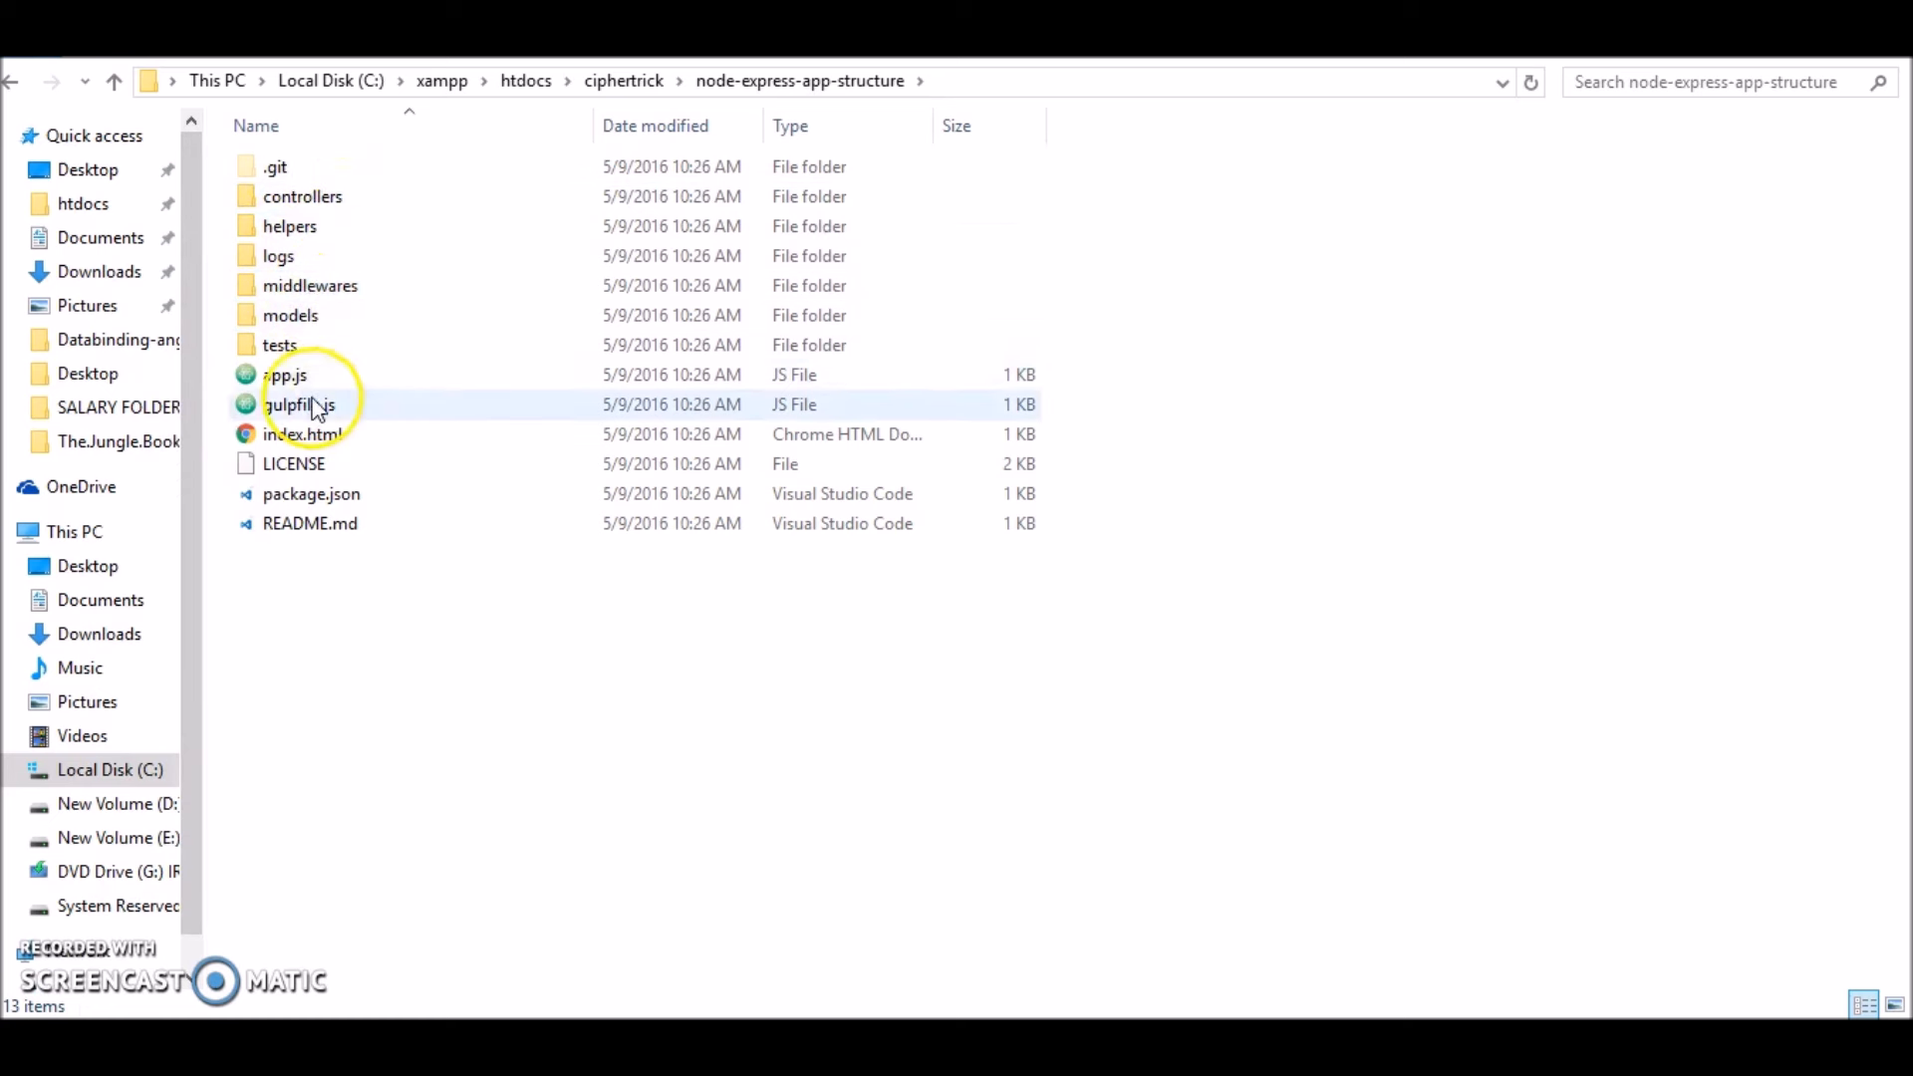
click(291, 315)
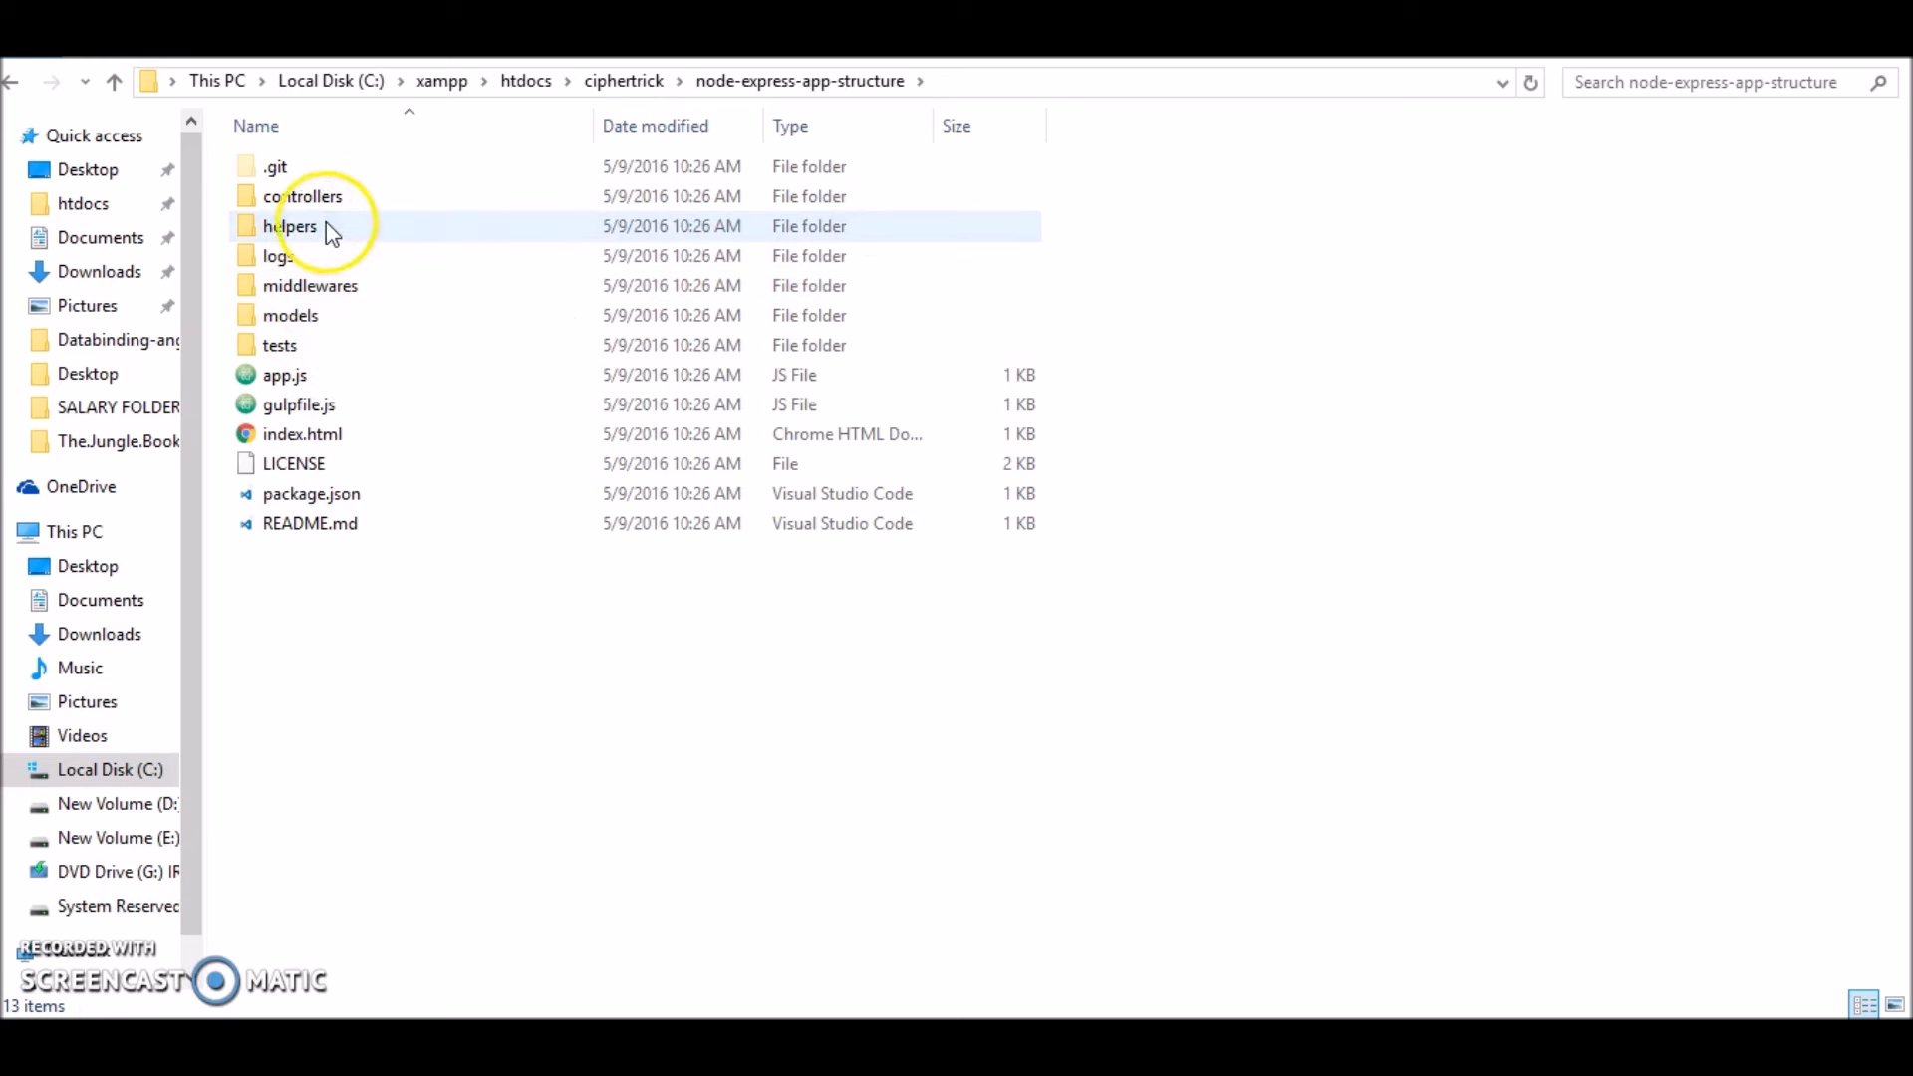
mouse_move(345, 235)
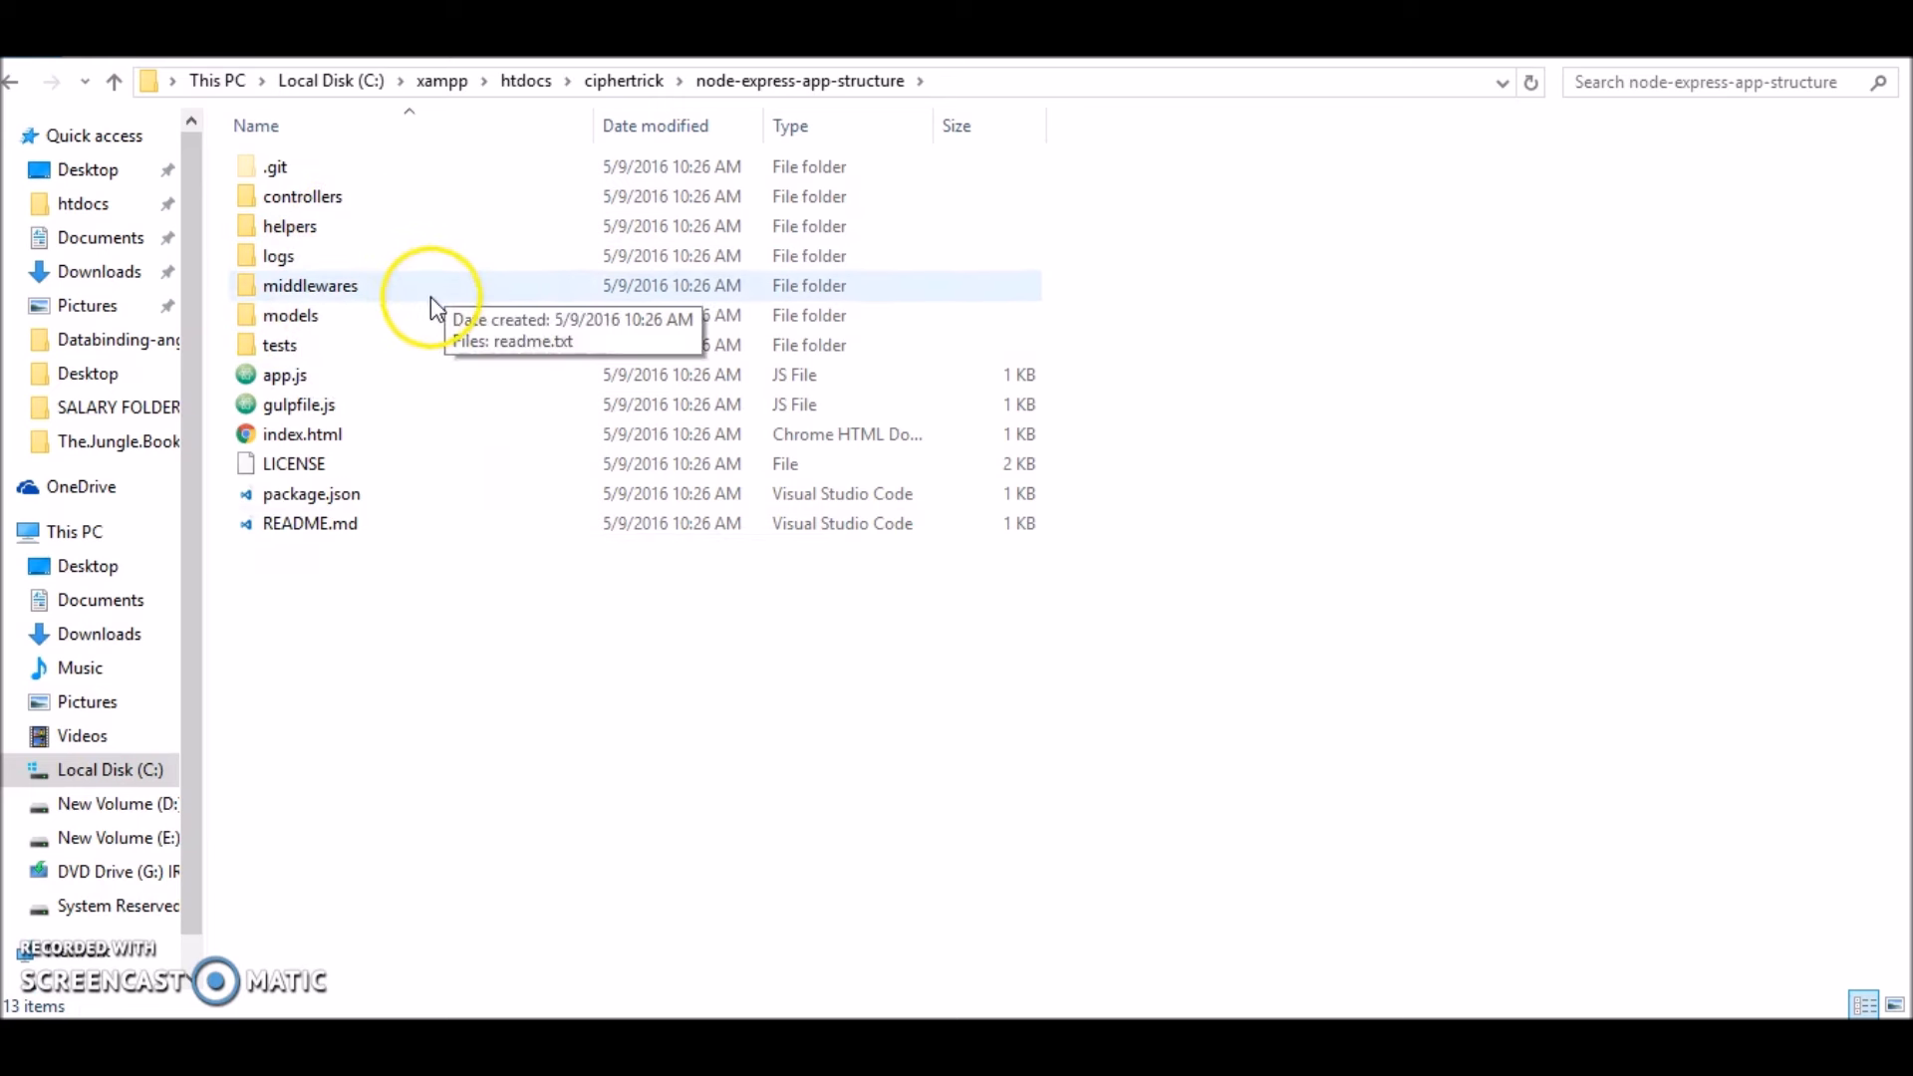
click(285, 374)
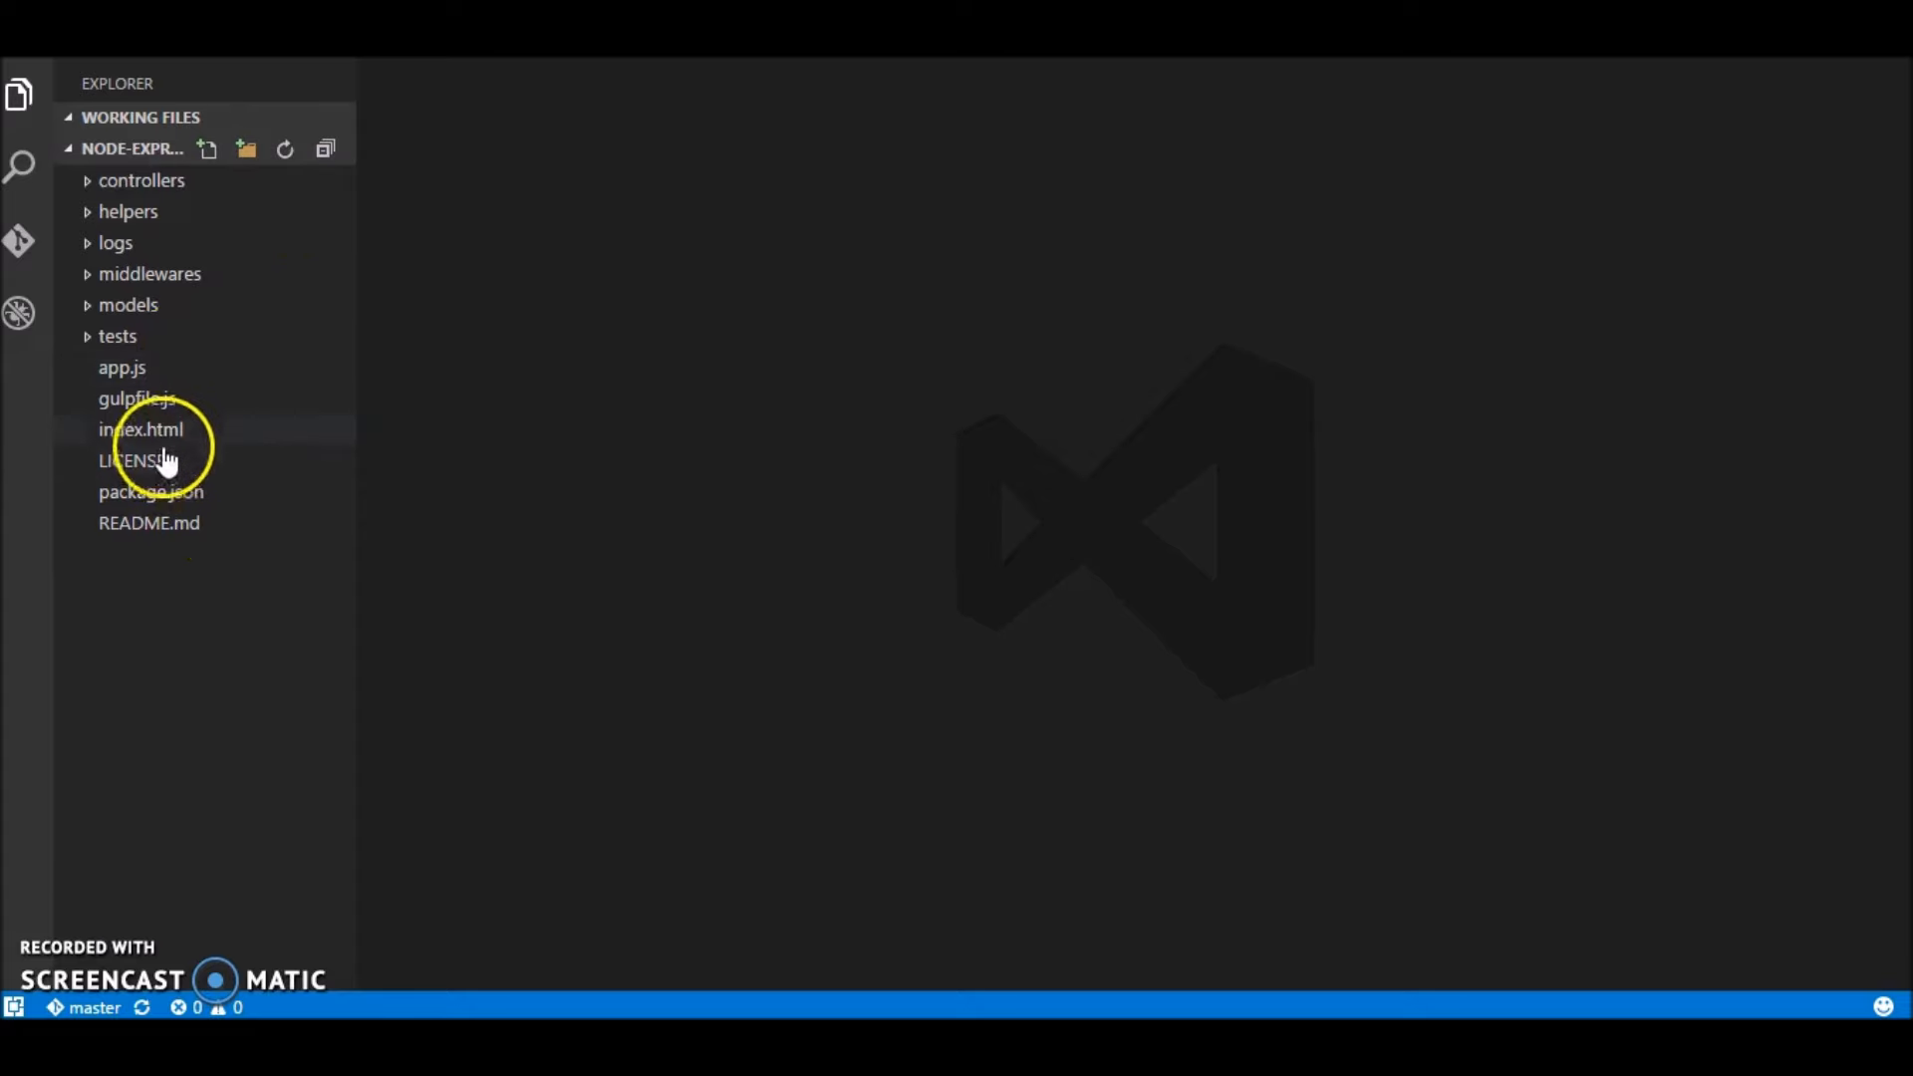
Step: Trim package.json dependencies to async, body-parser and express, removing connect-redis and the rest
click(149, 493)
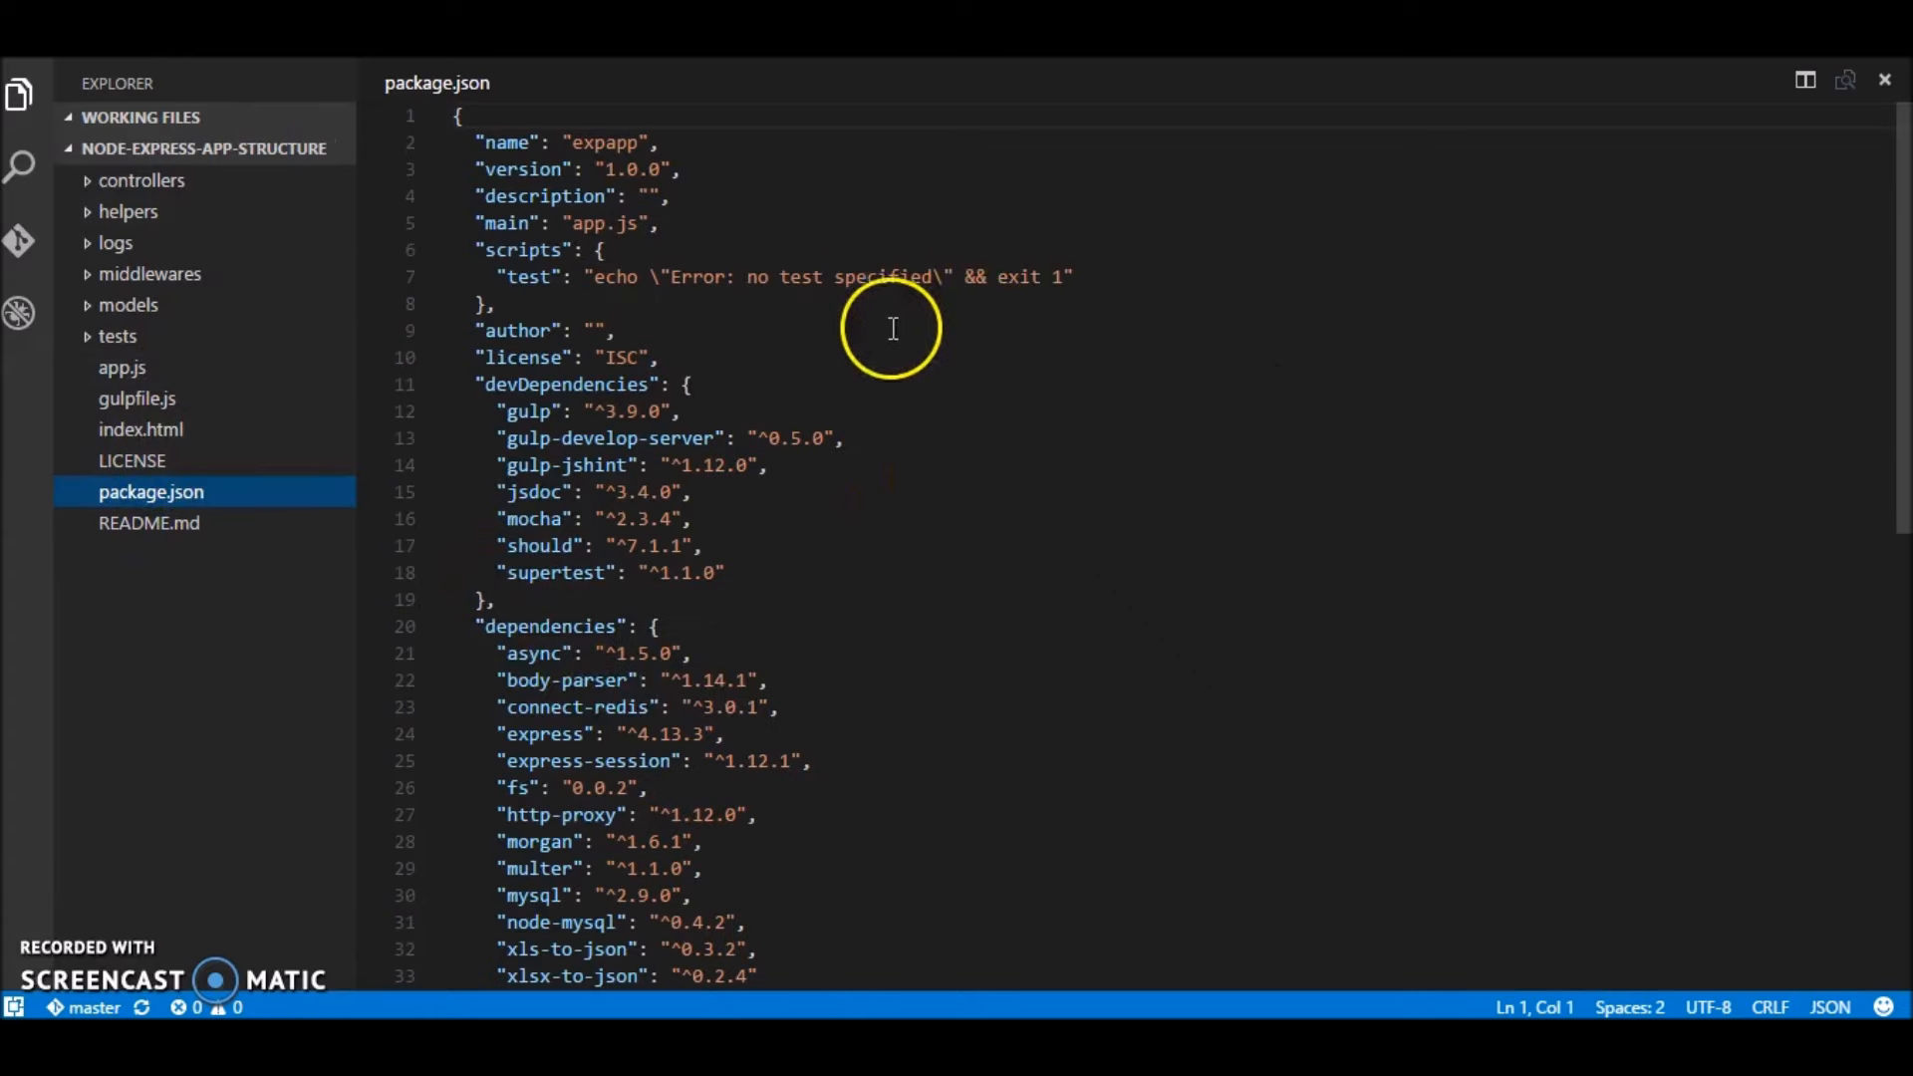
mouse_move(695, 433)
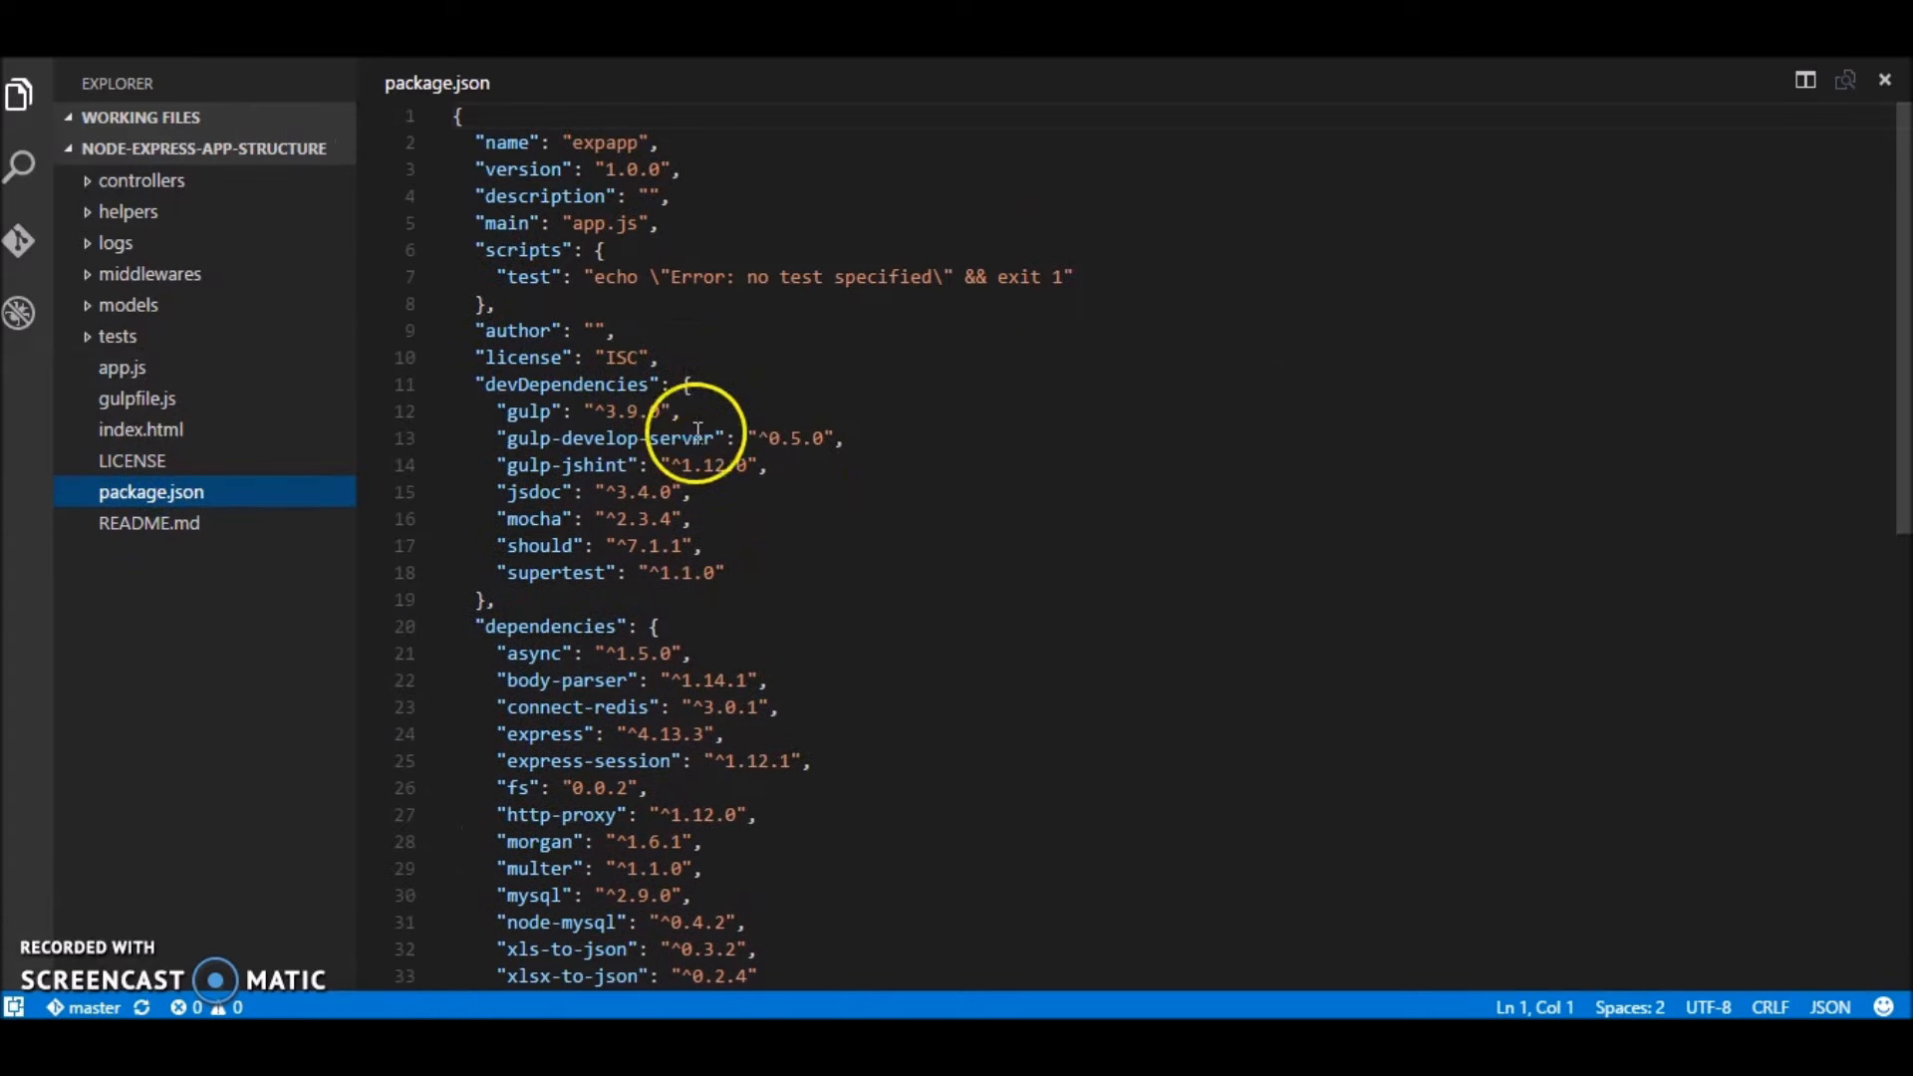
scroll(down, 3)
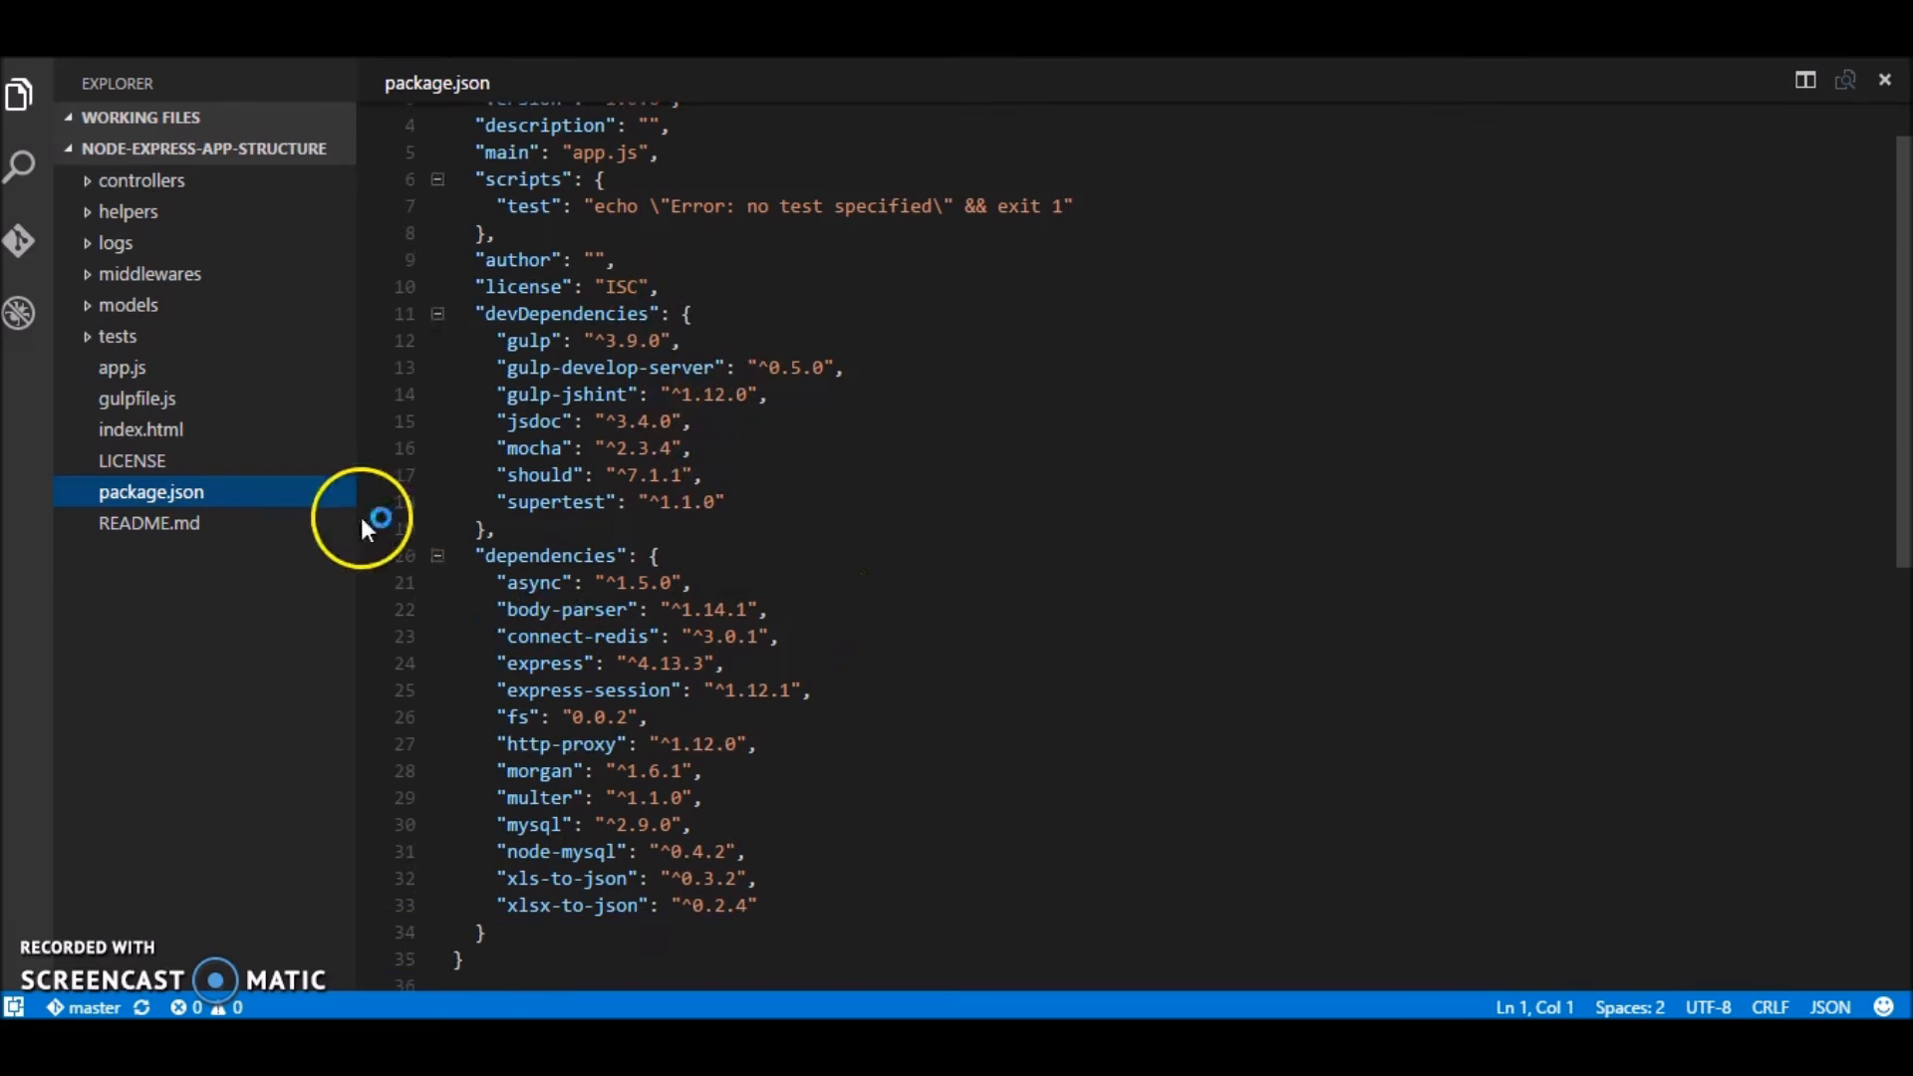
mouse_move(970, 879)
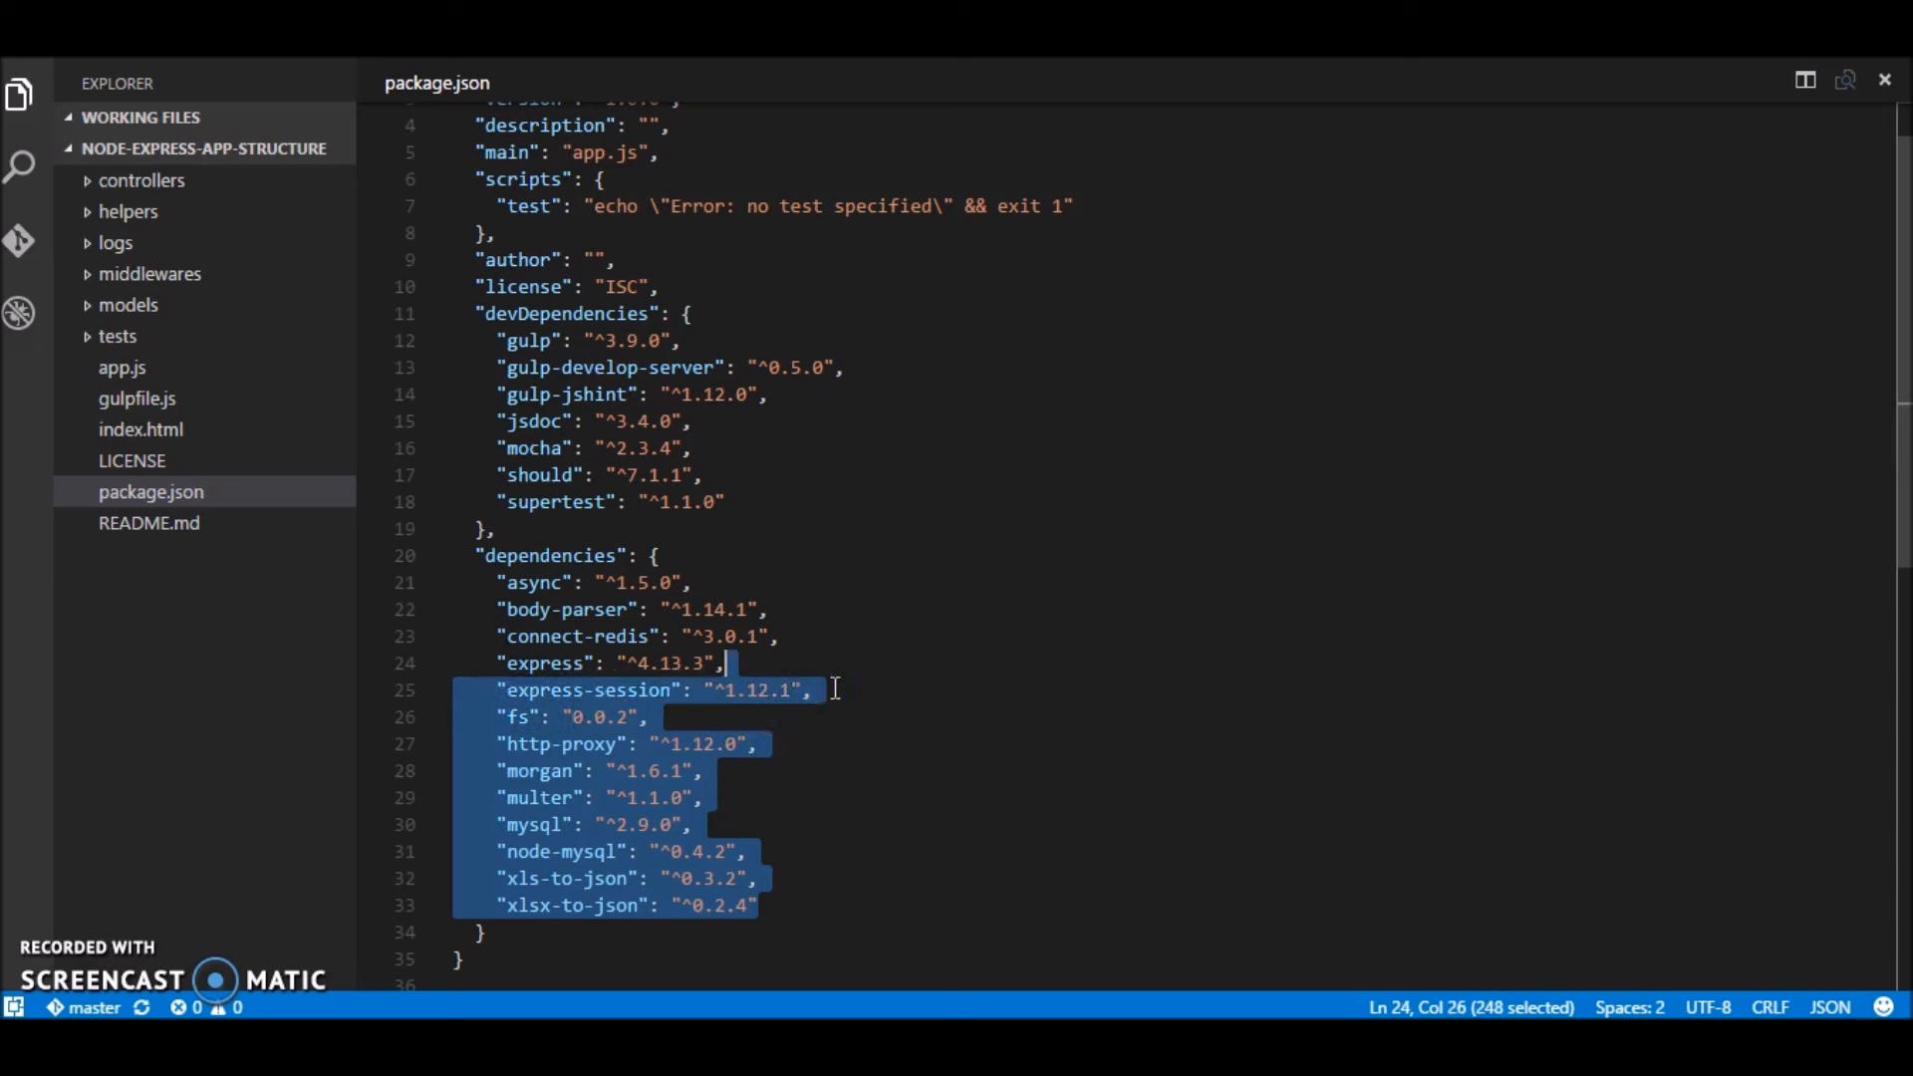
key(Delete)
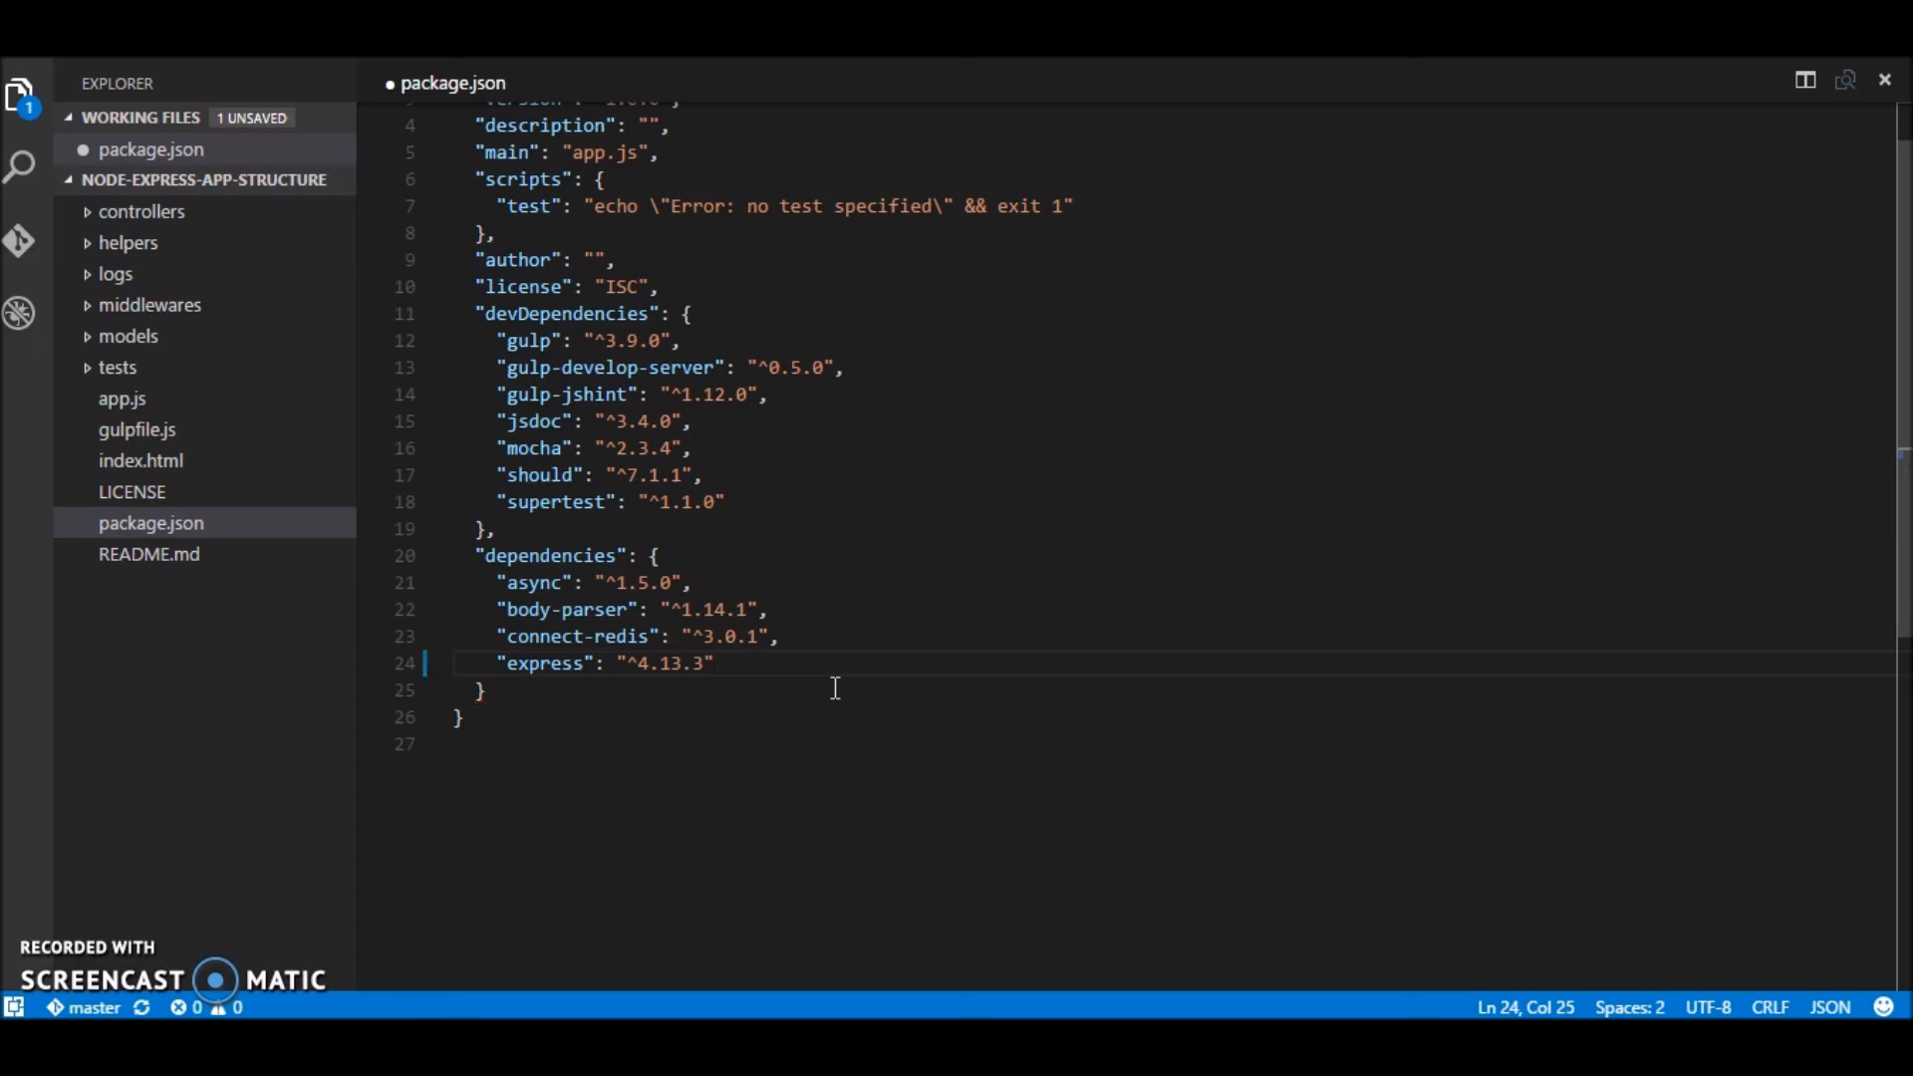
drag(780, 636, 766, 609)
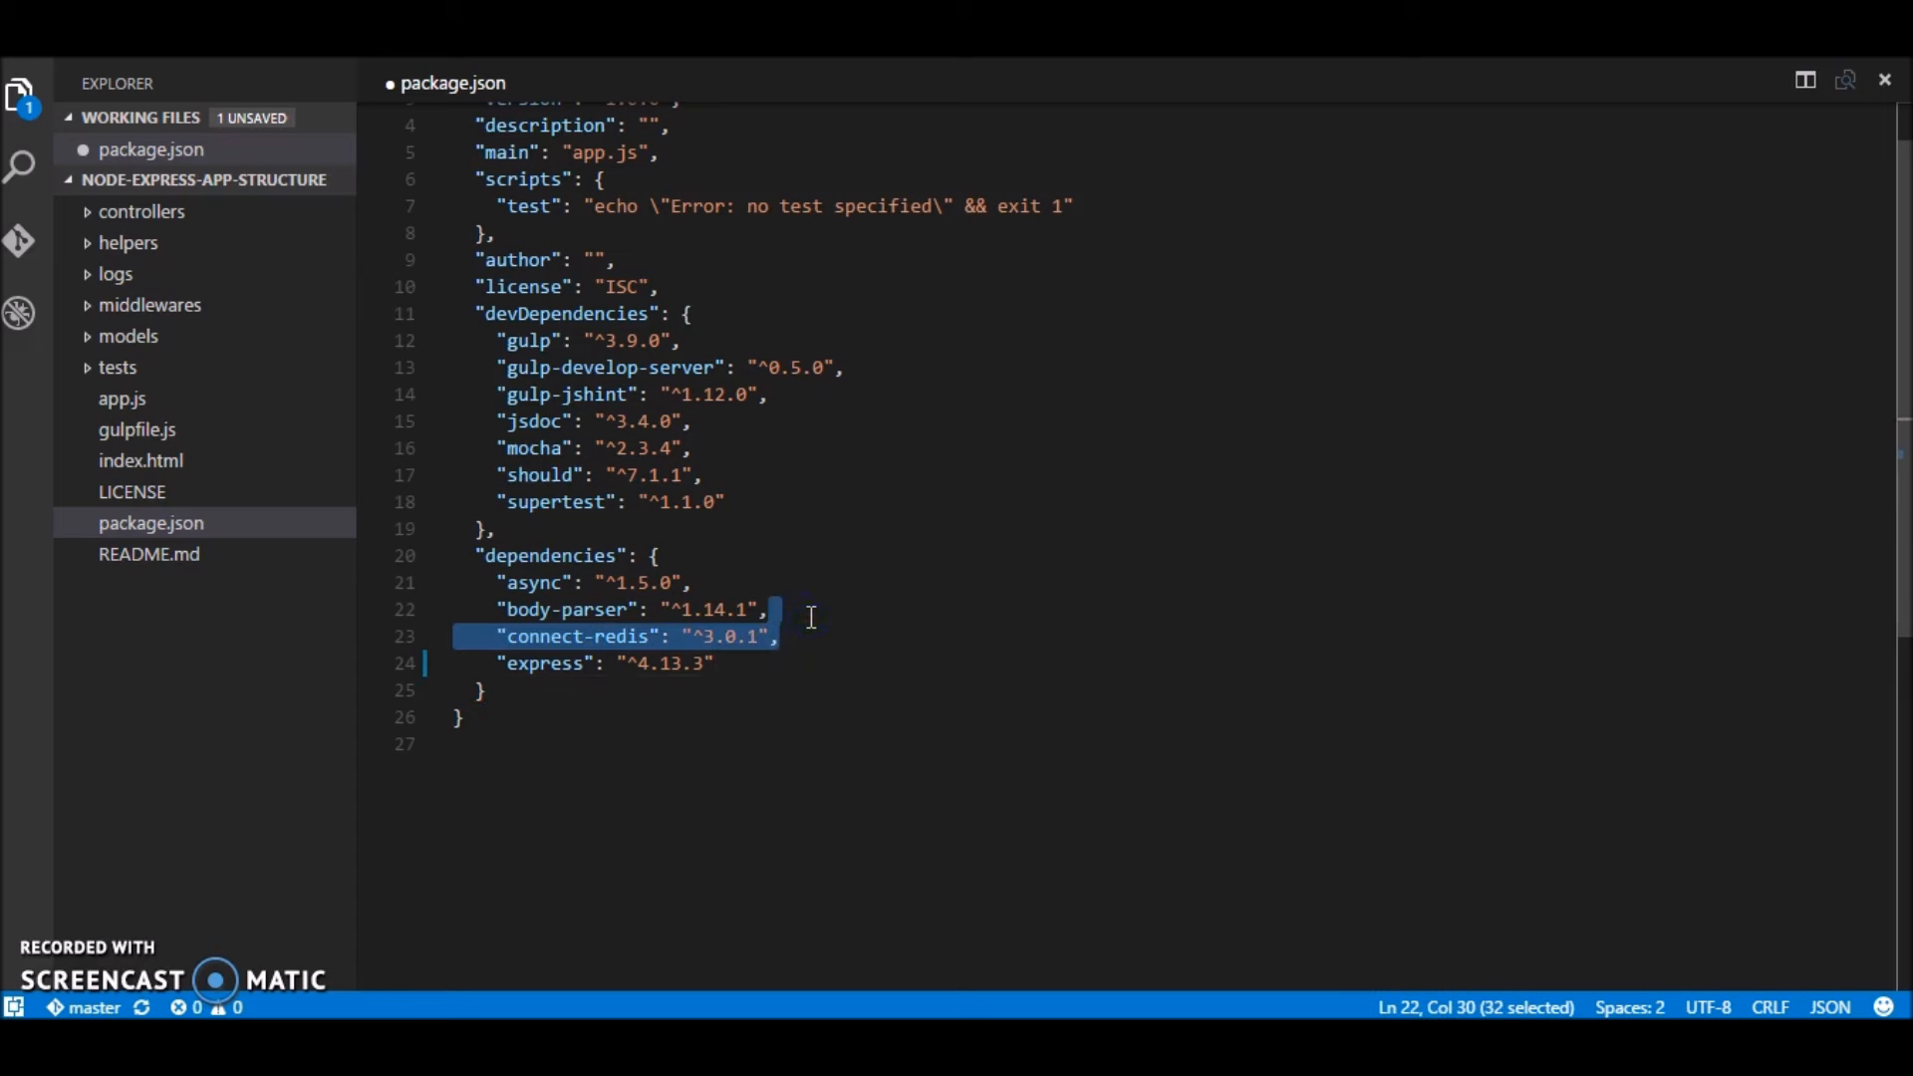
key(Delete)
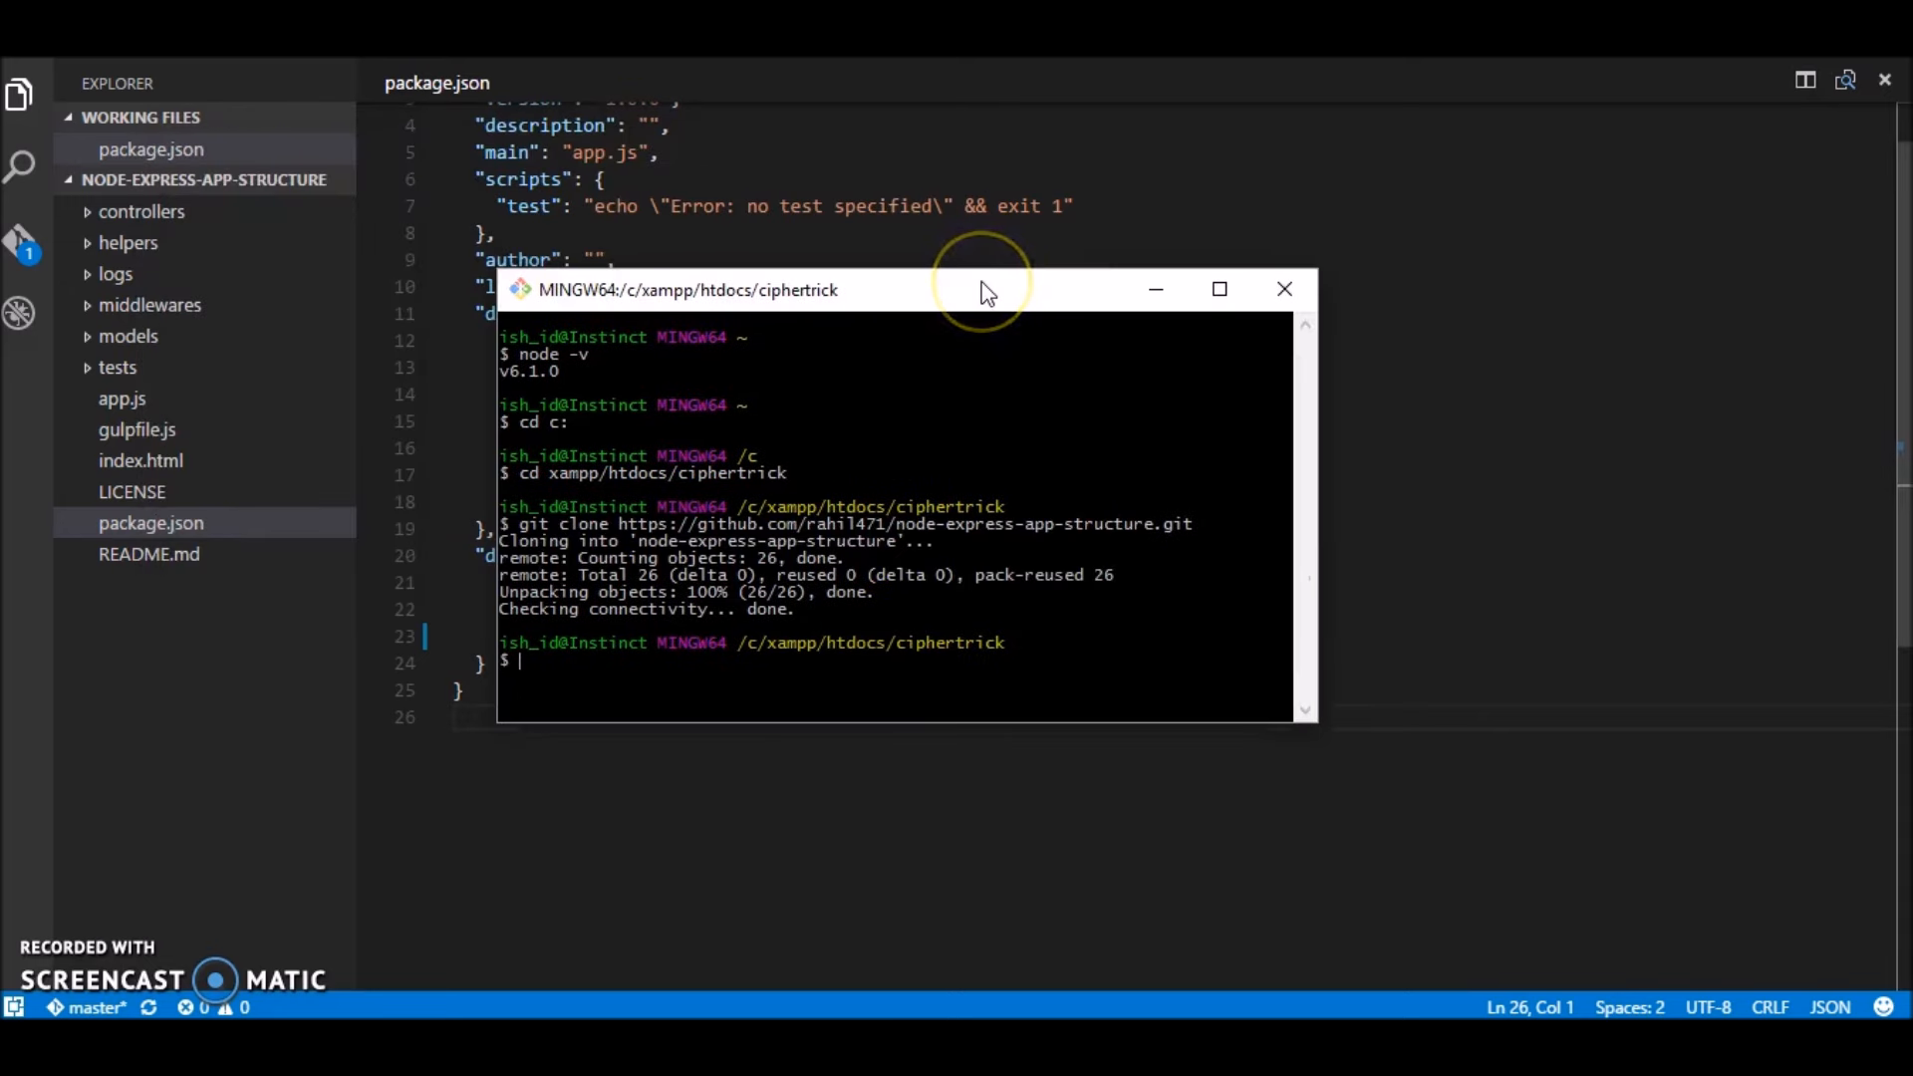
Step: Run cd node-express-app-structure/ and npm install, then return to app.js
text(cd node-express-app-structure/)
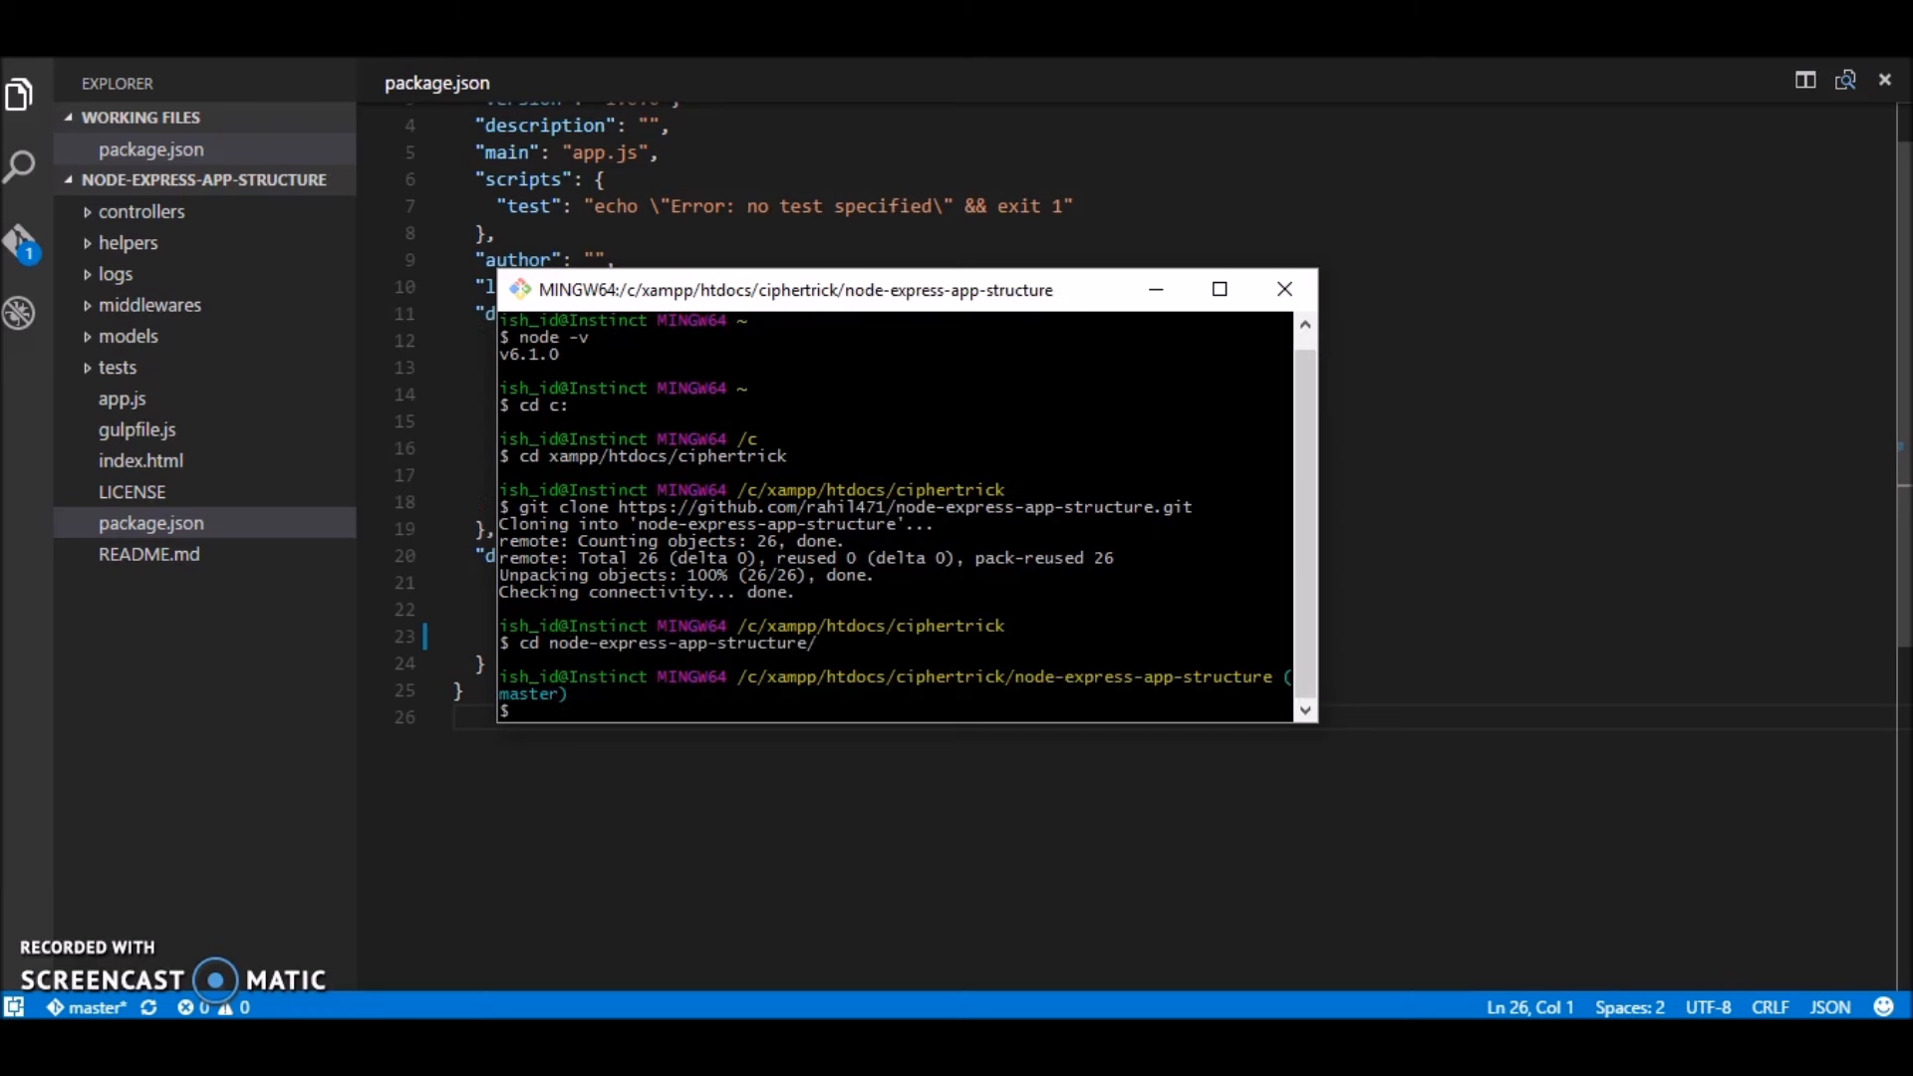
text(npm instal)
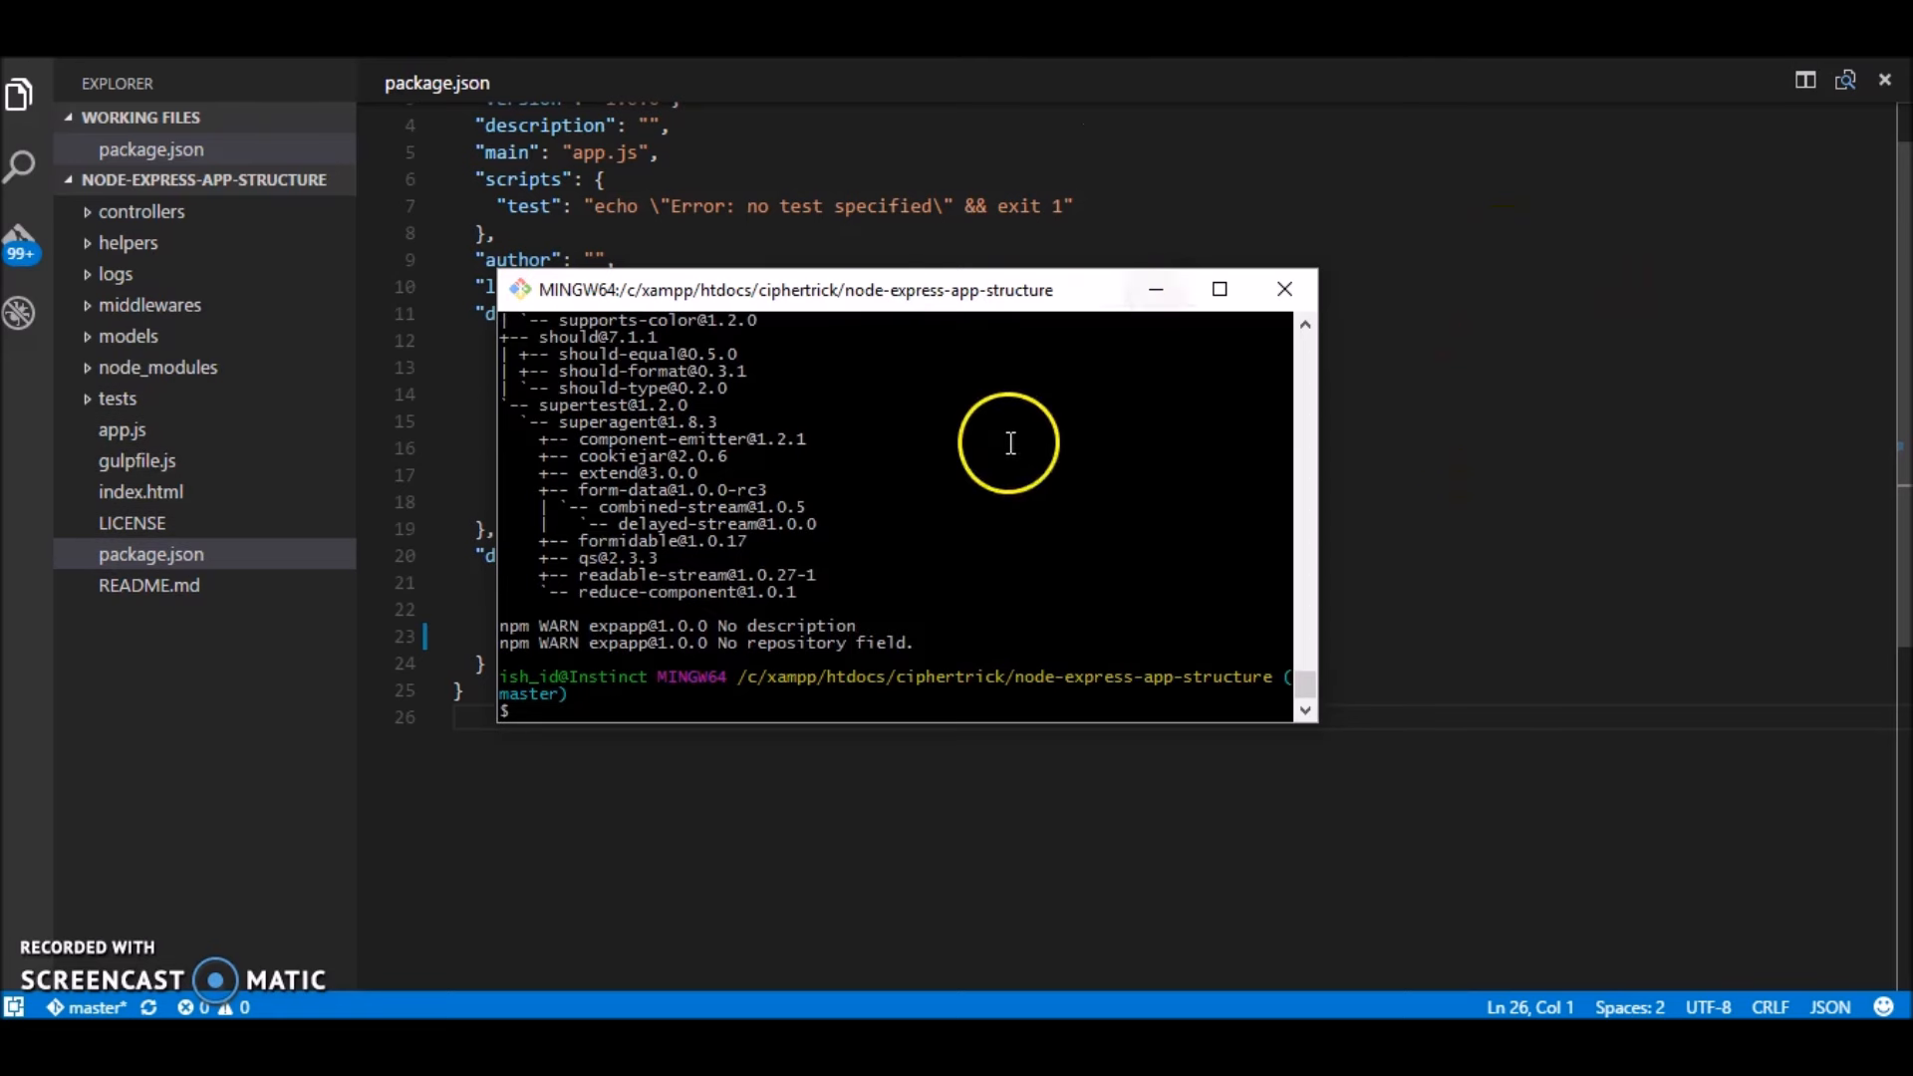
mouse_move(626, 645)
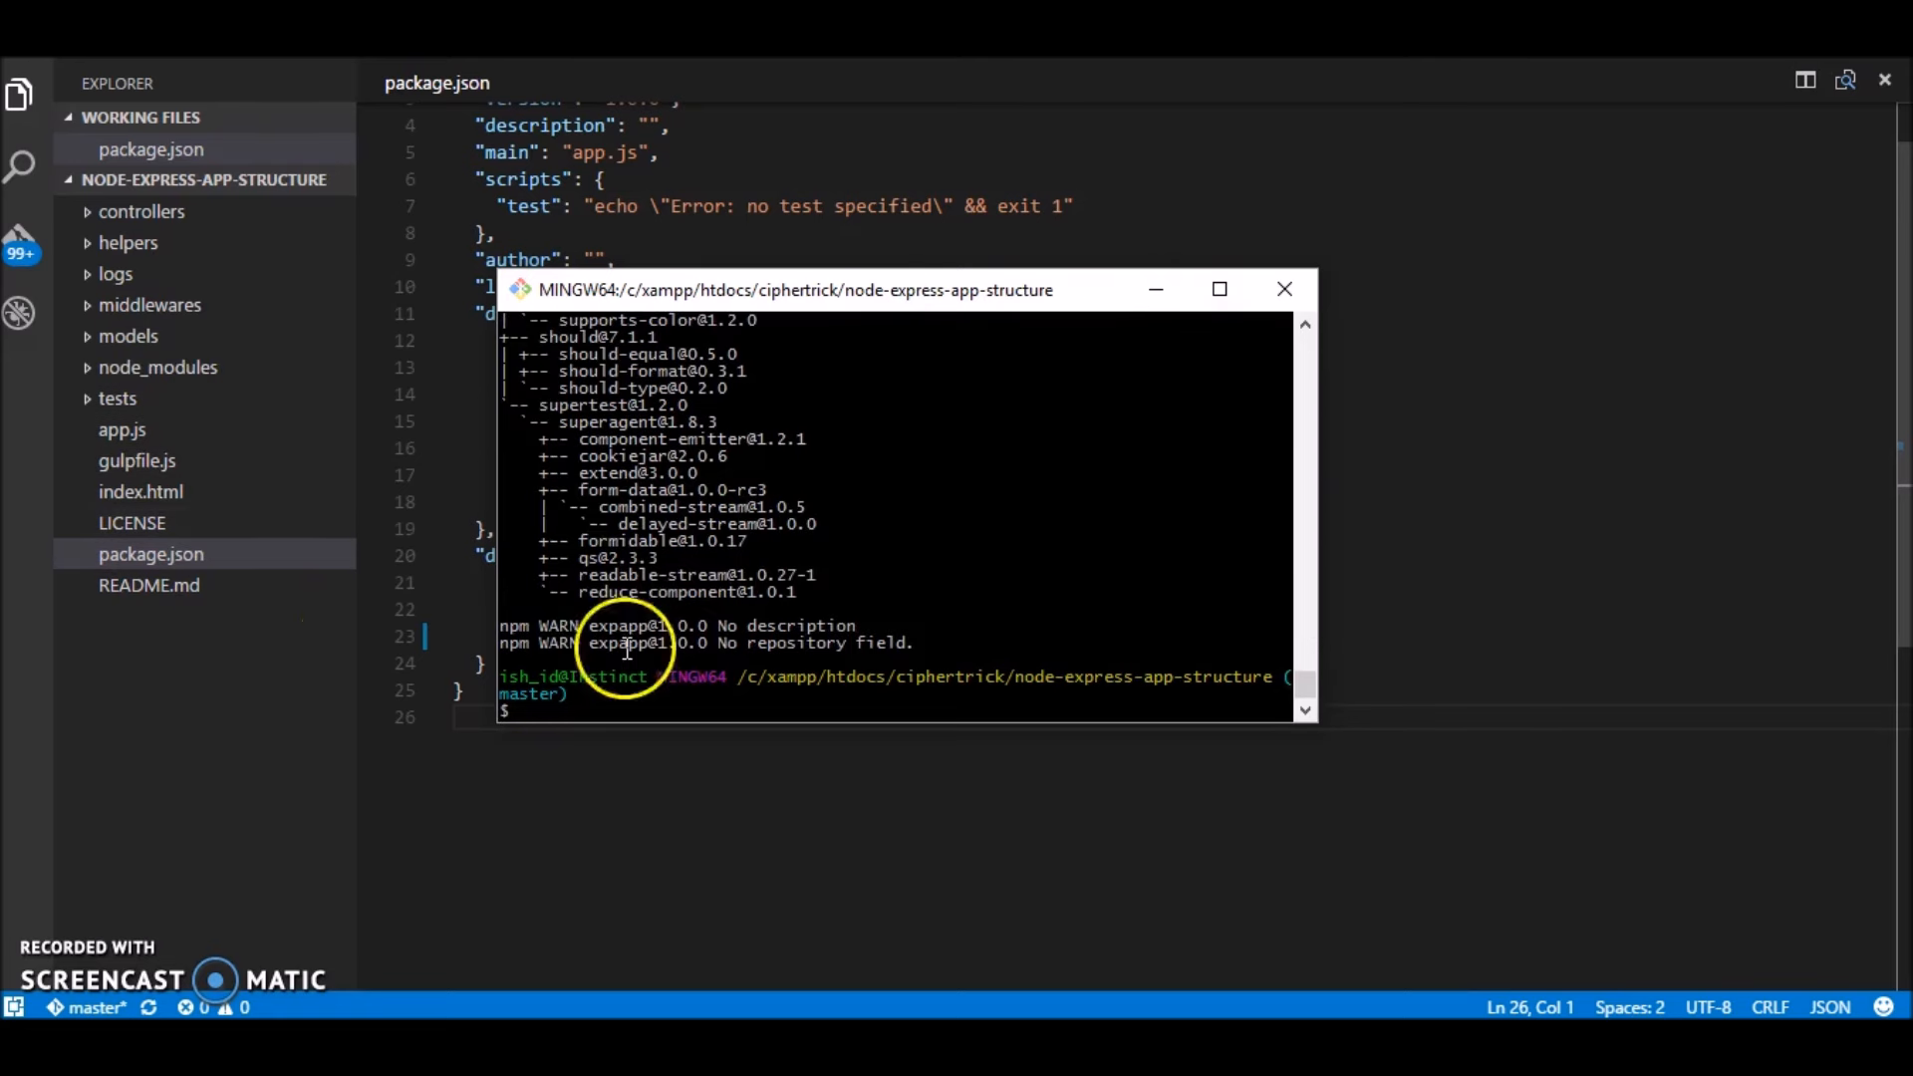
click(122, 431)
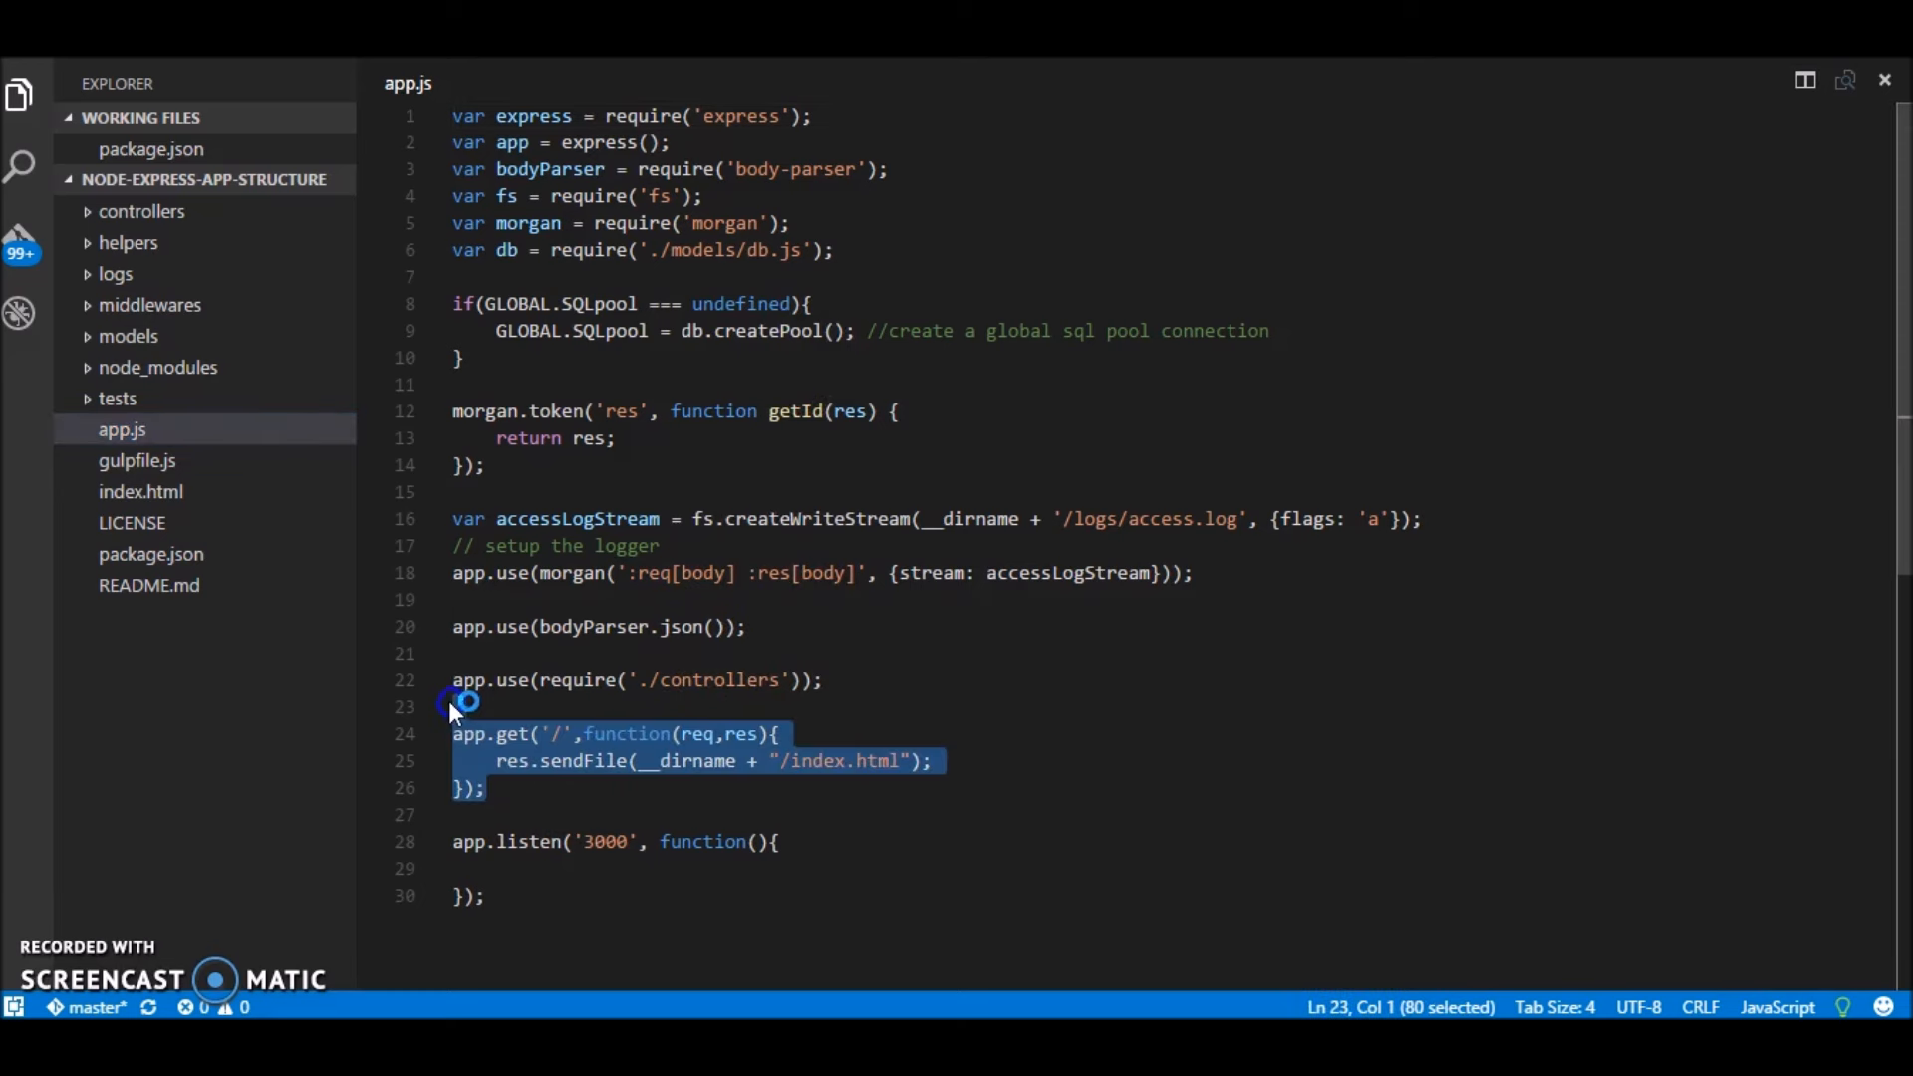
Step: Delete the root route, morgan logger setup, SQL pool and unused requires from app.js, tidy blank lines and save
key(Delete)
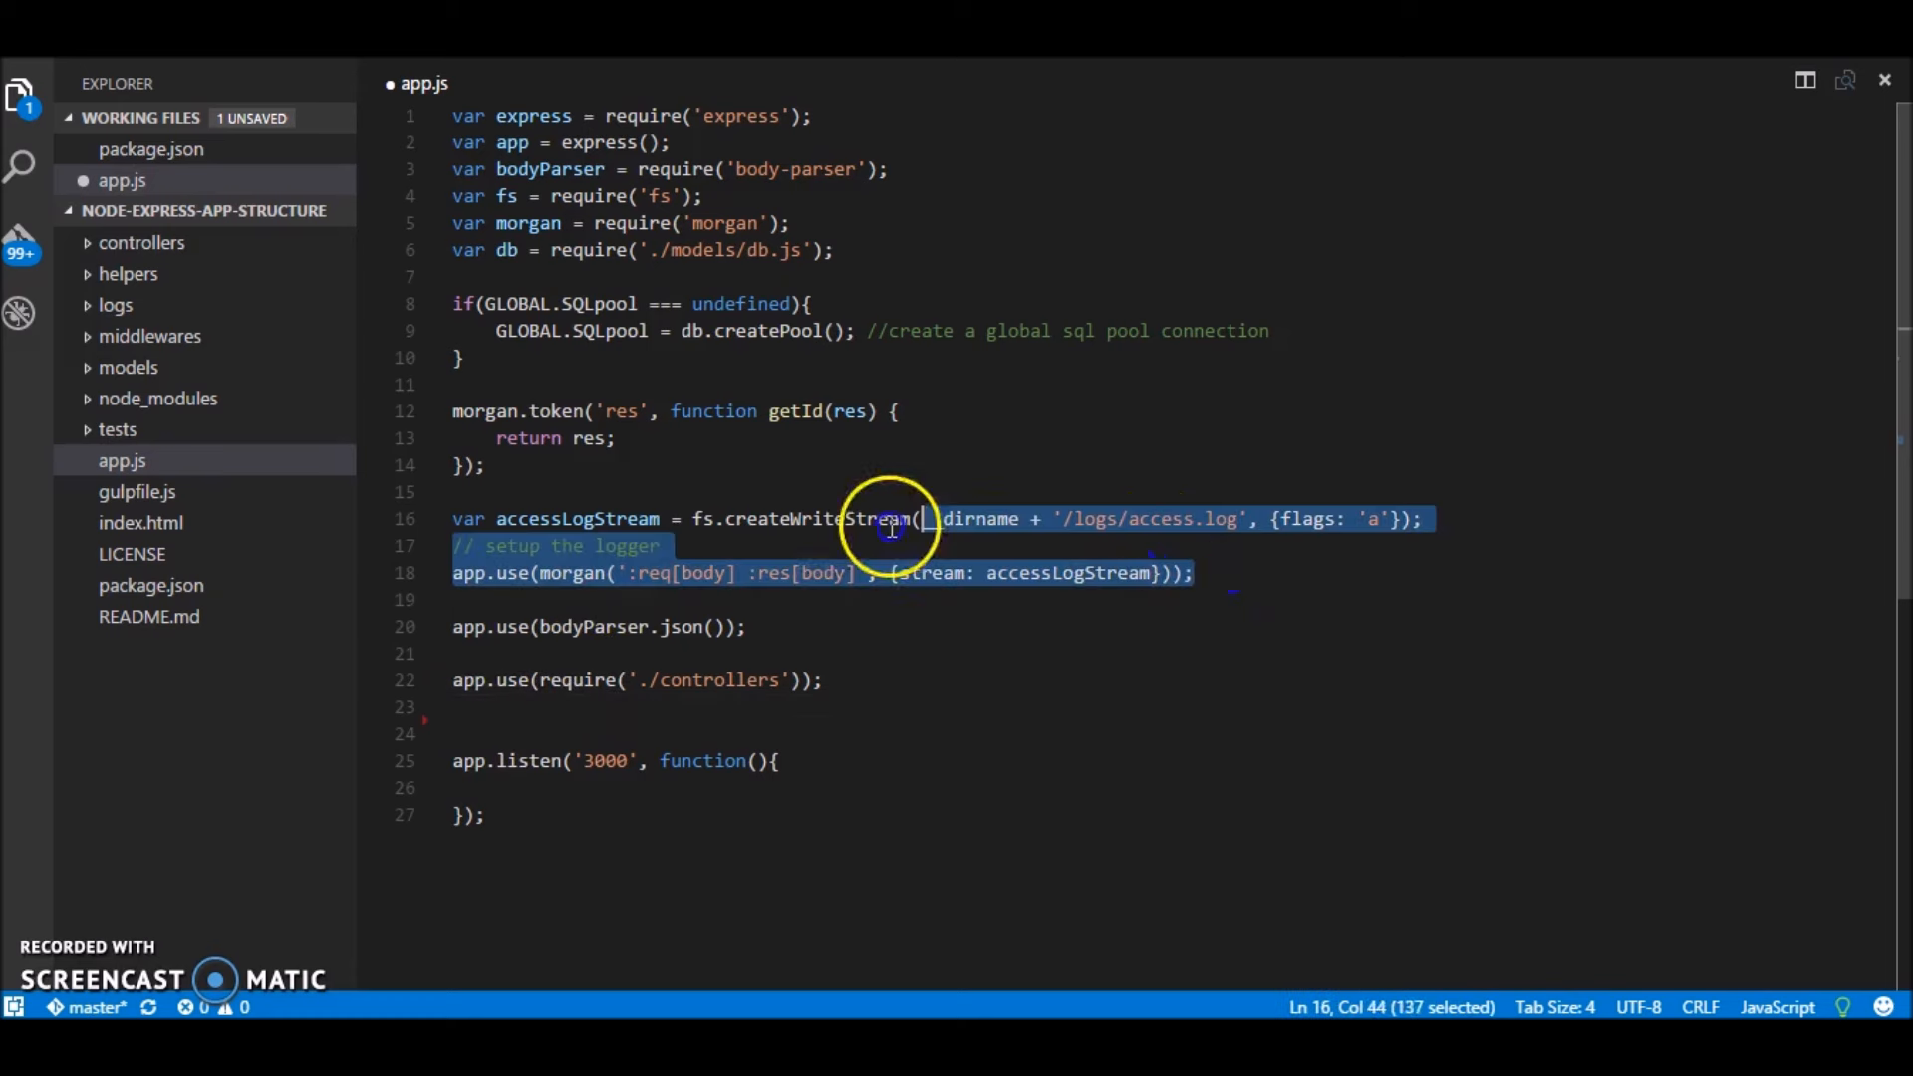
key(Delete)
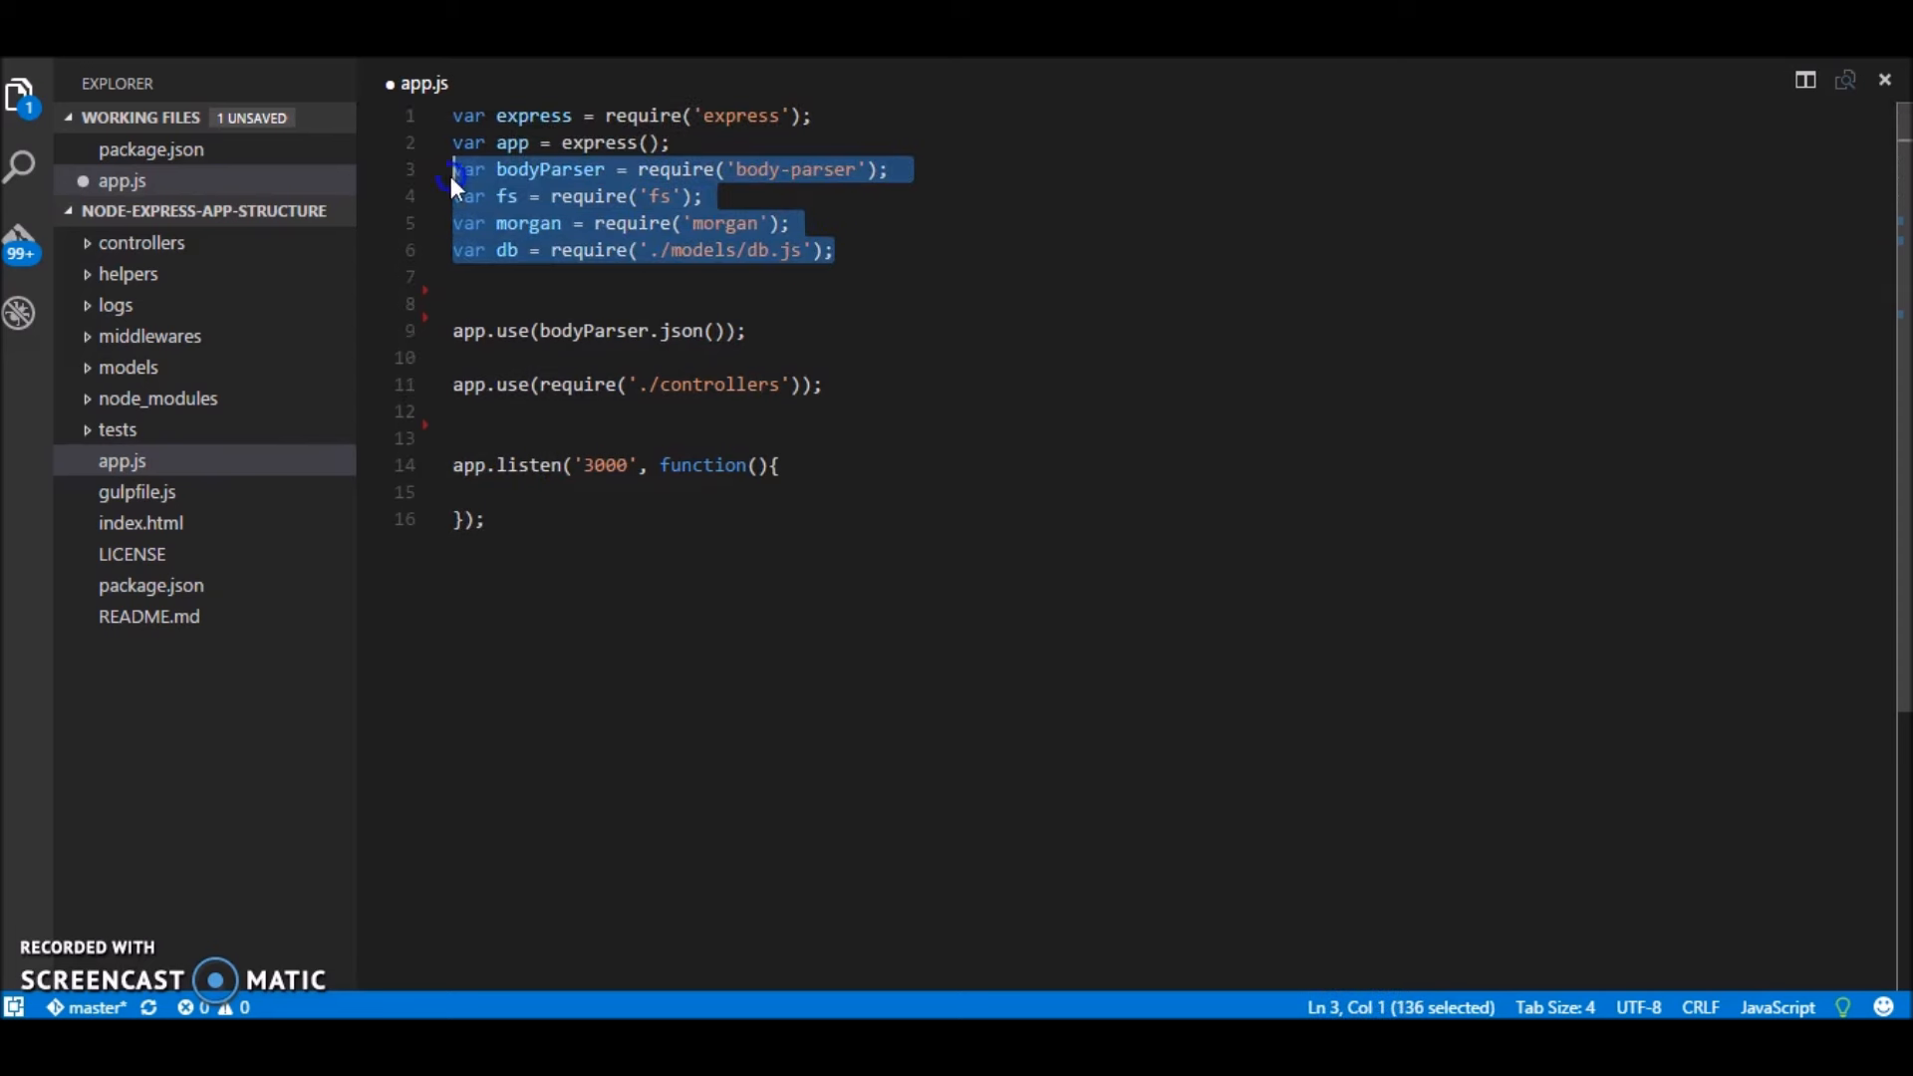
key(Delete)
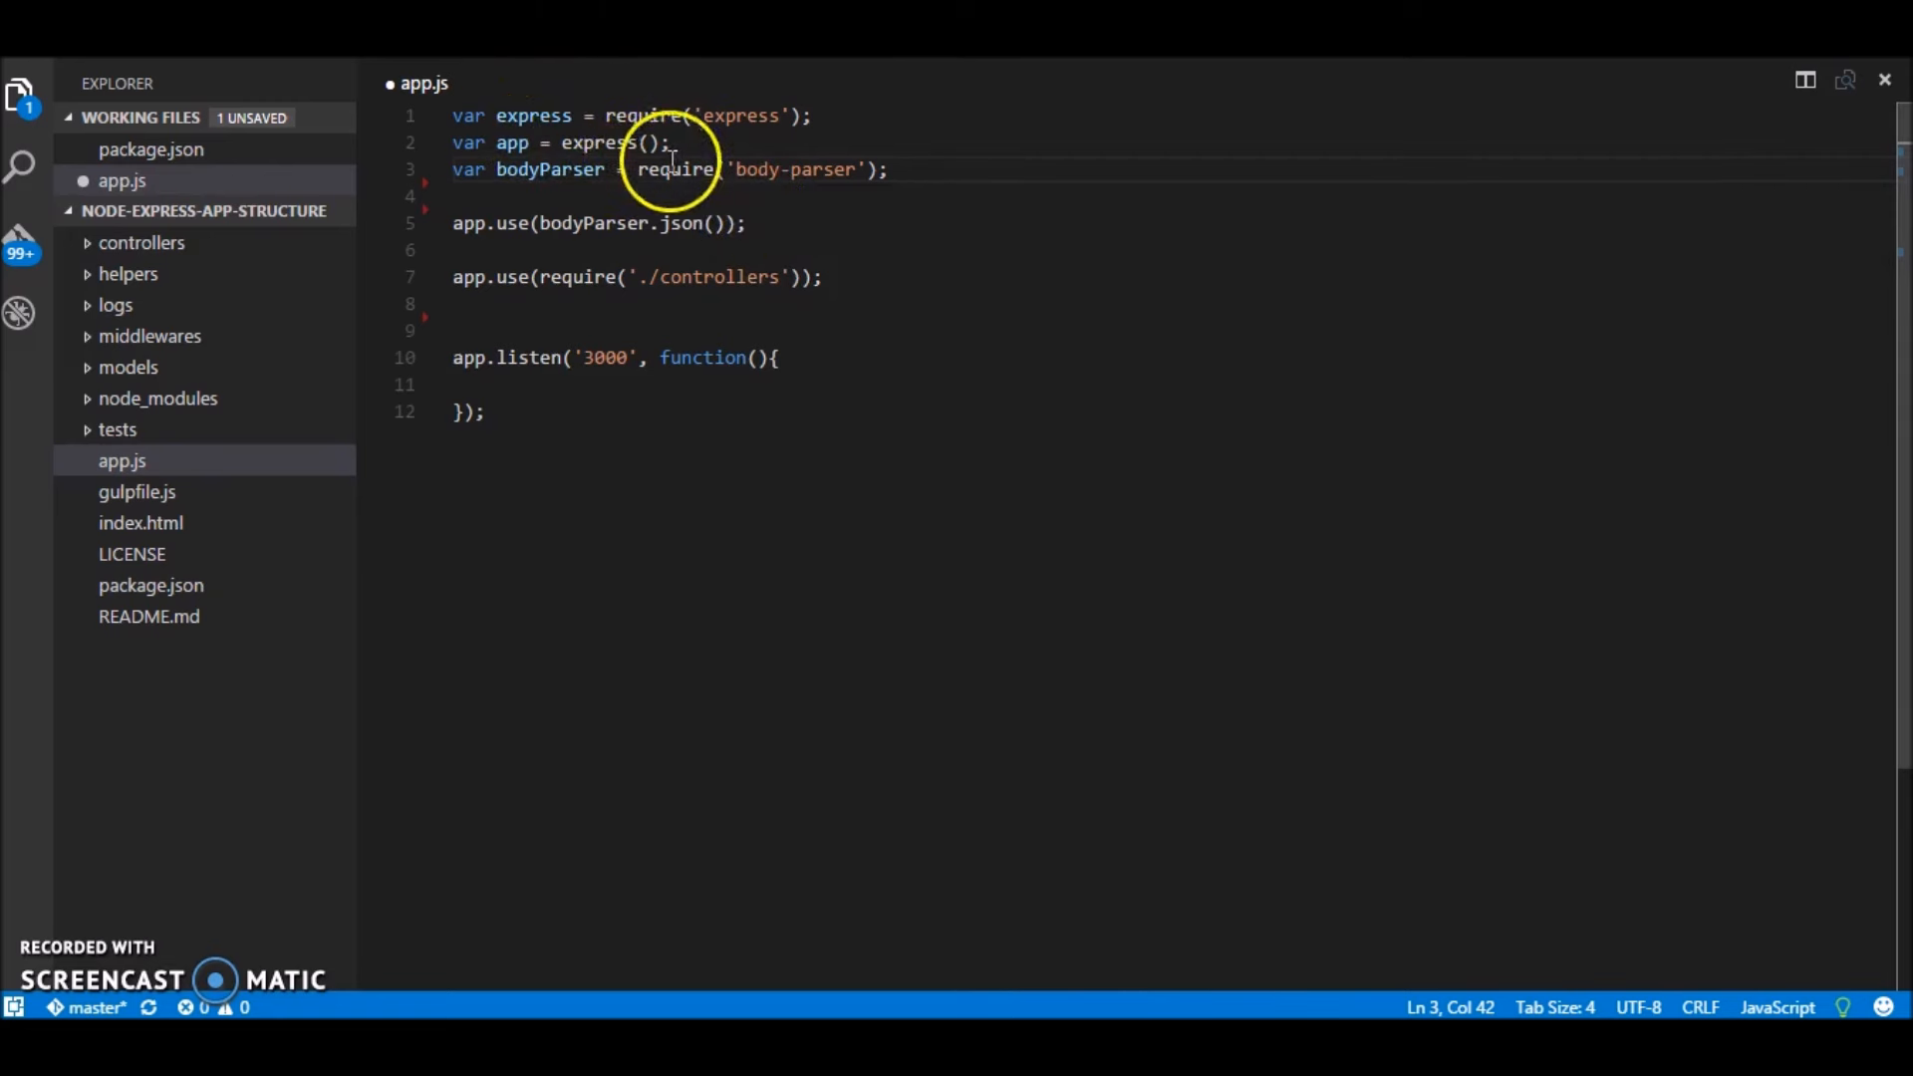
click(512, 141)
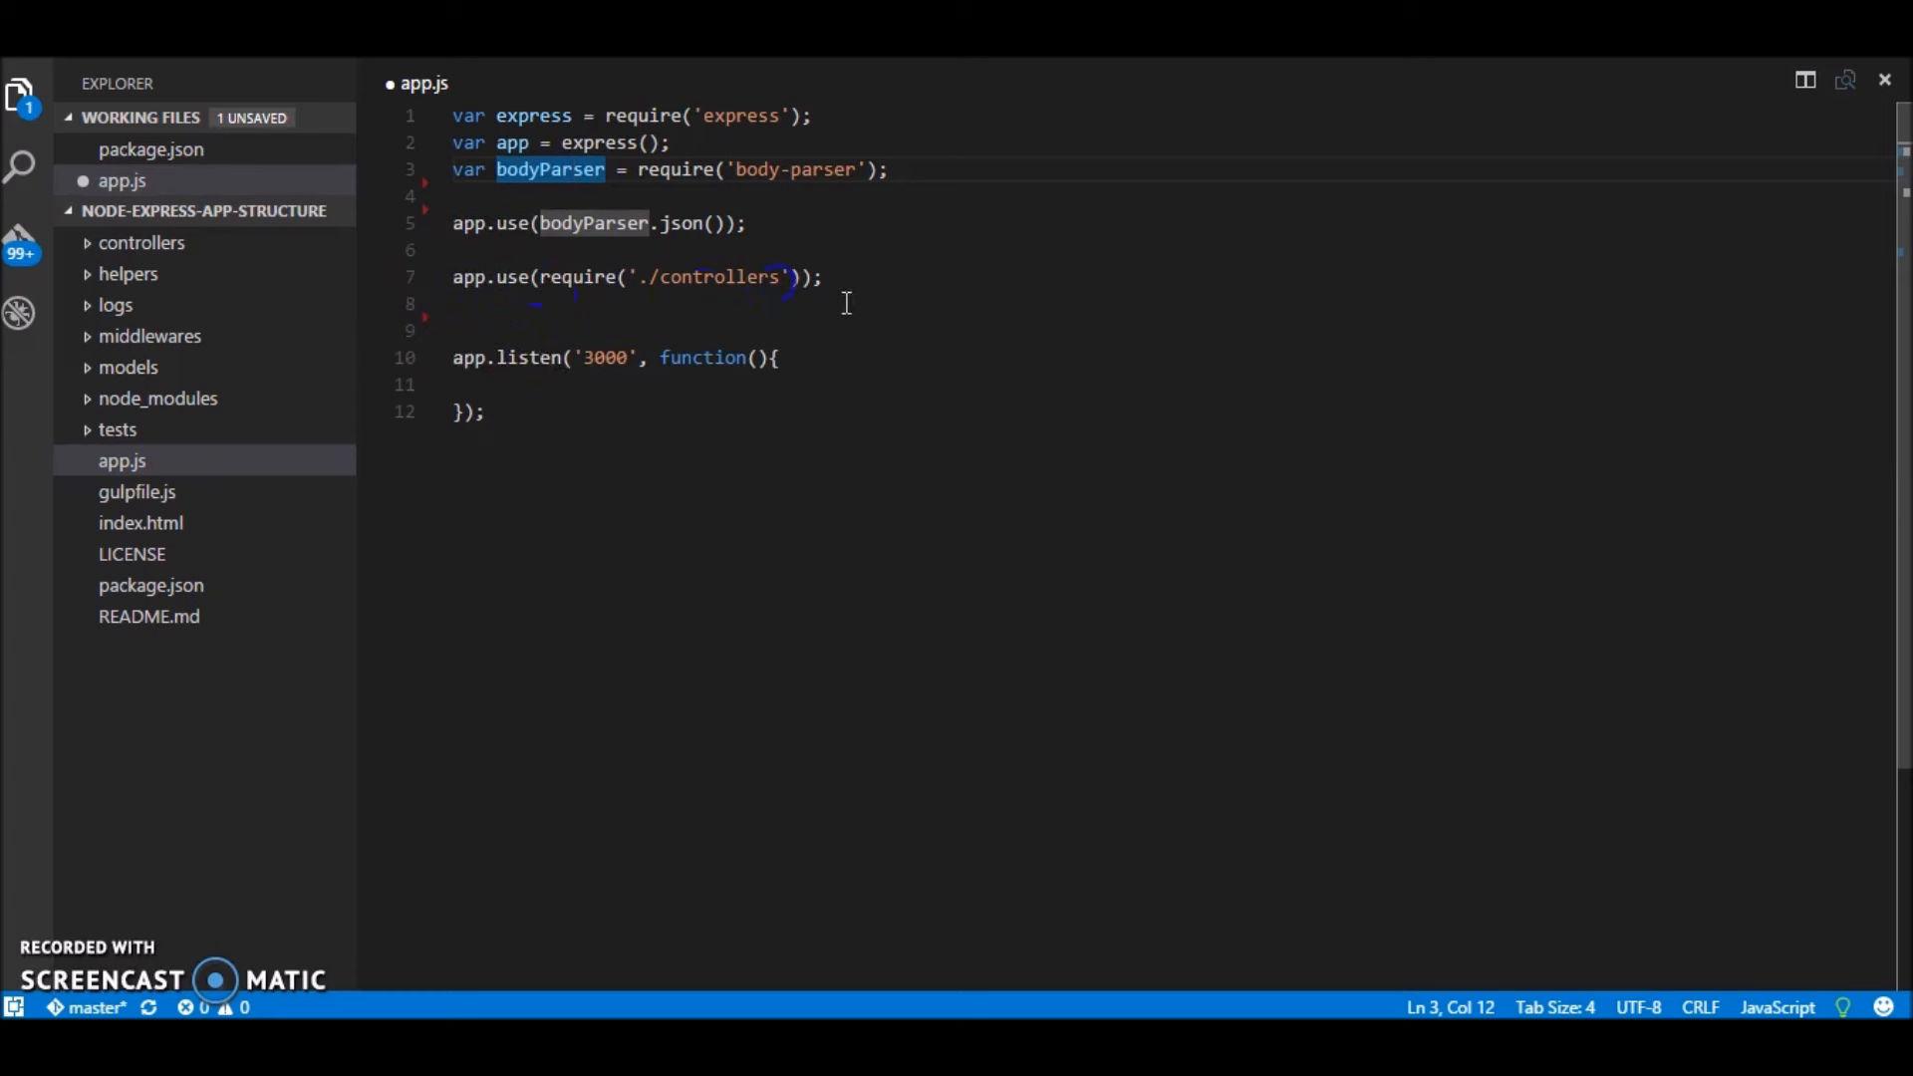
triple_click(634, 277)
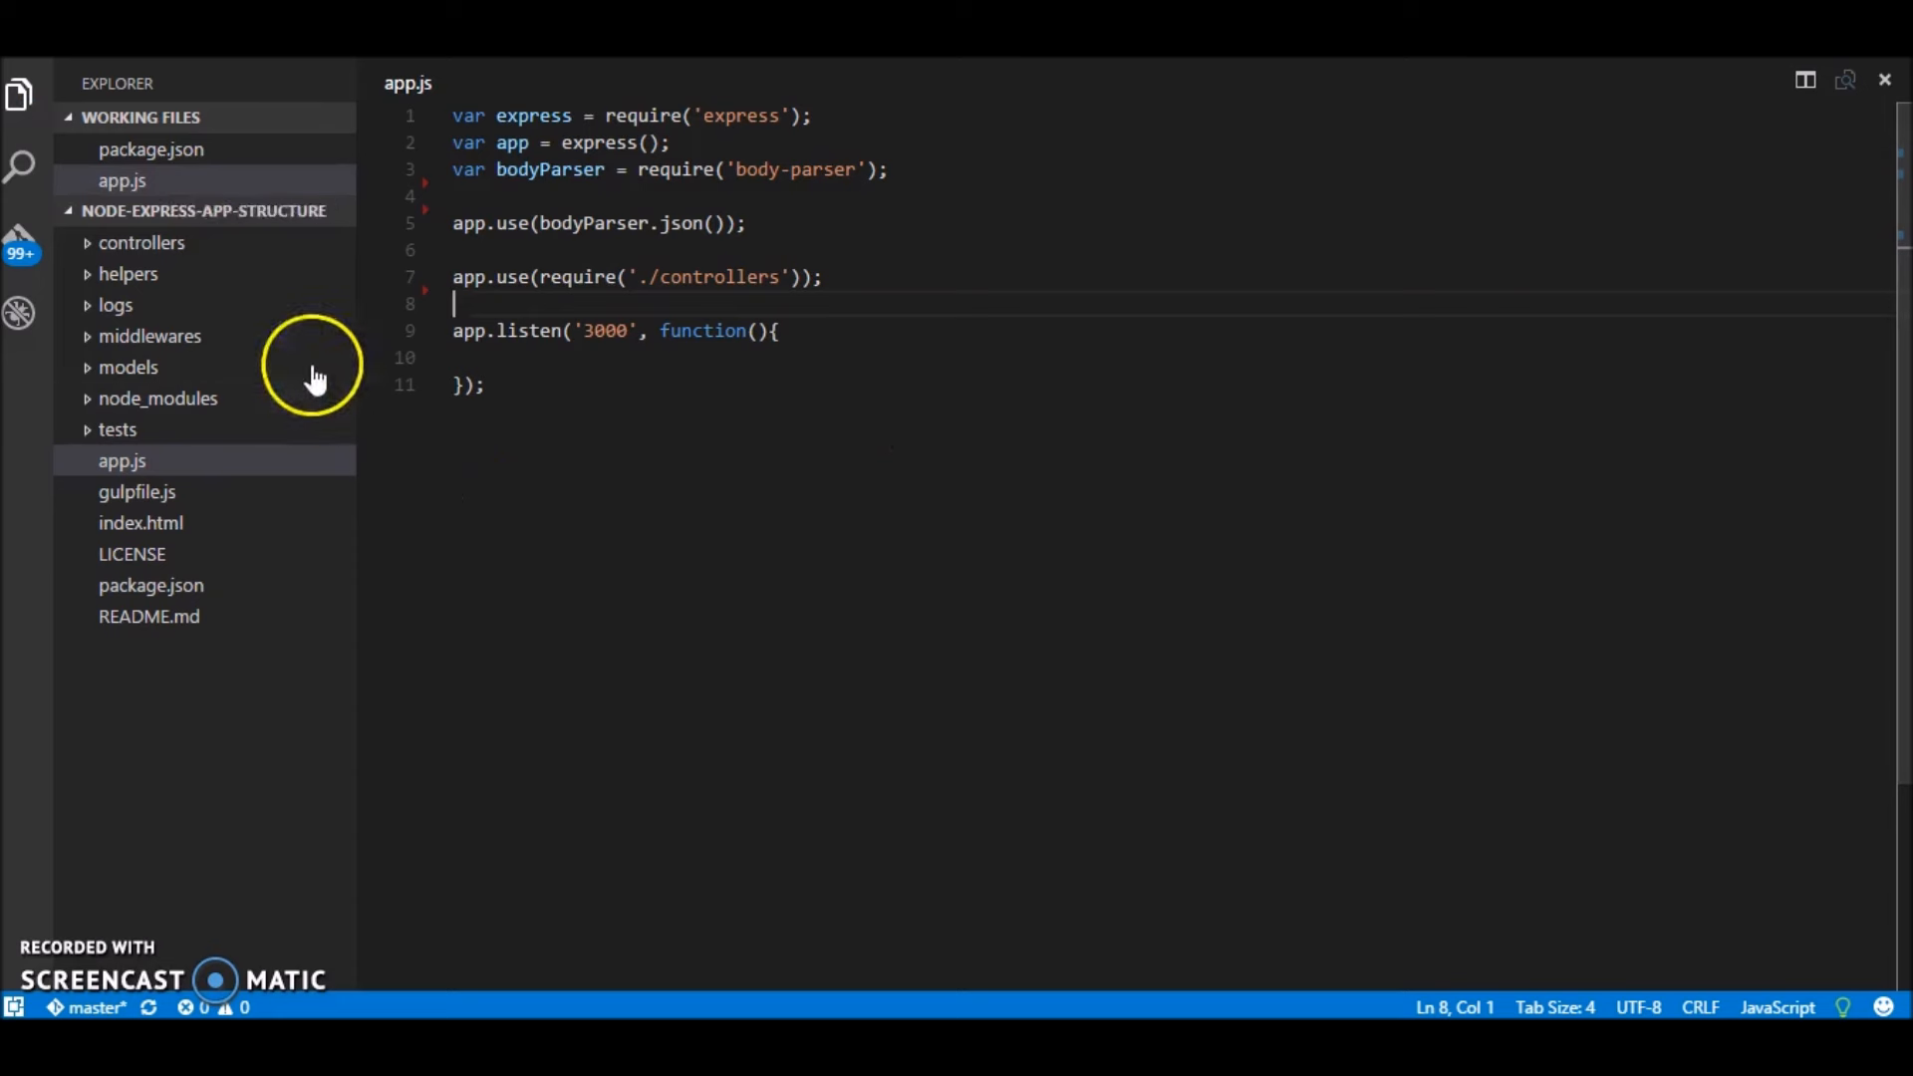
Step: Remove both router.get blocks from controllers/users.js, check index.js's router.use mount, and return to users.js
click(142, 241)
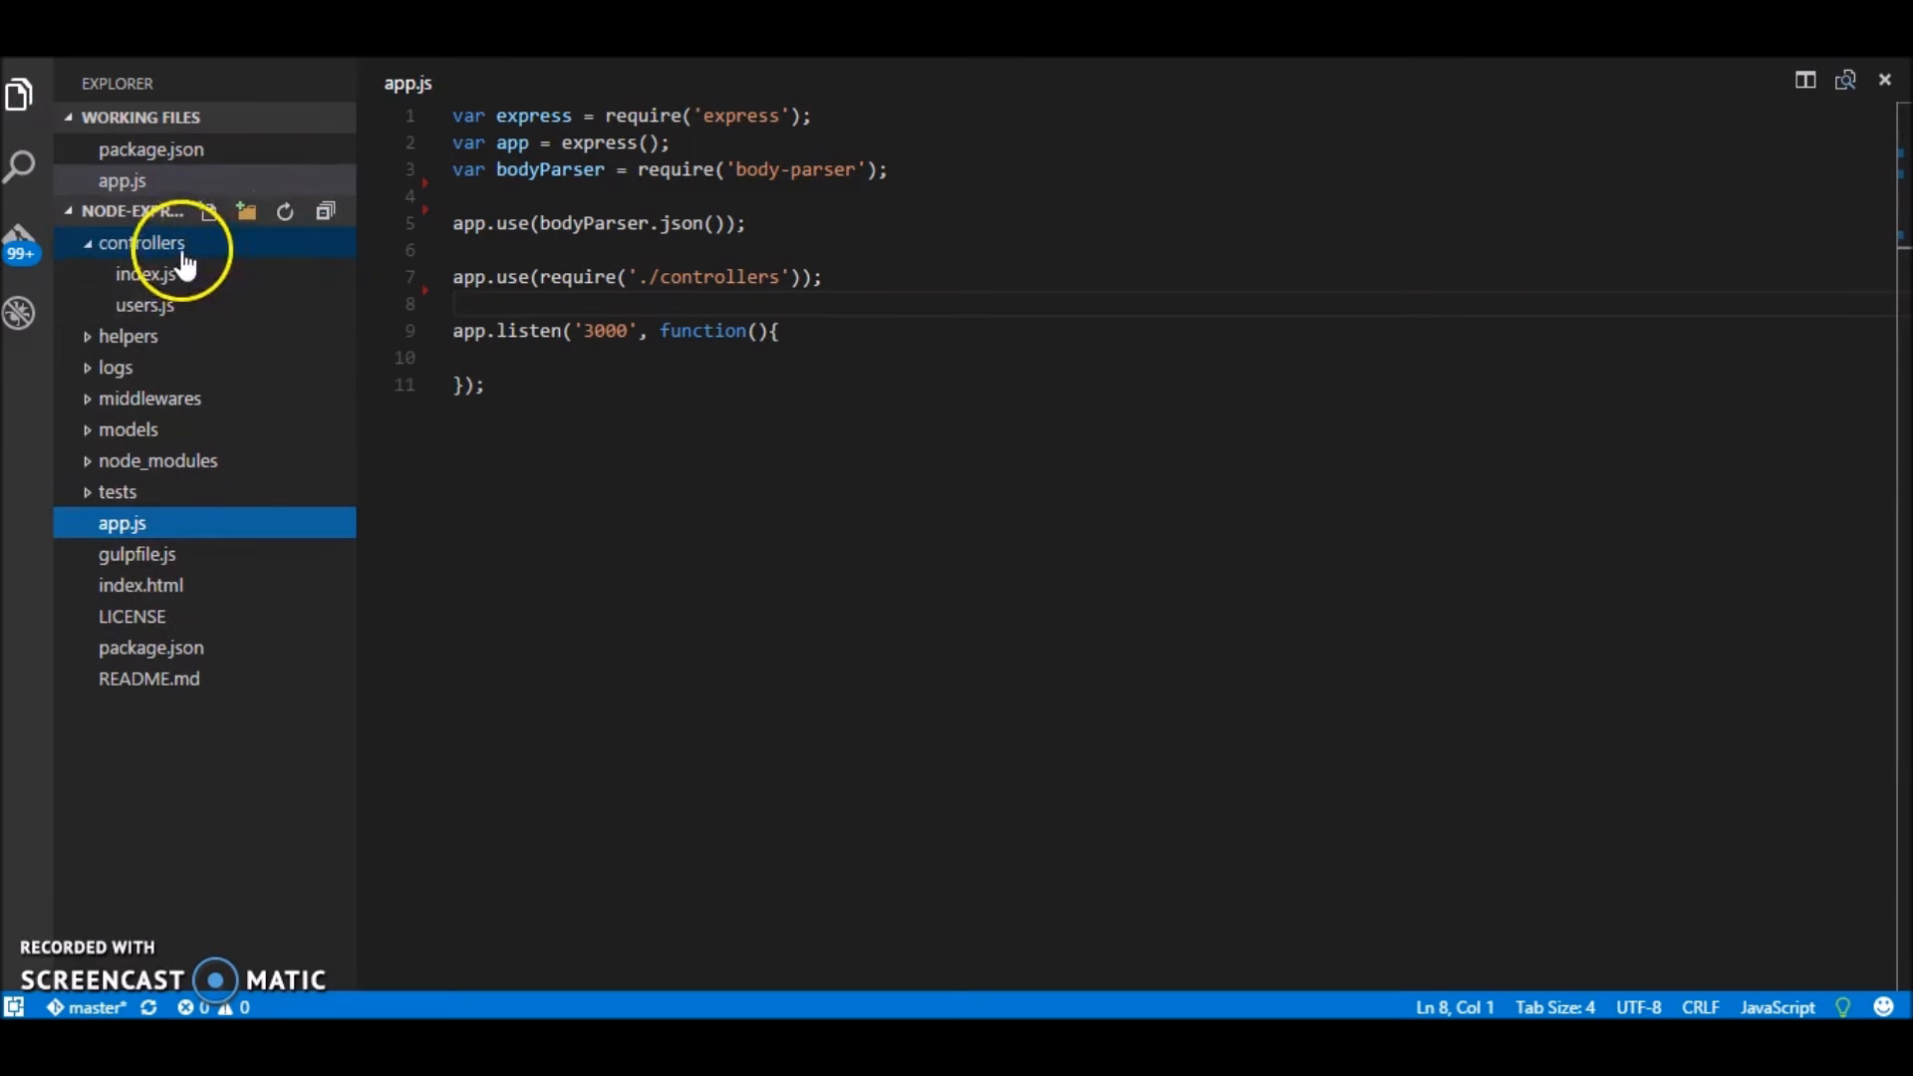
click(145, 273)
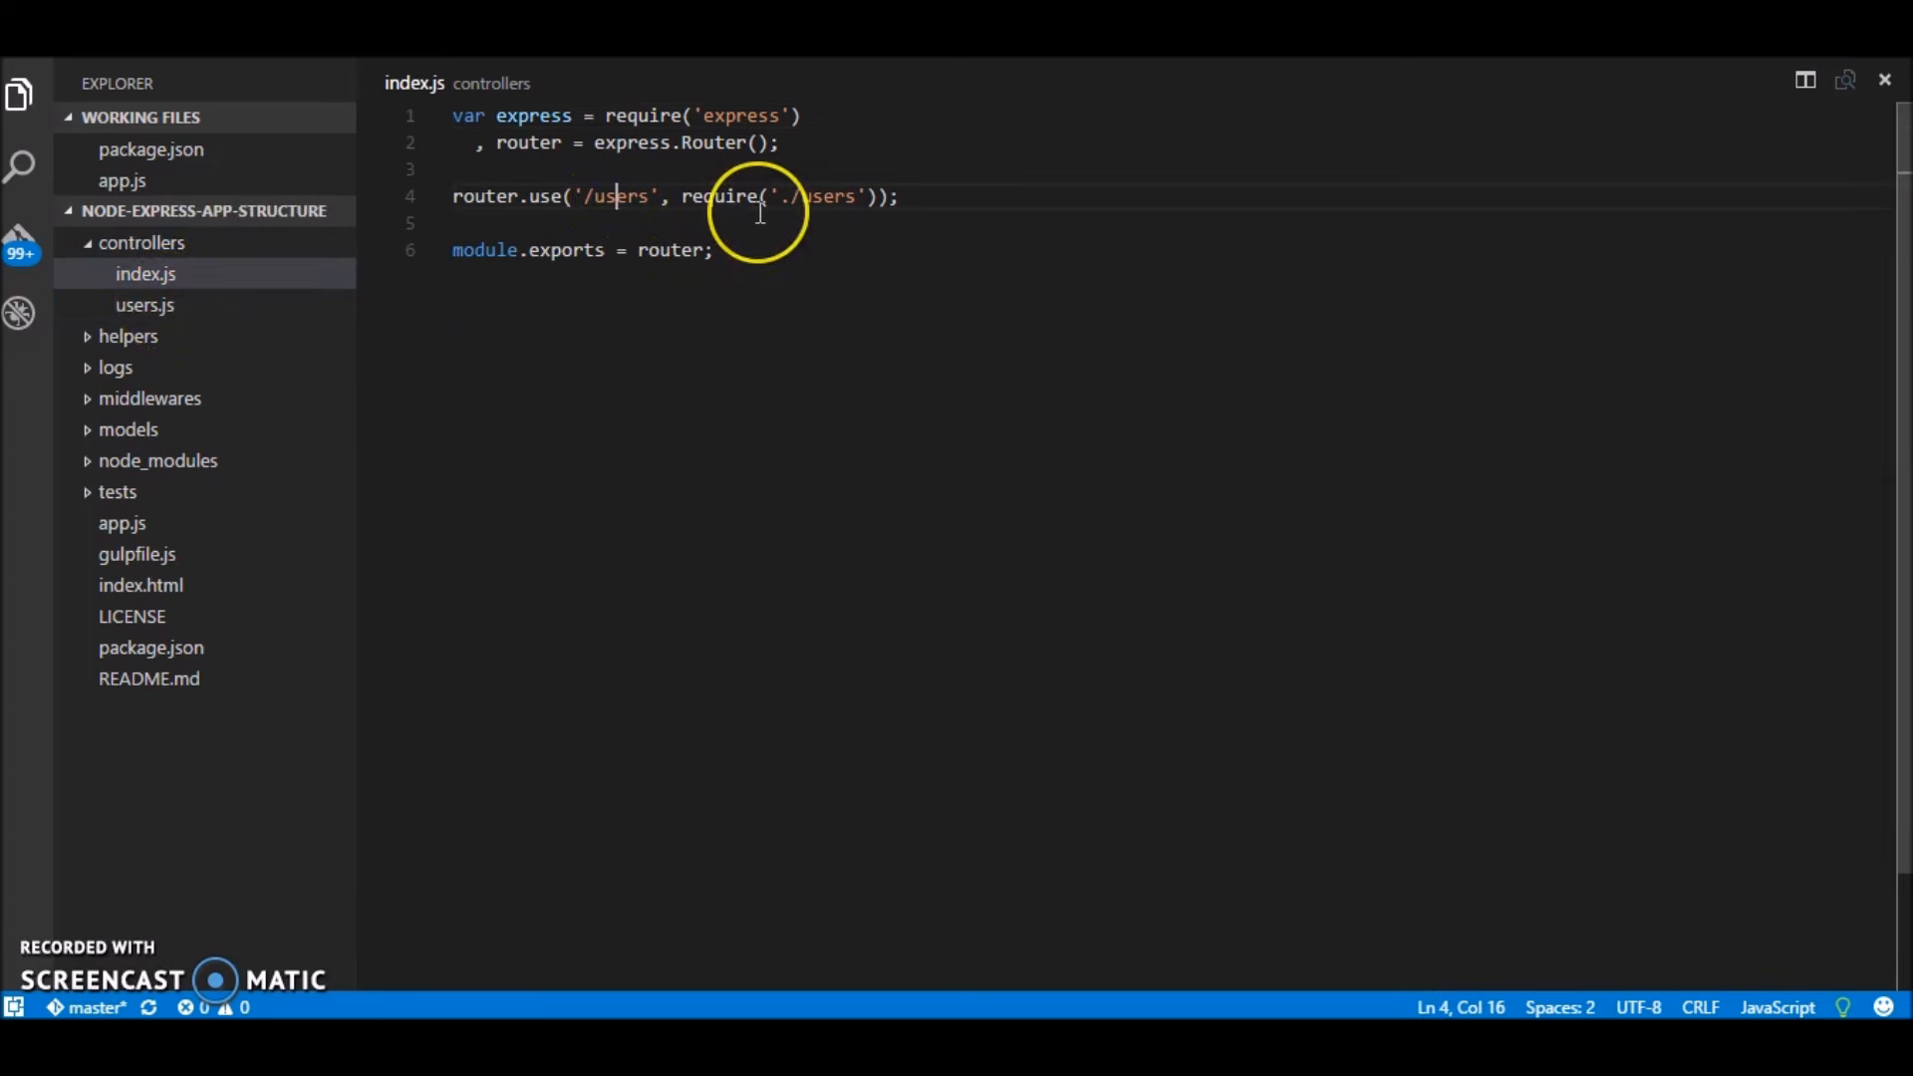
mouse_move(696, 289)
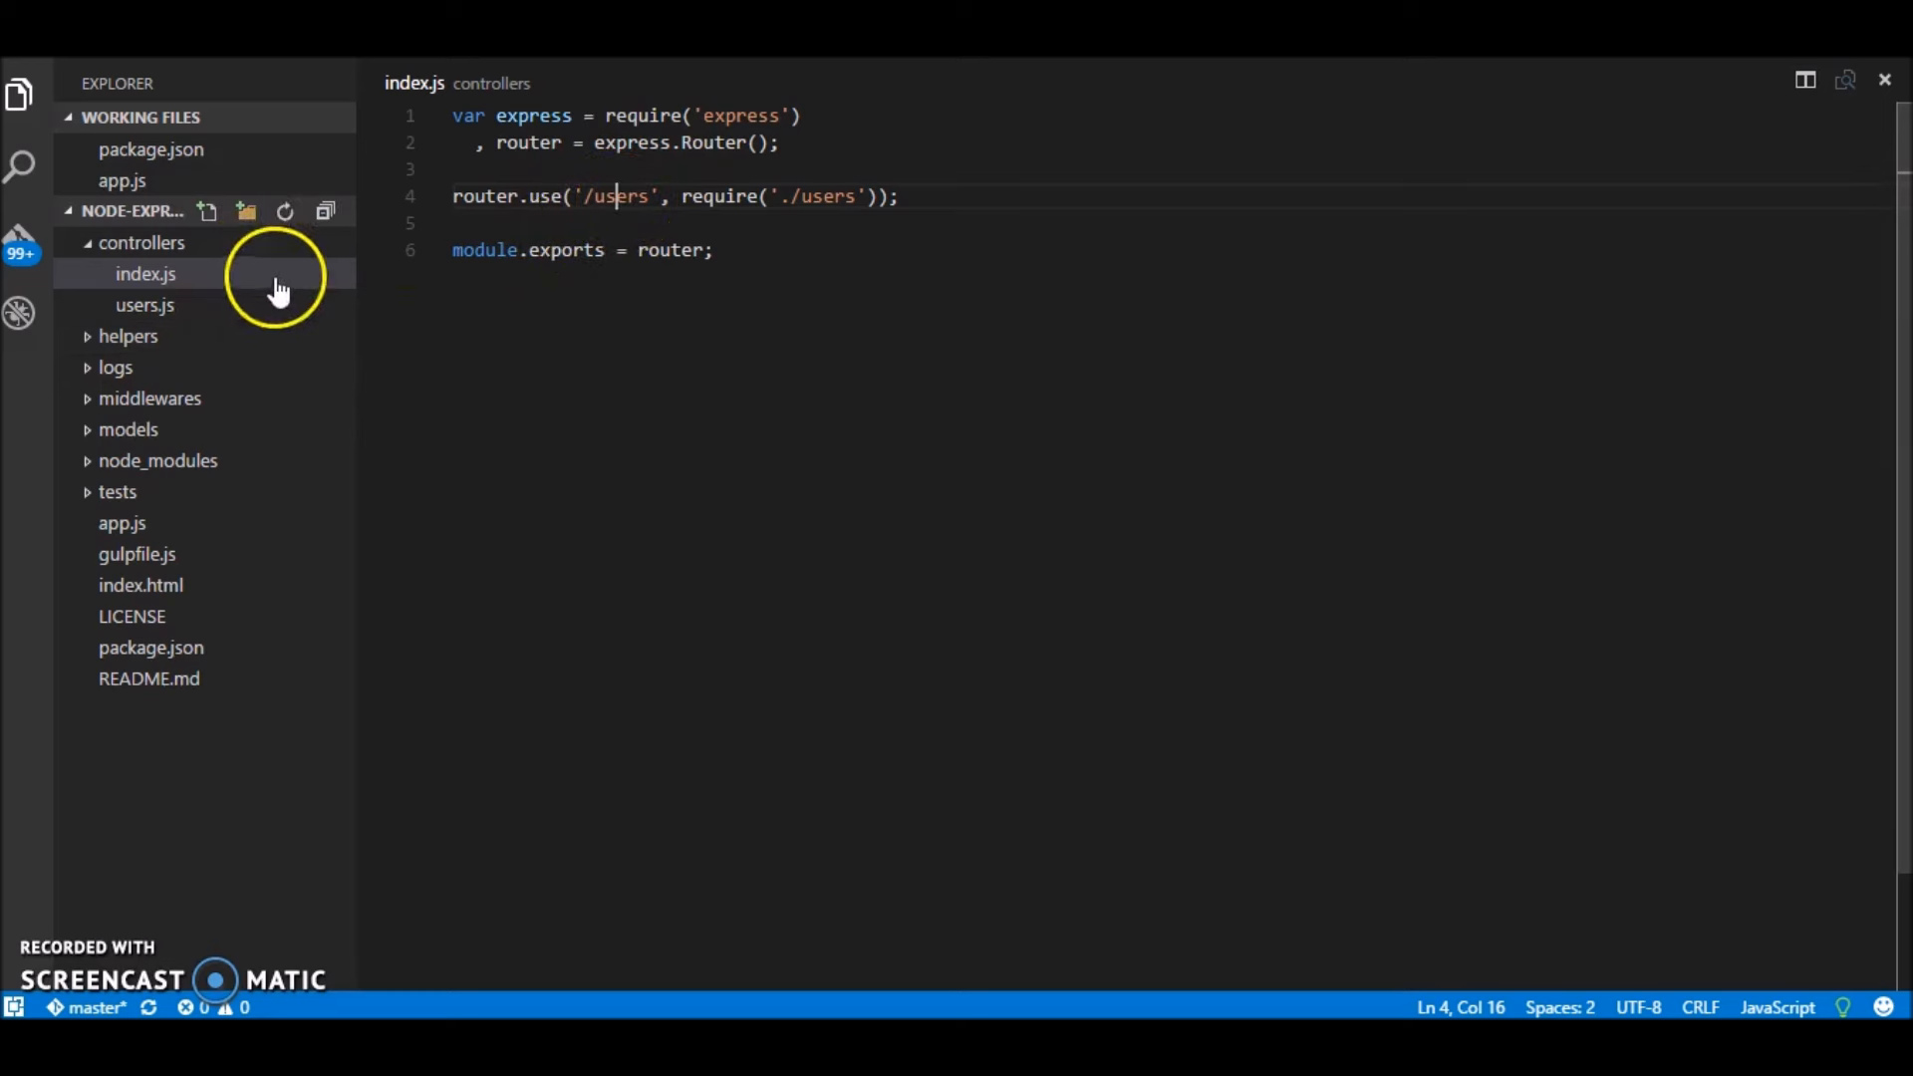
click(143, 305)
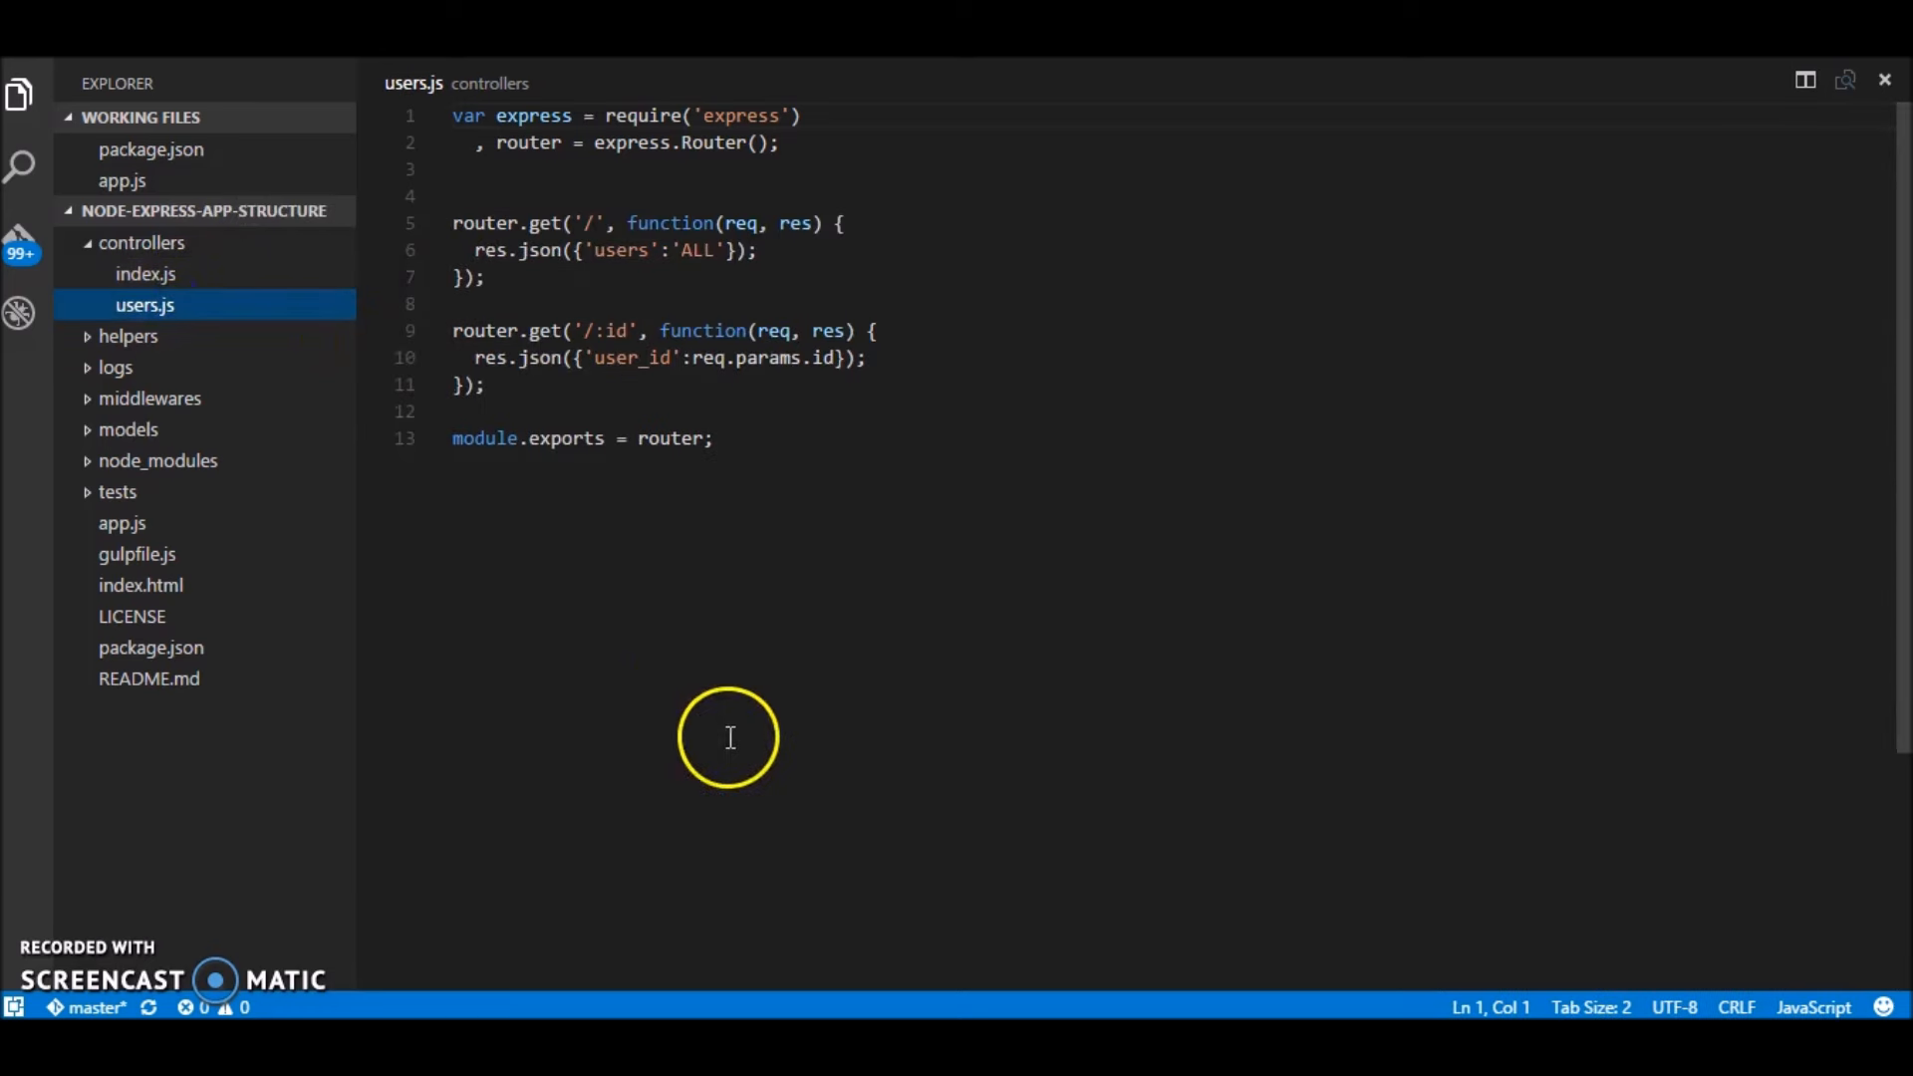
mouse_move(655, 487)
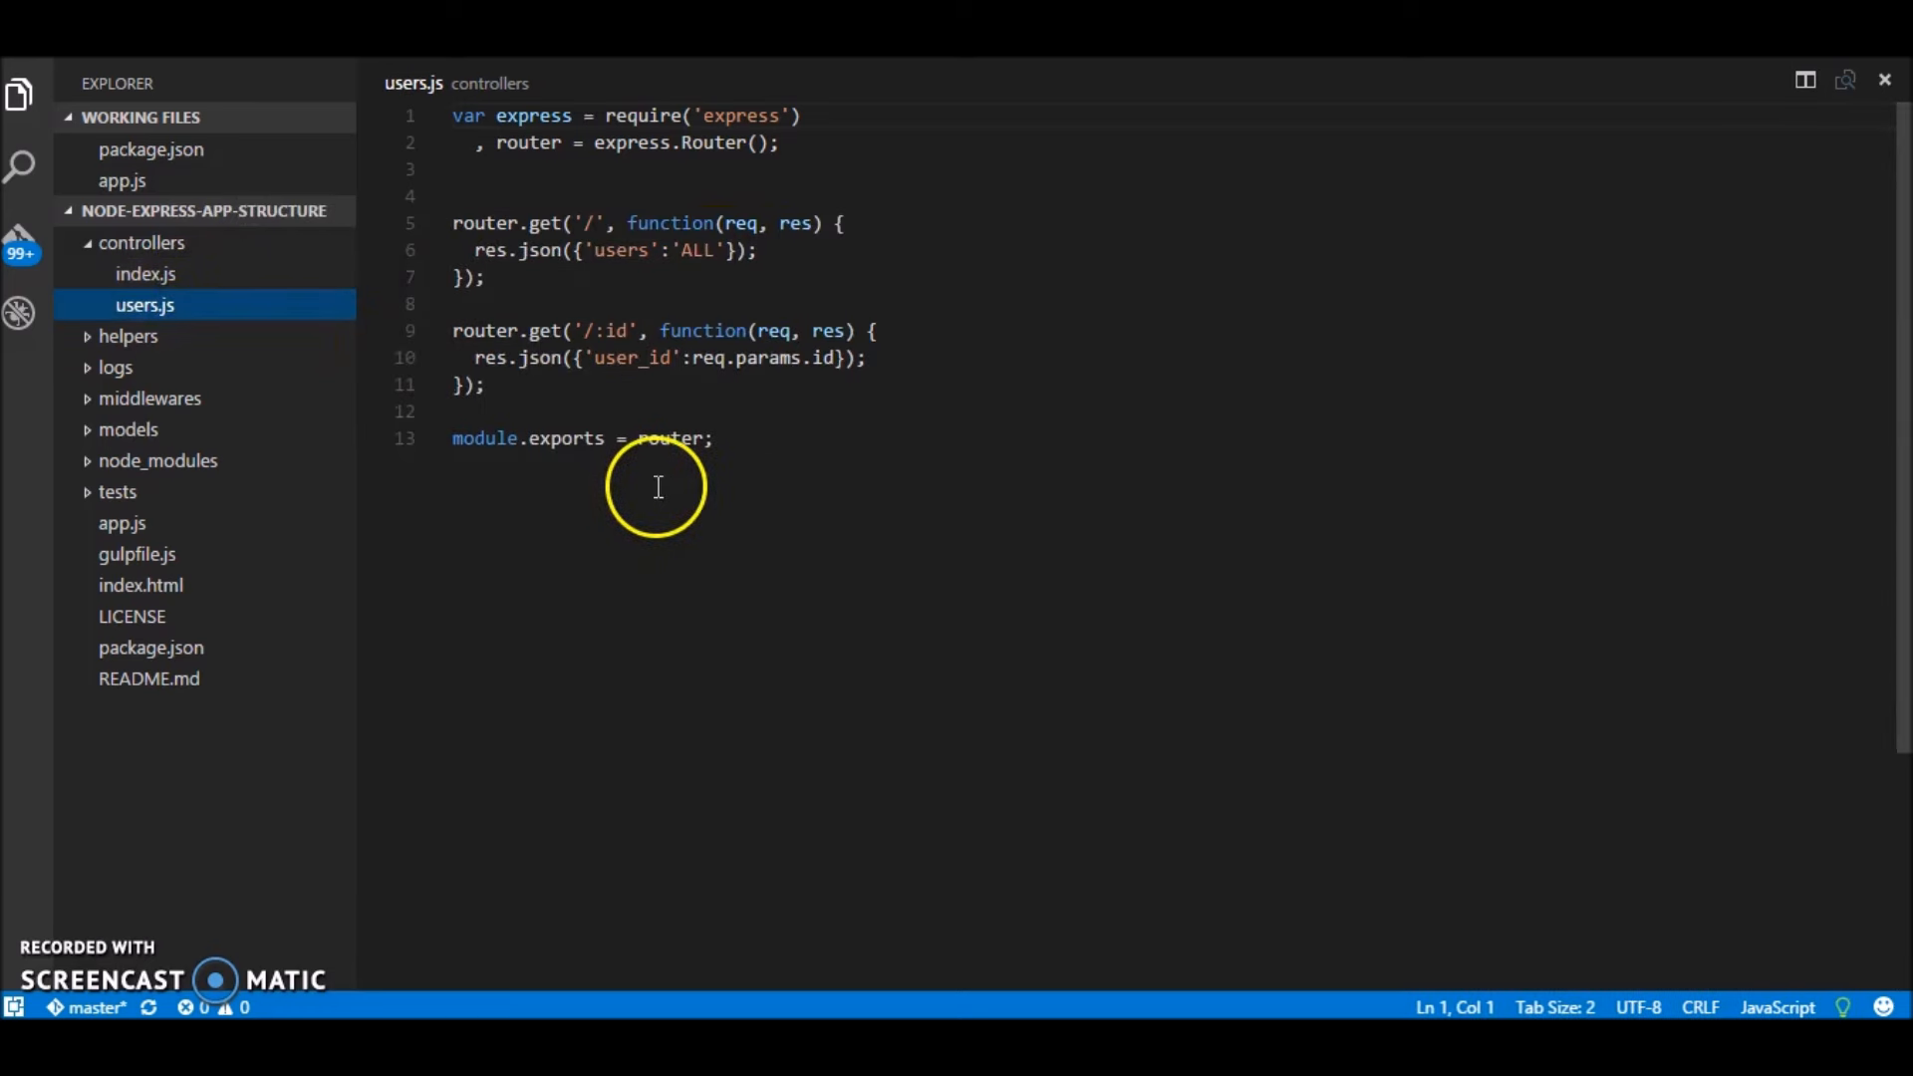
mouse_move(488, 382)
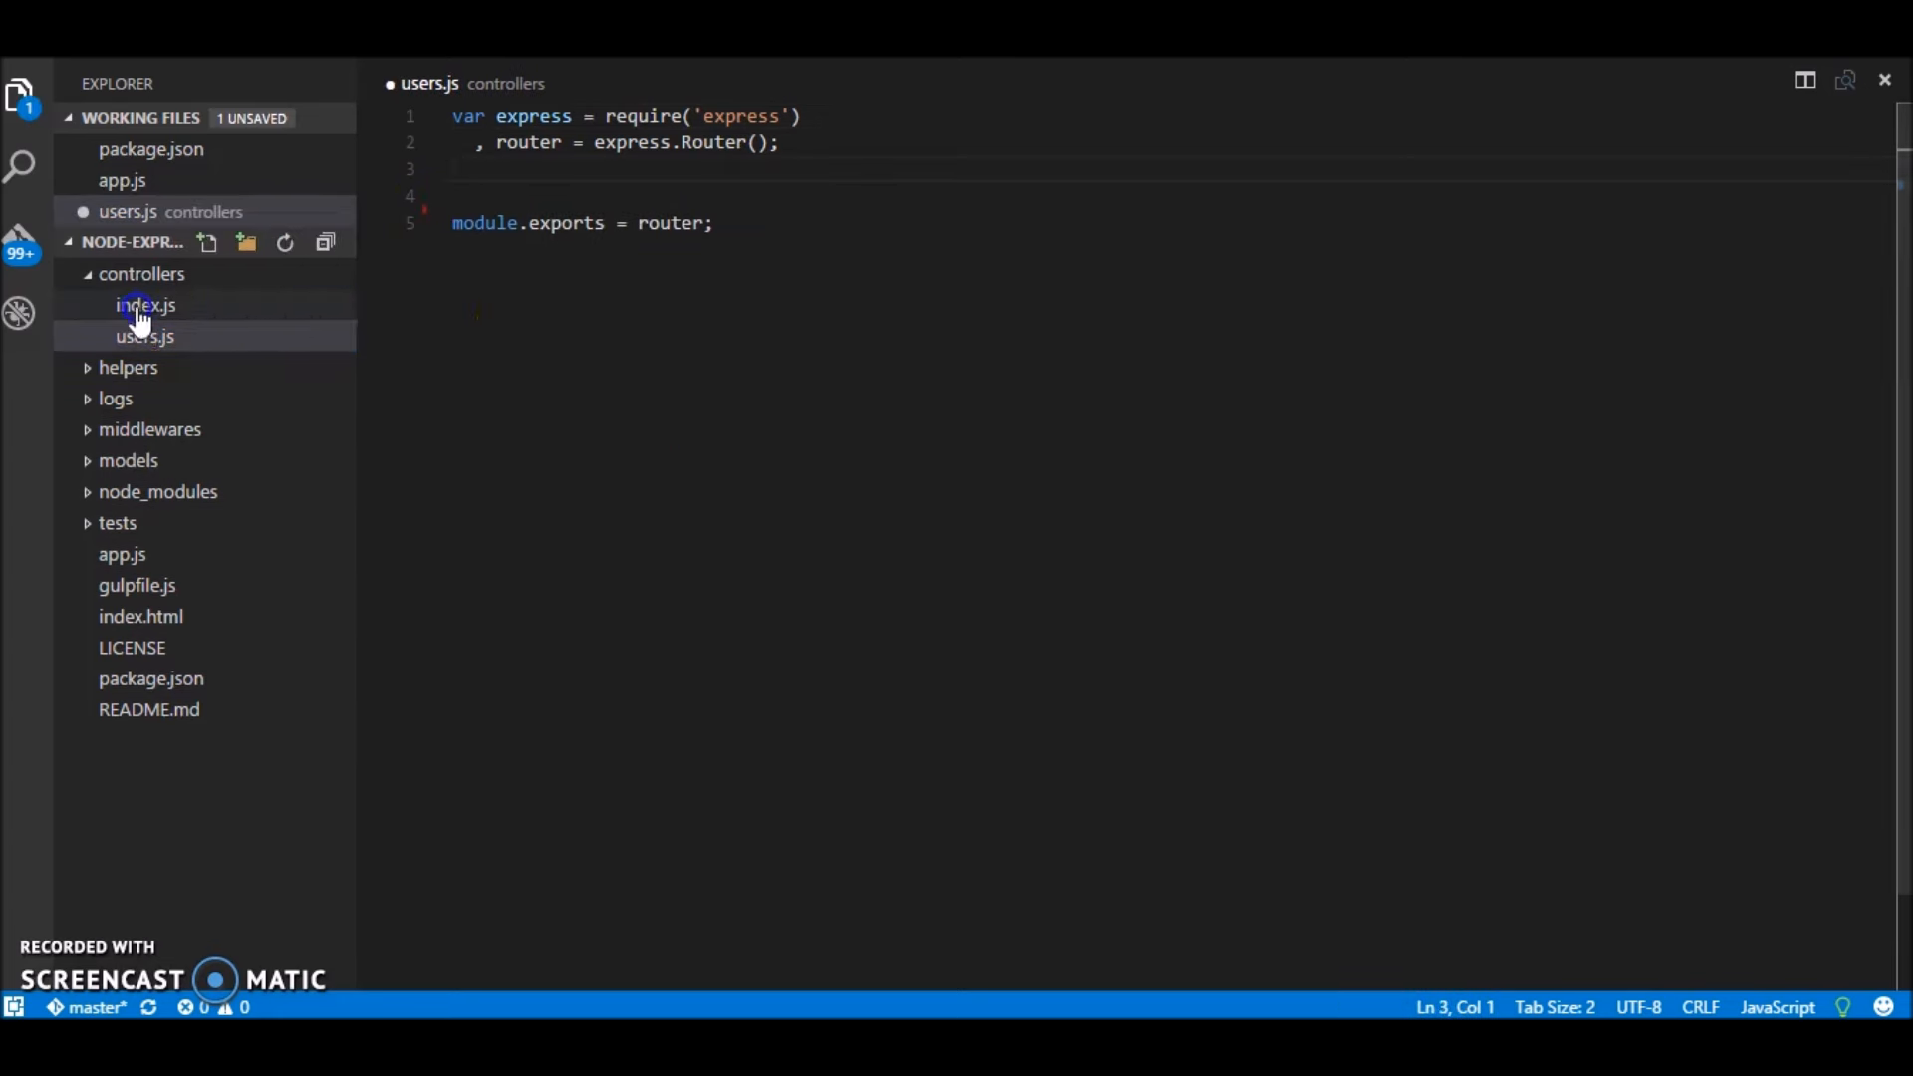
click(145, 305)
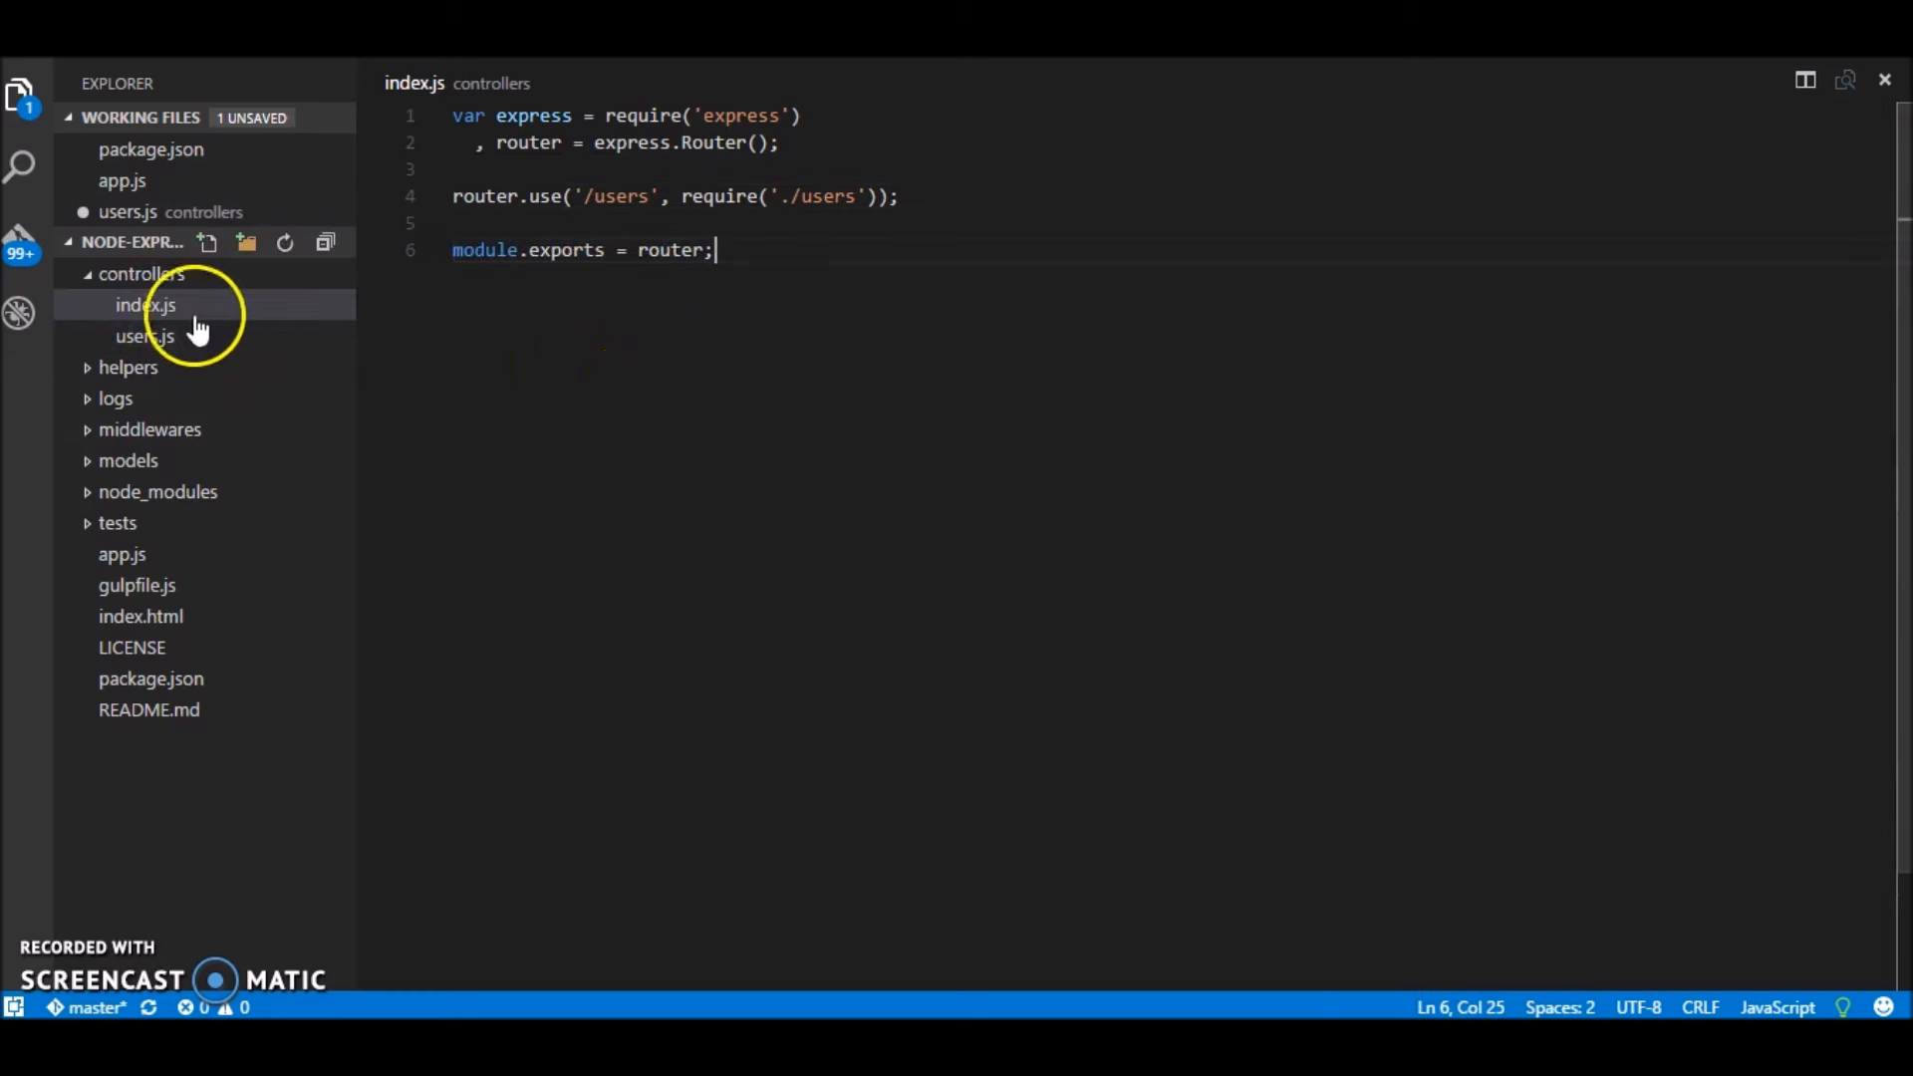
click(143, 335)
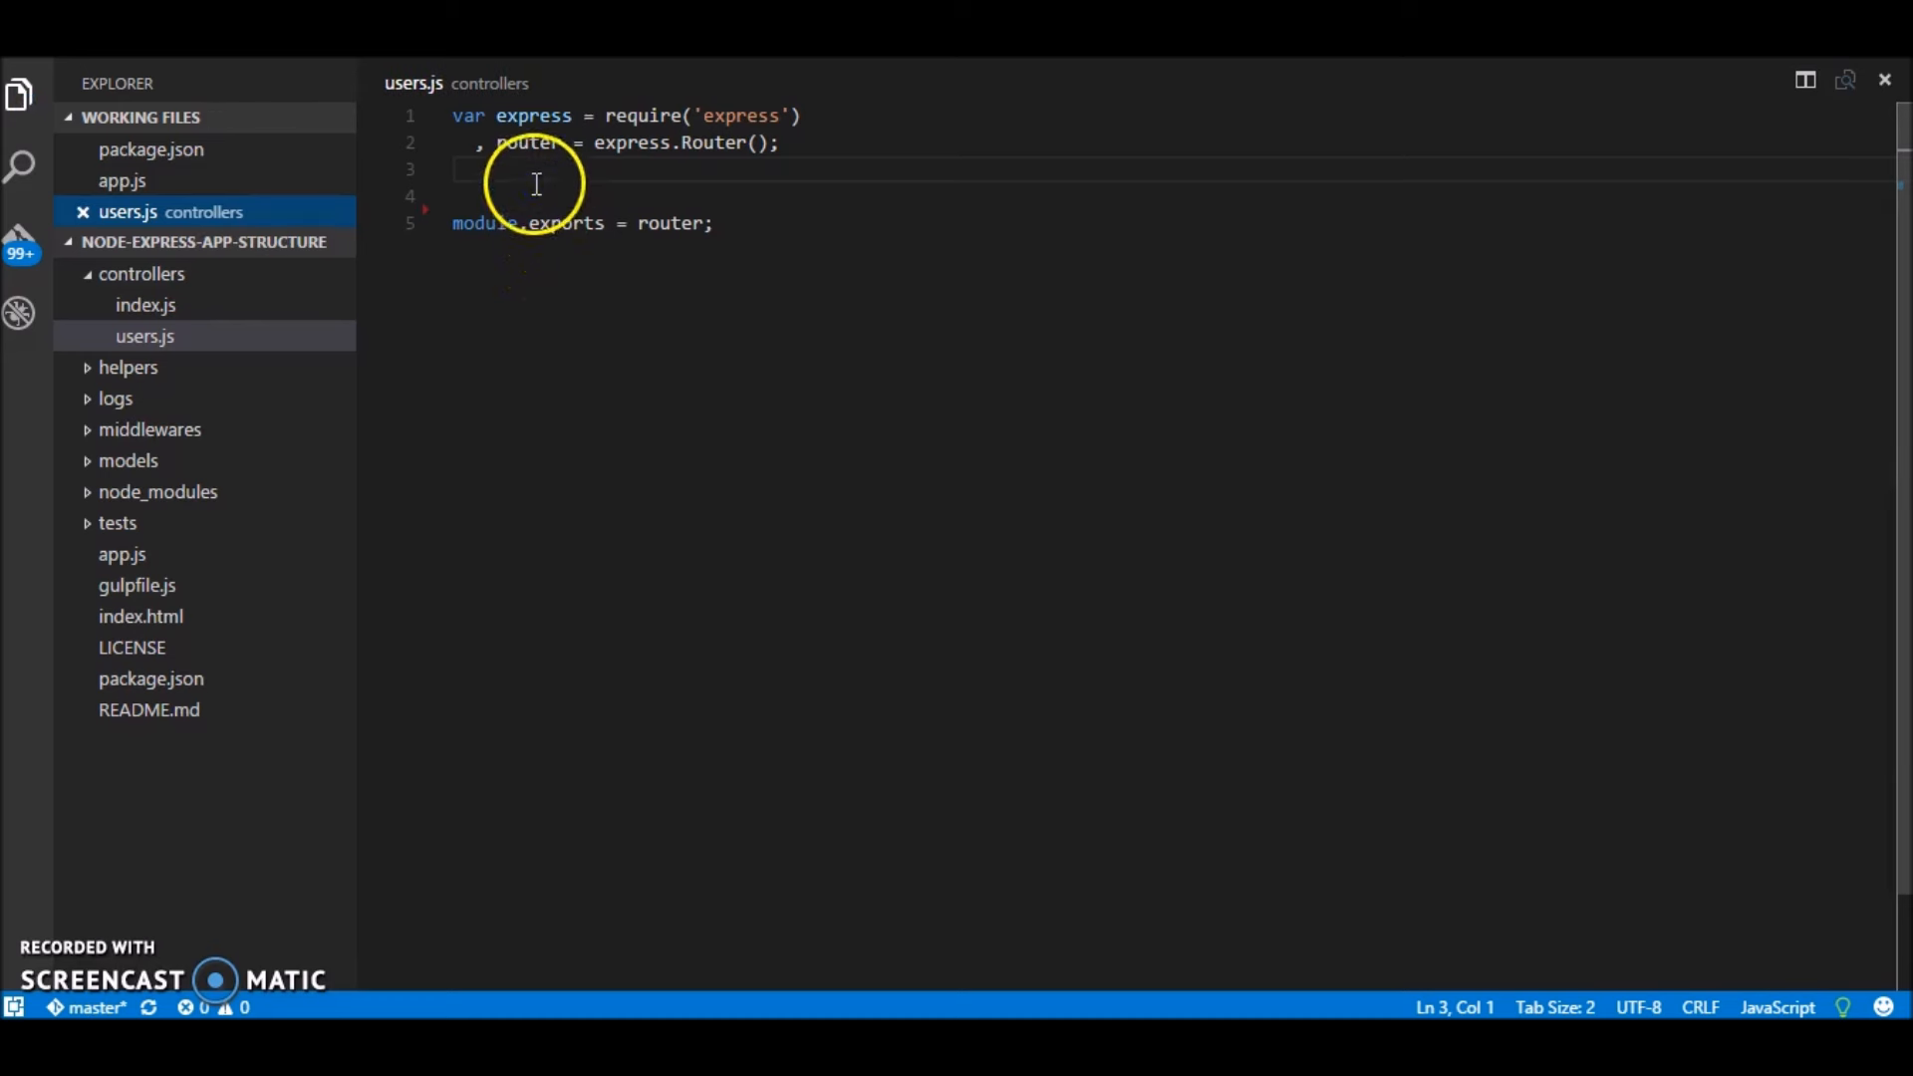
Step: Declare global.users as an array holding one sample user with id:1, name and hobby
key(Enter)
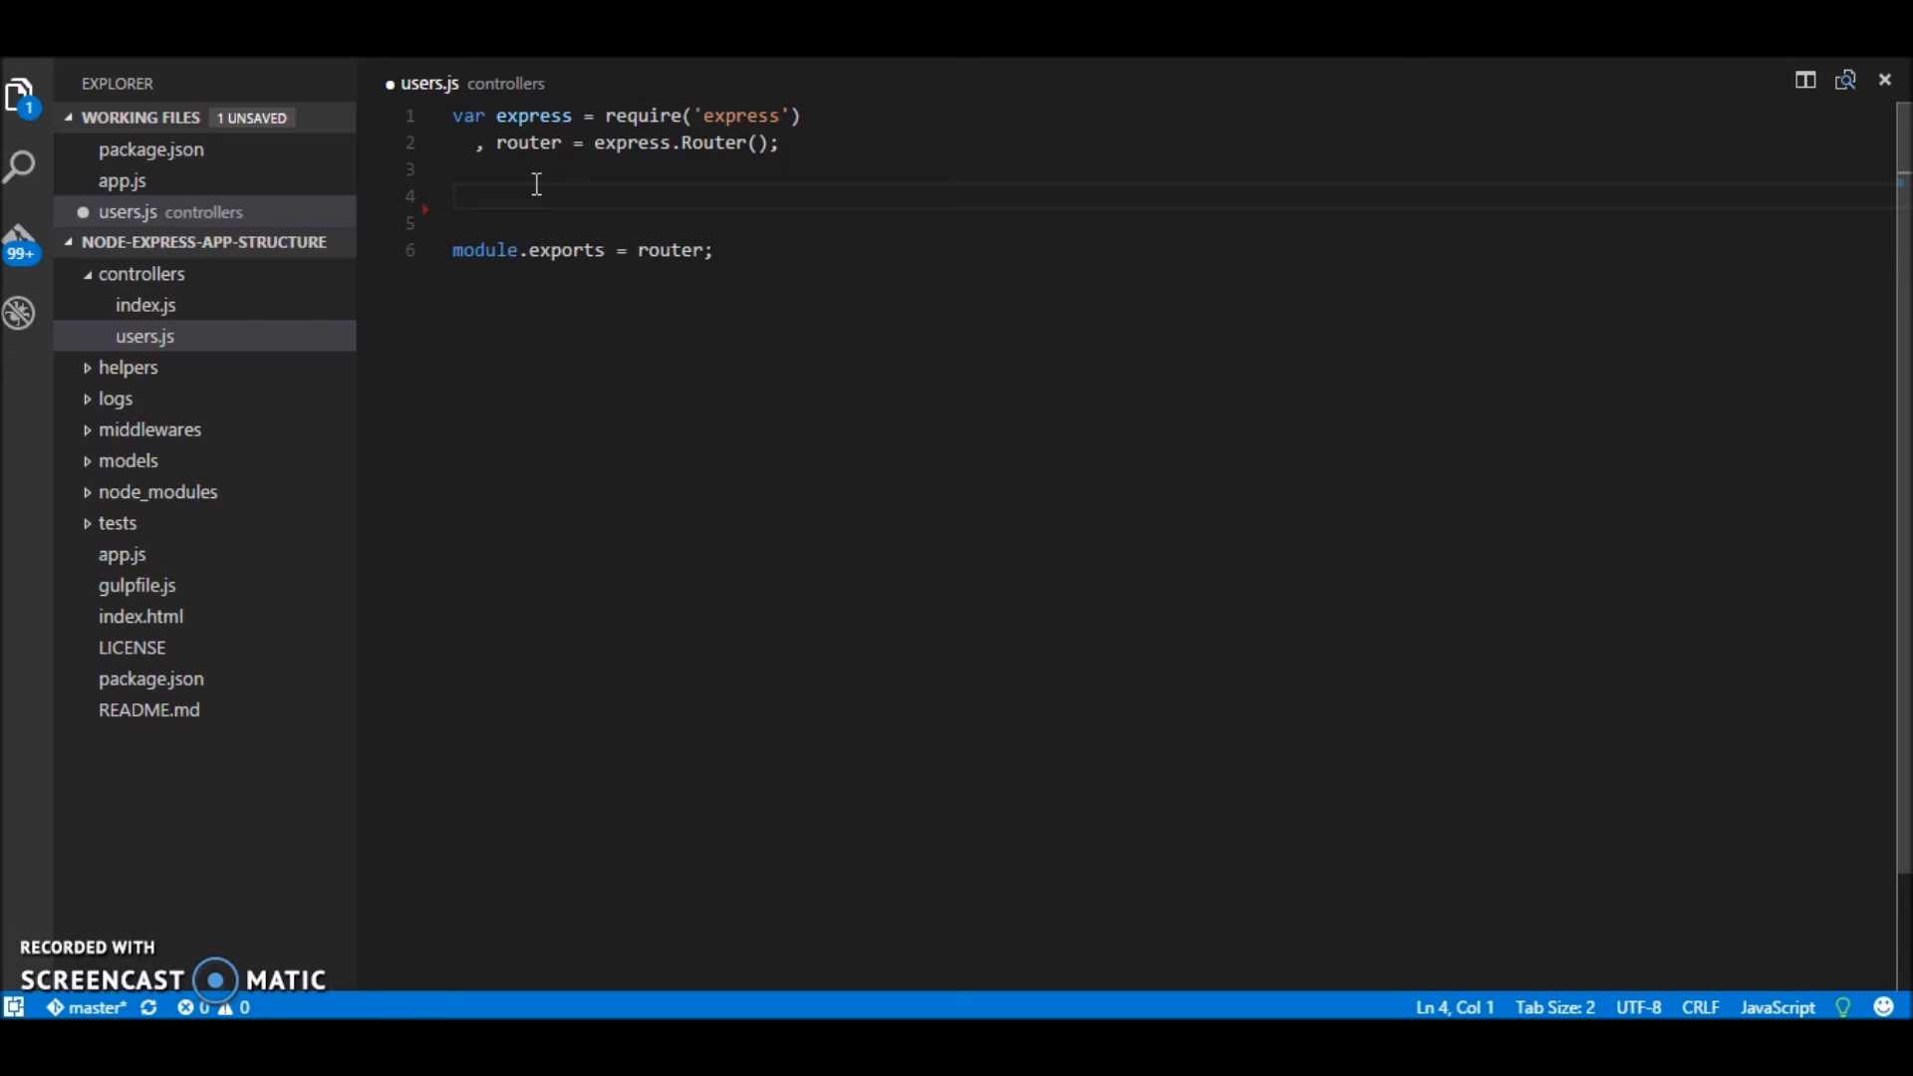
click(455, 195)
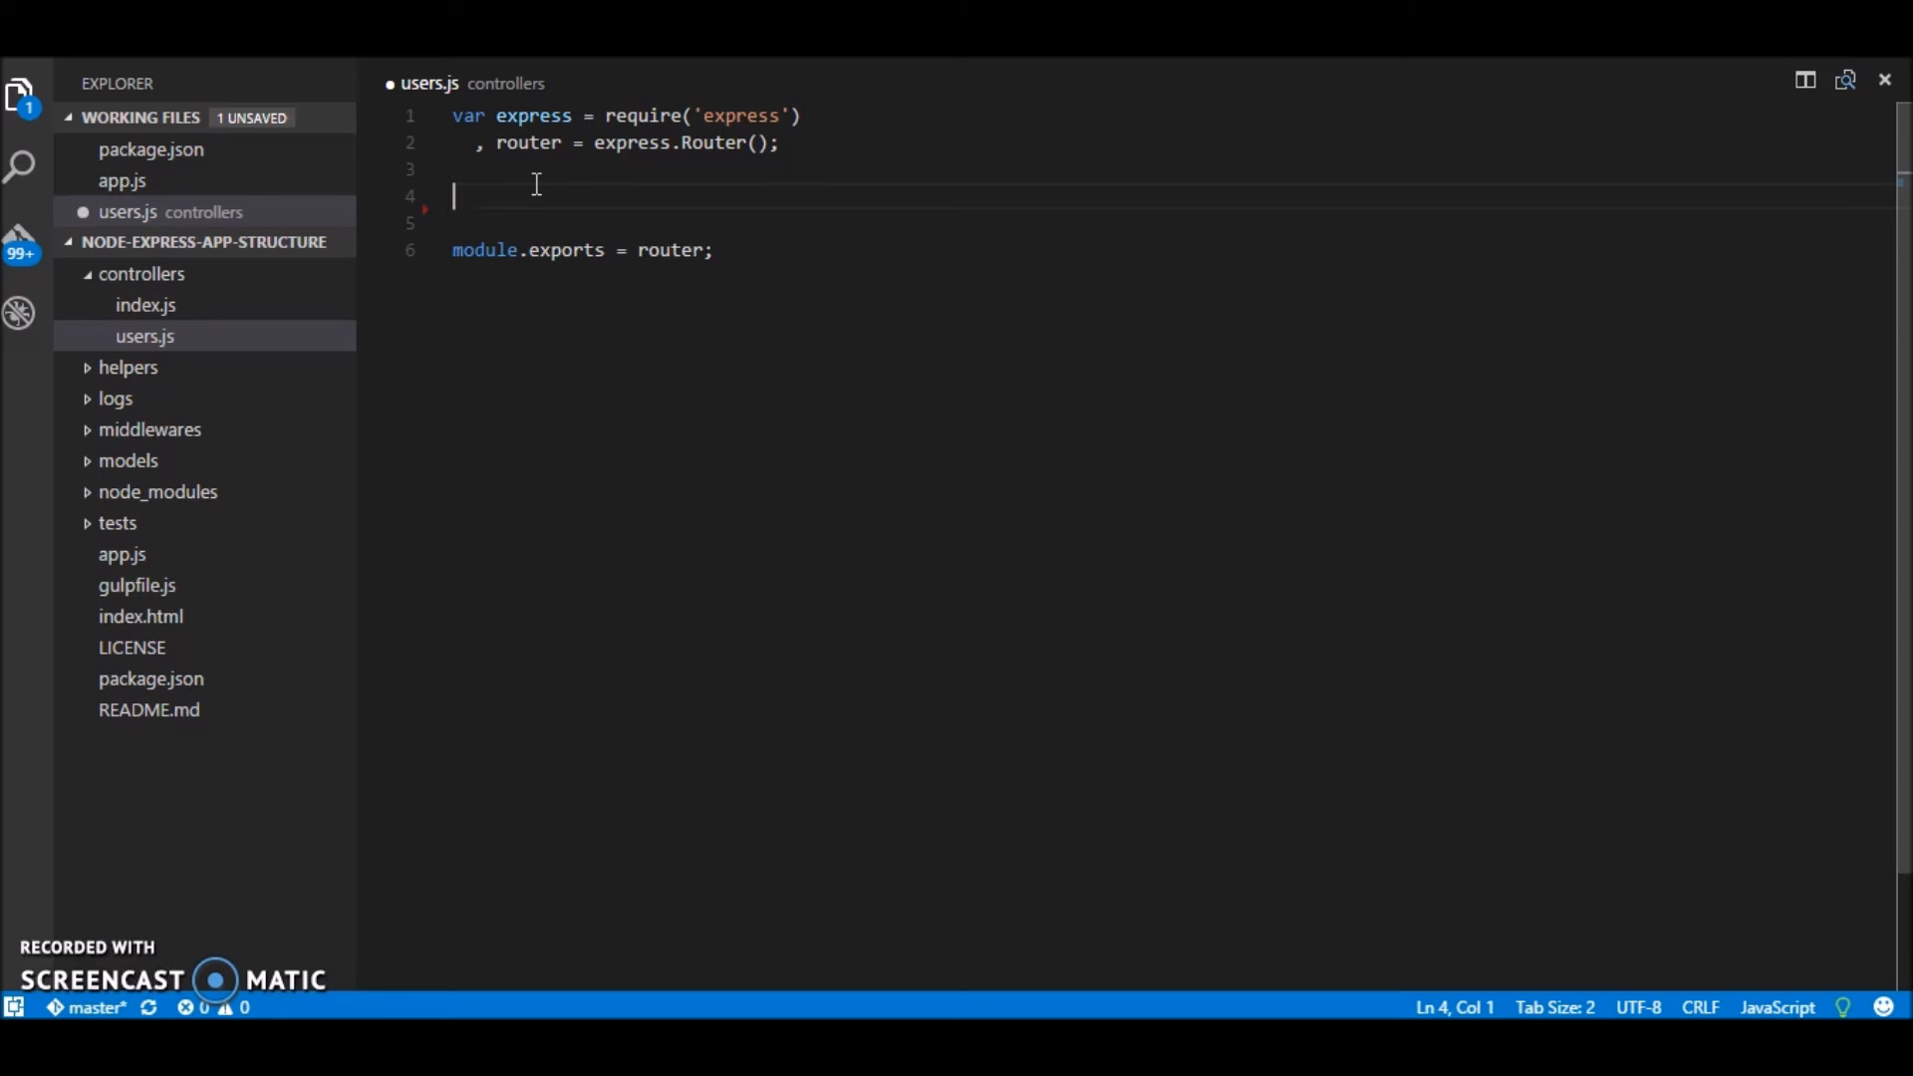
text(g)
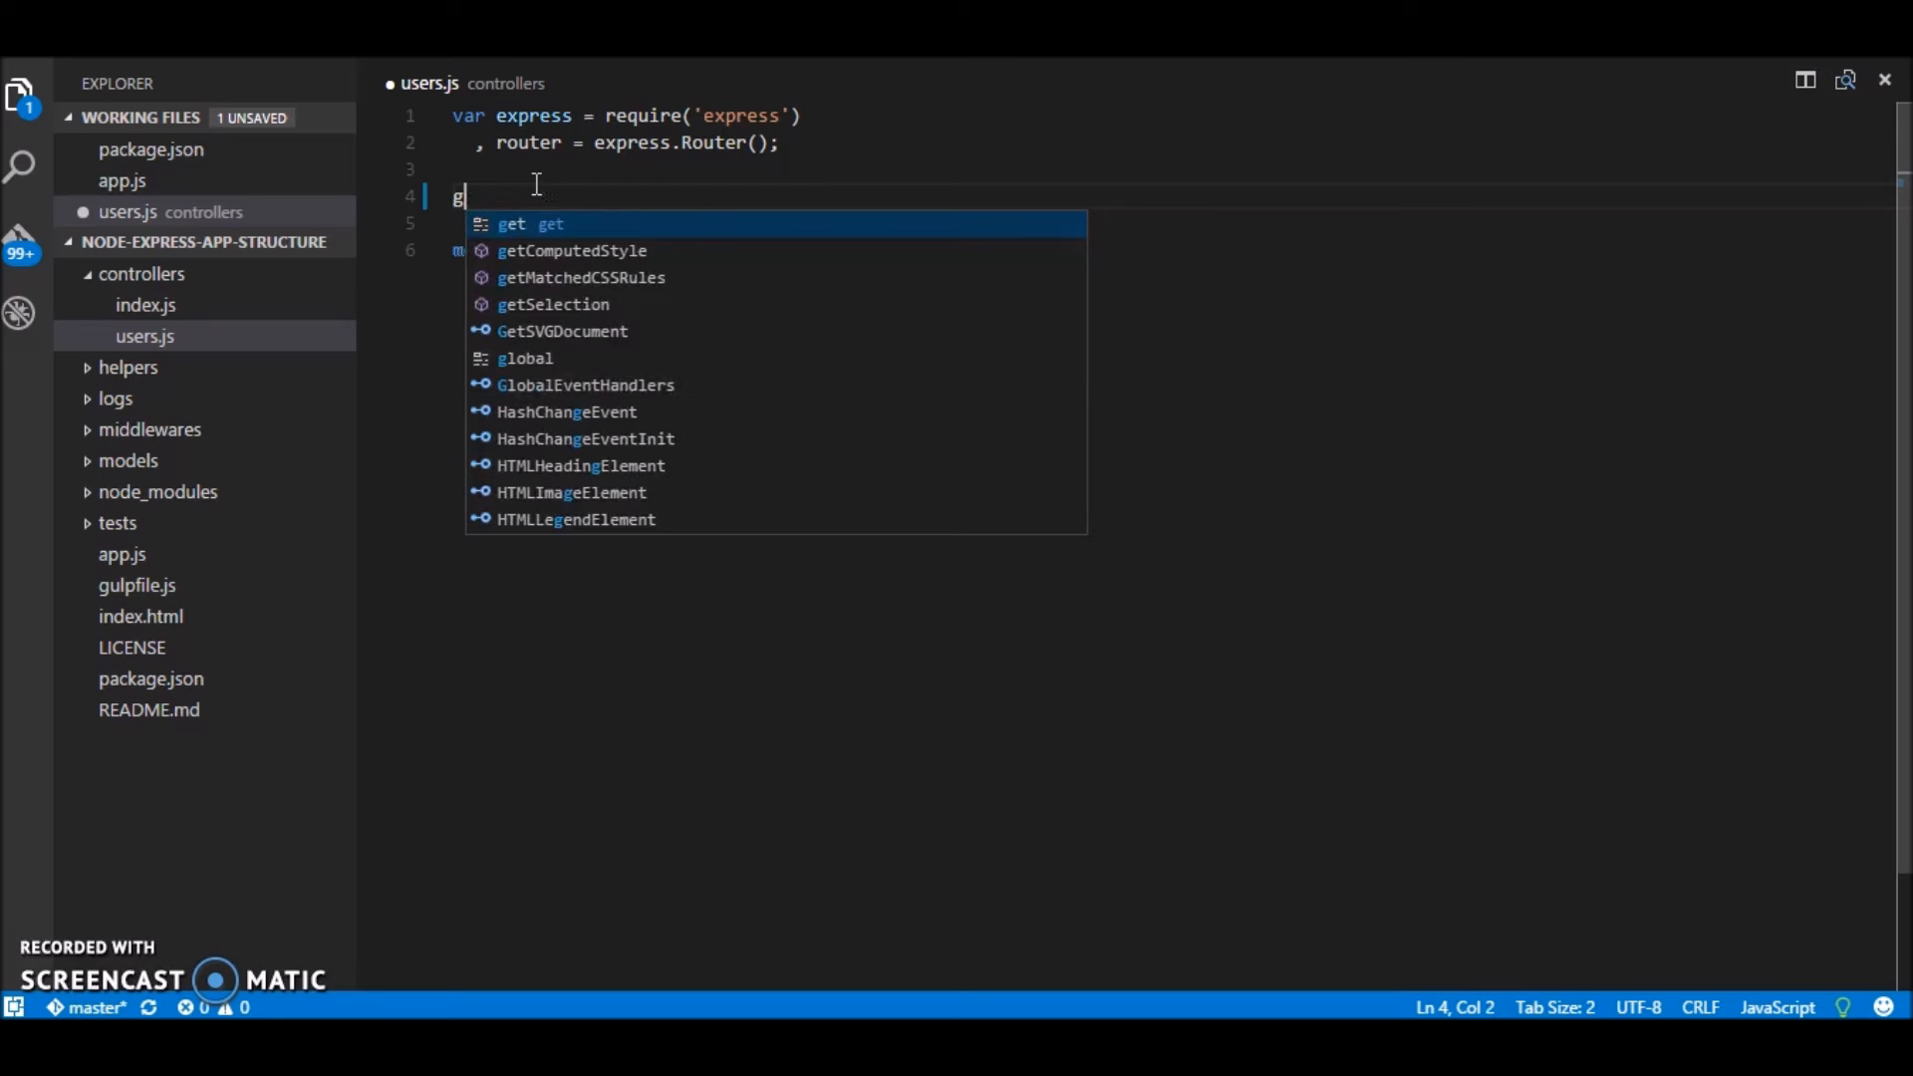
text(lobal.us)
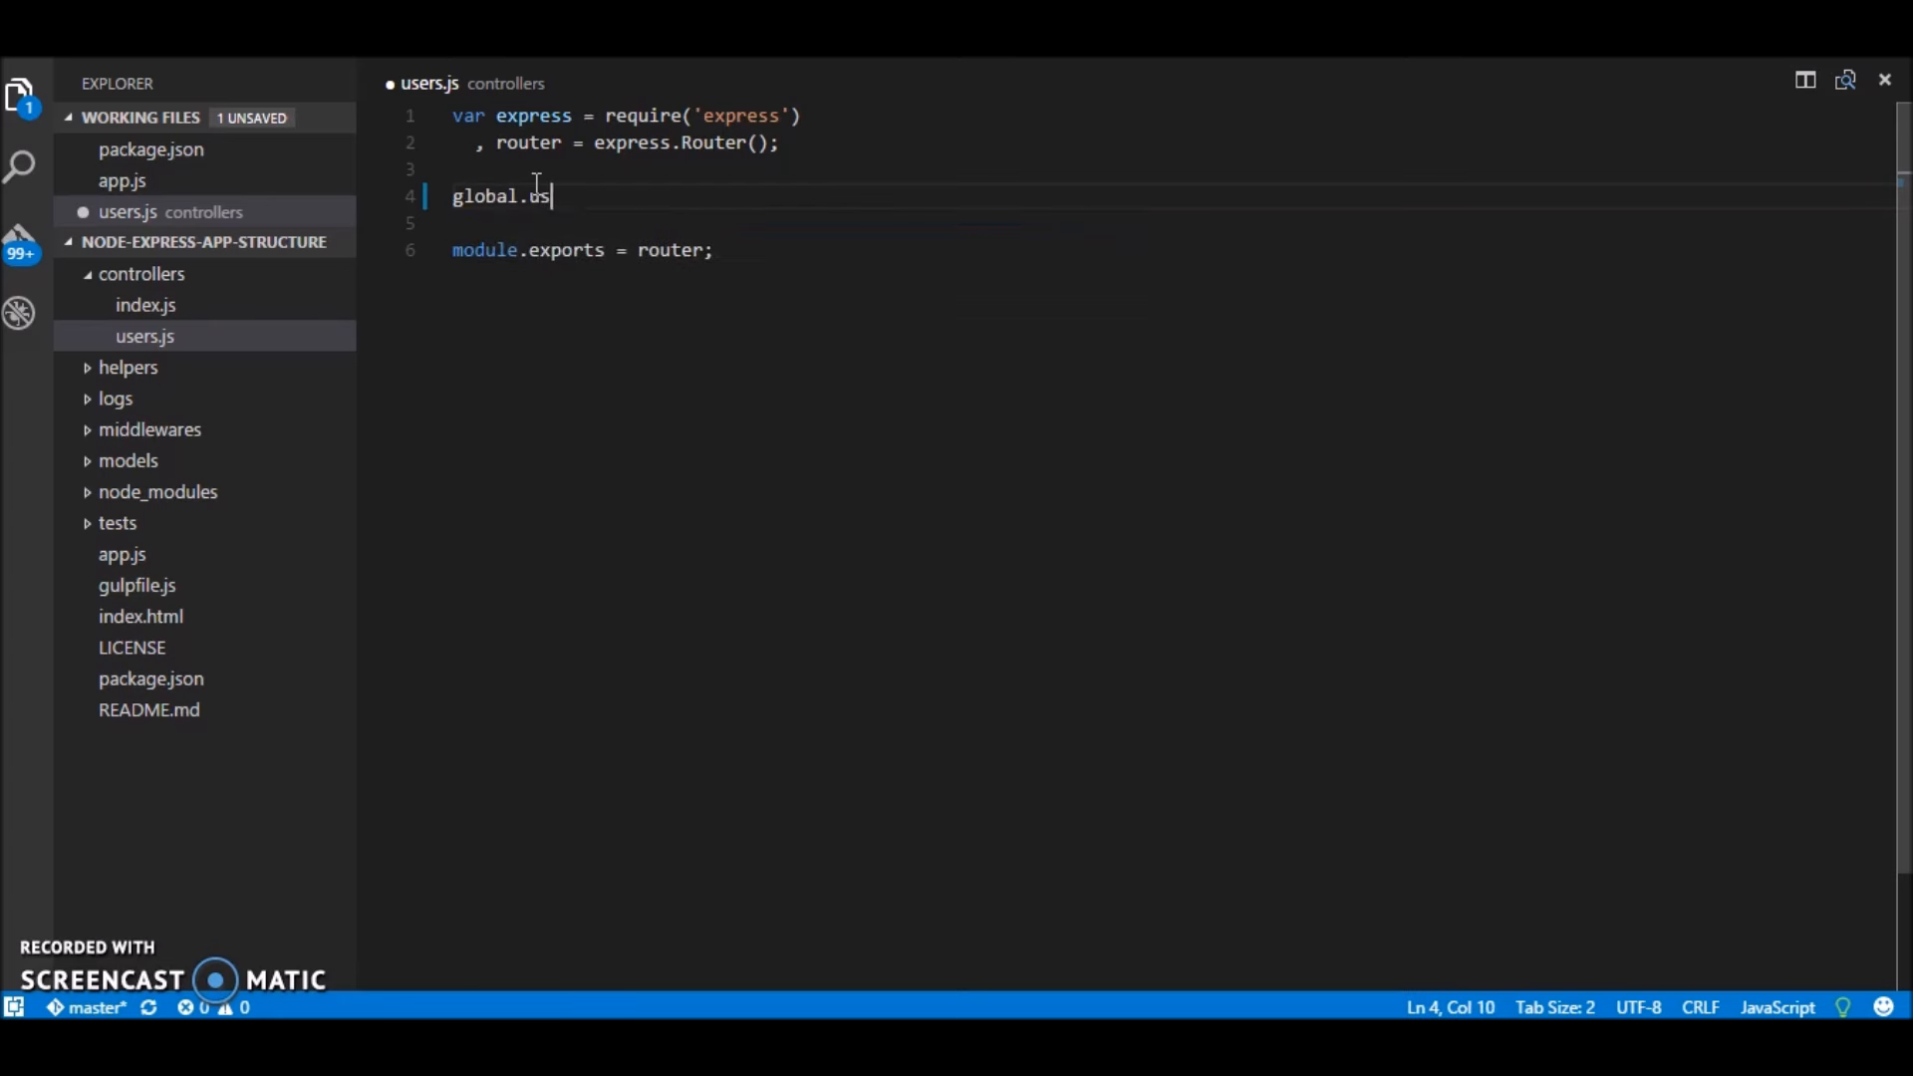
text(ers =)
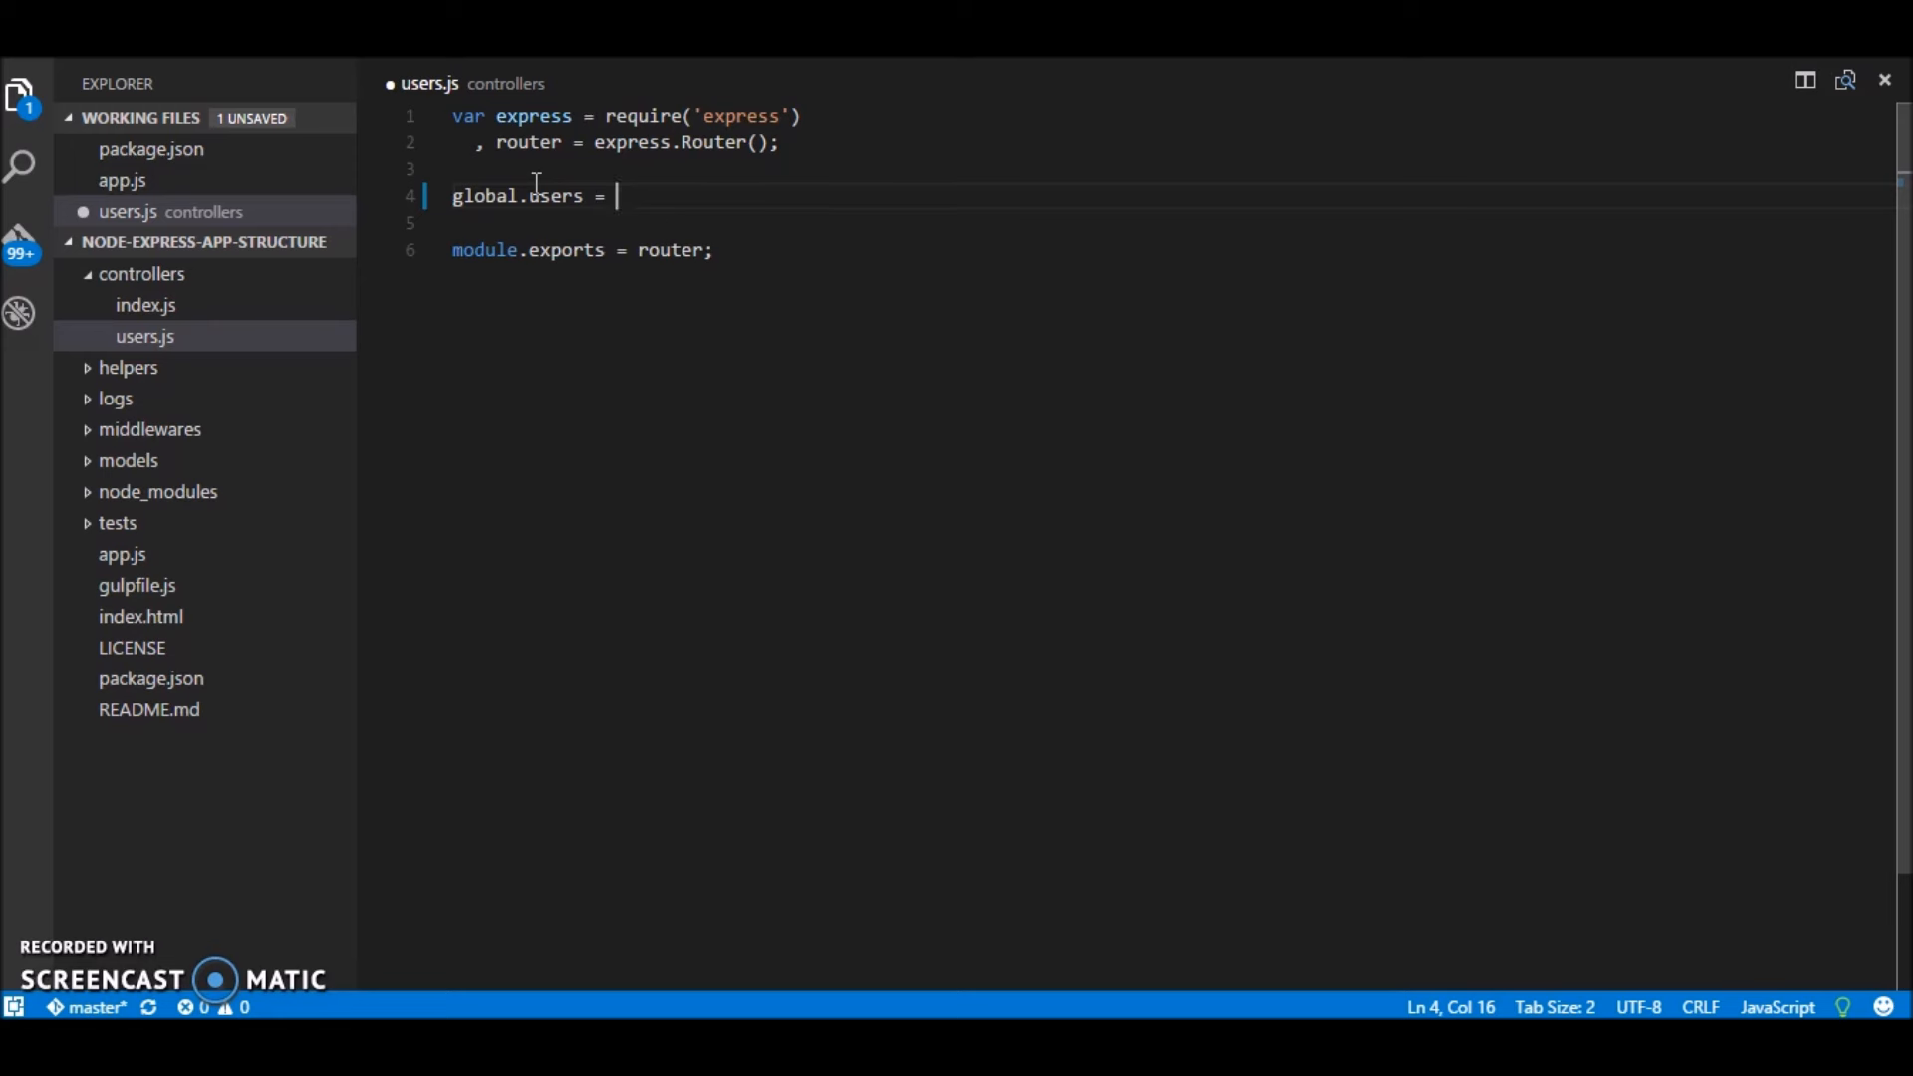
text([])
text({)
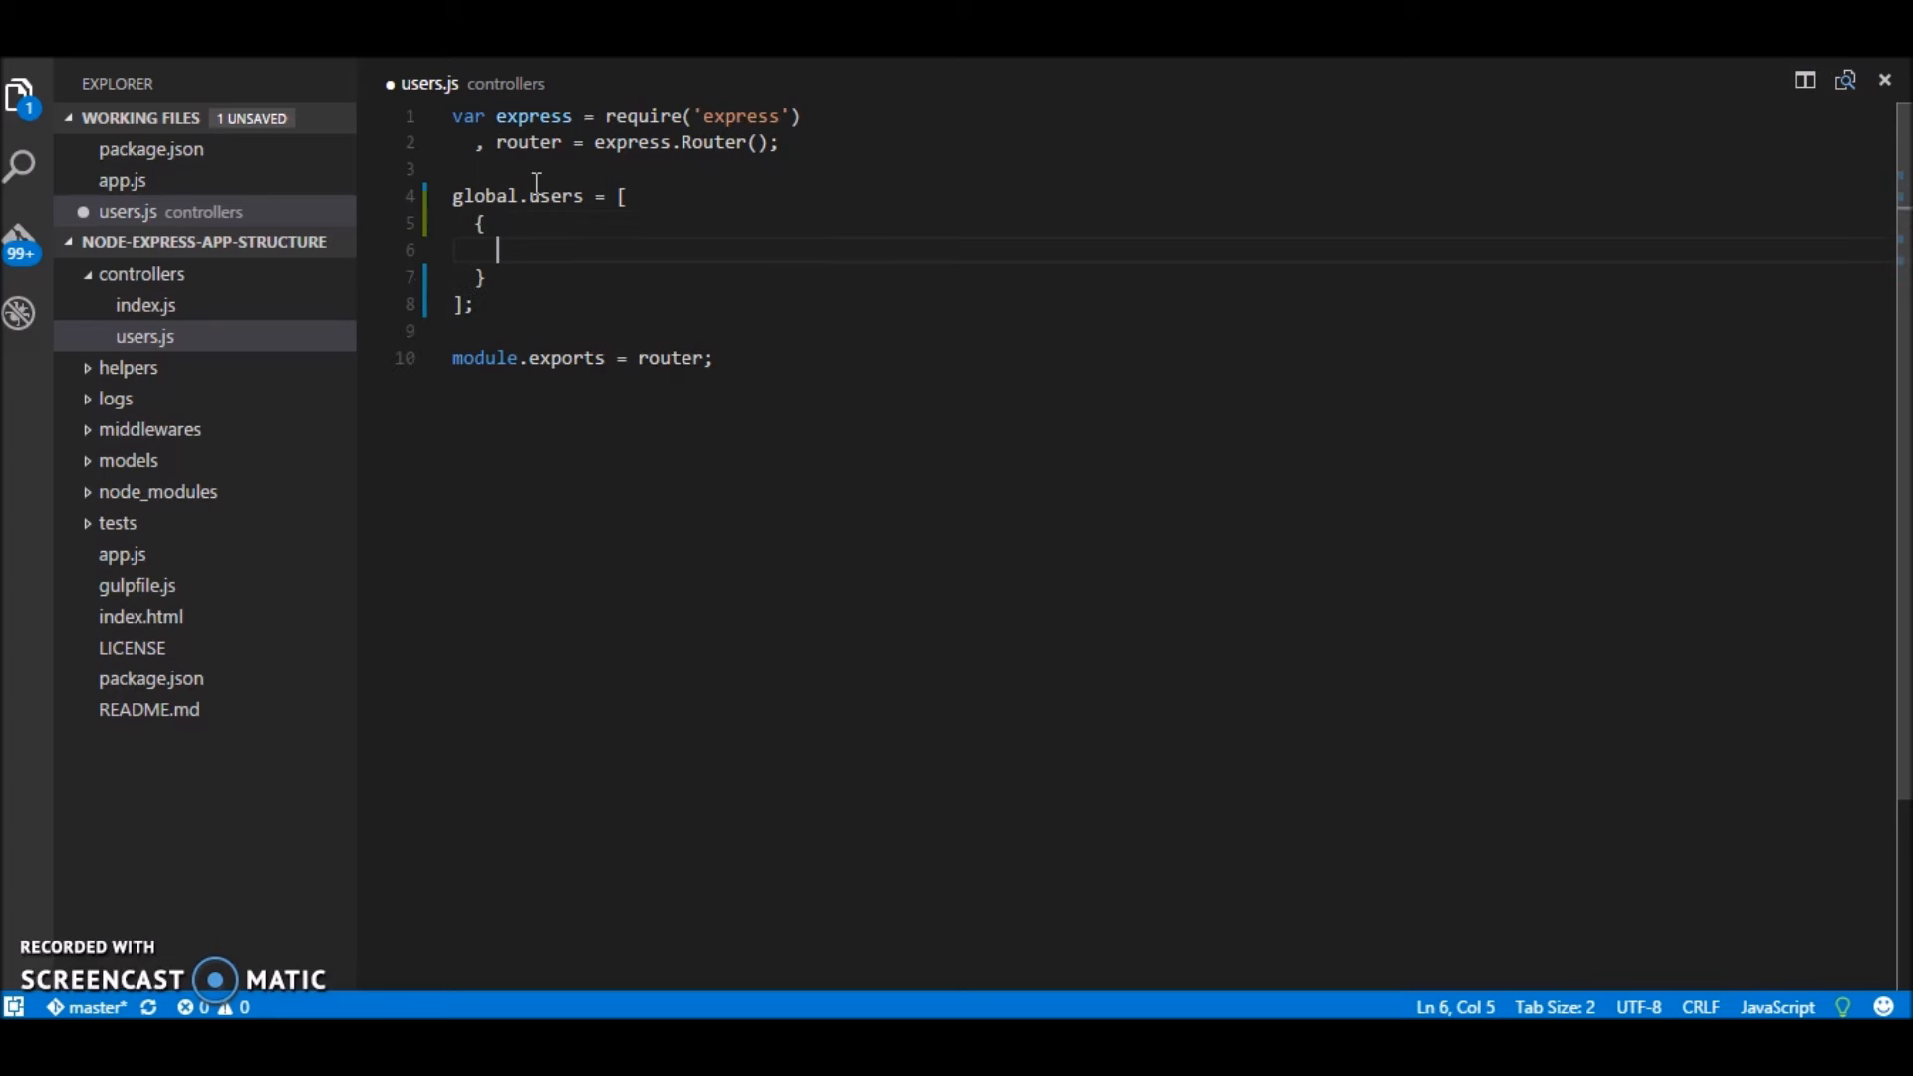
text(id:1,)
text(name: 'Rahil',)
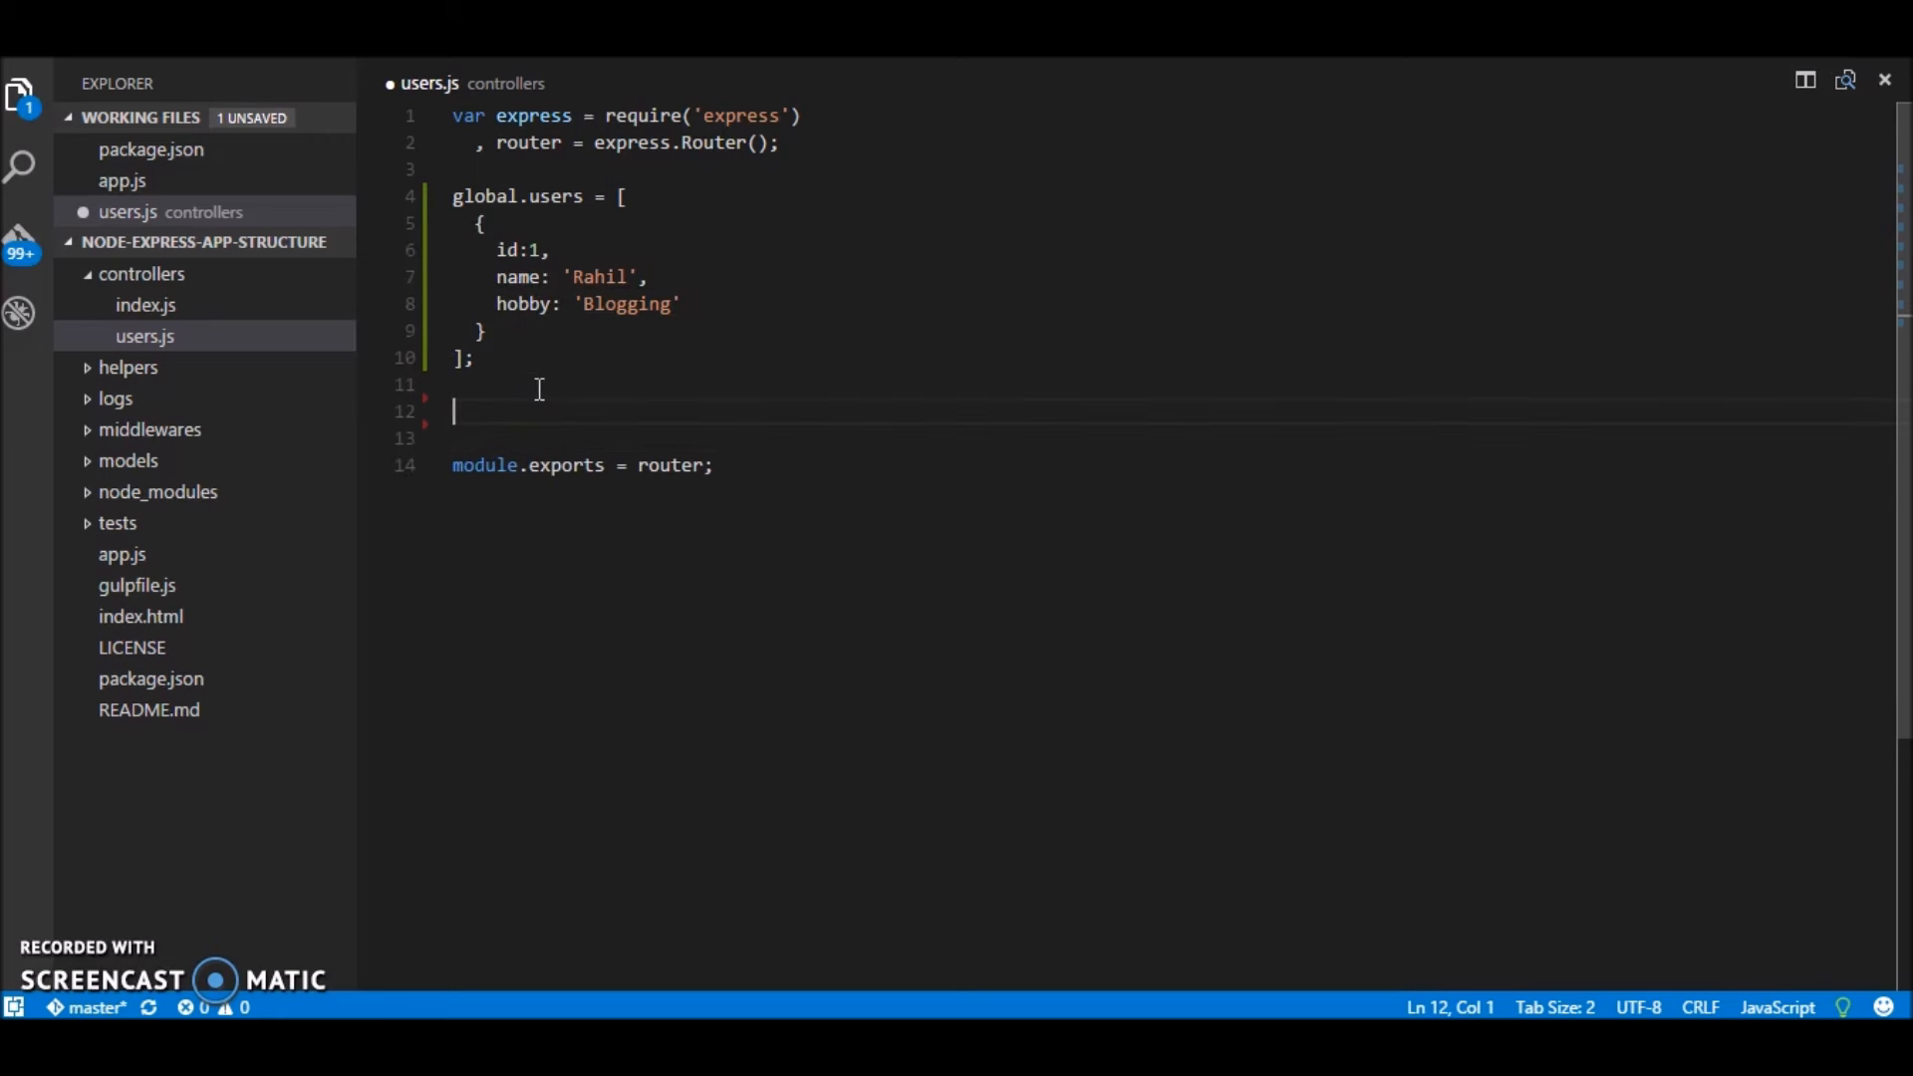
Step: Add an empty router.get('/', function(req, res){ }) handler below the array
text(route)
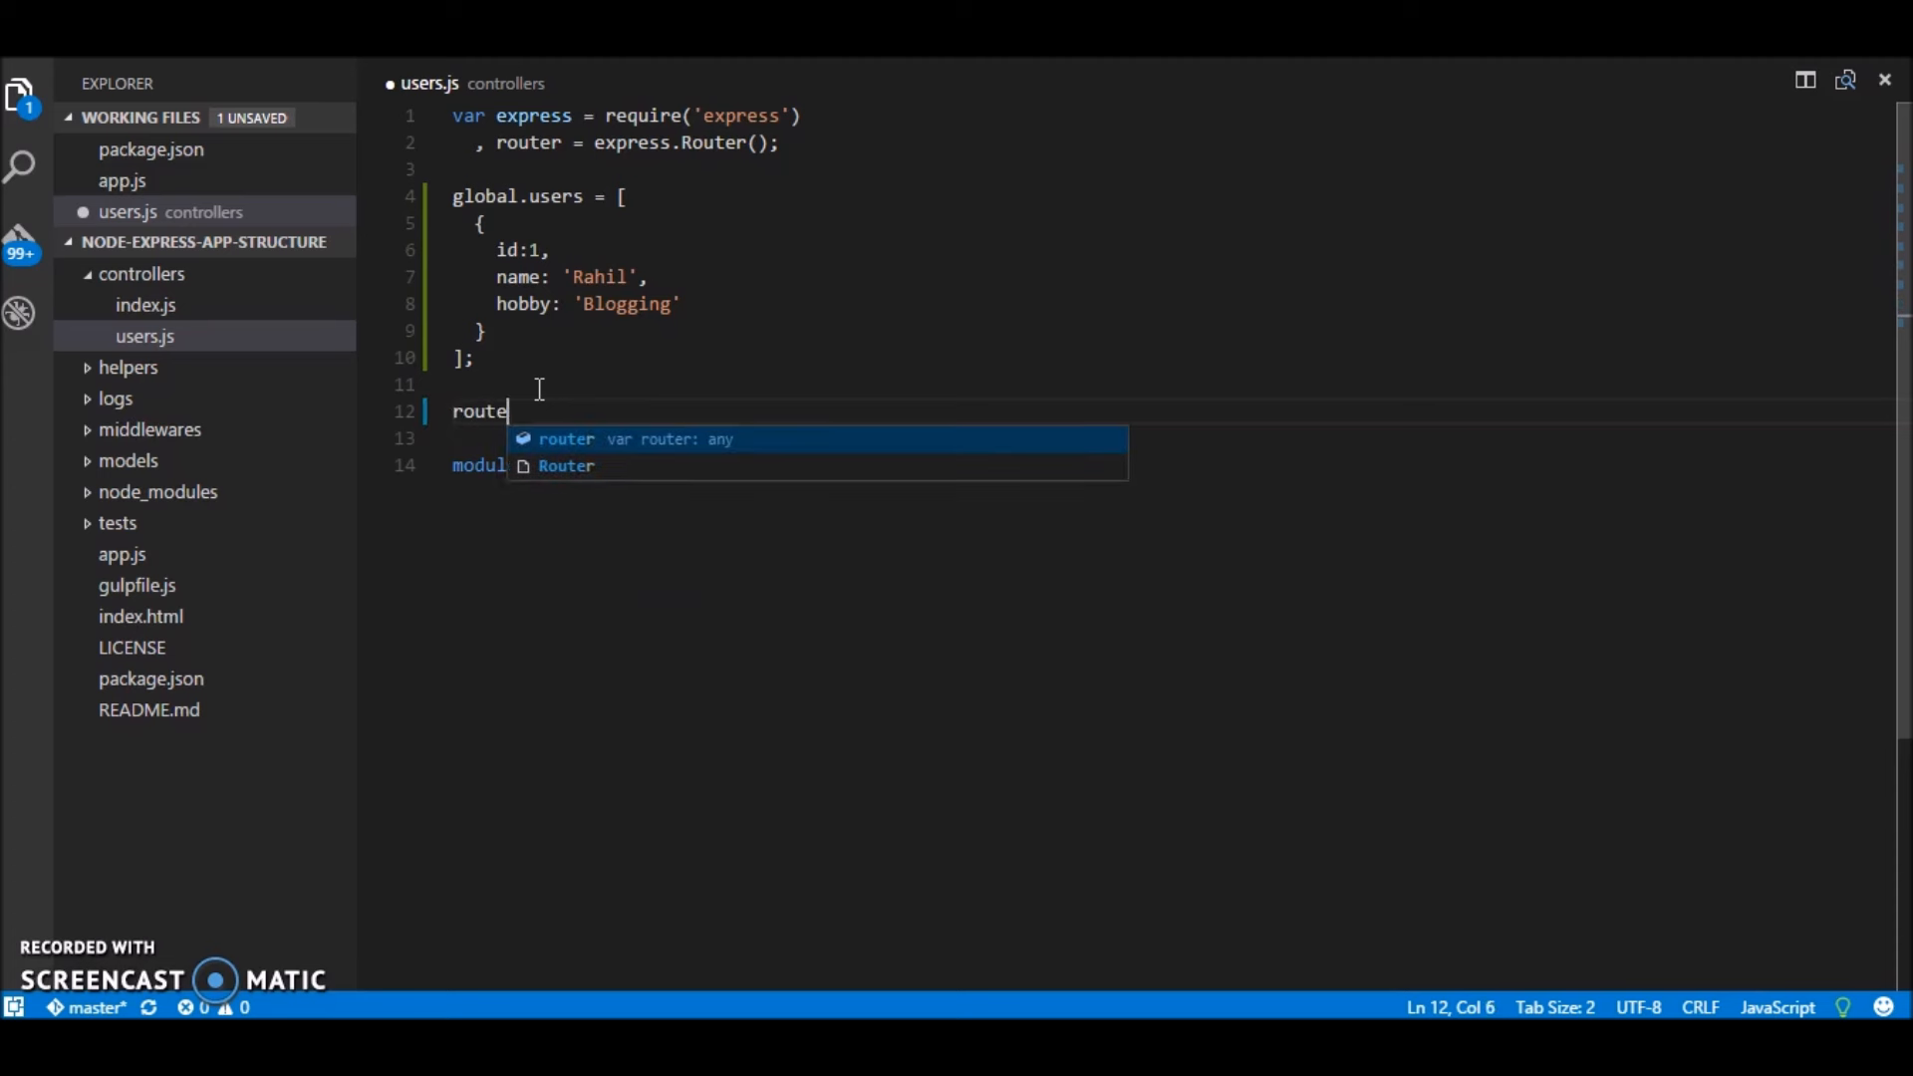
text(r.)
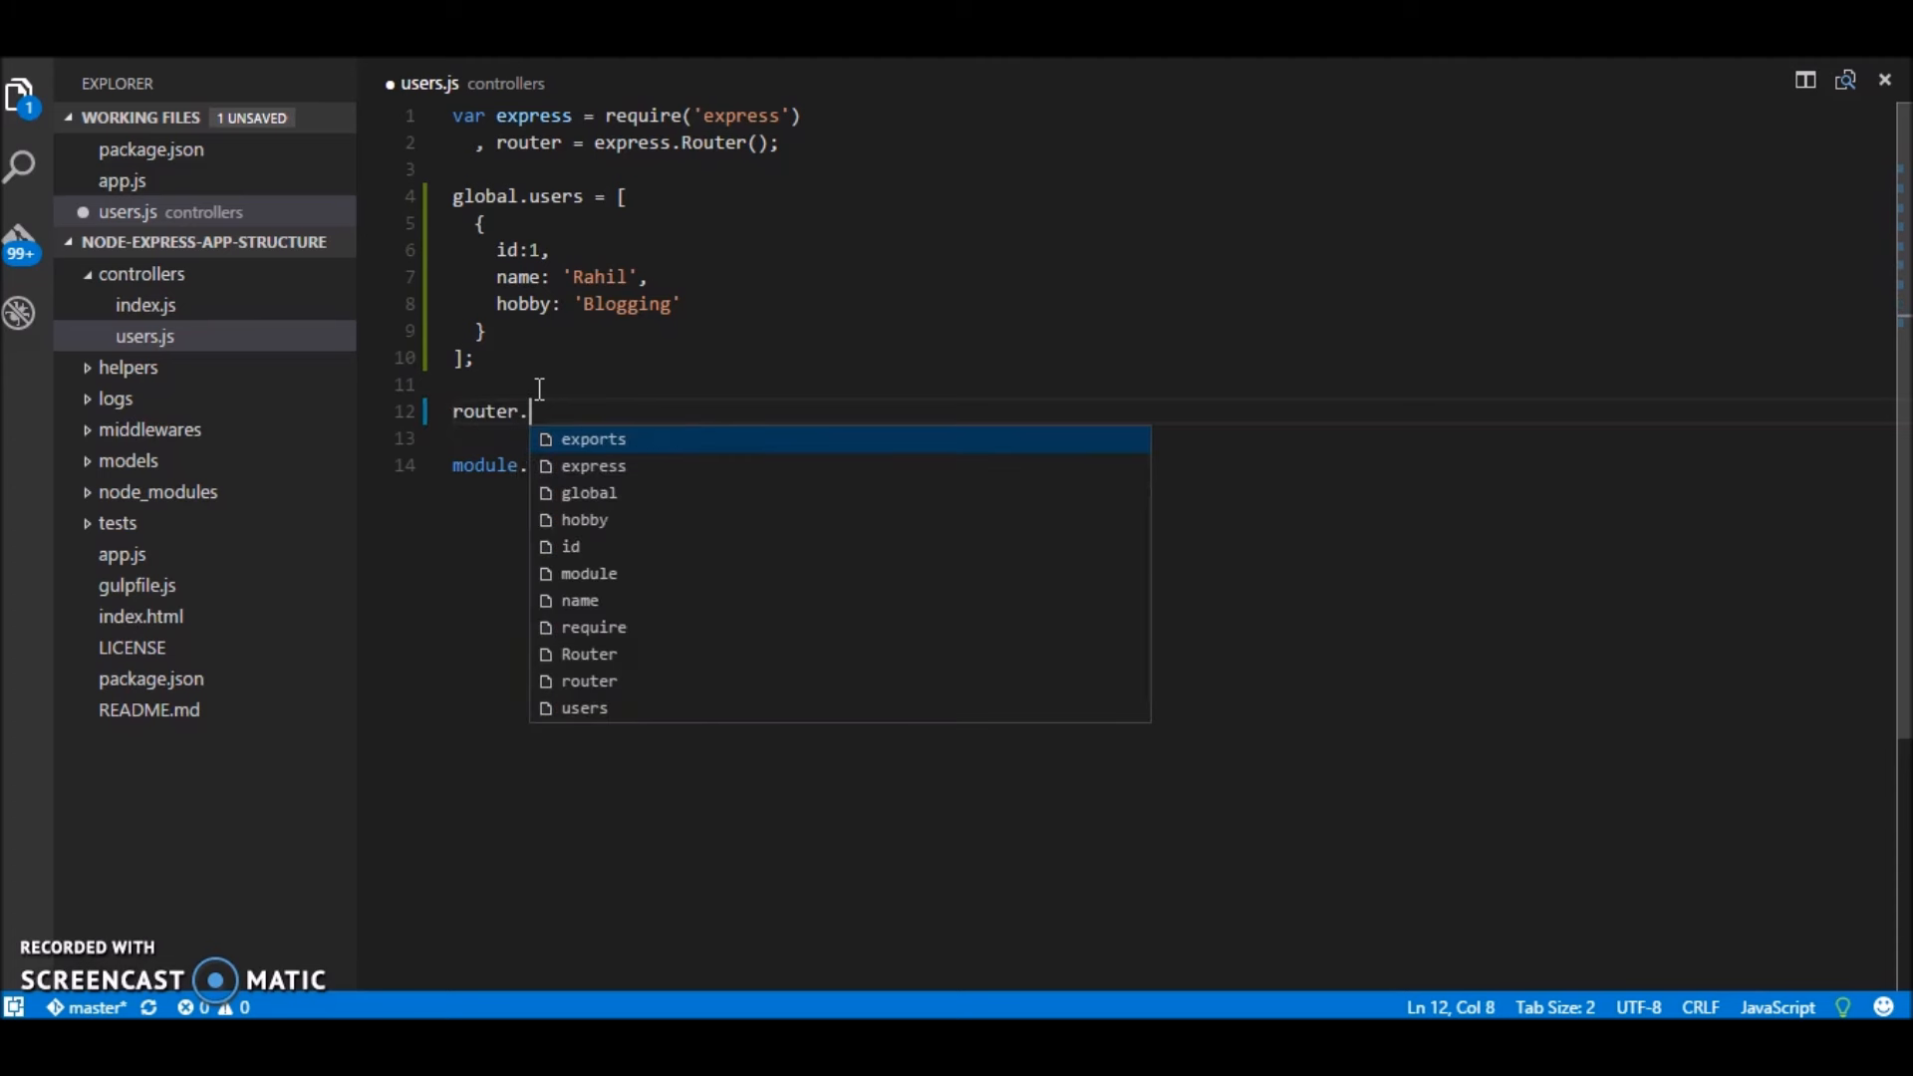
text(get())
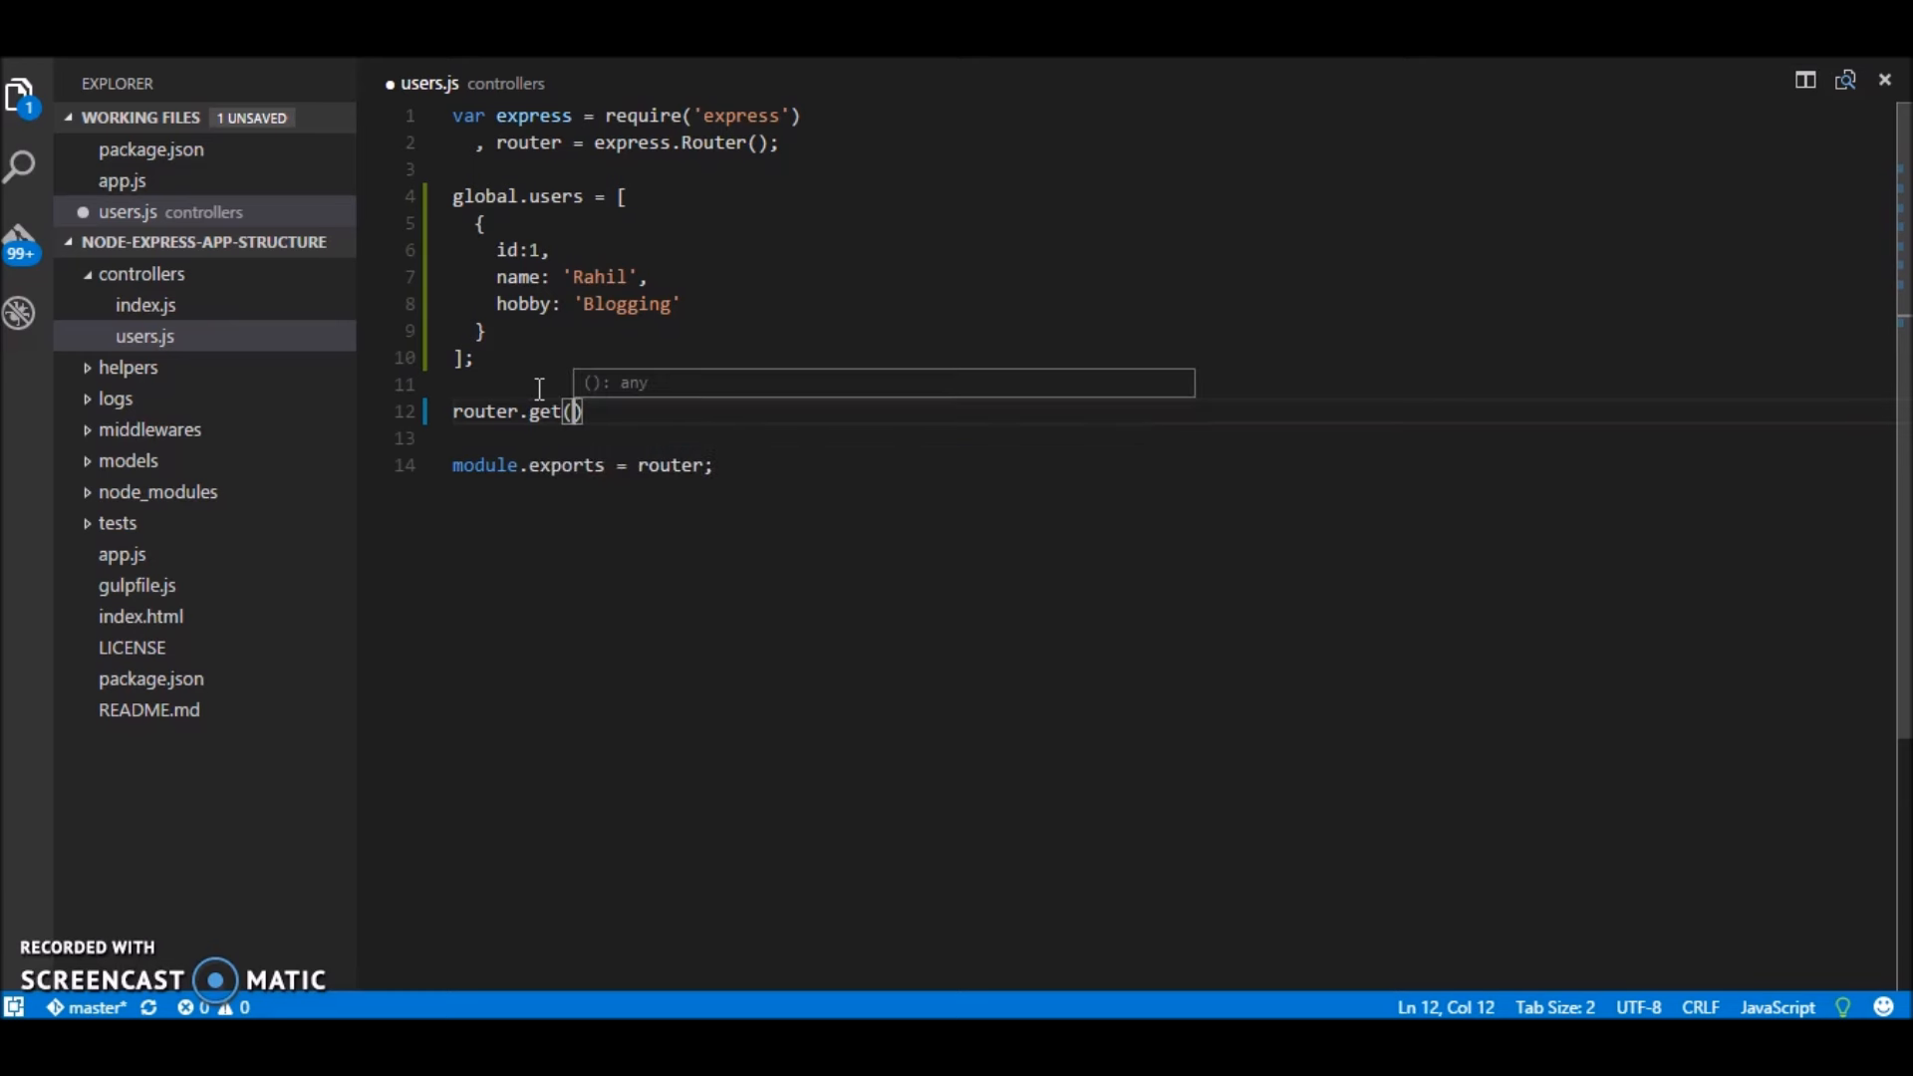
text('/')
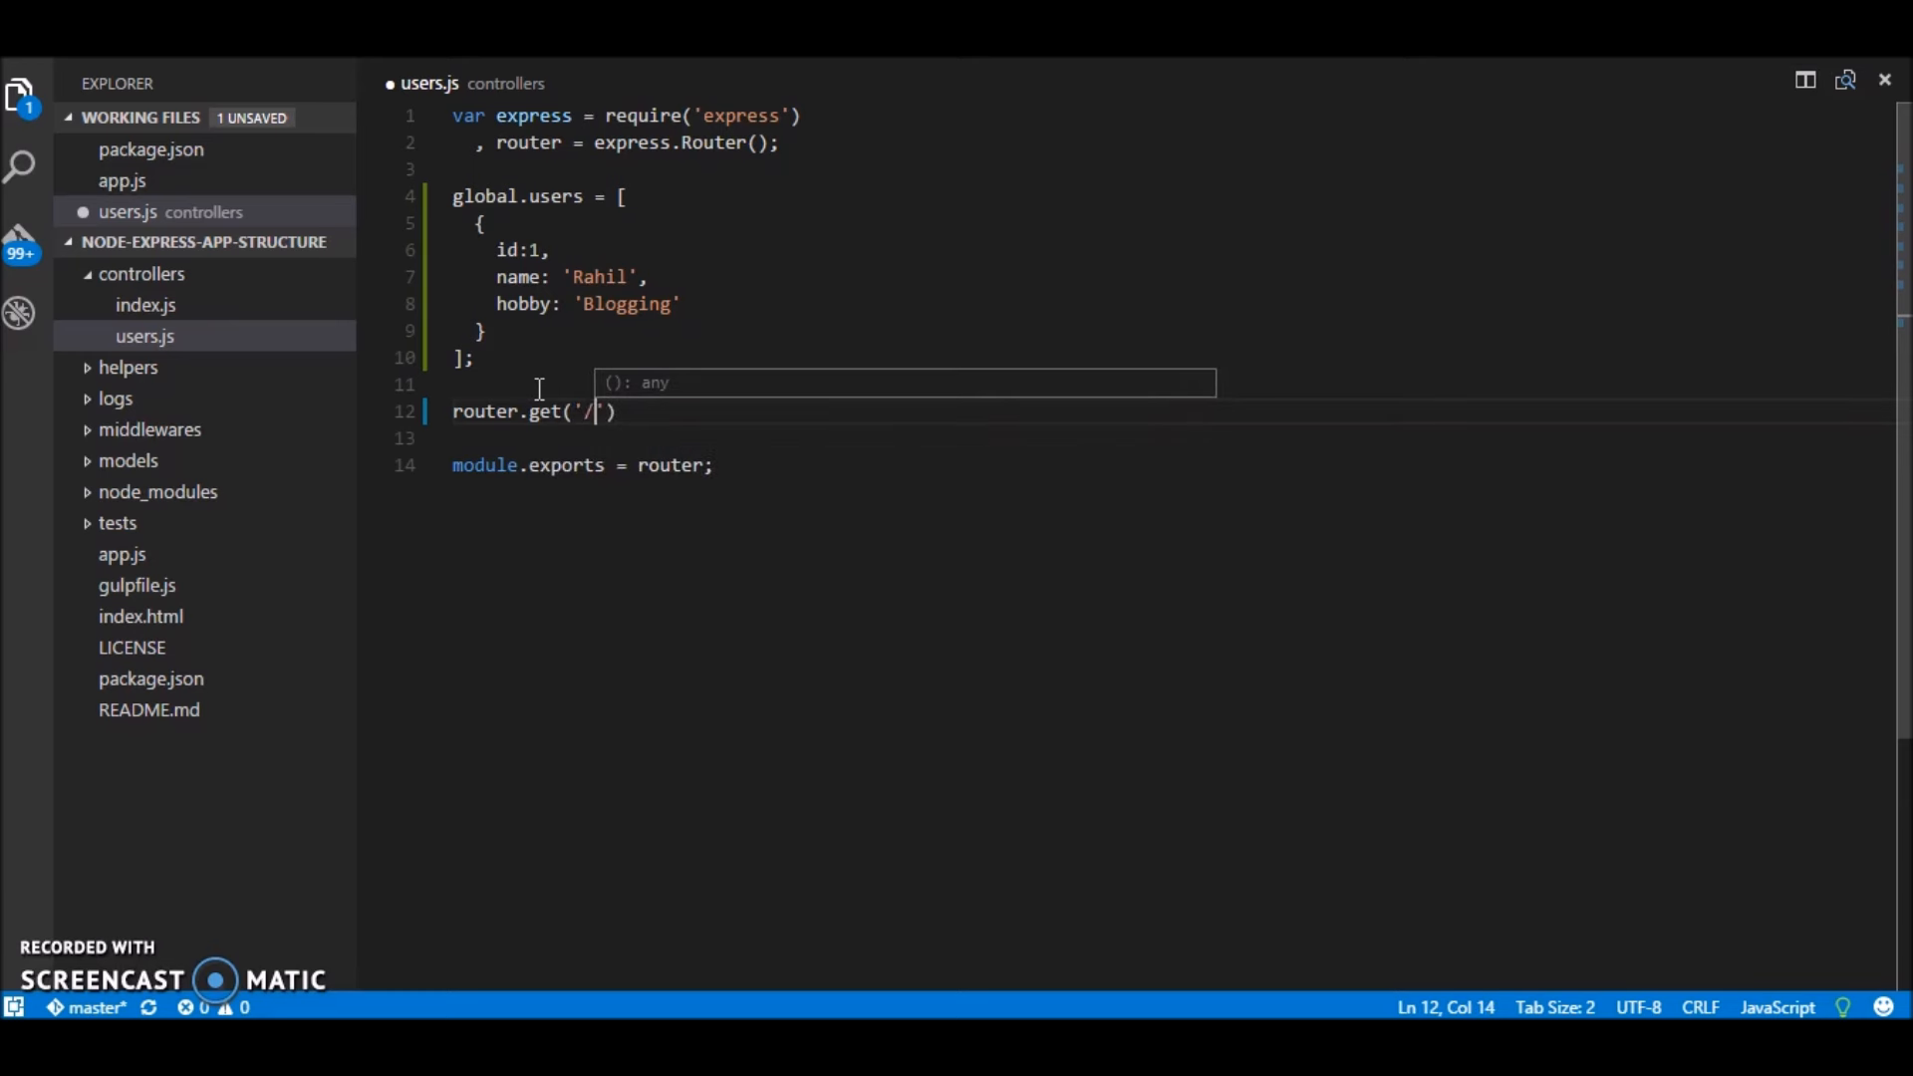
text(, fut)
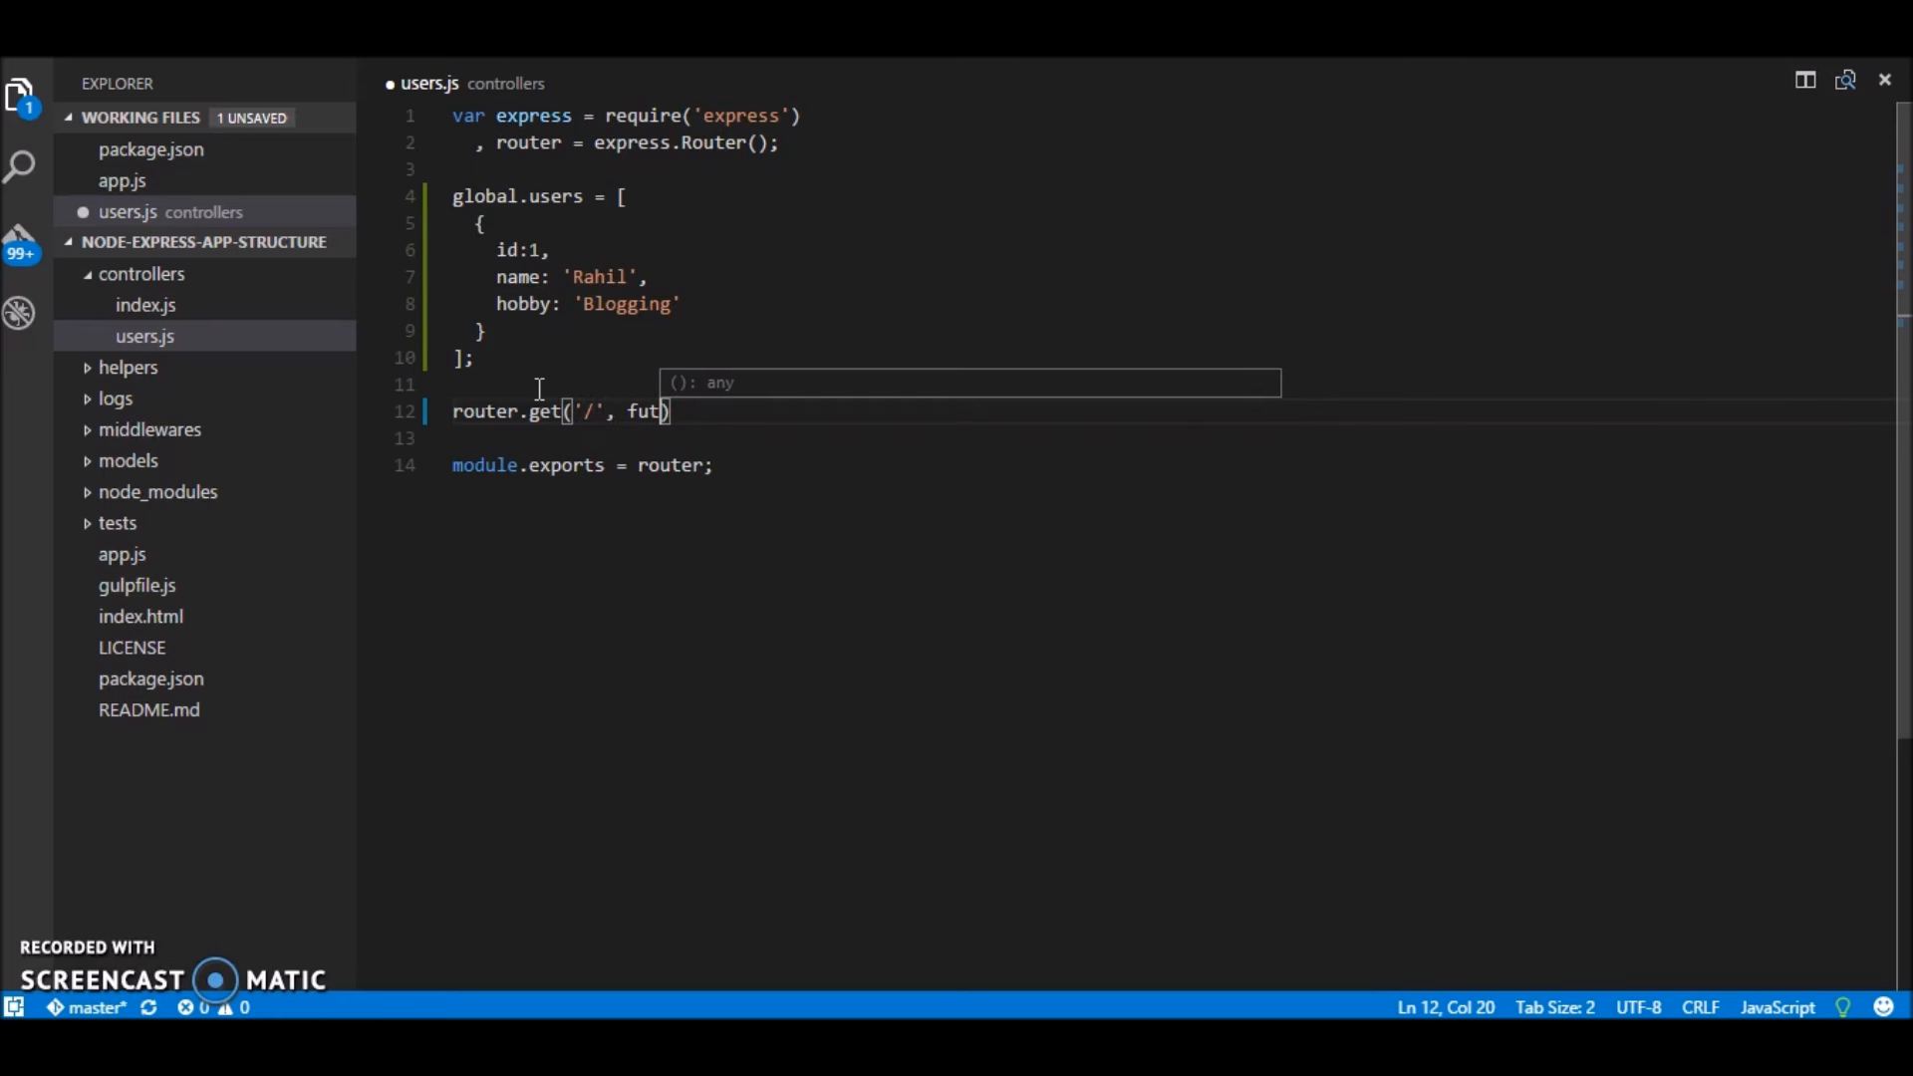
text(nctio)
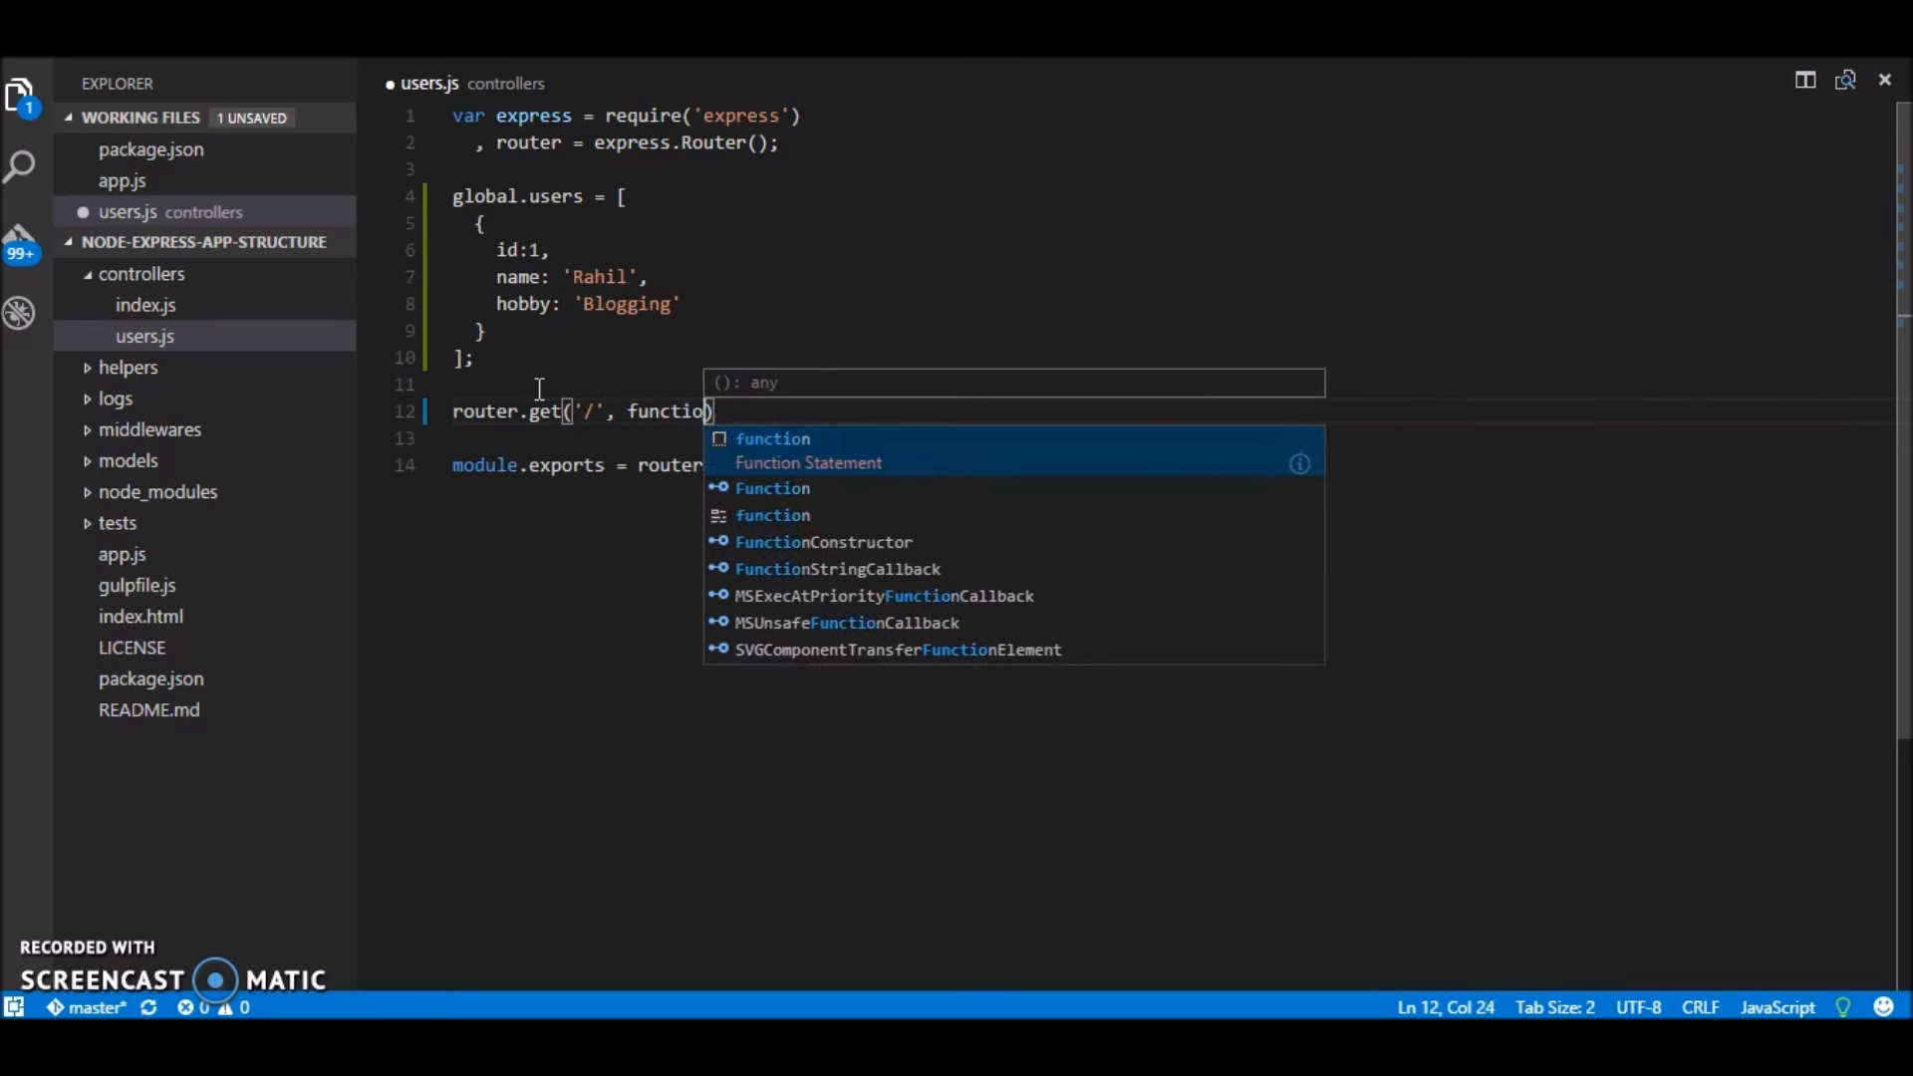
text(n(require,)
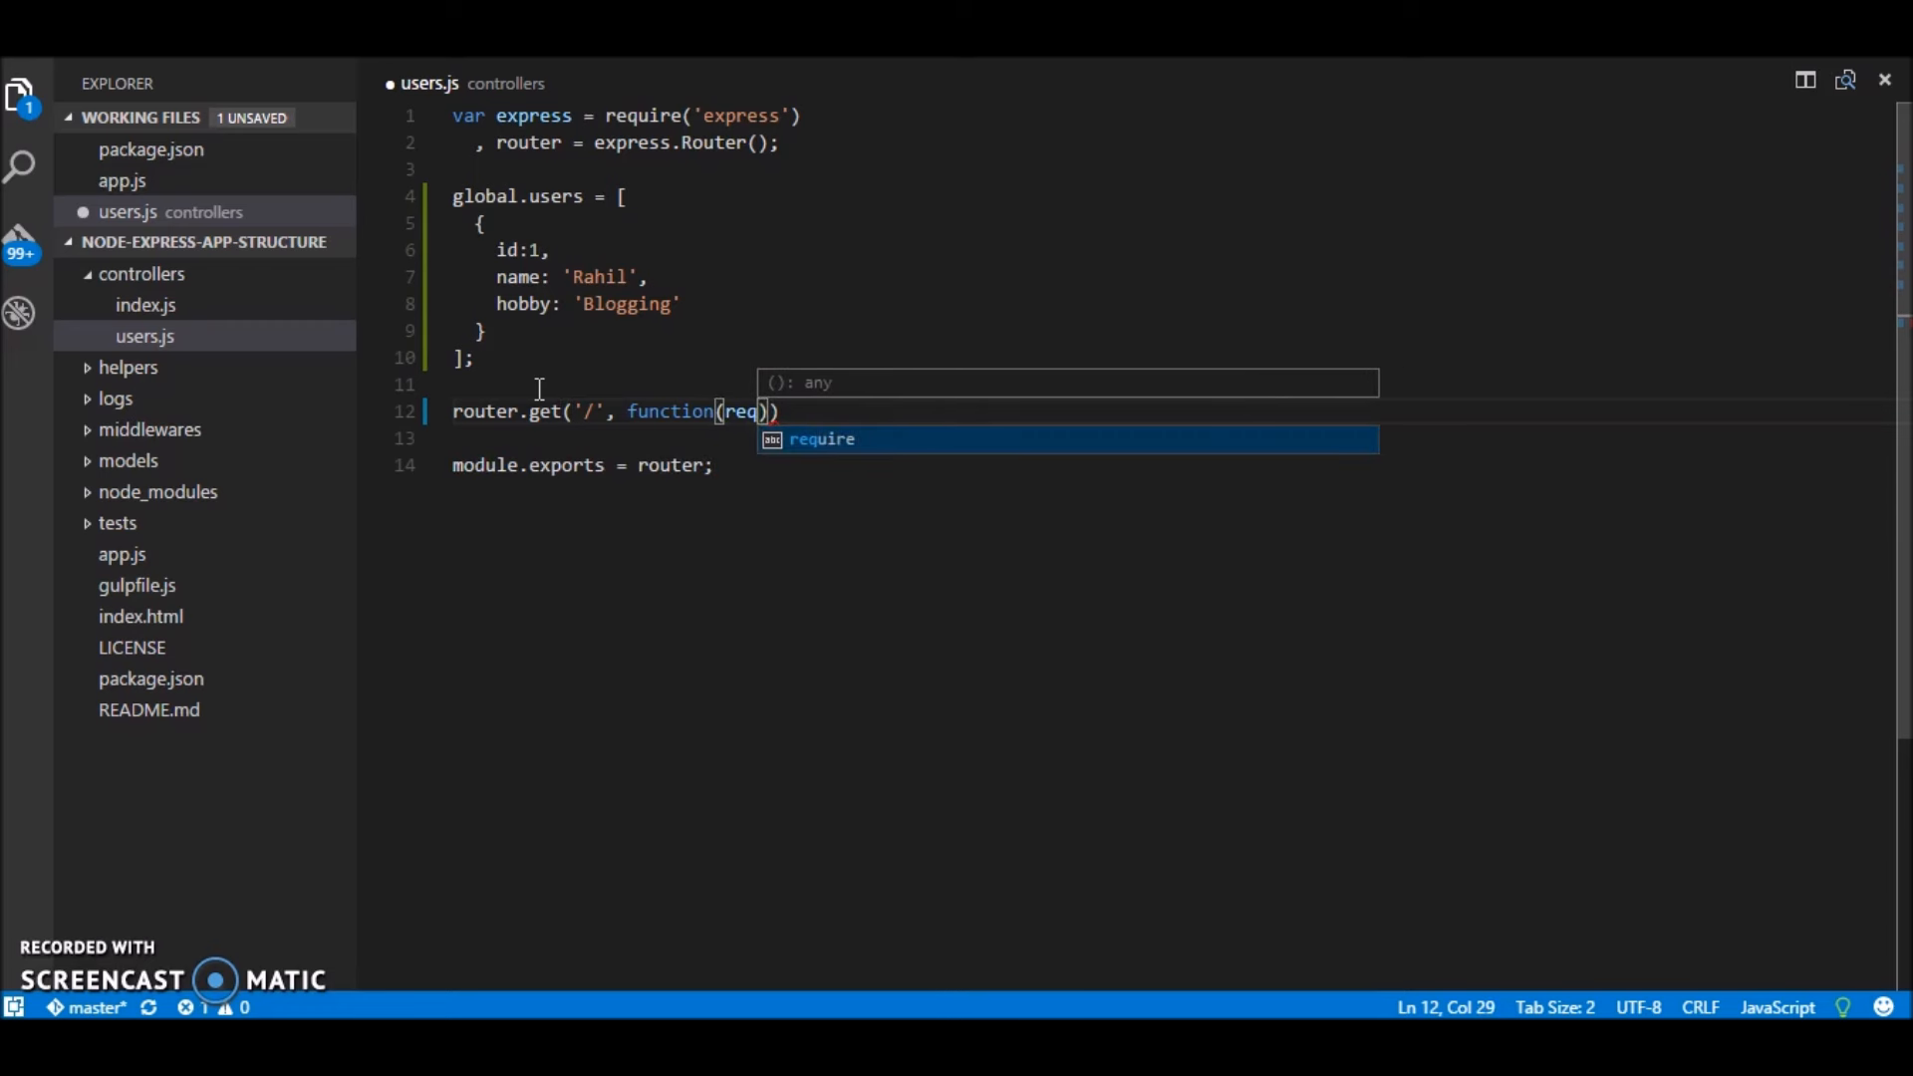
text(, res)
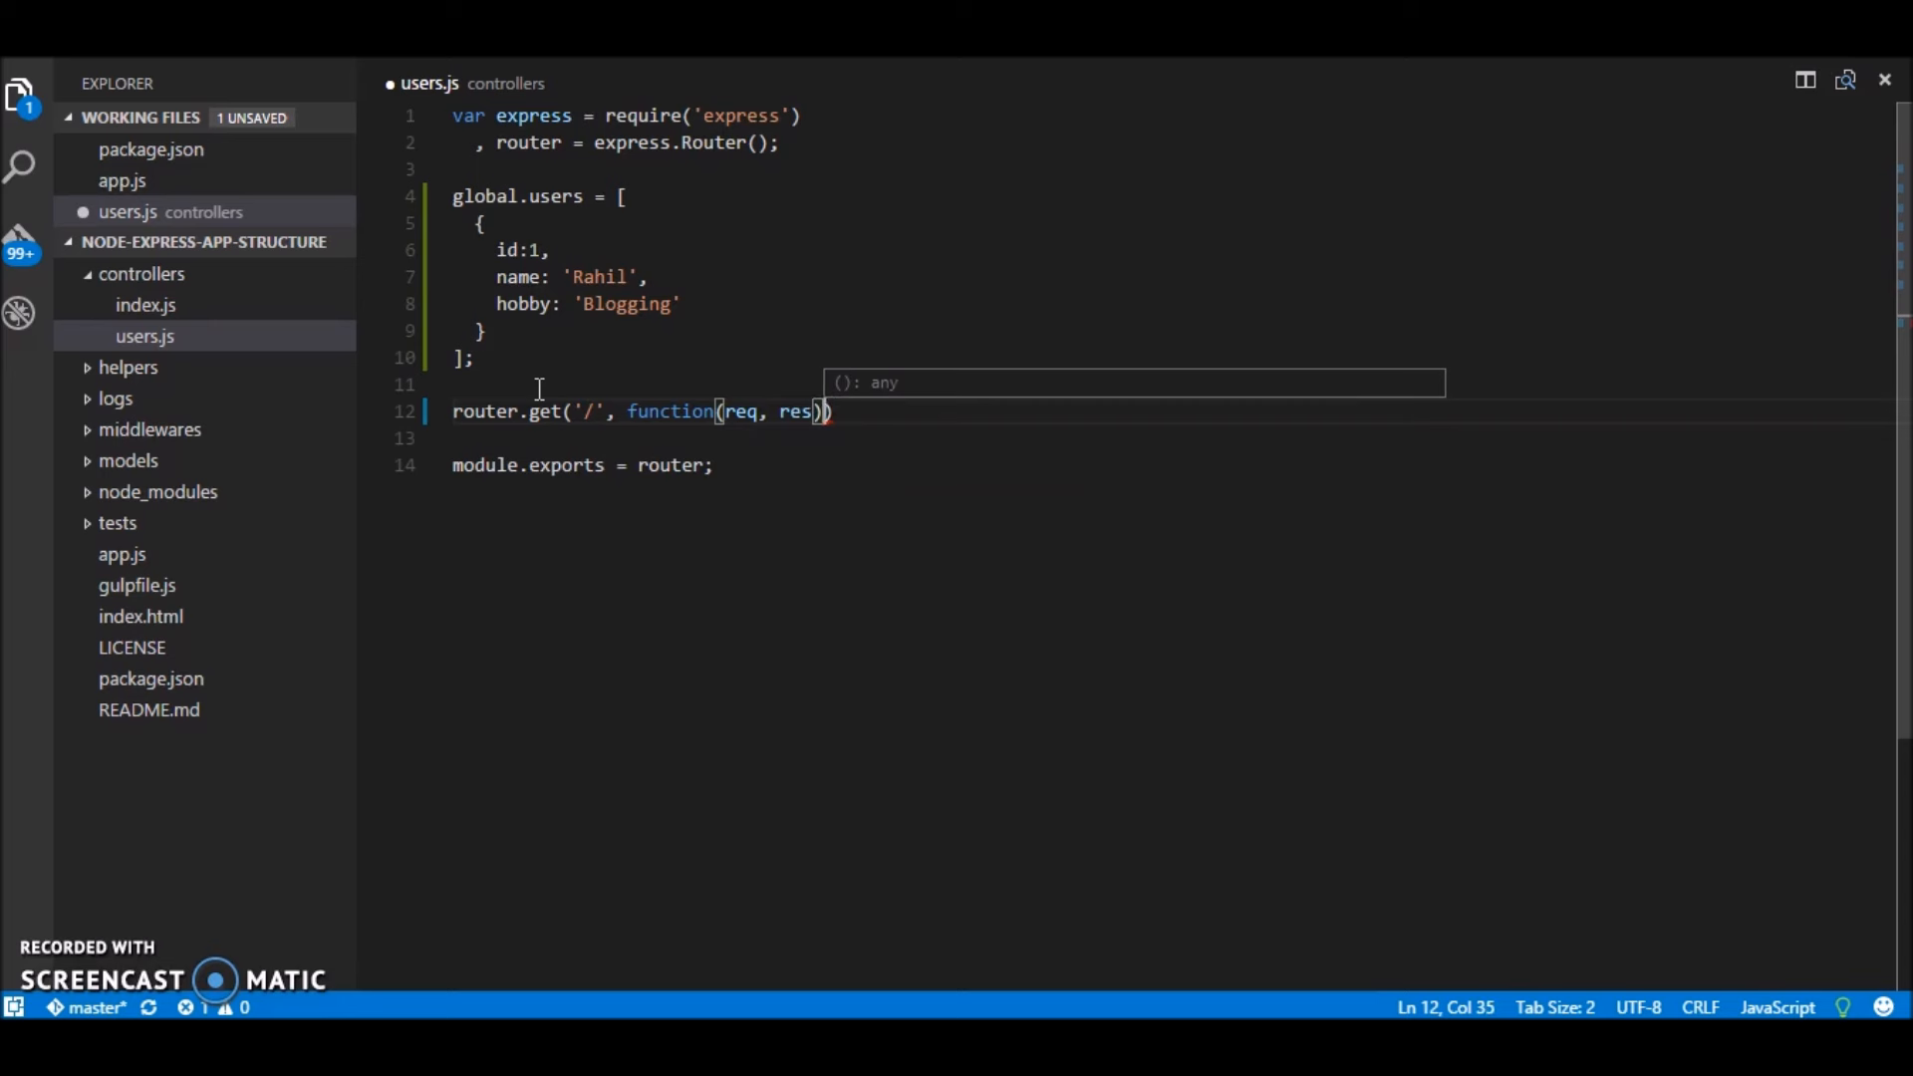
text({)
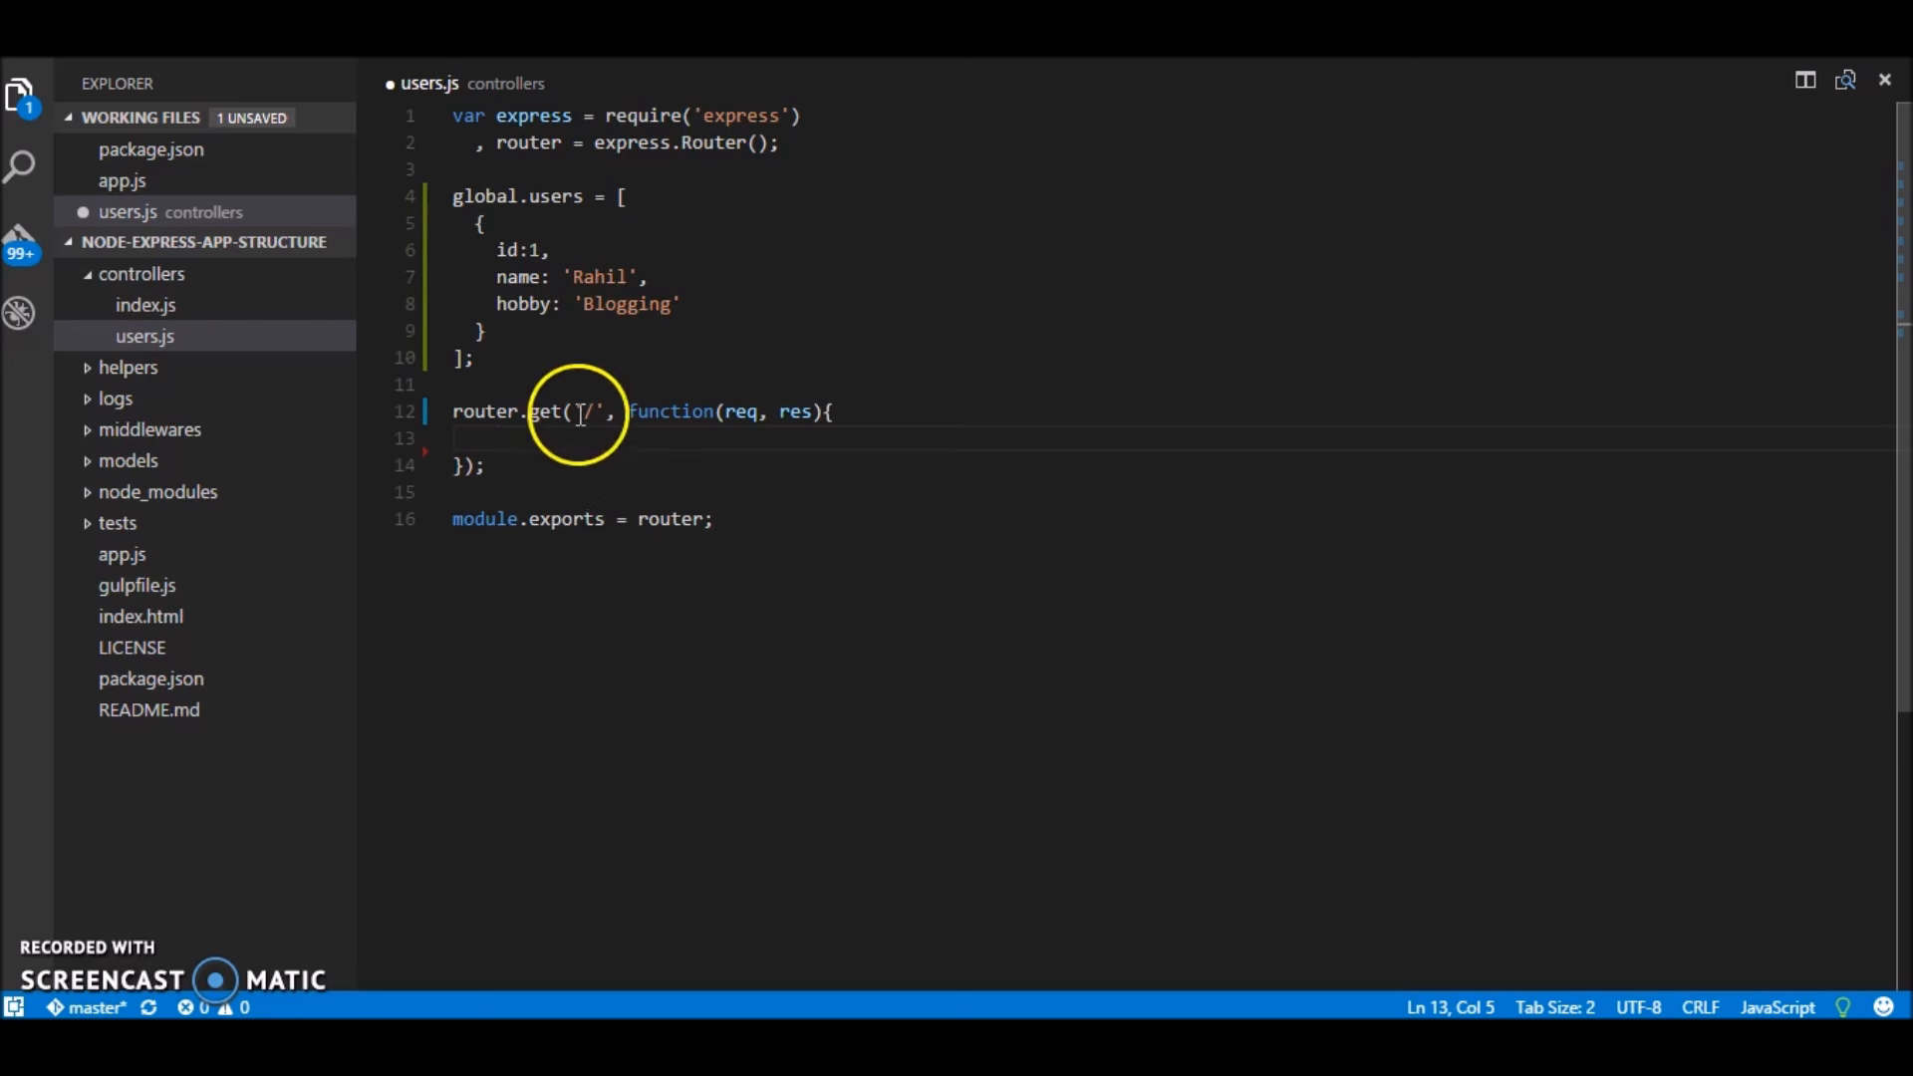
double_click(540, 410)
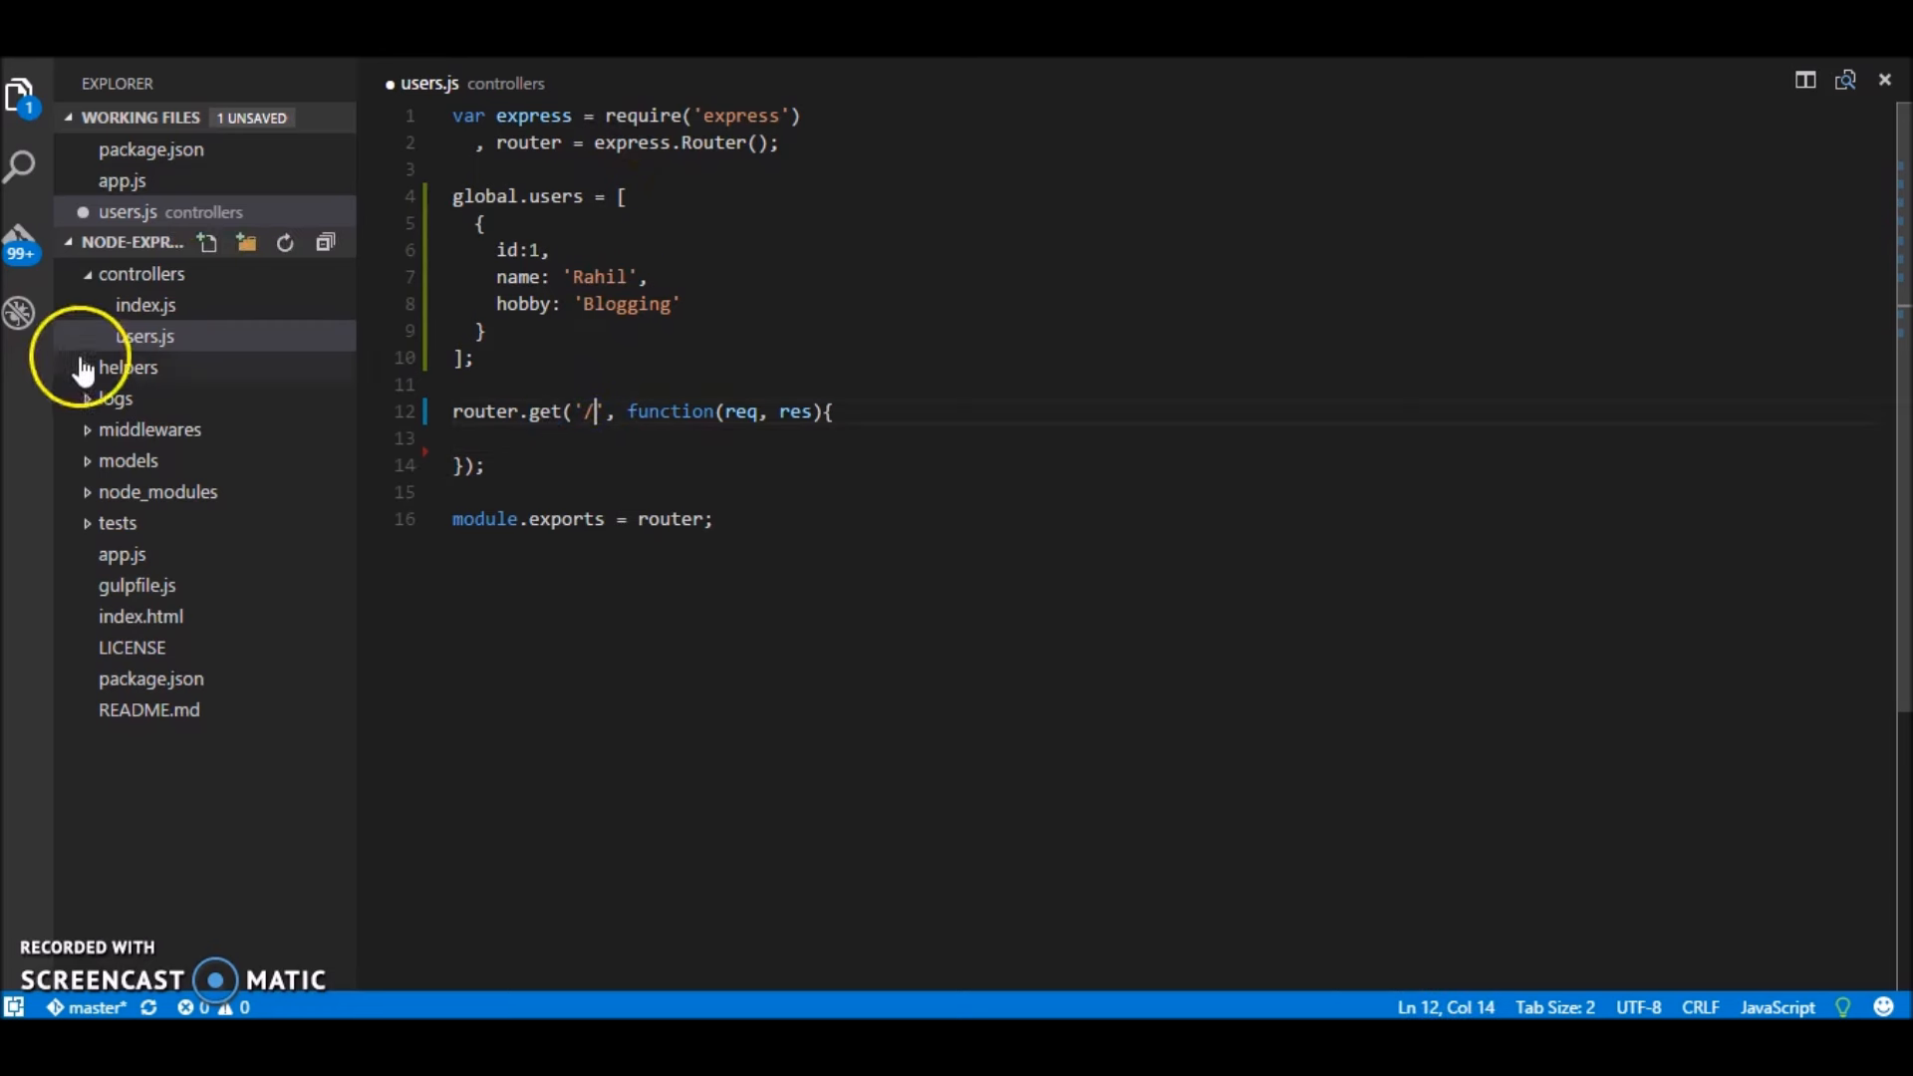
click(144, 273)
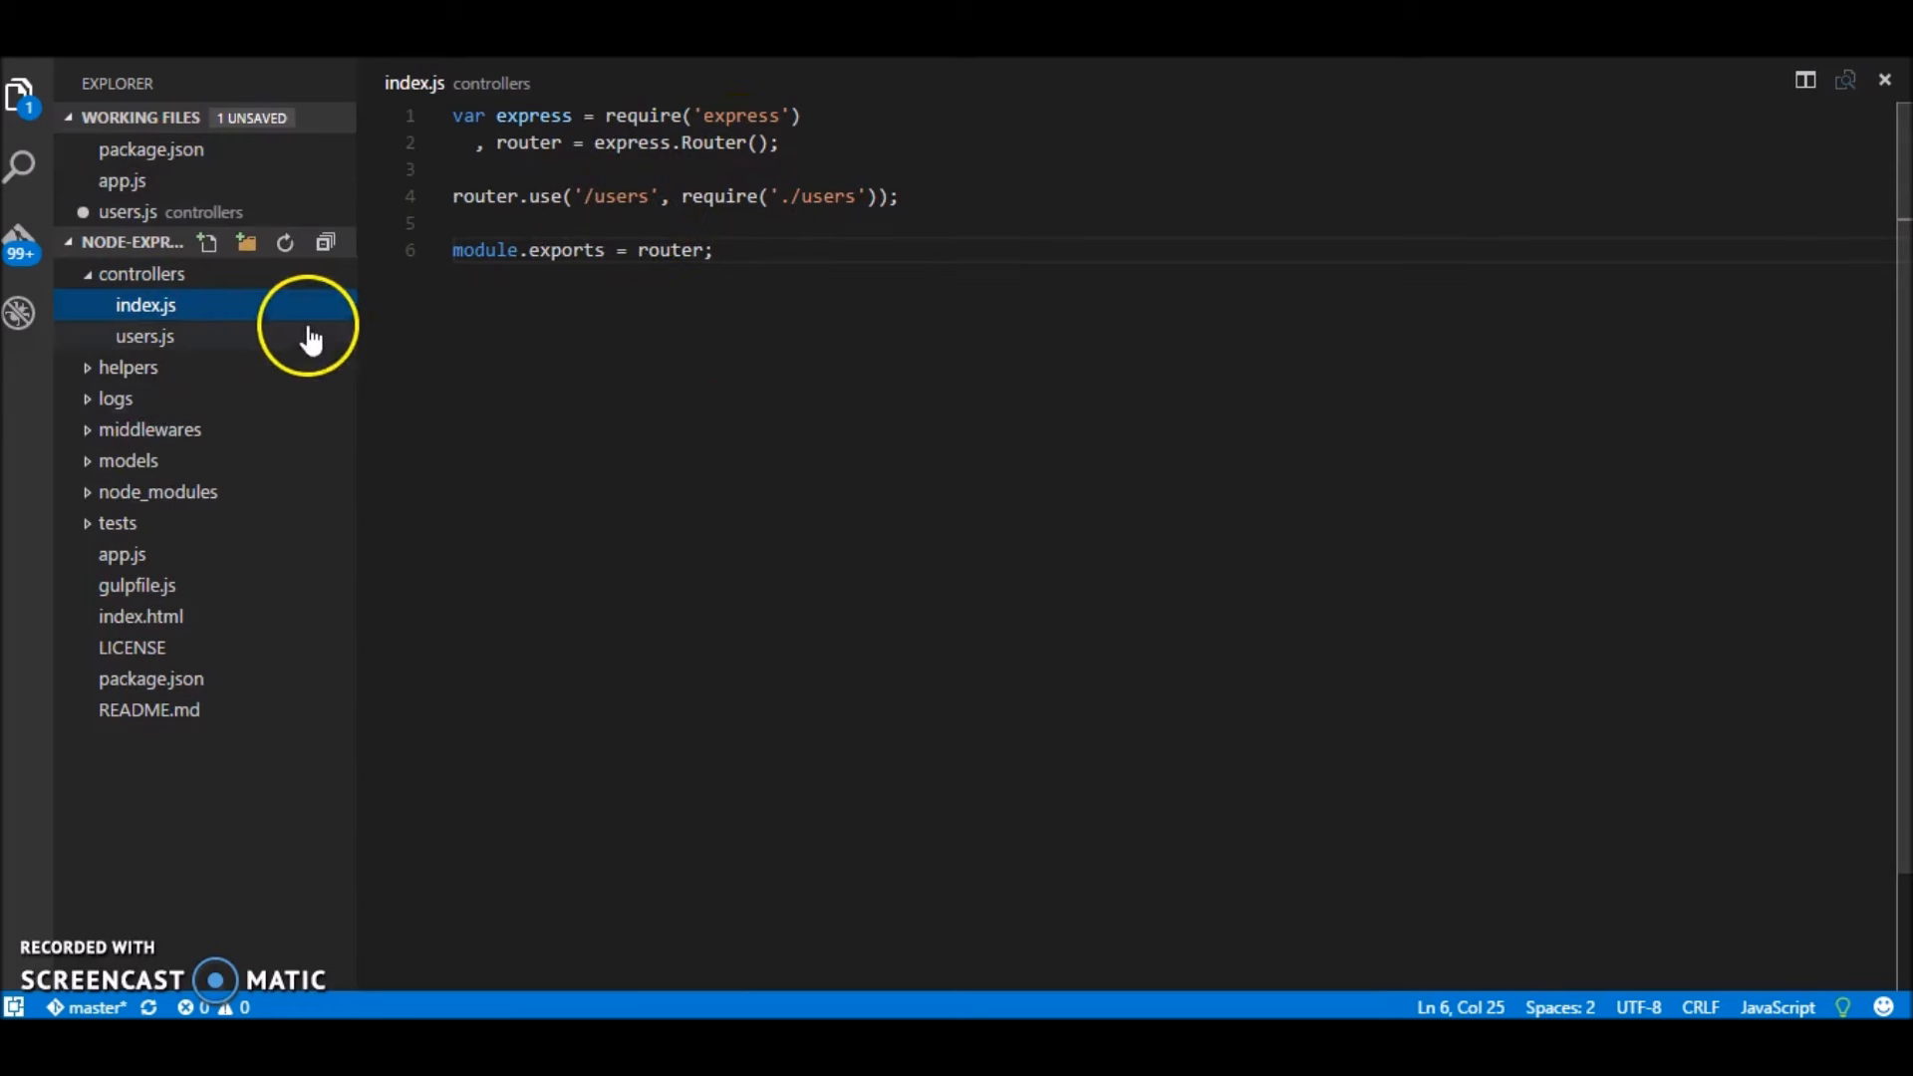
mouse_move(269, 383)
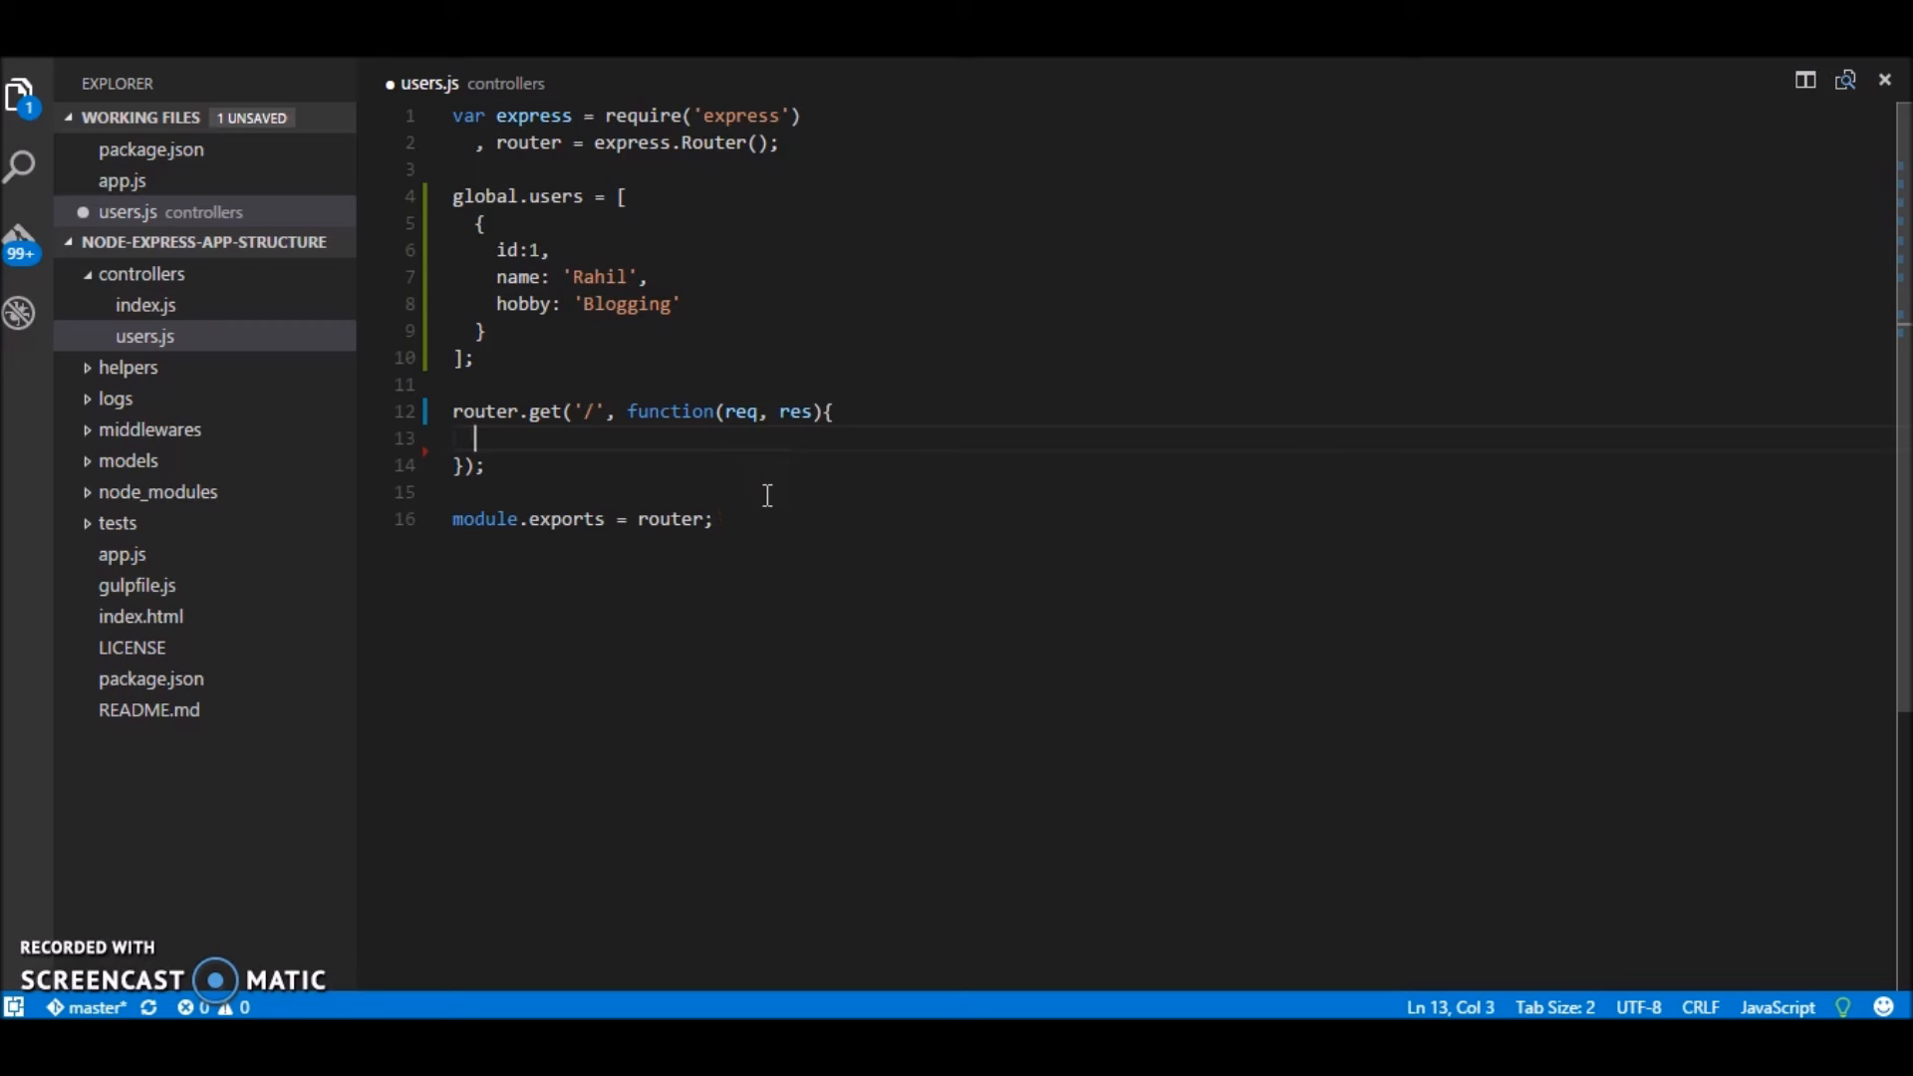
Step: Return res.json with users: global.users from the GET '/' handler
key(Tab)
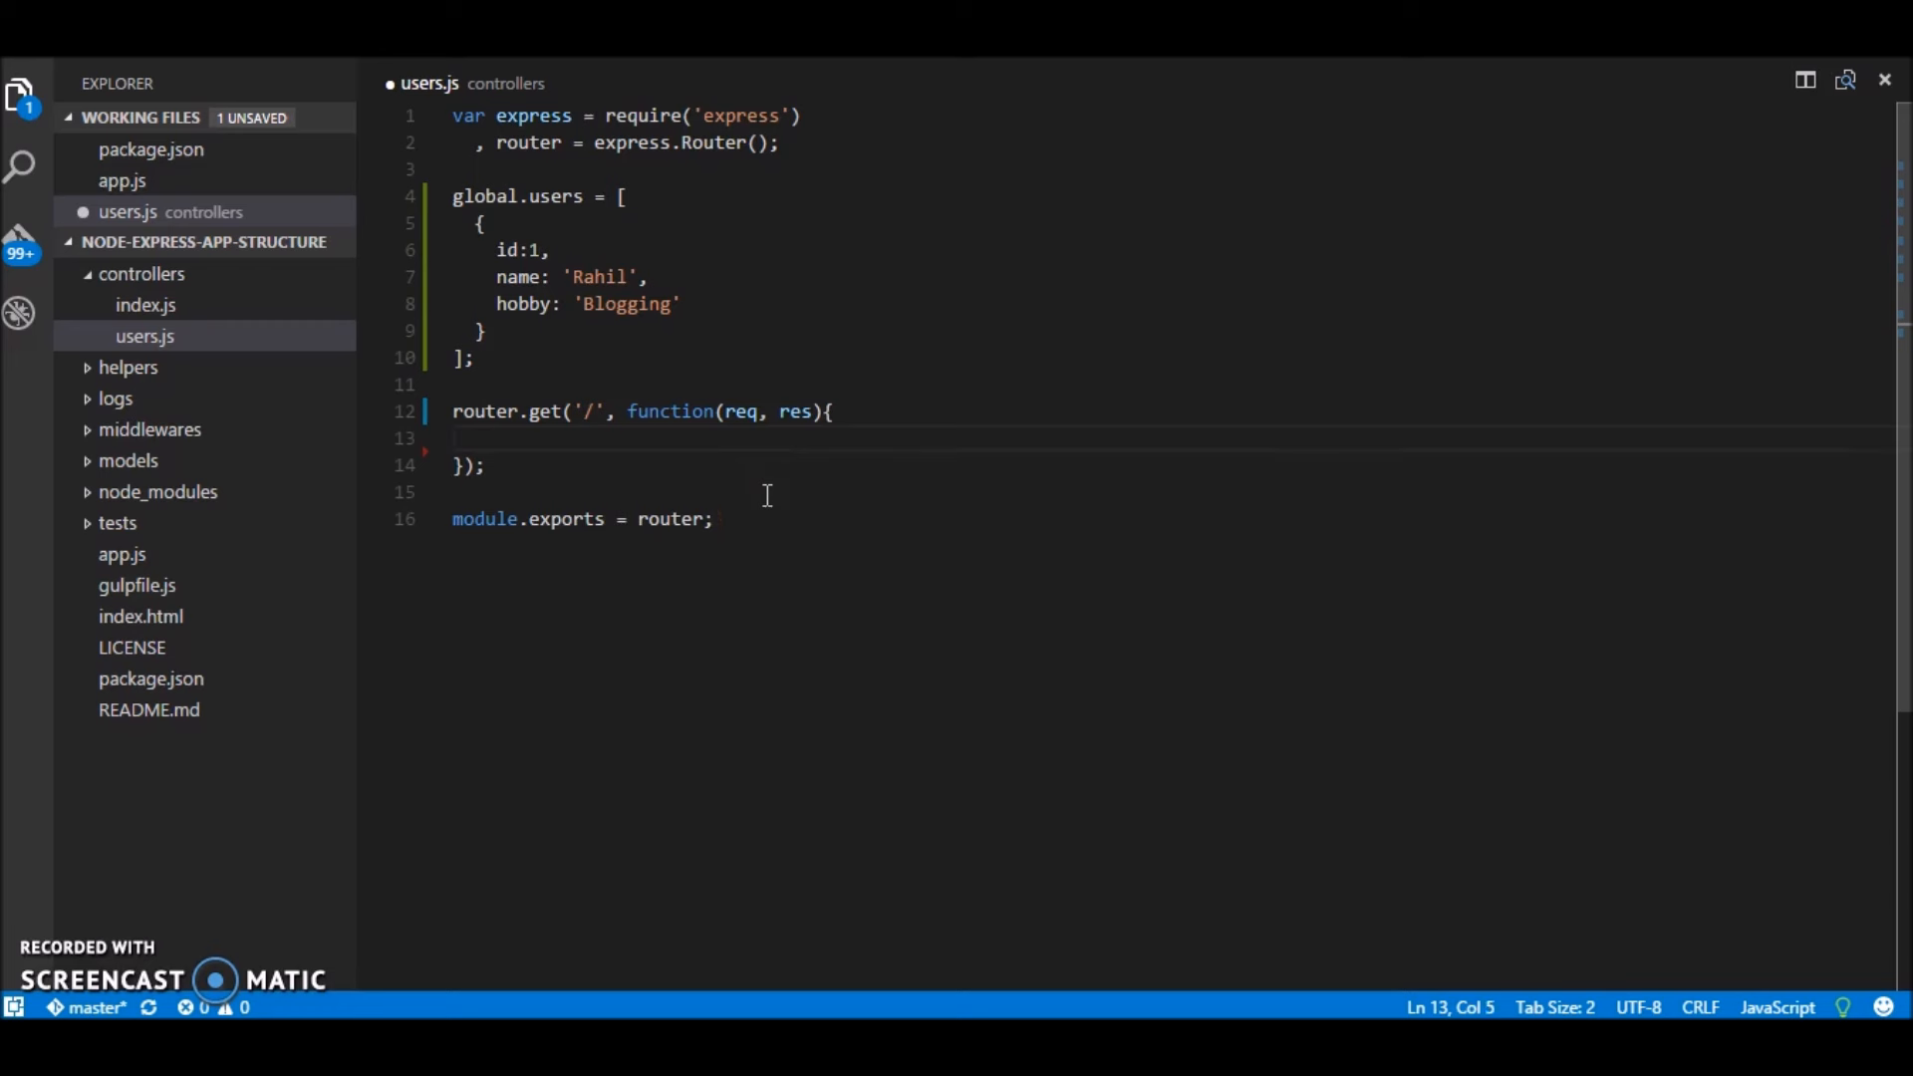
text(return)
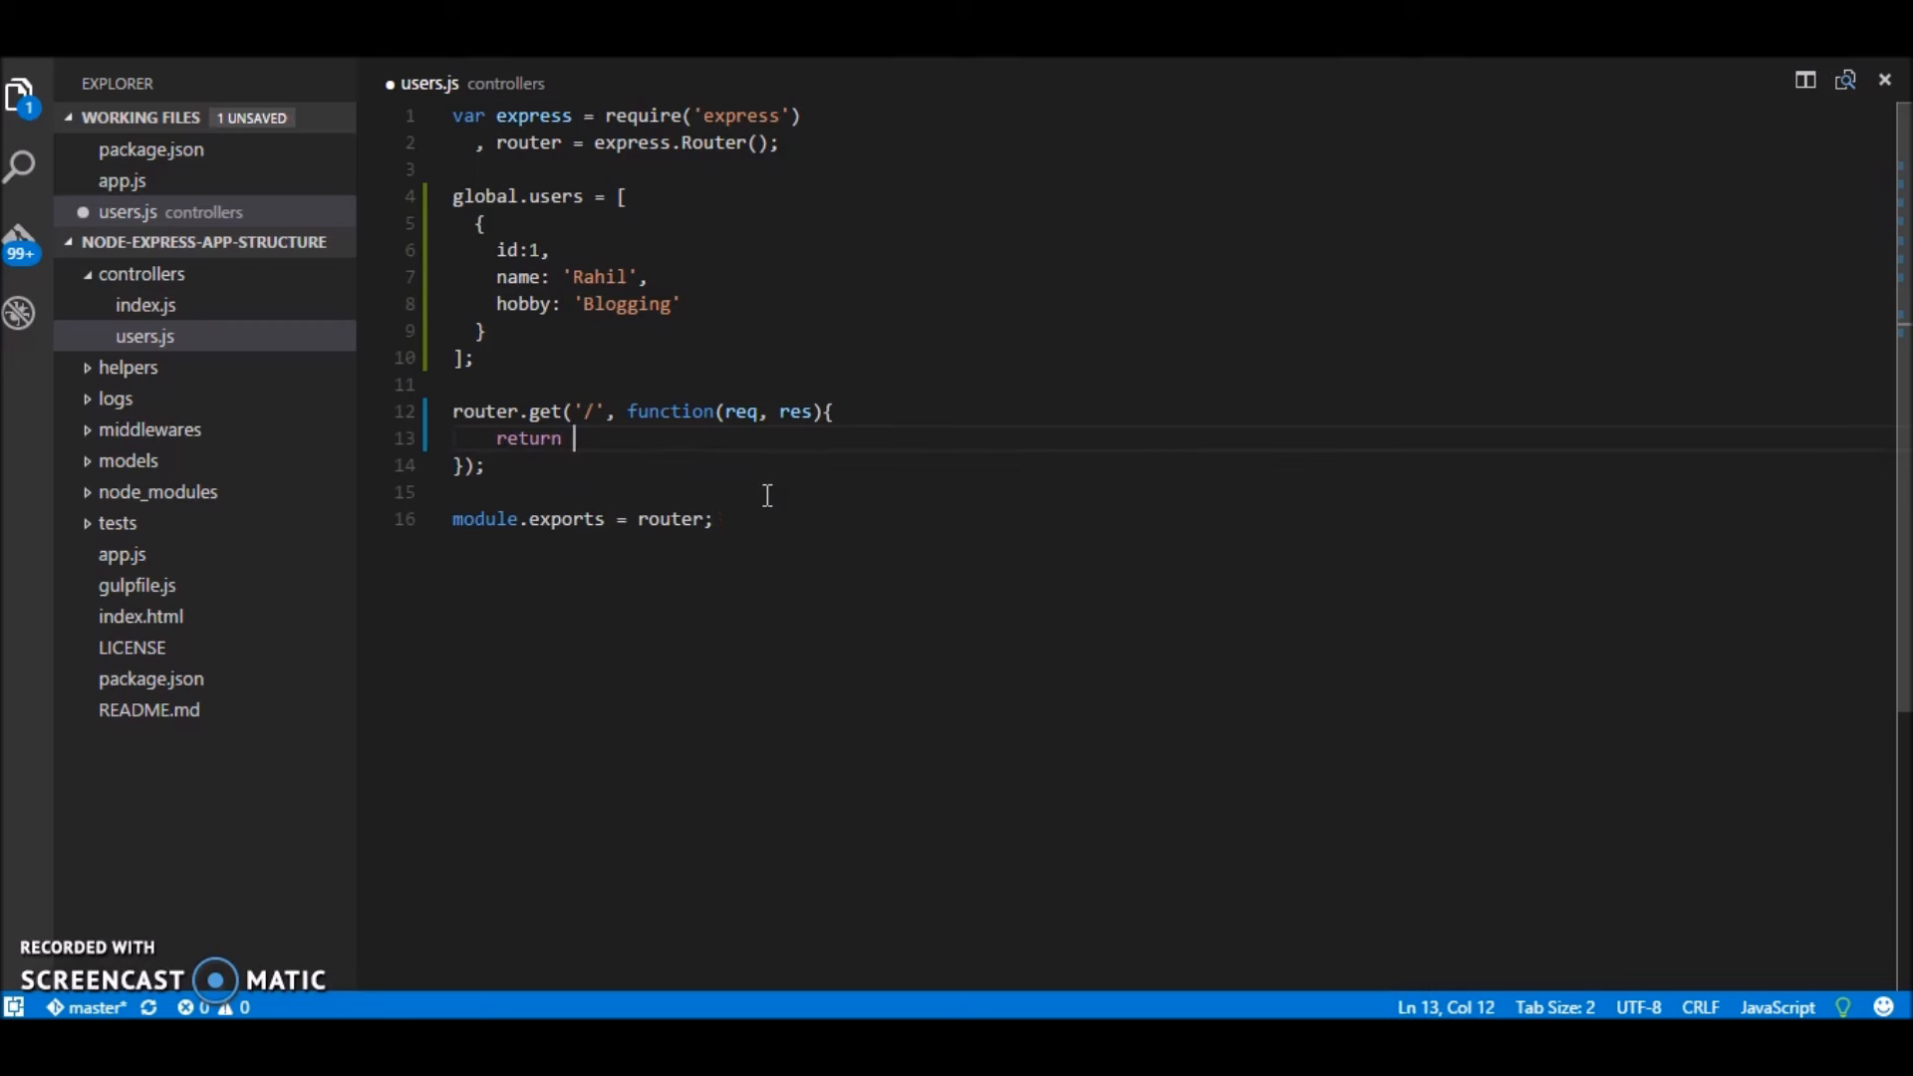
text(res.jso)
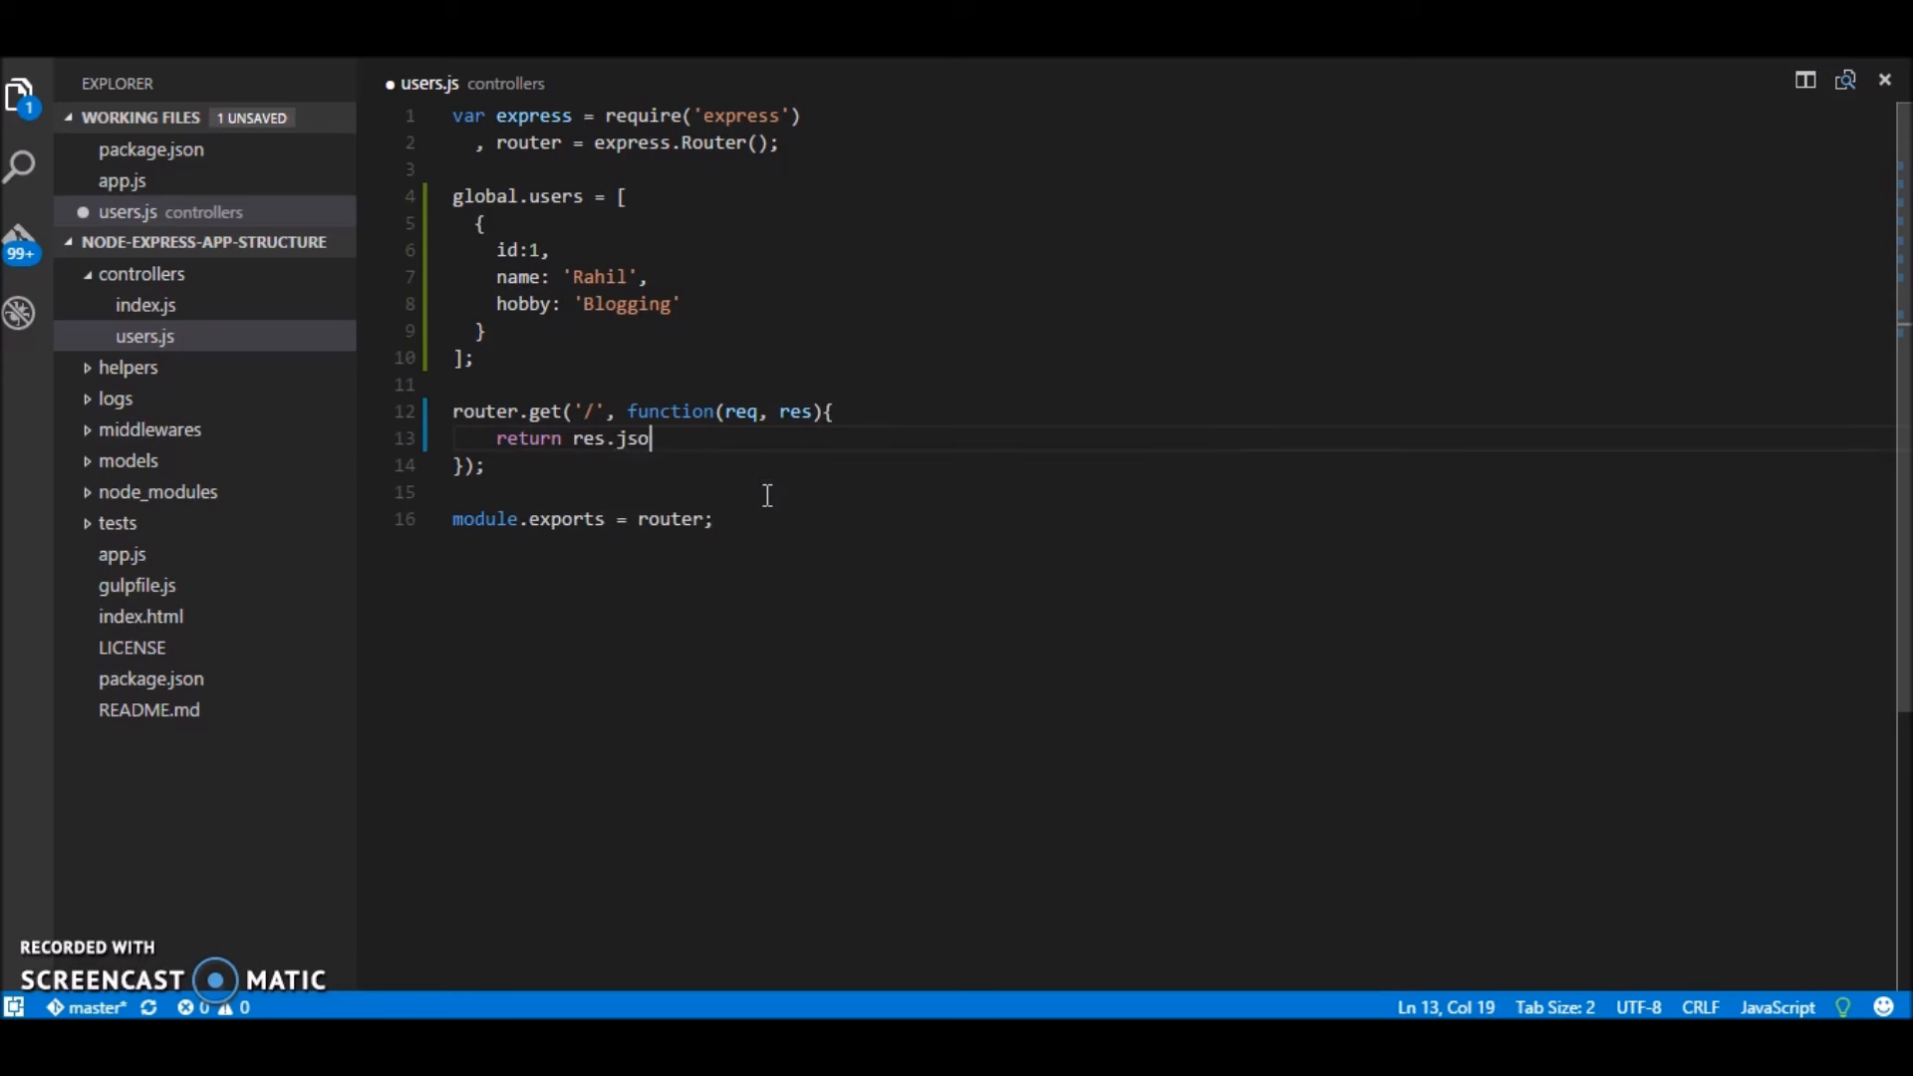
text(n({}))
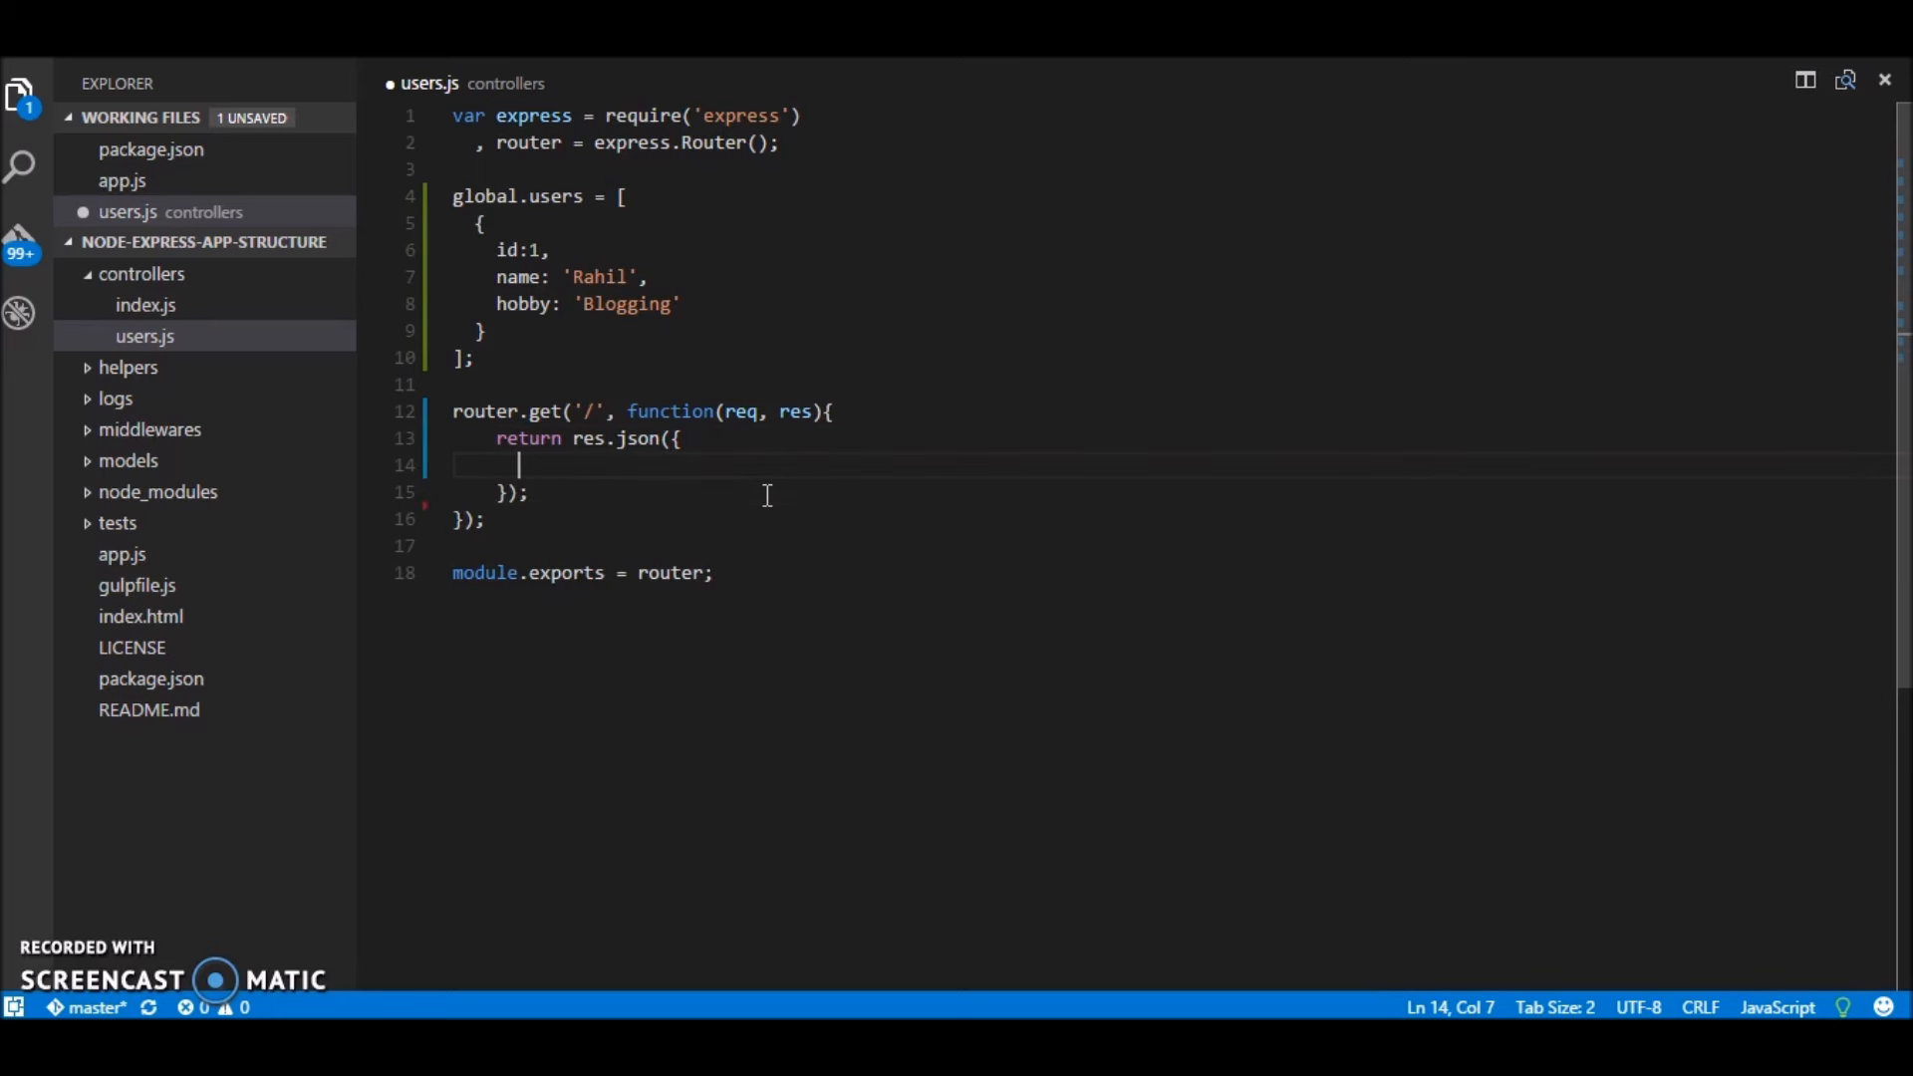
text(users:)
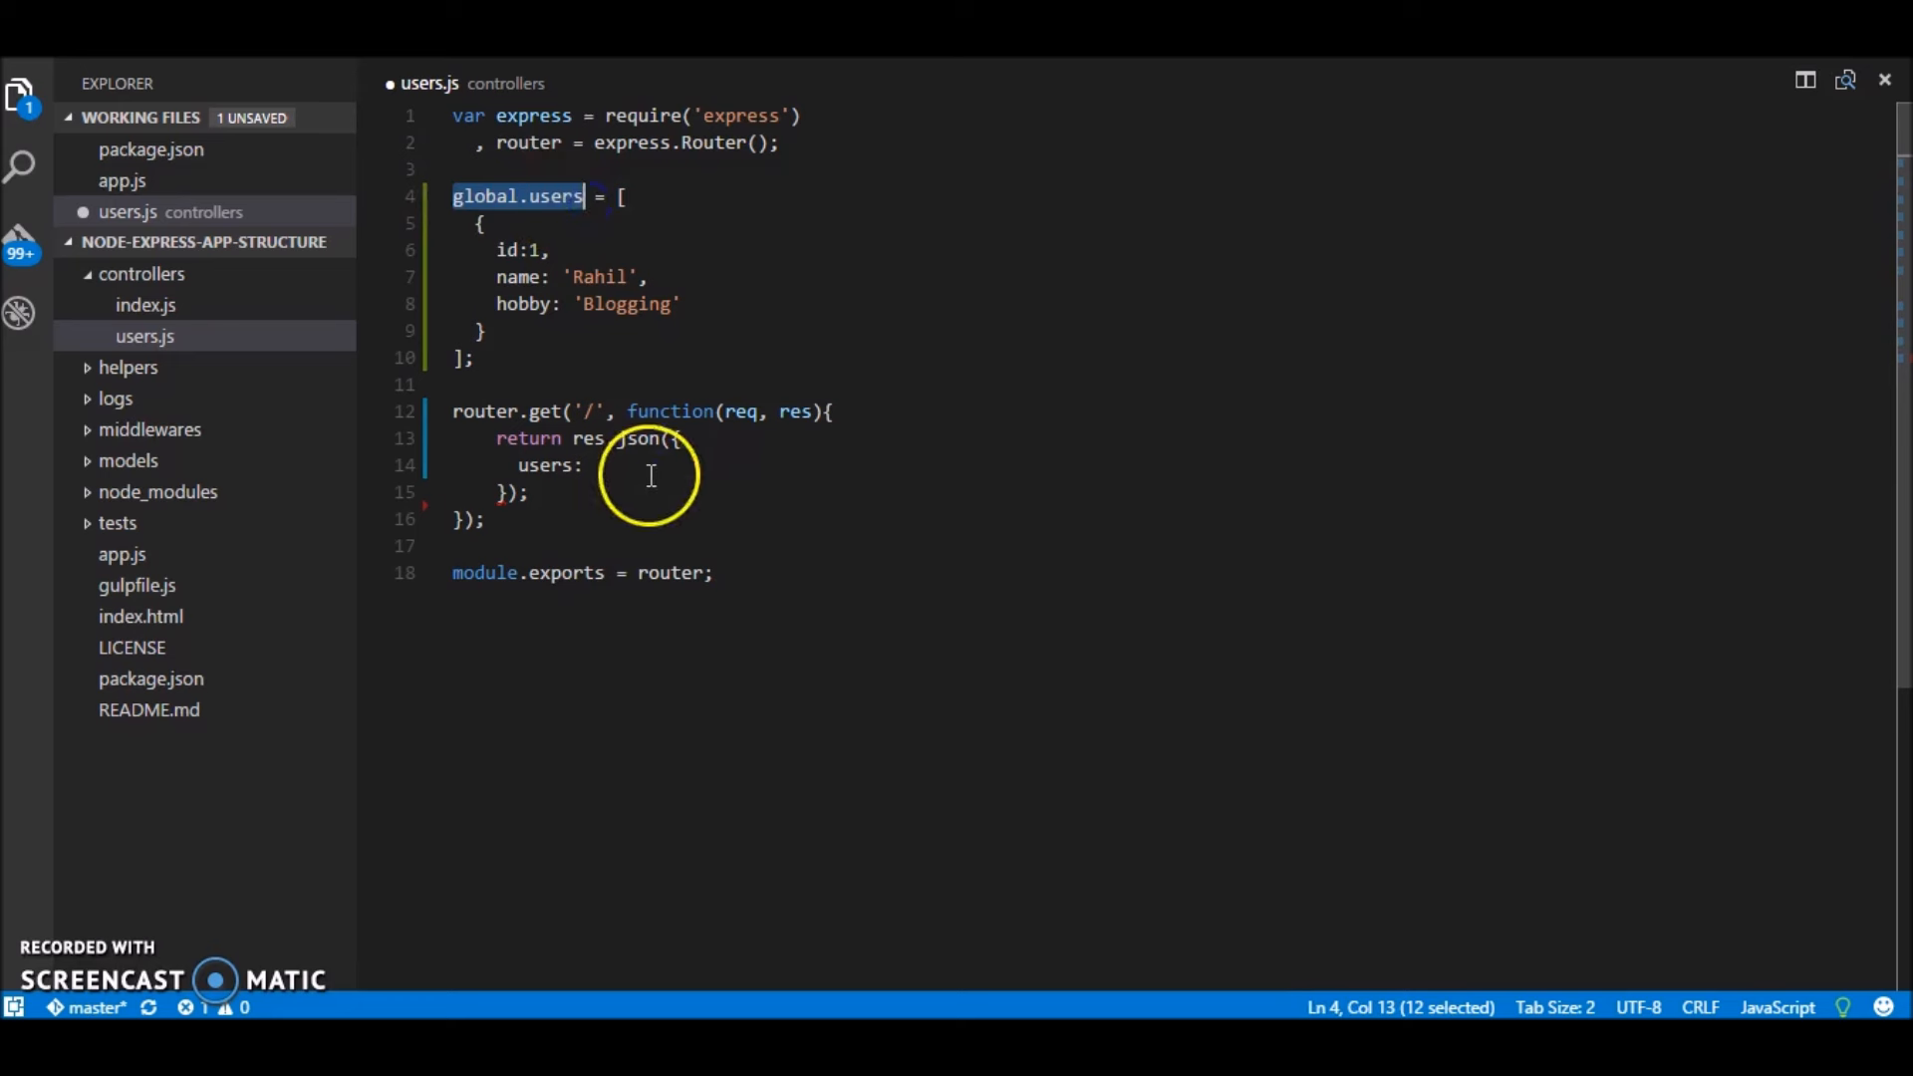
text(global.users)
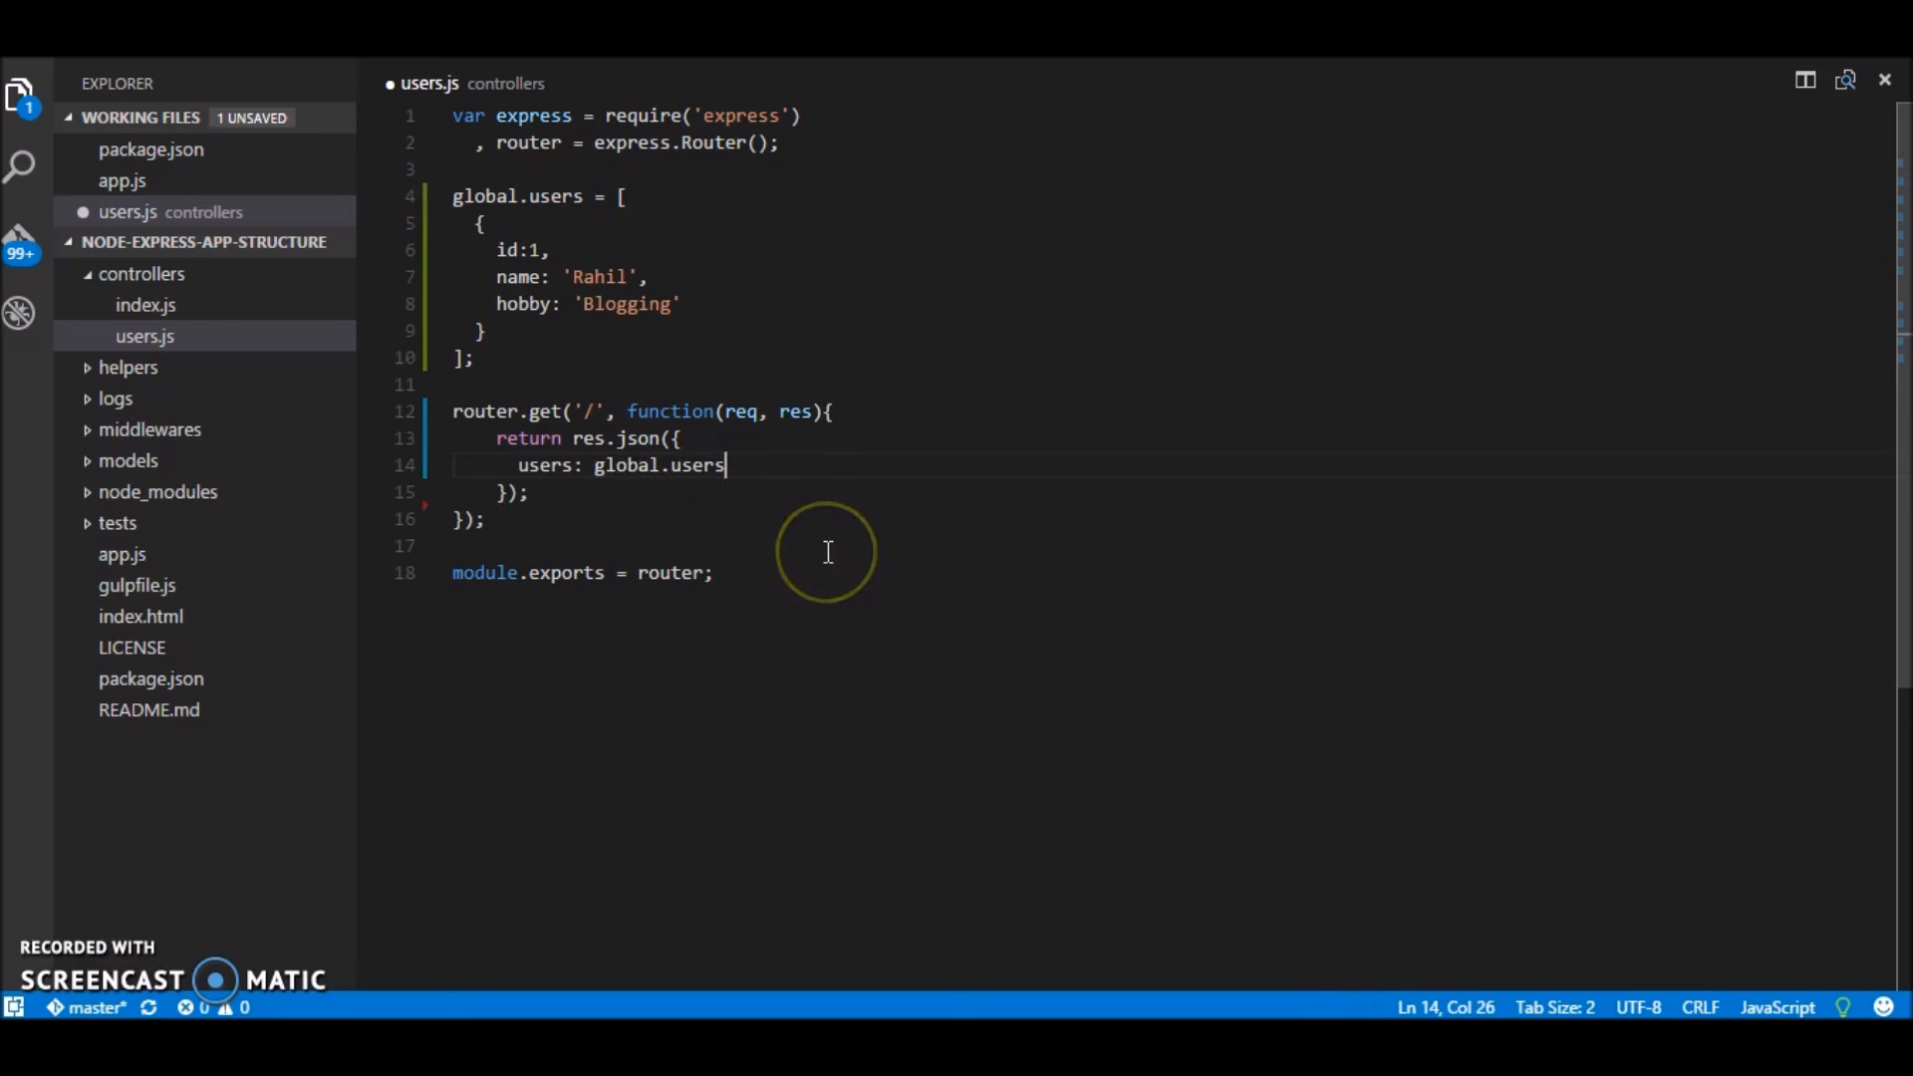
text(,)
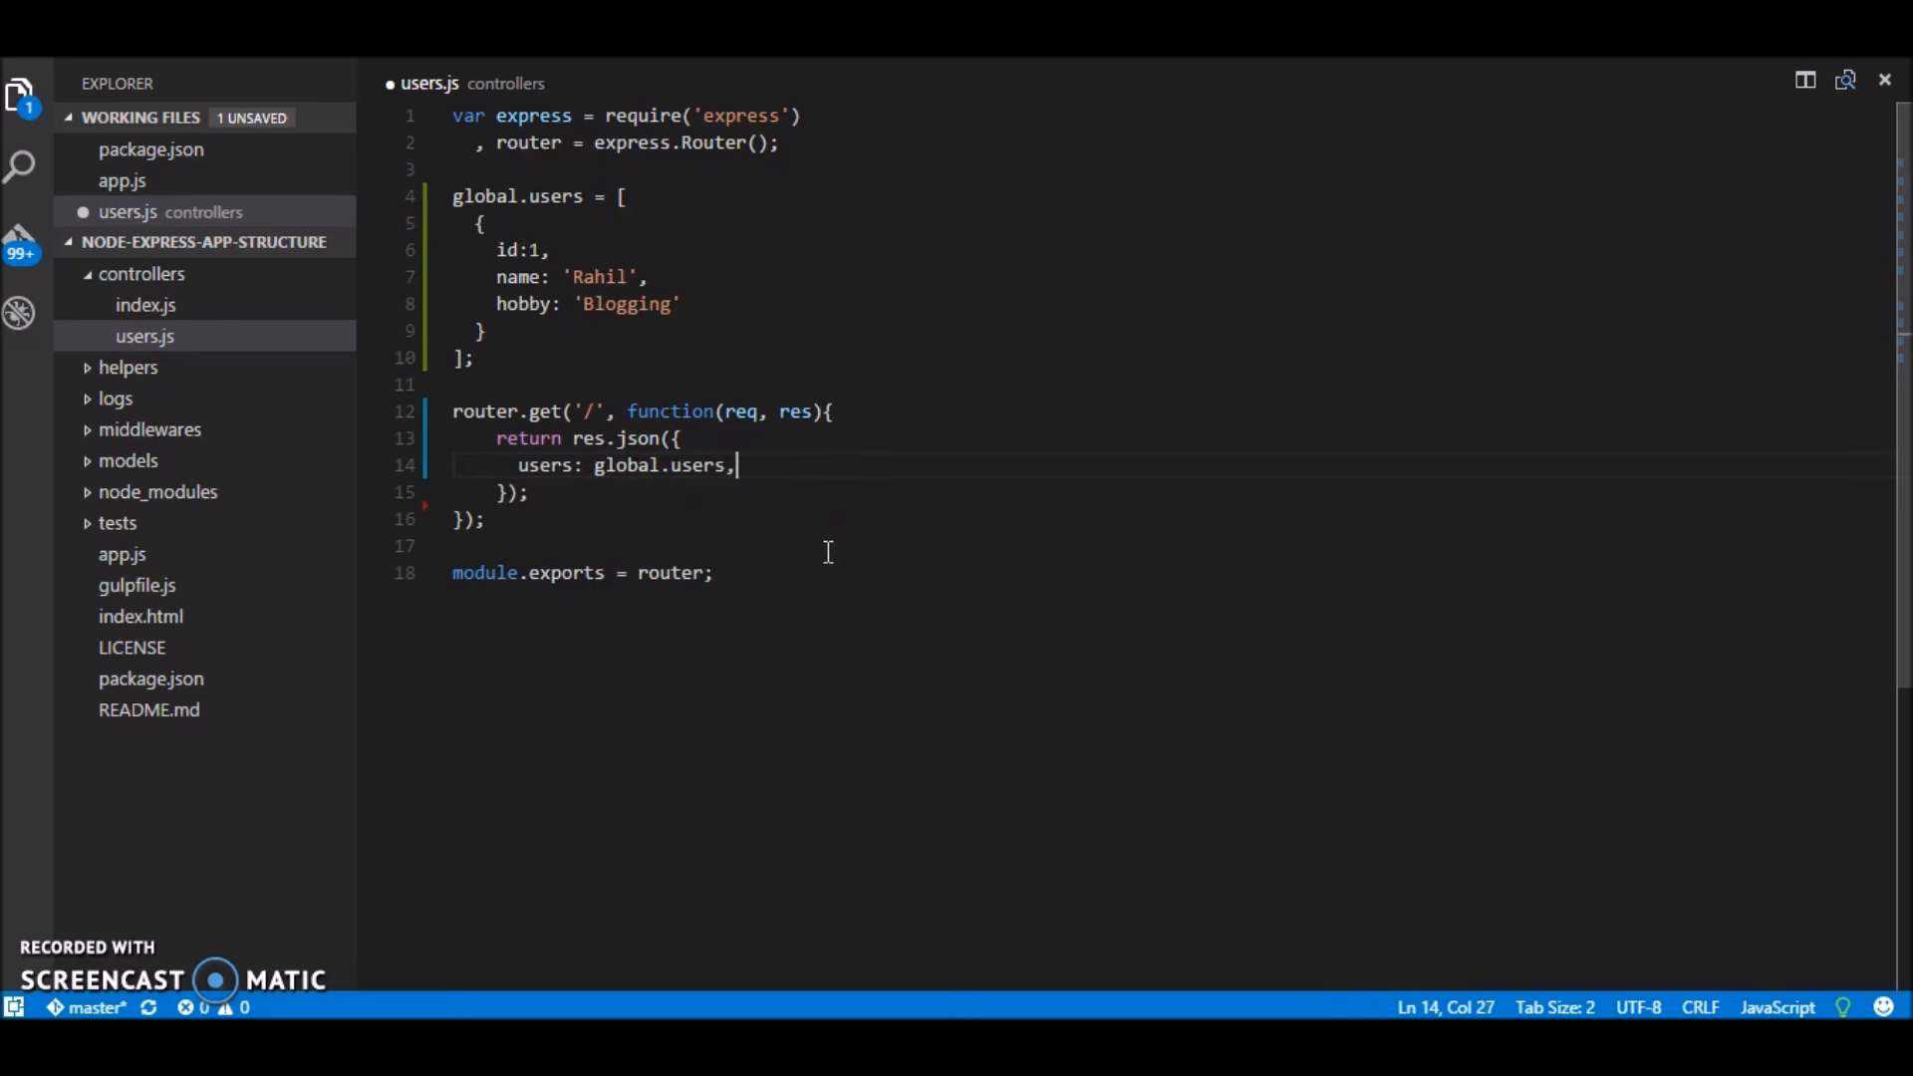
Step: Add error: false to the JSON response and save users.js
key(Enter)
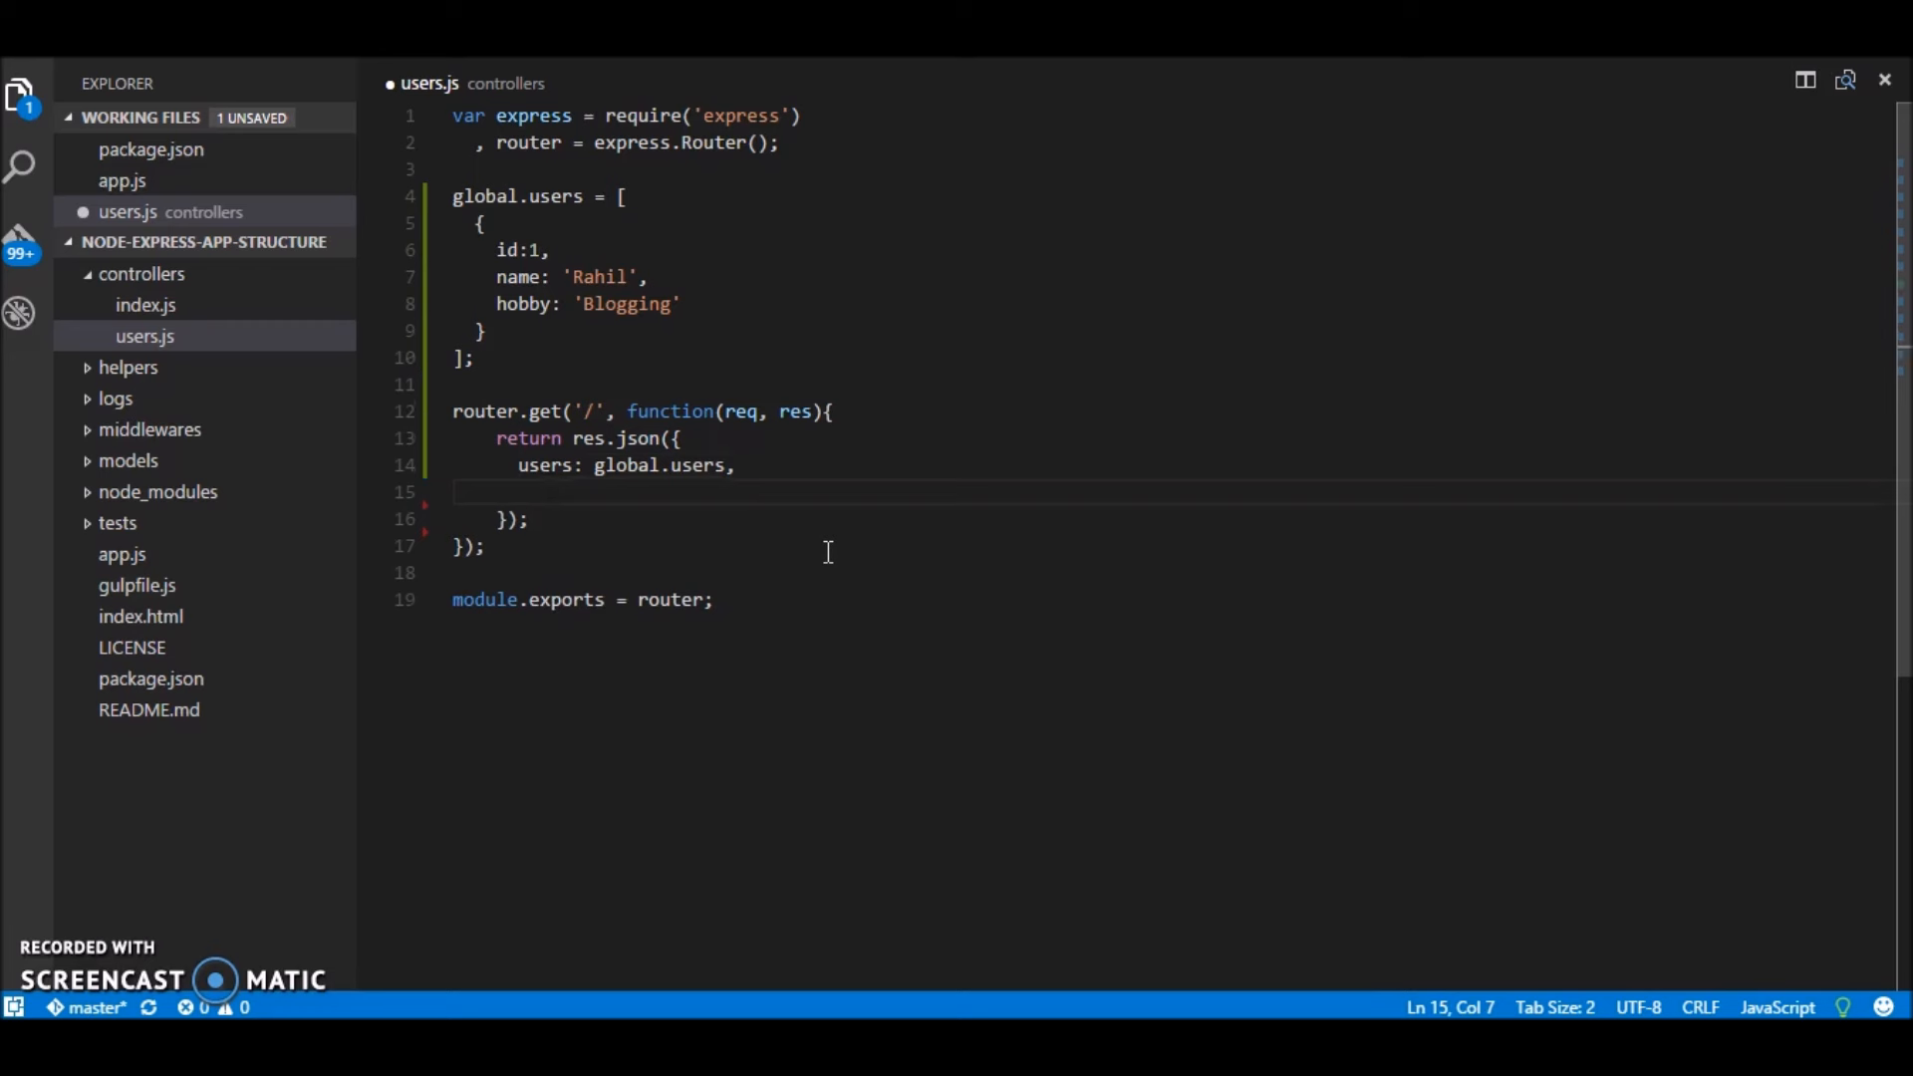
text(eror)
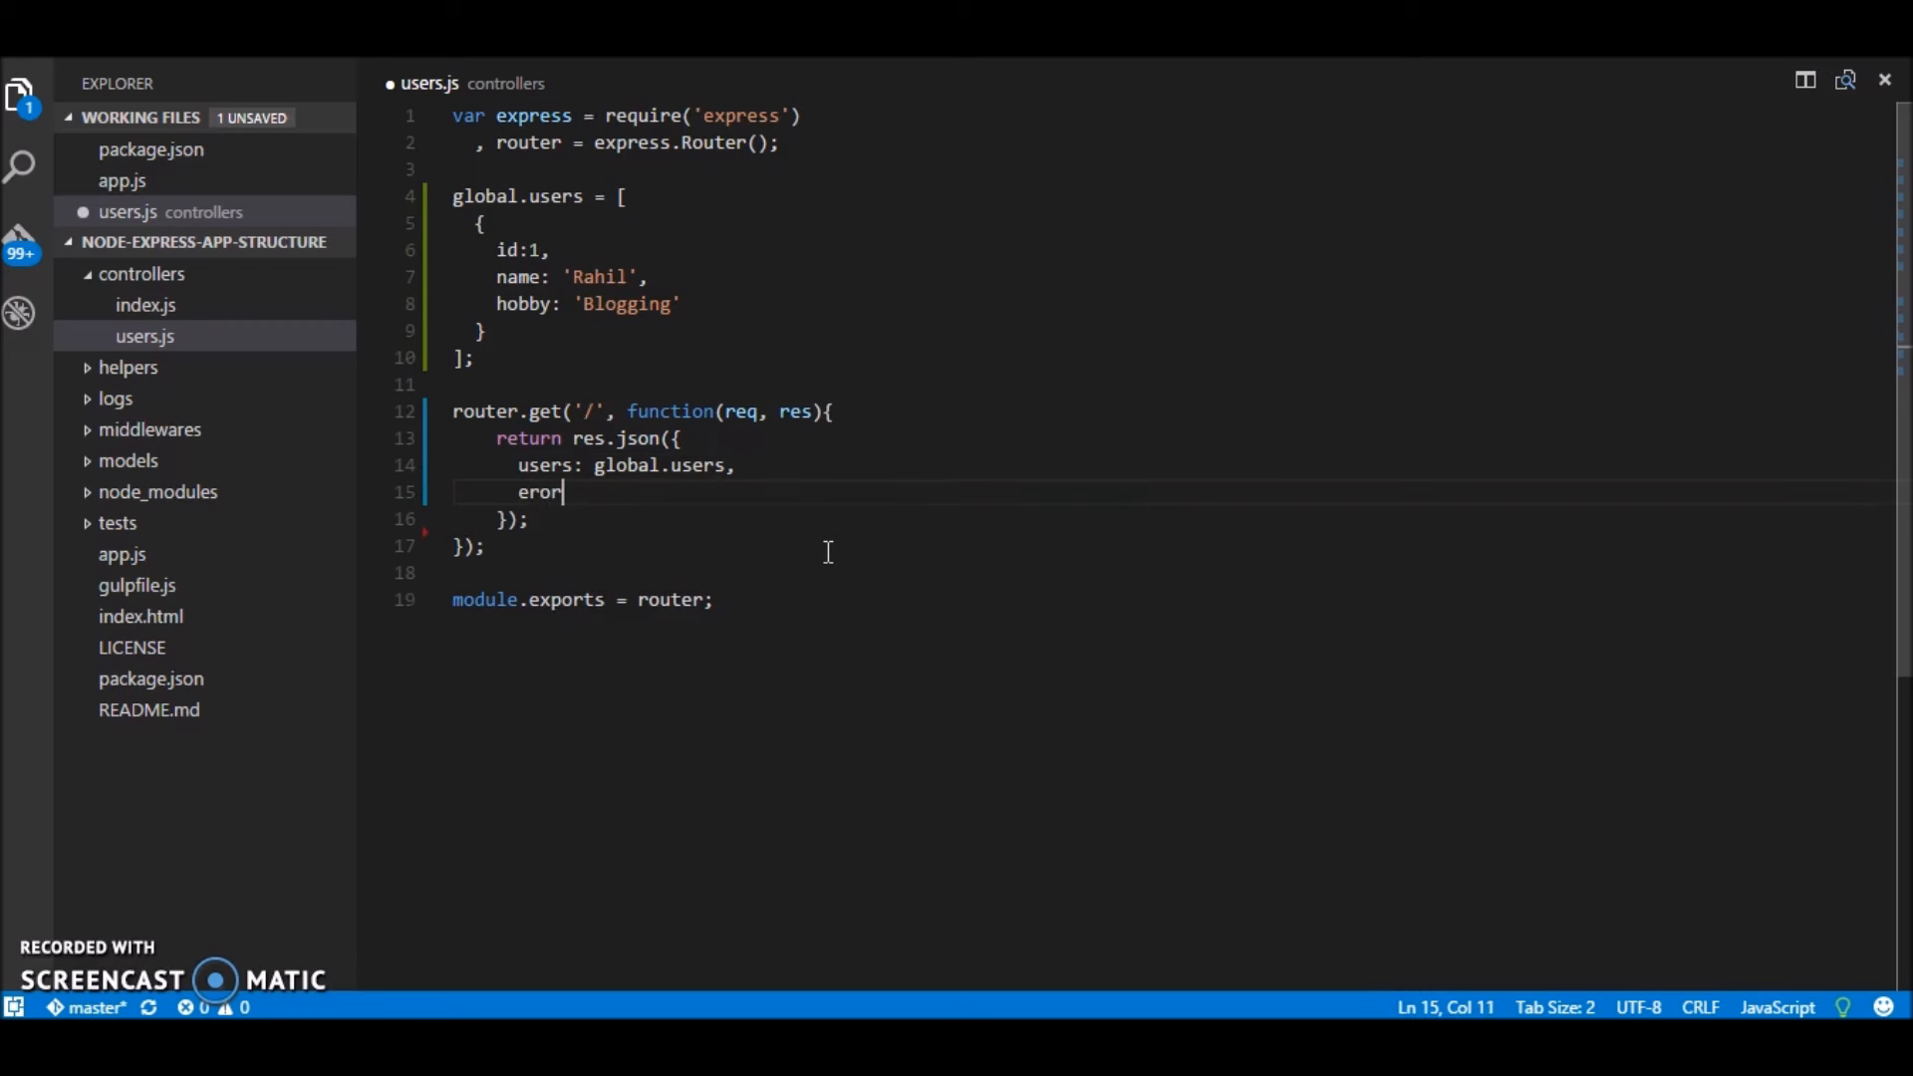
key(BackSpace)
text(r)
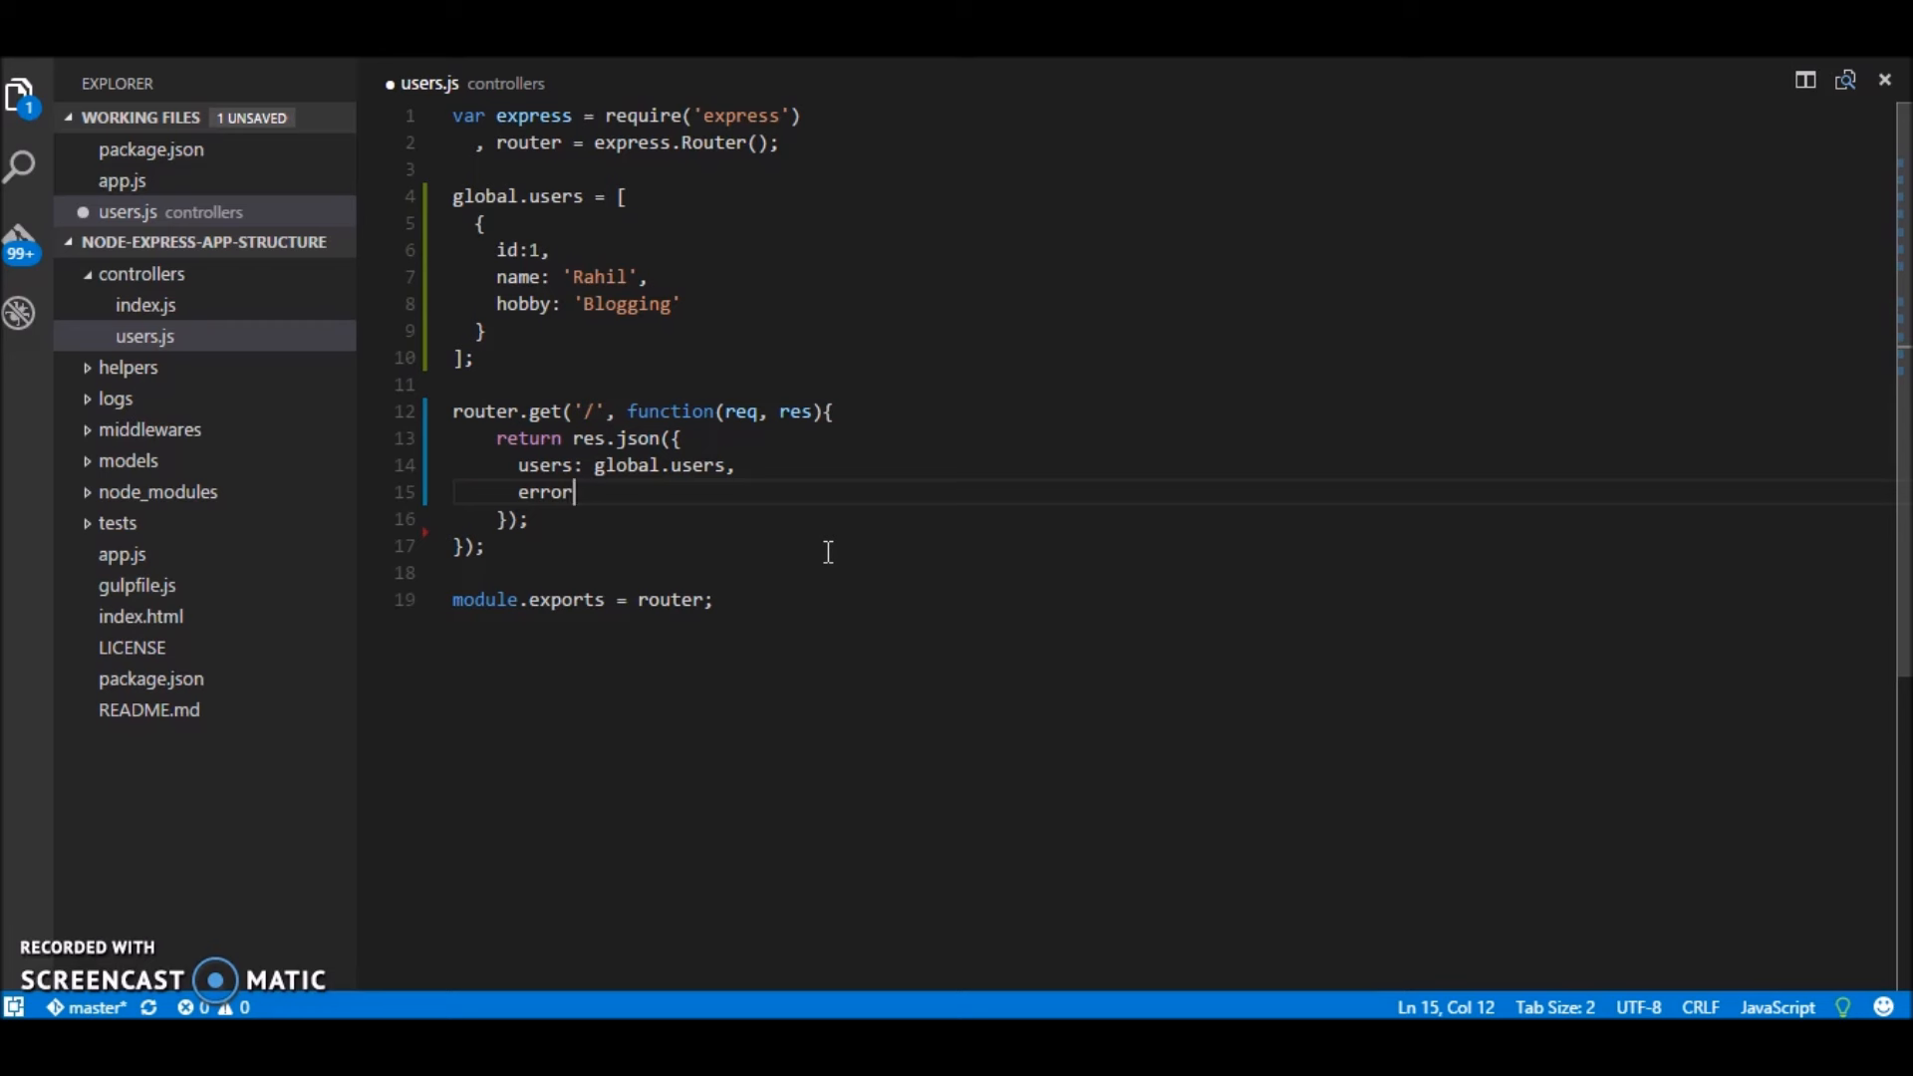
text(:)
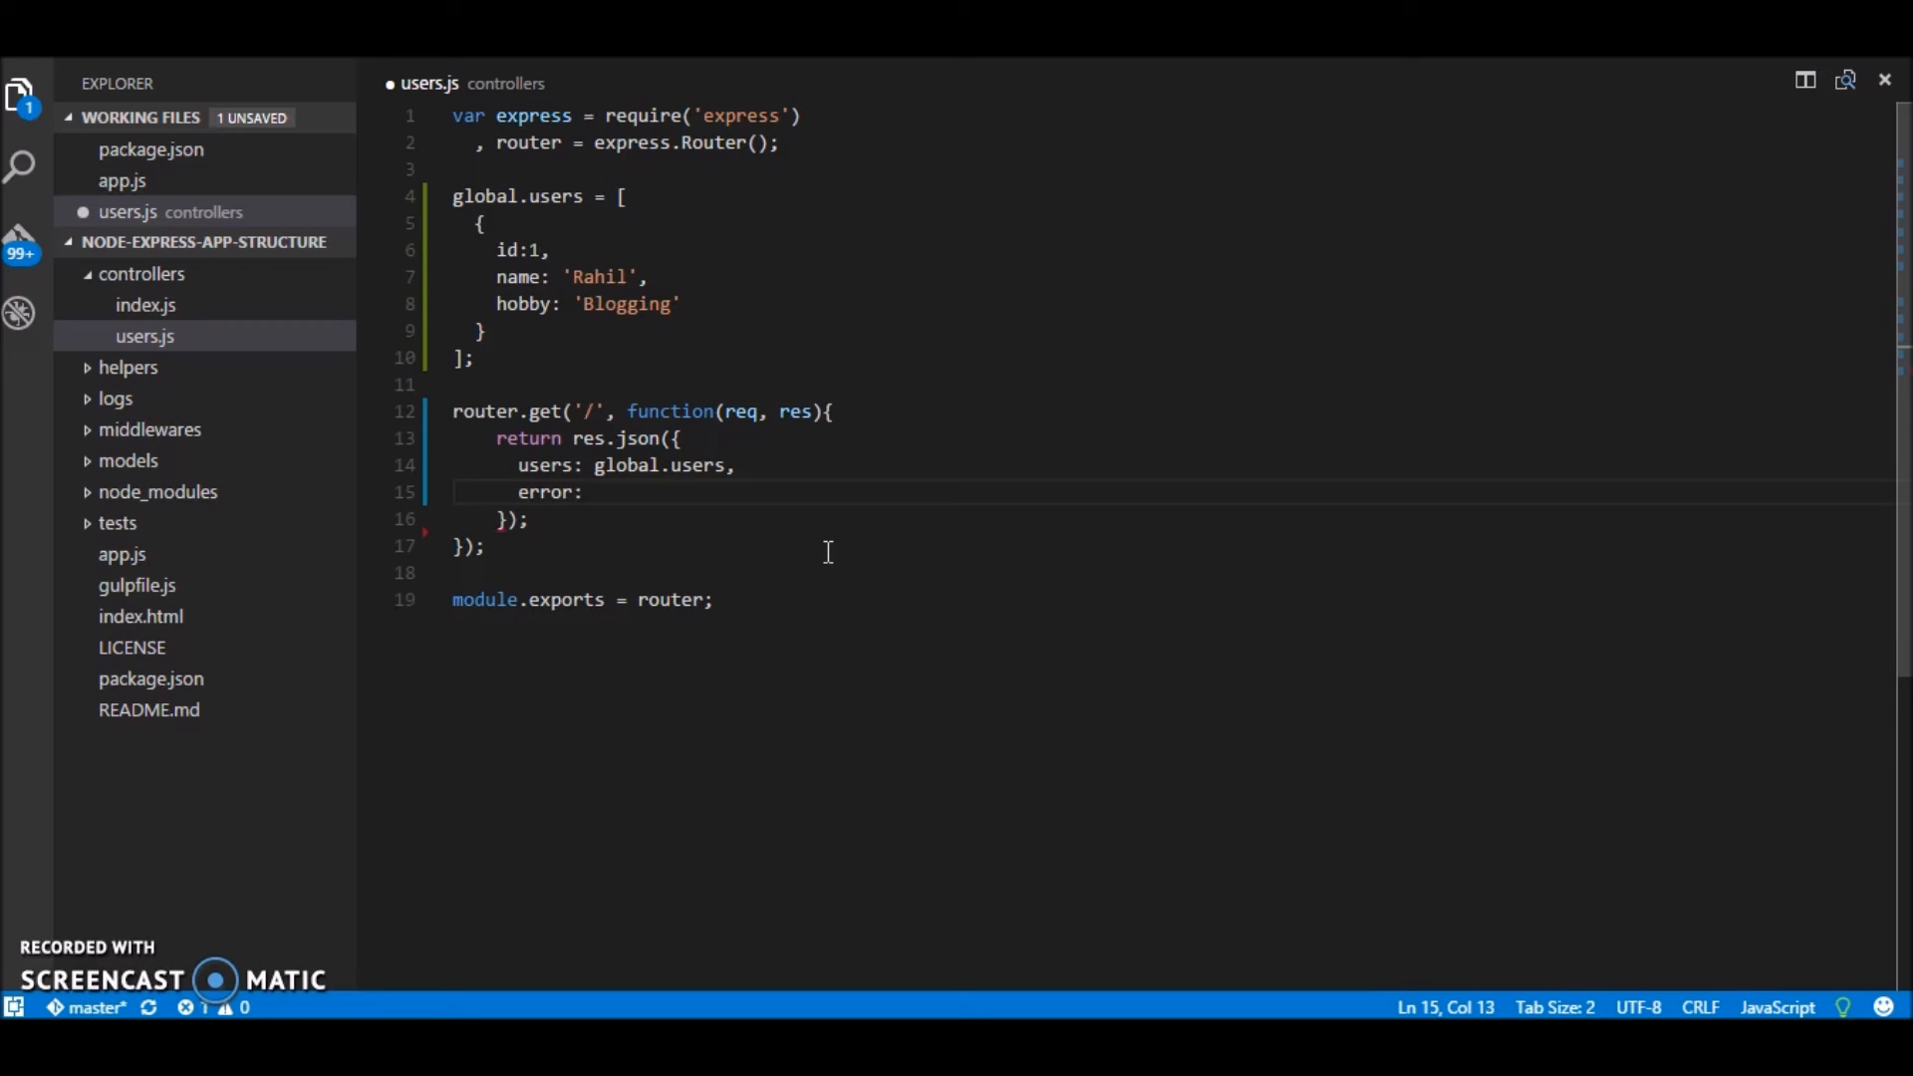
text(false)
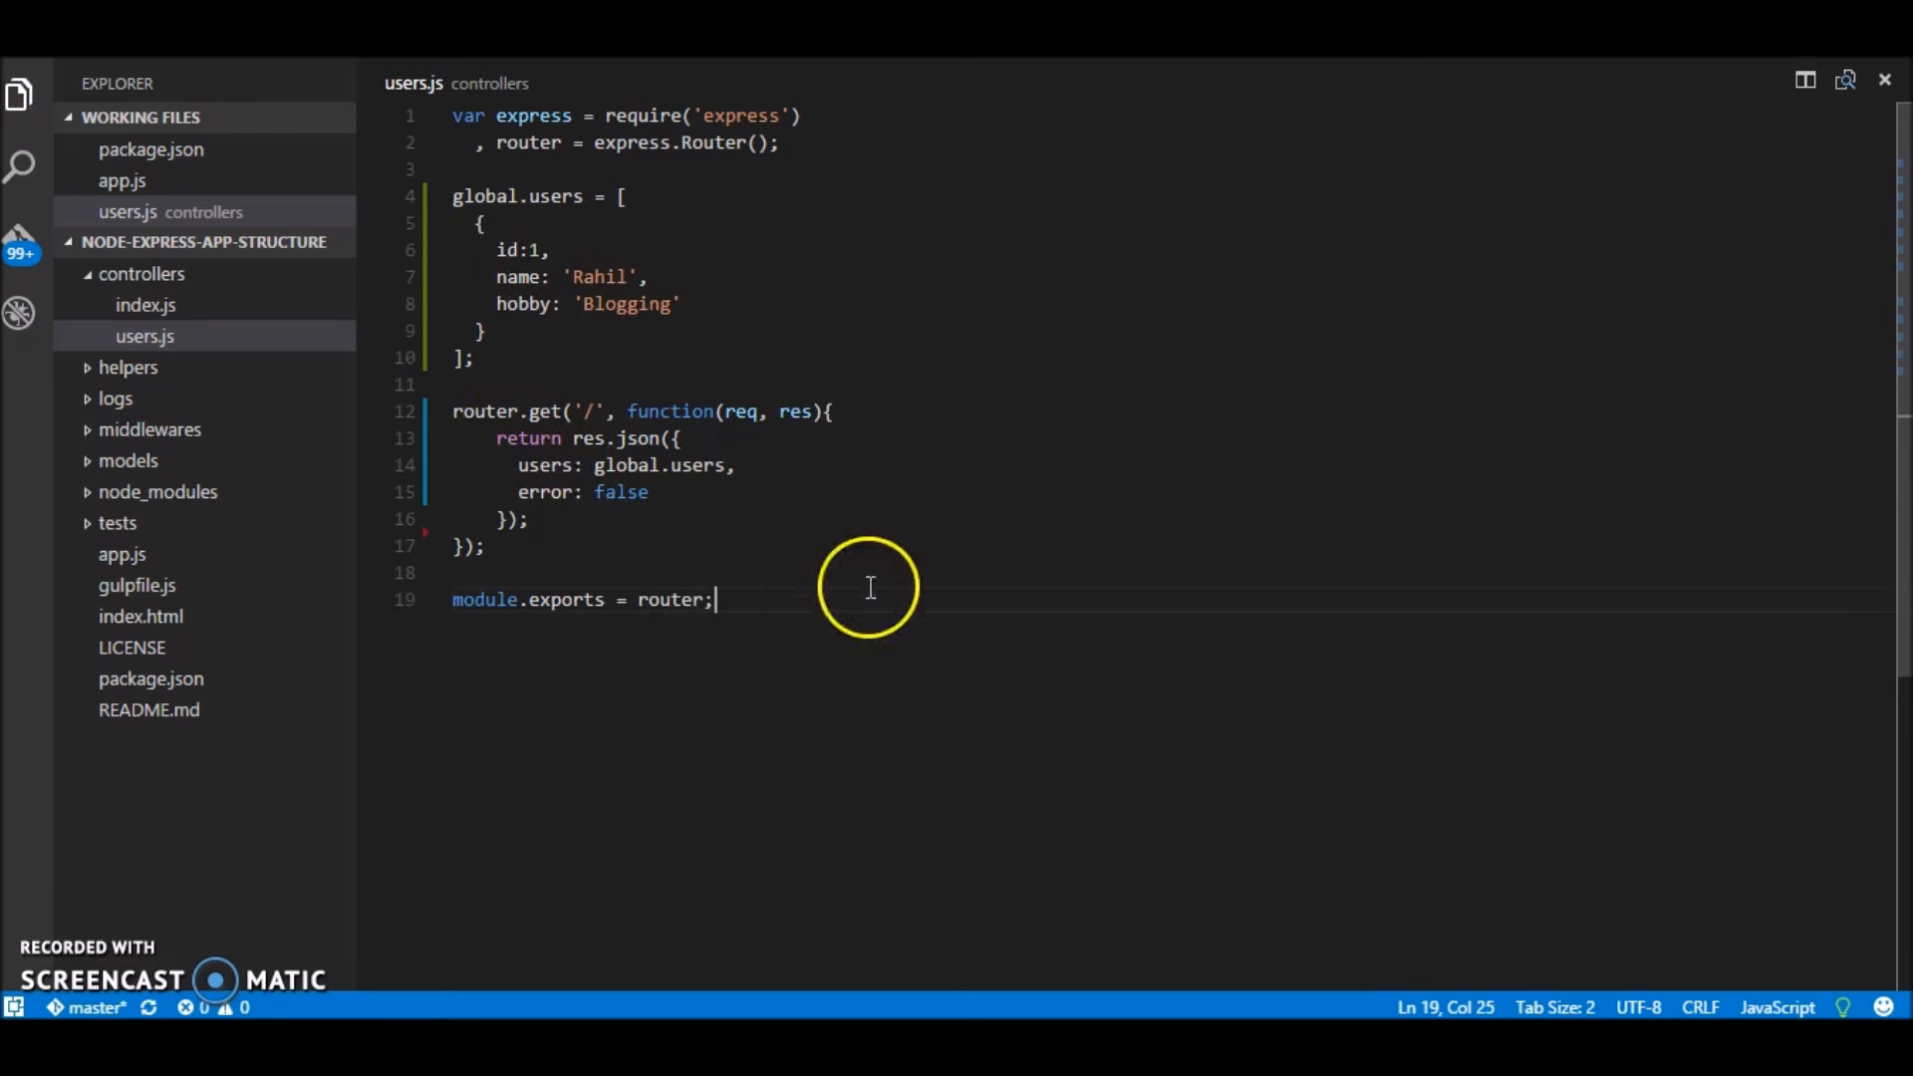
mouse_move(999, 700)
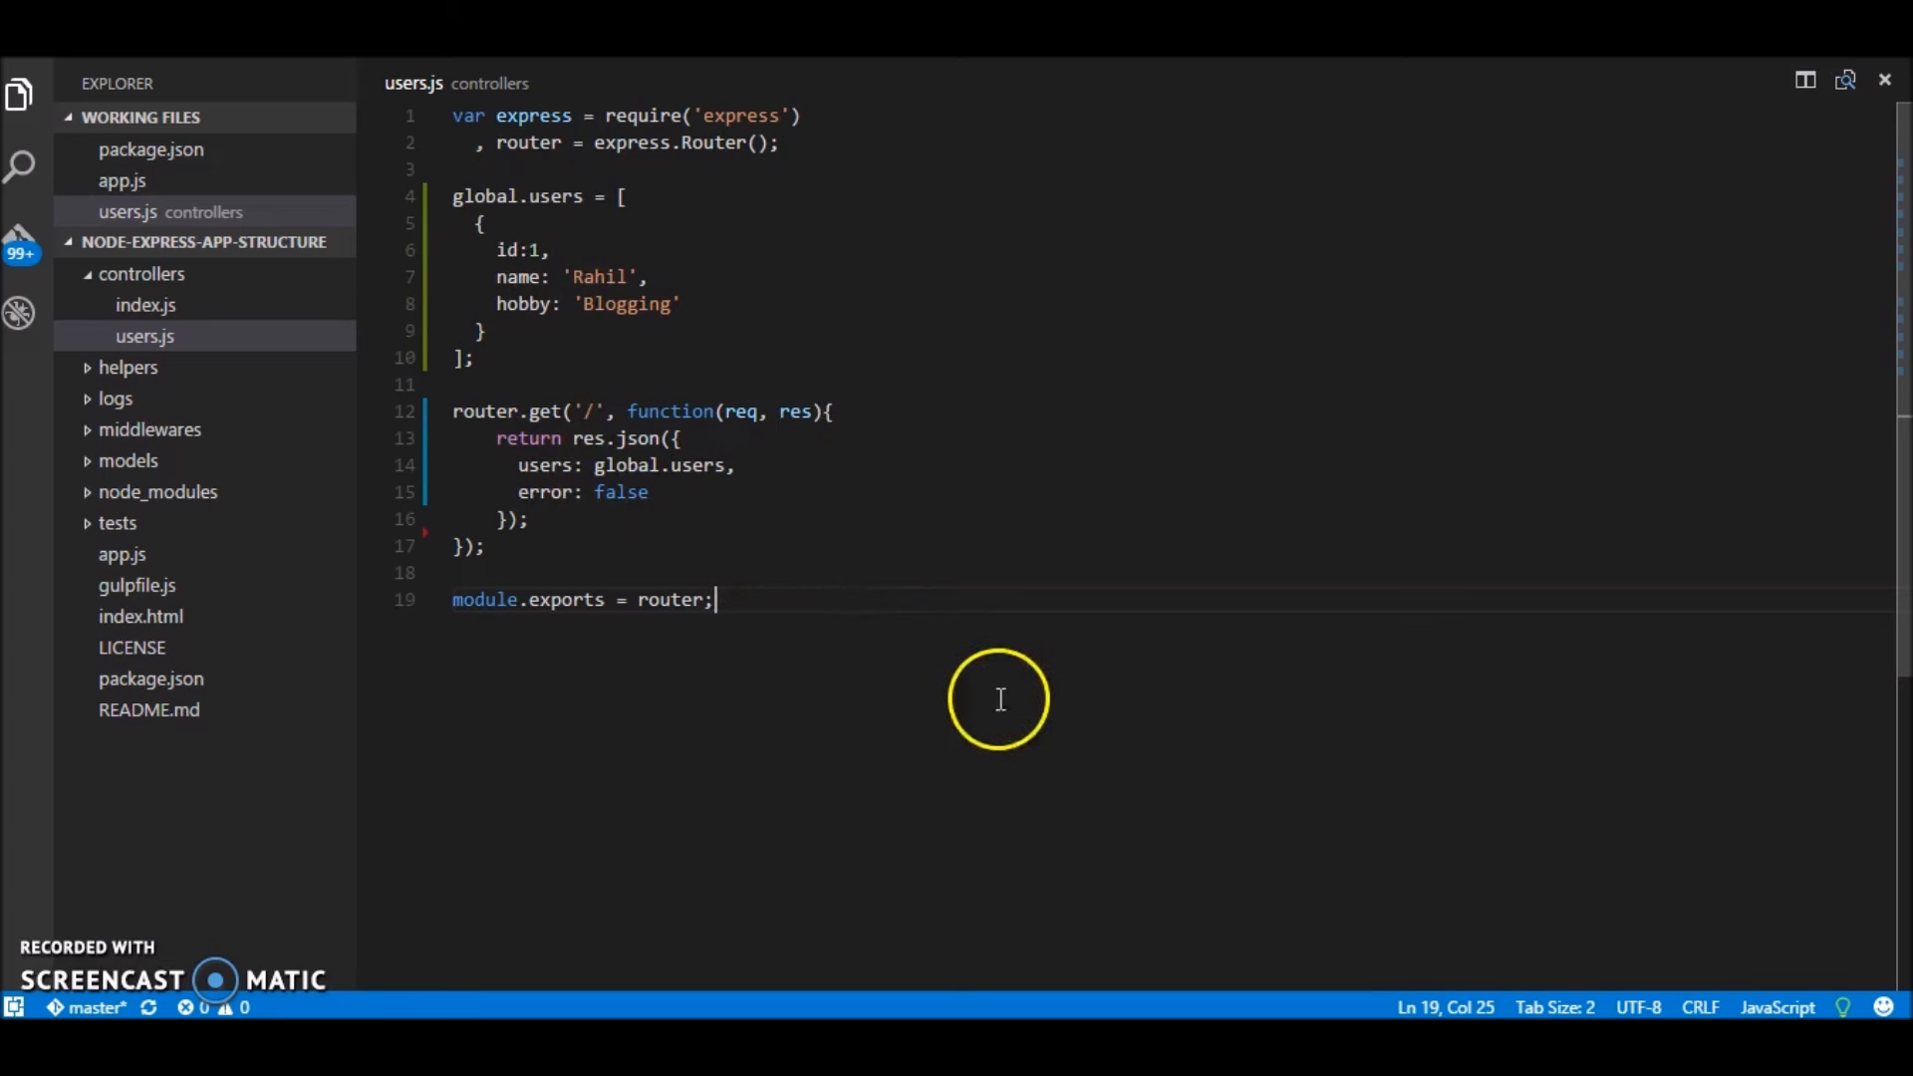
mouse_move(1029, 821)
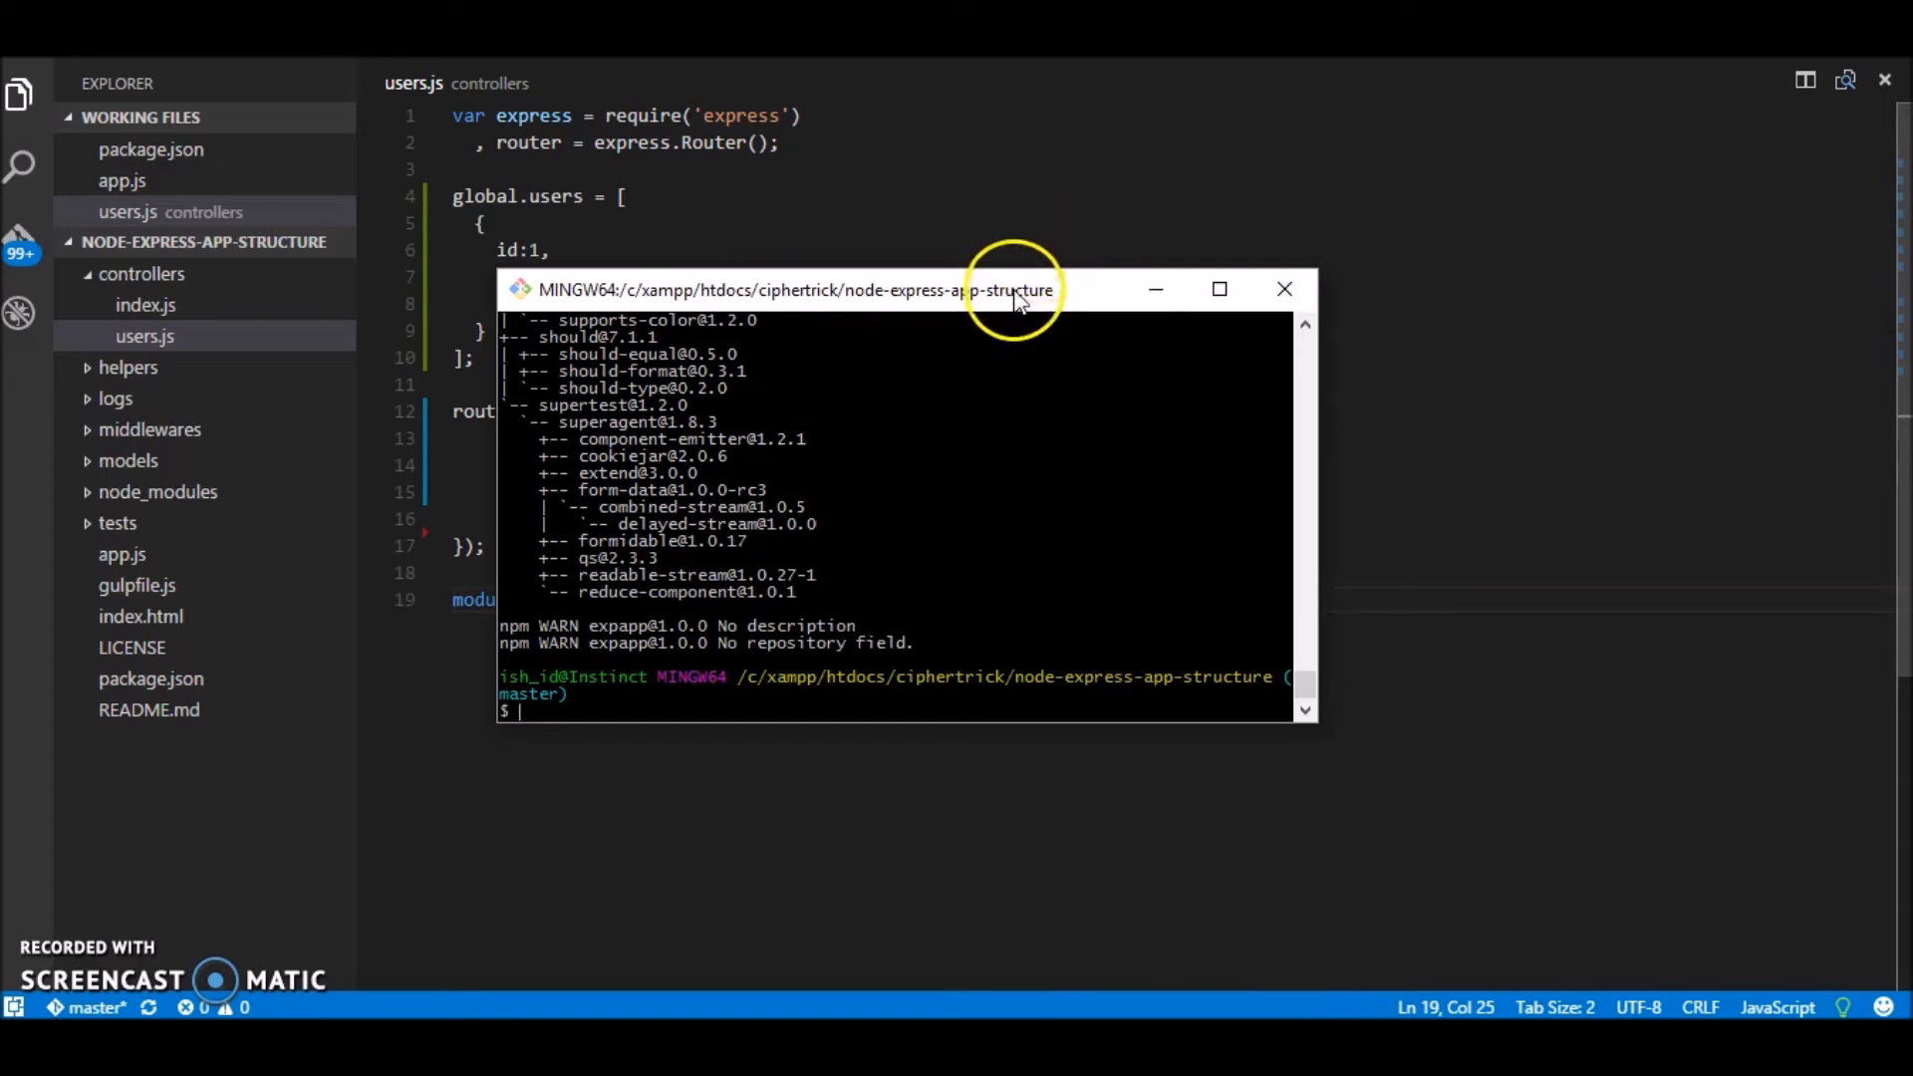
Step: Add console.log('server is running') inside the app.listen(3000) callback in app.js and save
click(1218, 289)
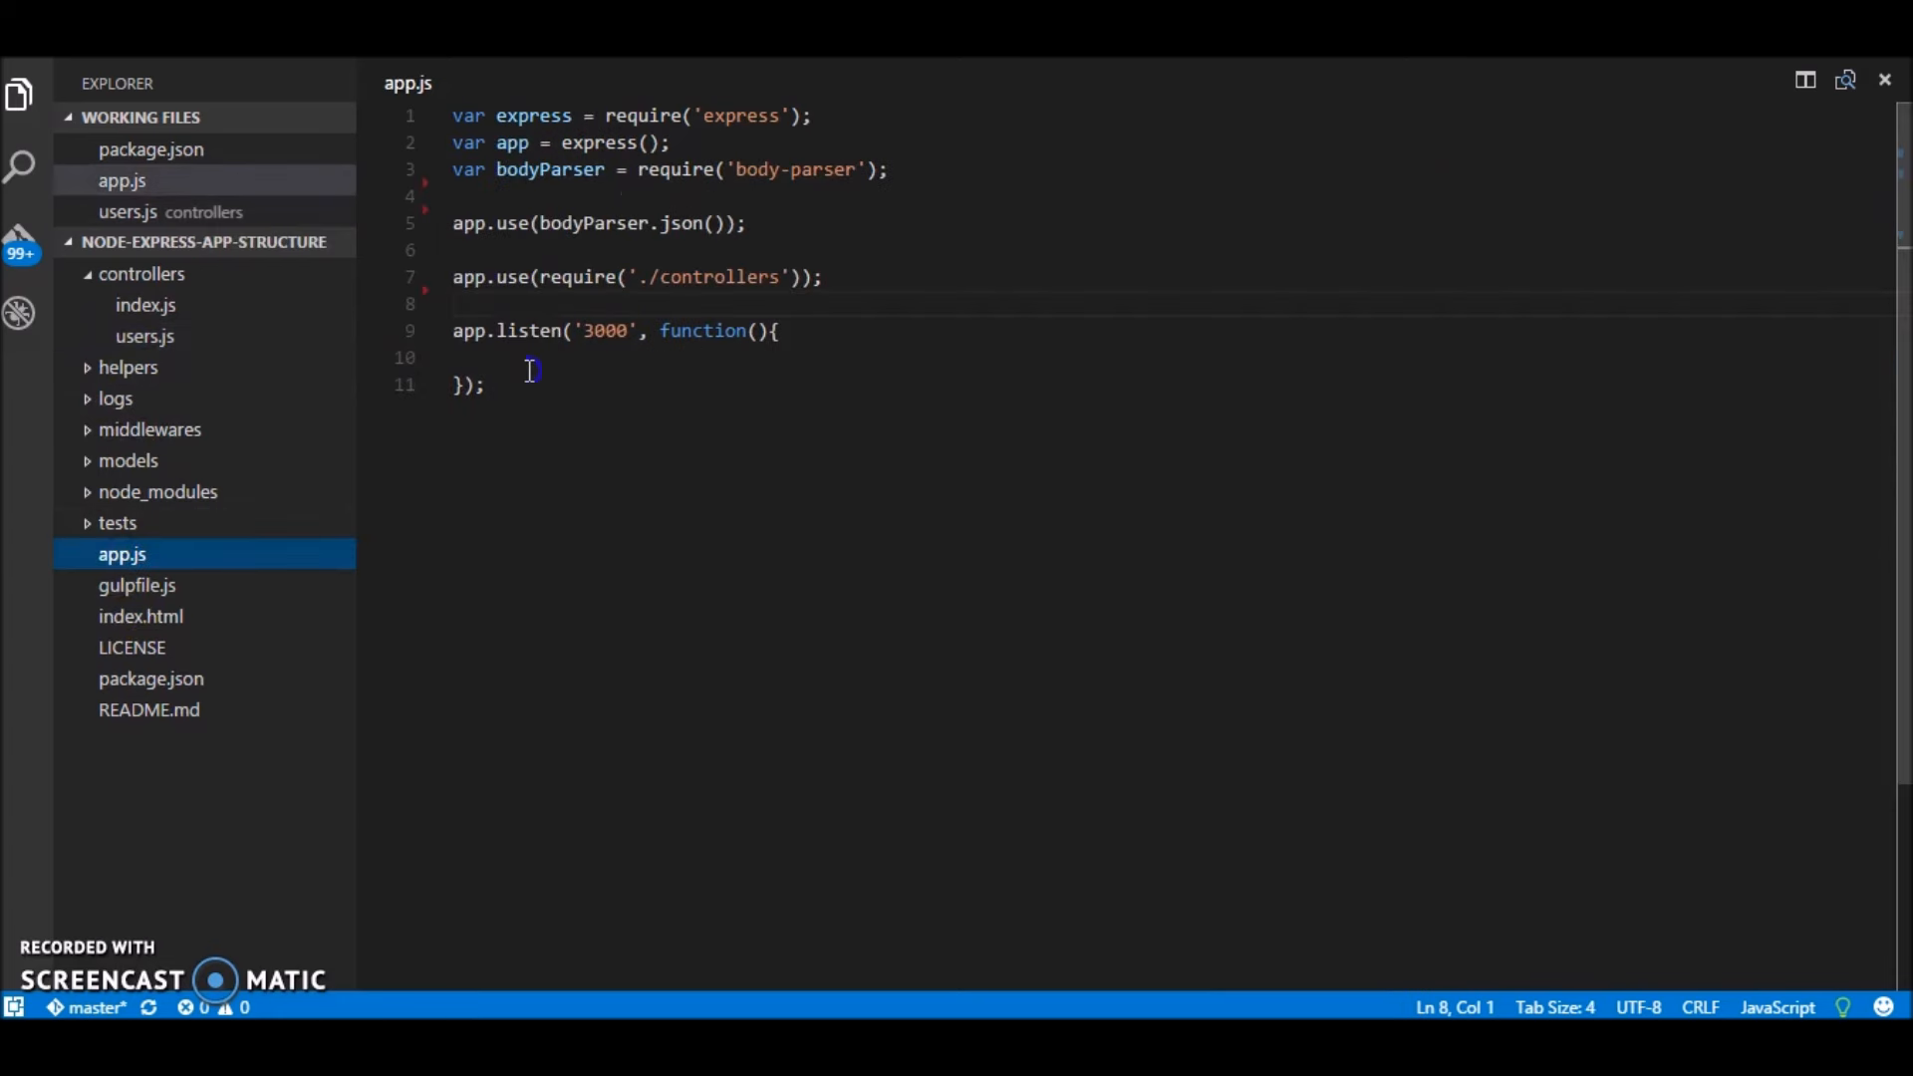
double_click(604, 331)
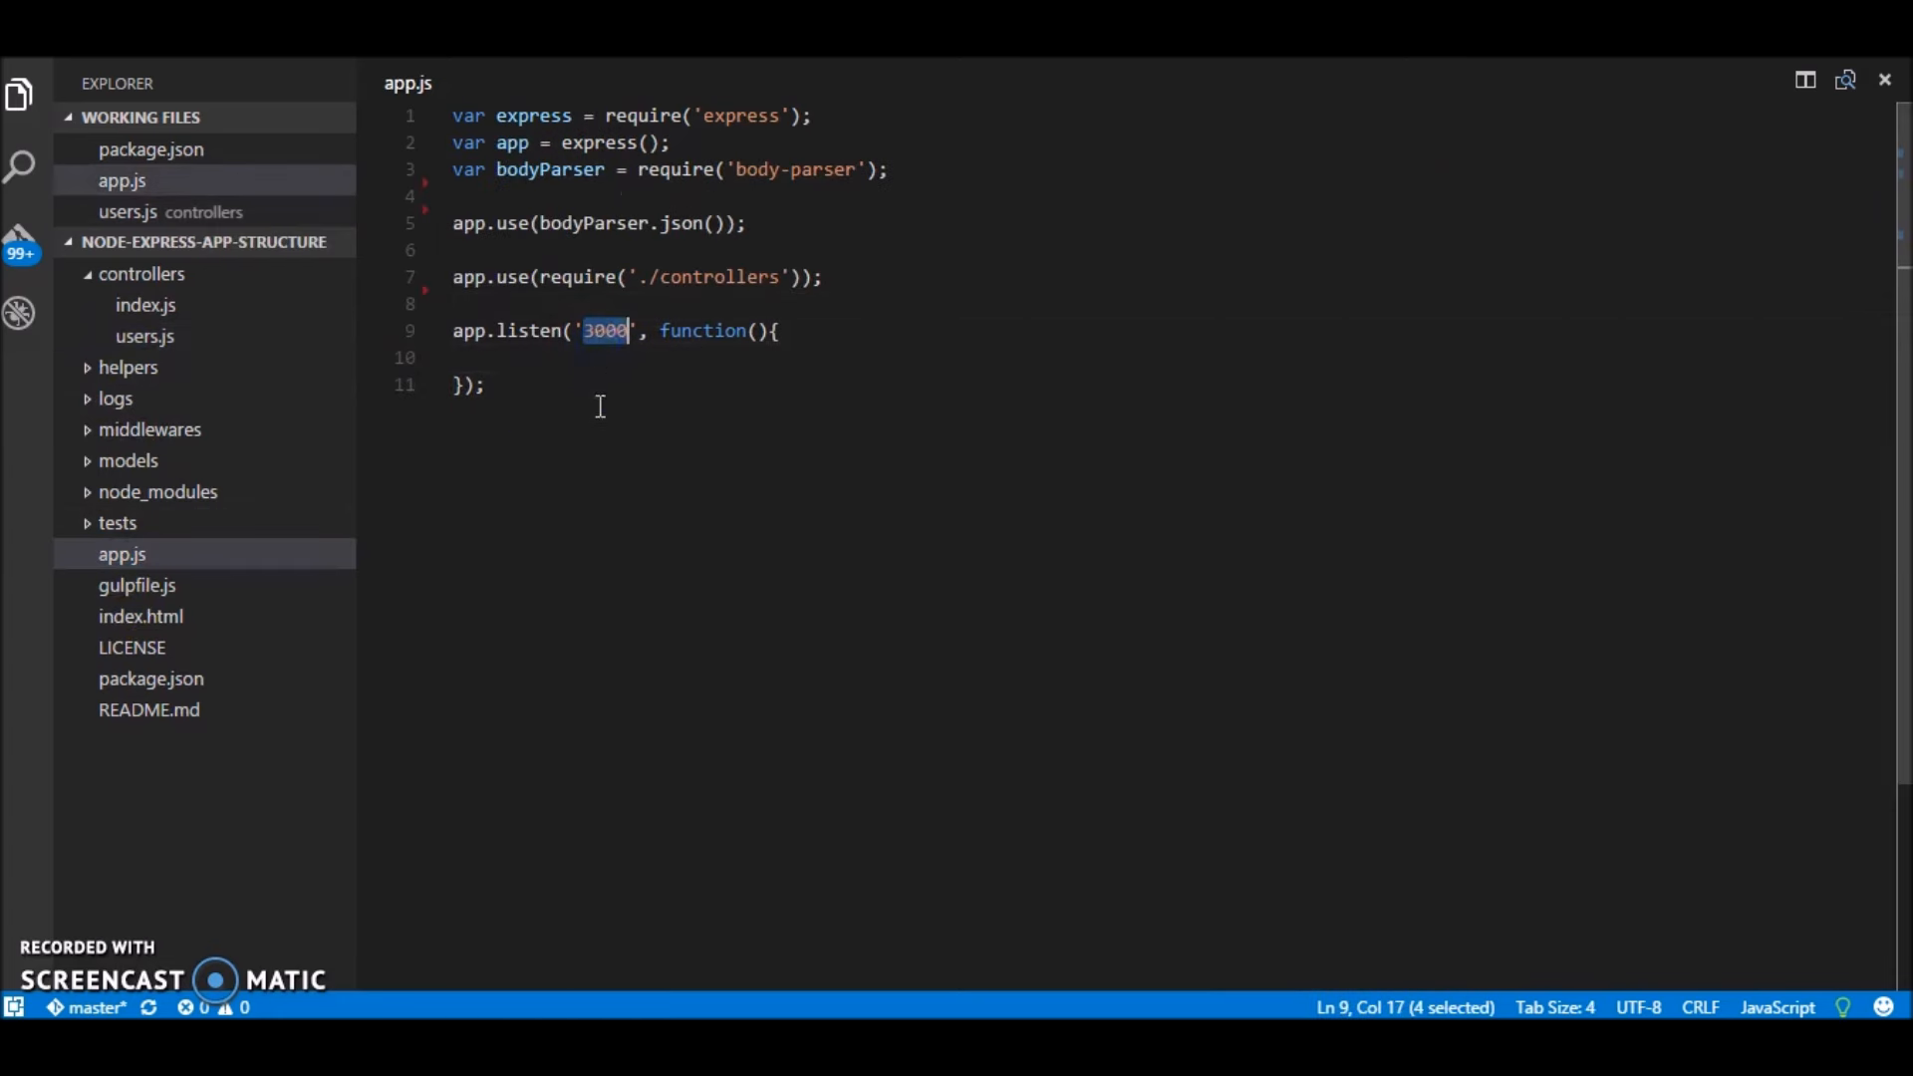
click(534, 357)
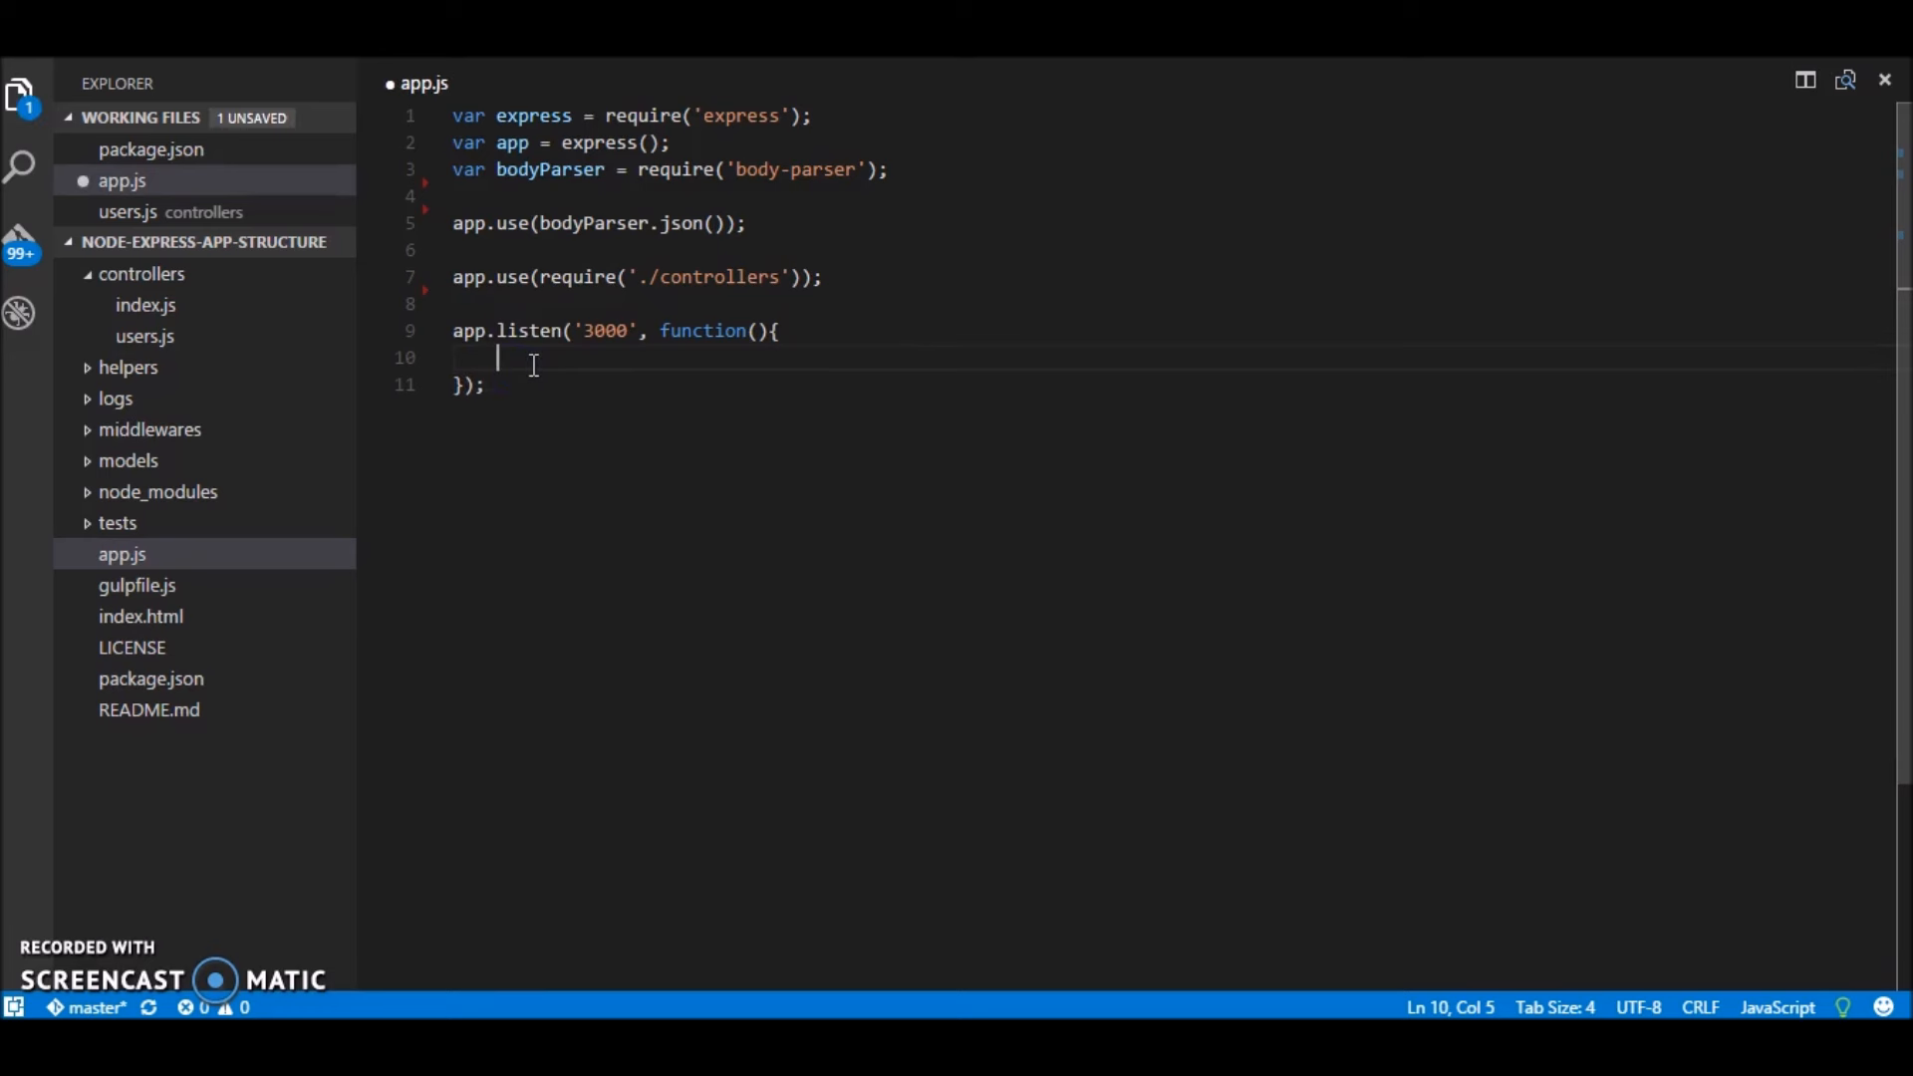
text(consol)
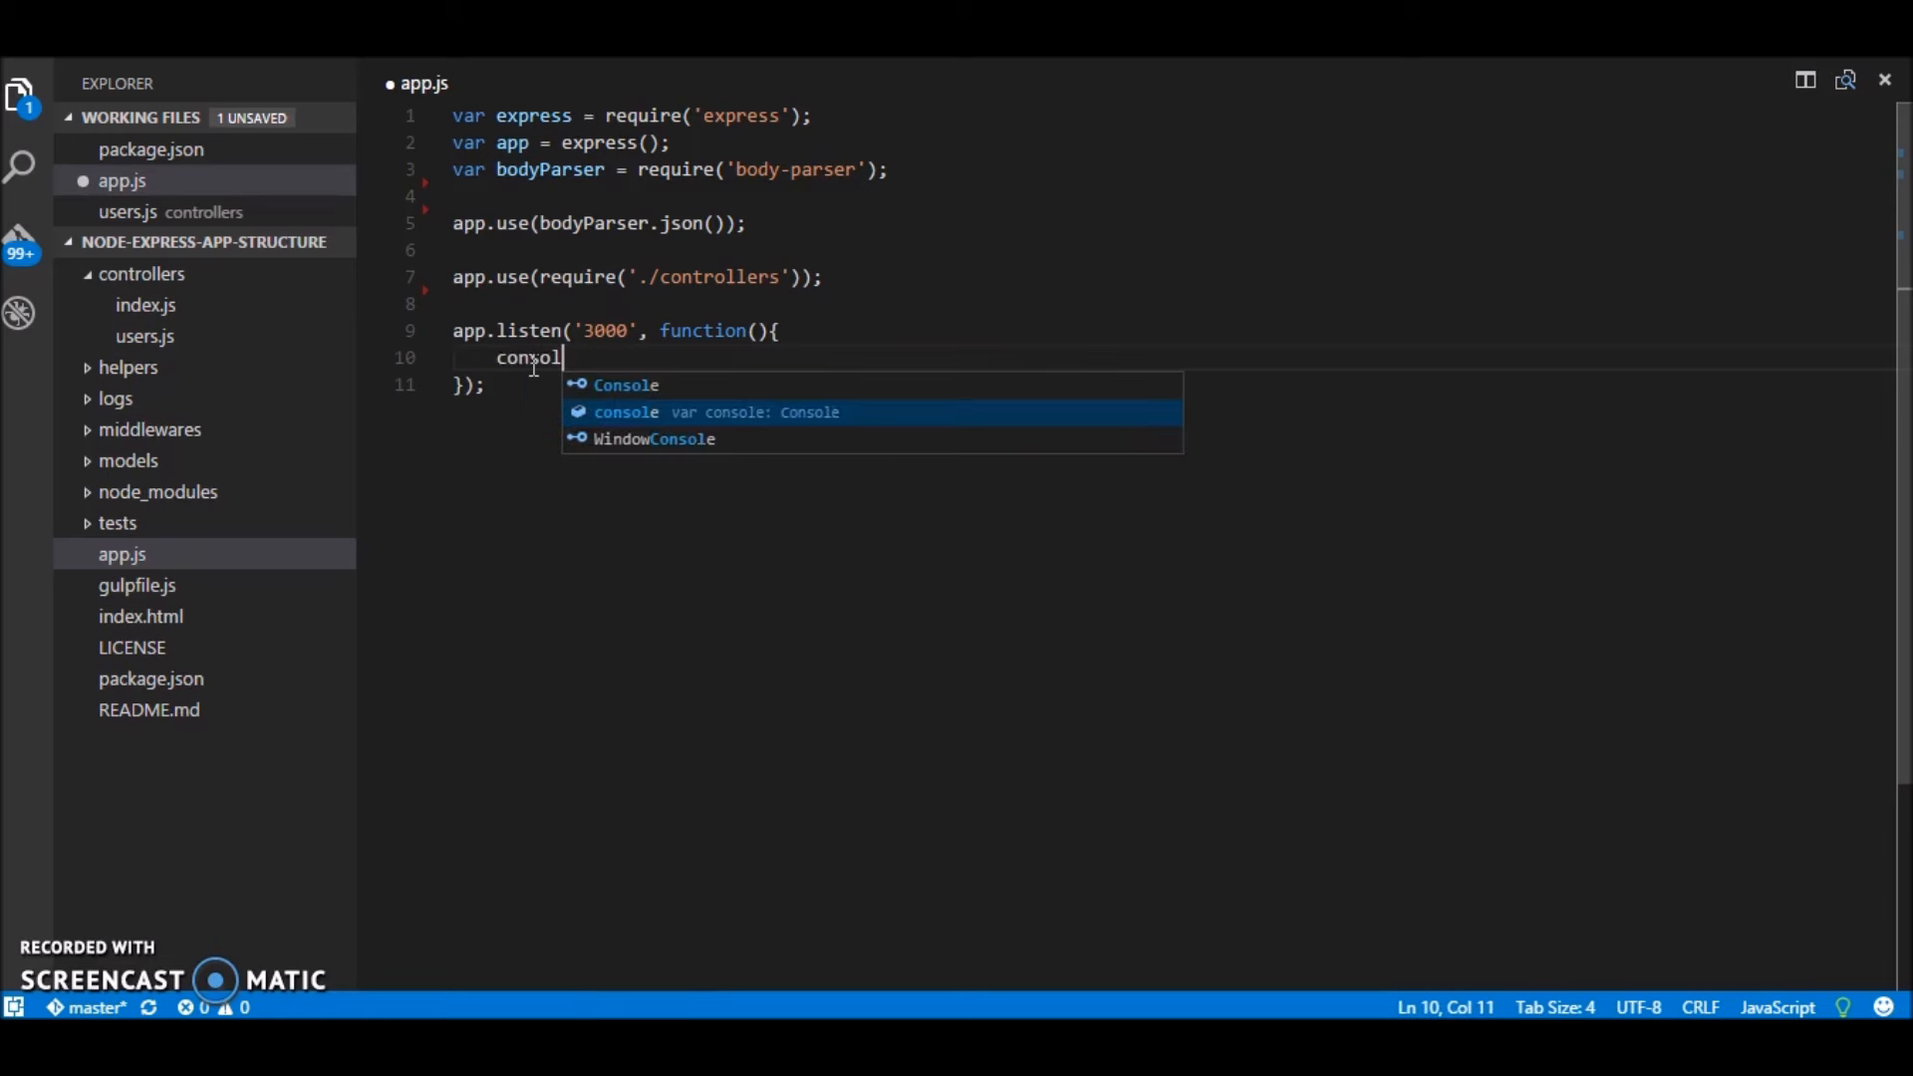
text(e.log())
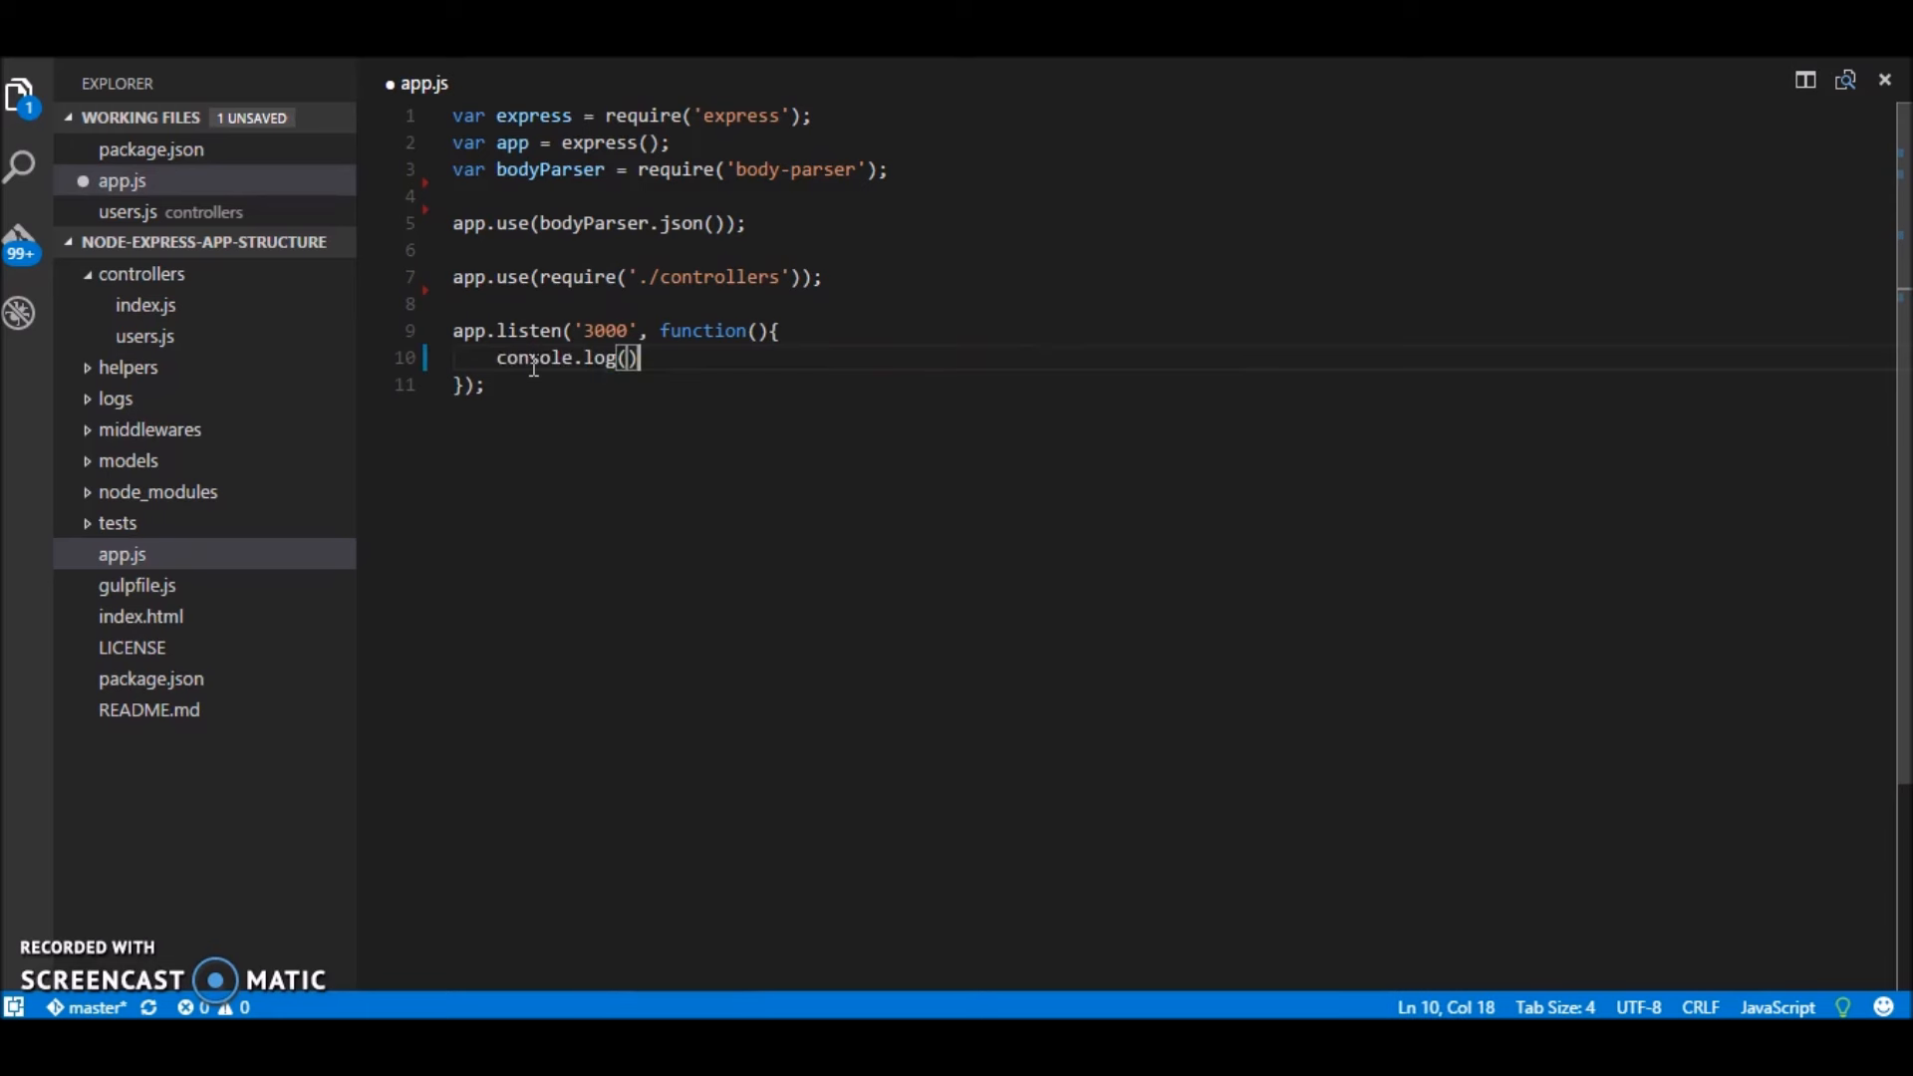
text(server ')
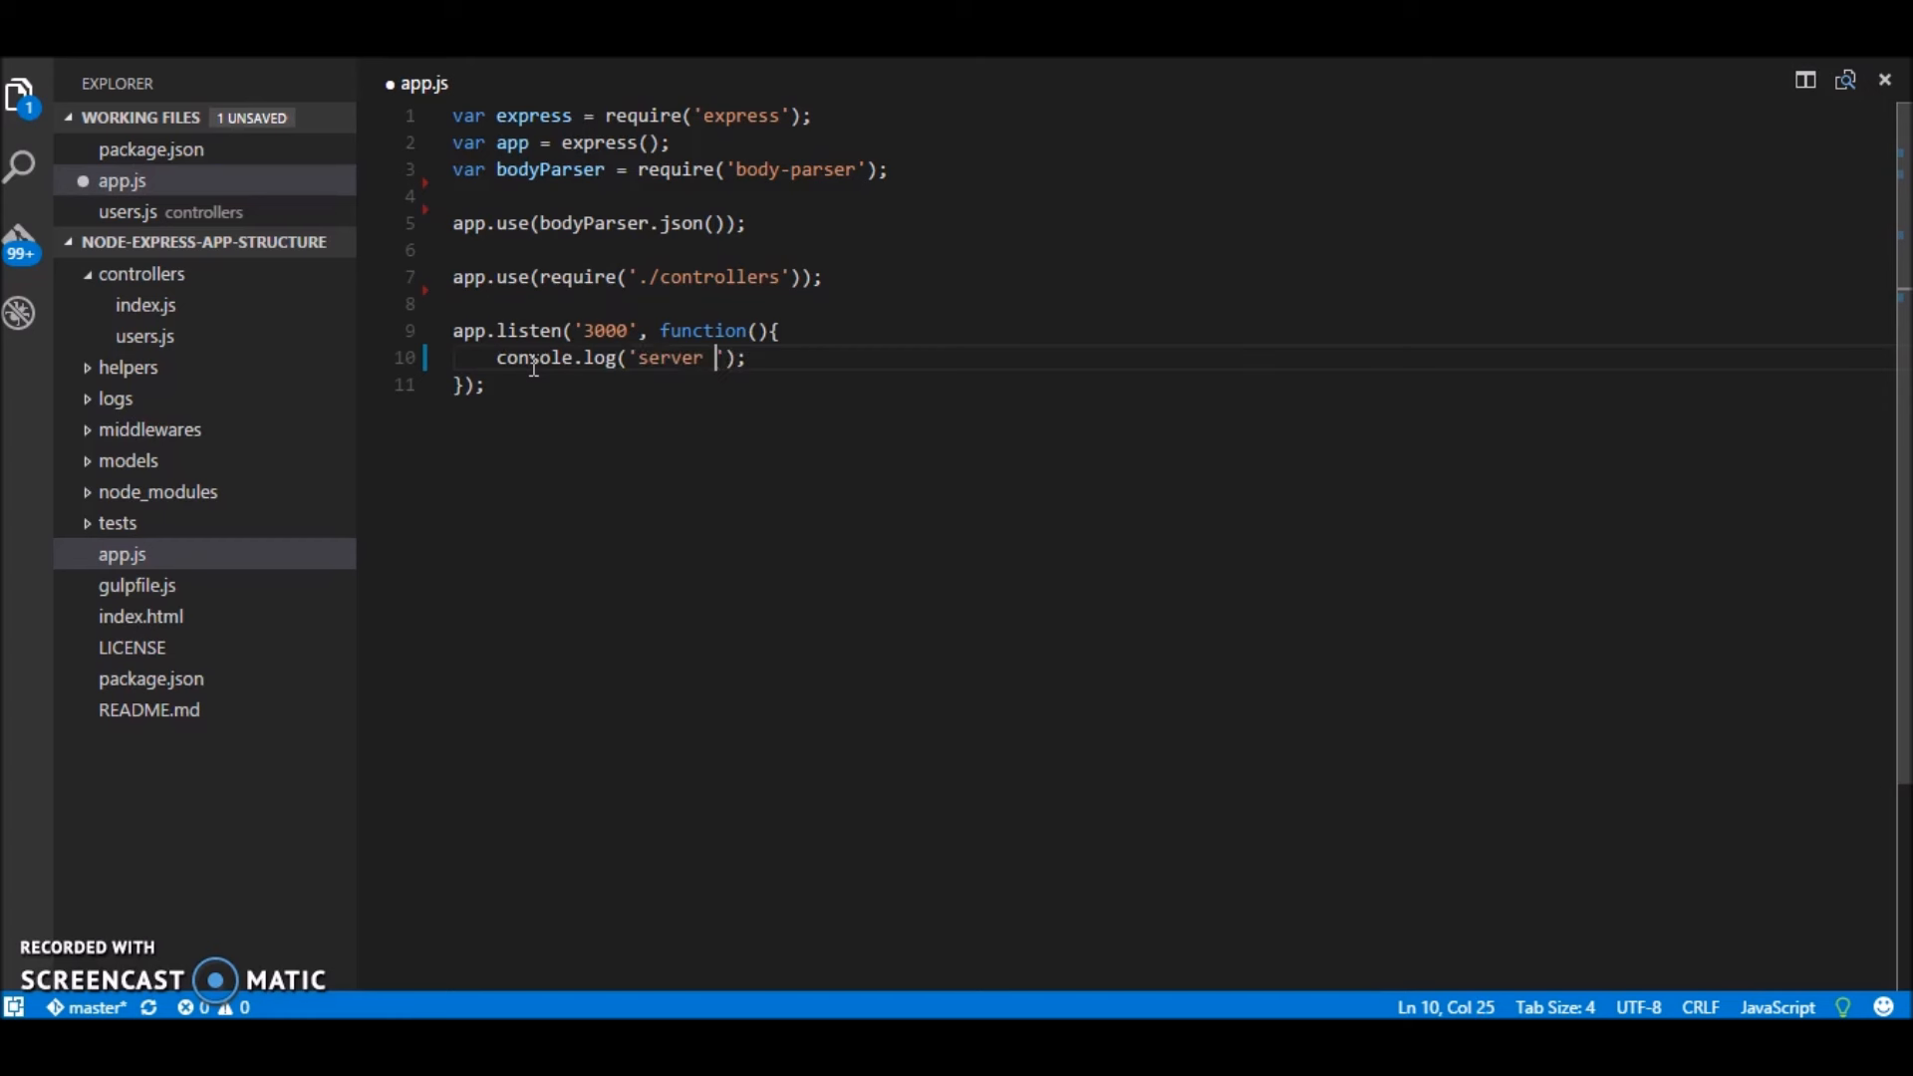
text(is running)
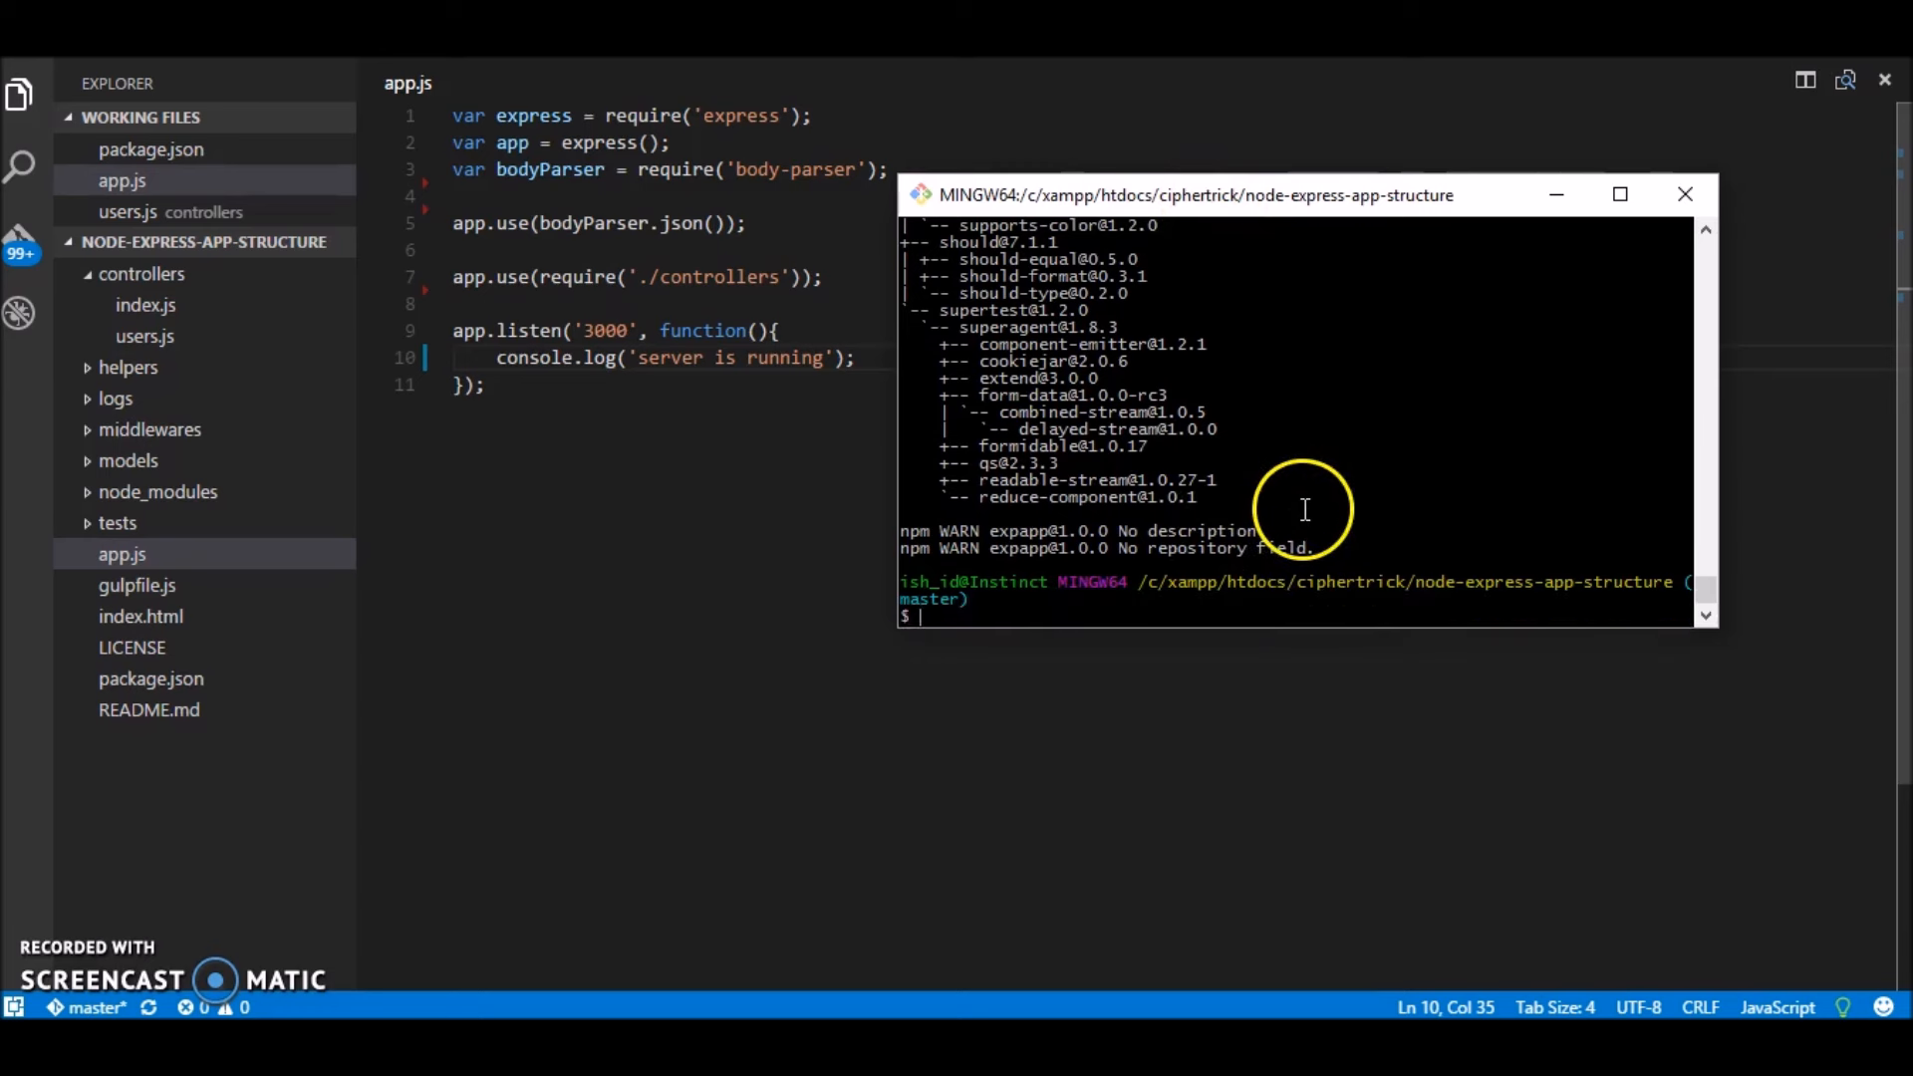
Step: Run the Express server with node app.js in the MINGW64 terminal
text(node app.js)
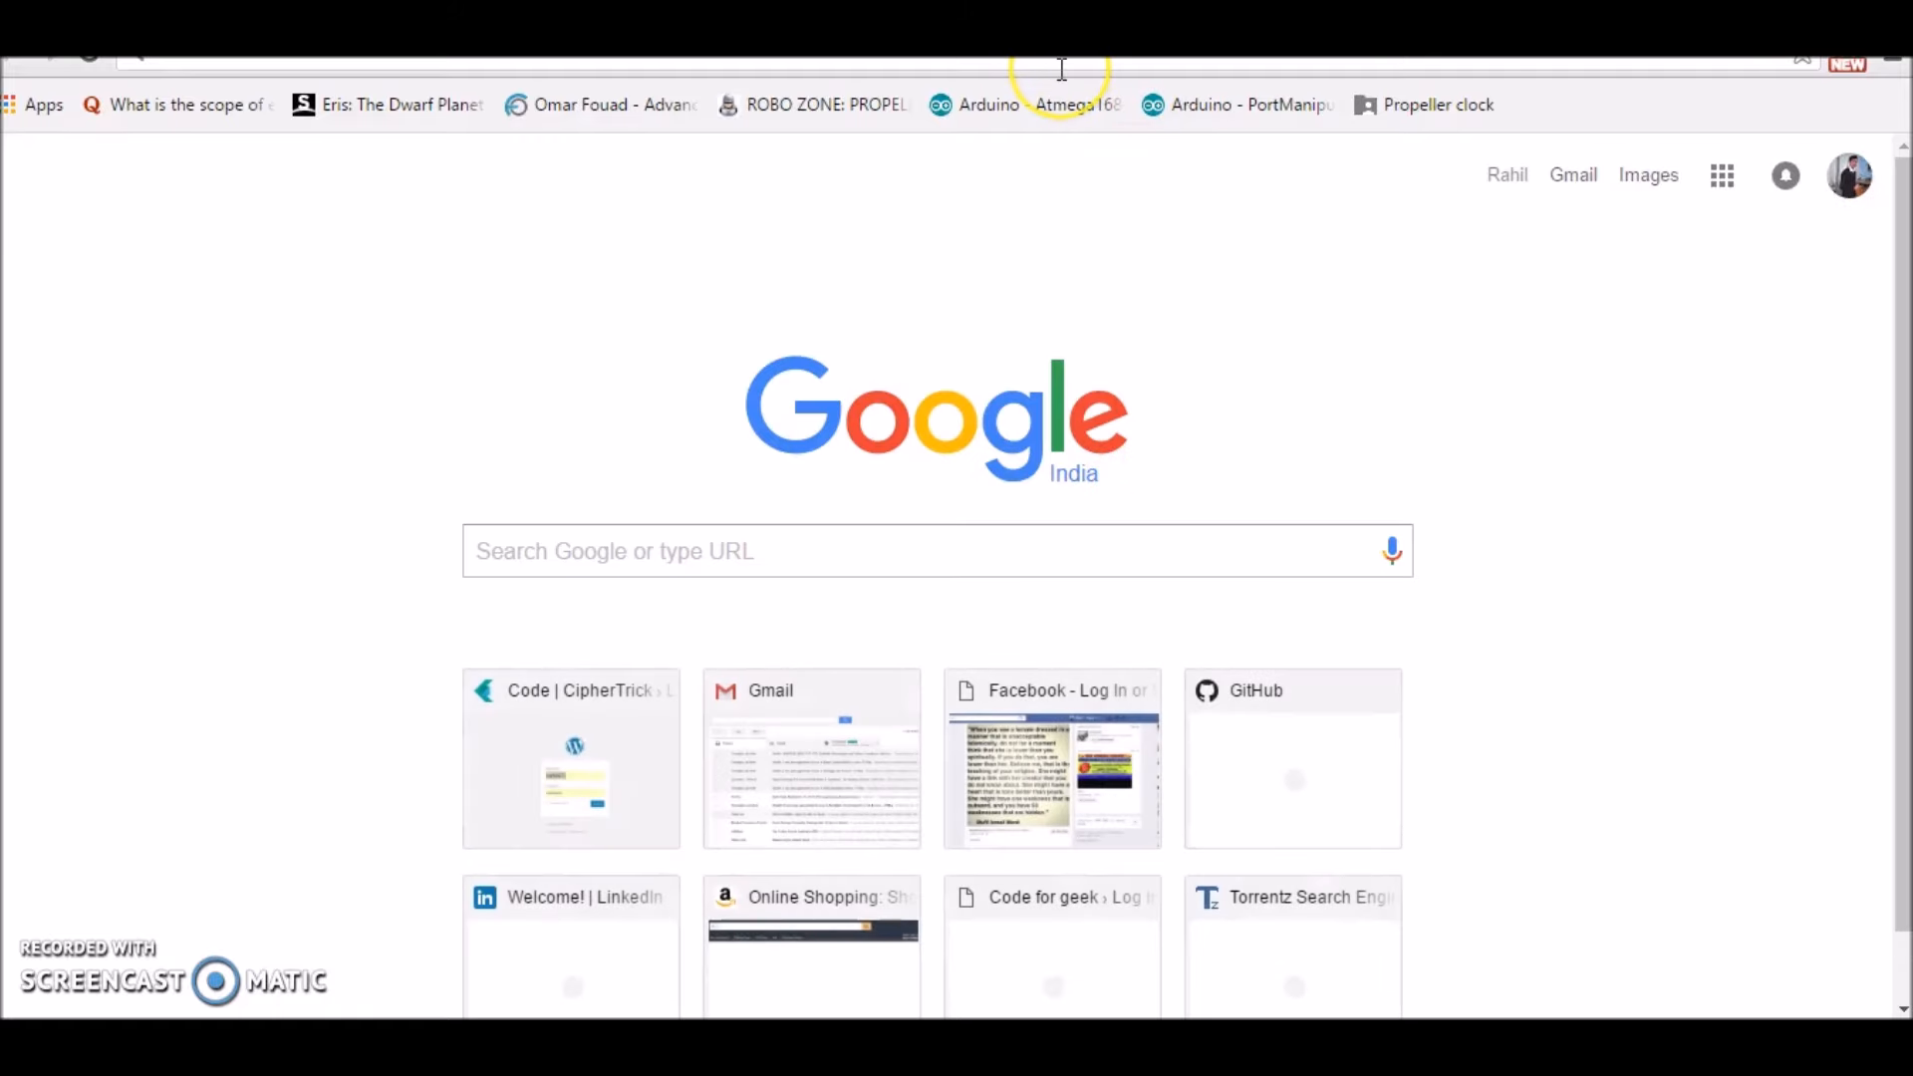
Step: Load localhost:3000/users in Chrome to see the users JSON with error false
text(localhost:3000/users)
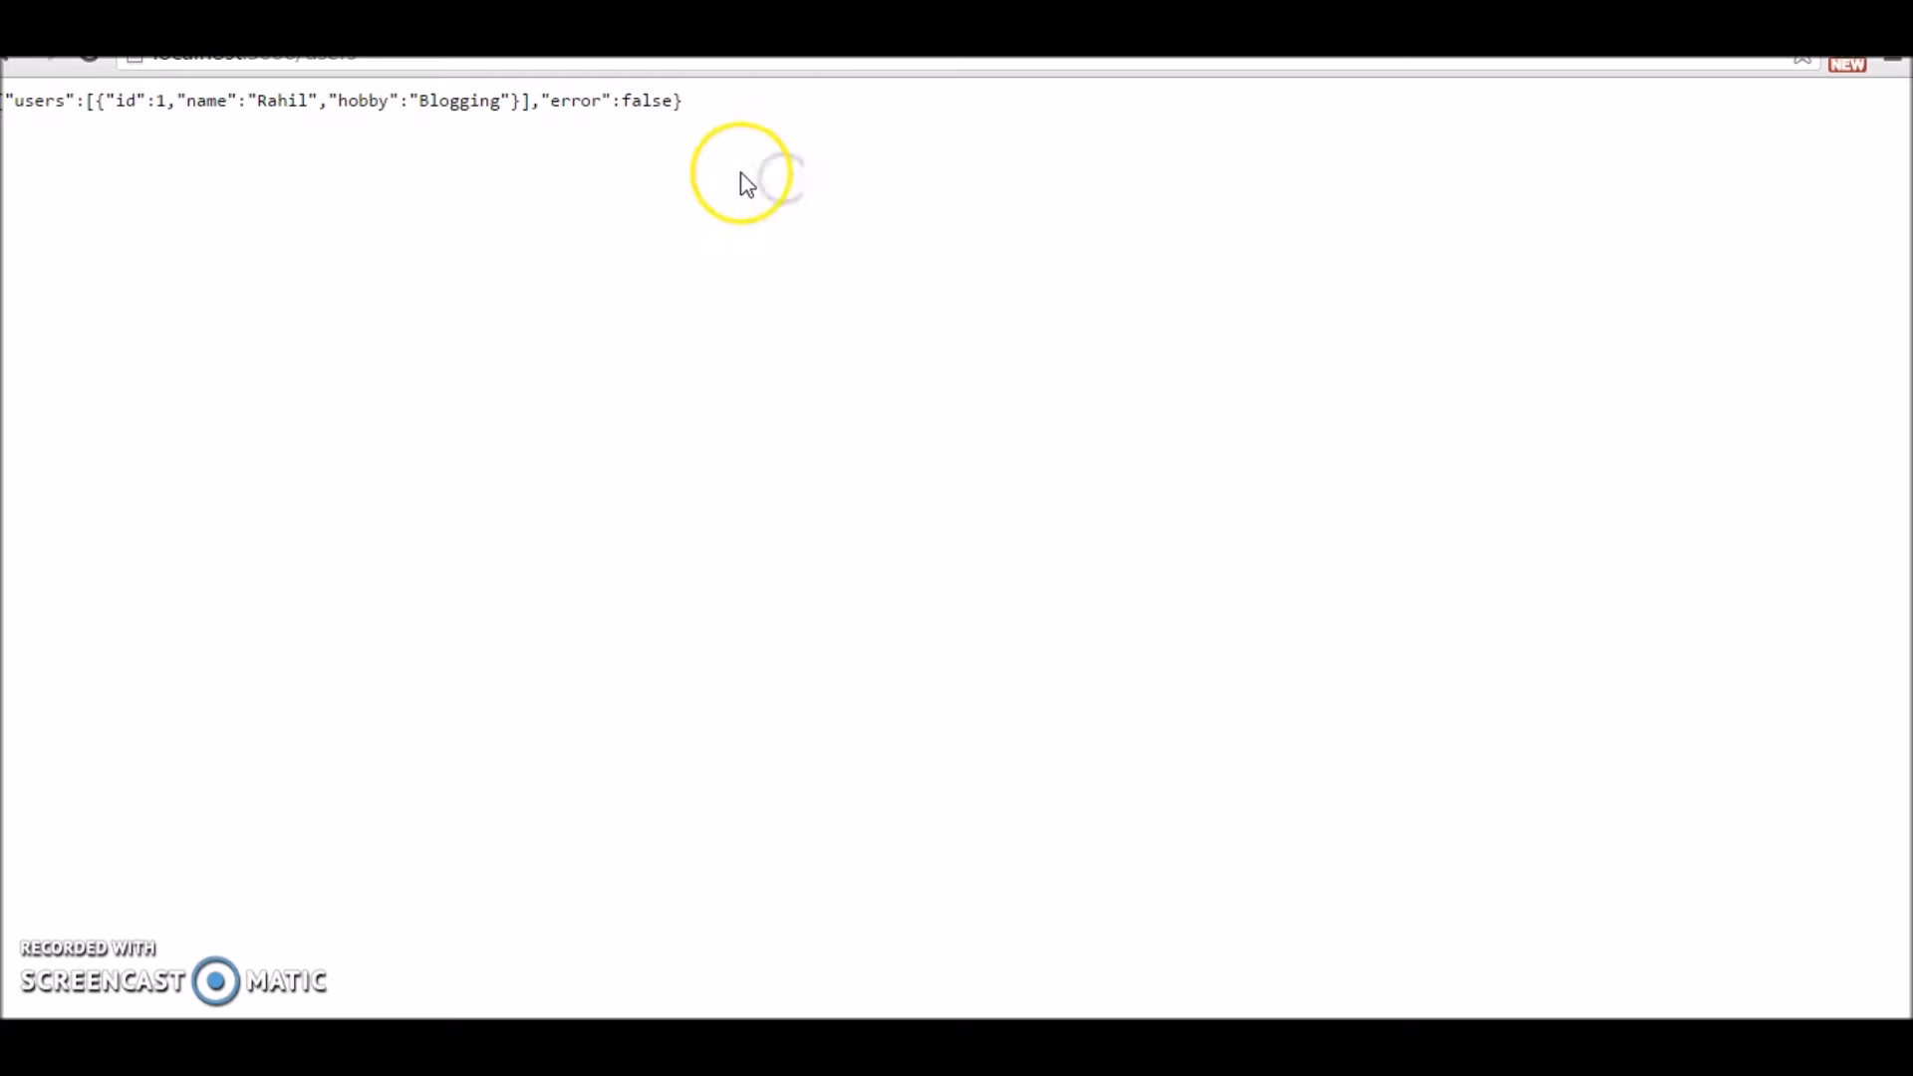
mouse_move(1208, 989)
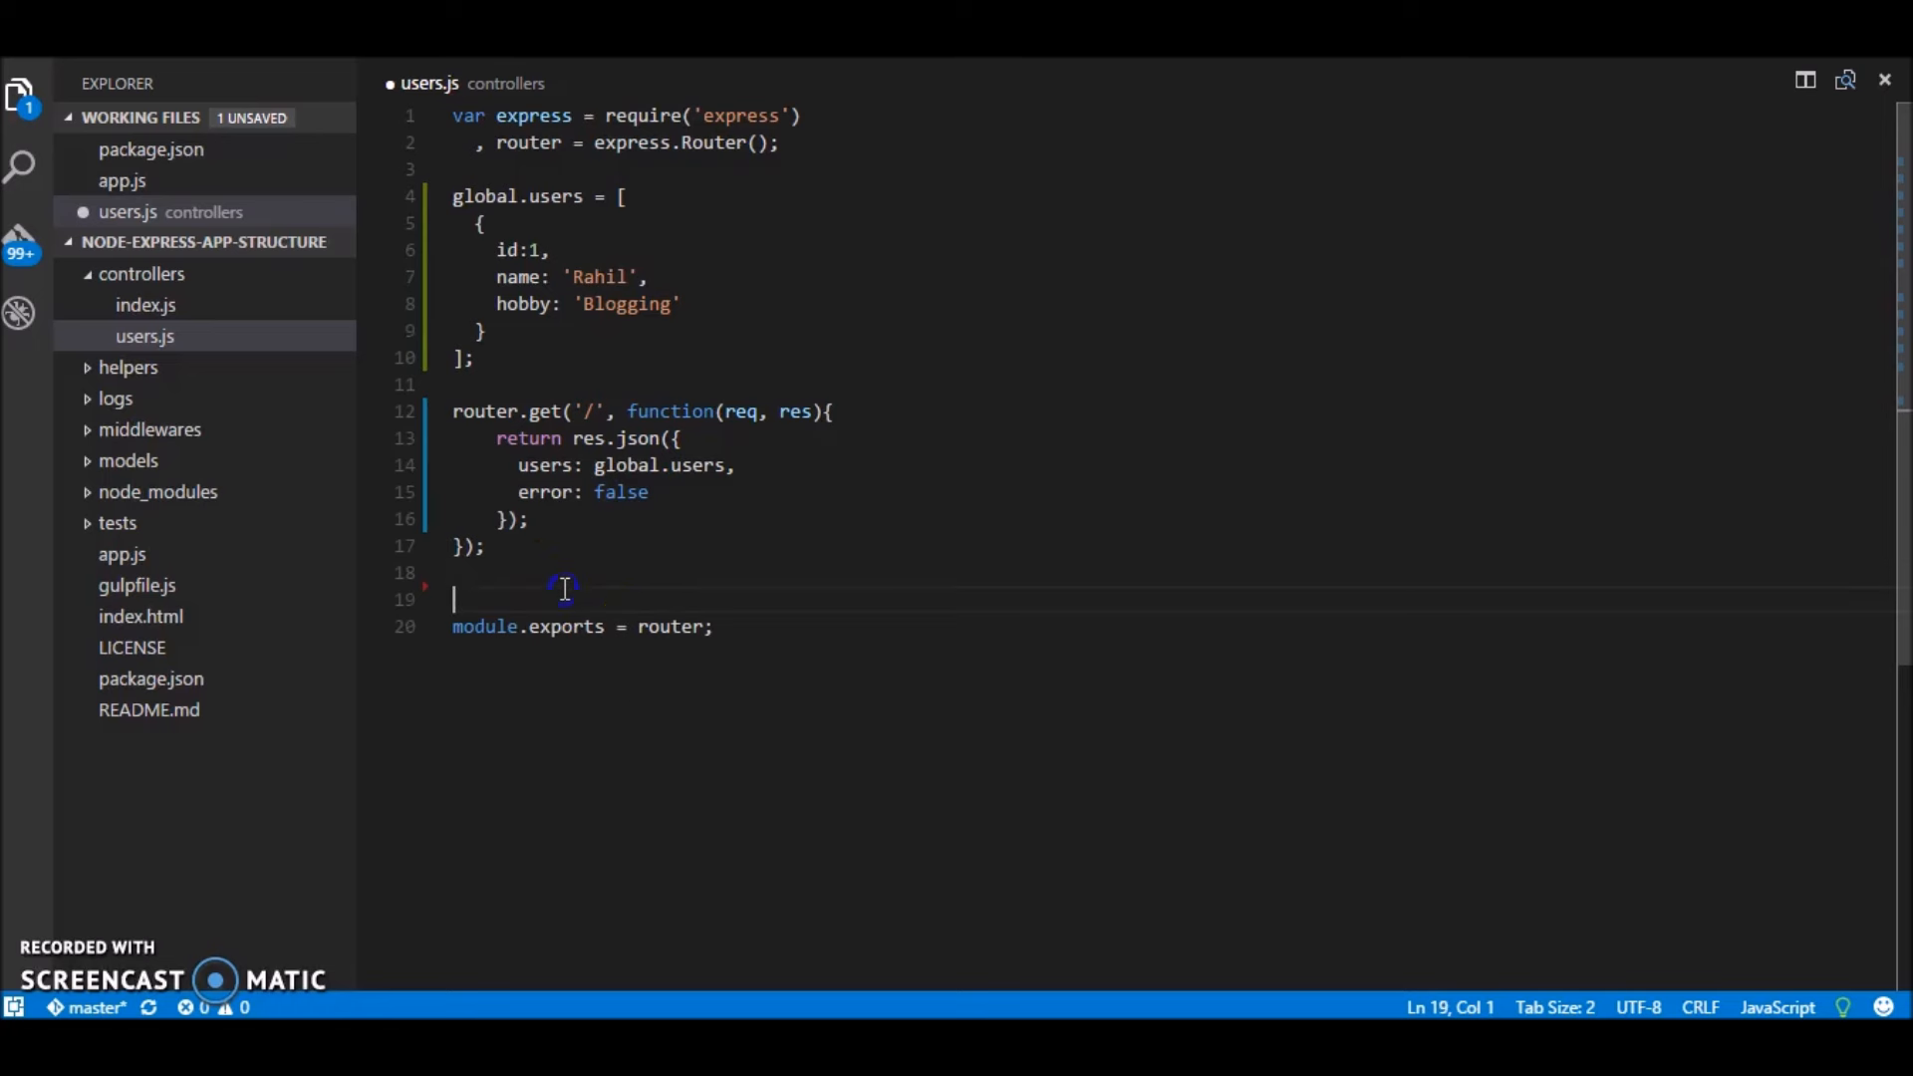
Step: Add a router.post('/') route with a (req, res) handler below the GET route
key(Enter)
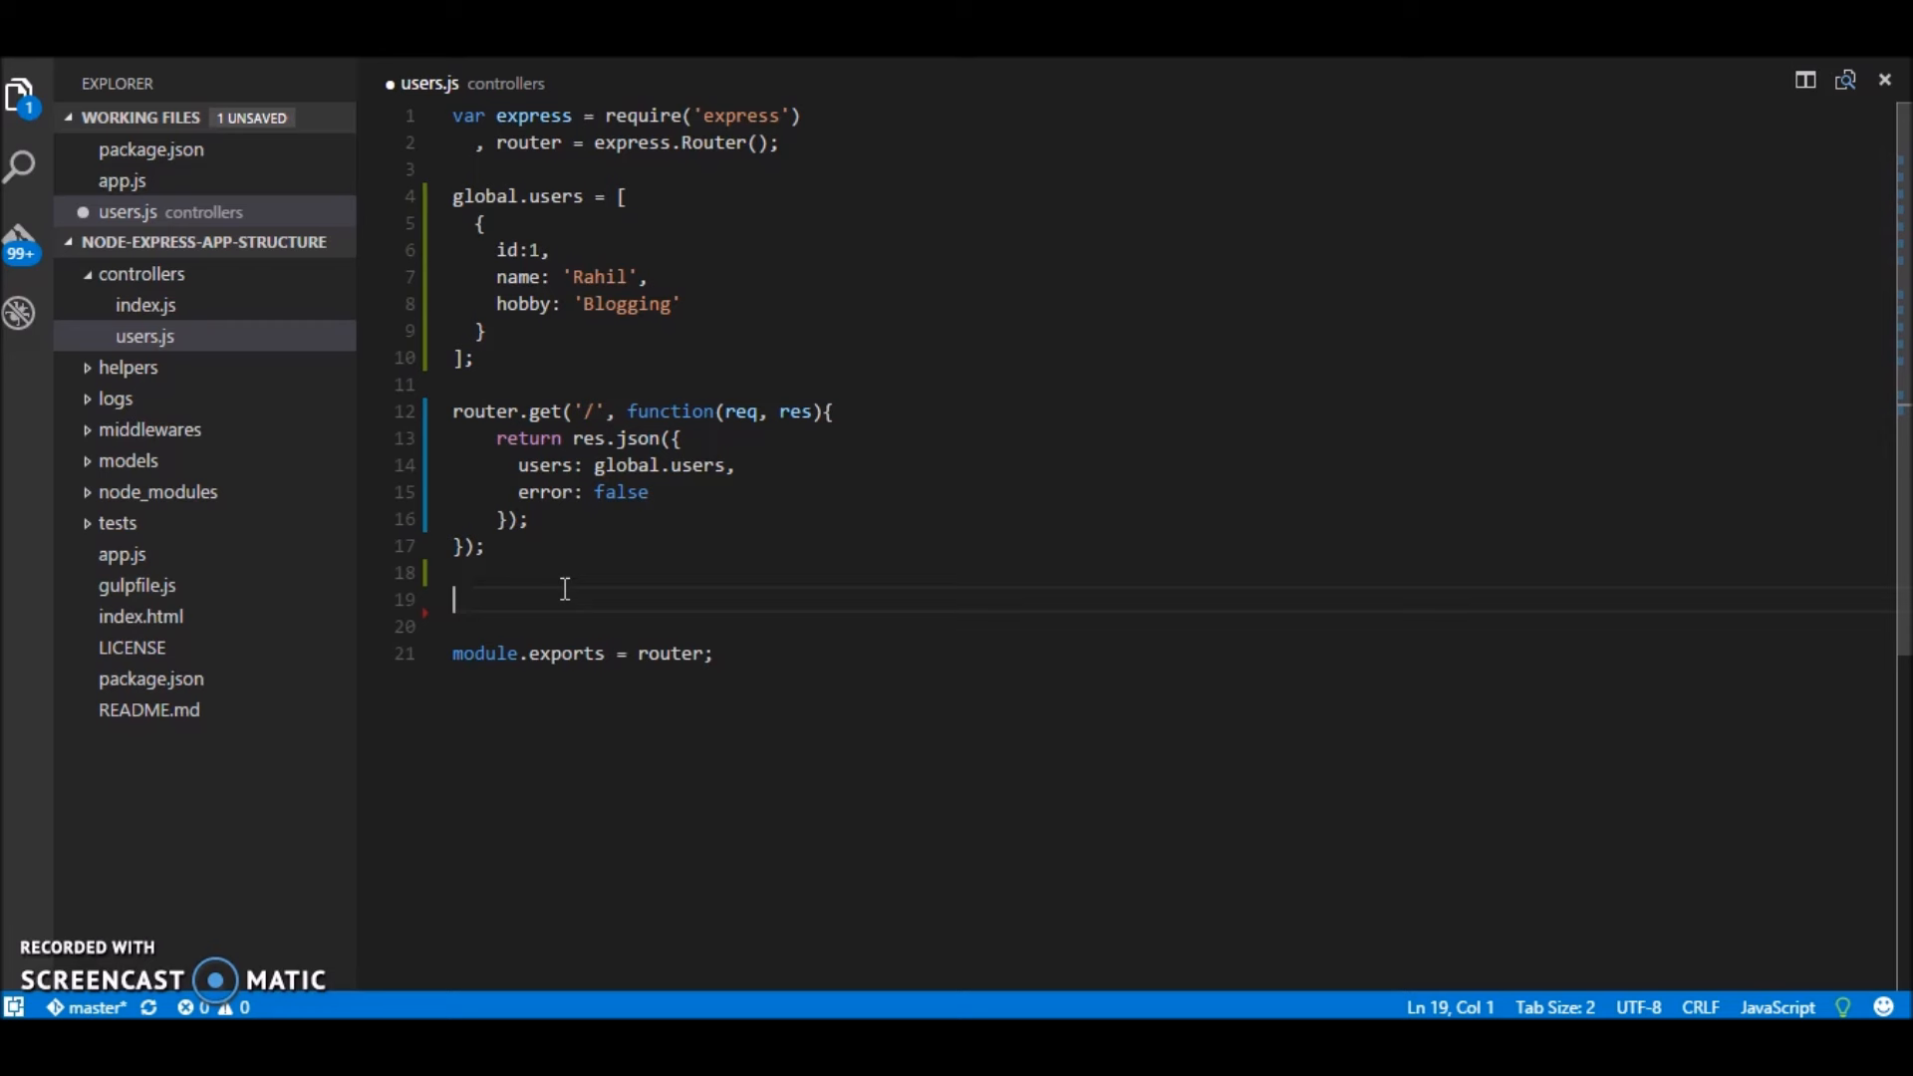
text(router)
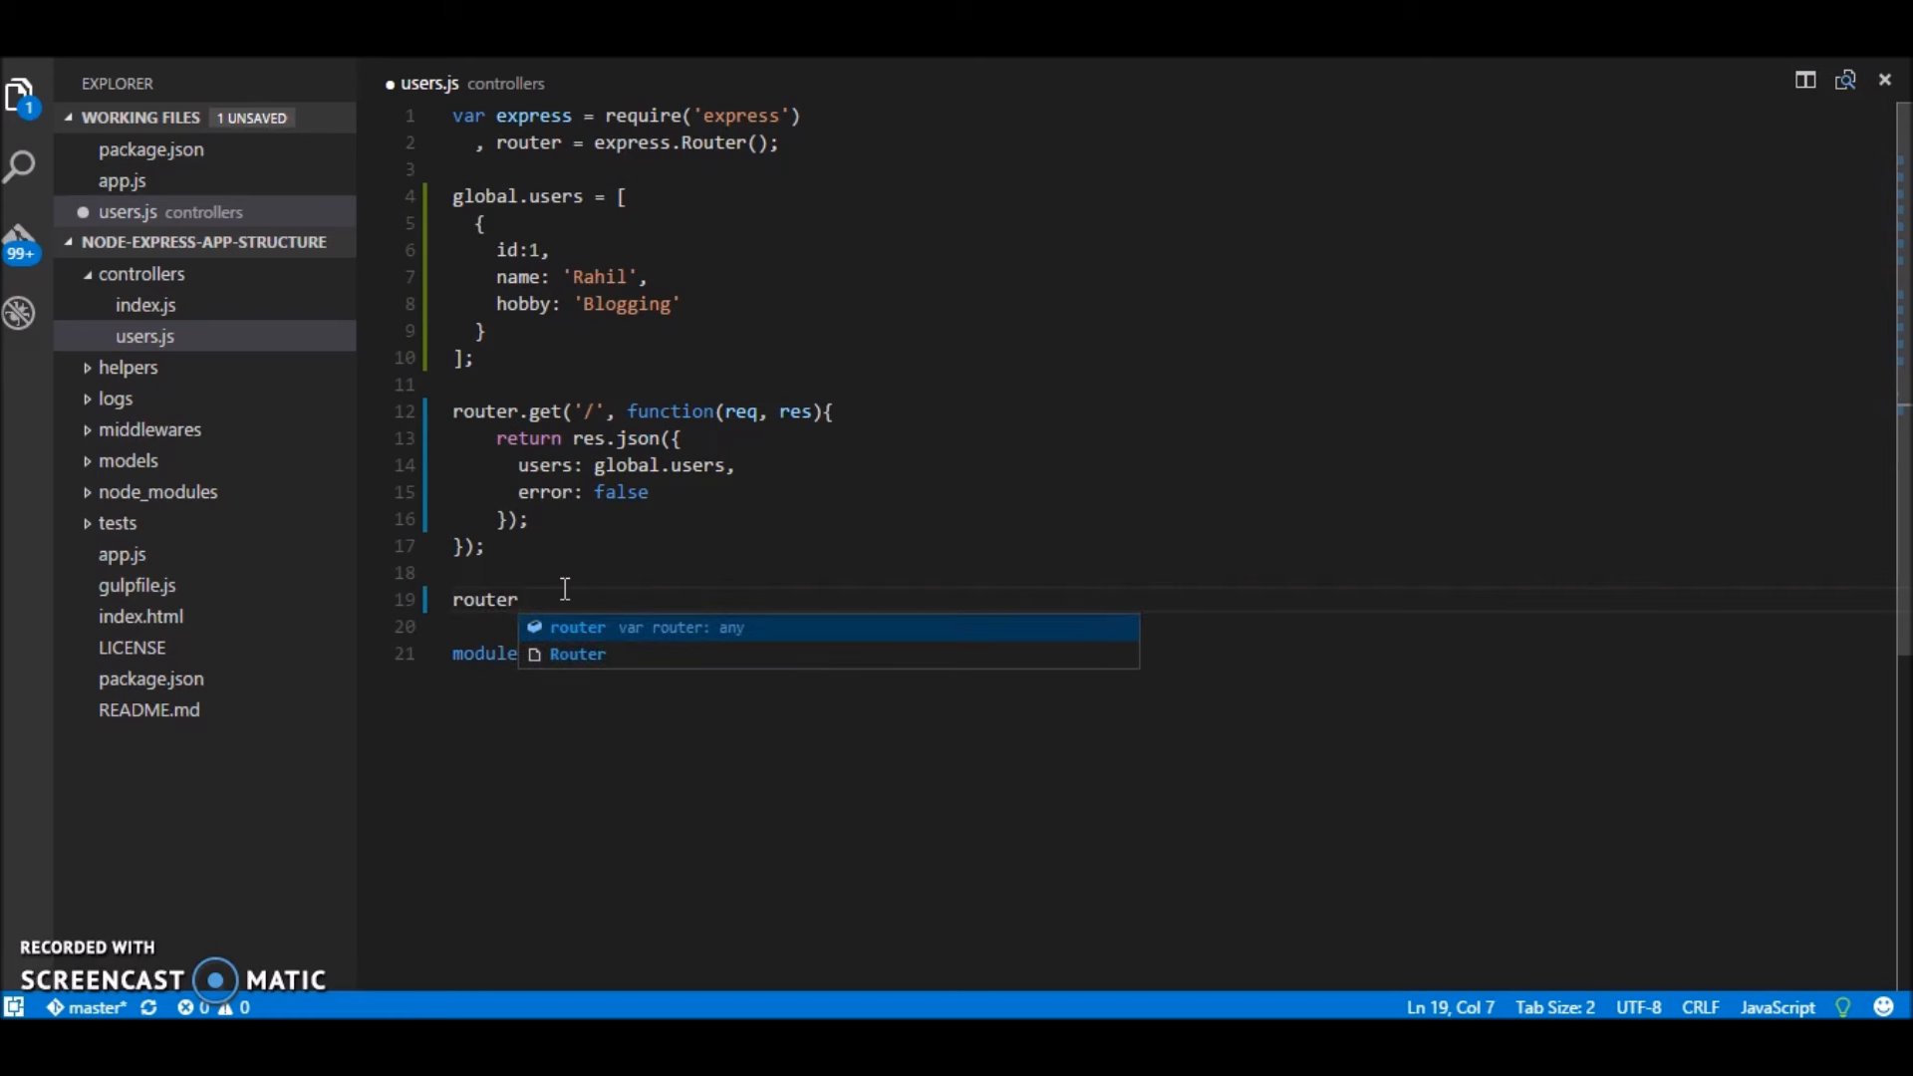
text(.post())
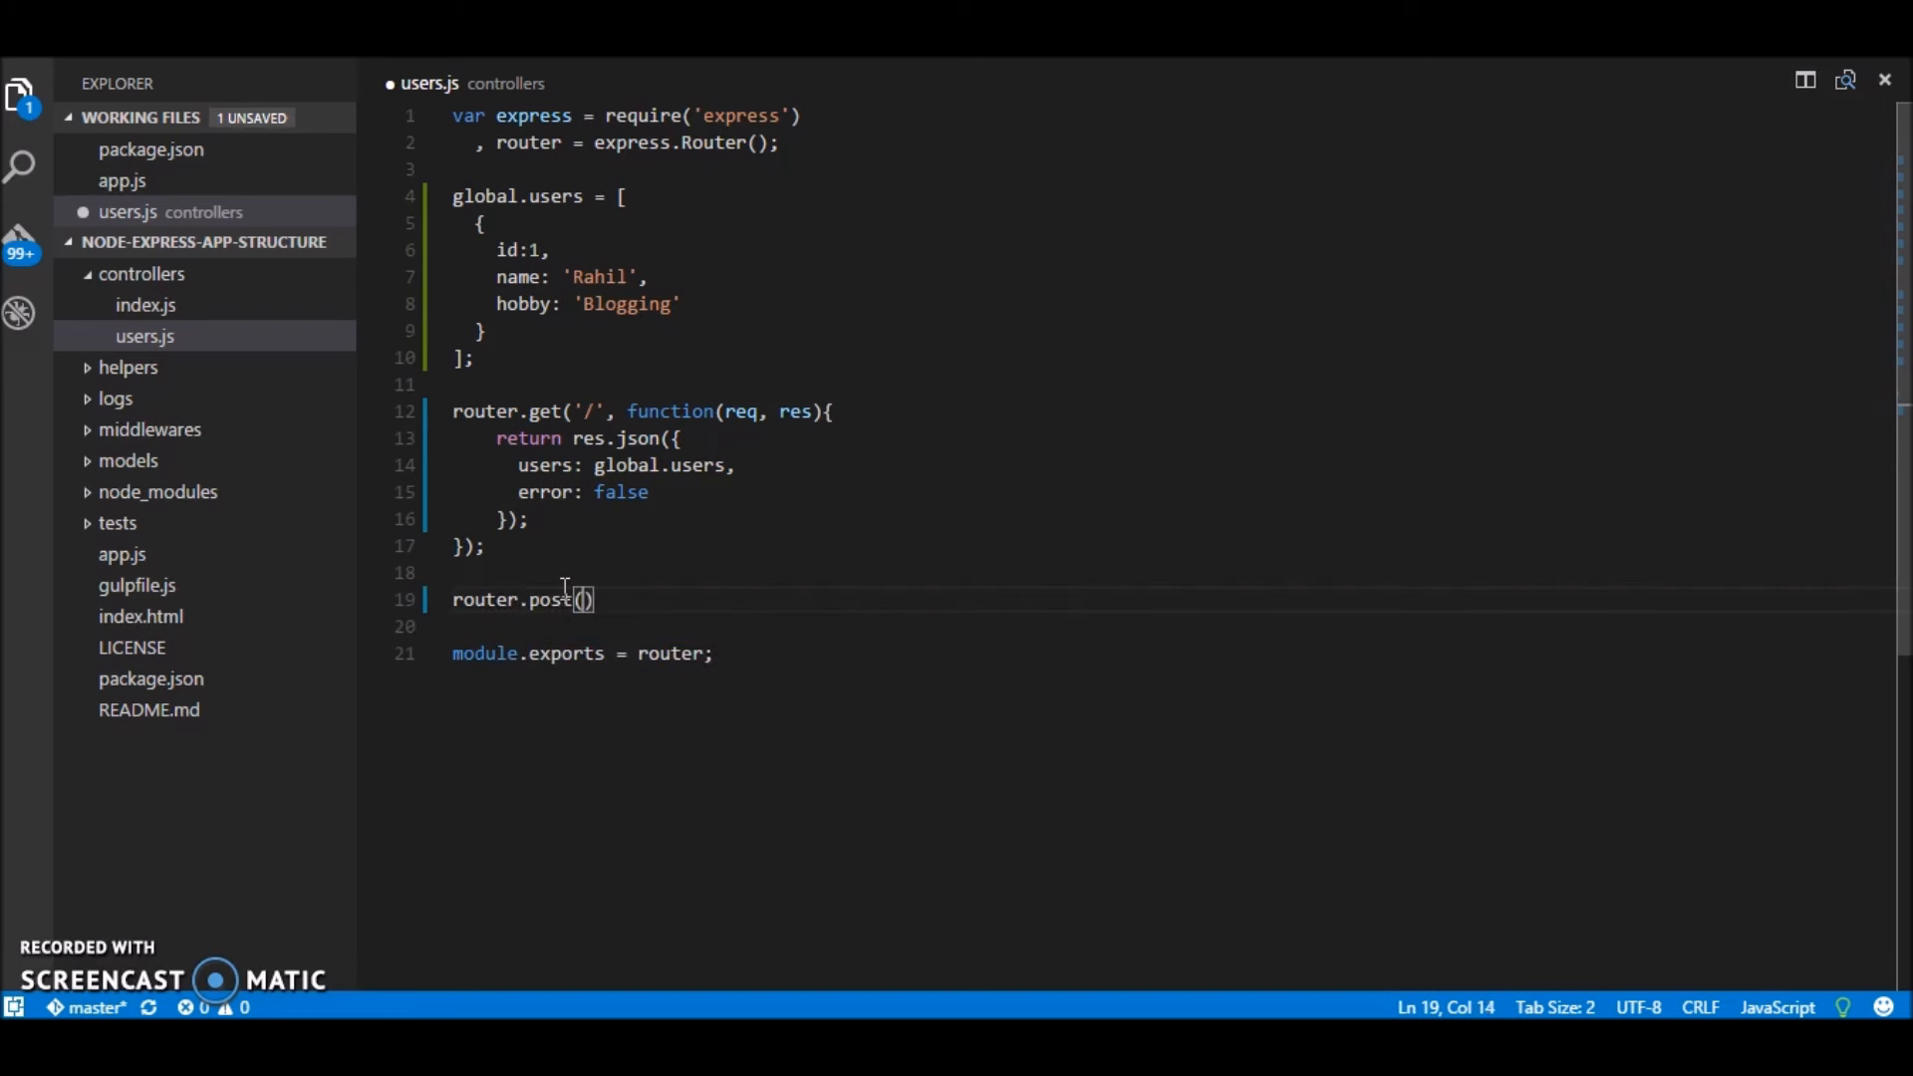
text(')
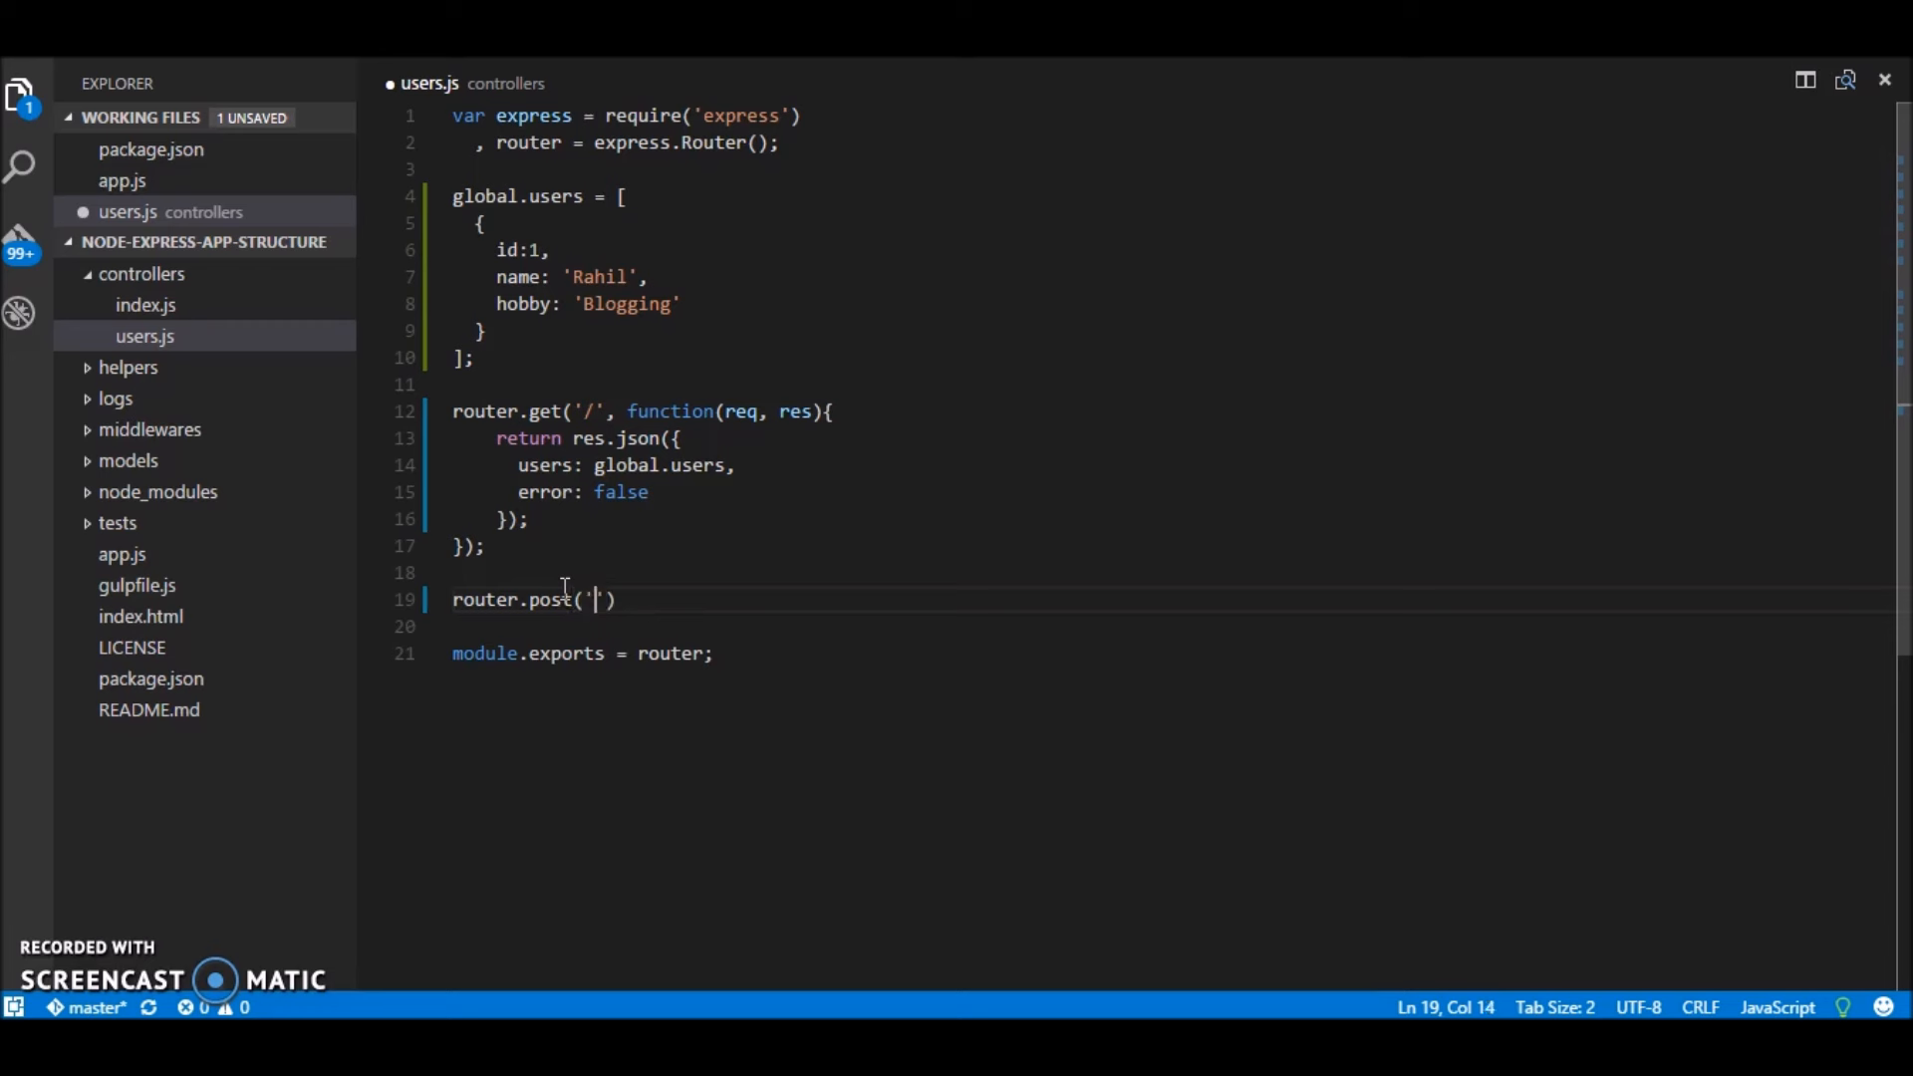
text(/)
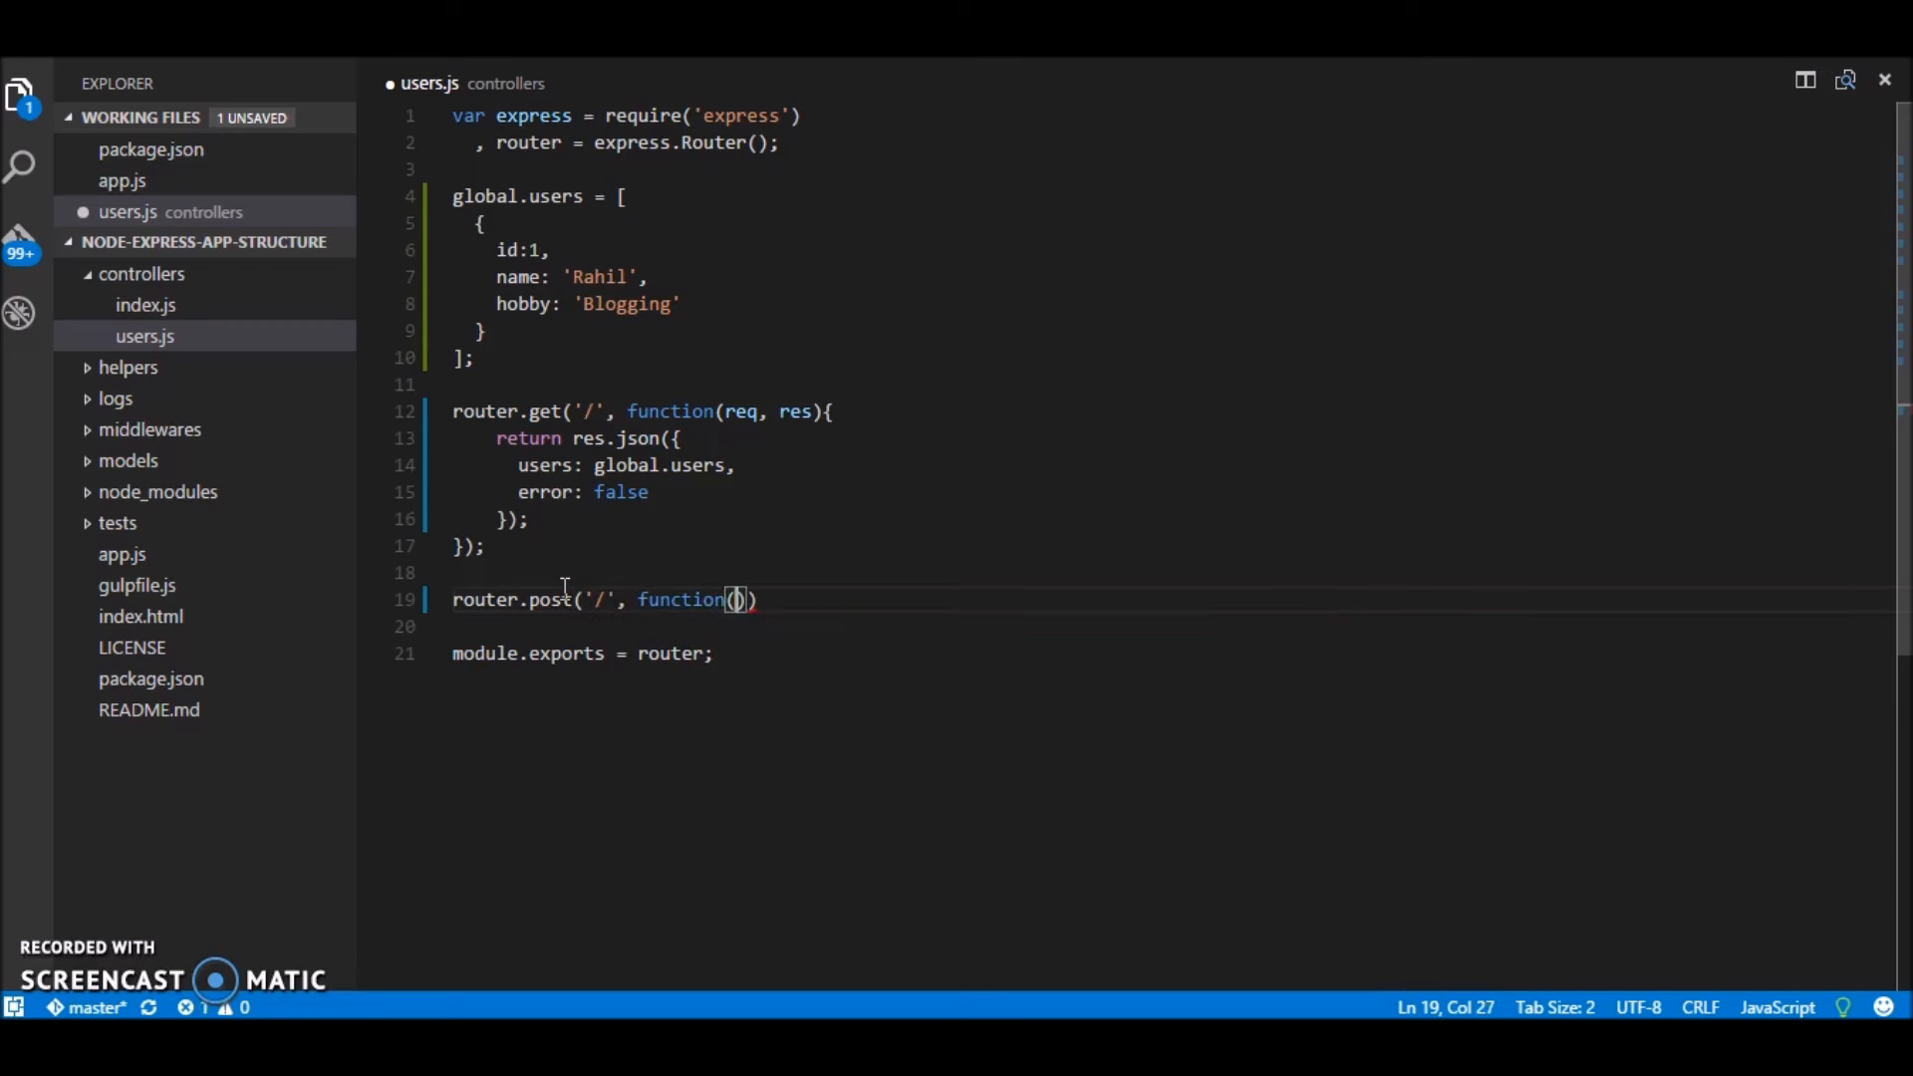
text({)
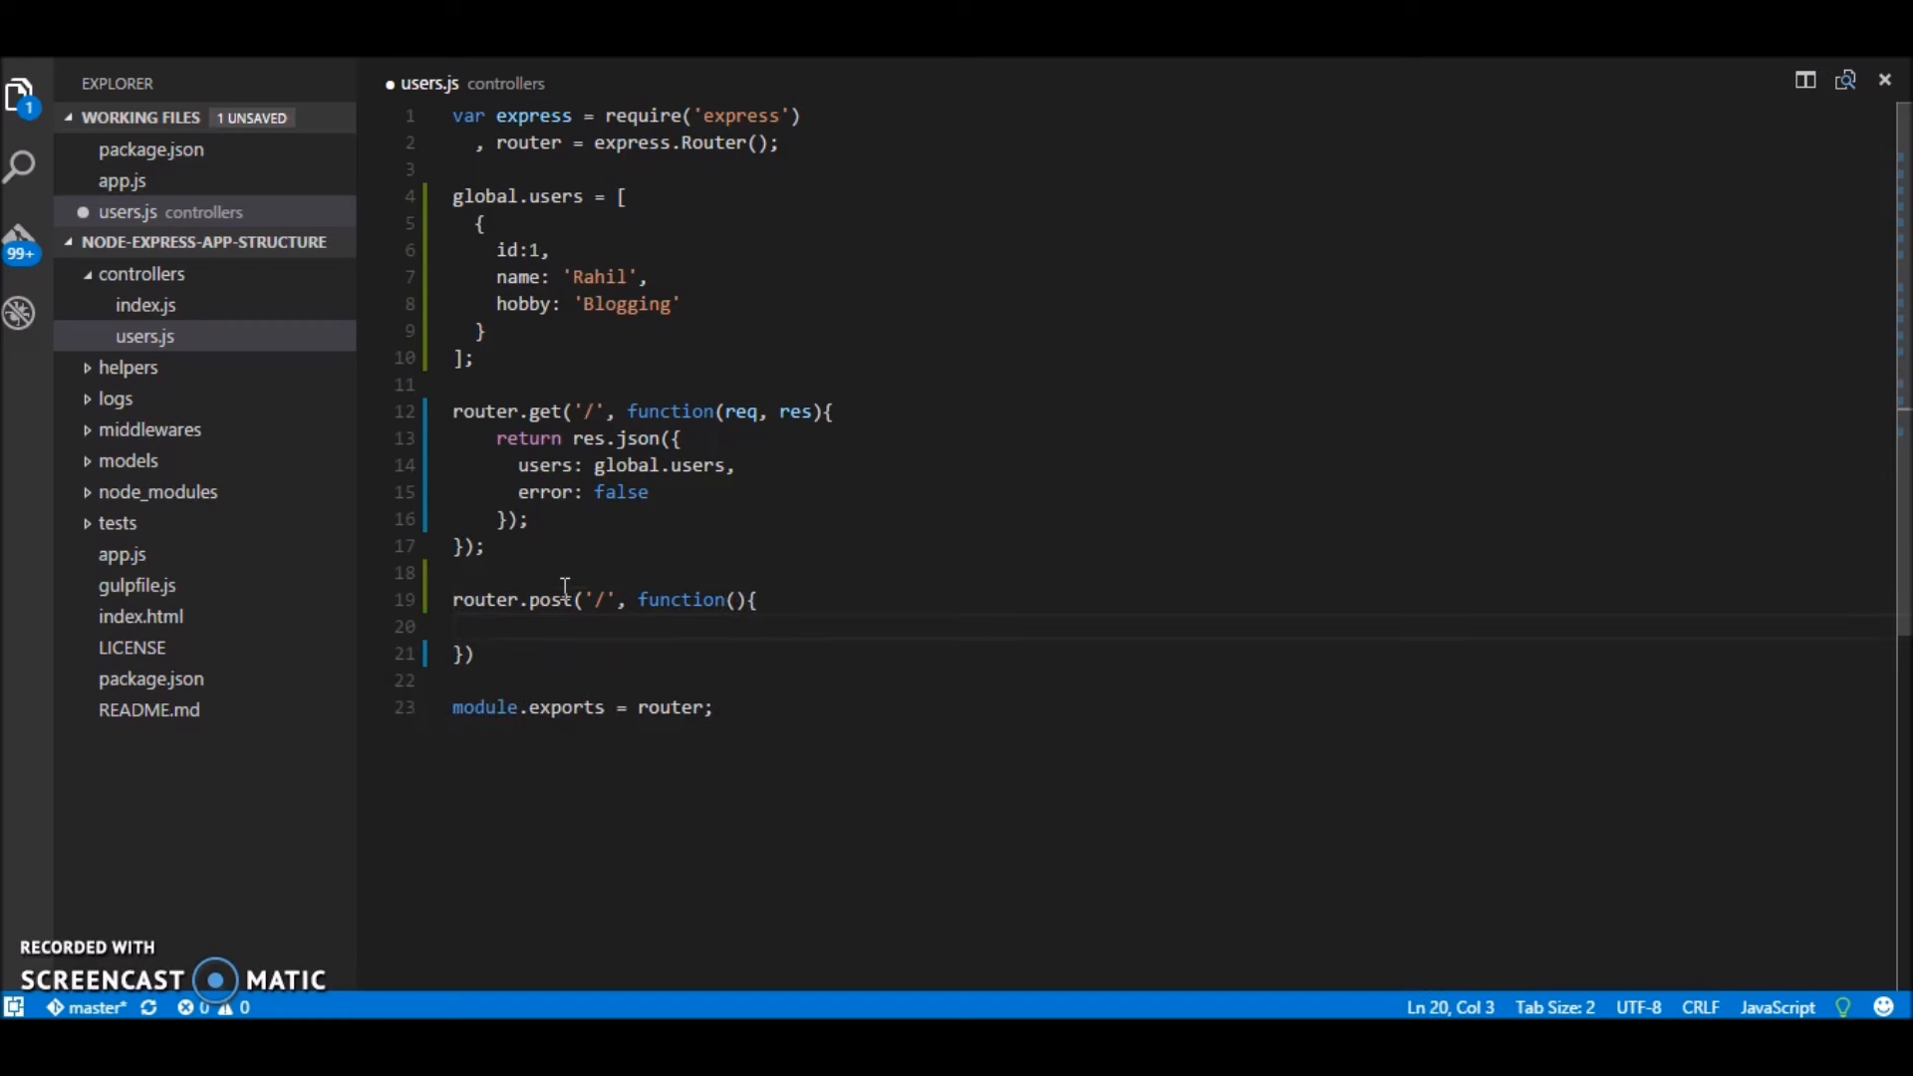
text(req)
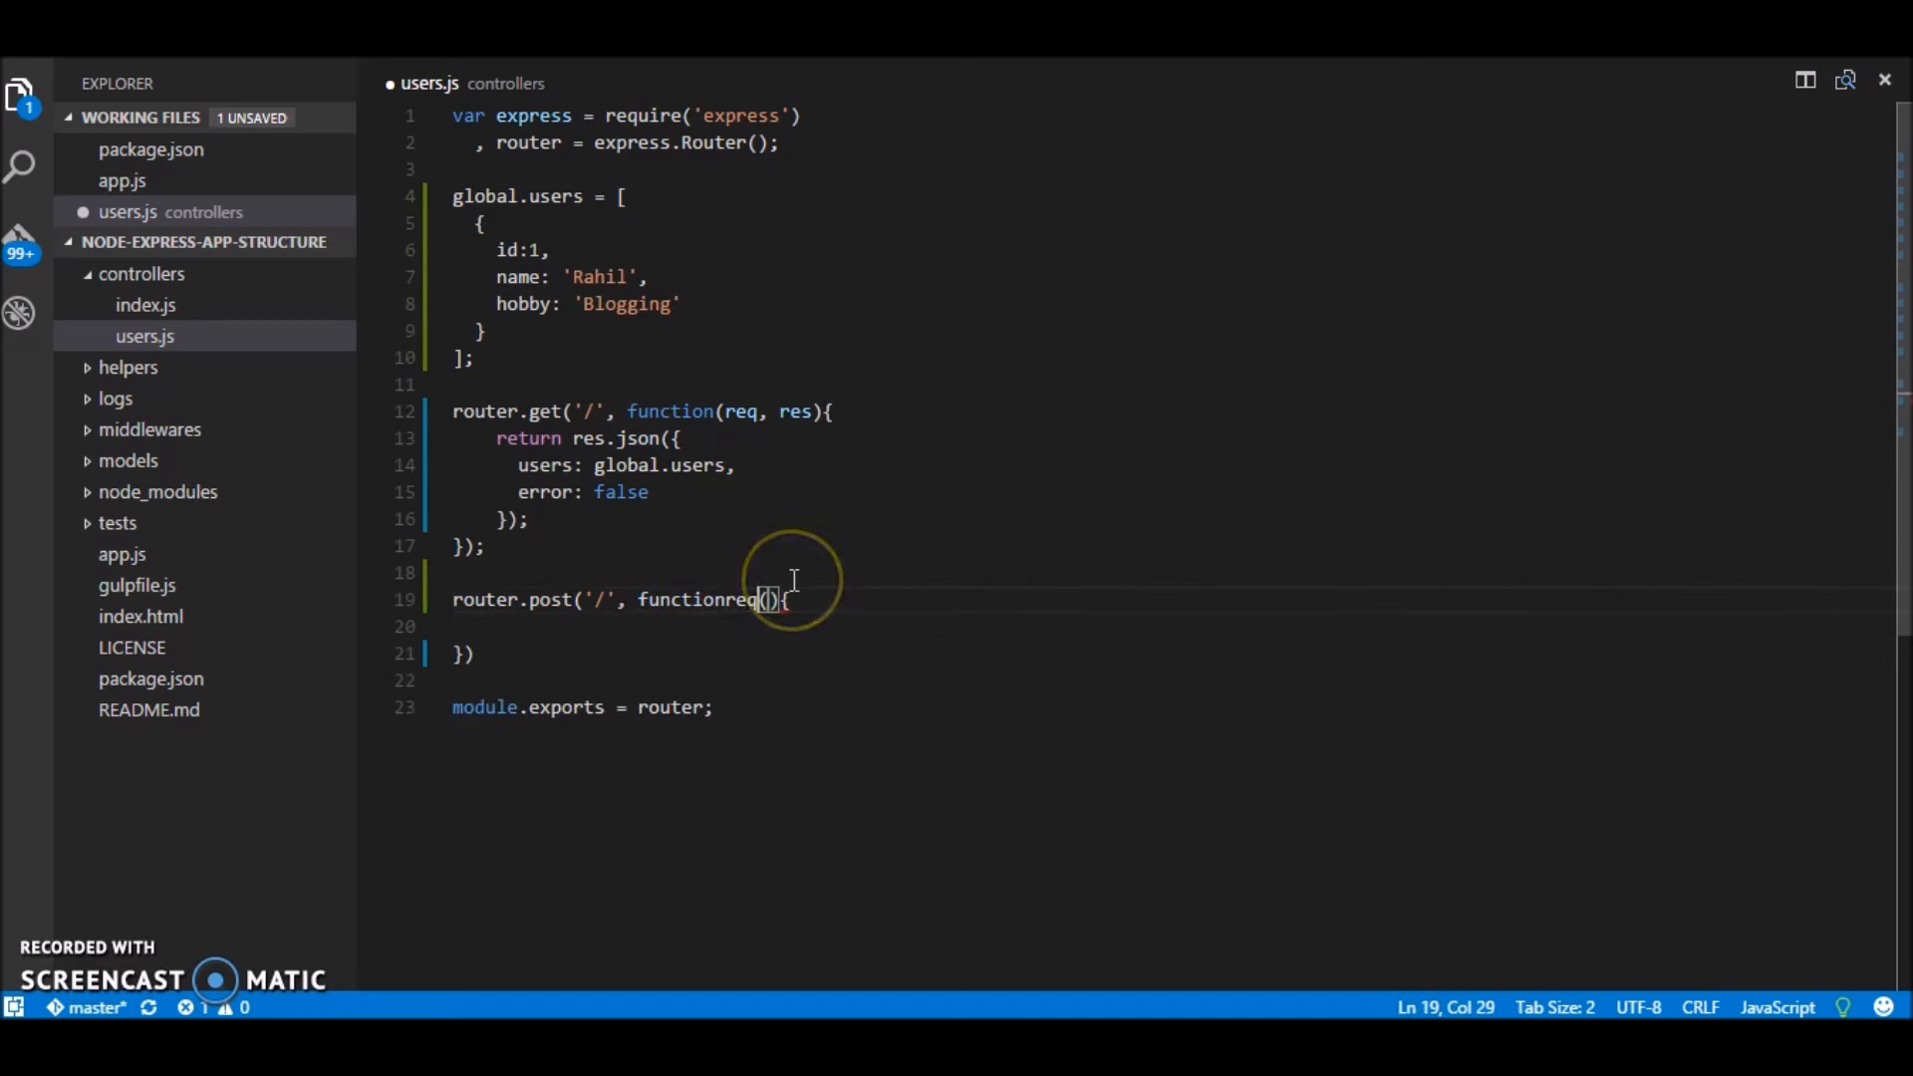
text(, res)
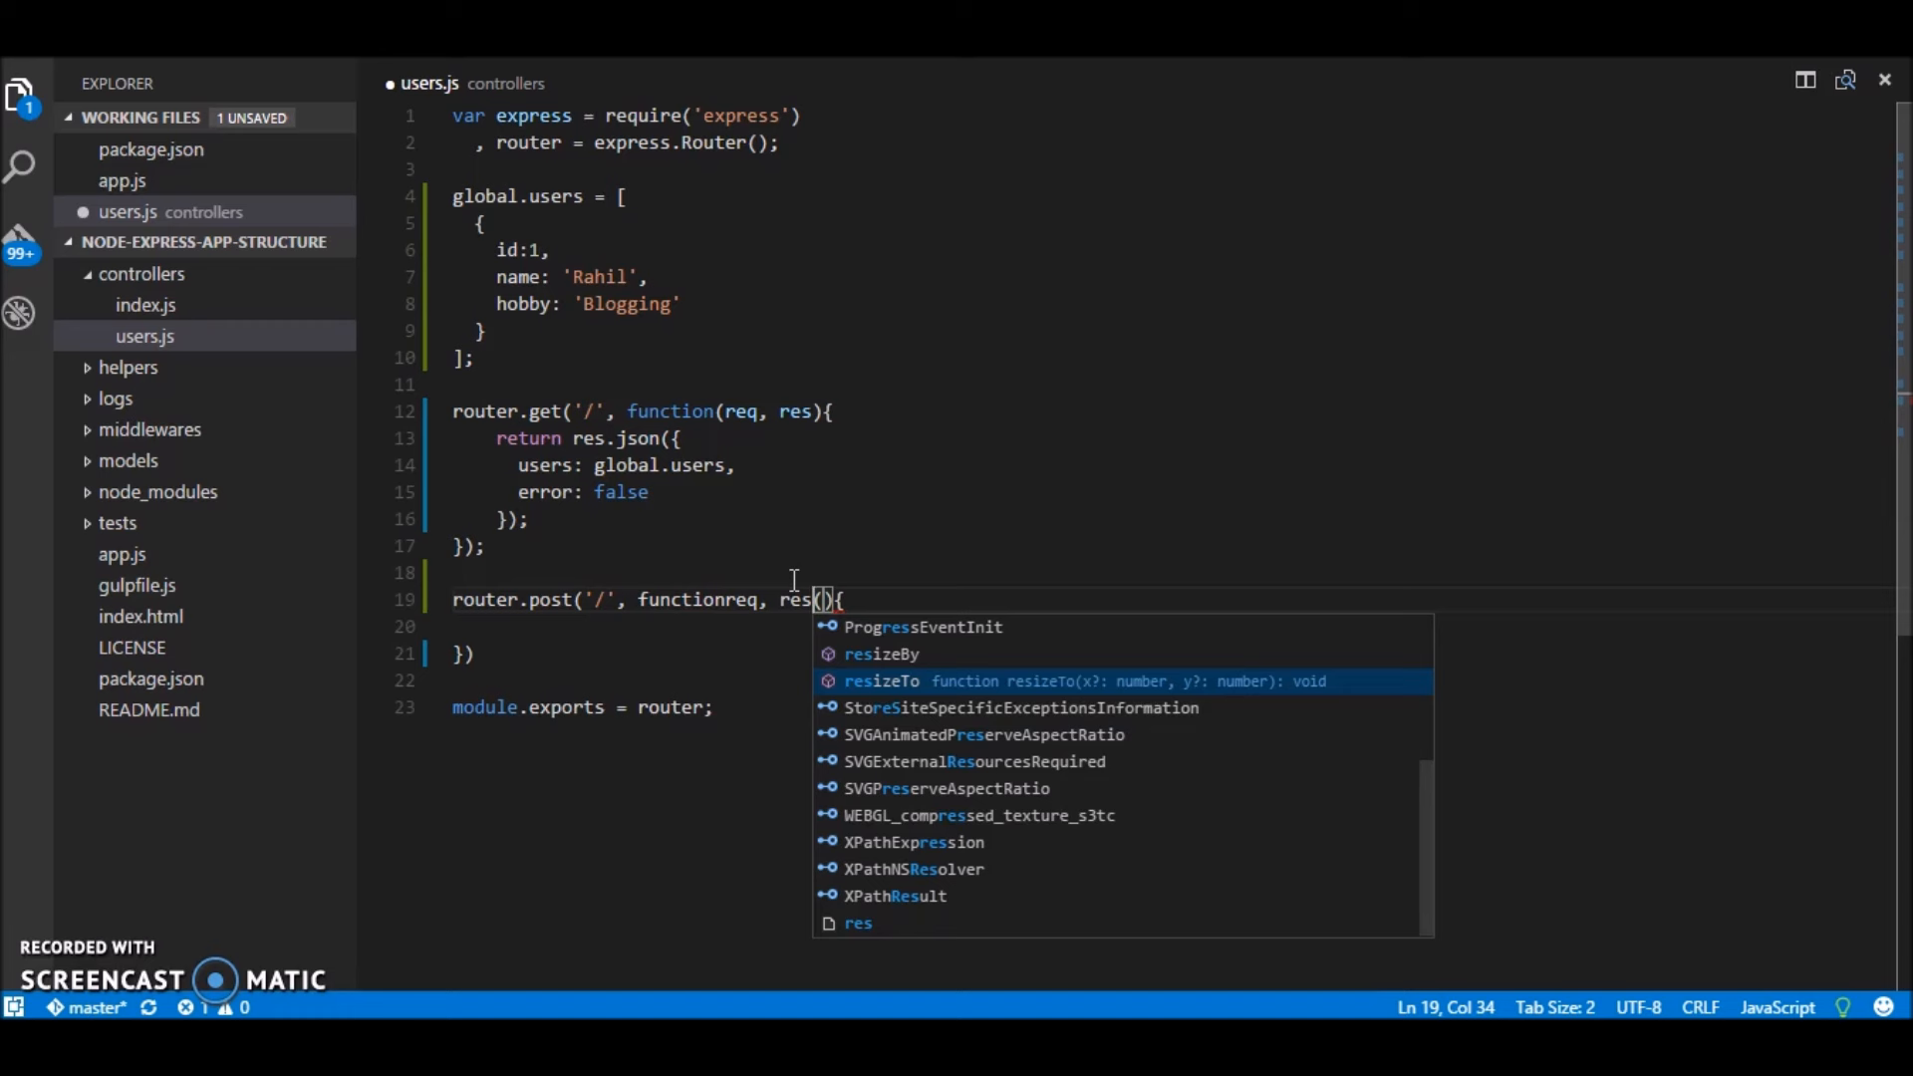
key(Backspace)
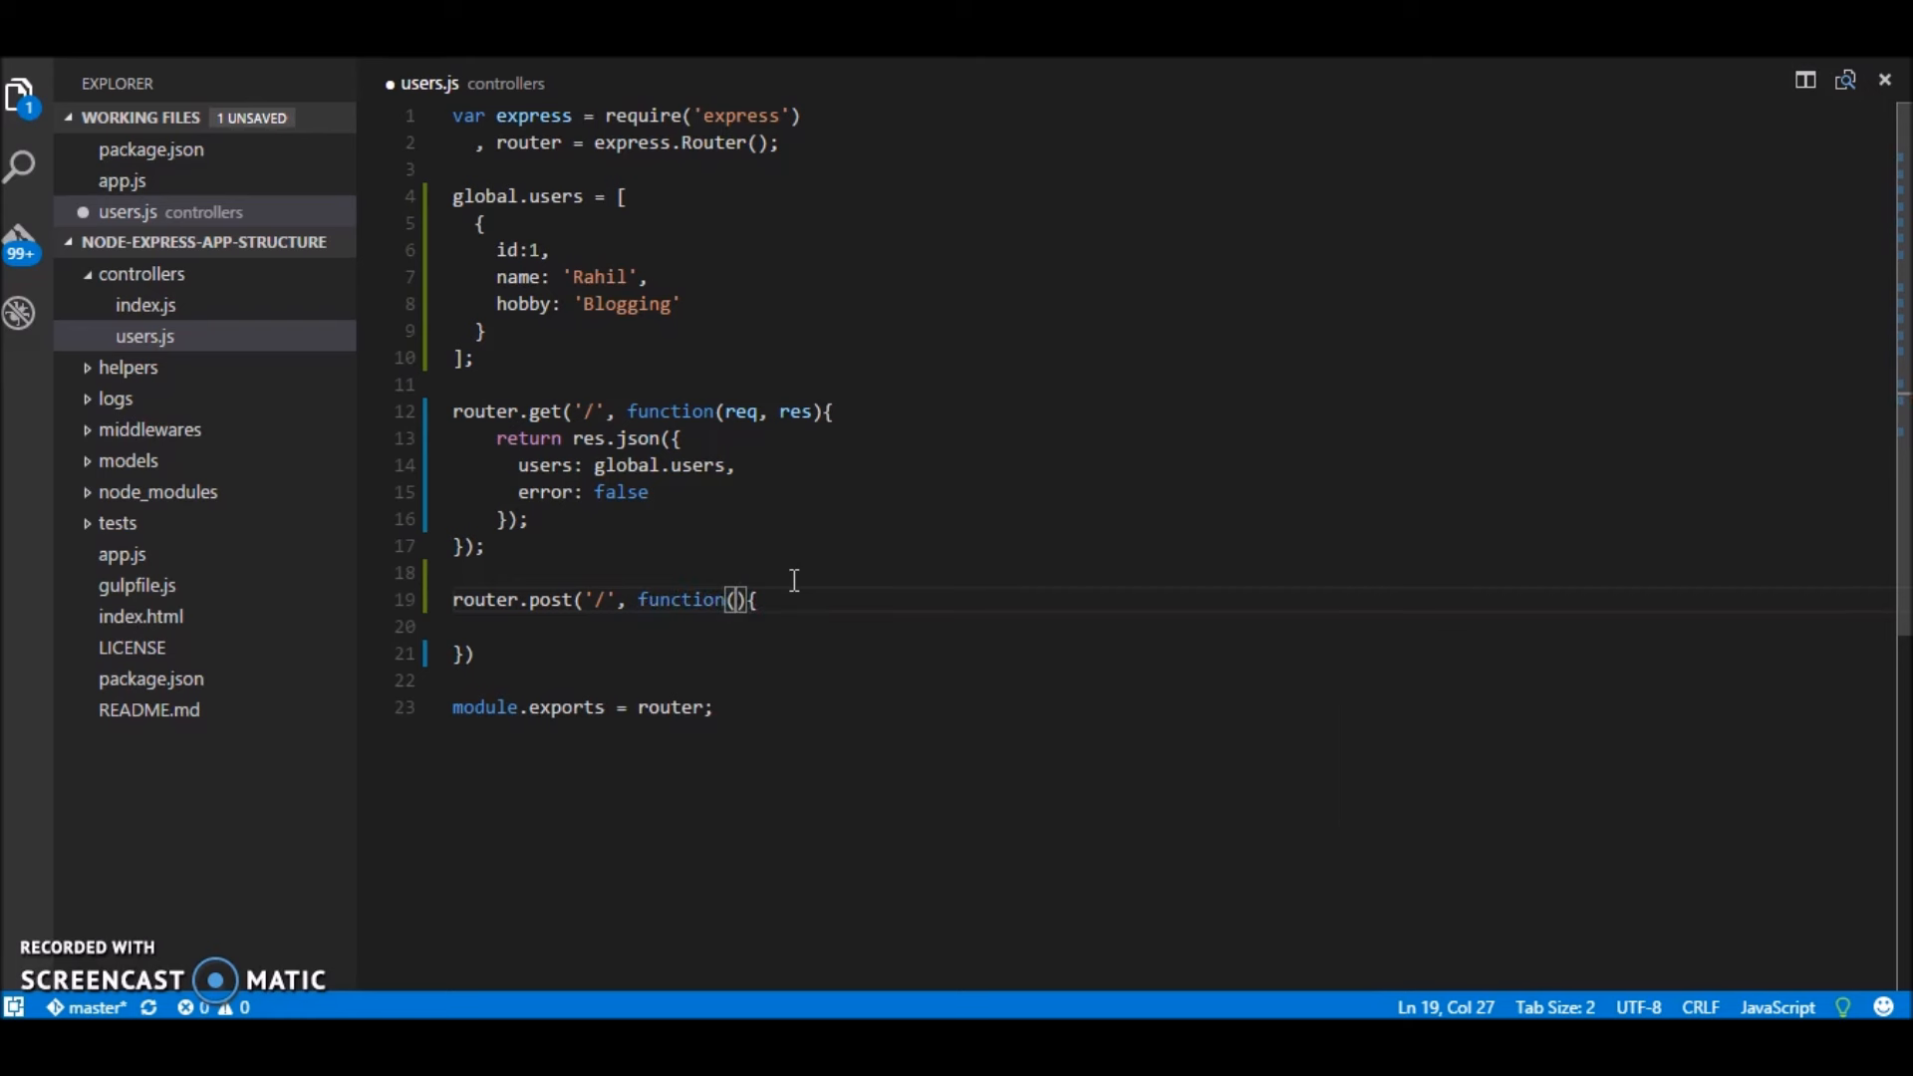
text(req, res)
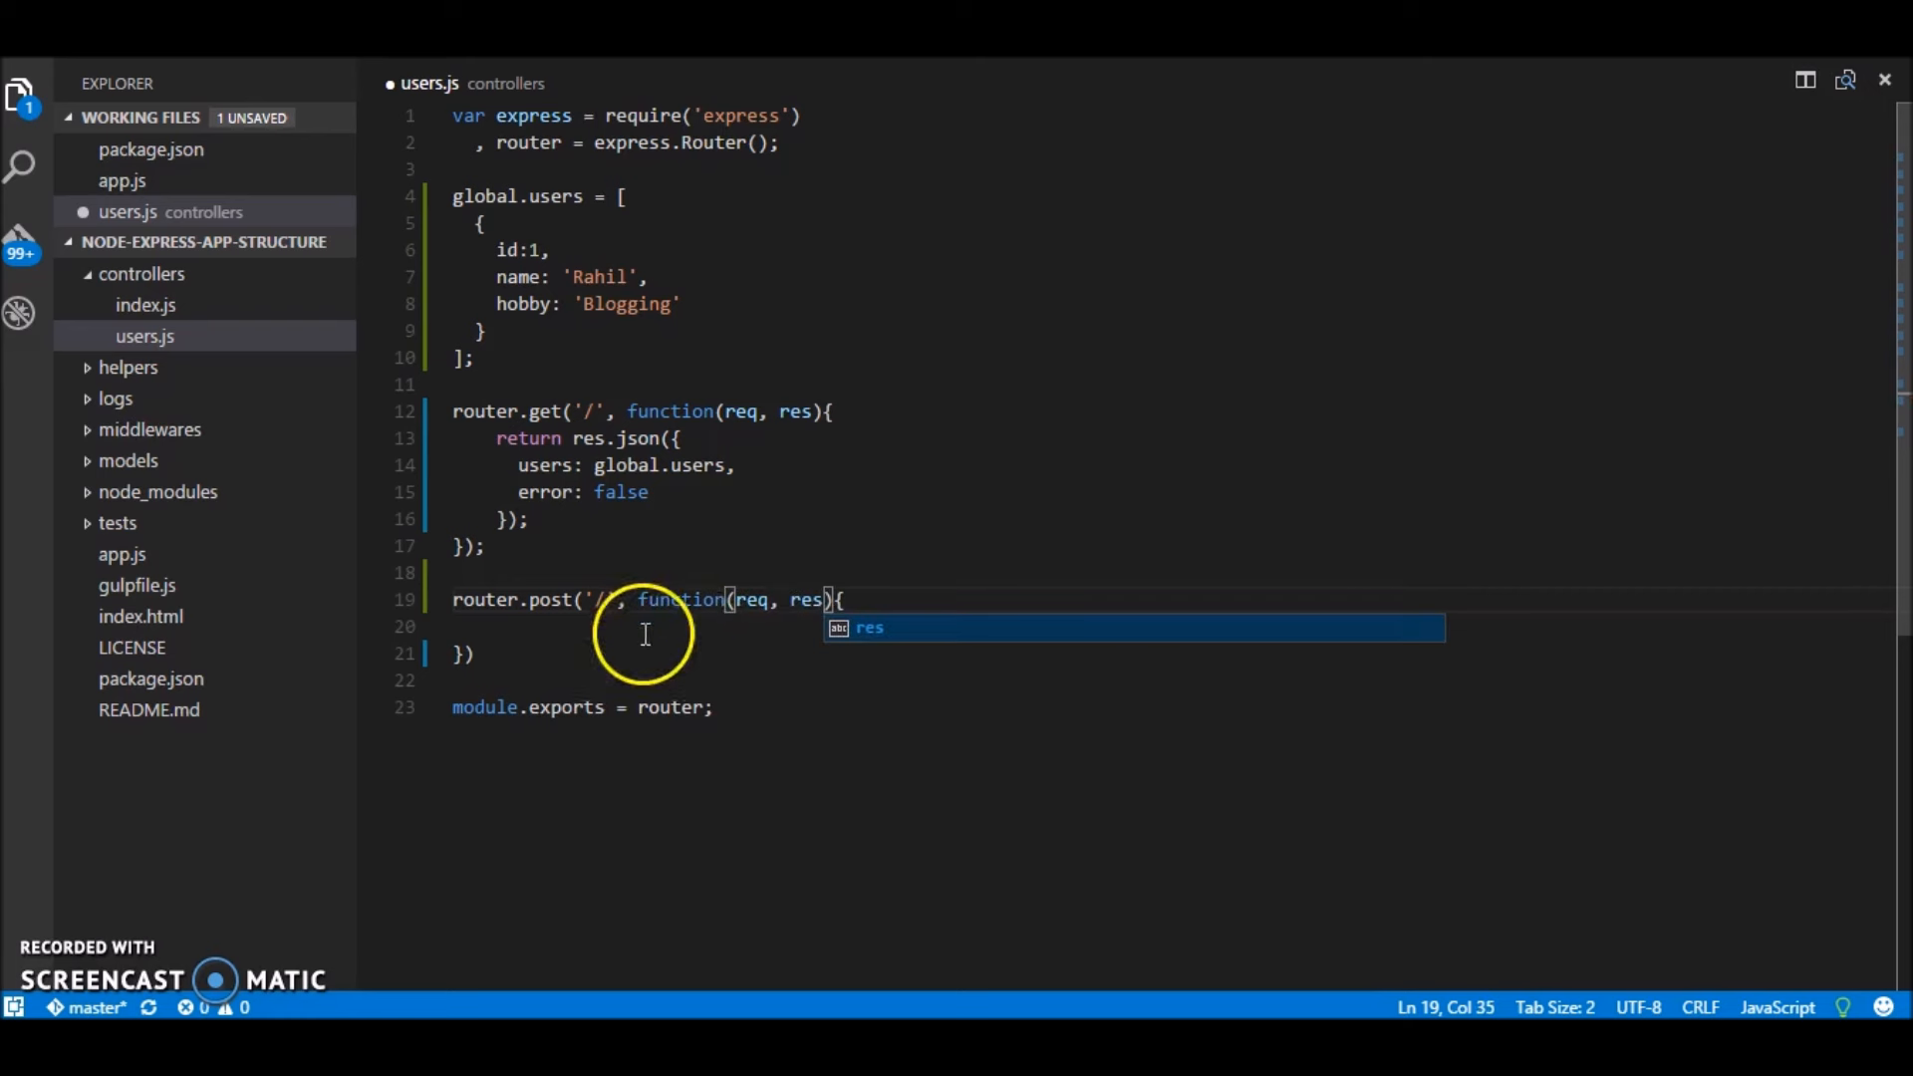
text(;)
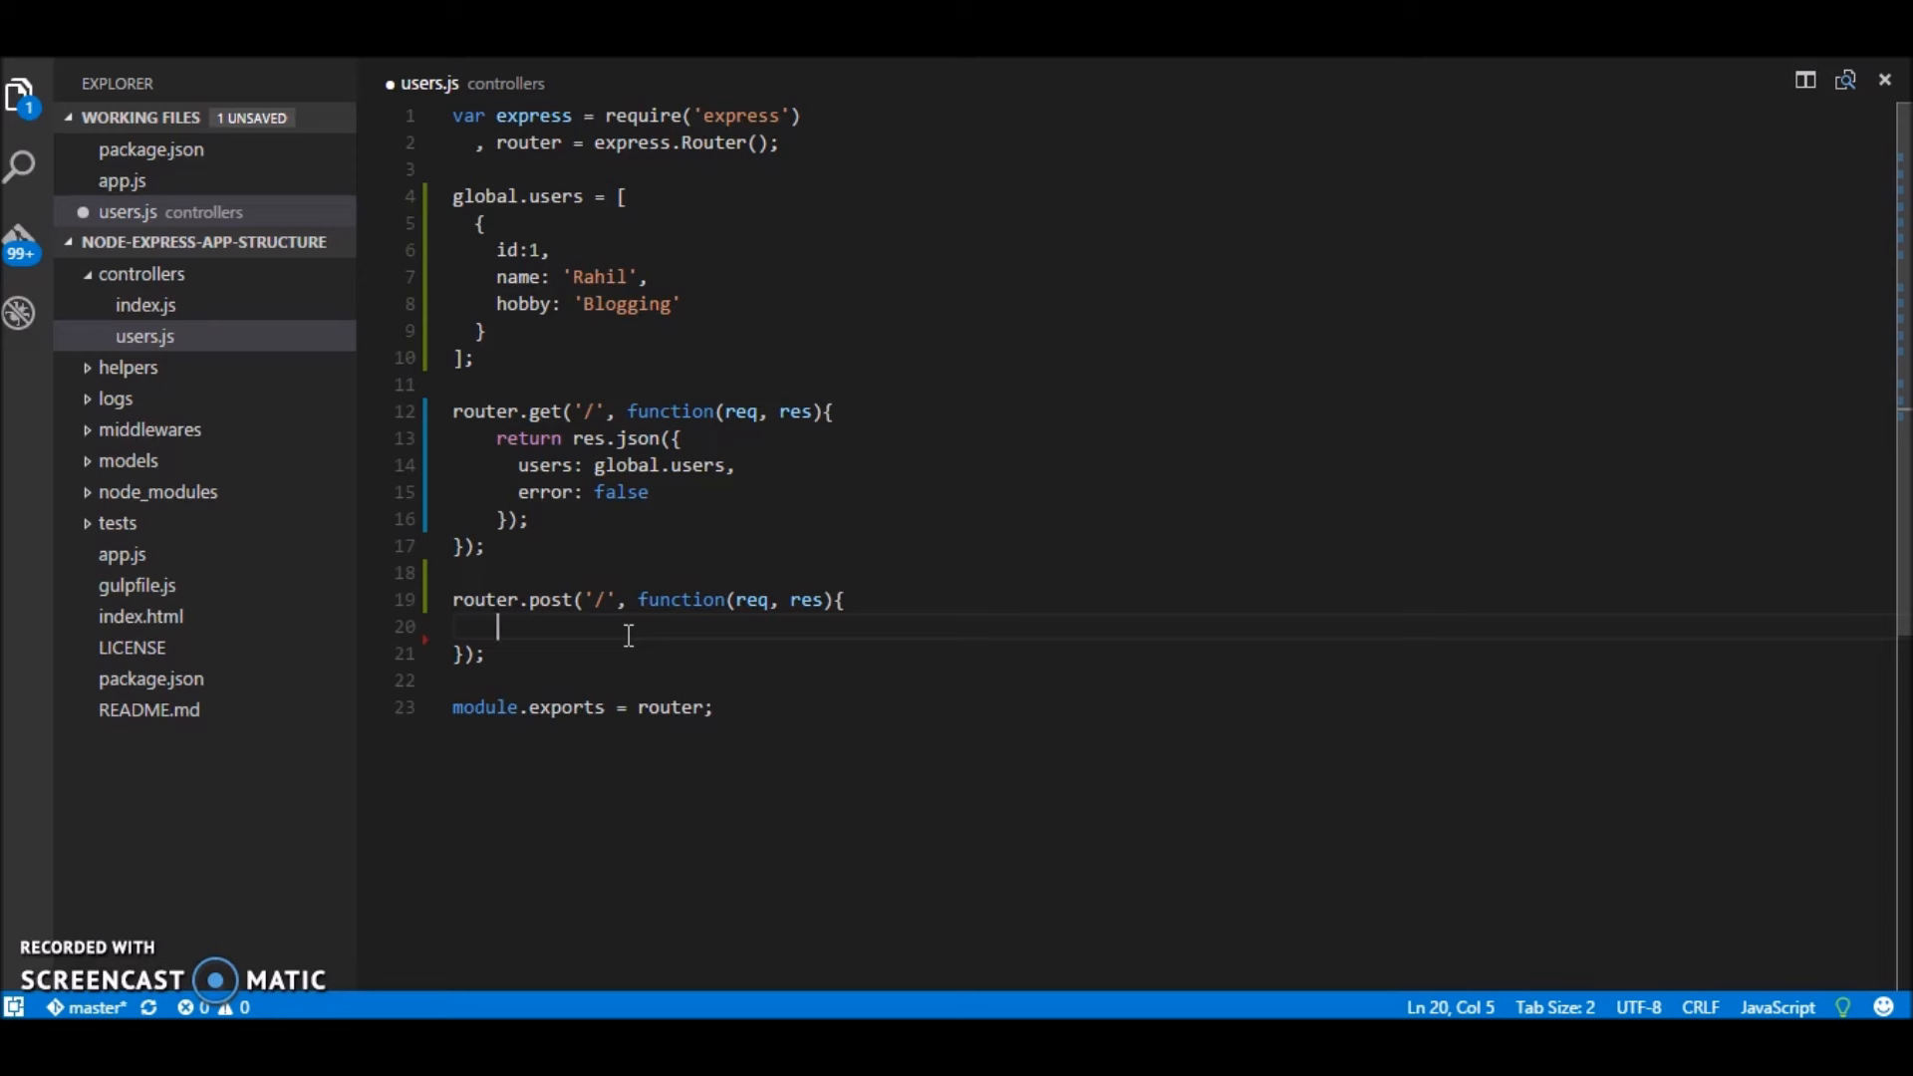
Step: Return JSON message 'User name missing' with error true when req.body.name is absent
text(req.bo)
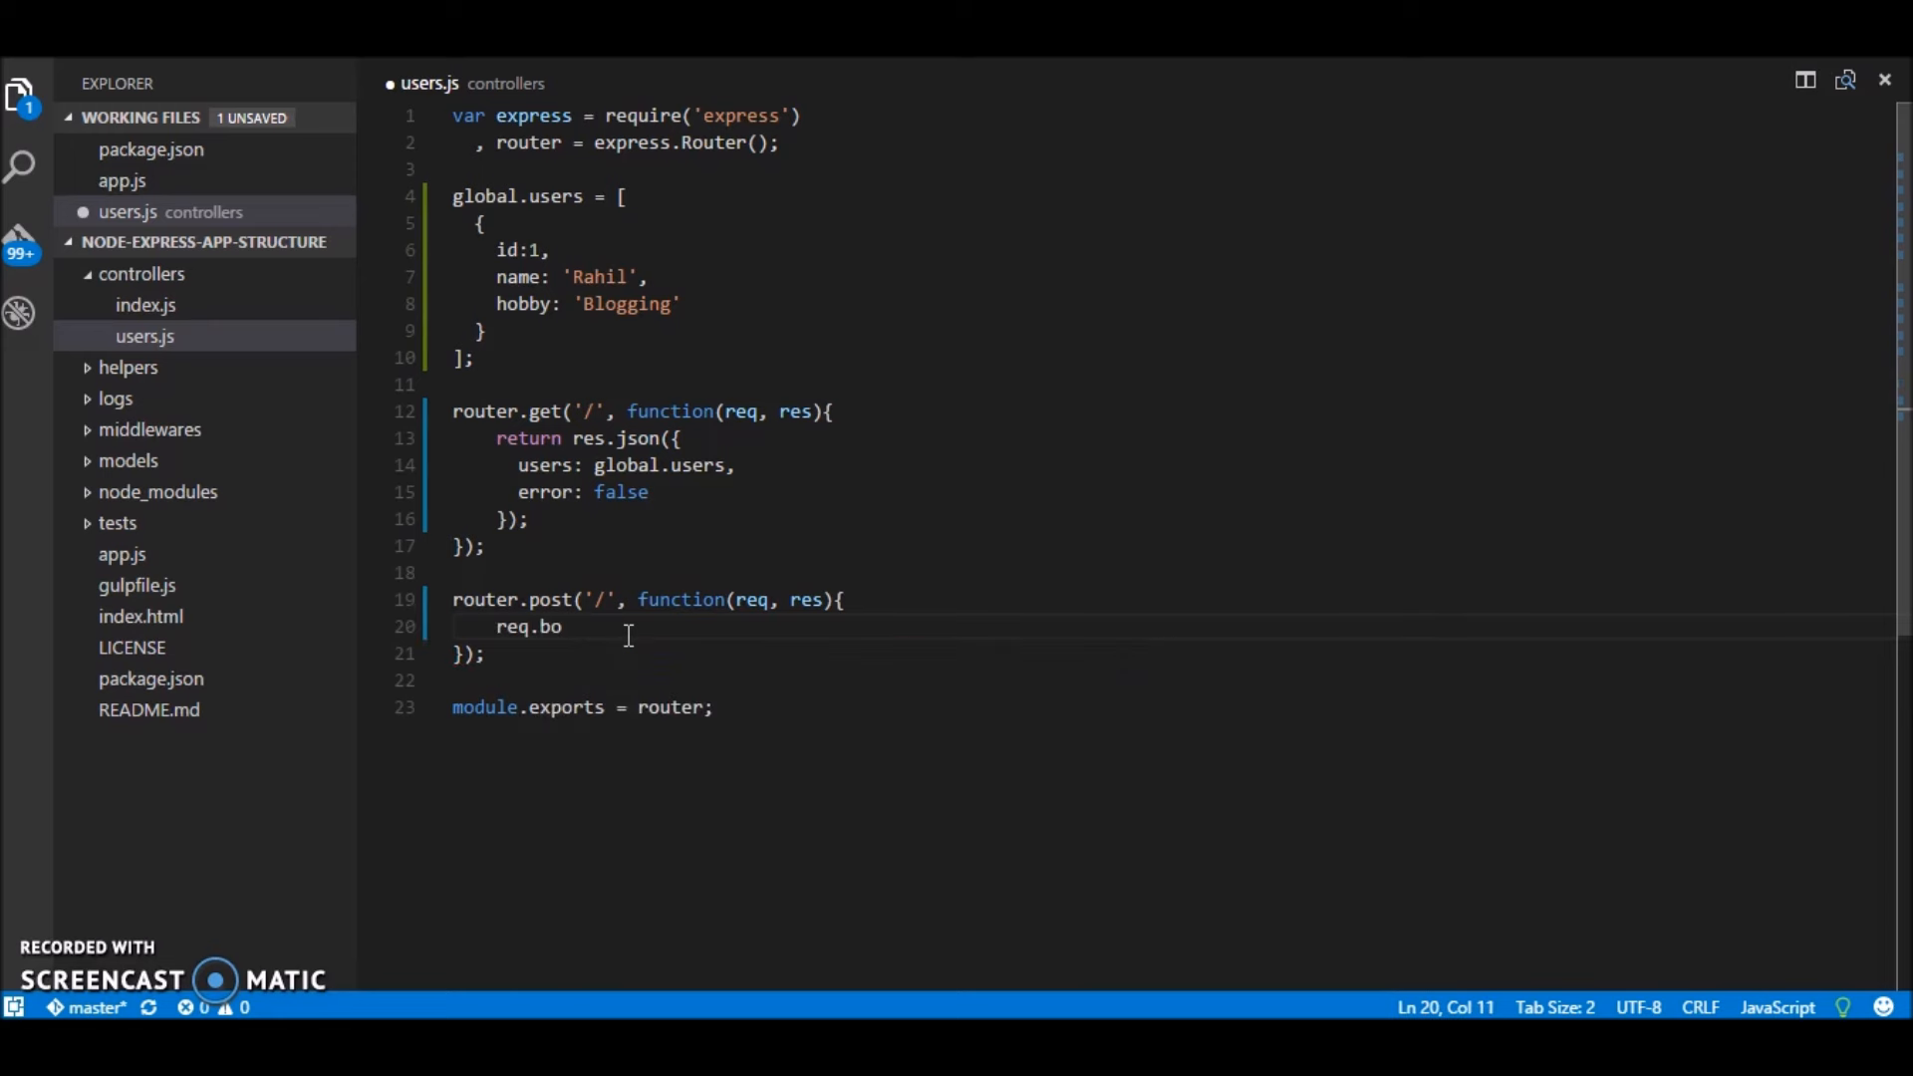
text(dy.name)
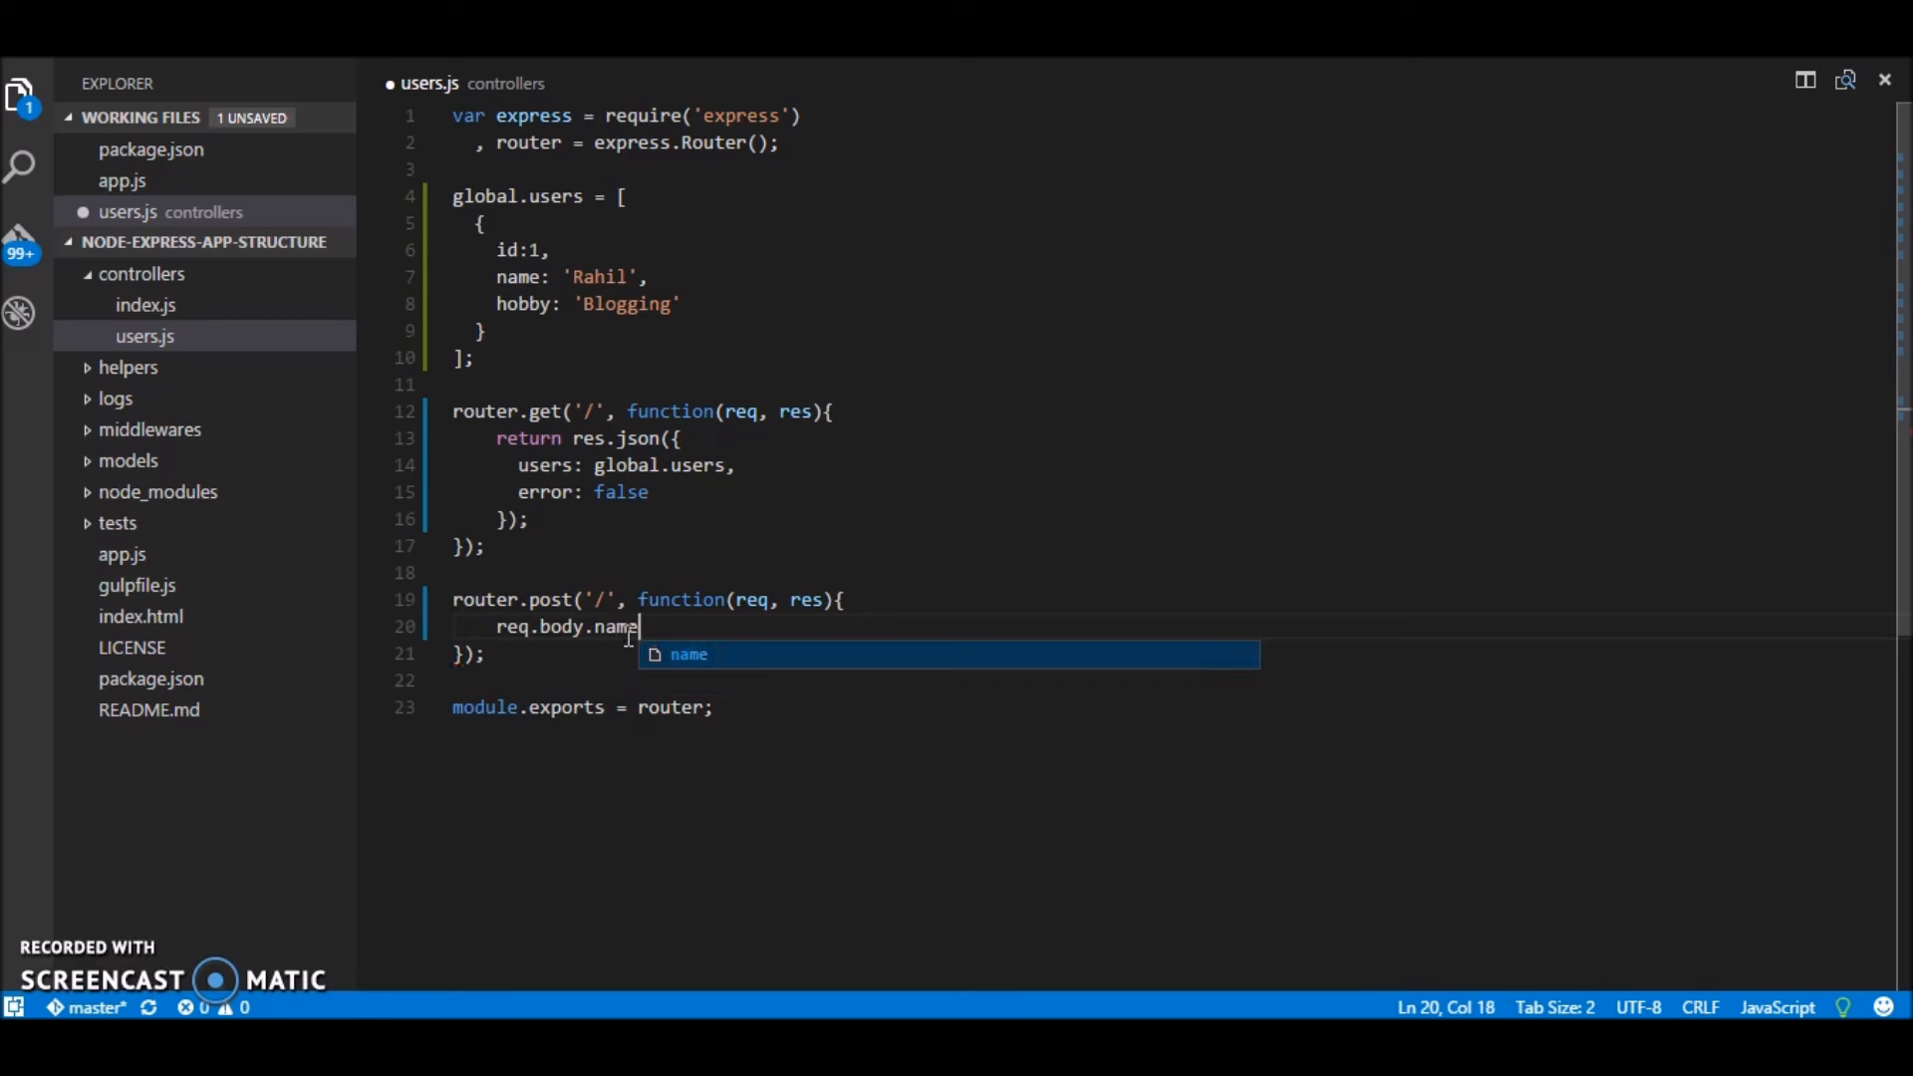
click(534, 626)
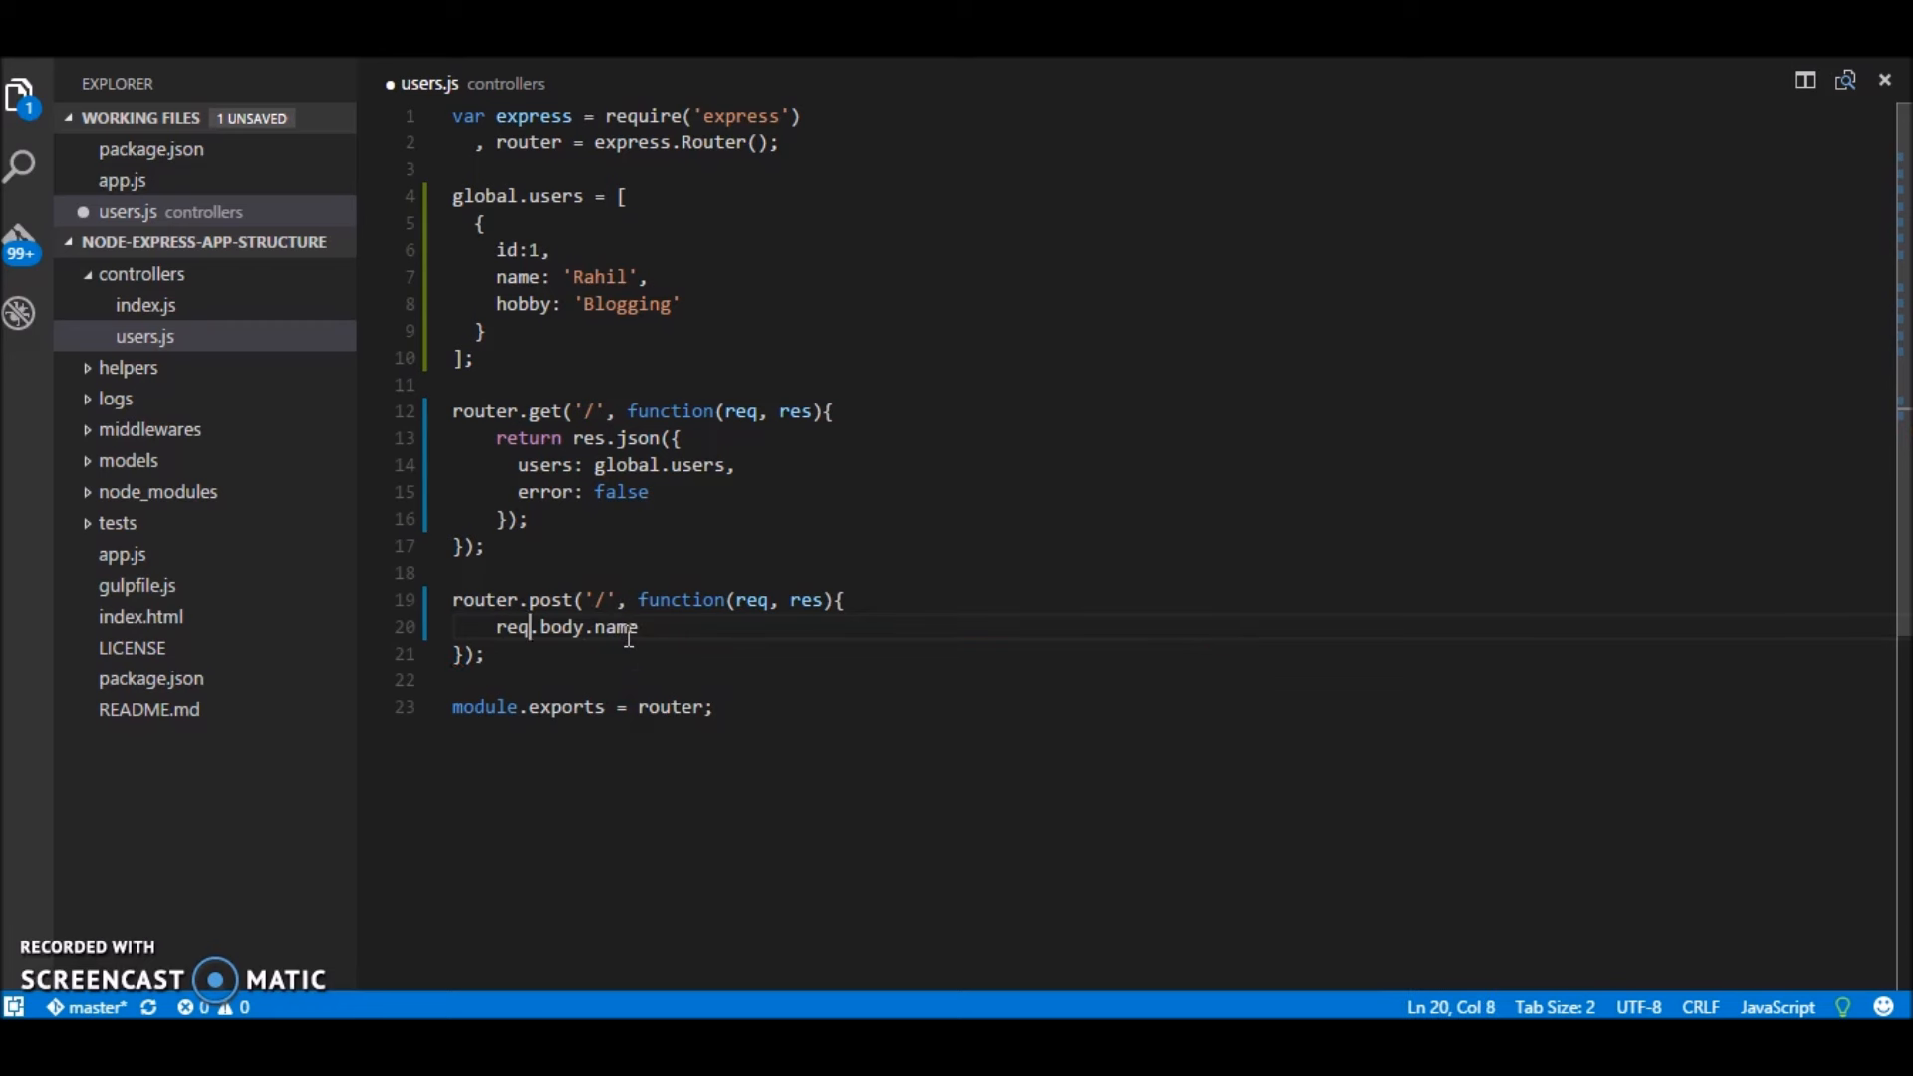
text(if()
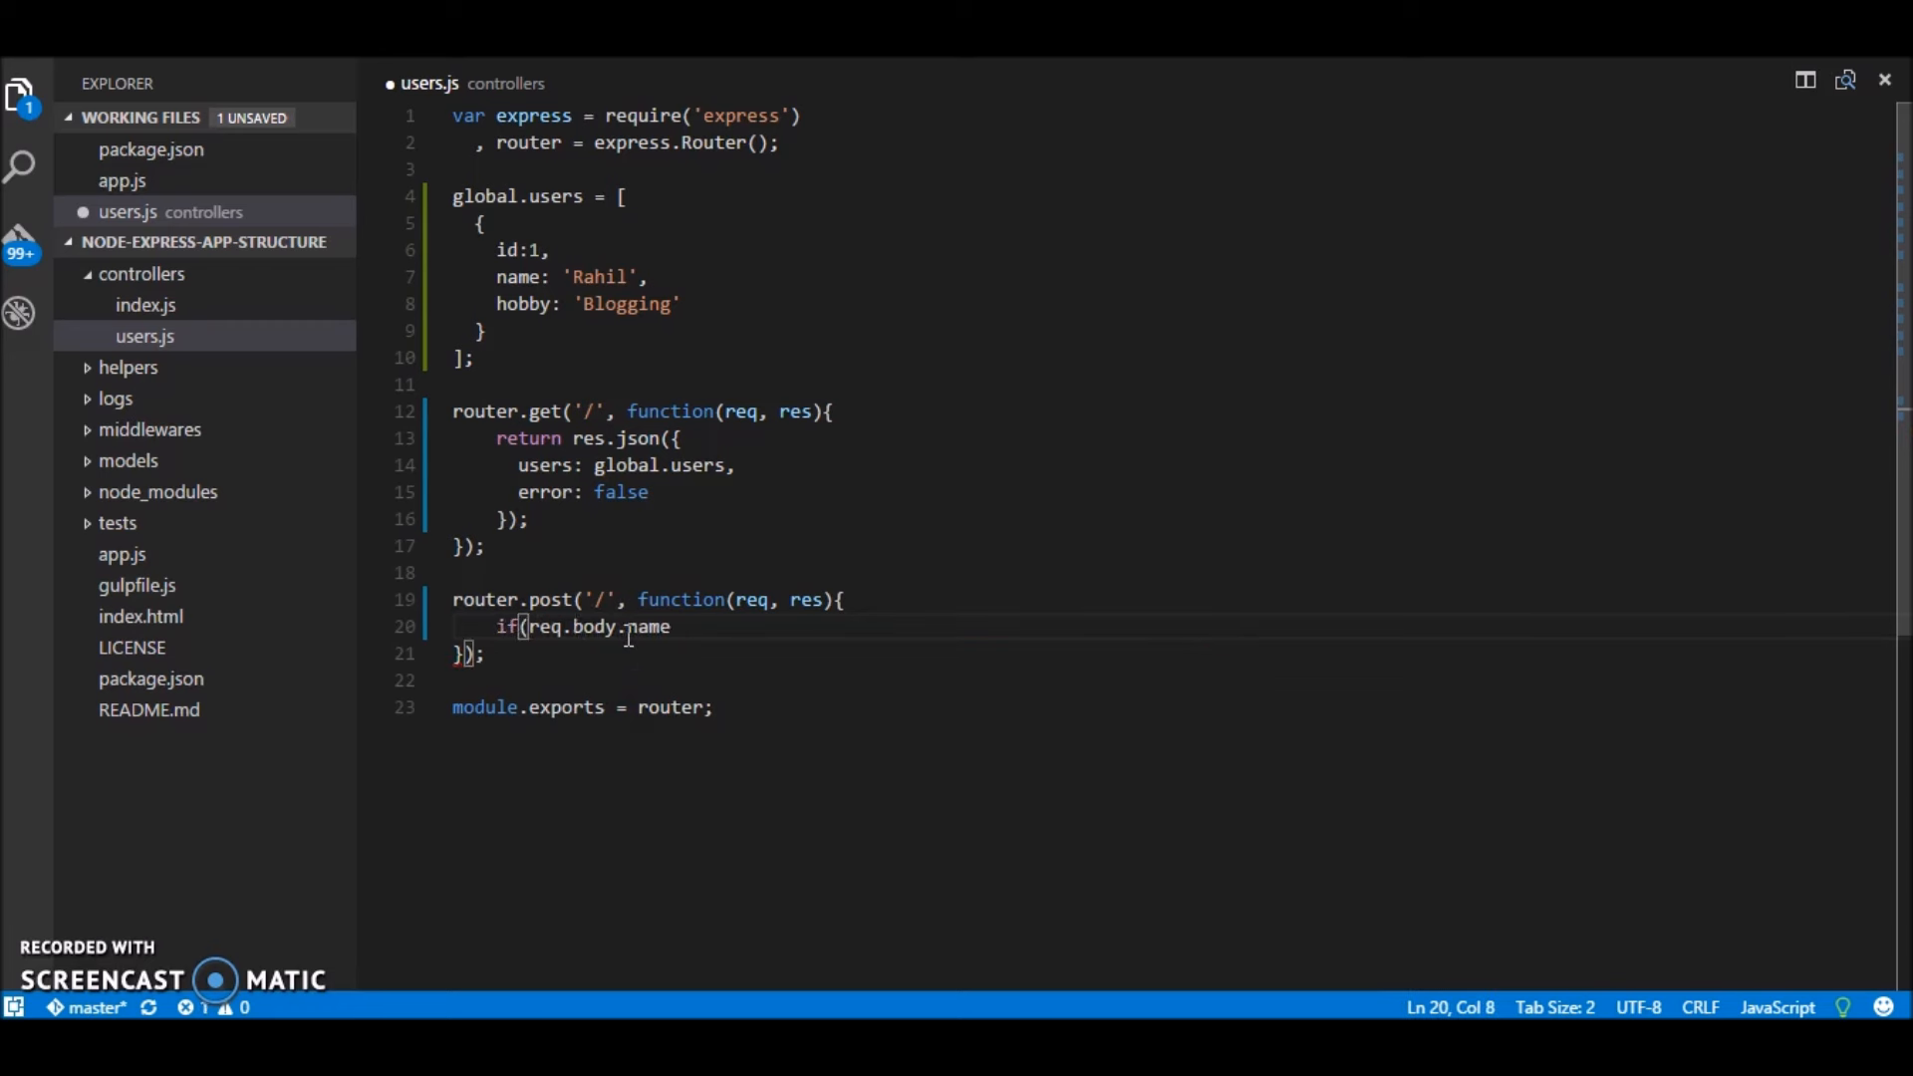
text(()
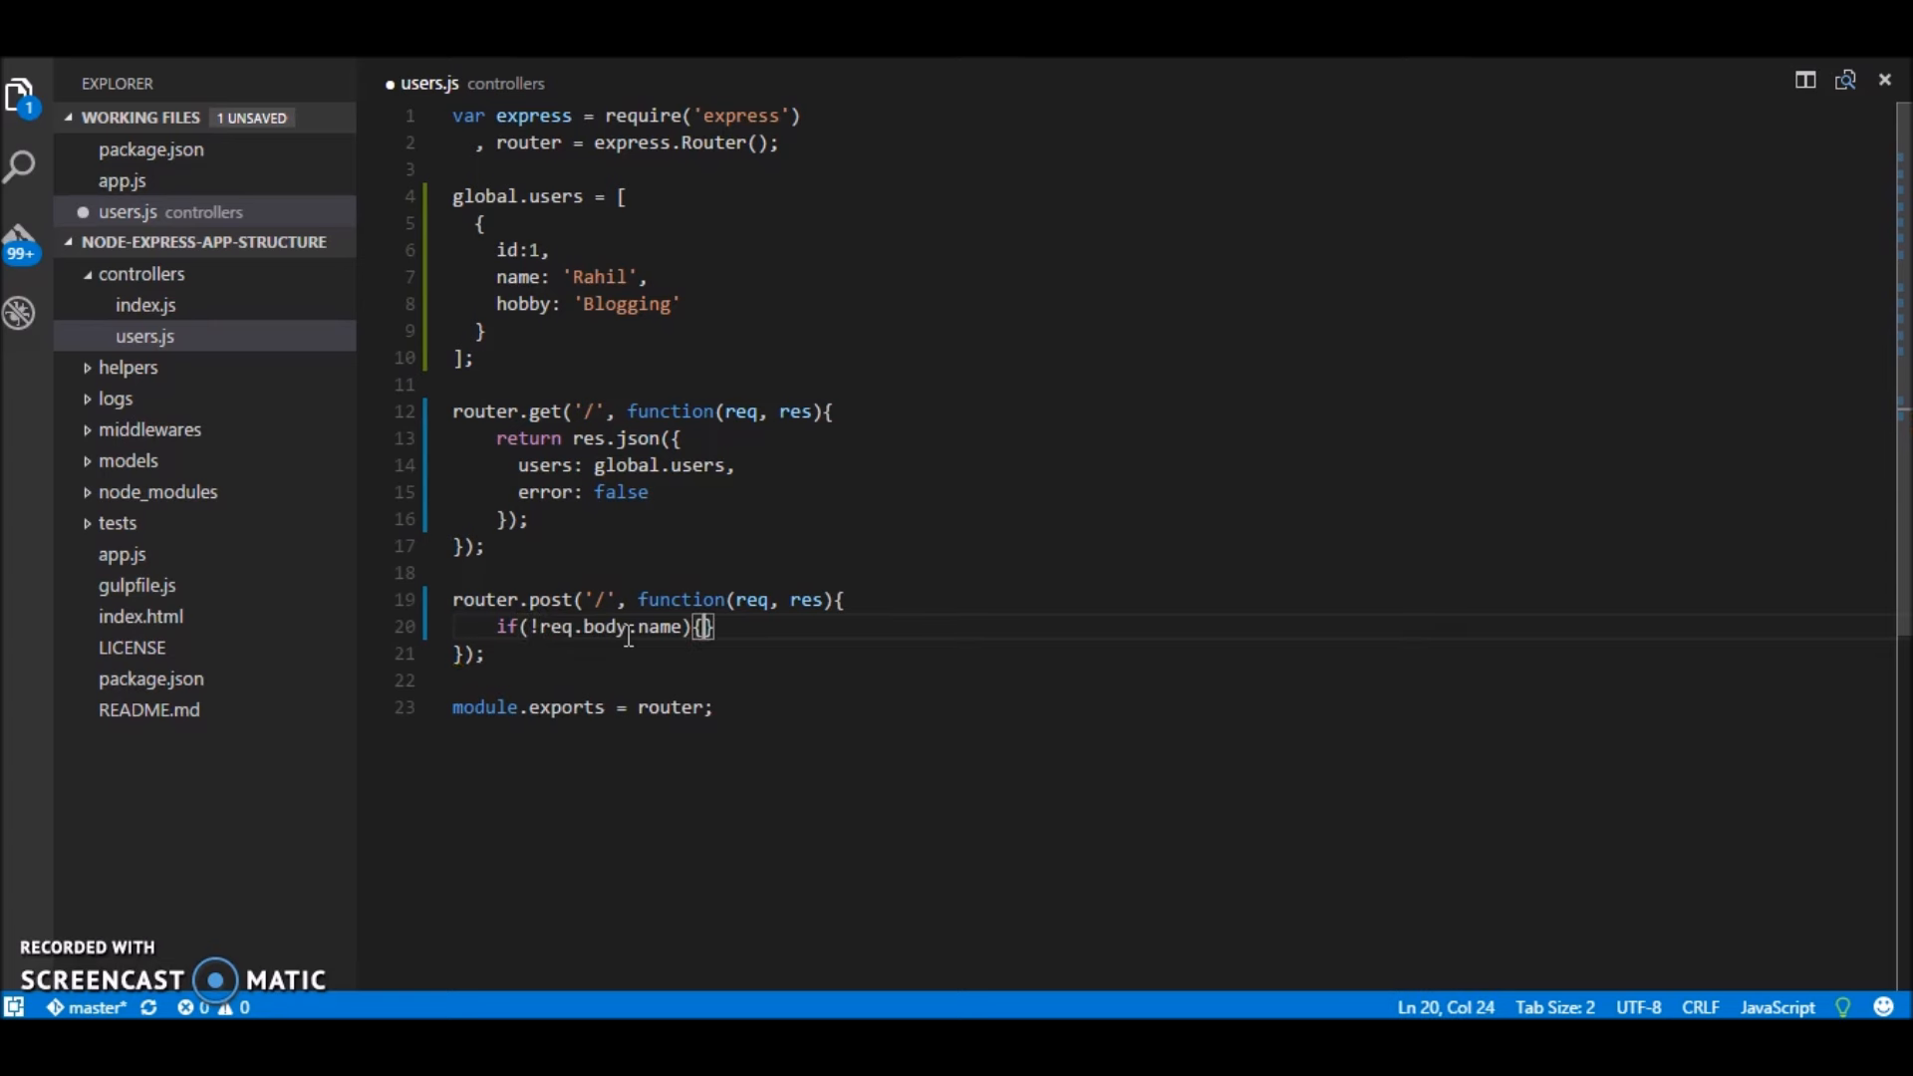
key(Enter)
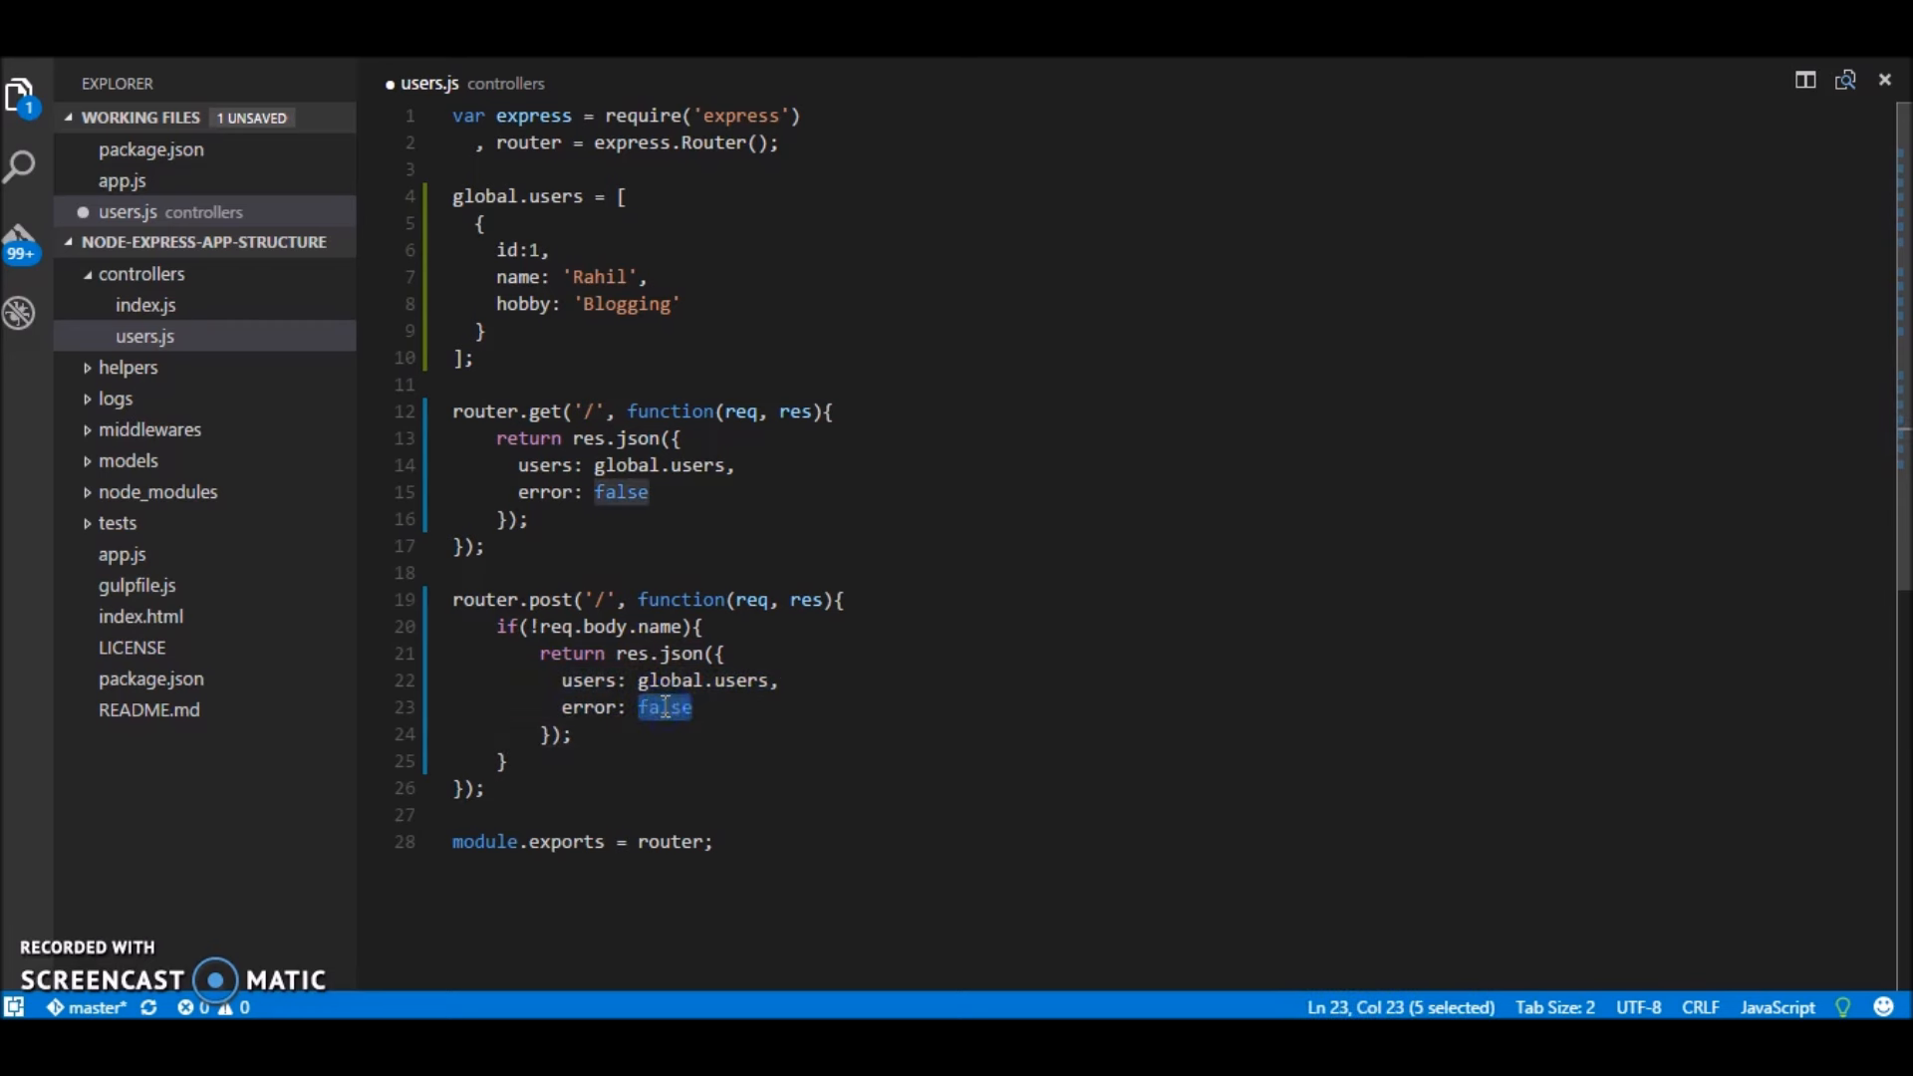
text(true)
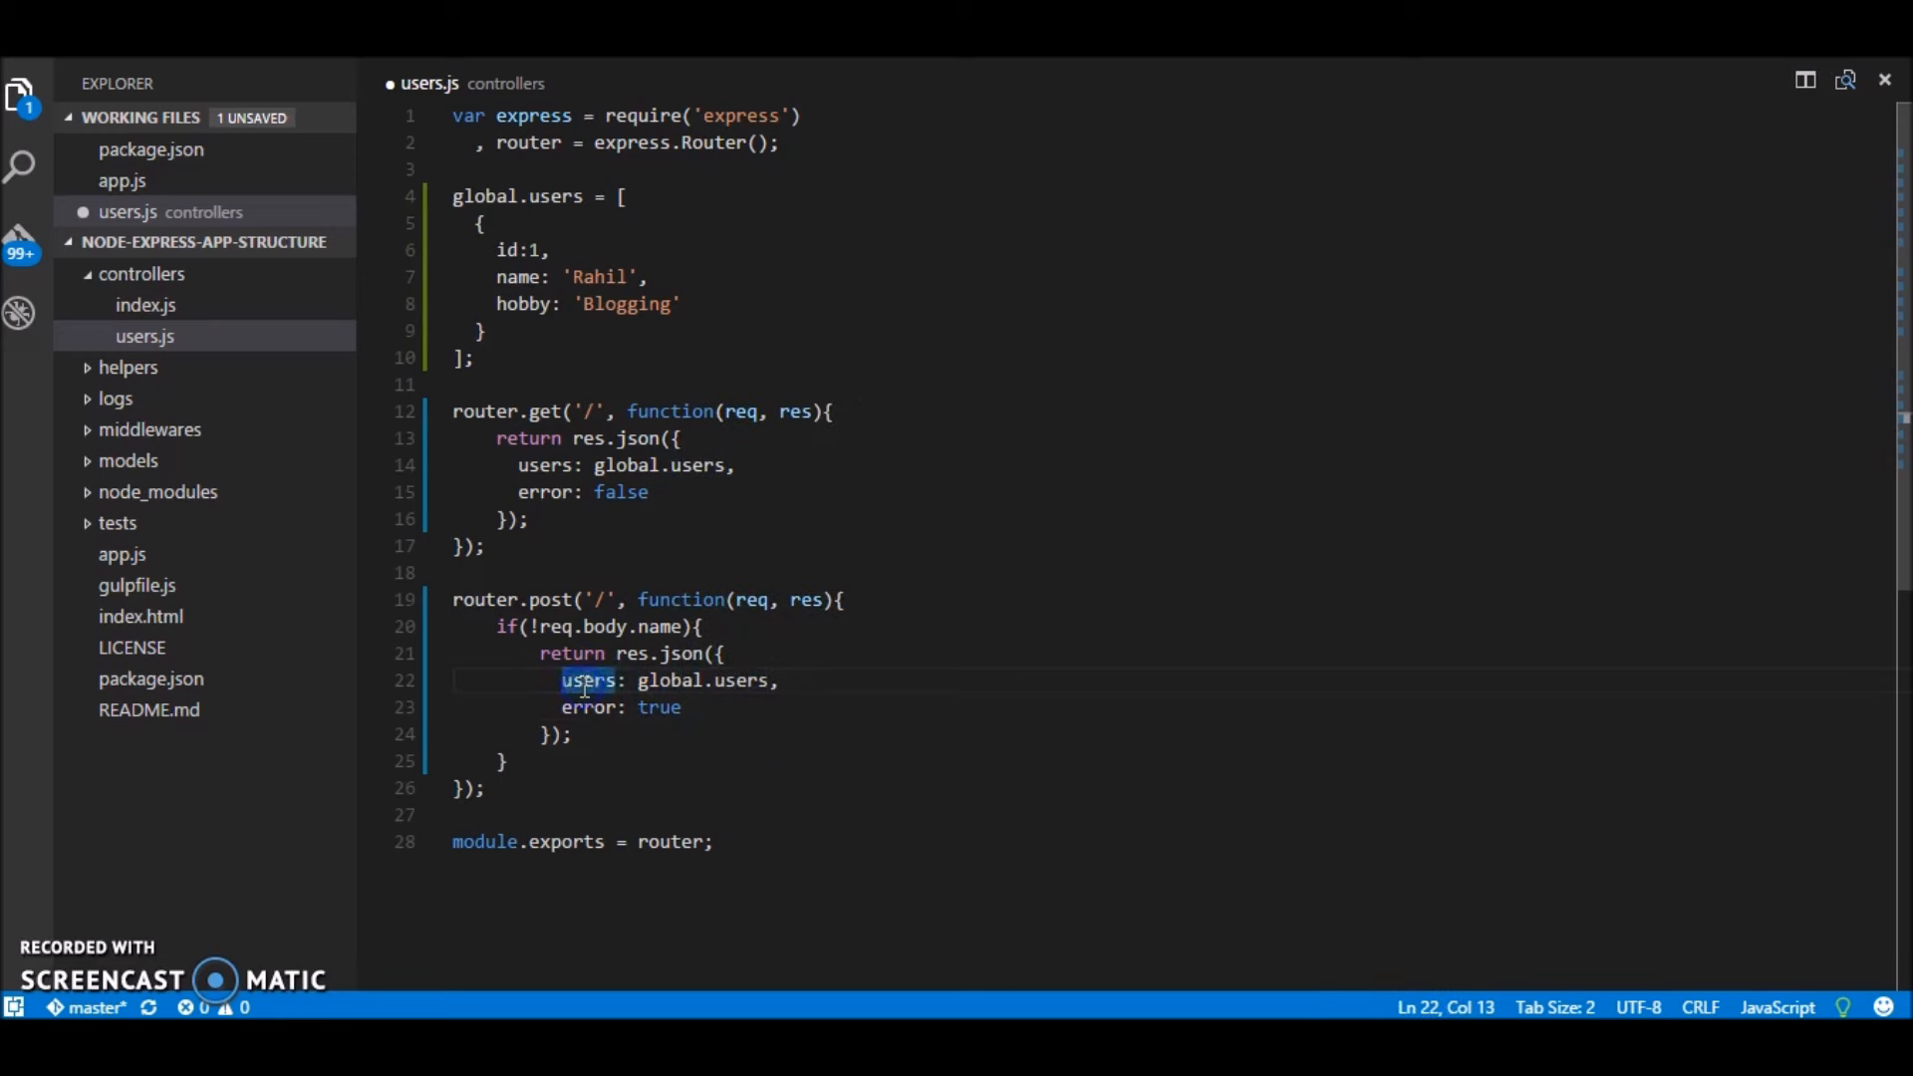
text(messagee)
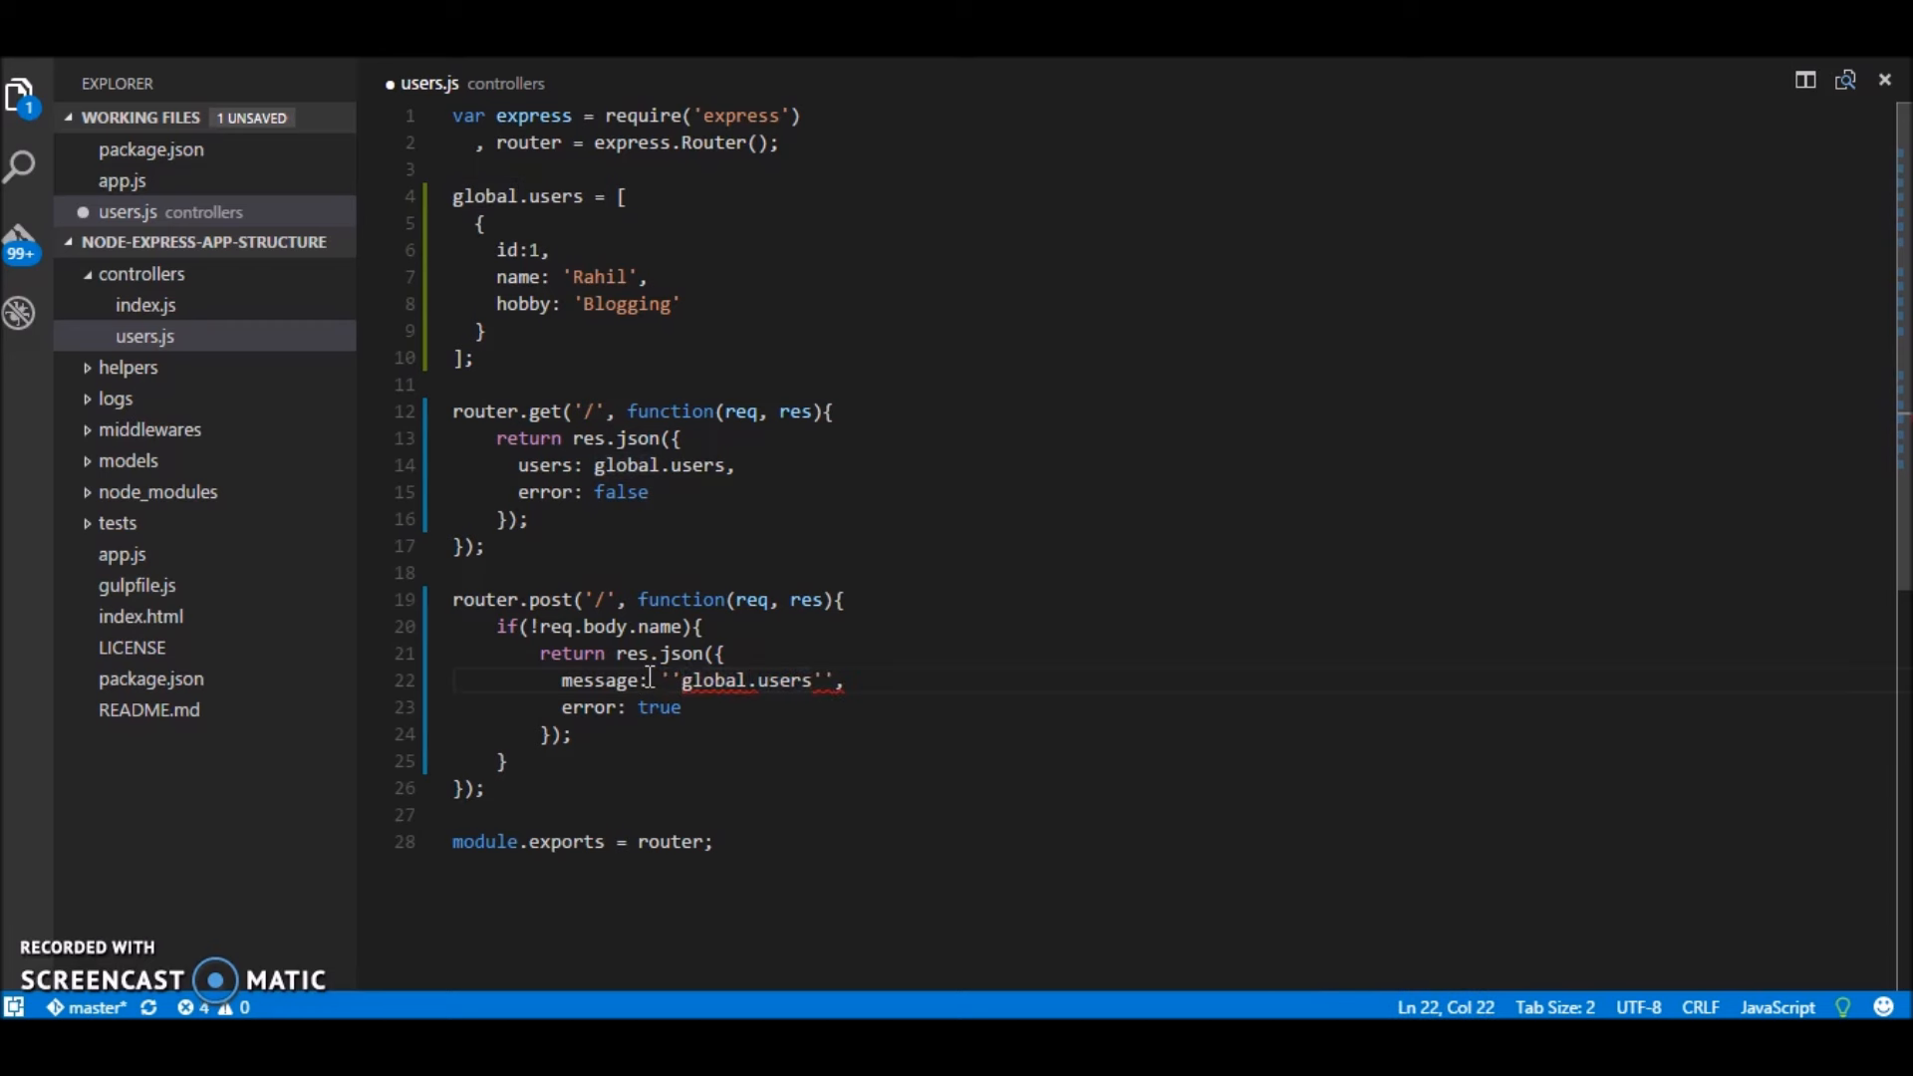
drag(660, 681, 845, 682)
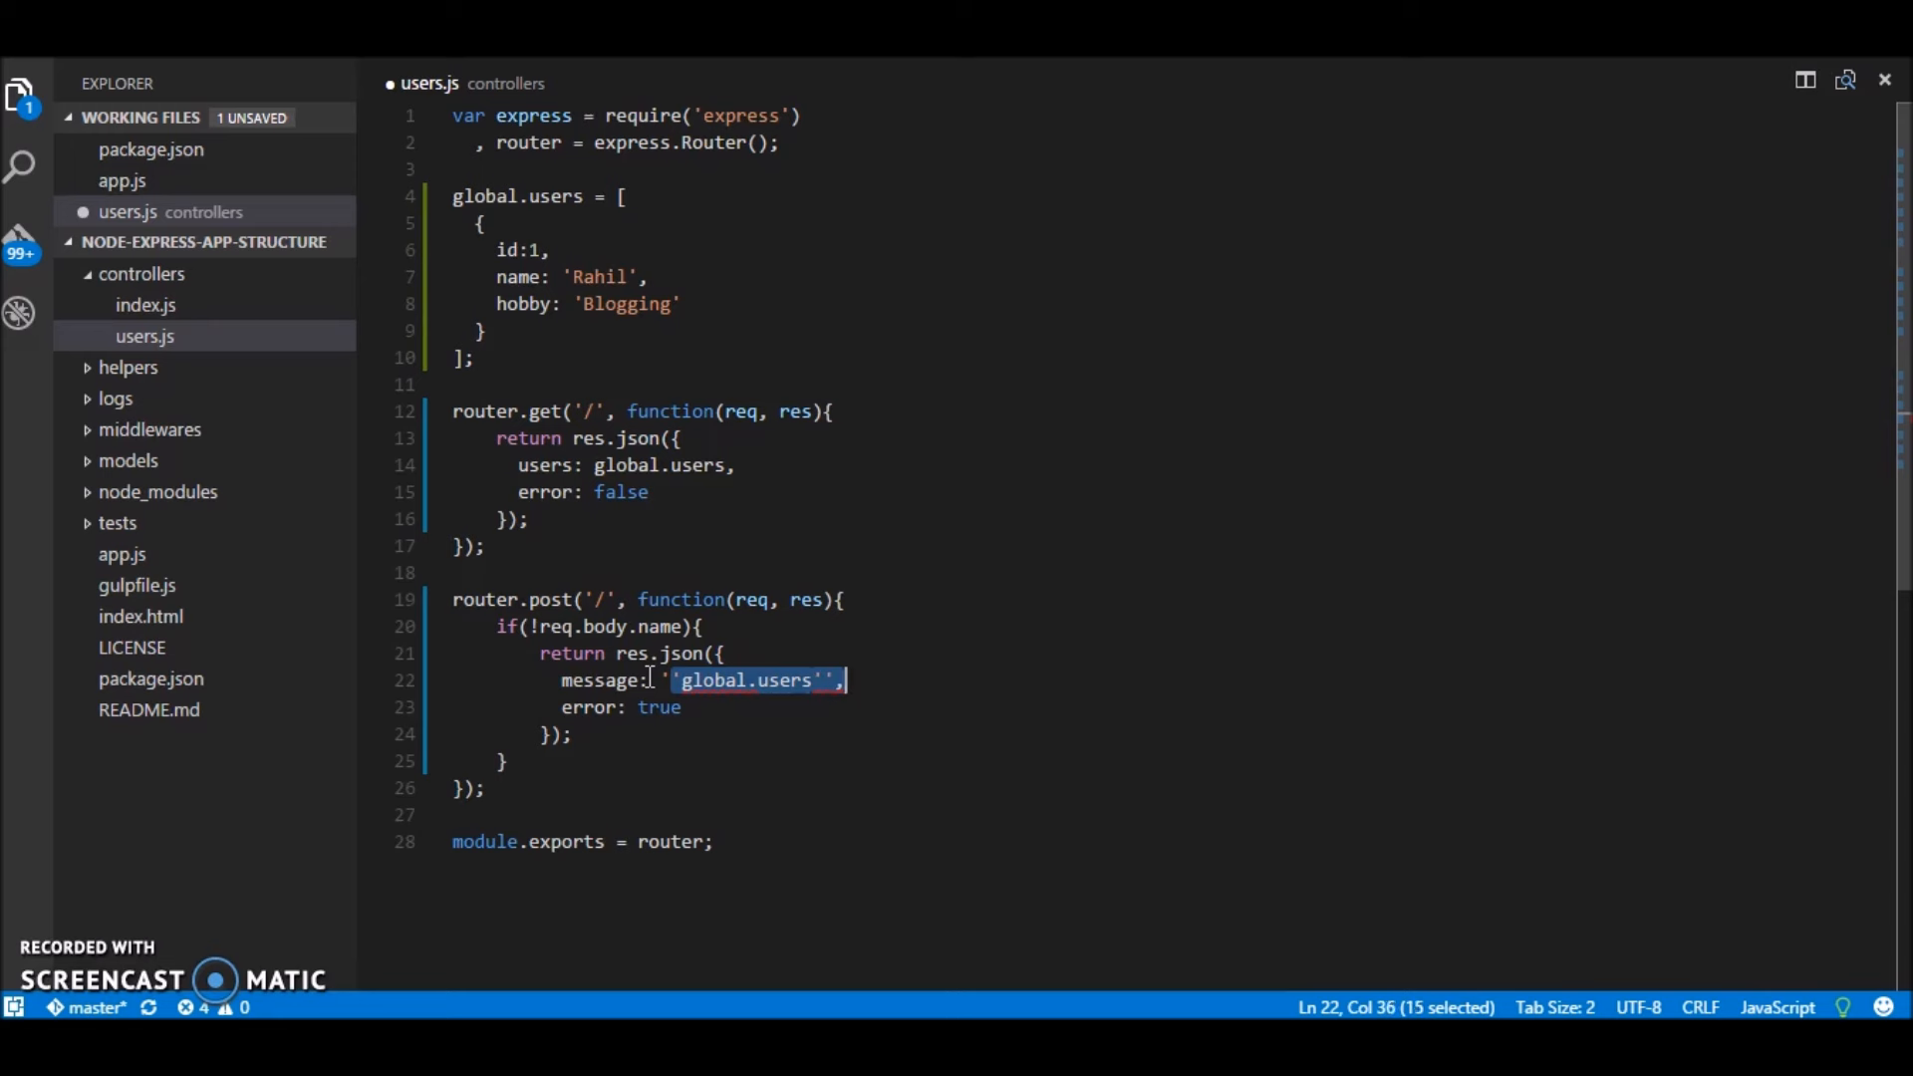
text(user)
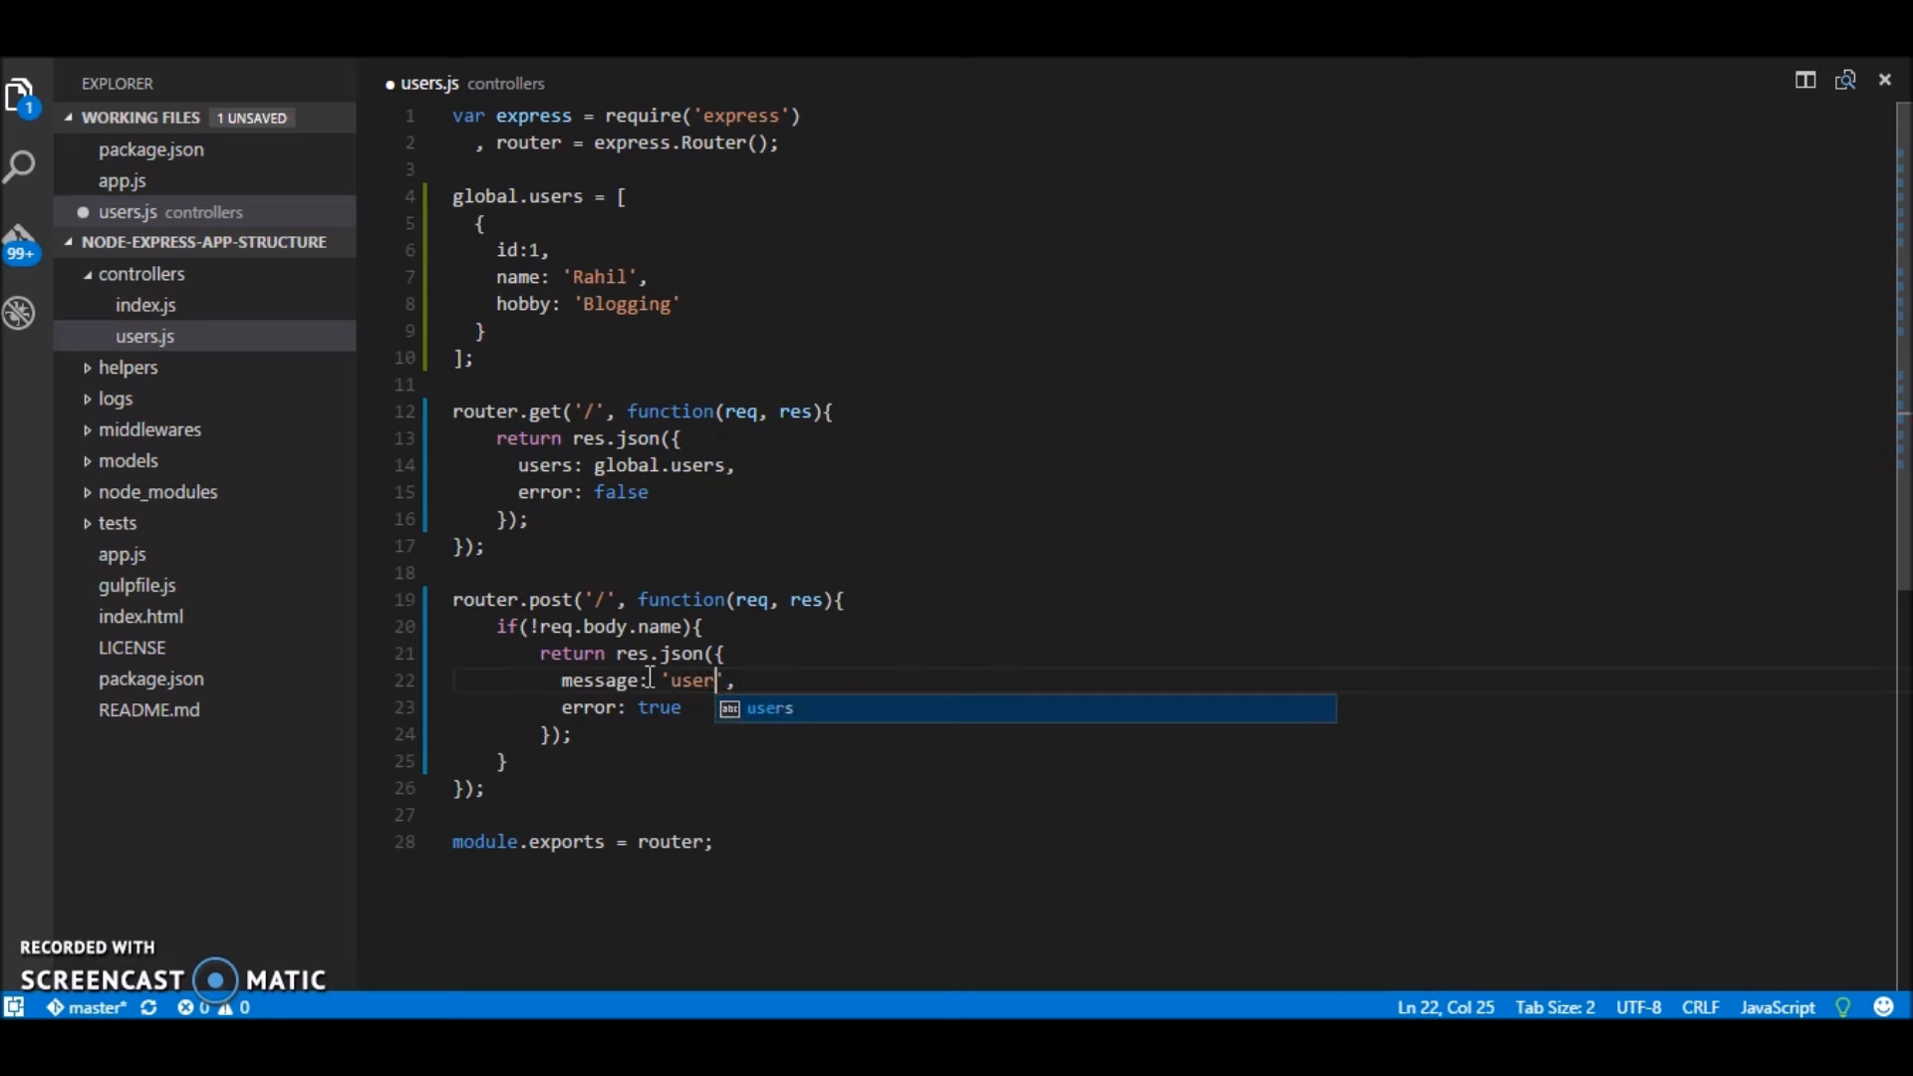
text(name missi)
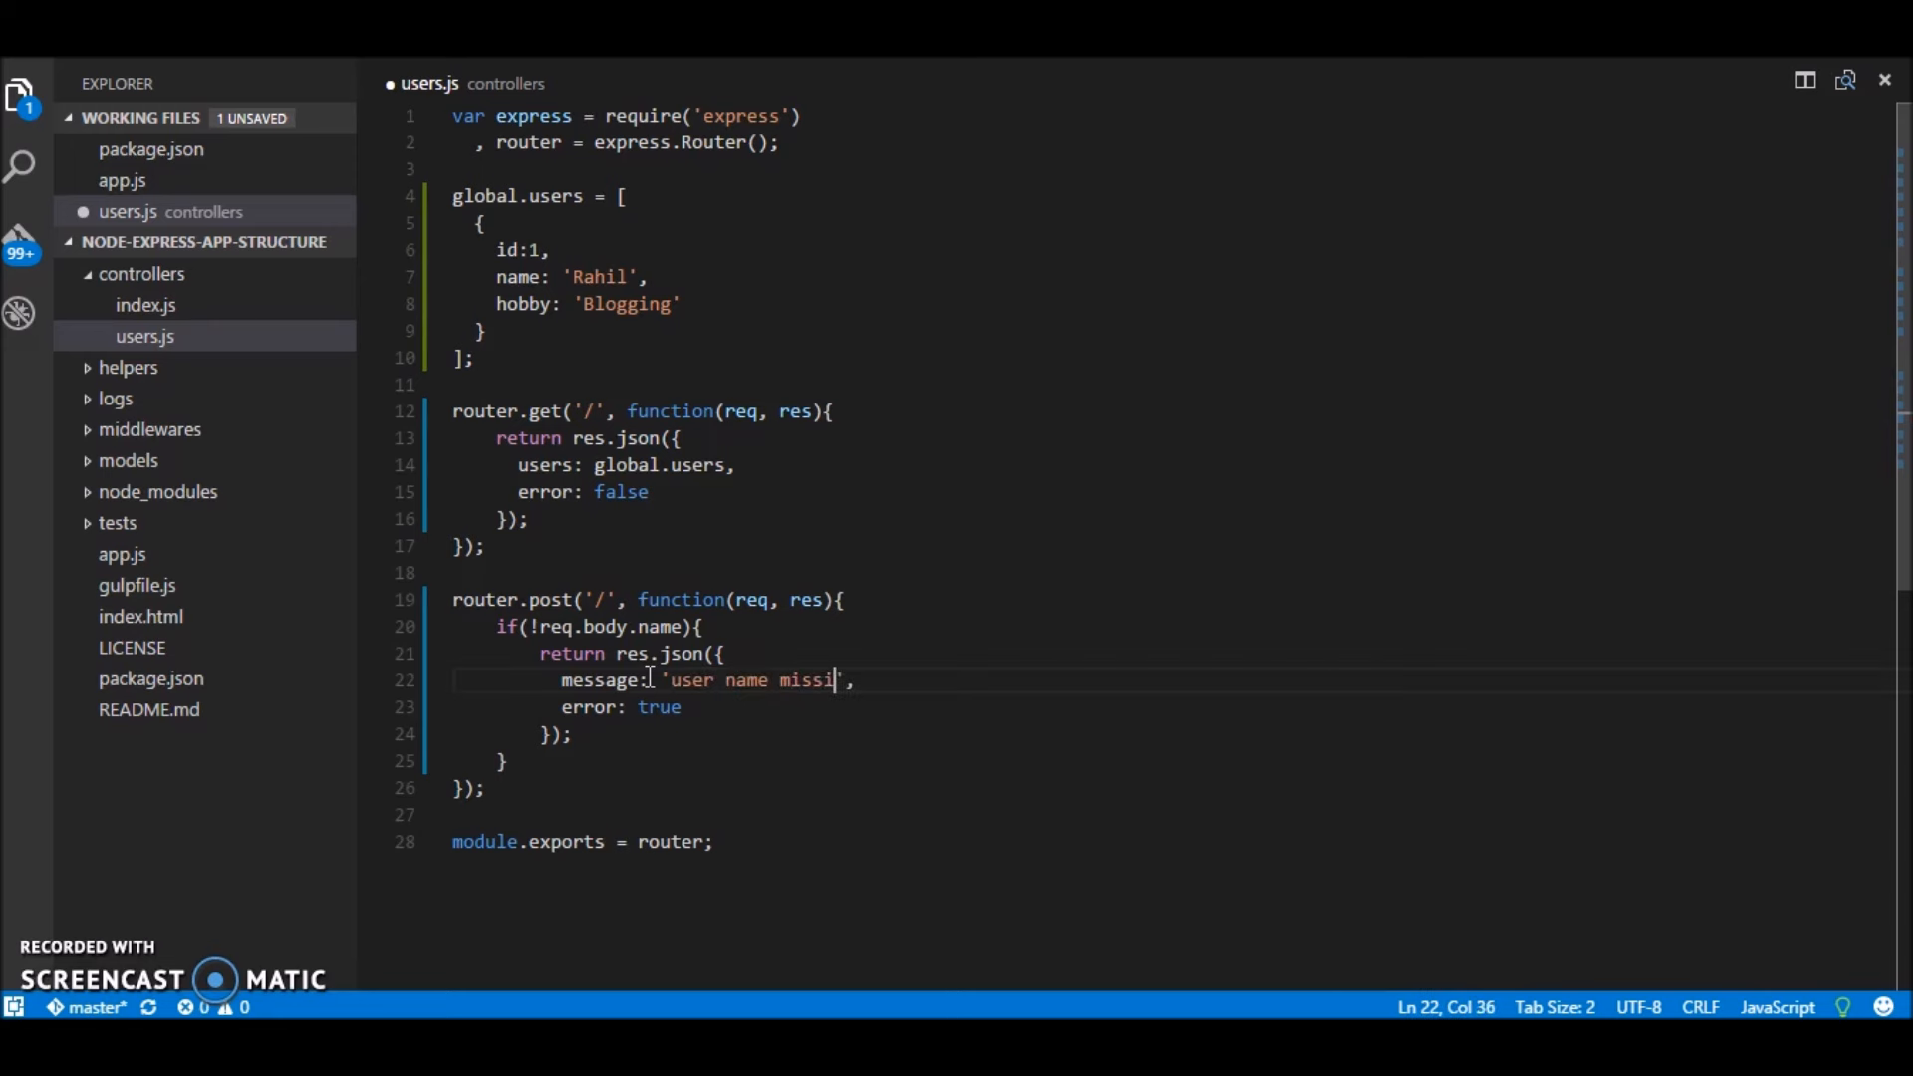
text(ng)
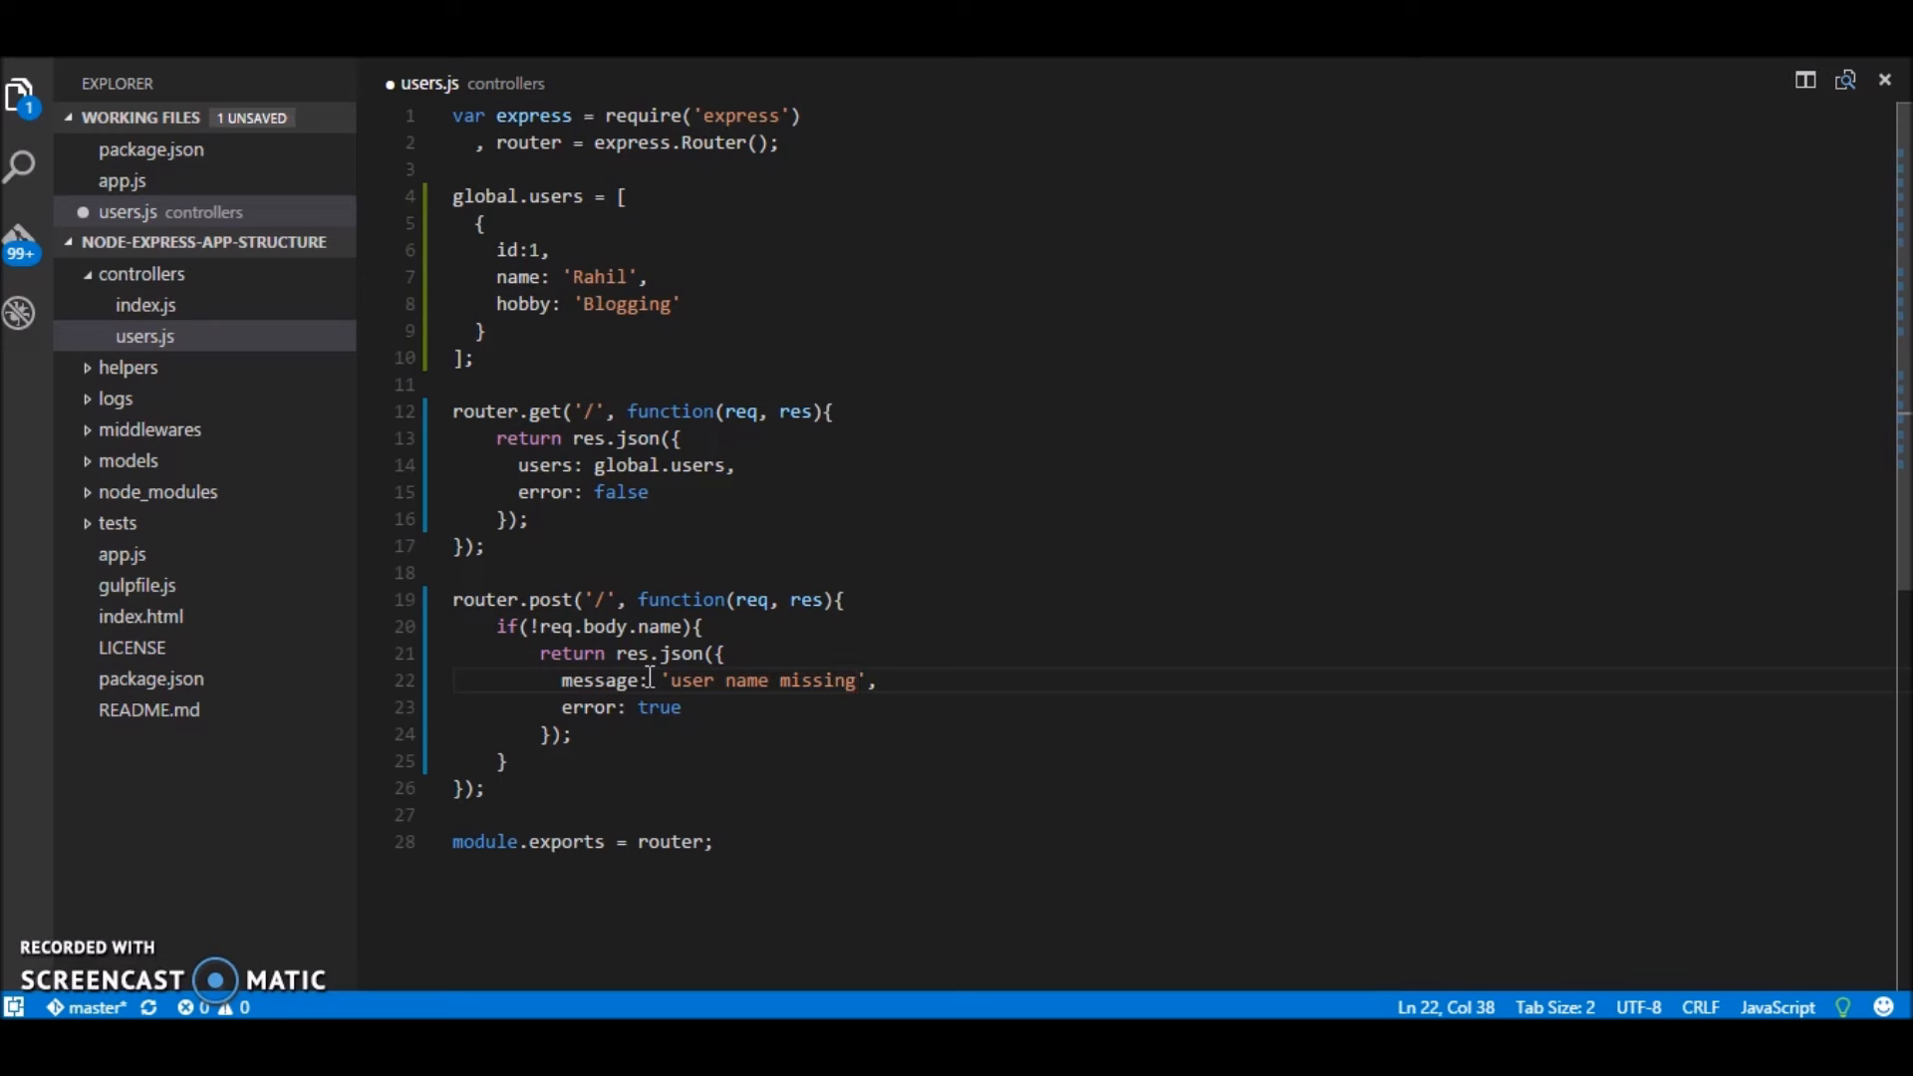
key(Backspace)
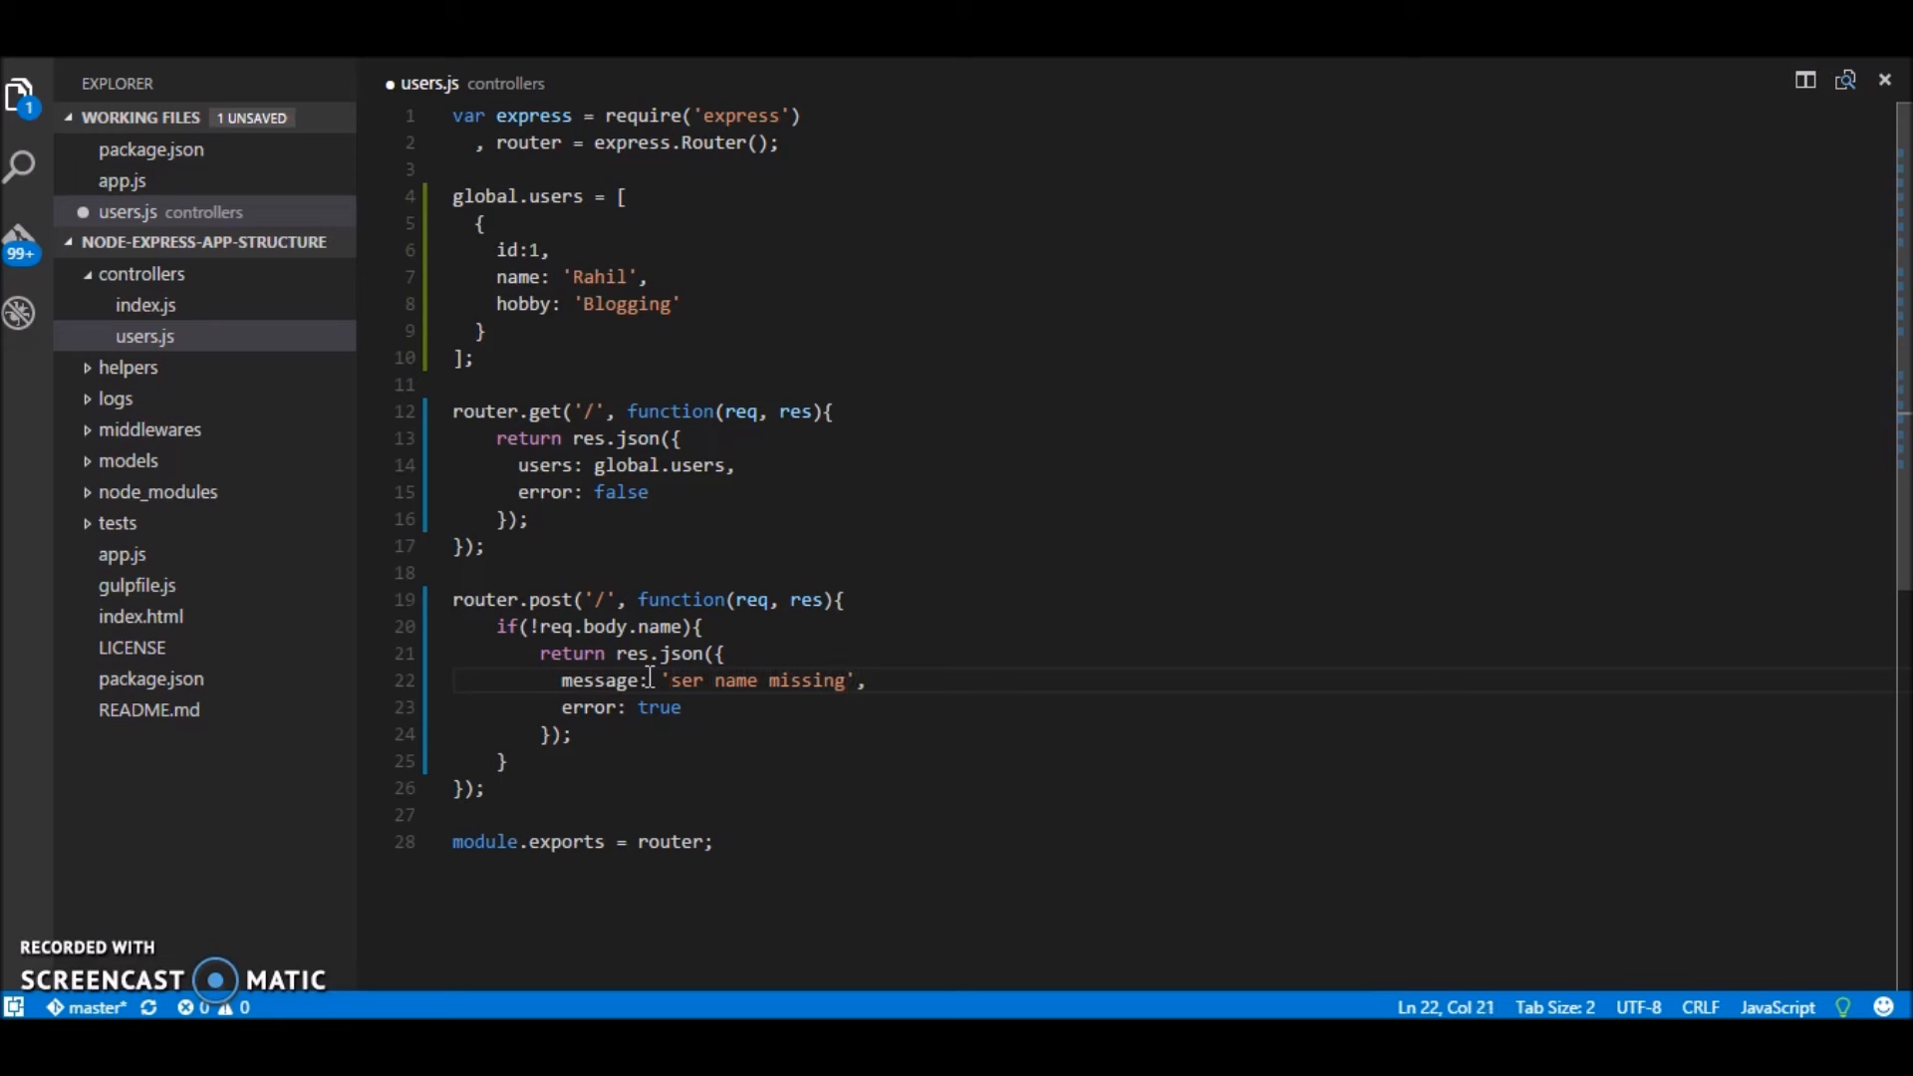
text(U)
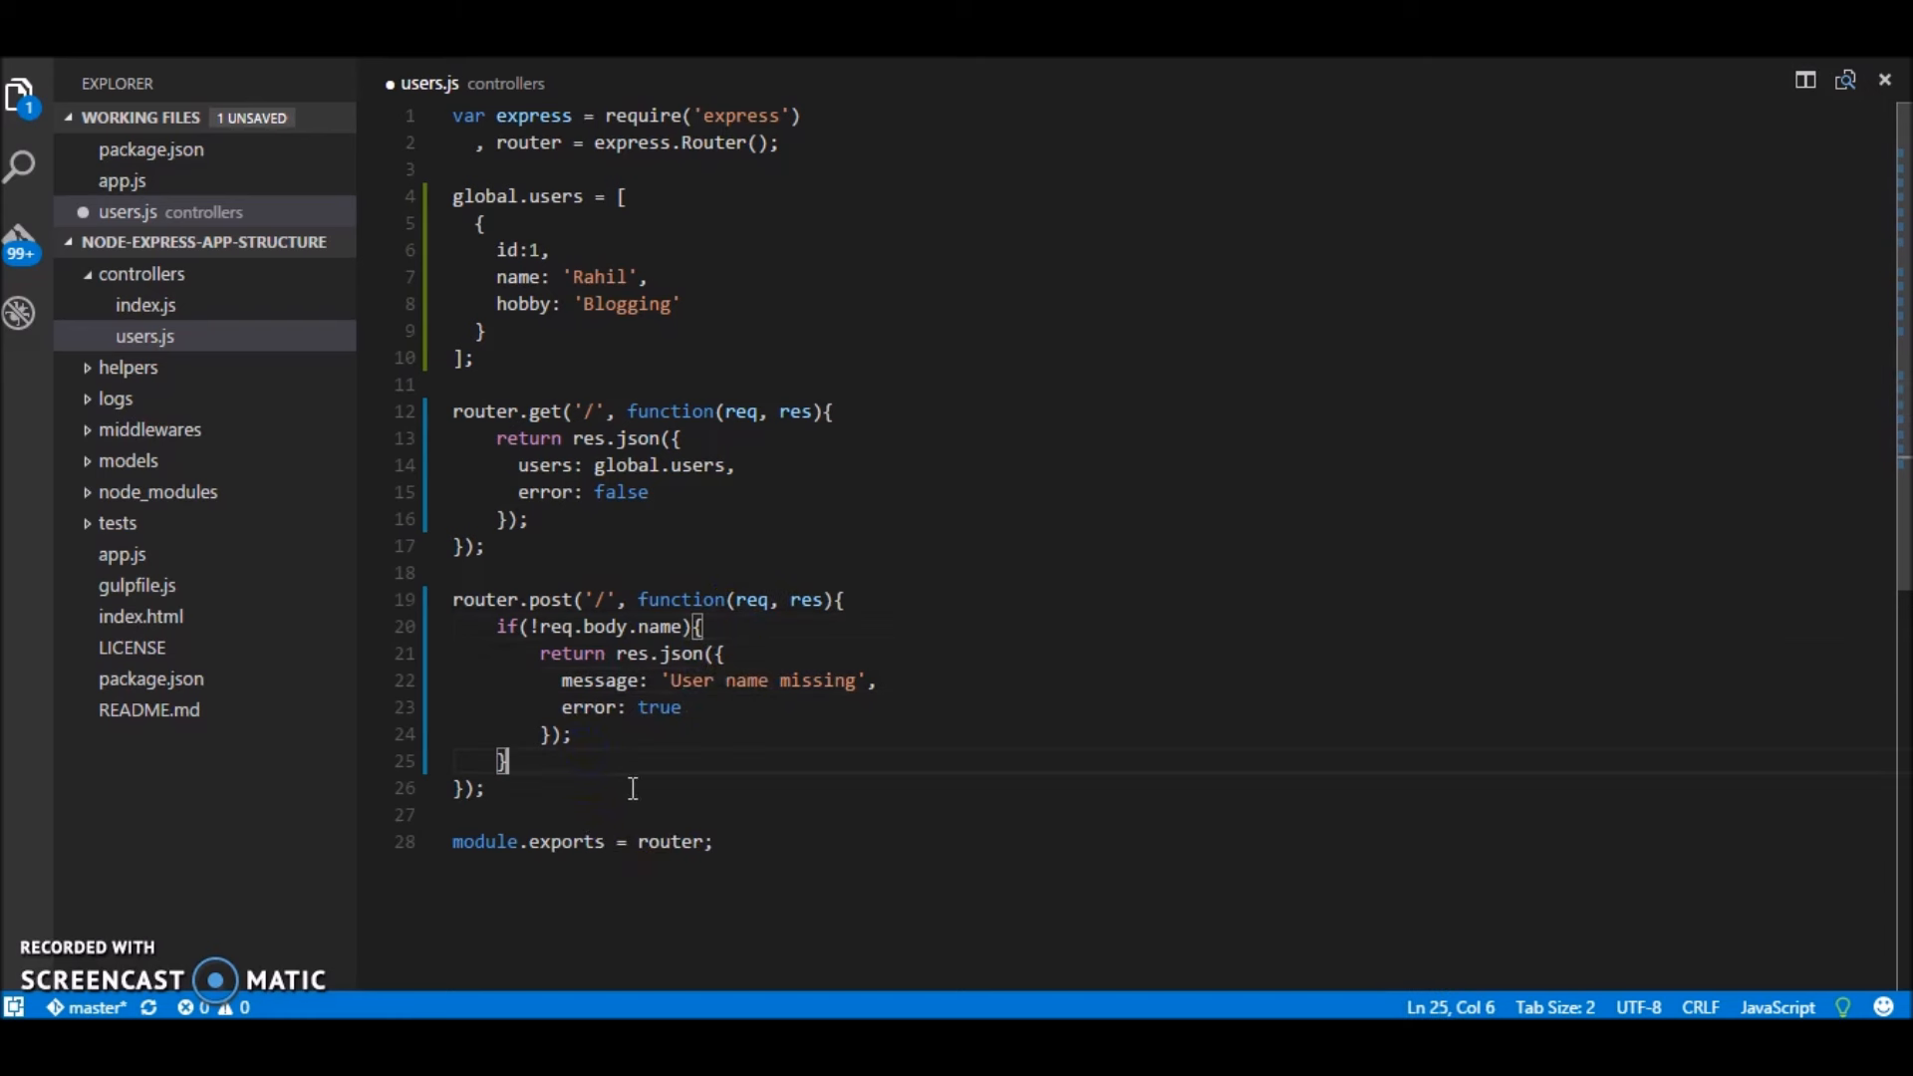
key(Enter)
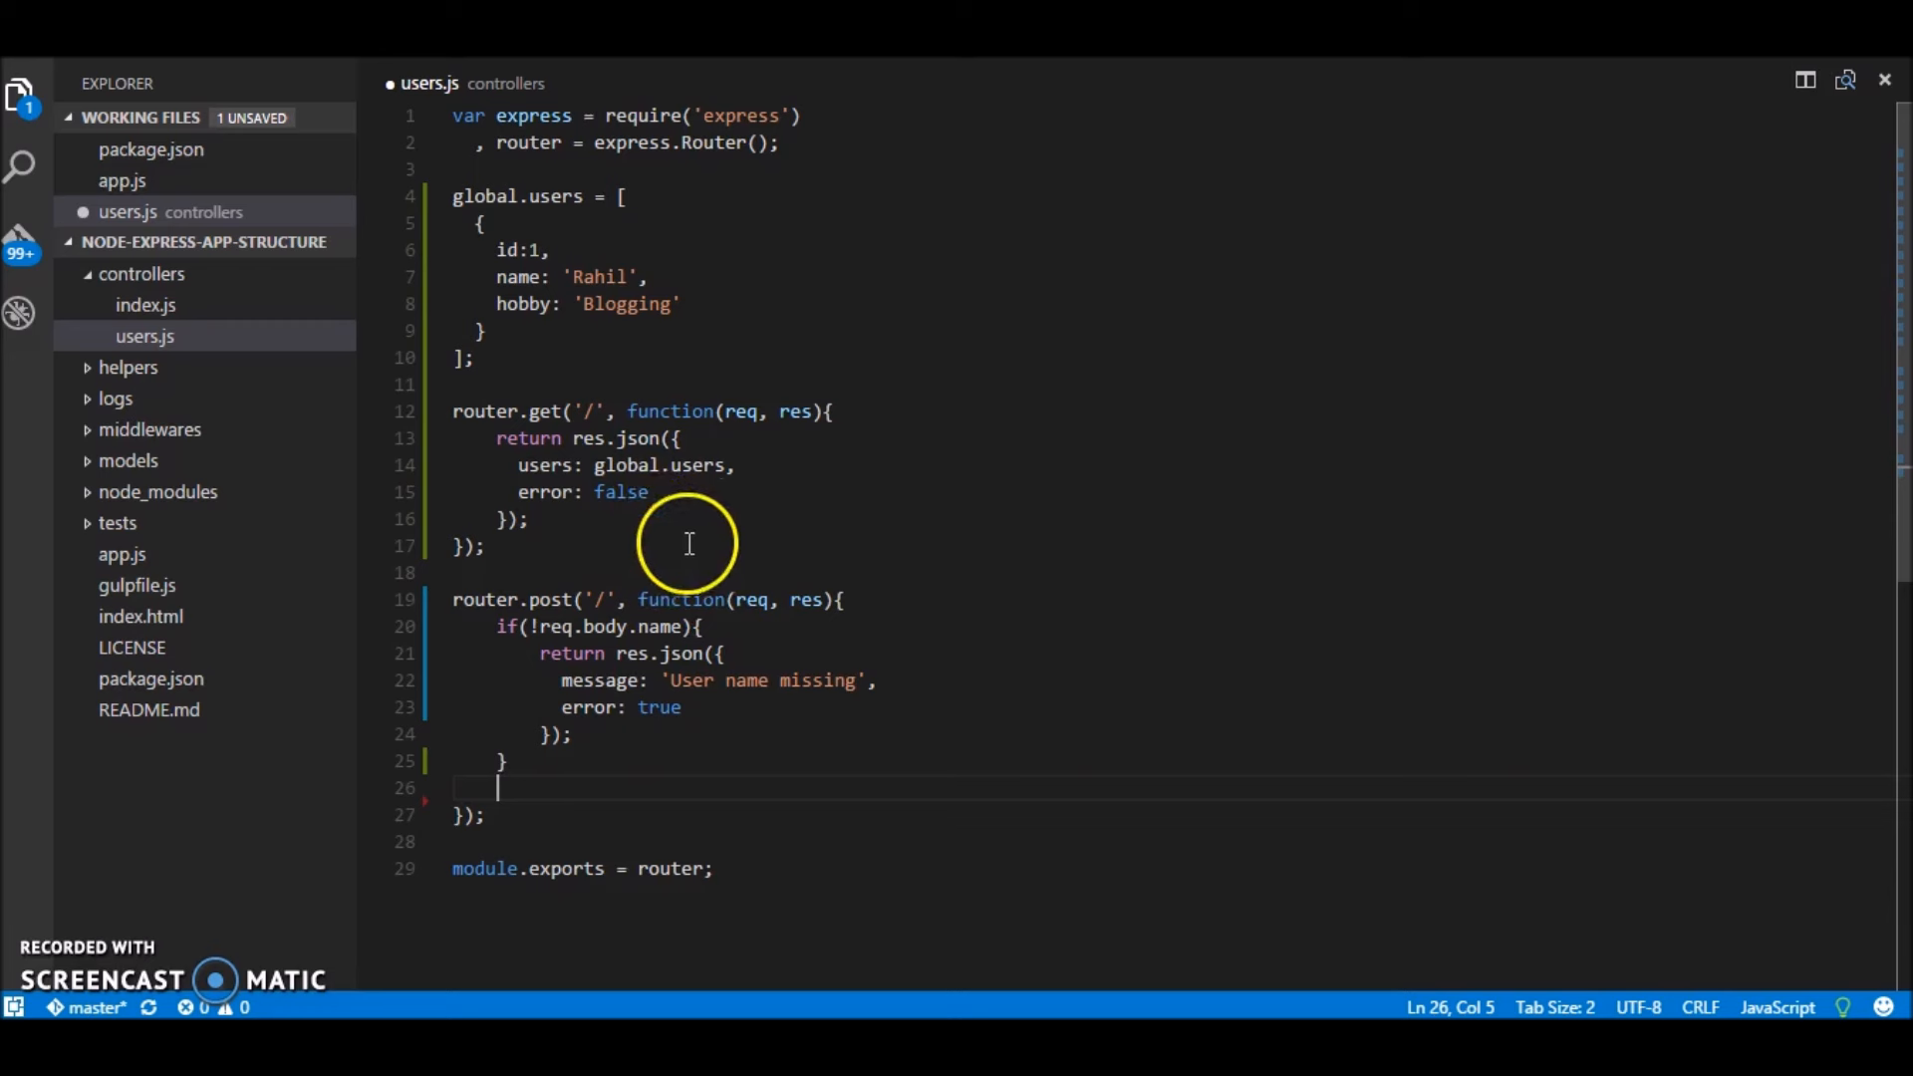
double_click(556, 197)
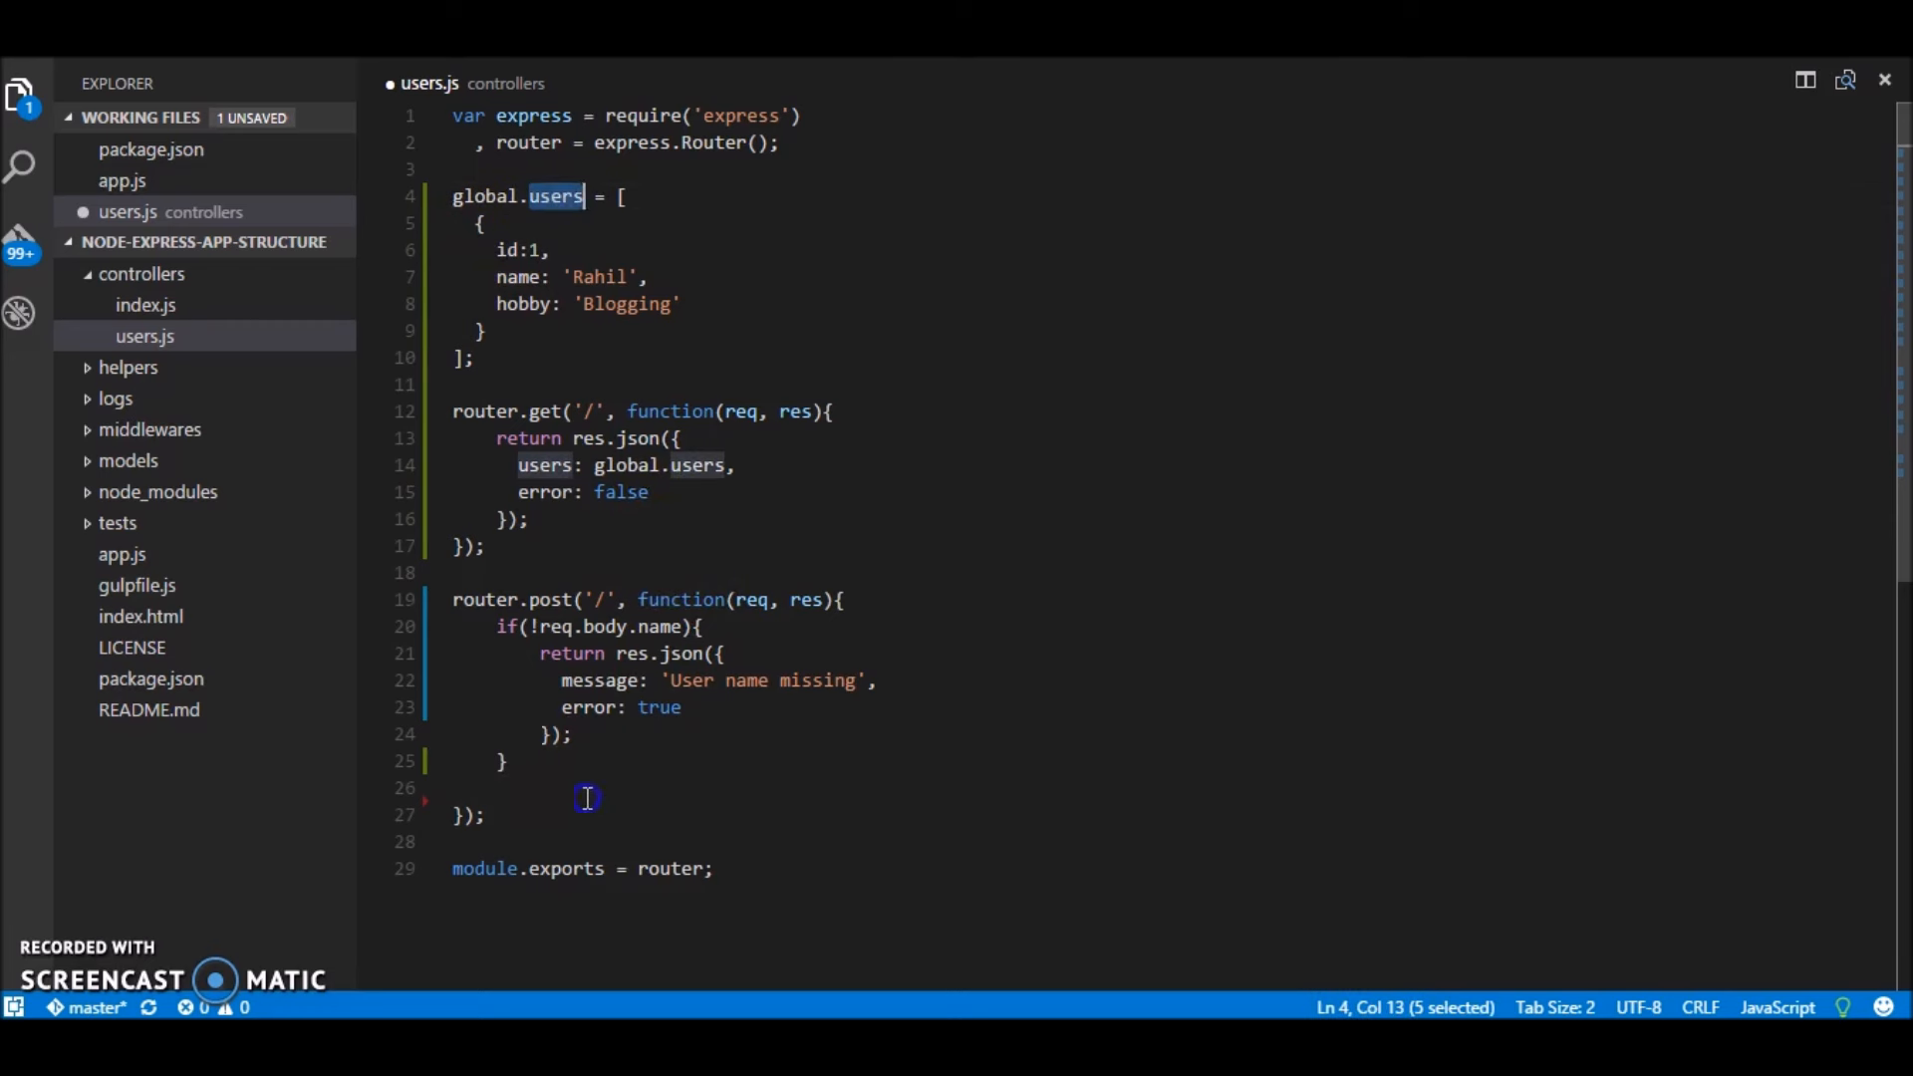
Step: Push req.body into global.user after the name check
text(global)
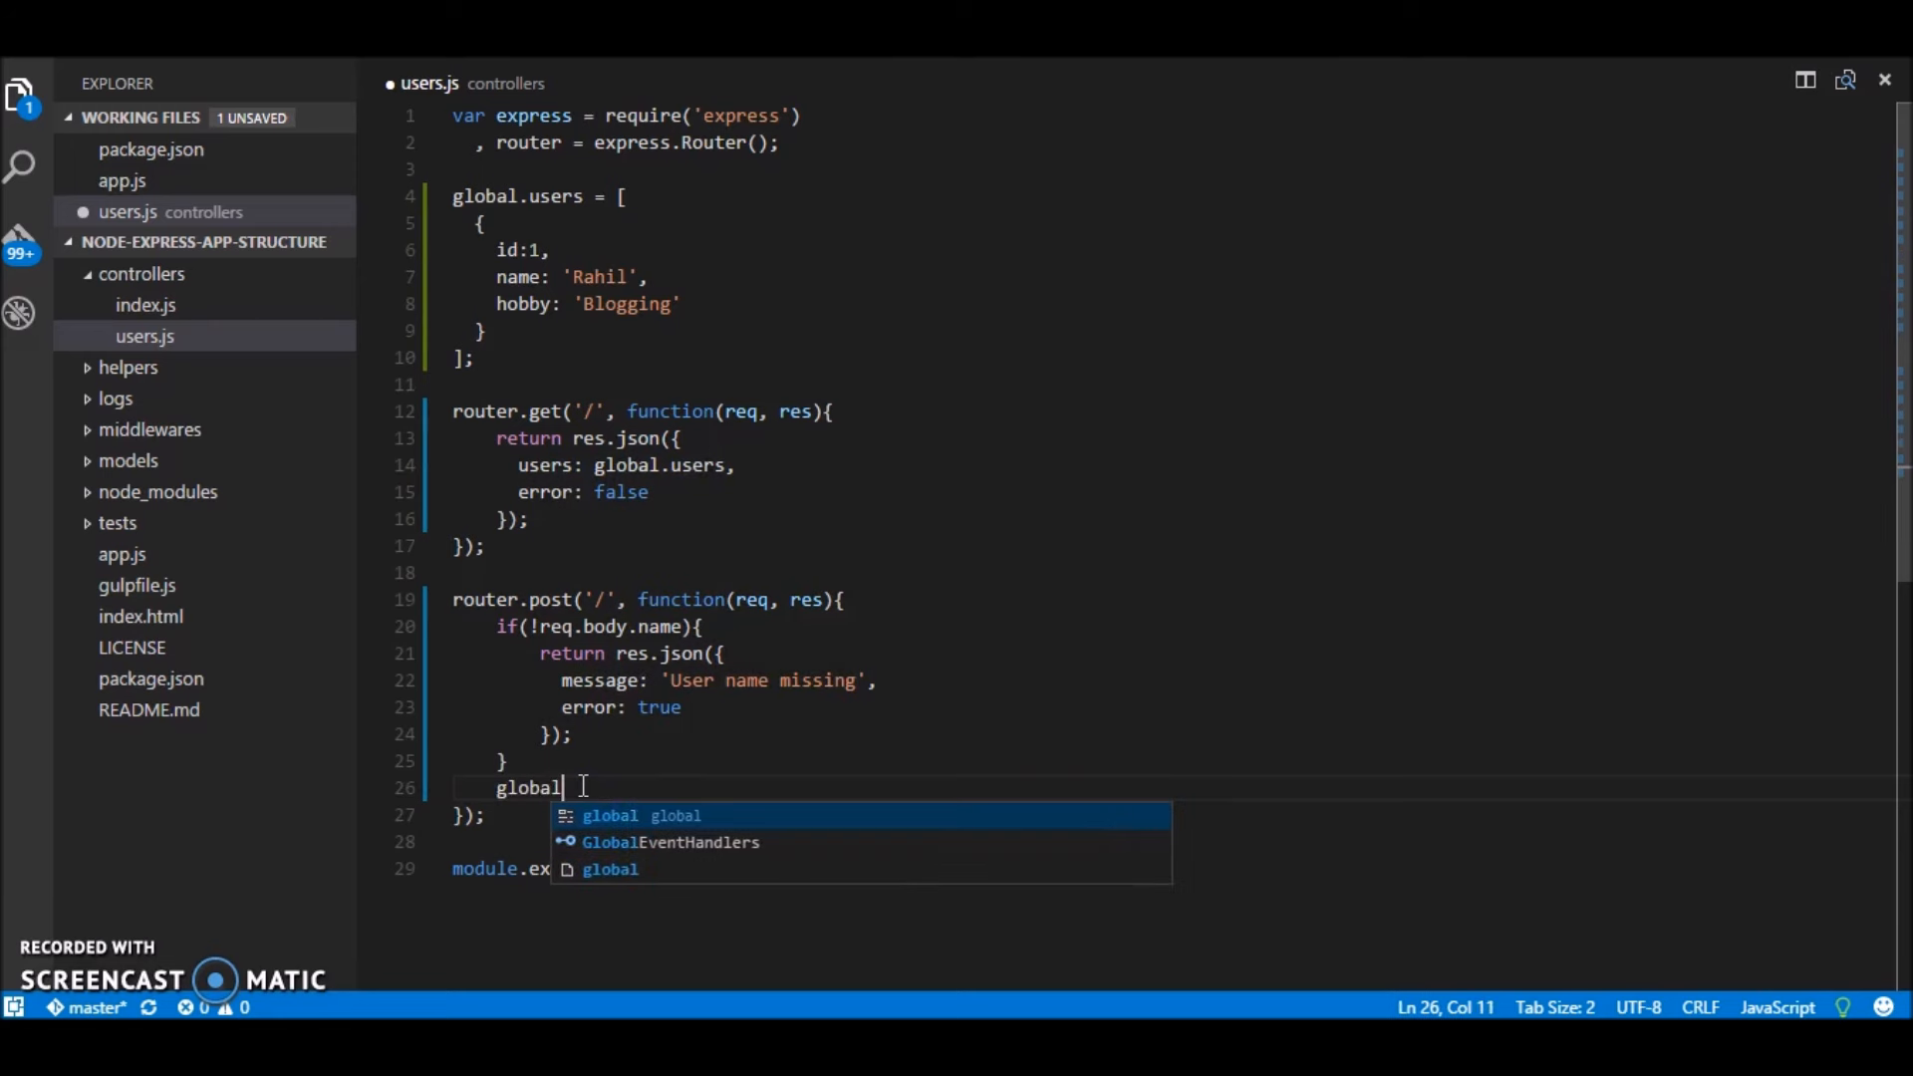
text(.user)
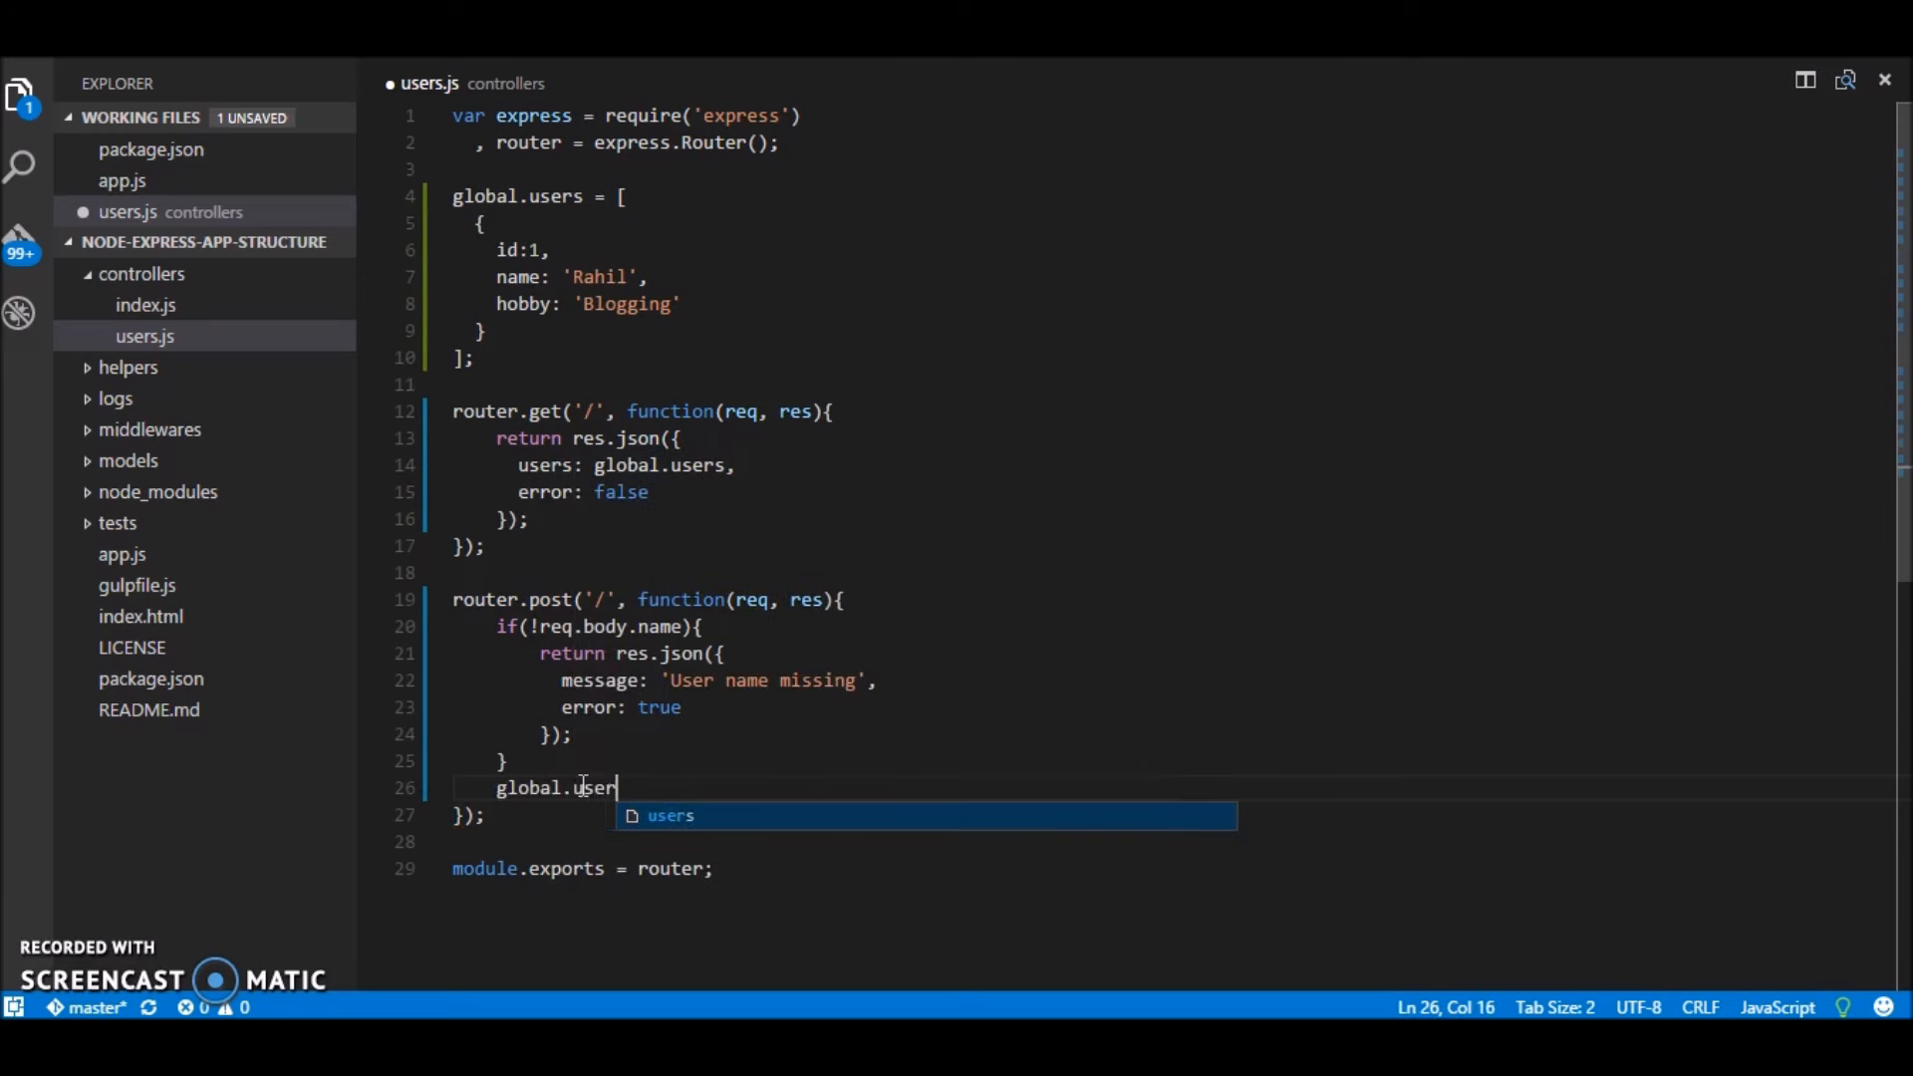
text(.push())
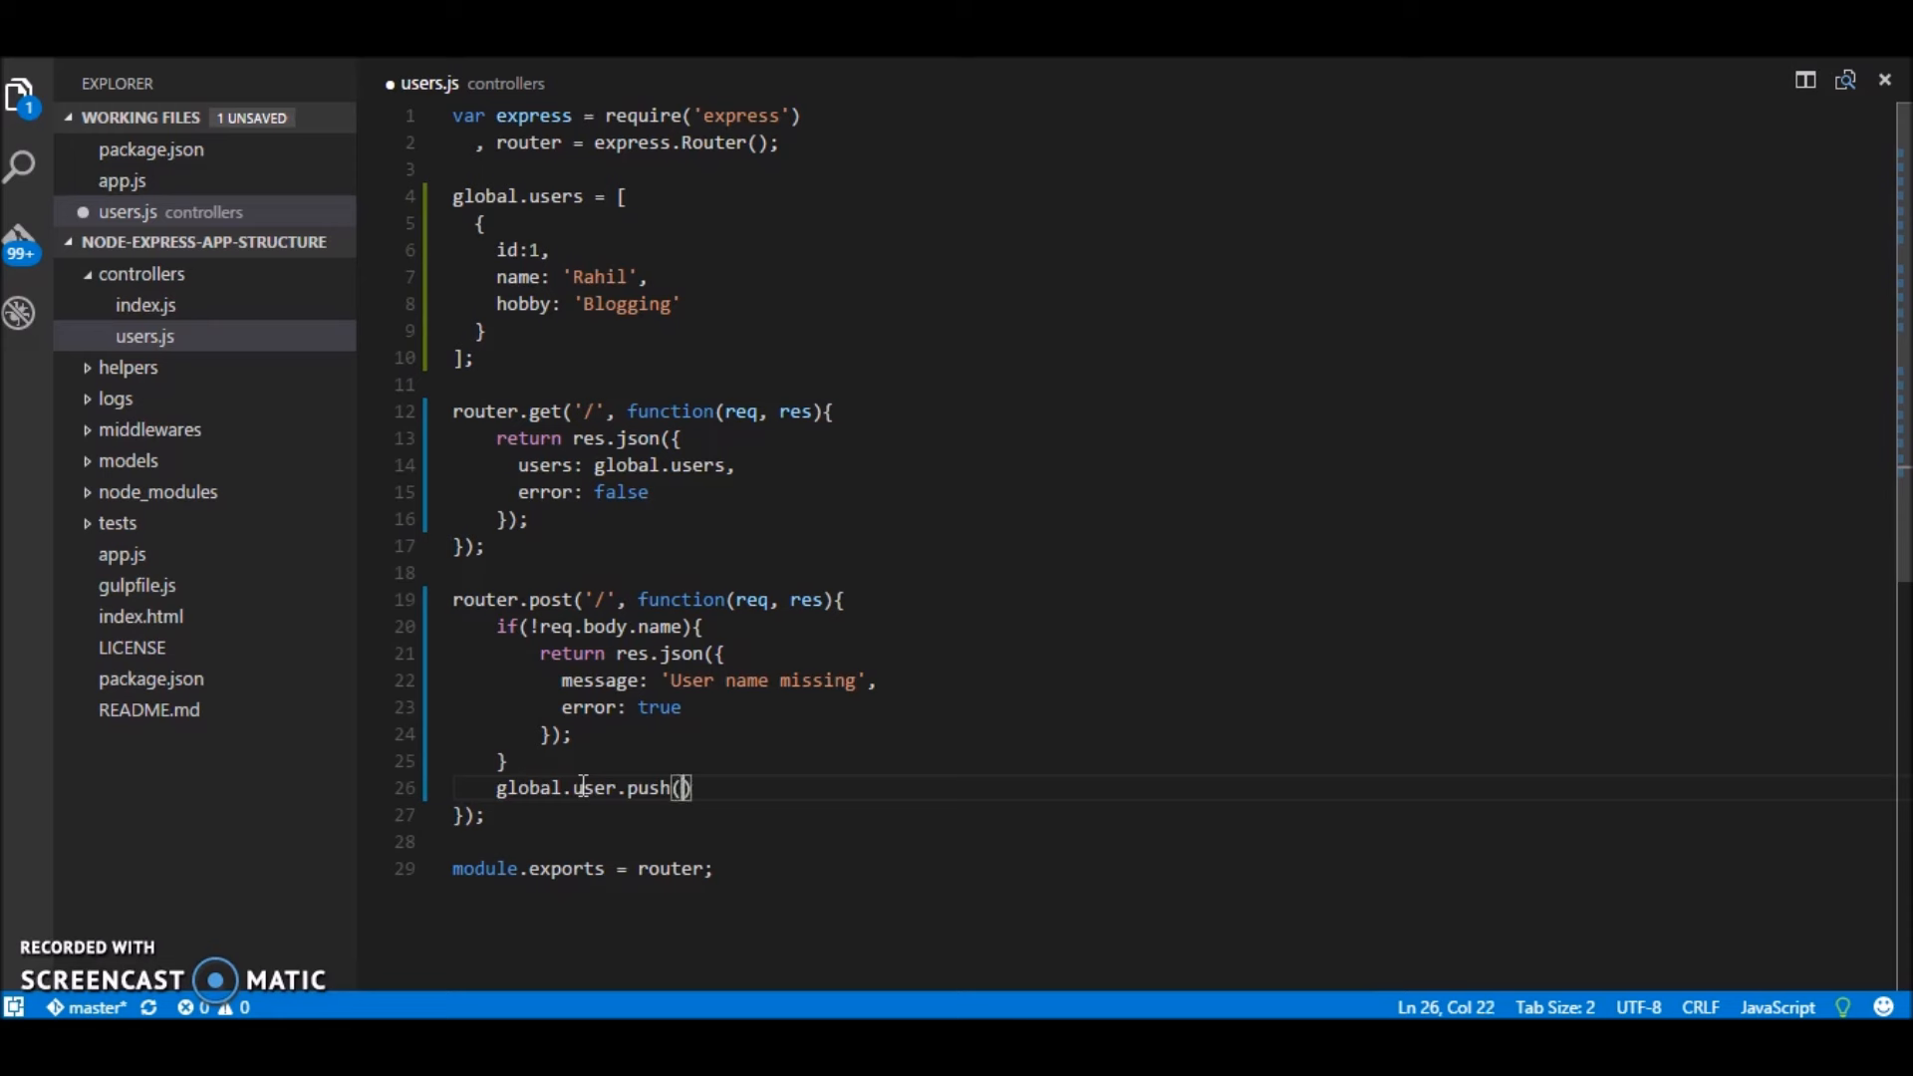
text(;)
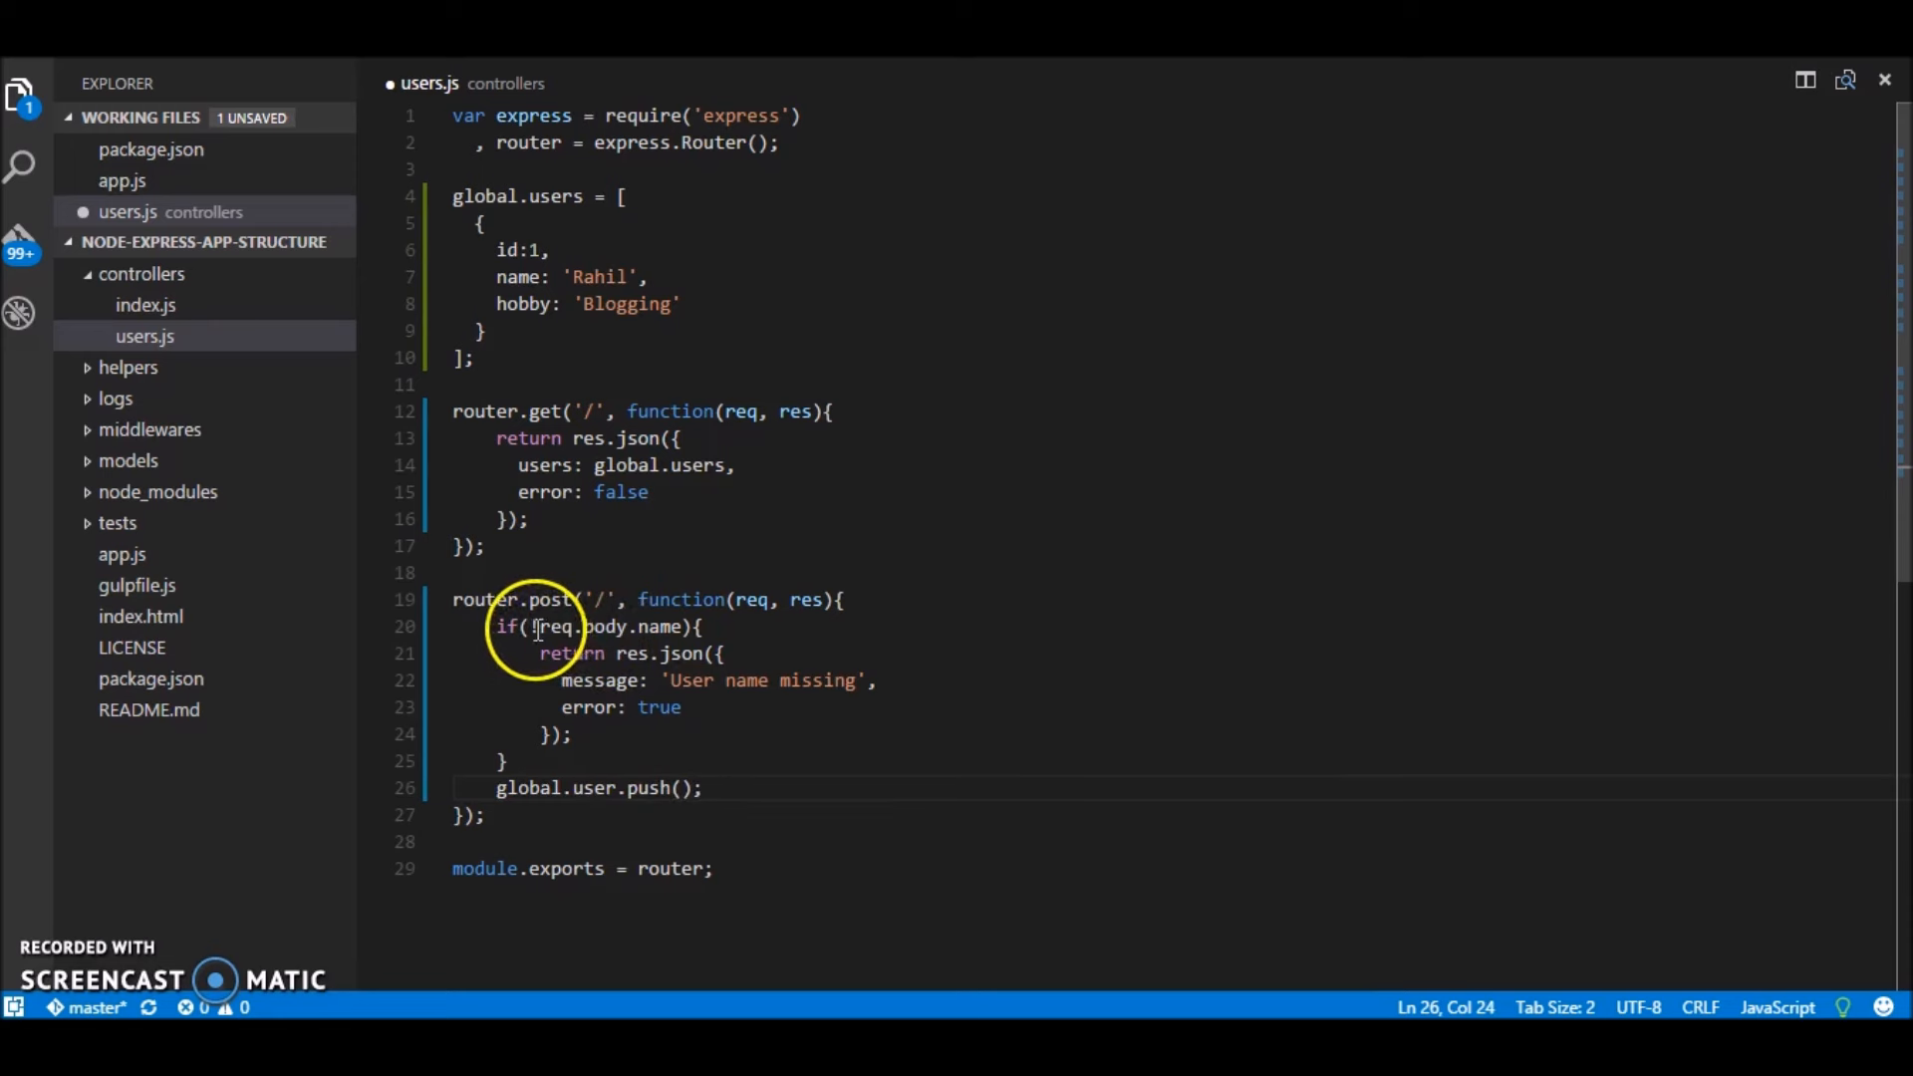
double_click(584, 626)
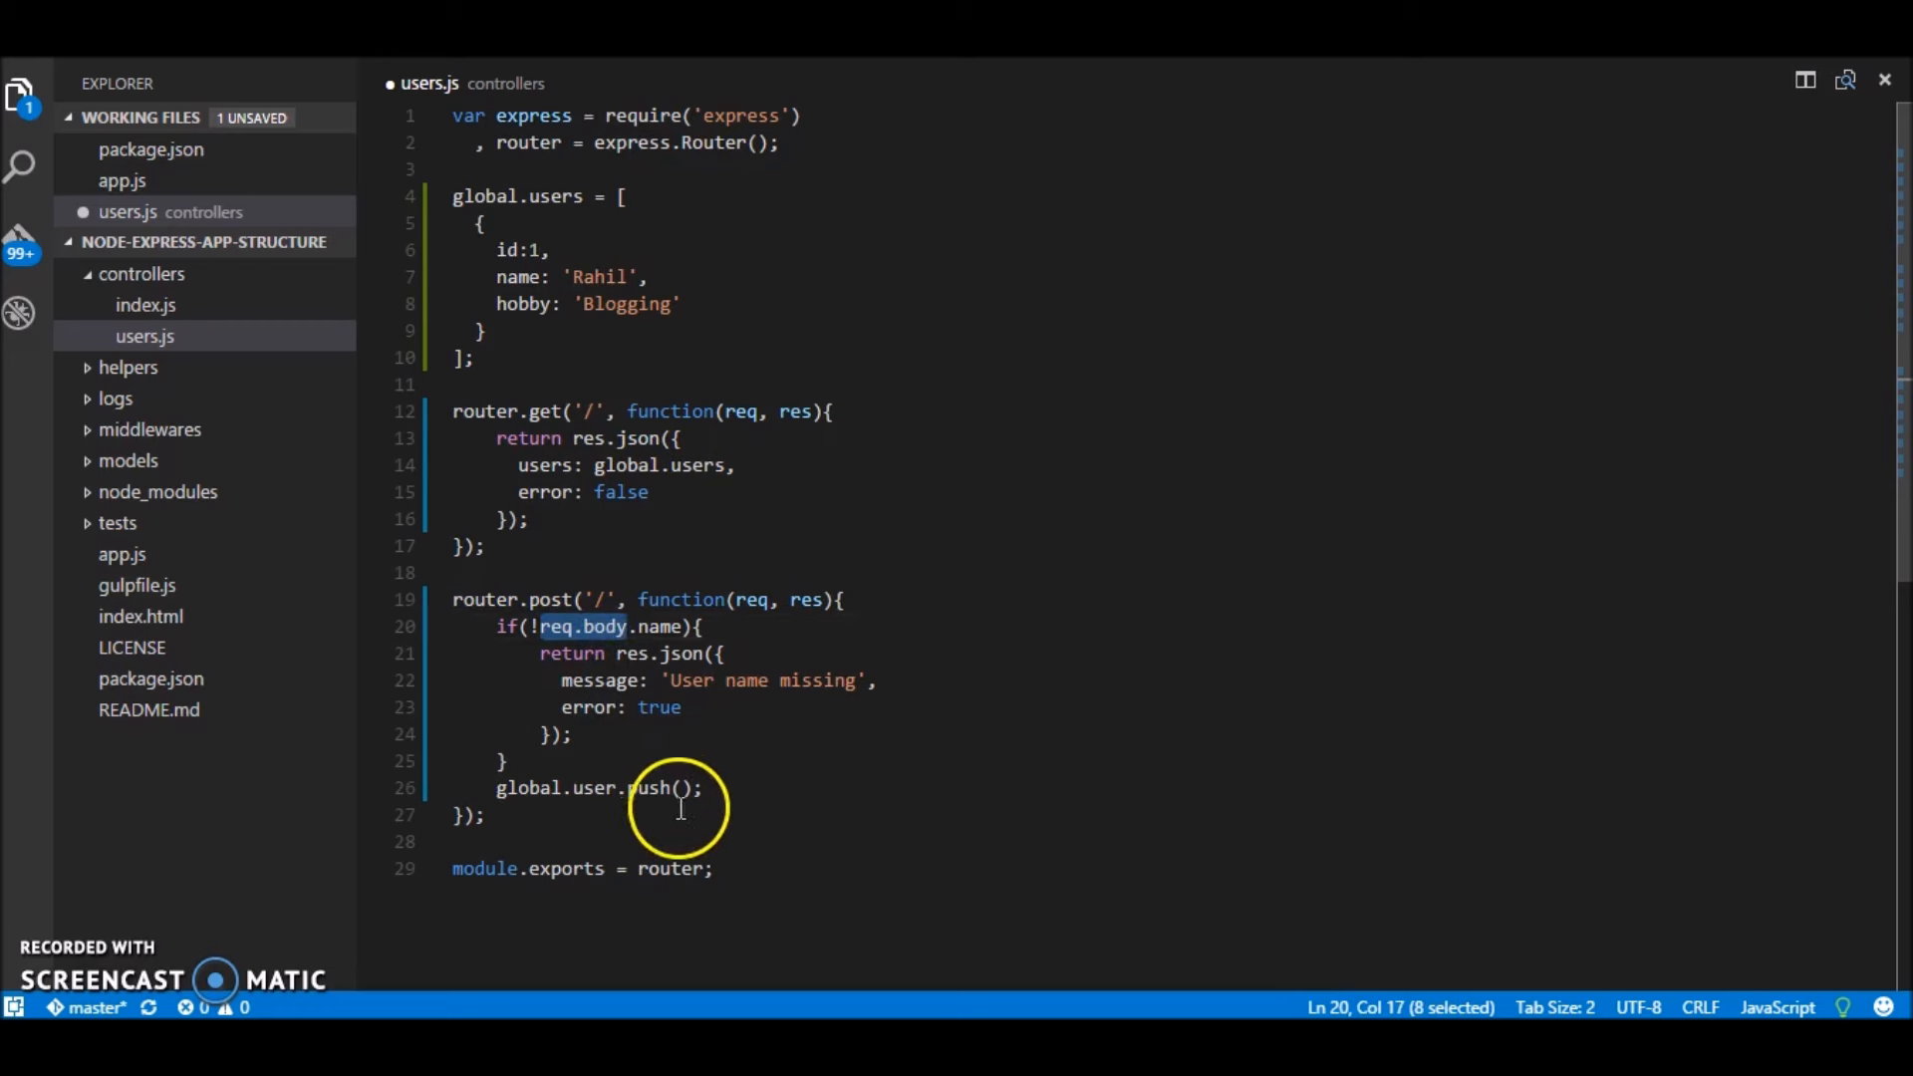
text(req.body)
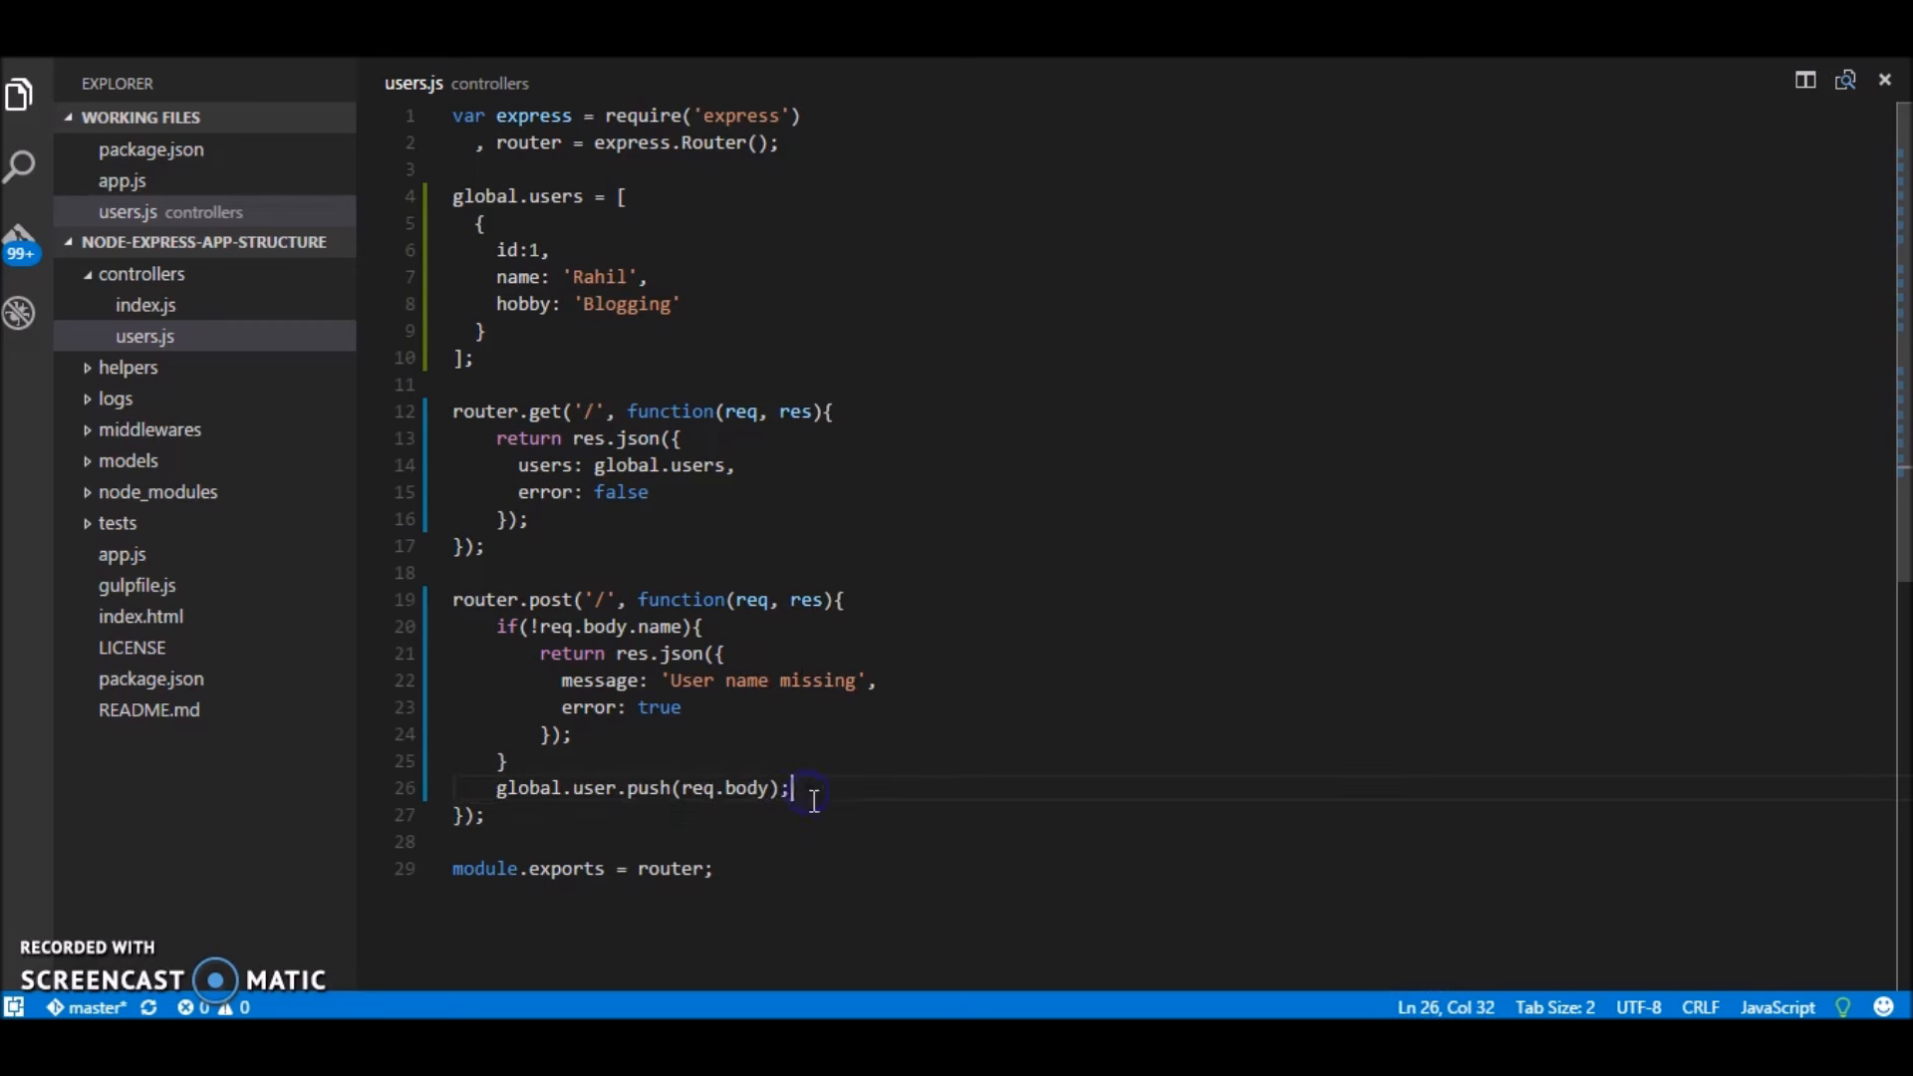
key(Enter)
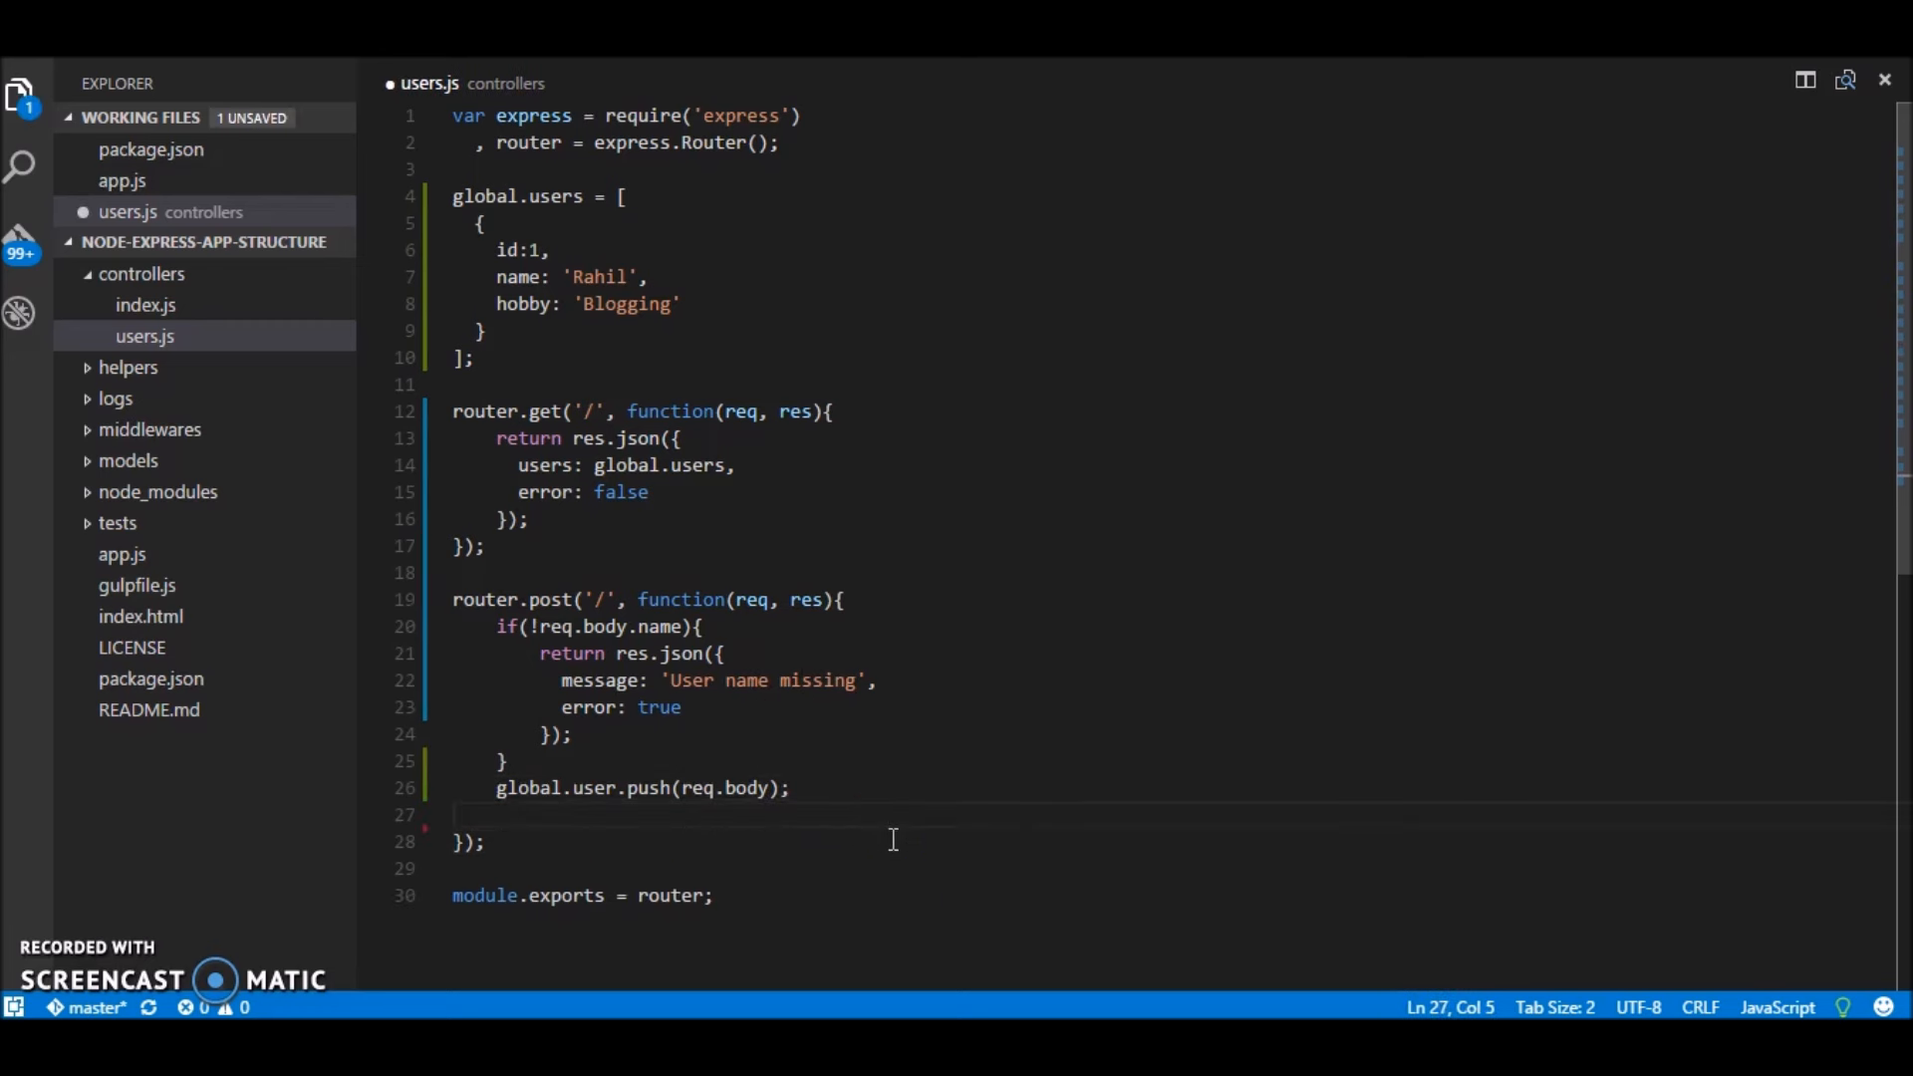
Step: Return a JSON response with message 'Success' and error false
text(return)
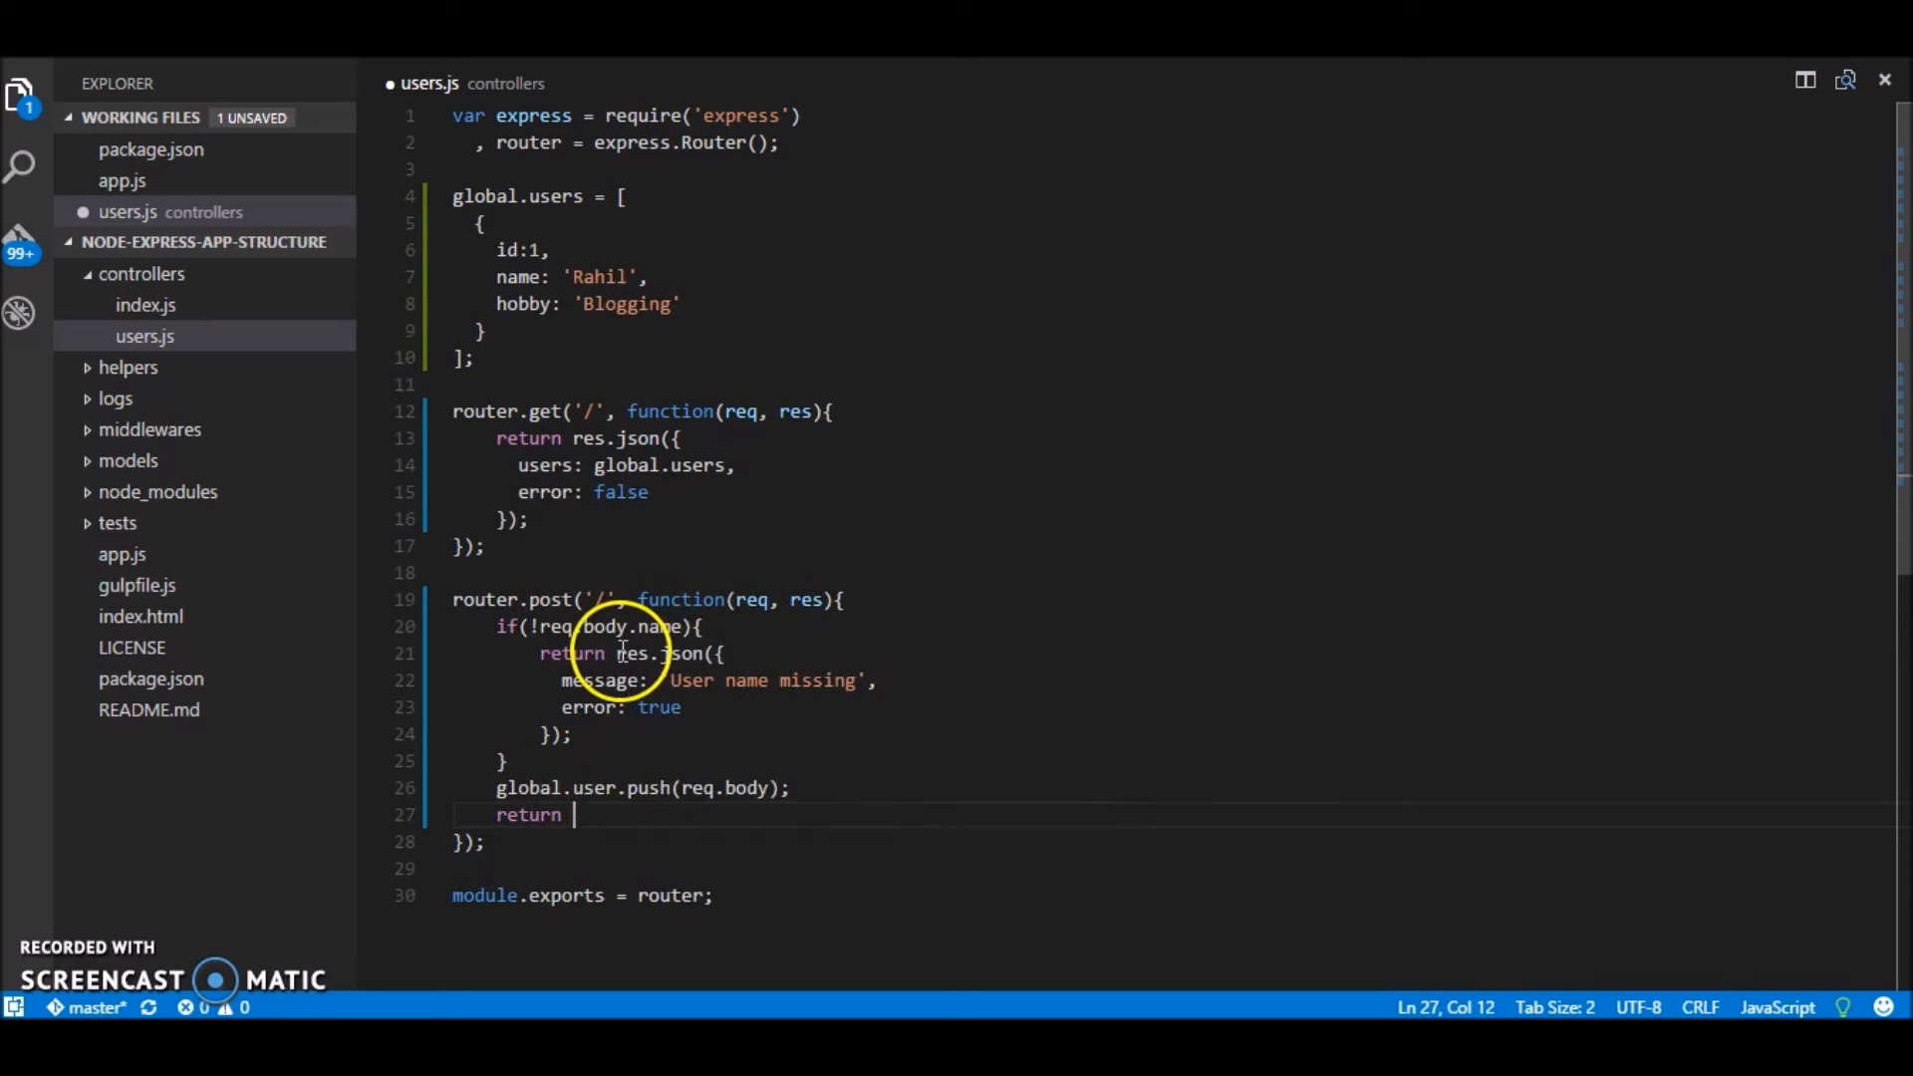
drag(620, 654, 574, 733)
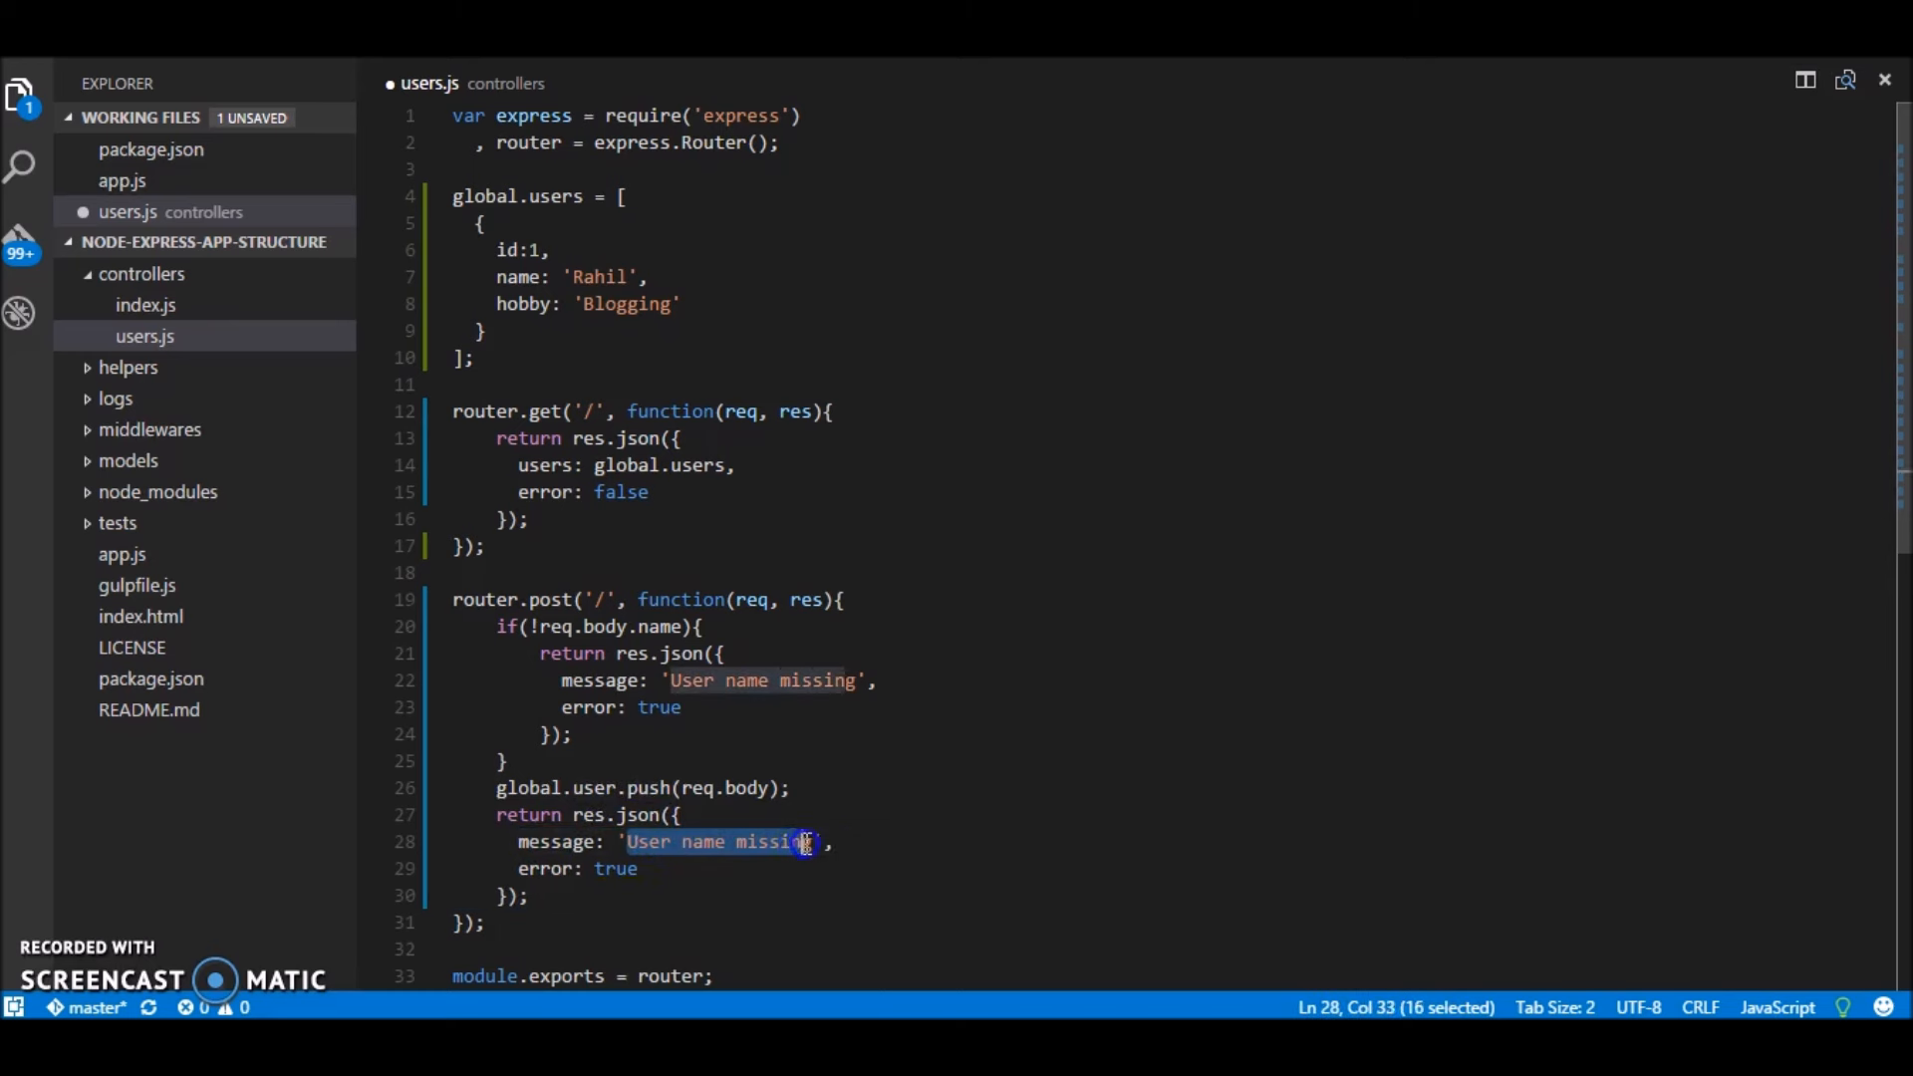
text(Success)
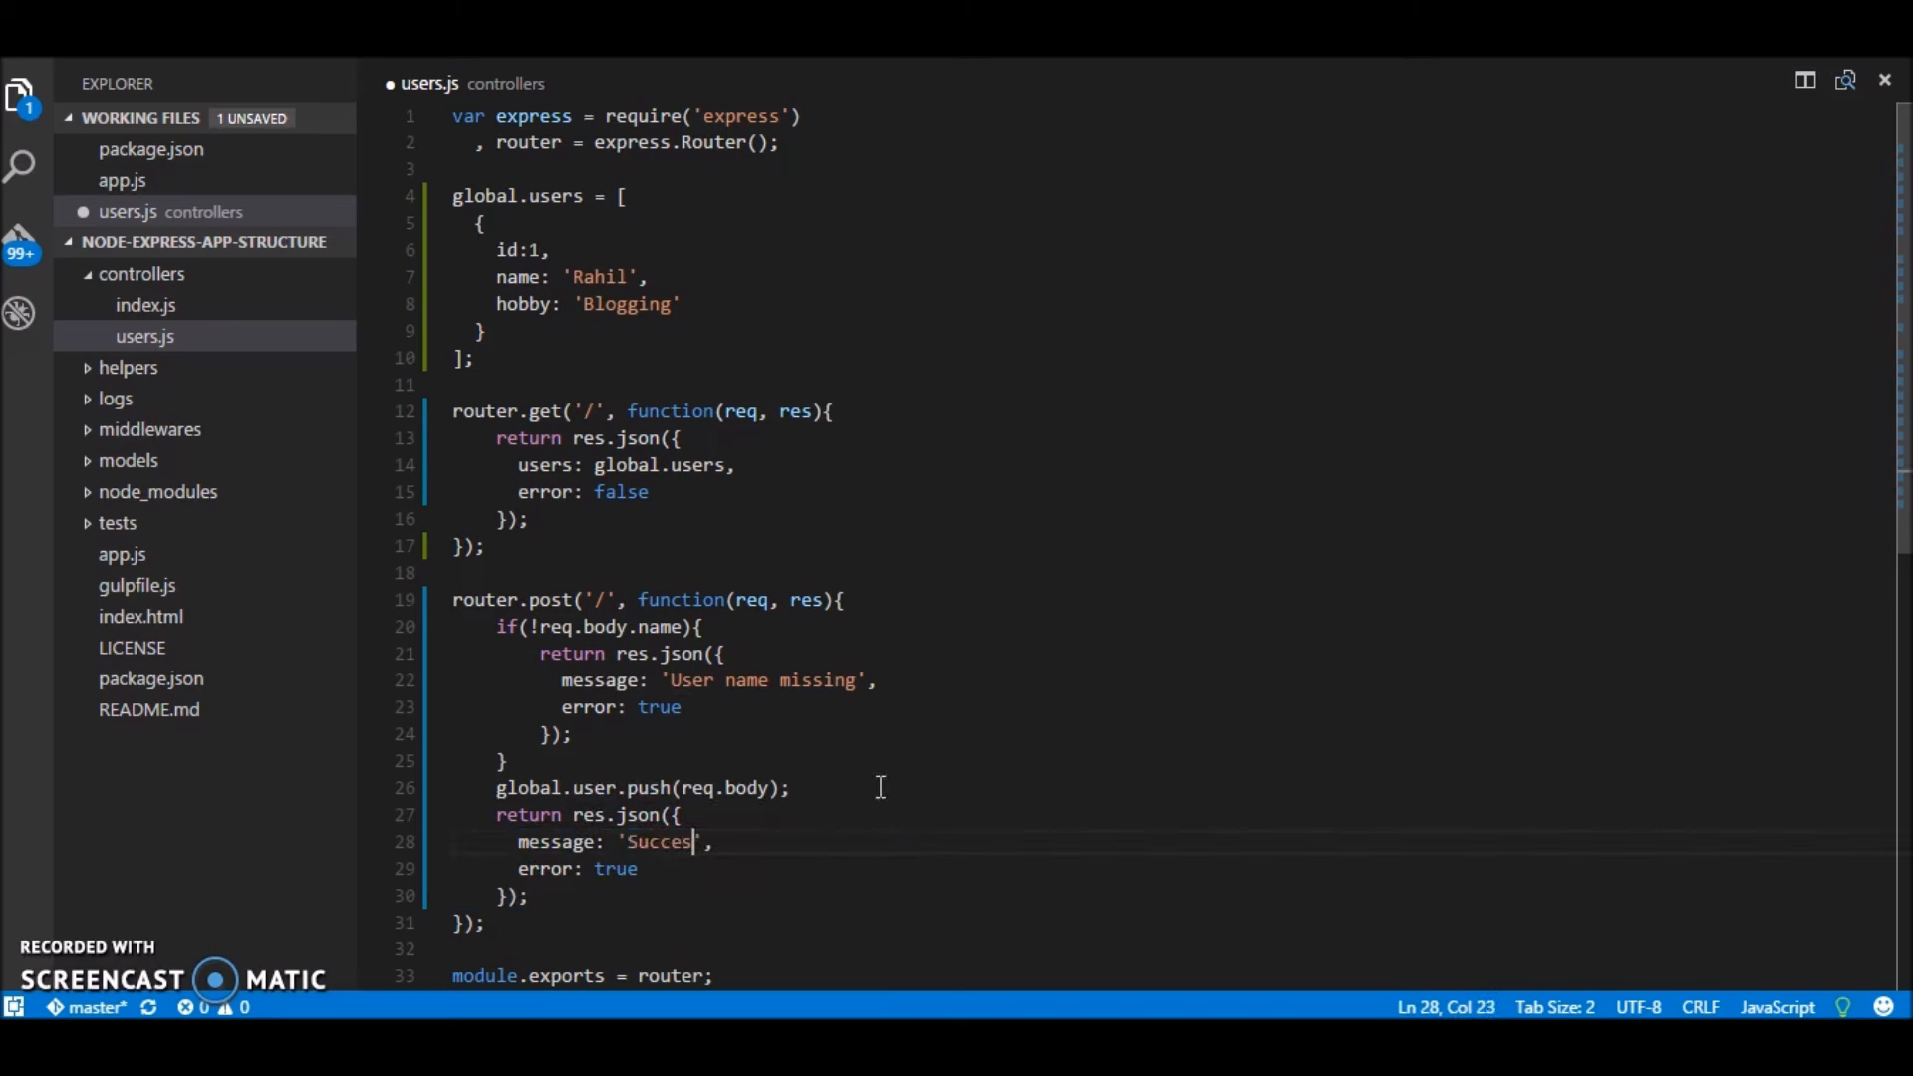
double_click(616, 869)
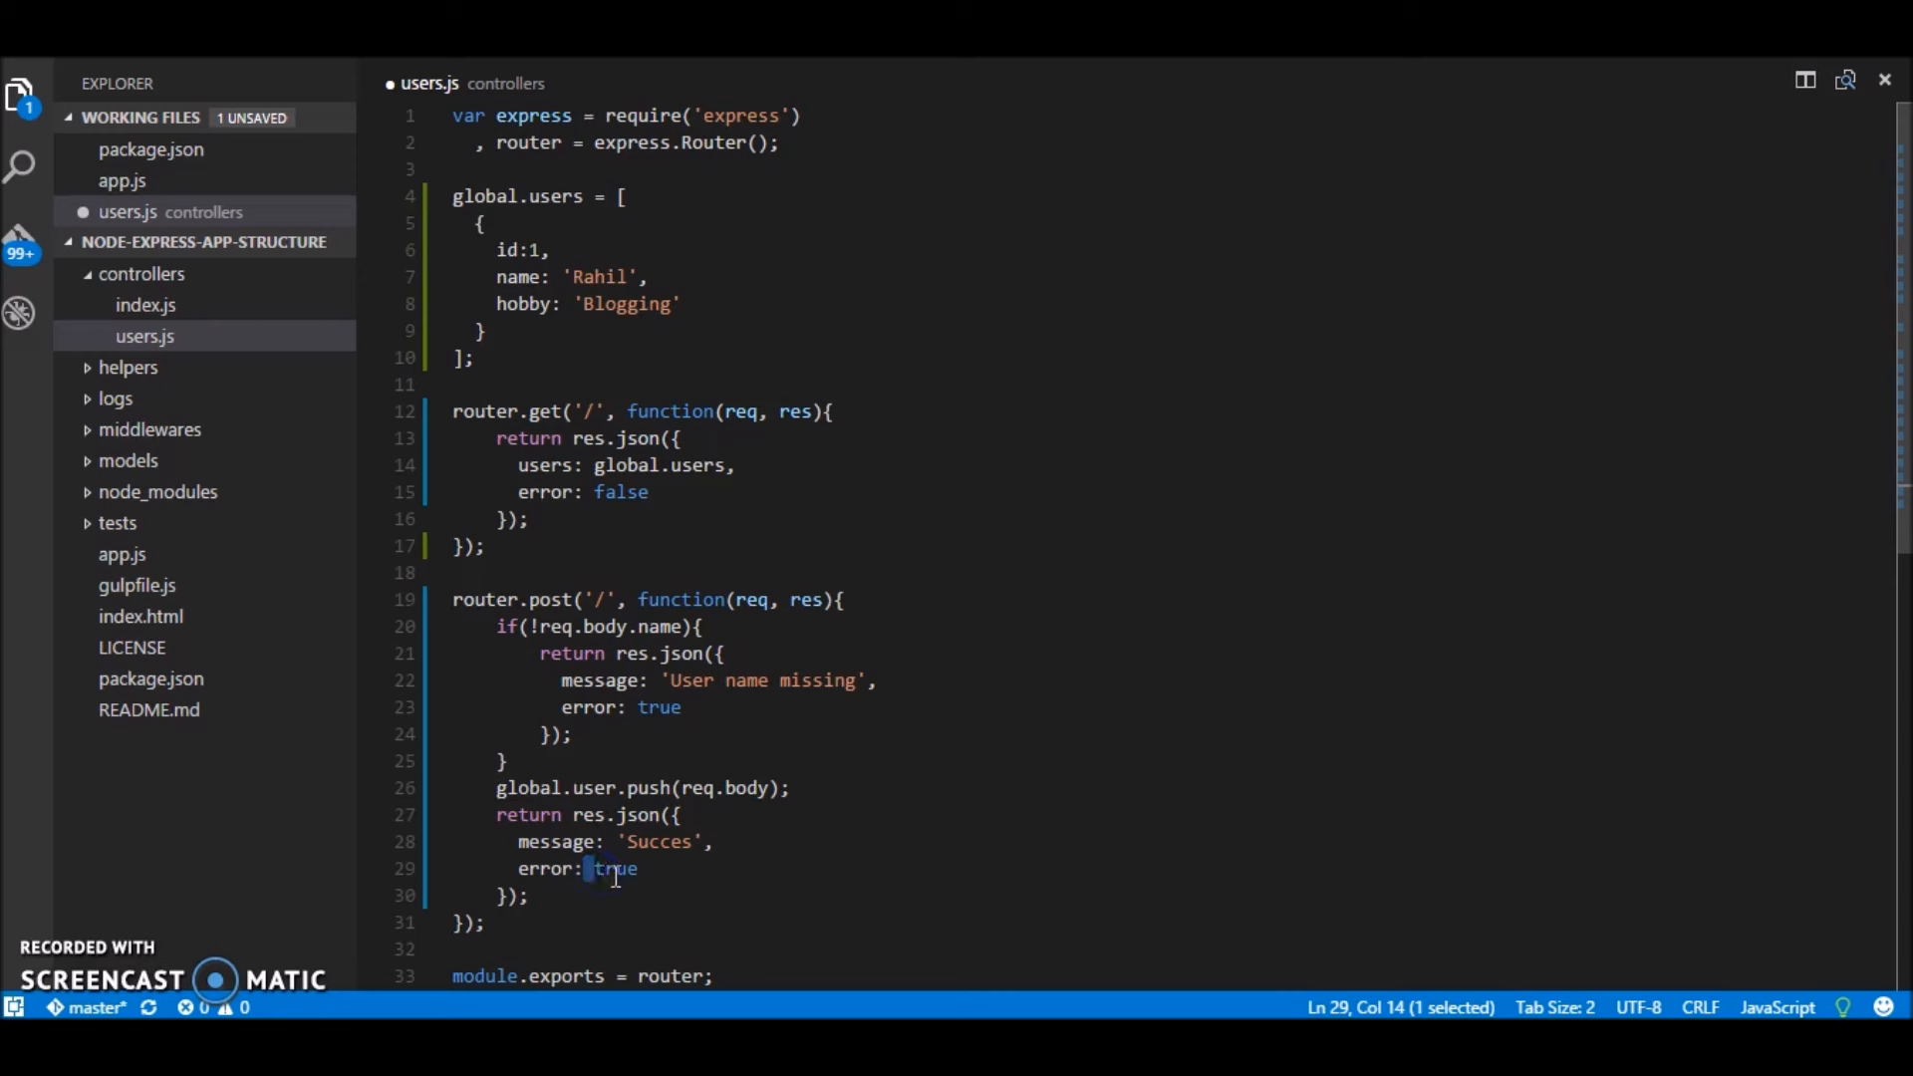
text(false)
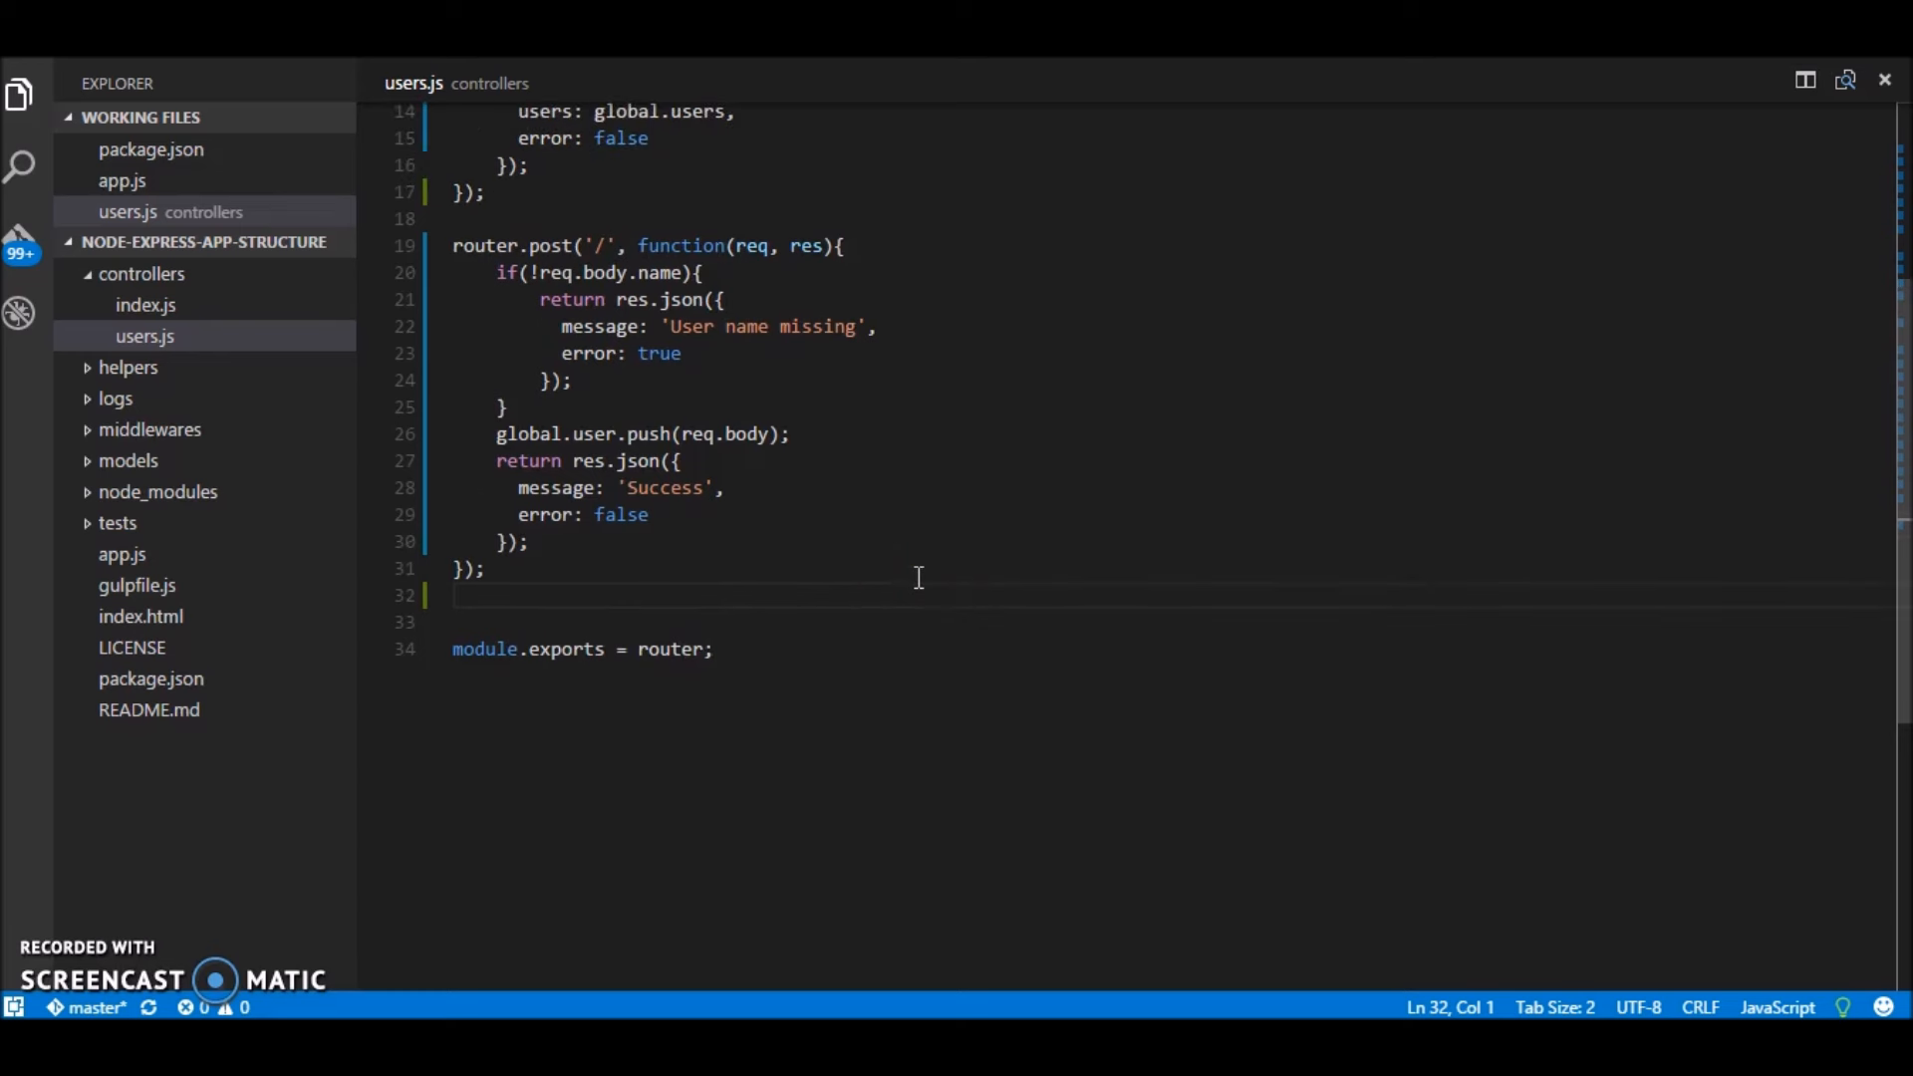
mouse_move(1108, 763)
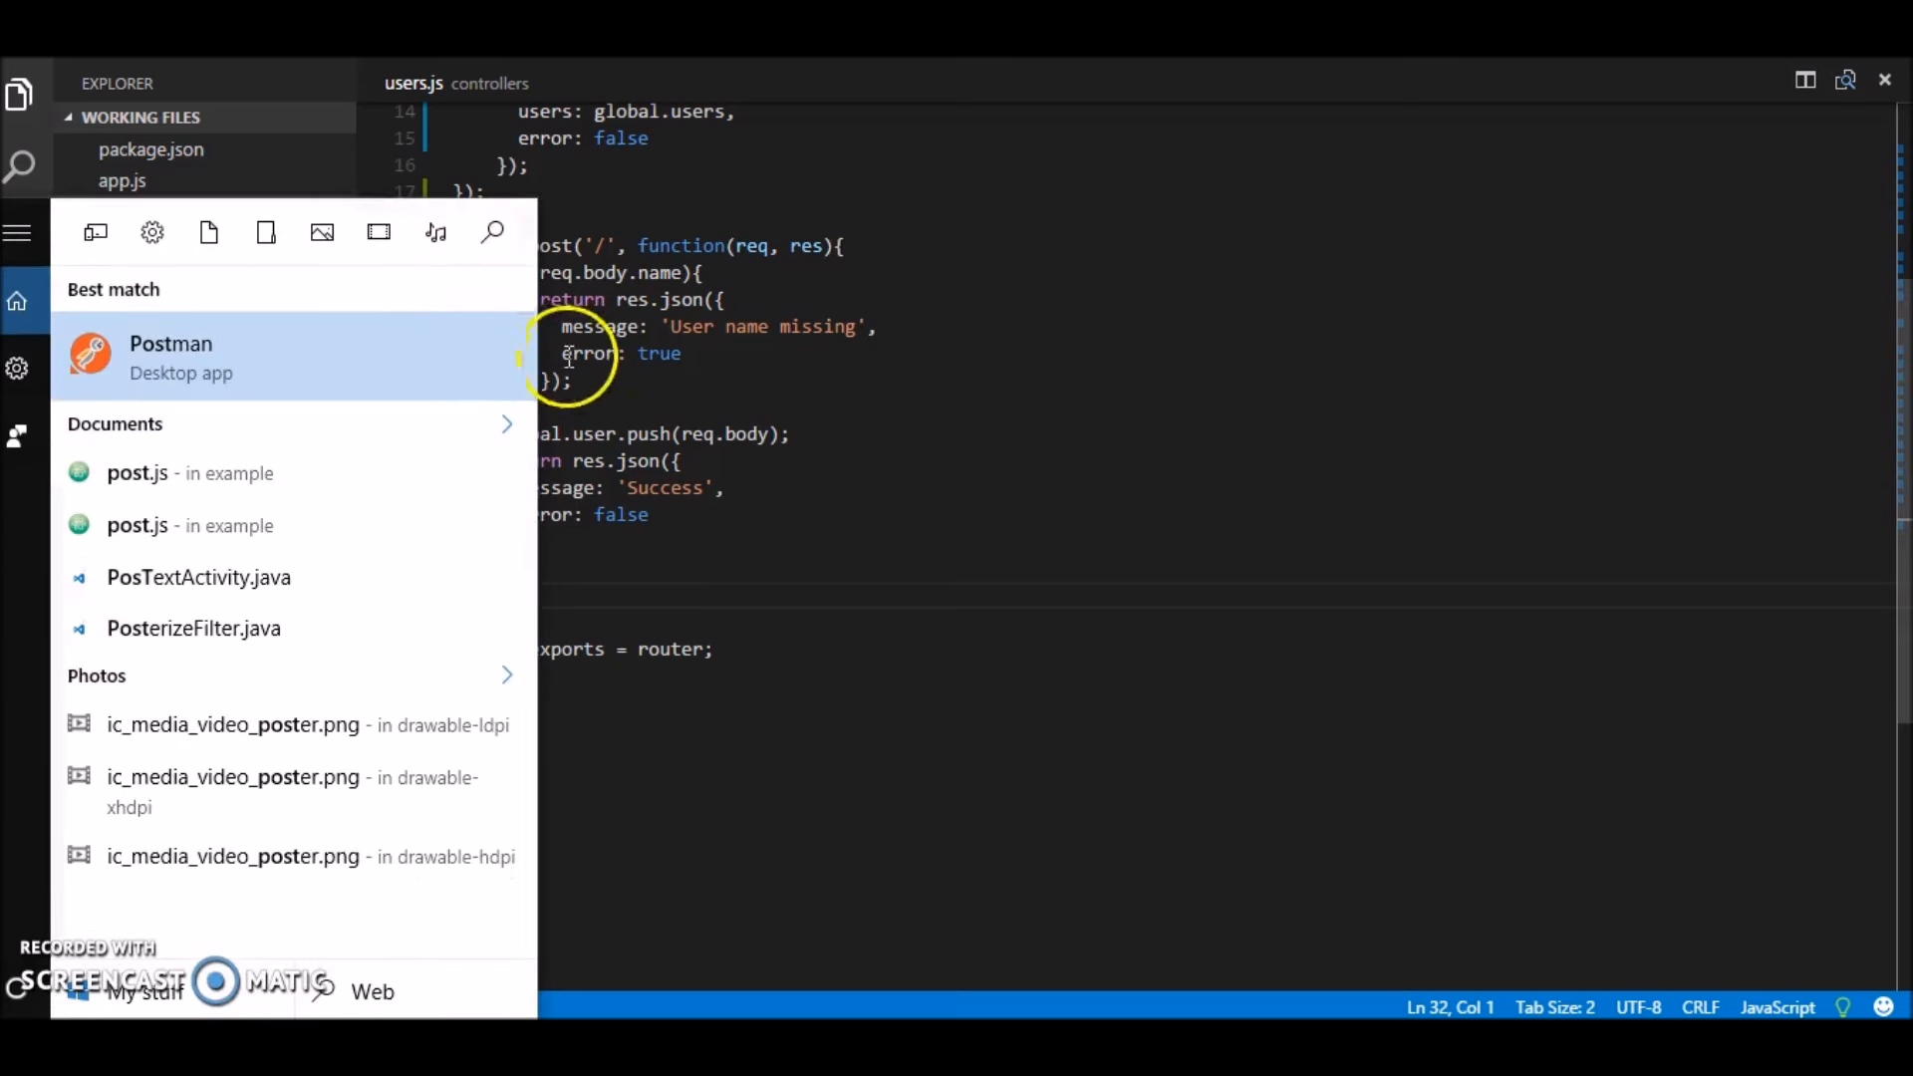
Step: Launch Postman and send GET localhost:3000/users/ to get Rahil with error false
click(171, 357)
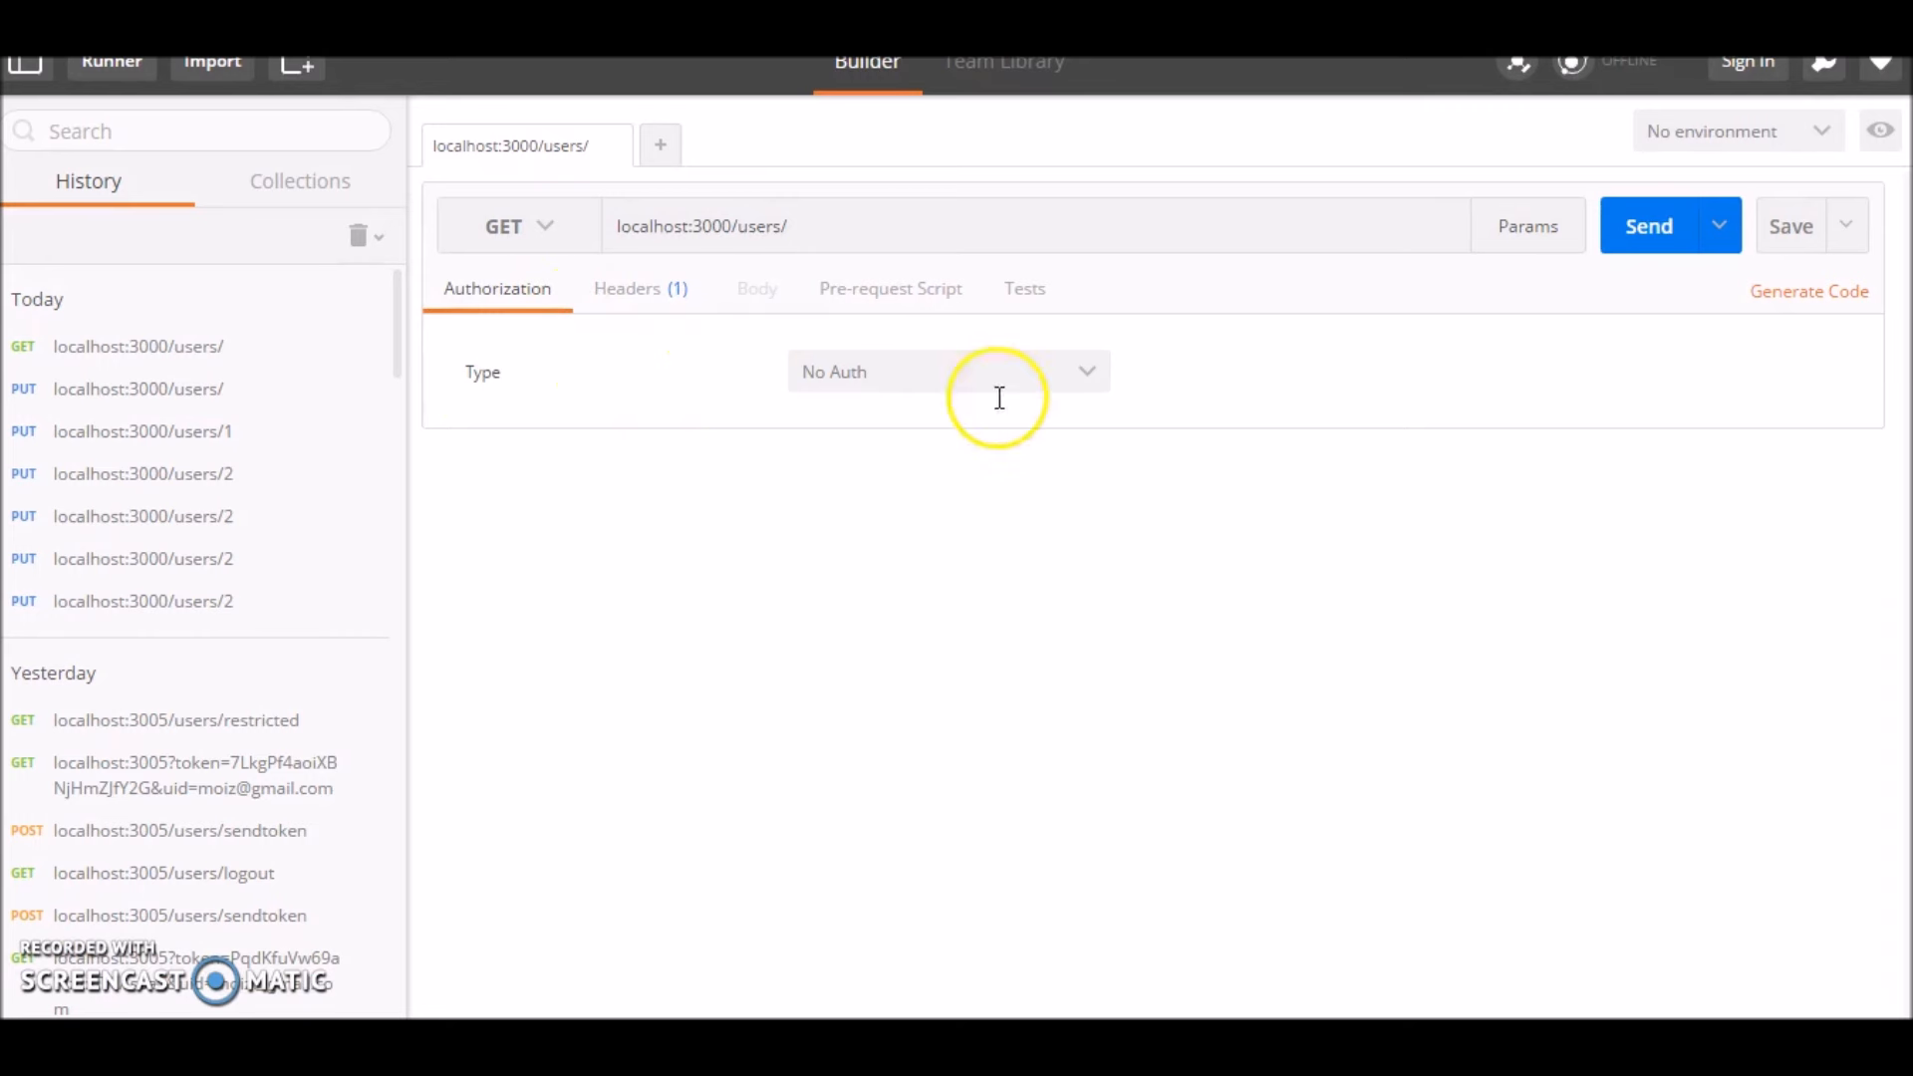
click(1648, 225)
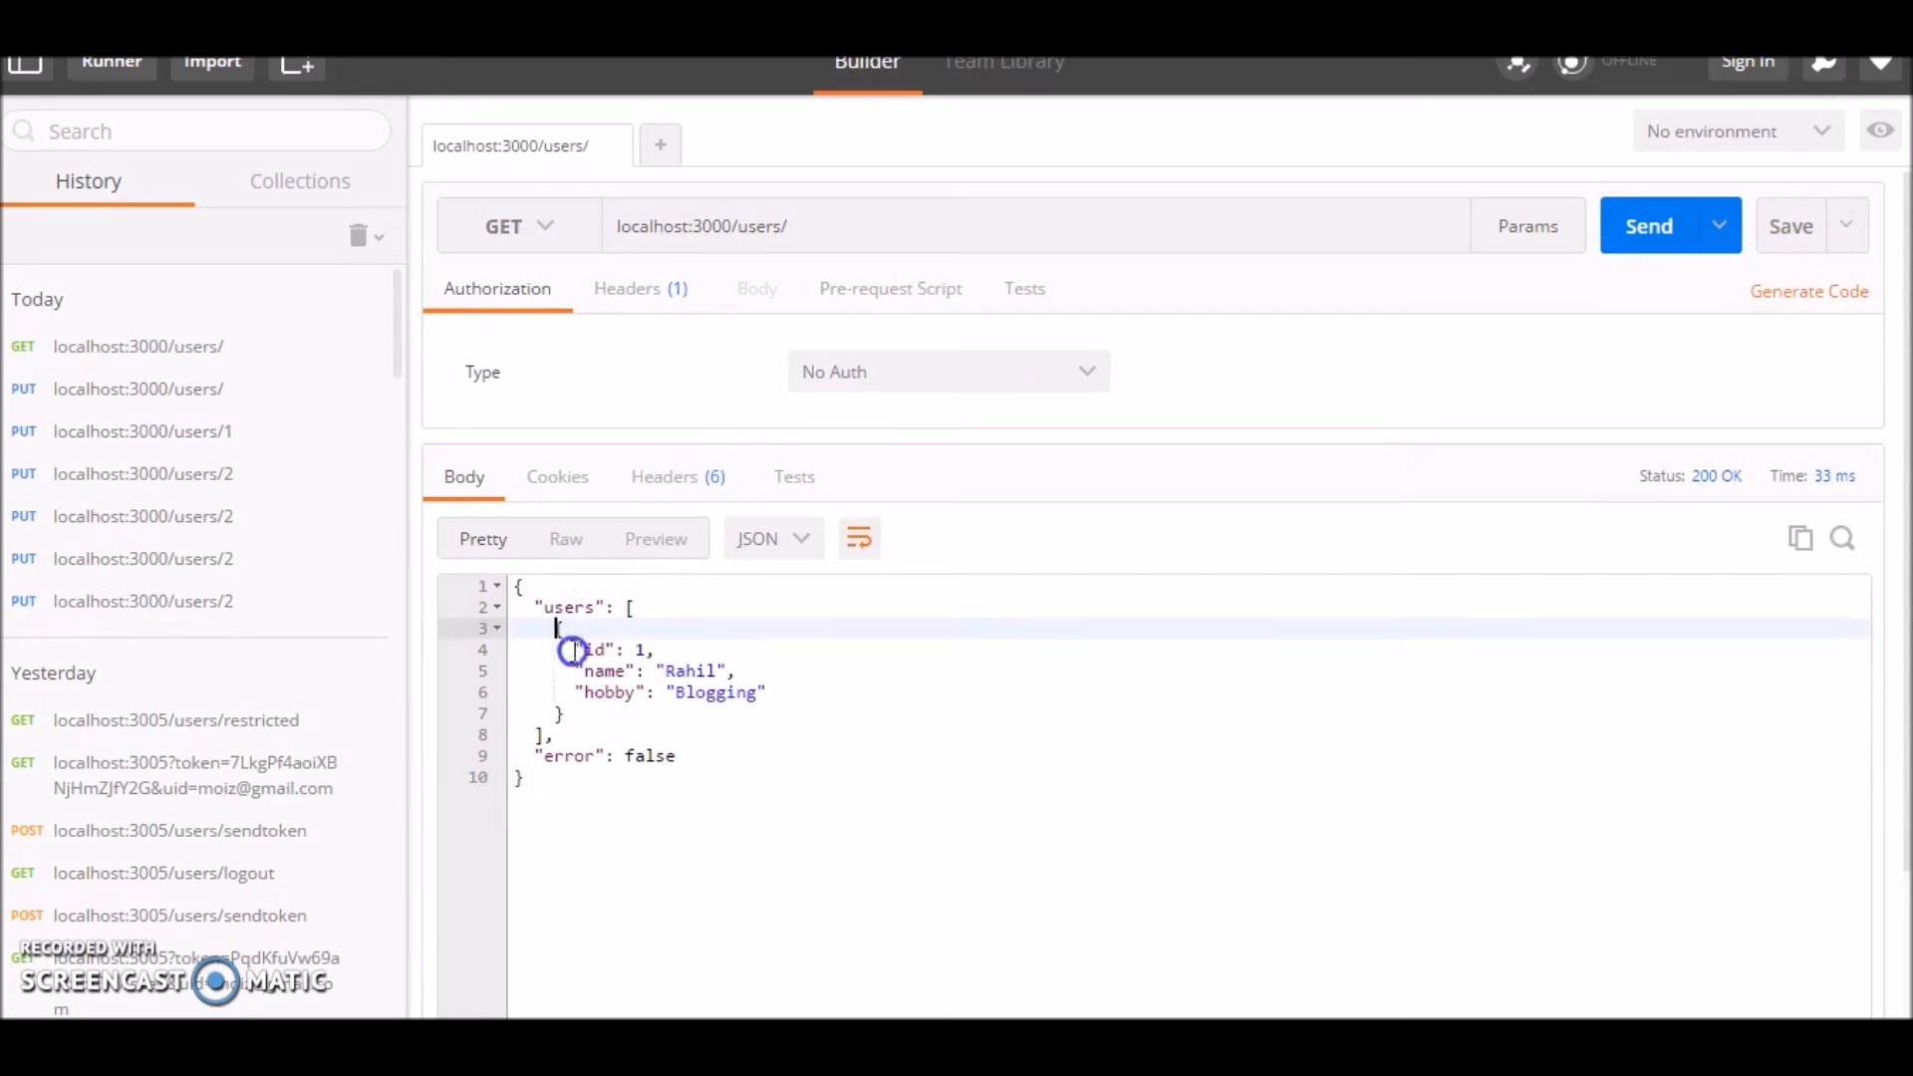
click(546, 225)
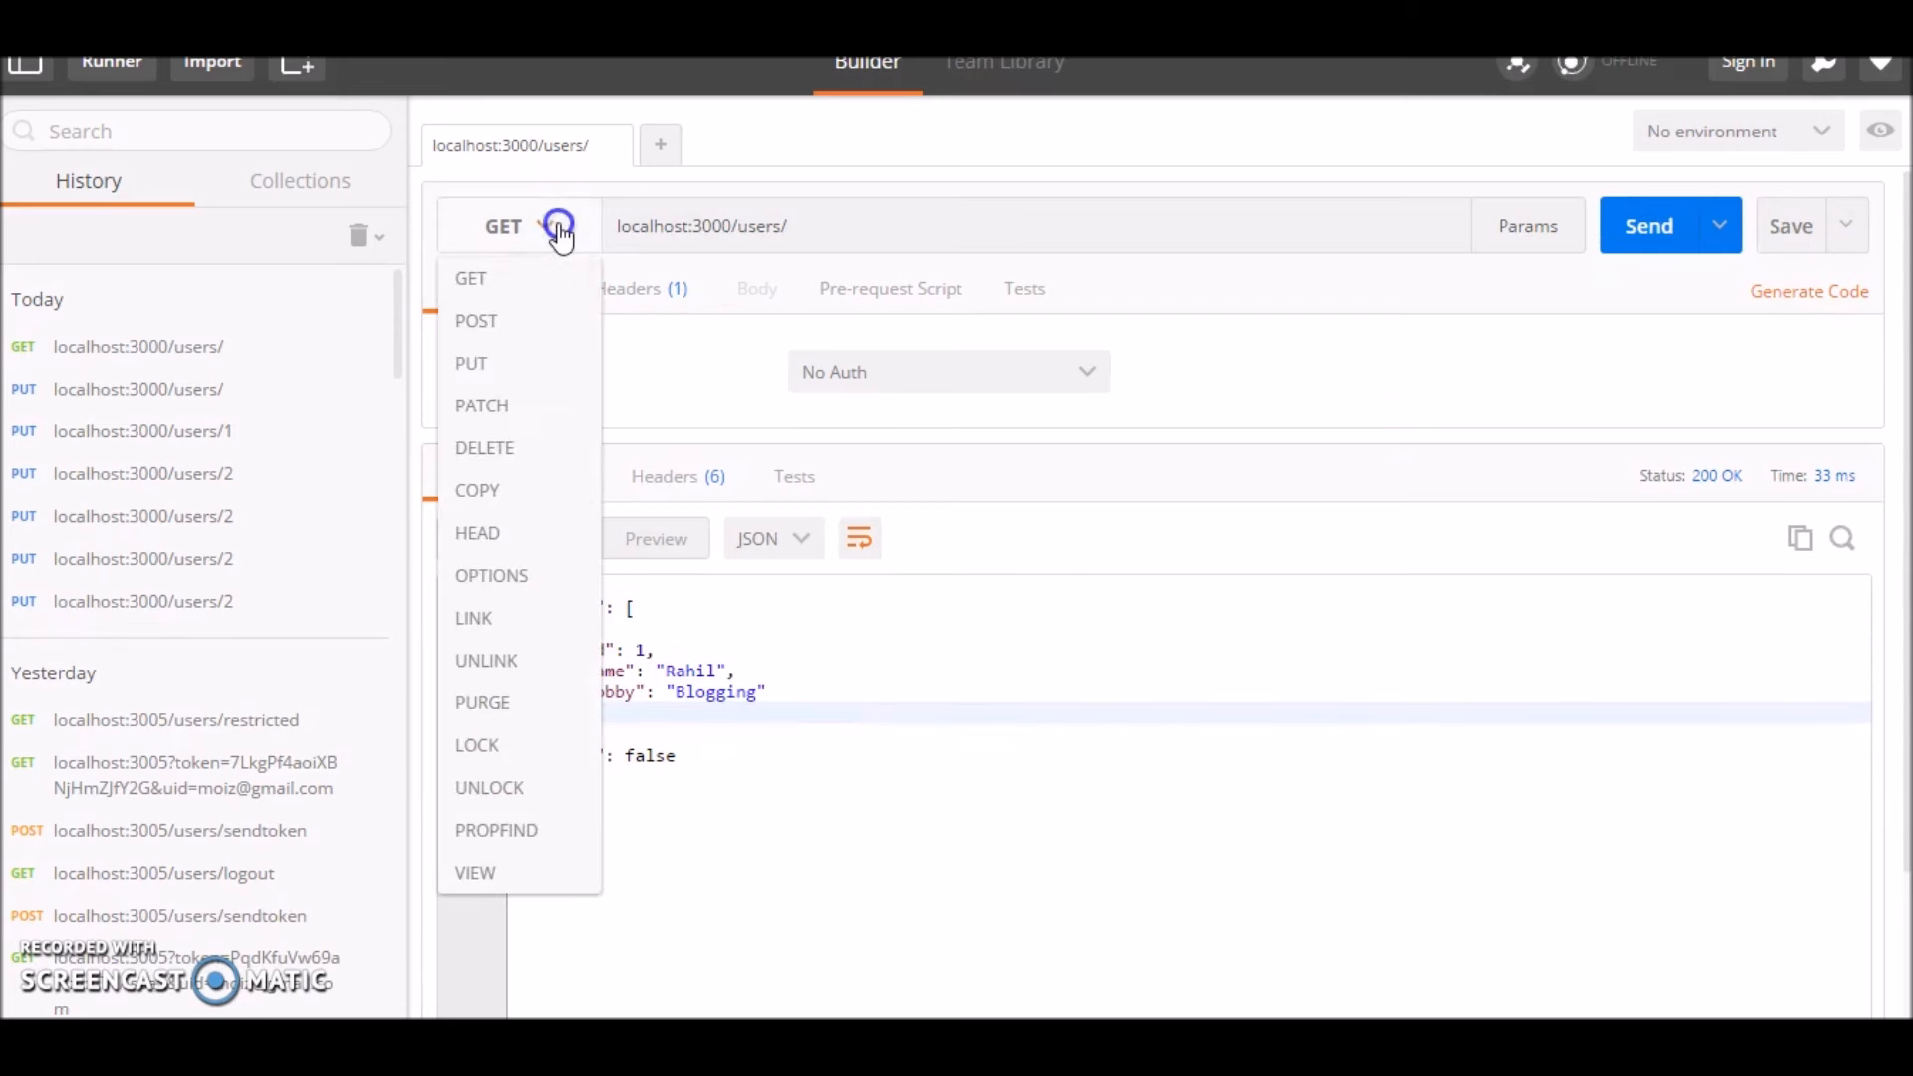
Step: POST user id 2 (Jane, Reading) as a JSON body to localhost:3000/users/
click(476, 319)
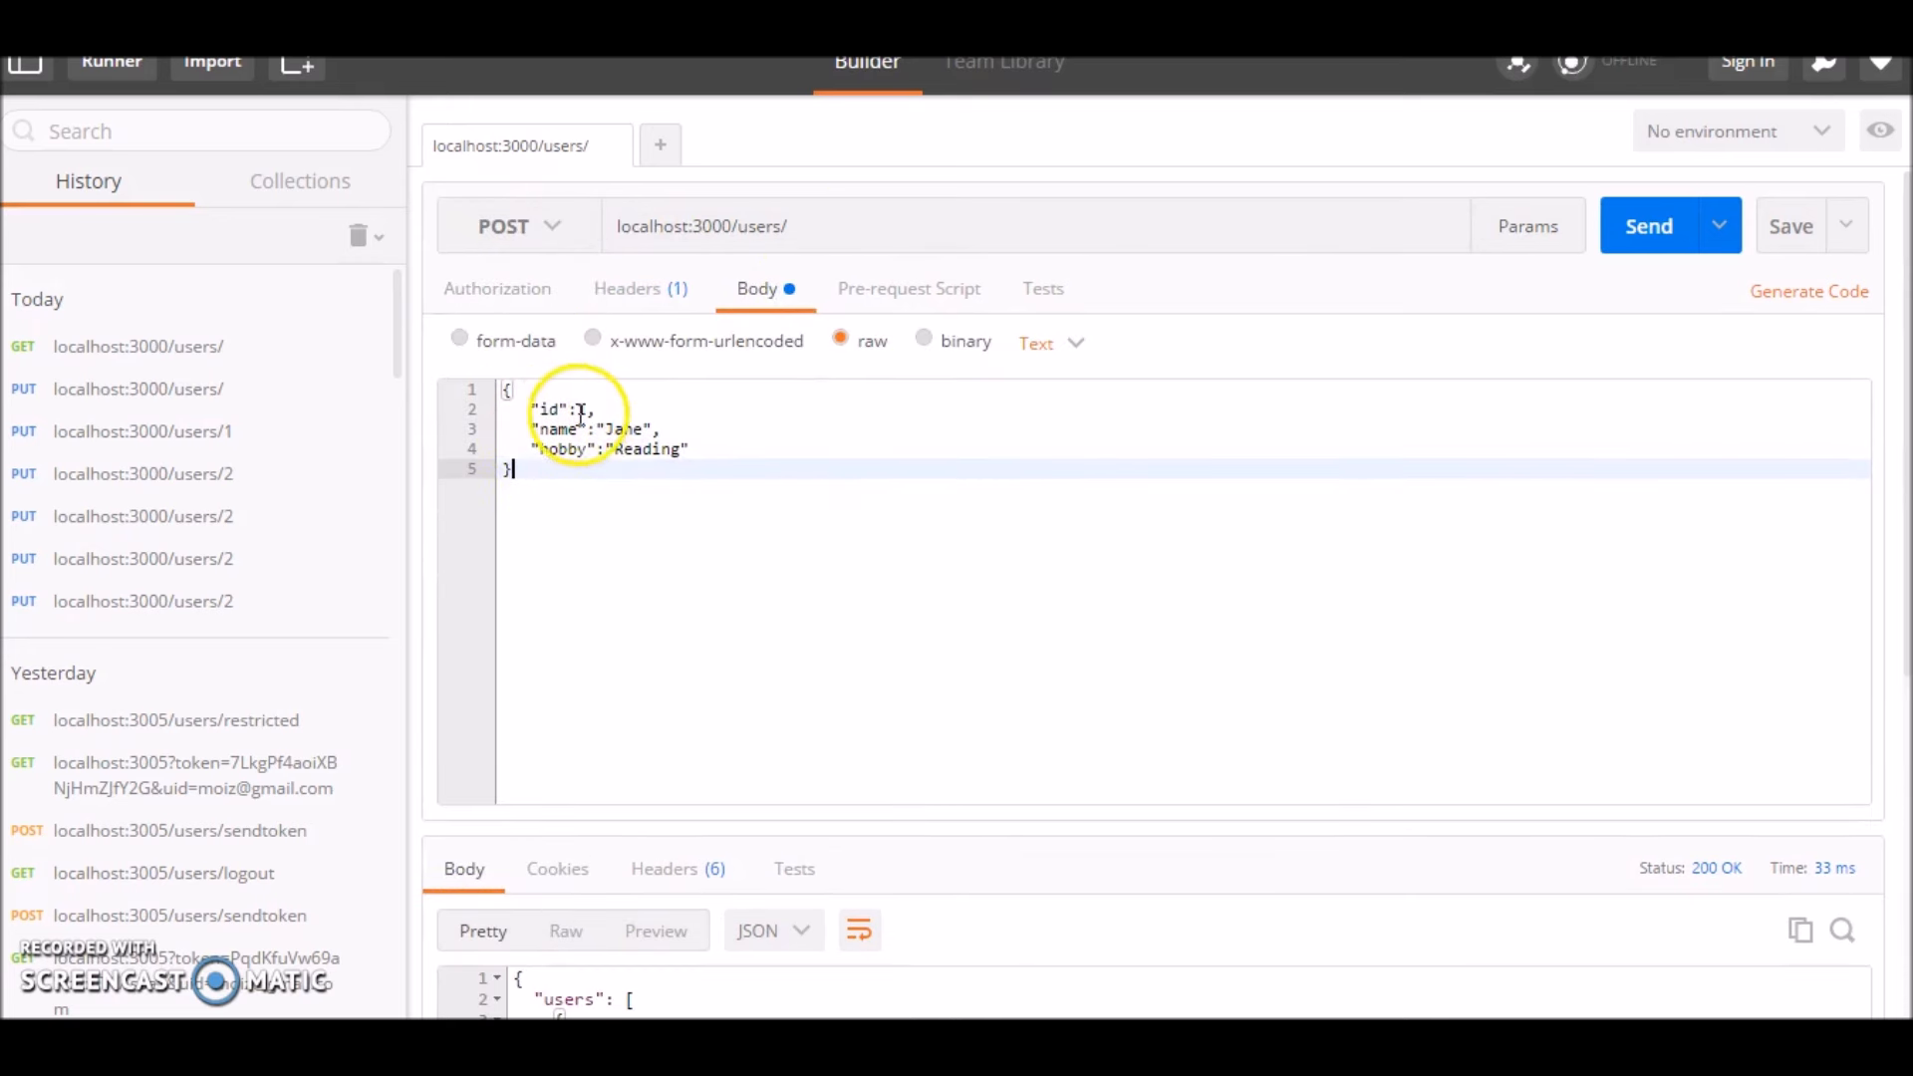
text(2)
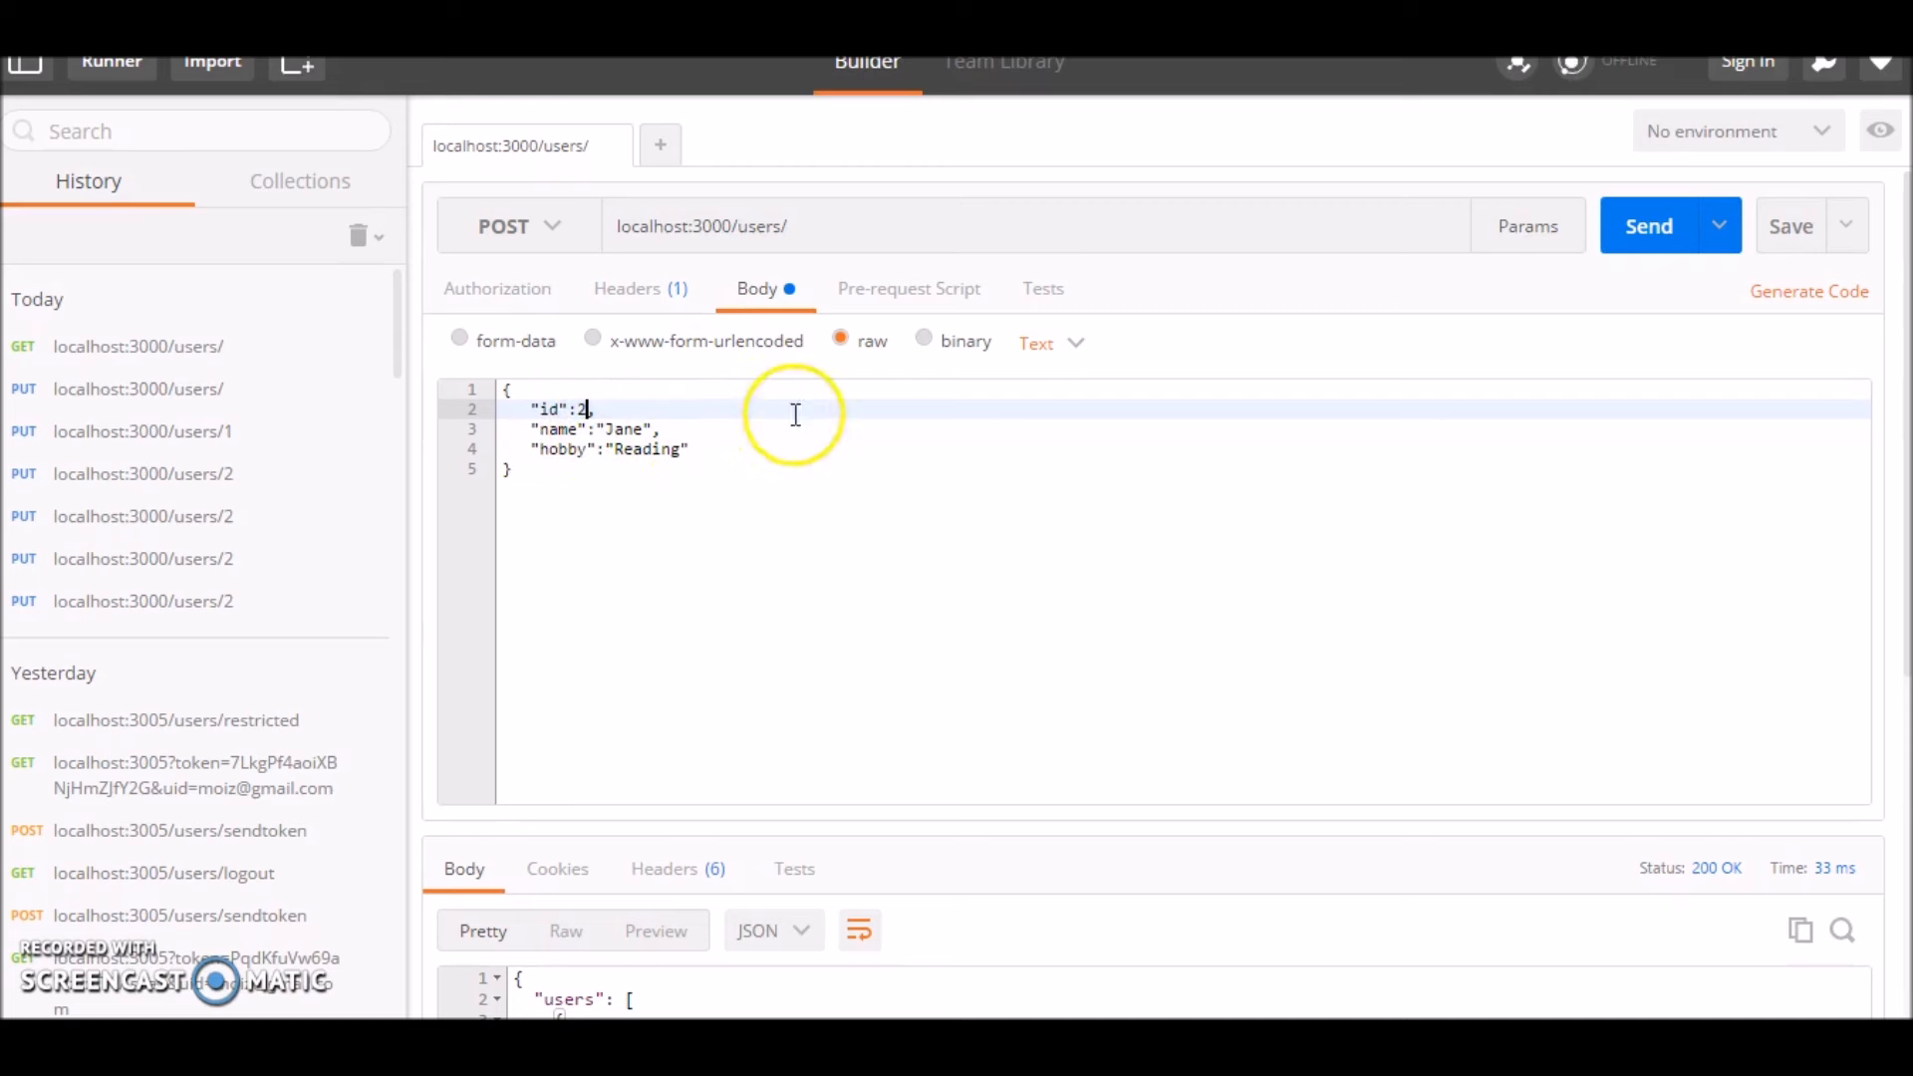
click(1046, 342)
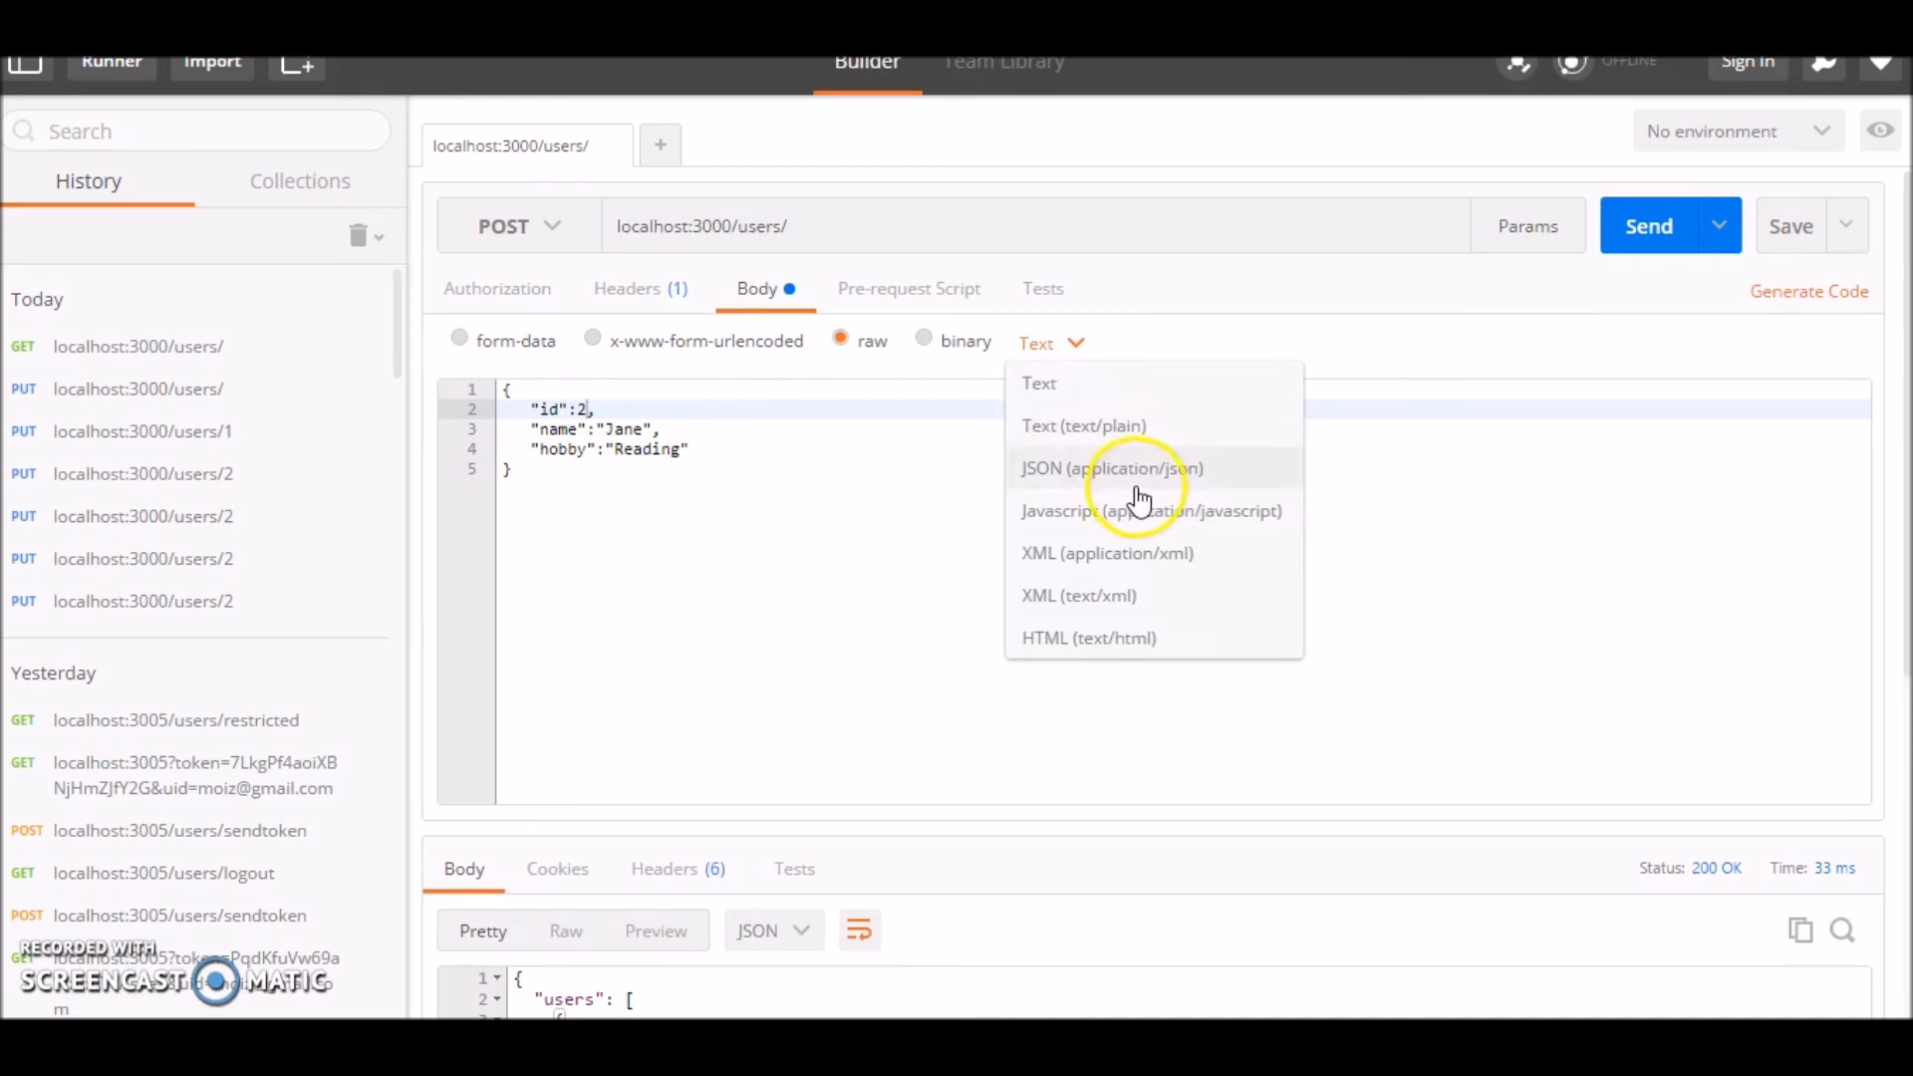
click(1110, 468)
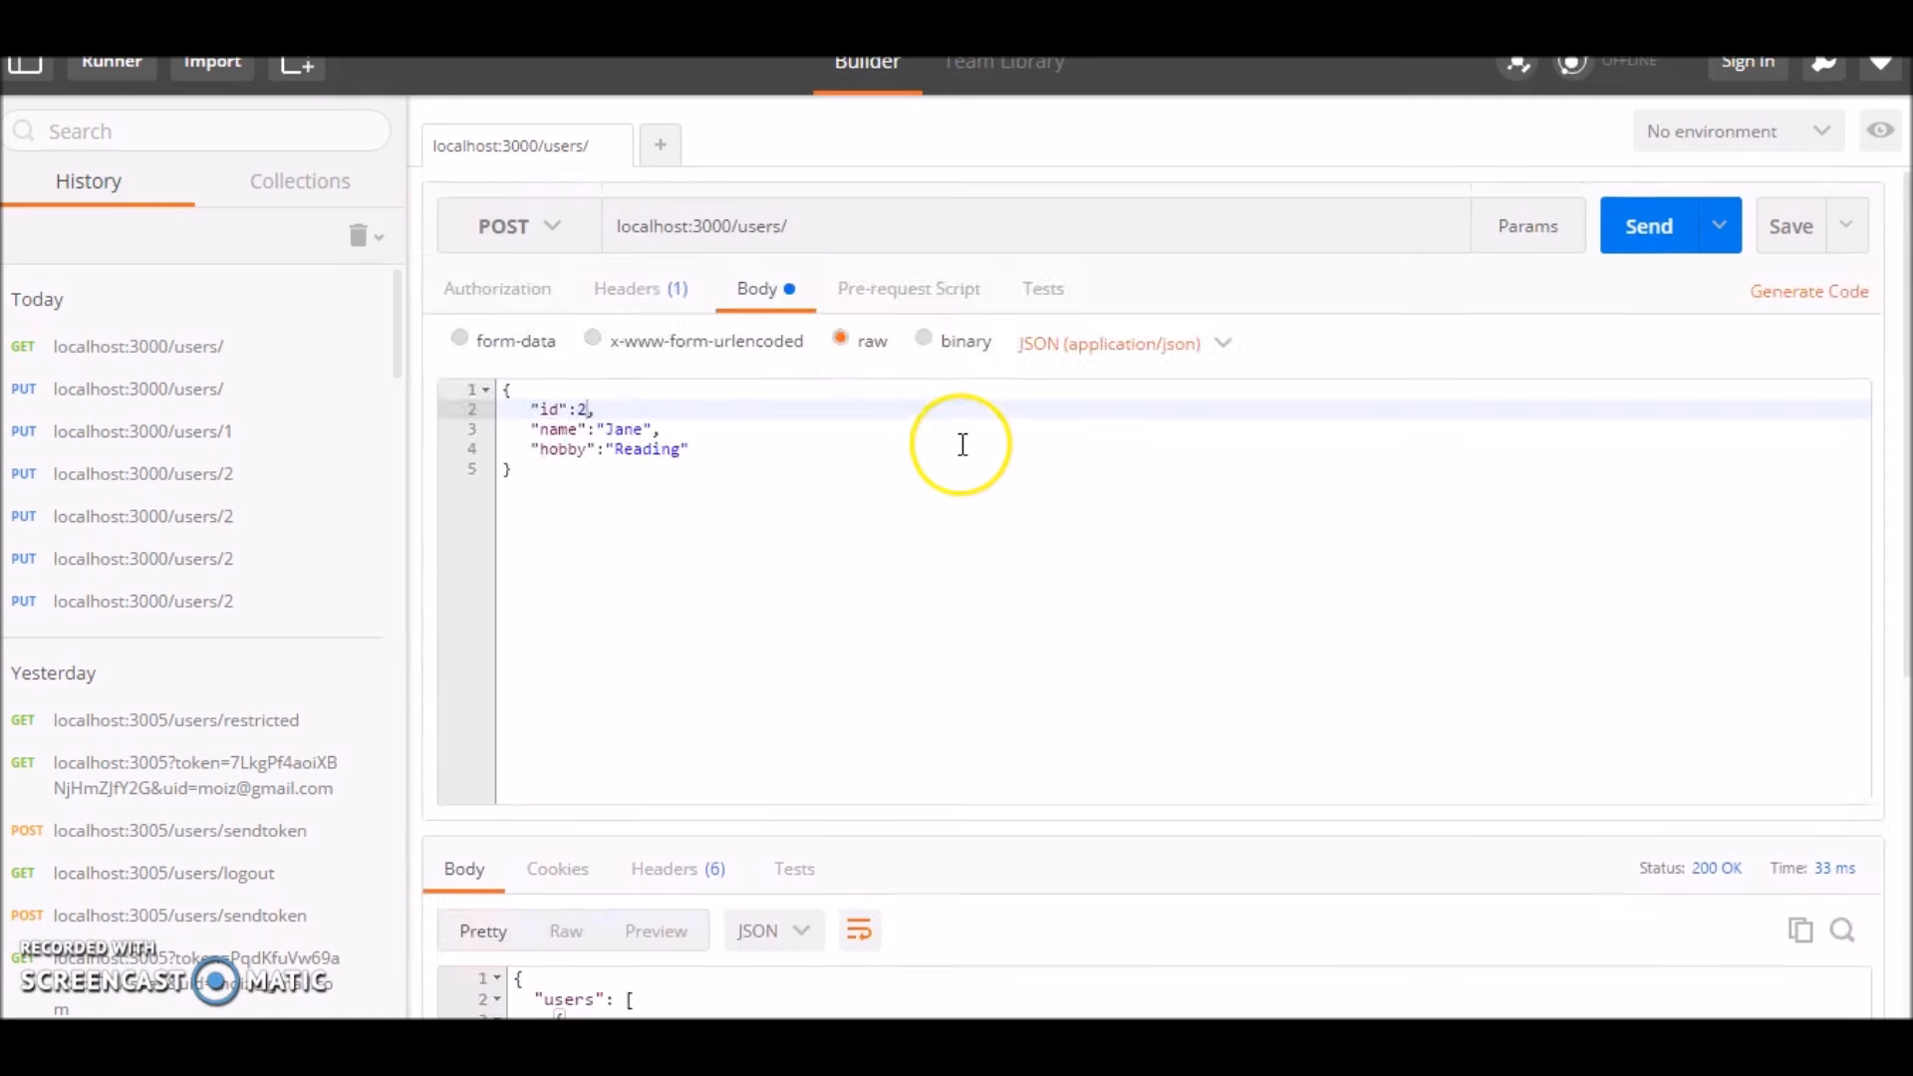
click(1649, 225)
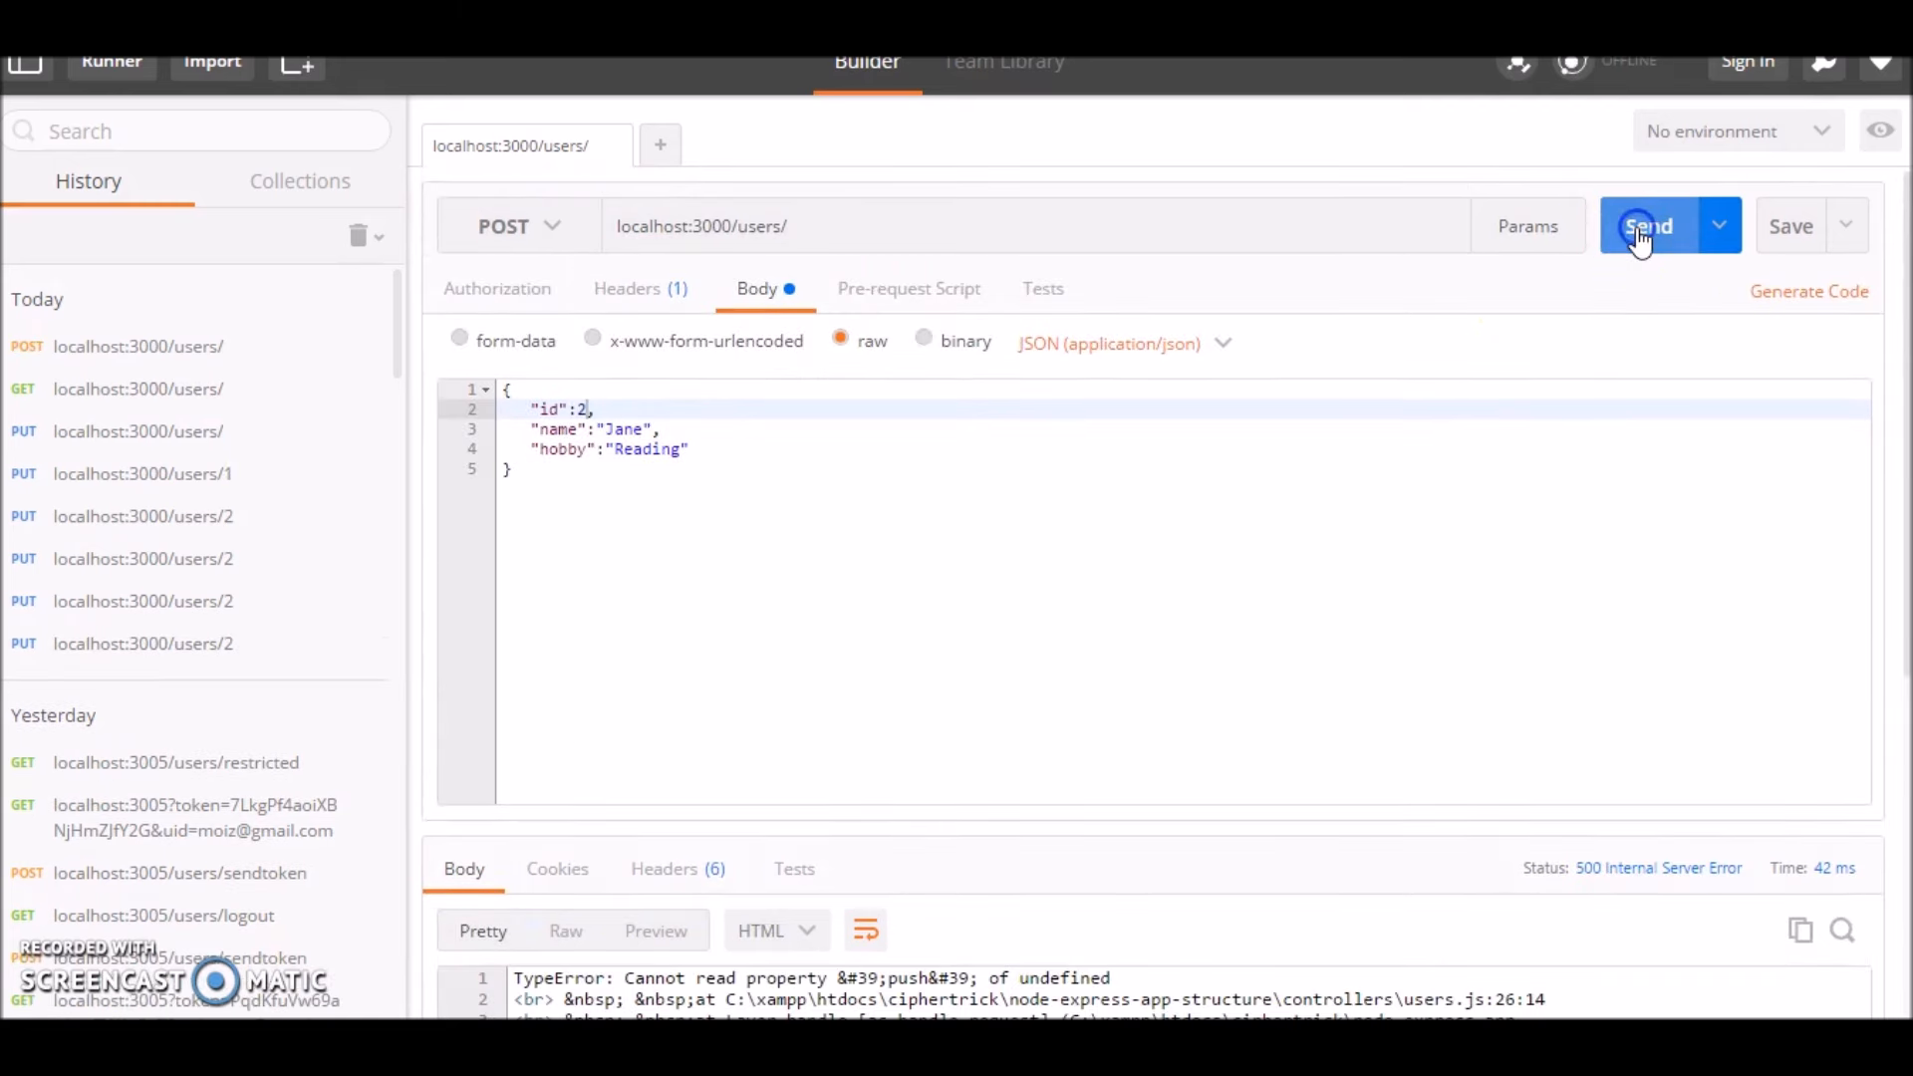
mouse_move(1330, 439)
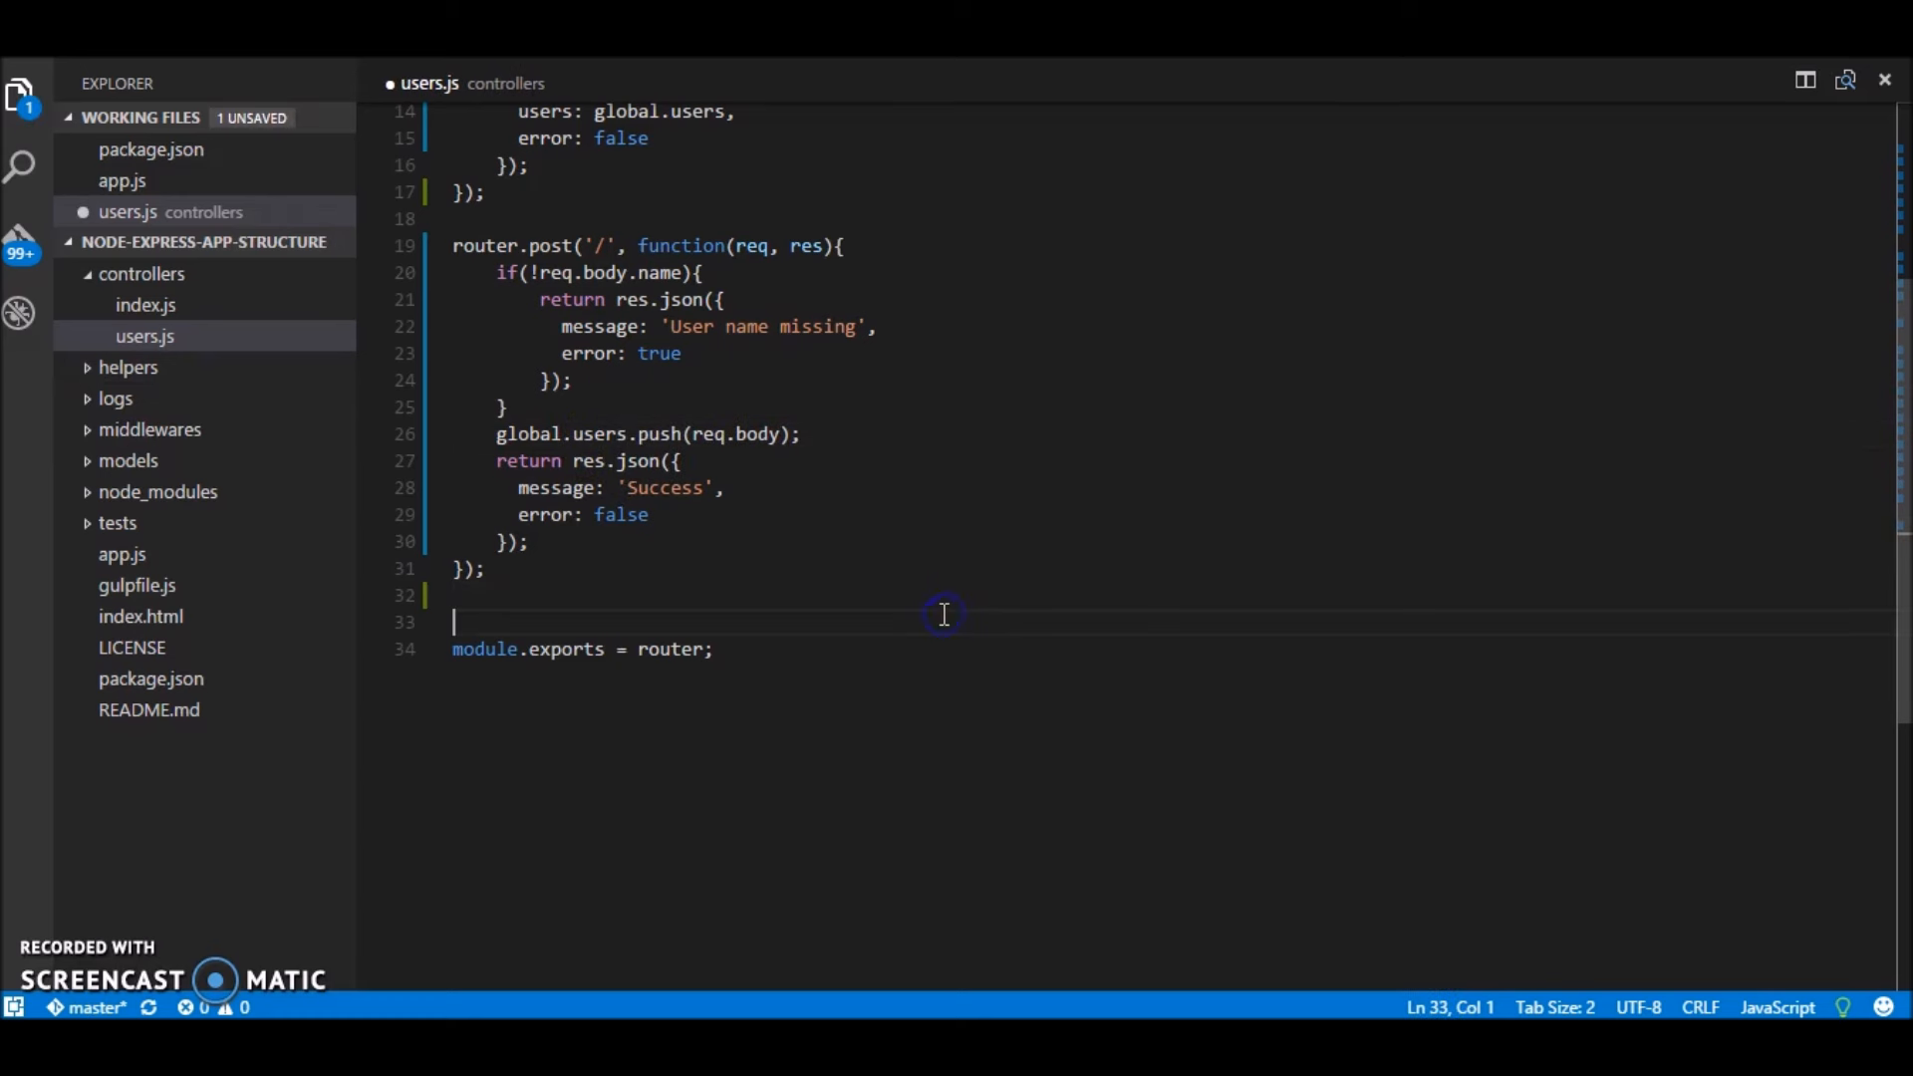
Step: Save users.js with the push corrected to global.users
key(ctrl+s)
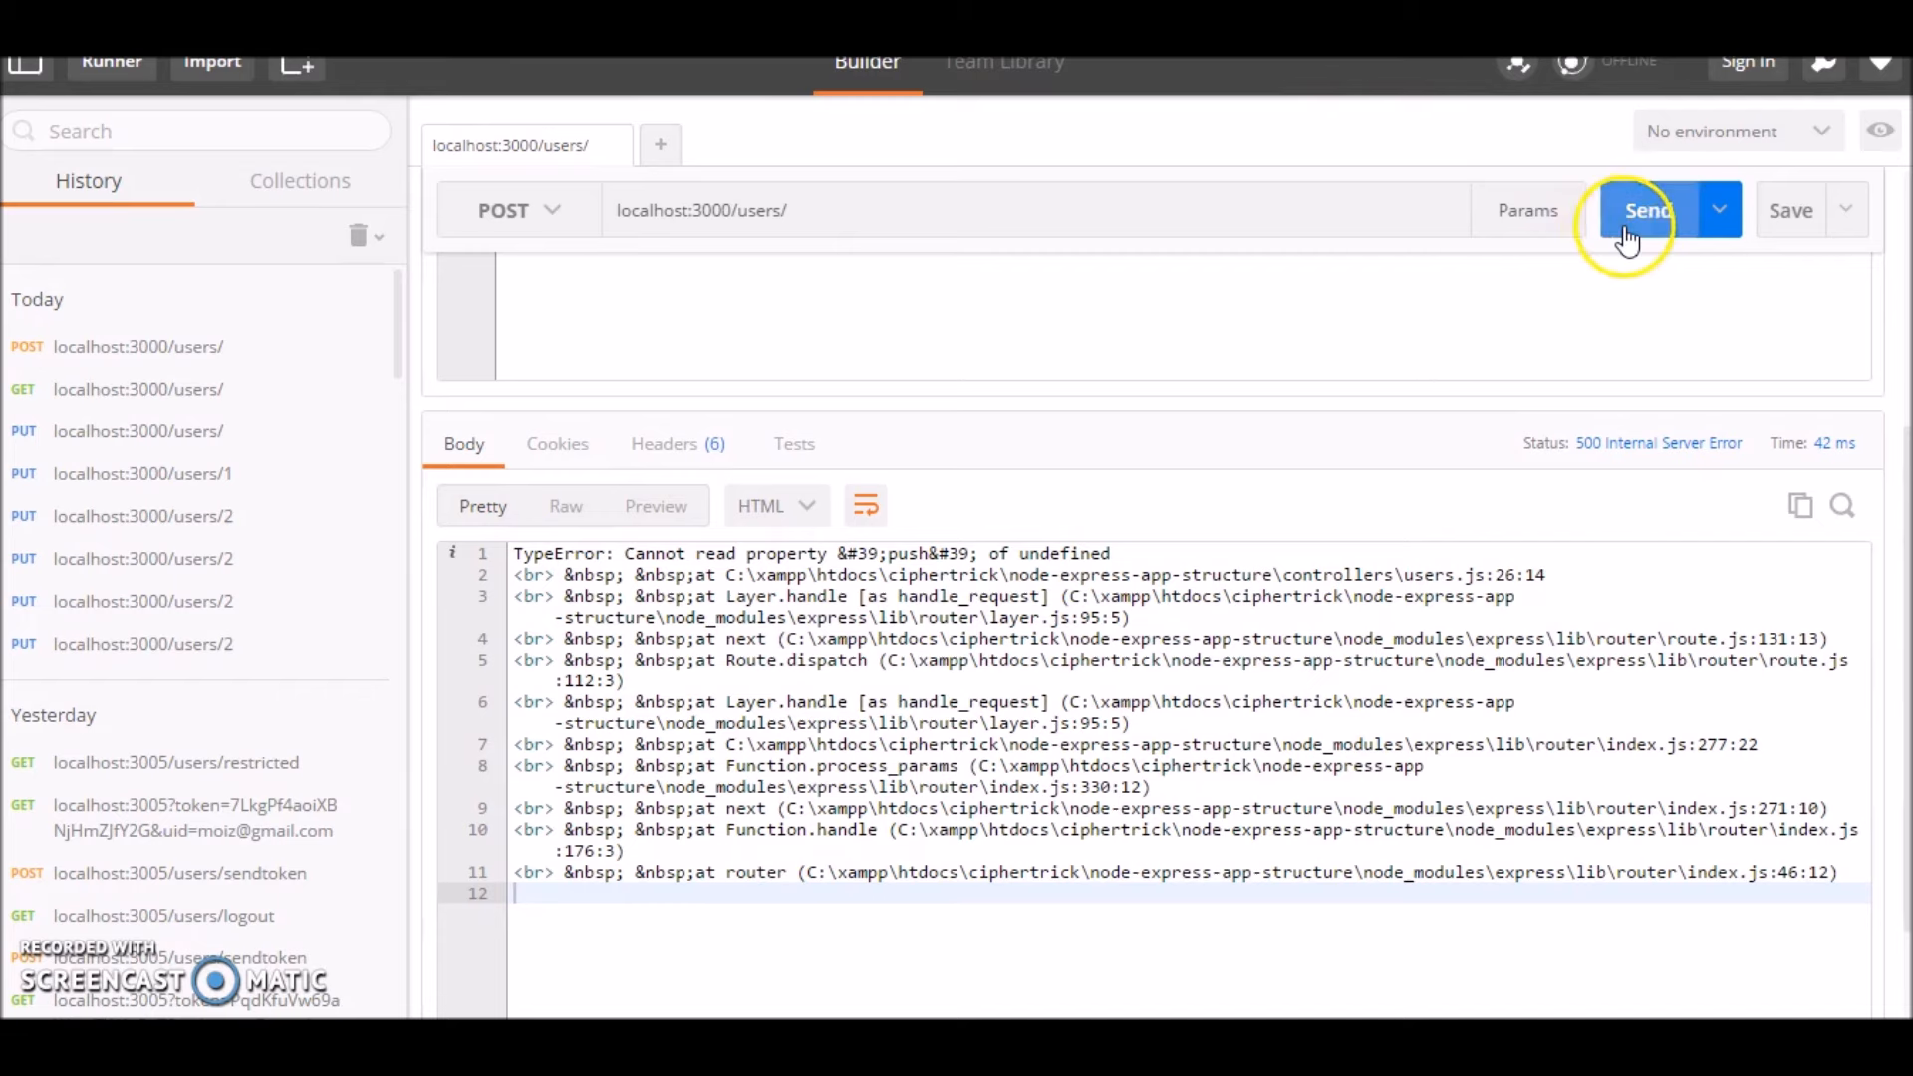
Step: Resend the Jane POST for 'Success', then GET the users list from localhost:3000/users/
click(1648, 222)
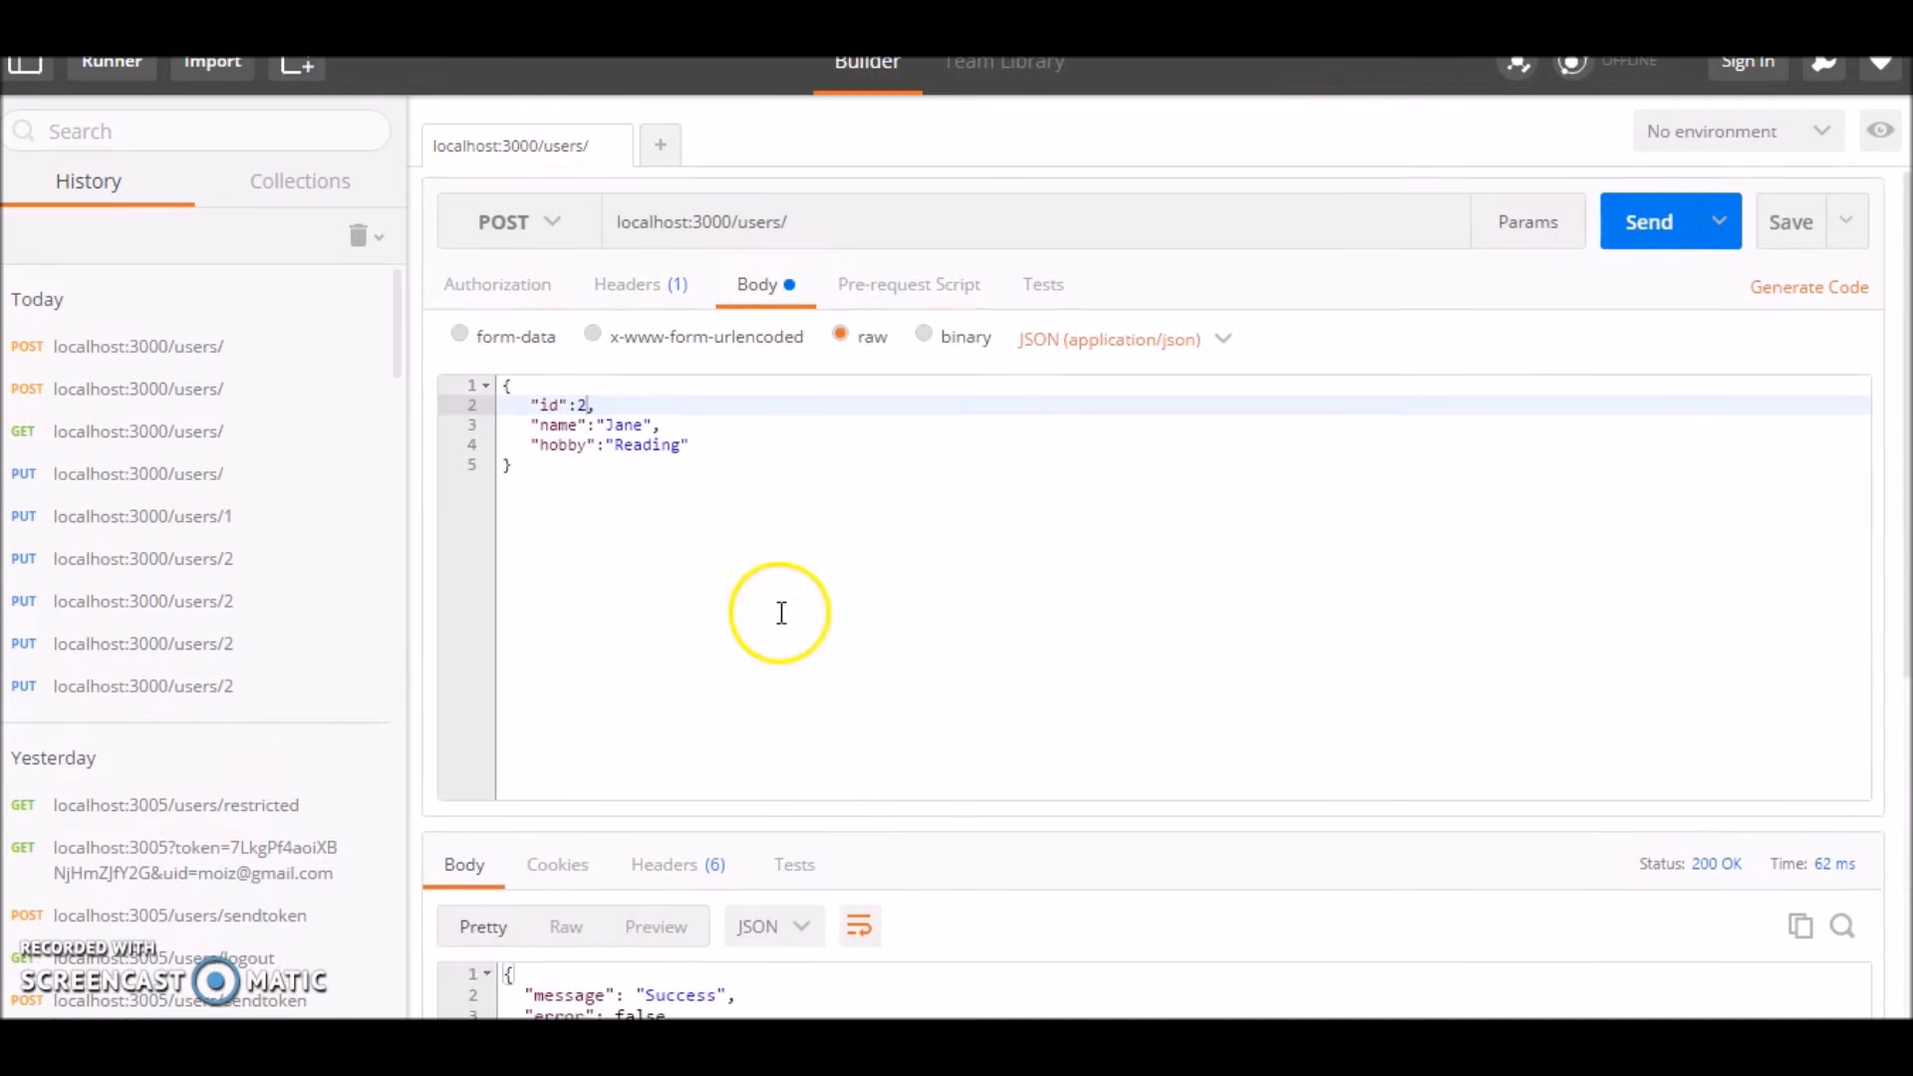
click(518, 221)
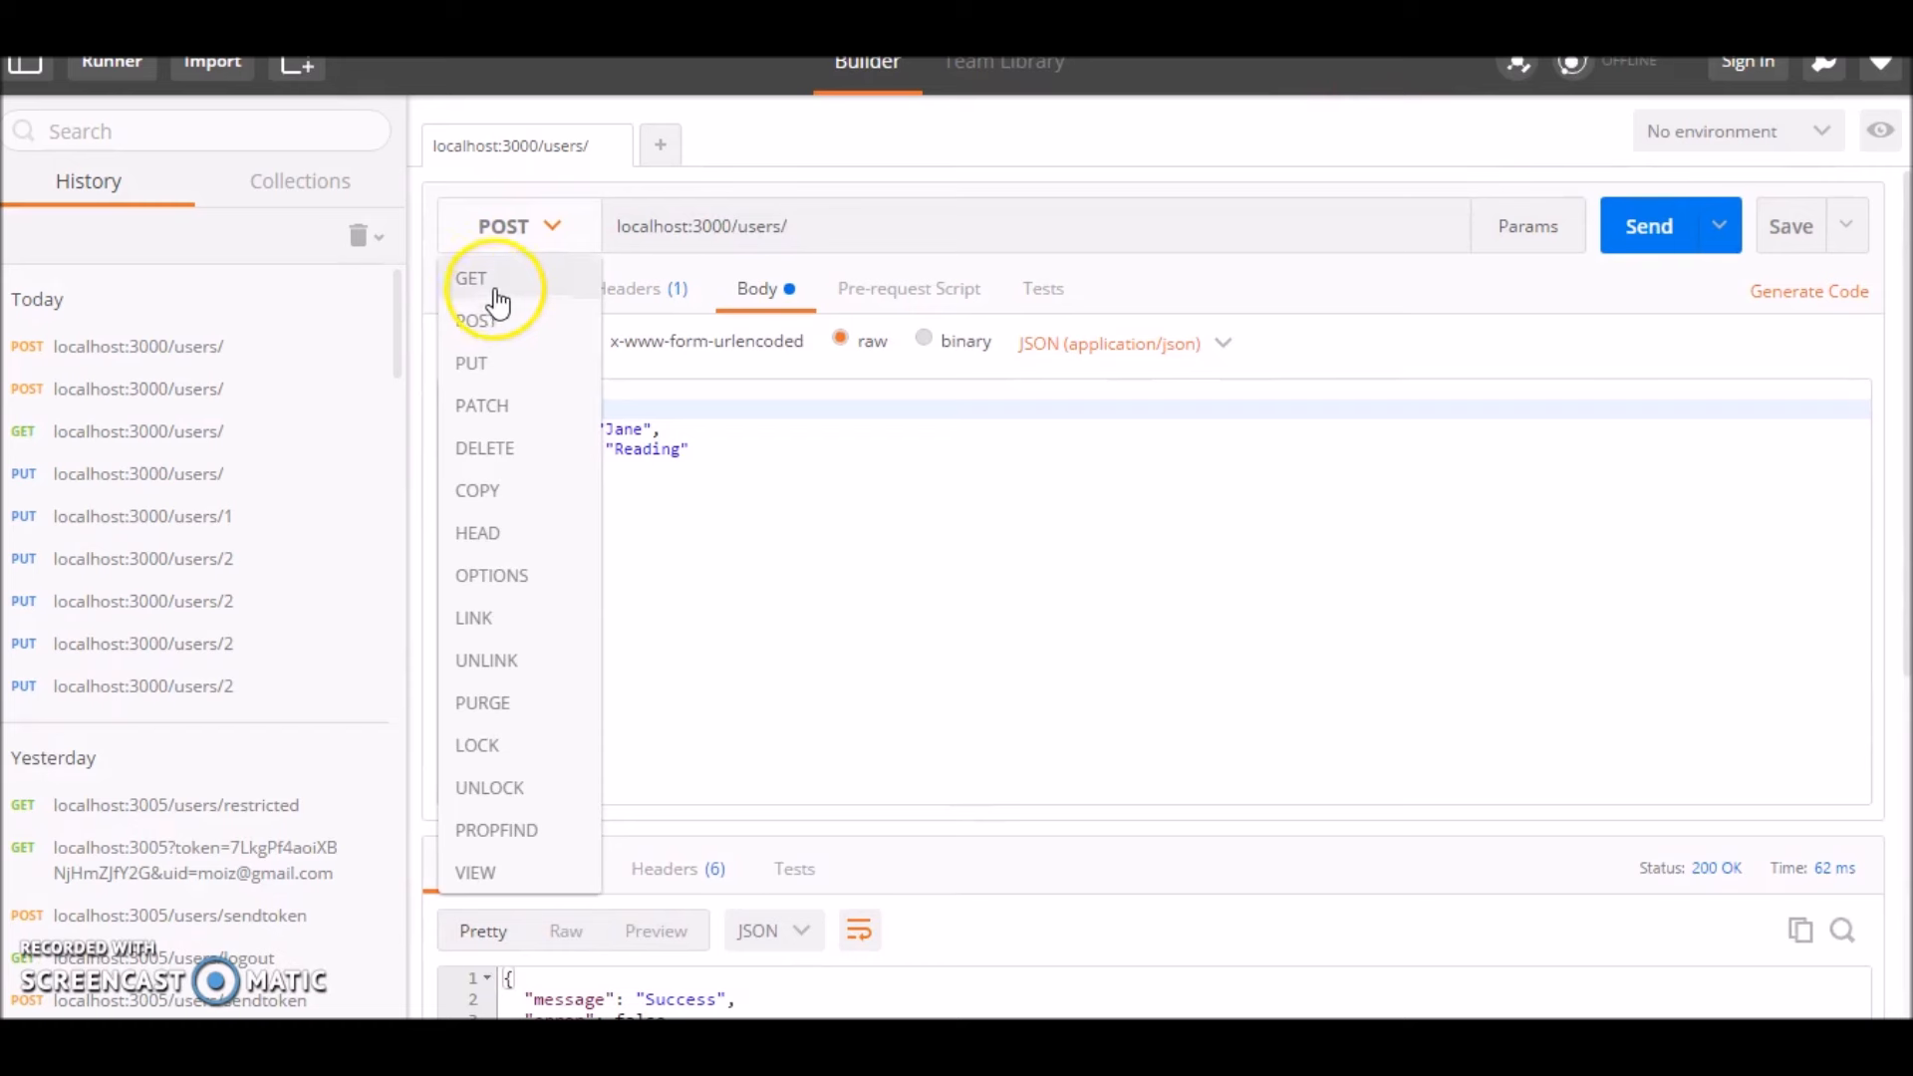
click(470, 279)
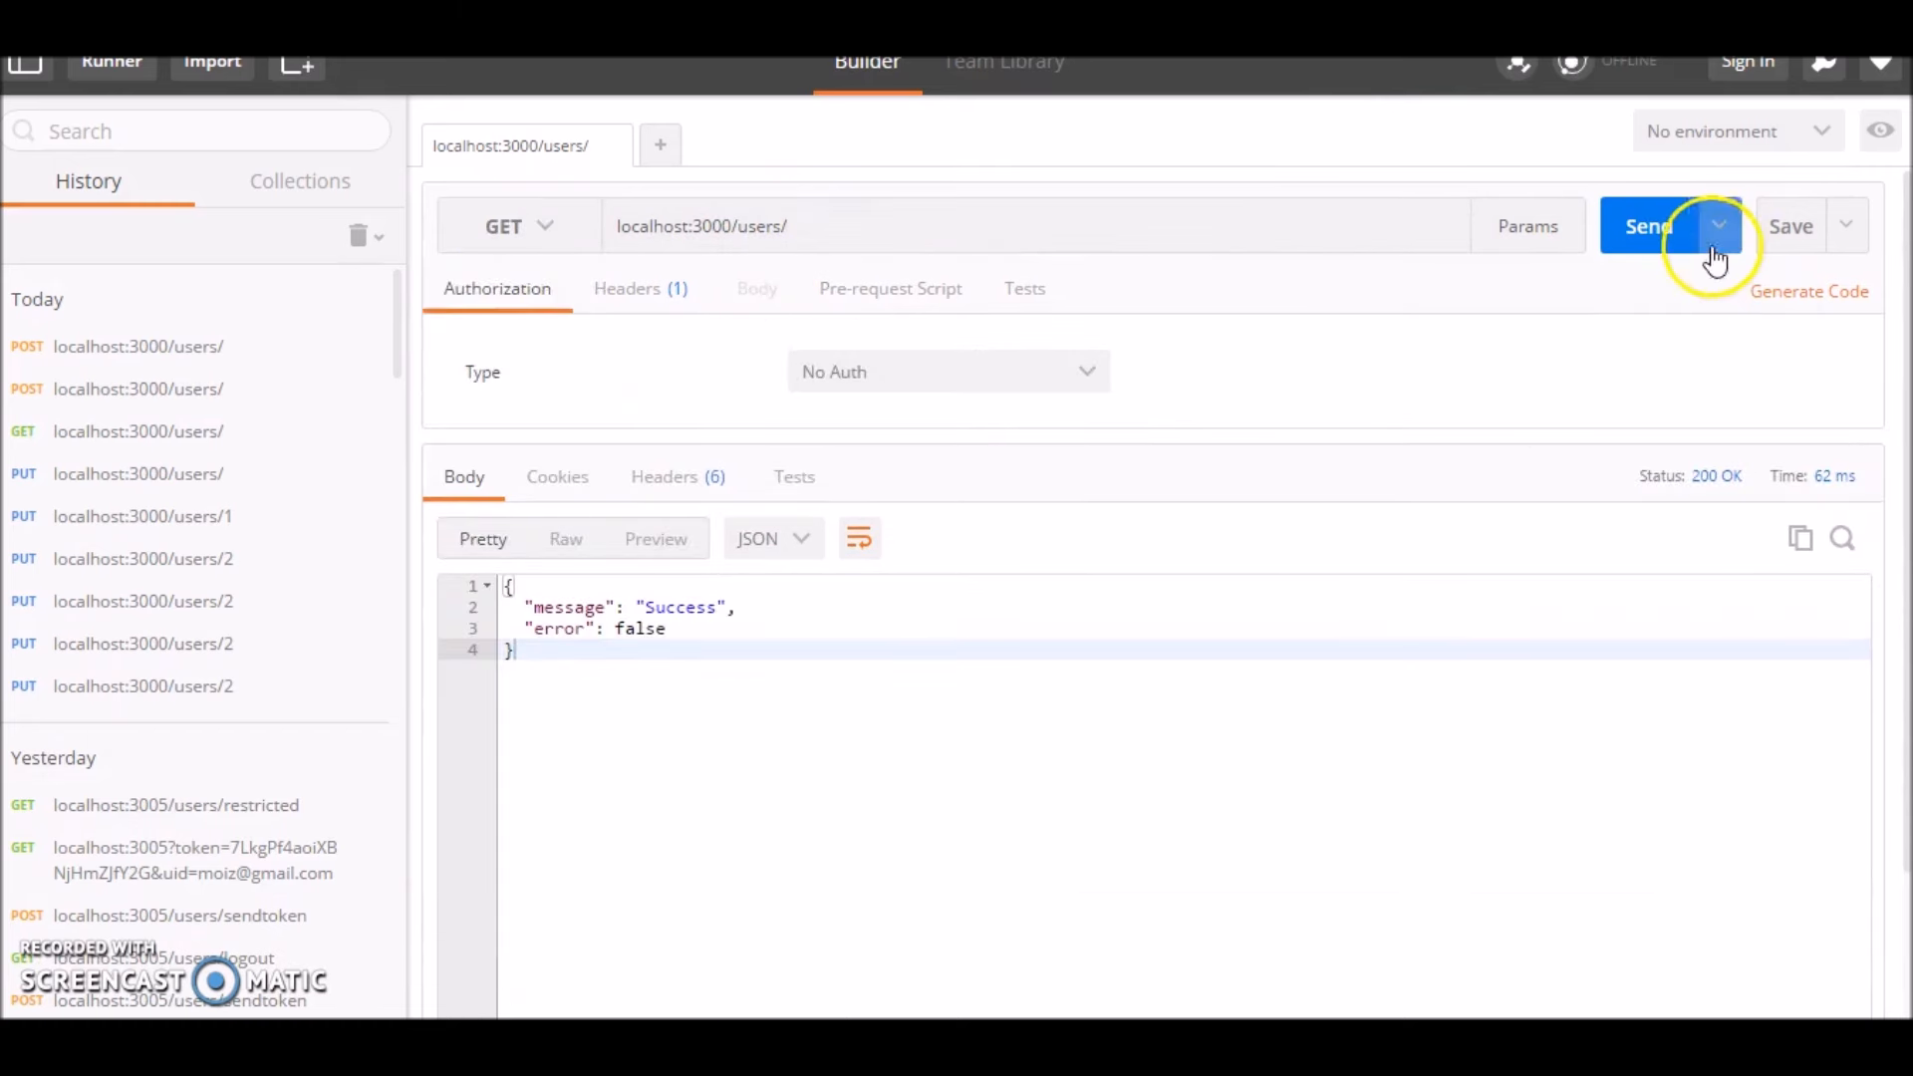
click(1648, 225)
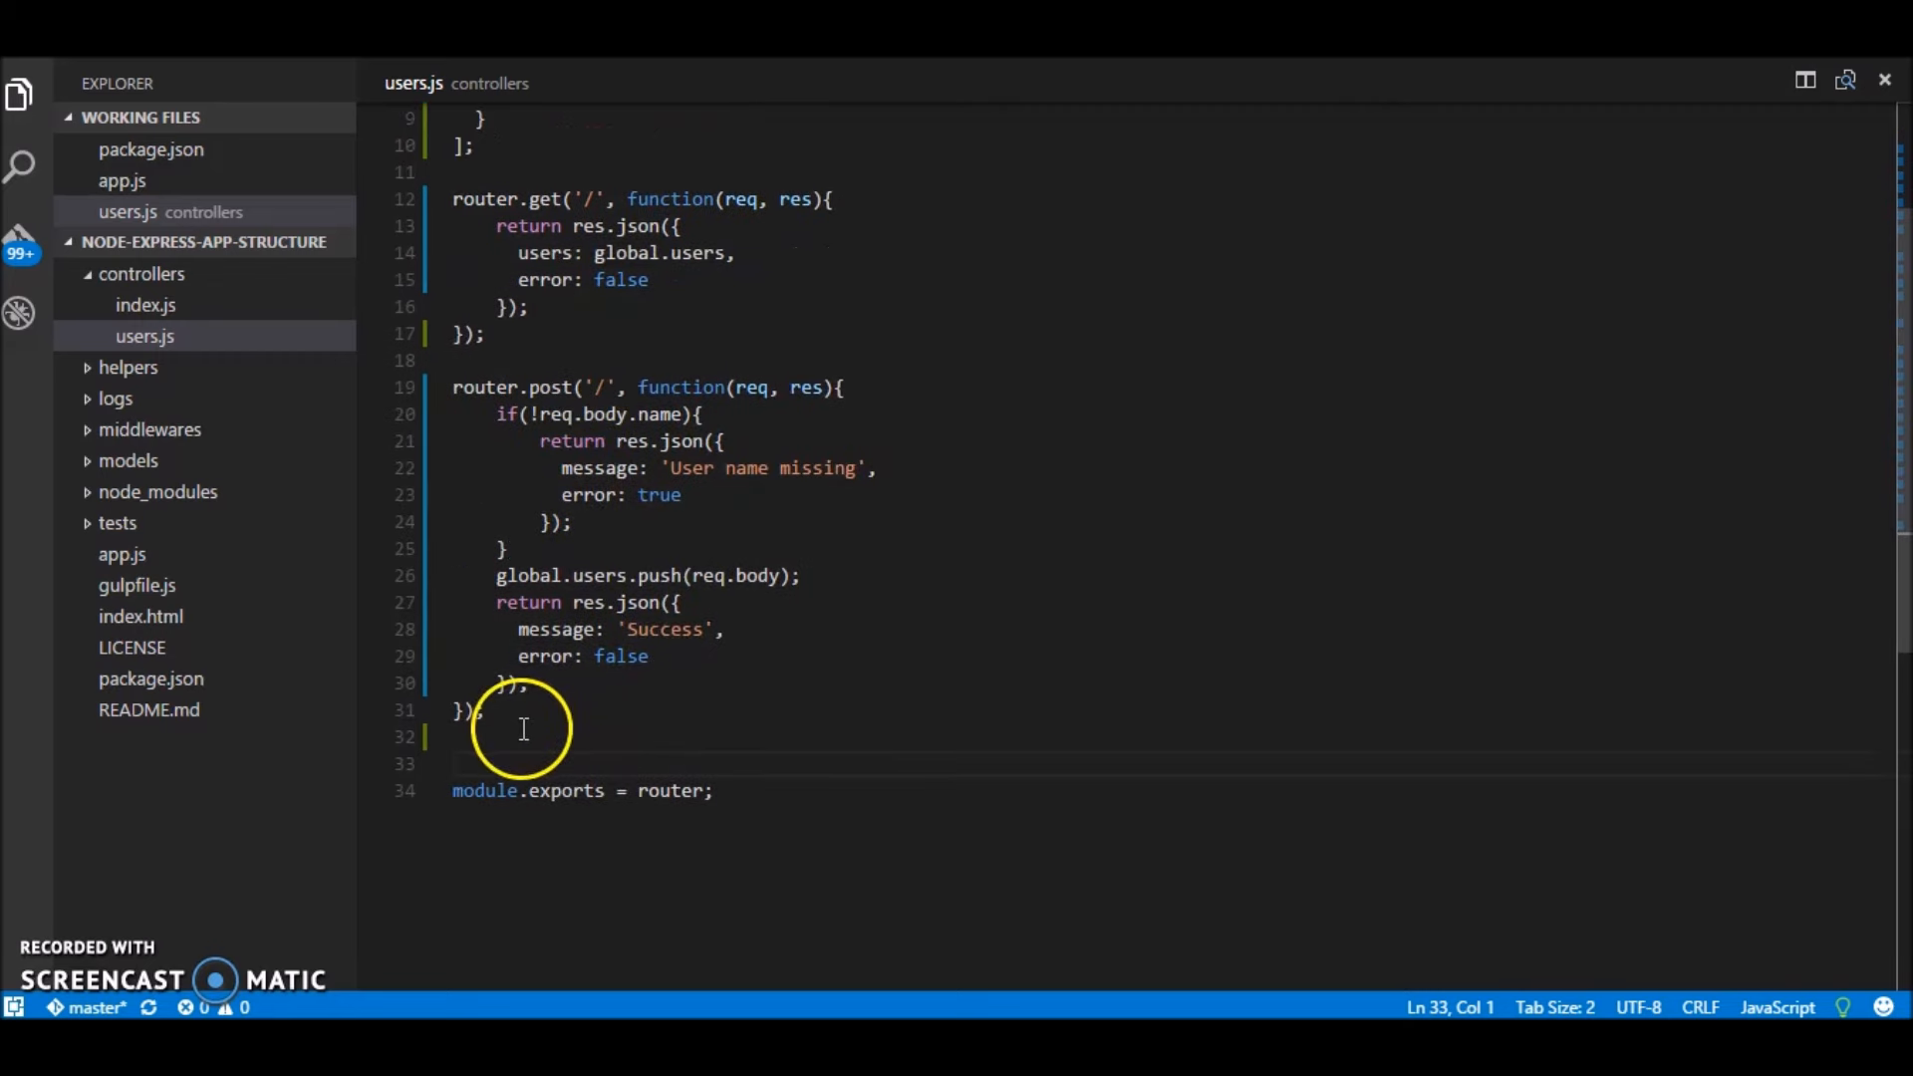
Step: Add a router.put('/:userid', function(req, res){}) route below the POST route
key(enter)
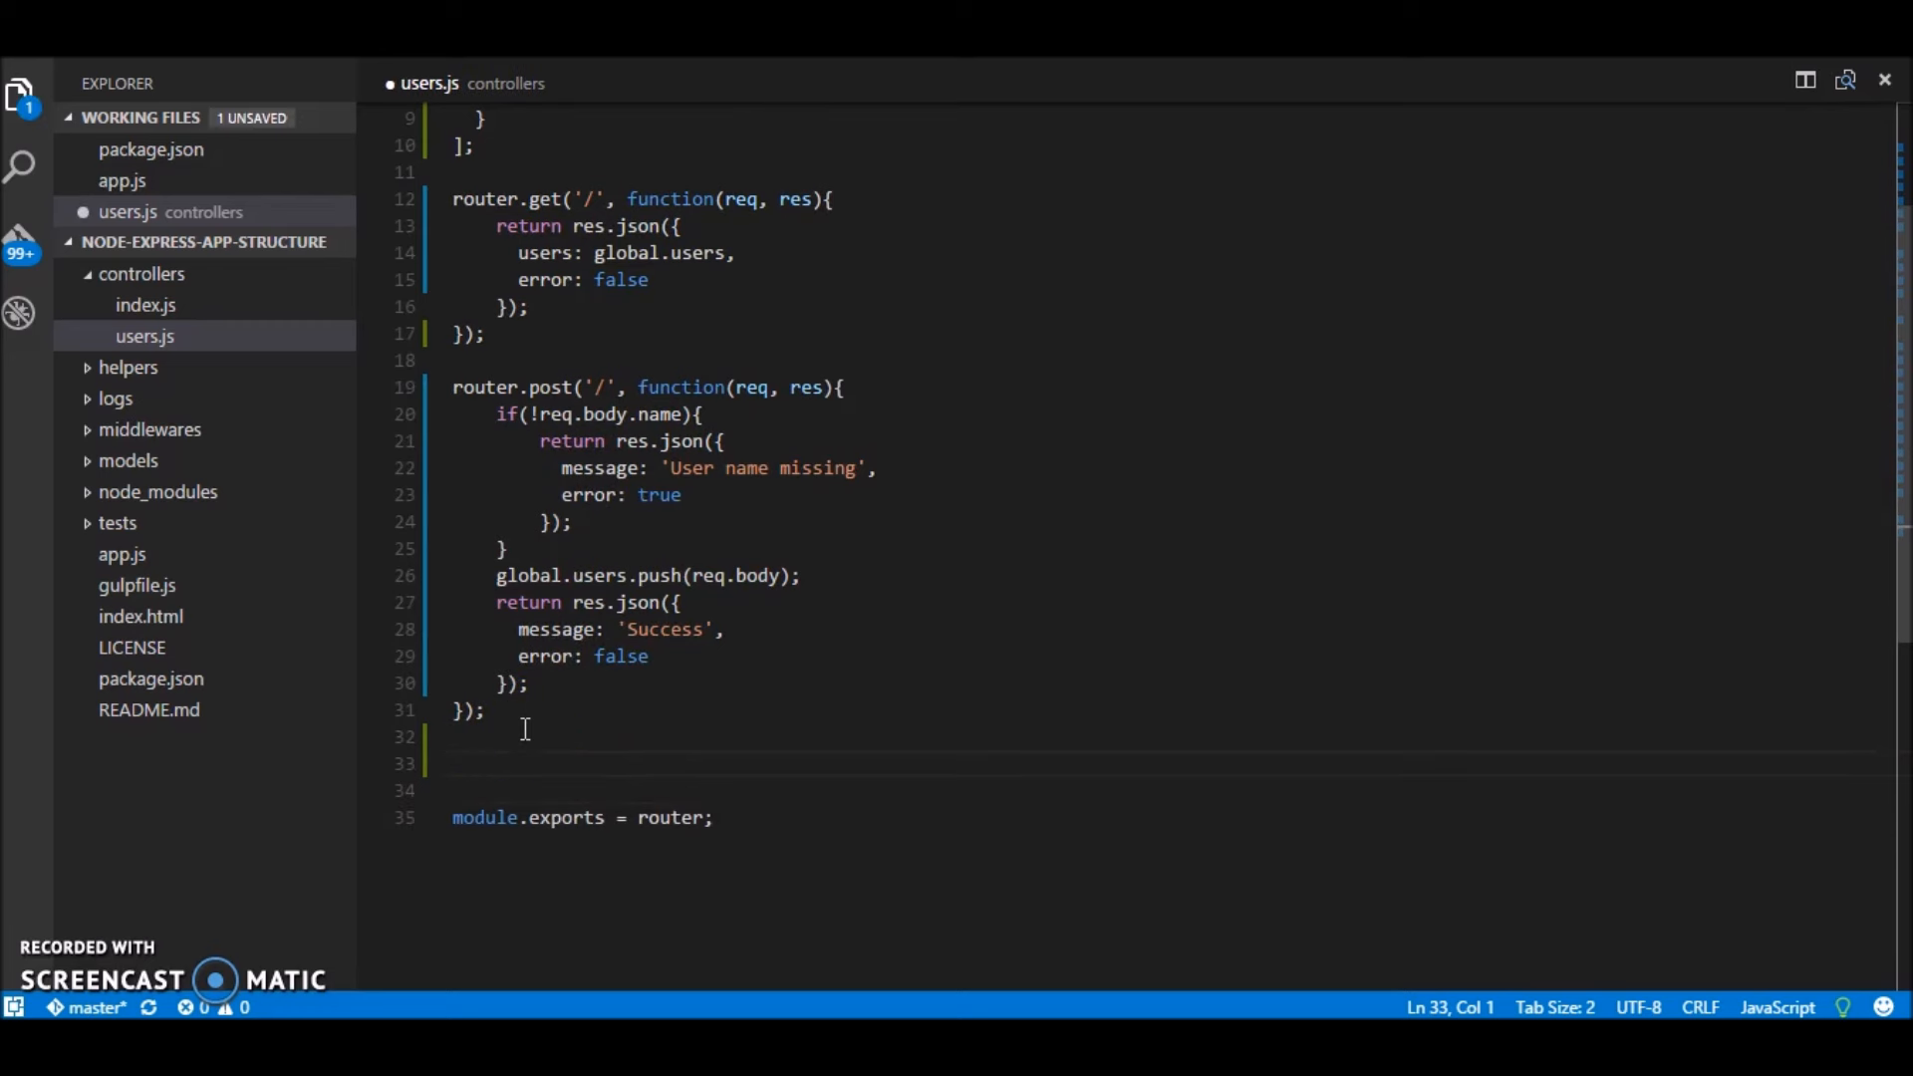
text(router)
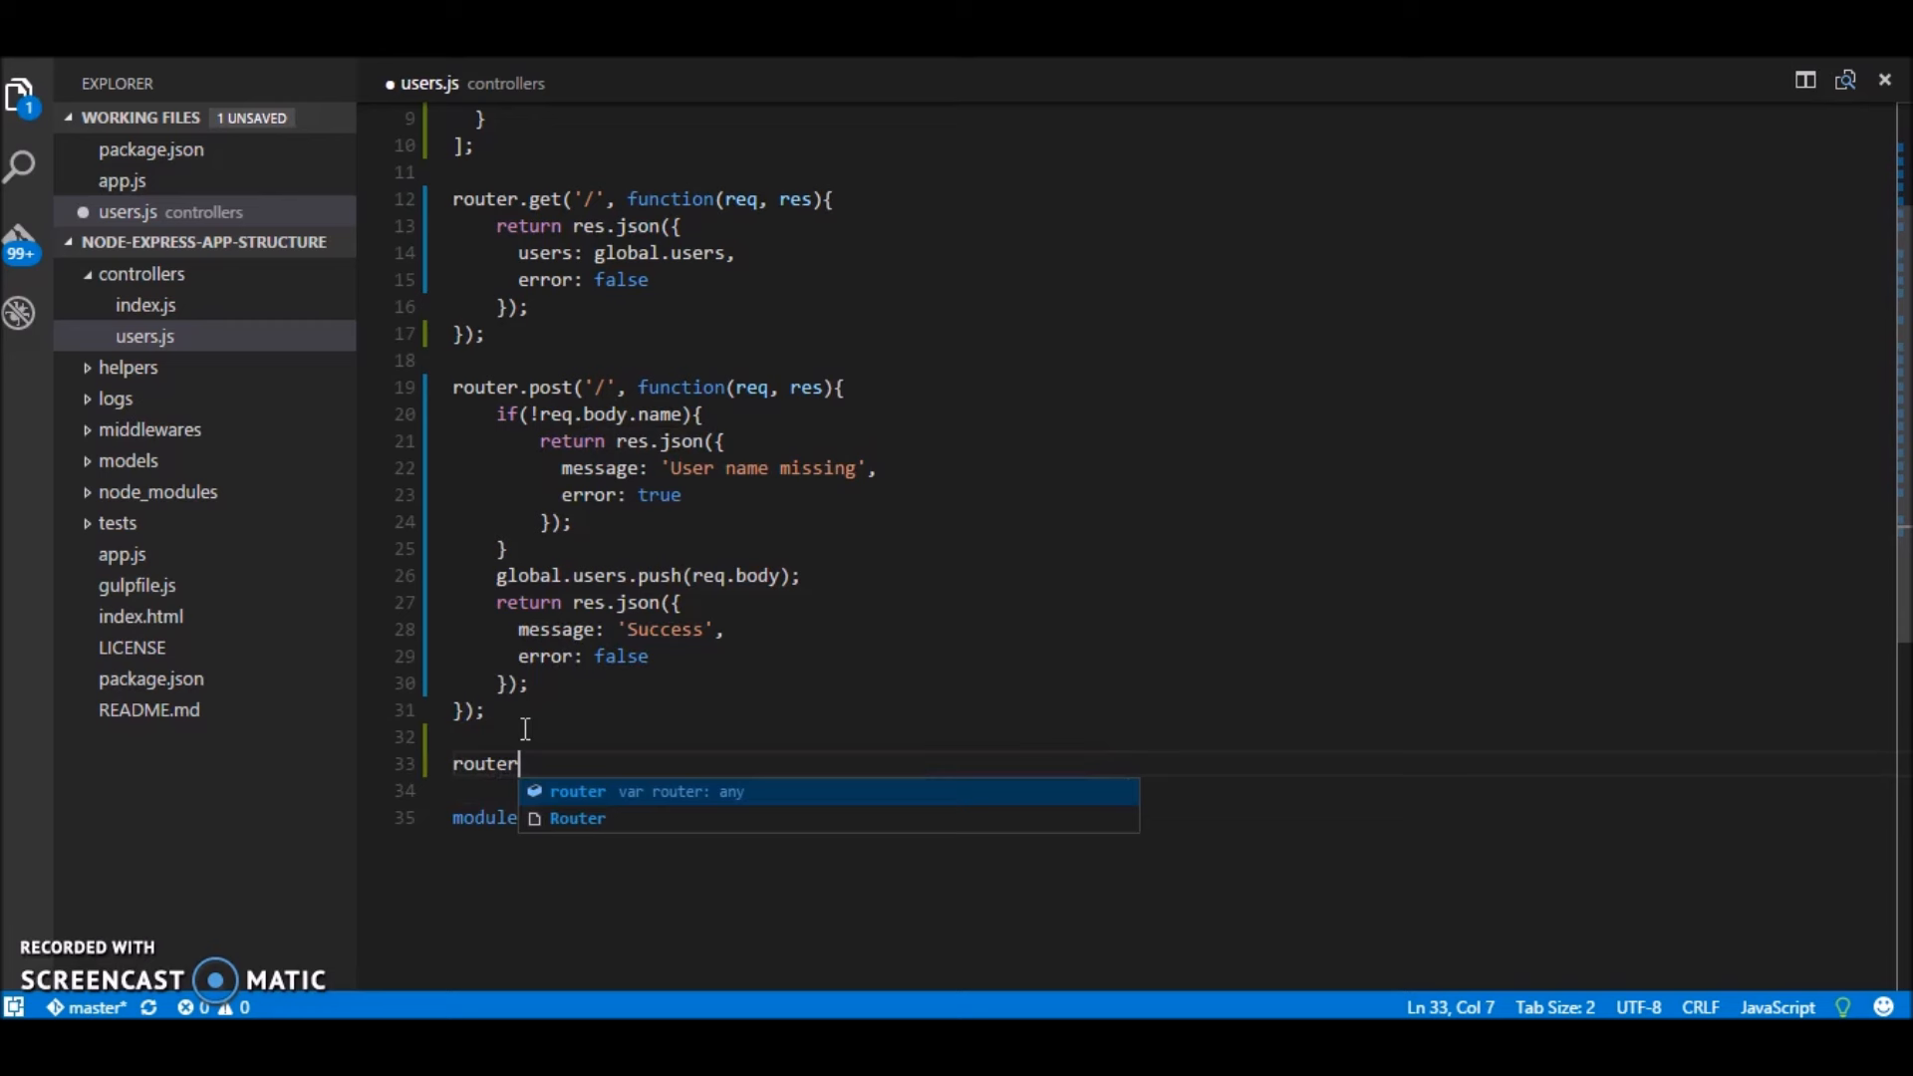
text(.put()
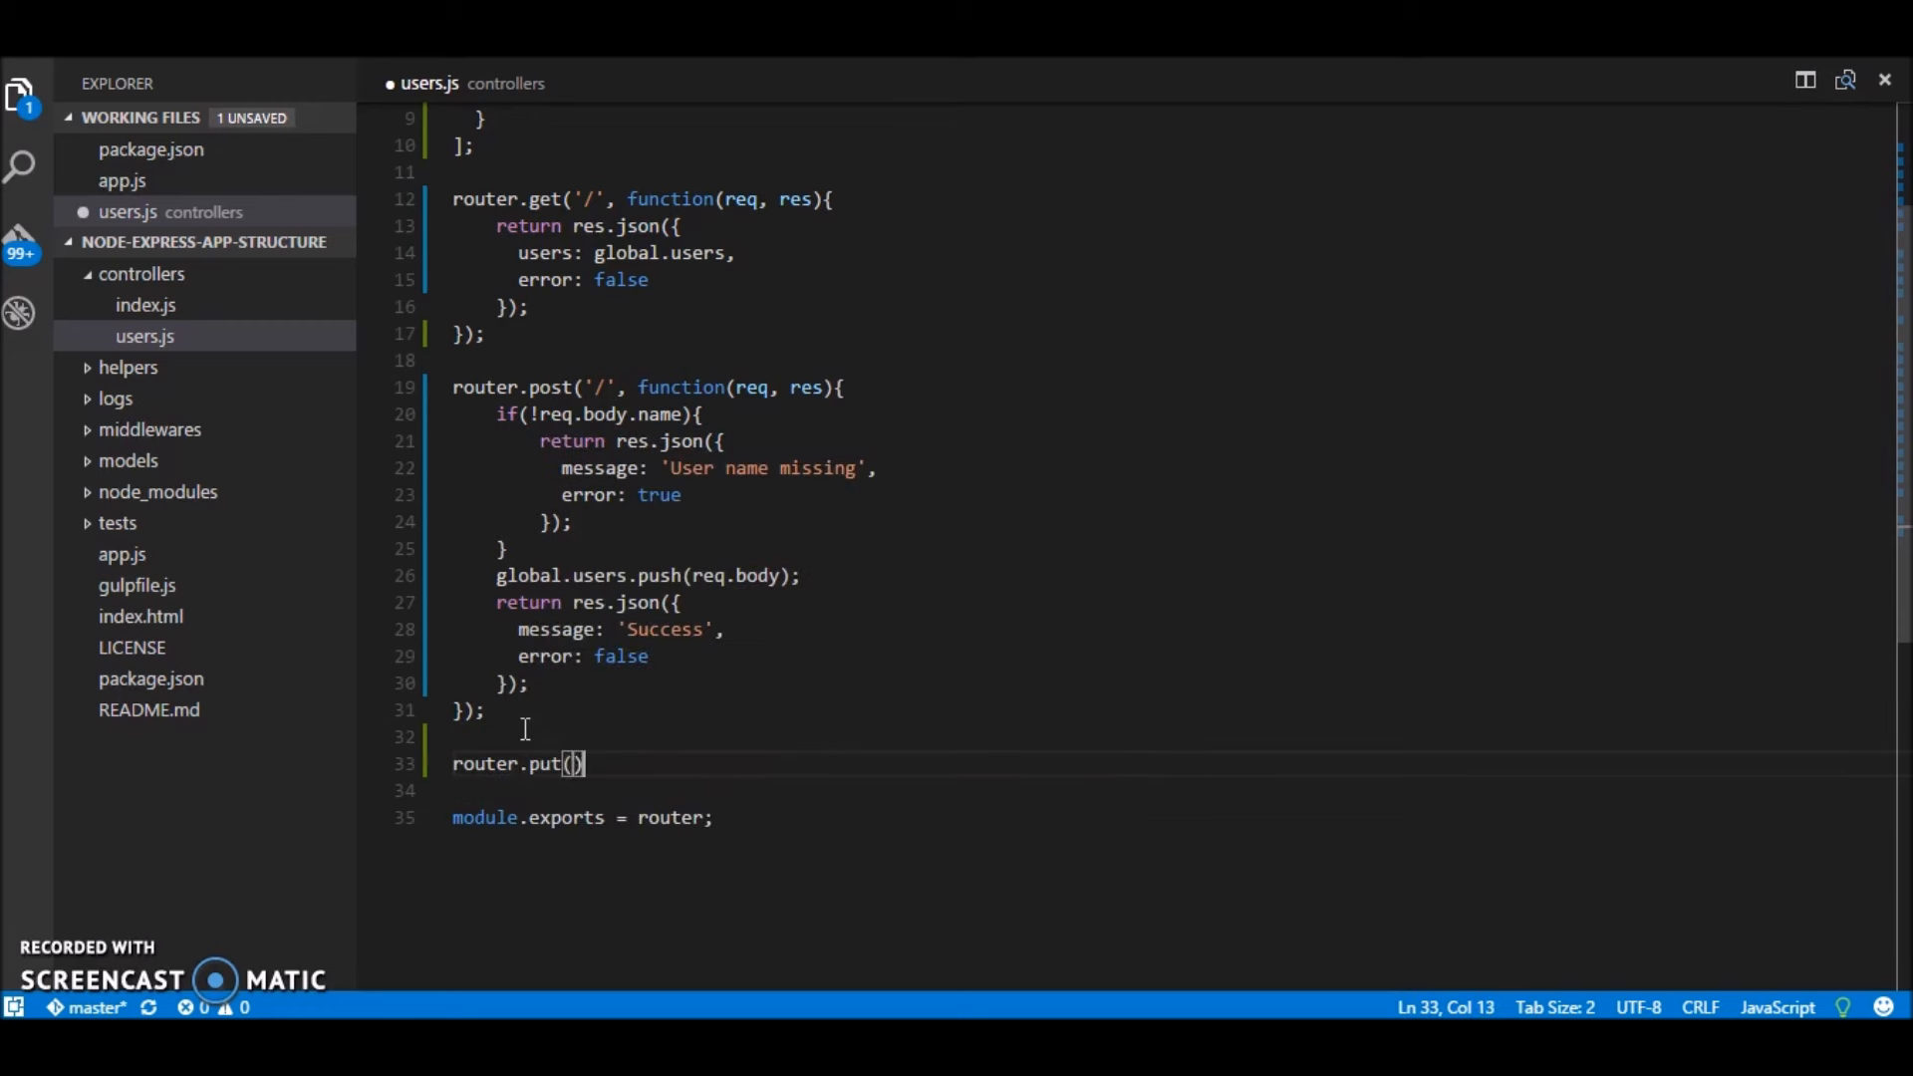
key(Left)
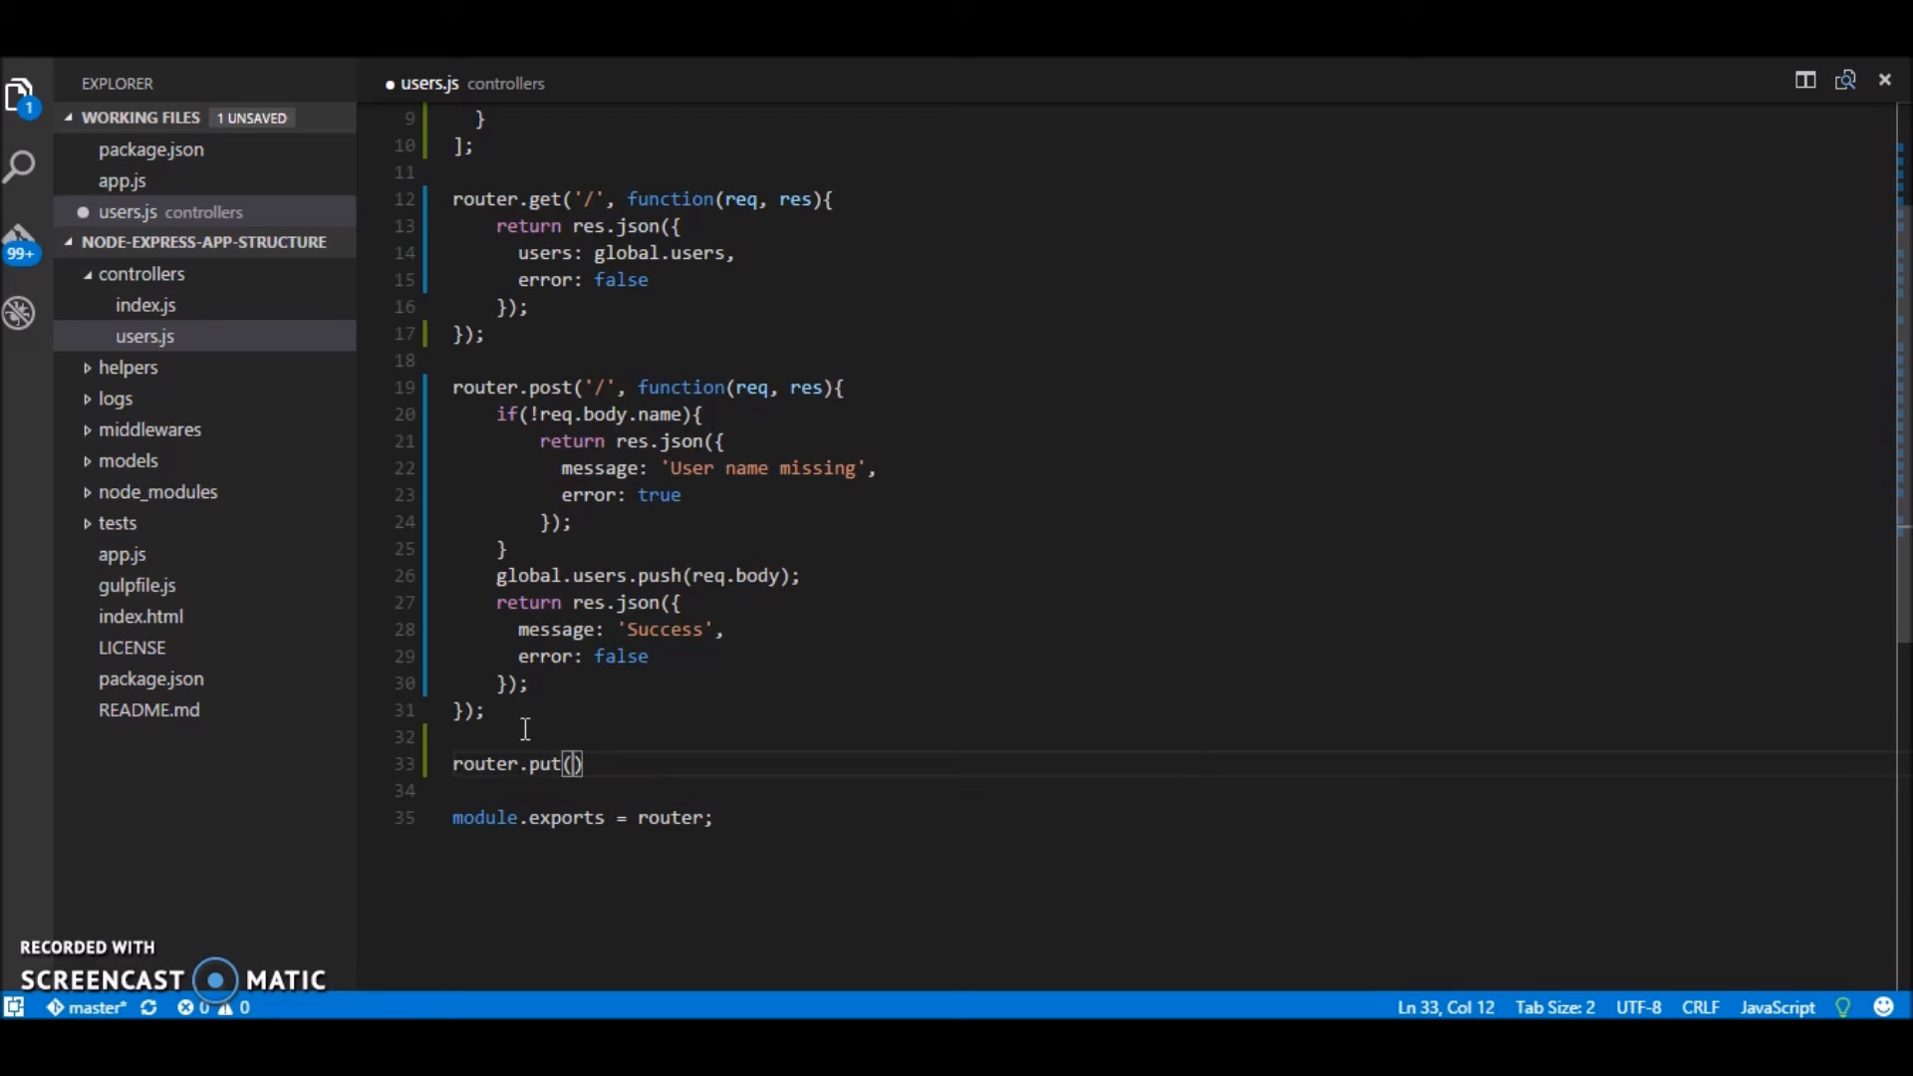
text('')
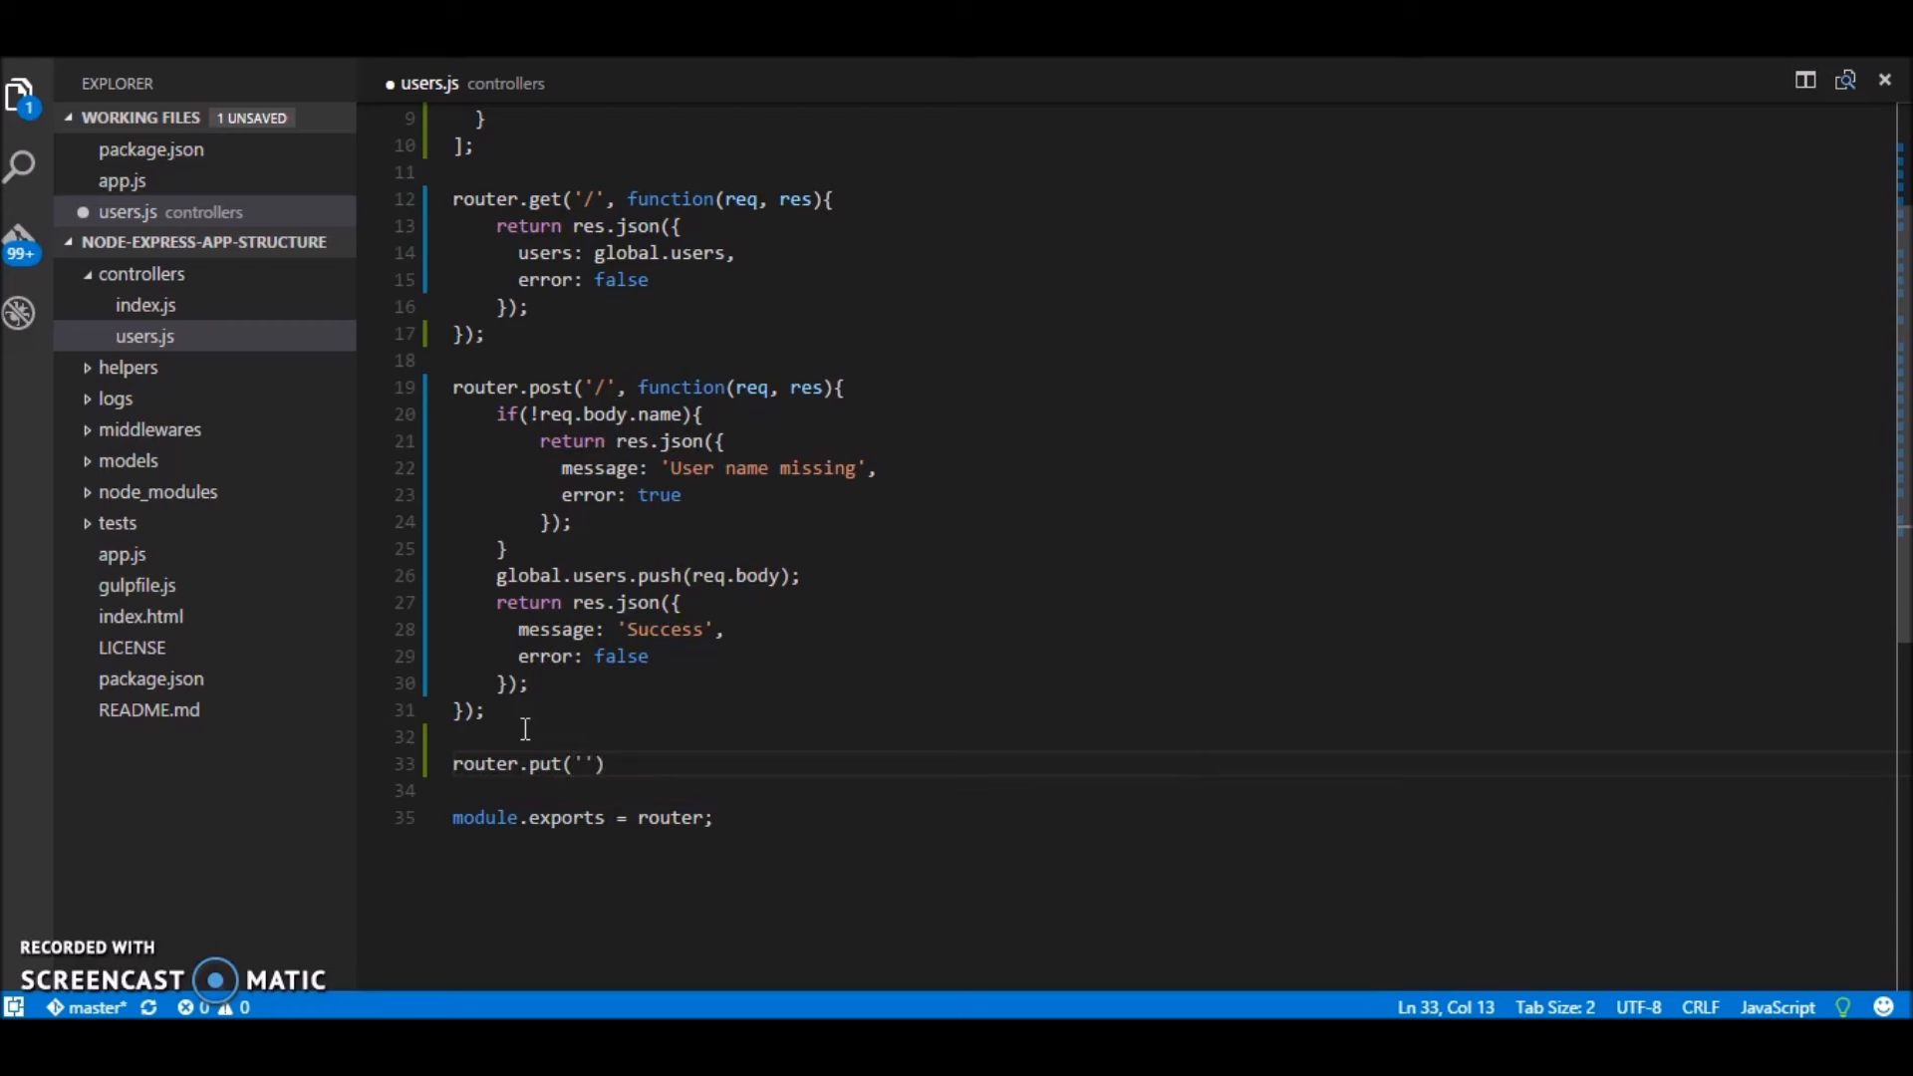
text(:user)
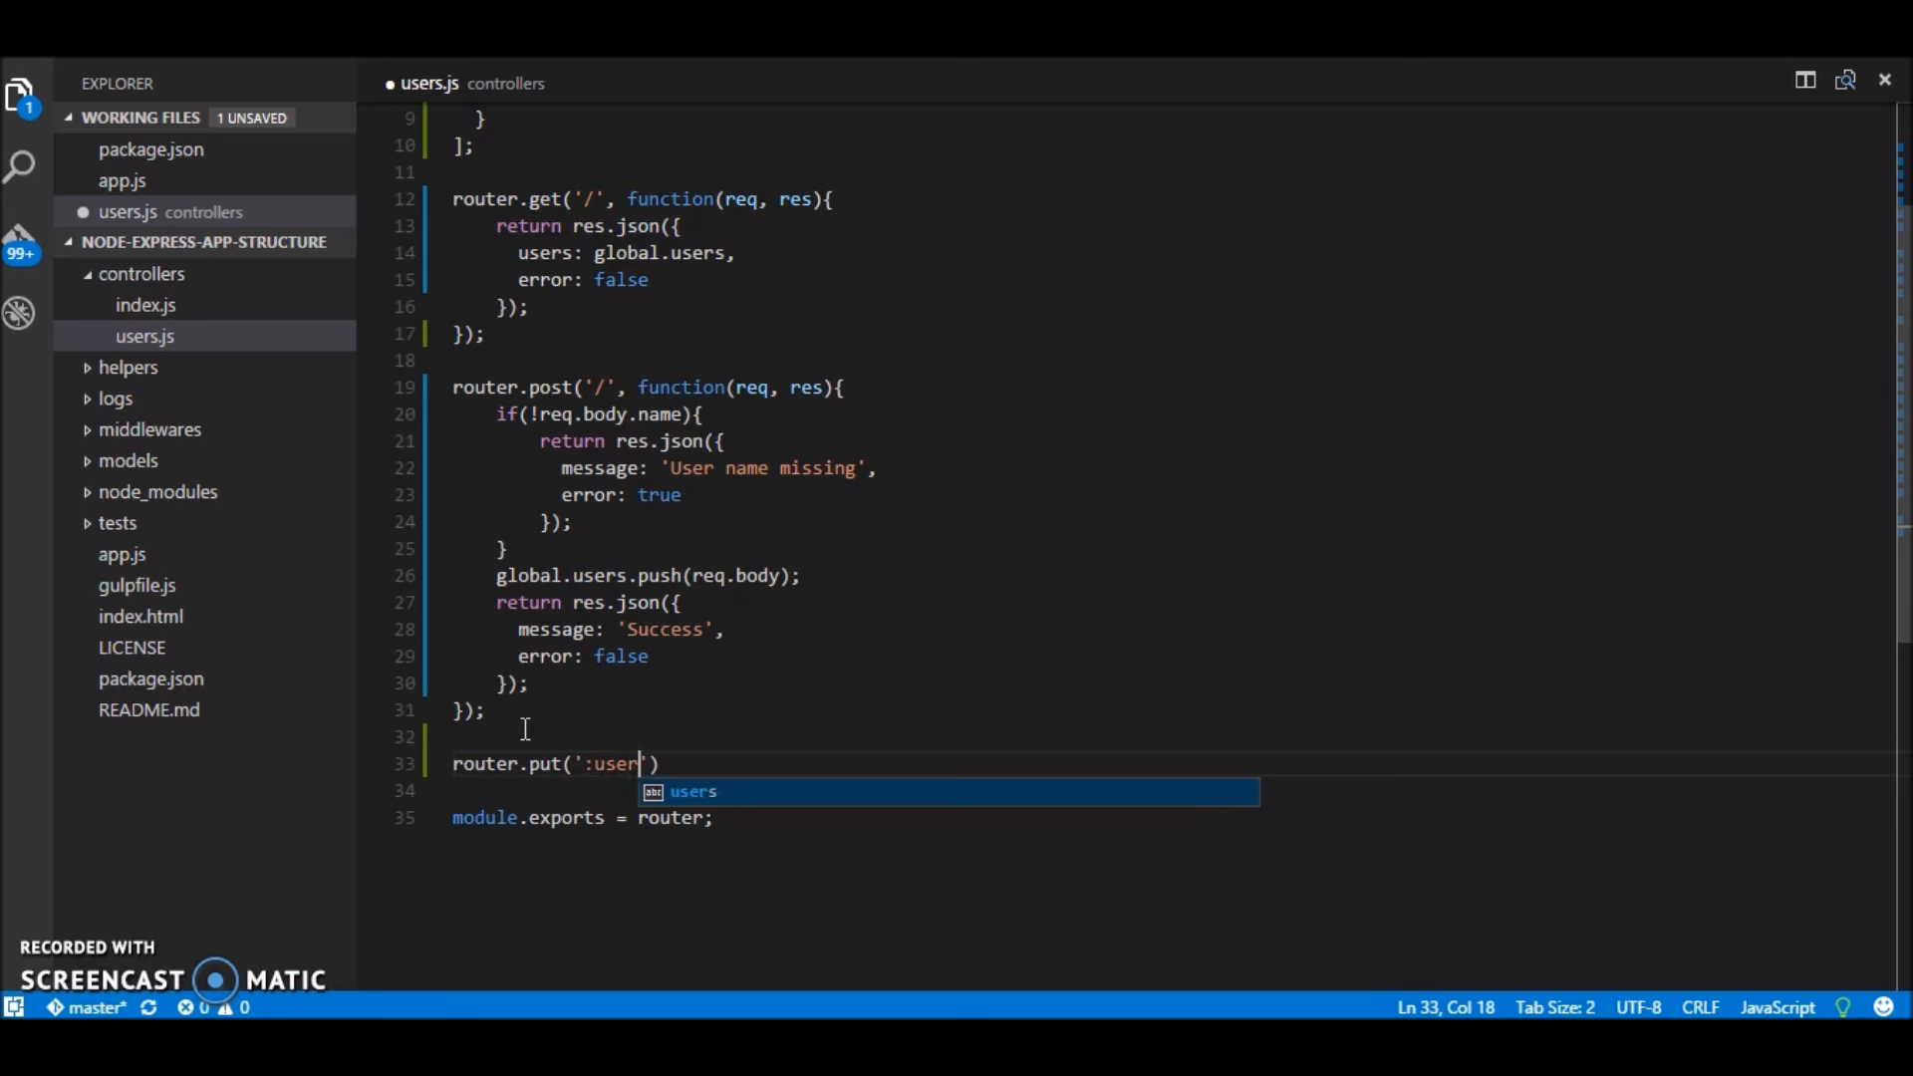
text(id',)
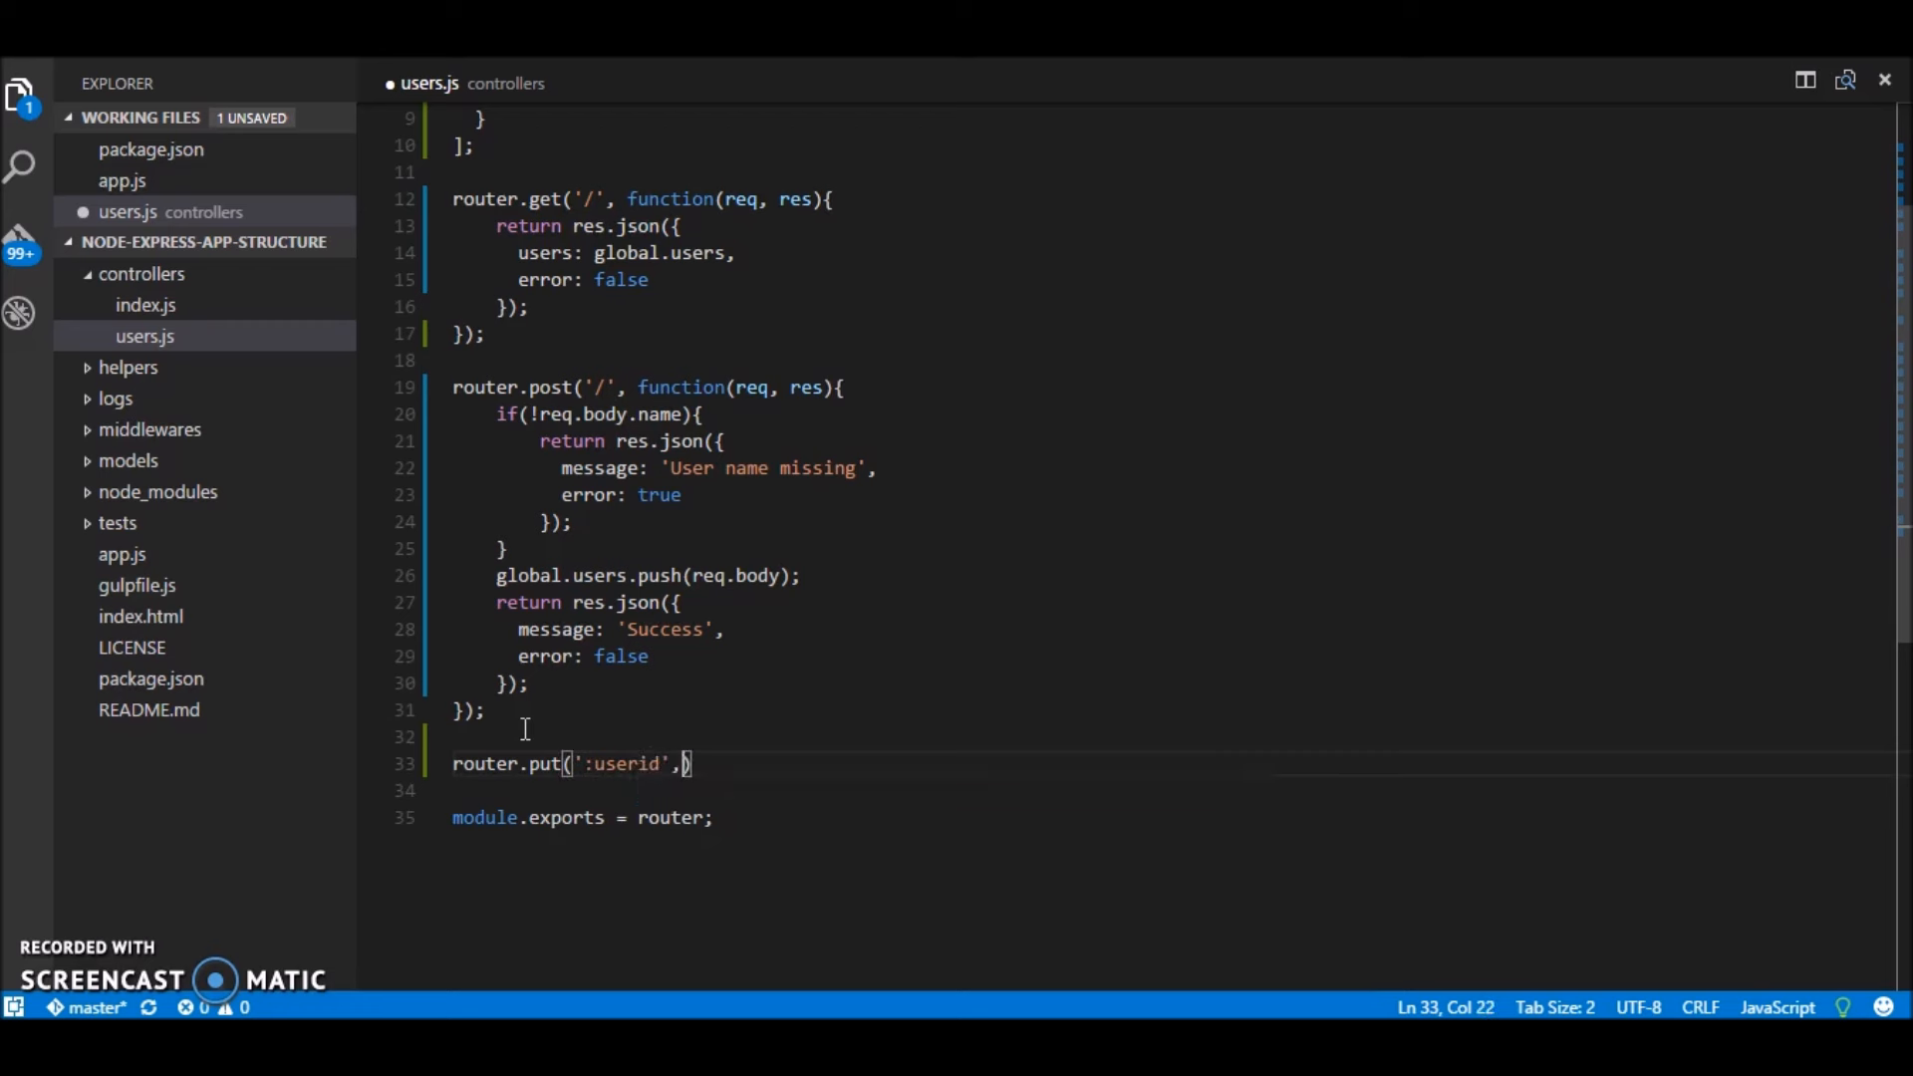
text(function()
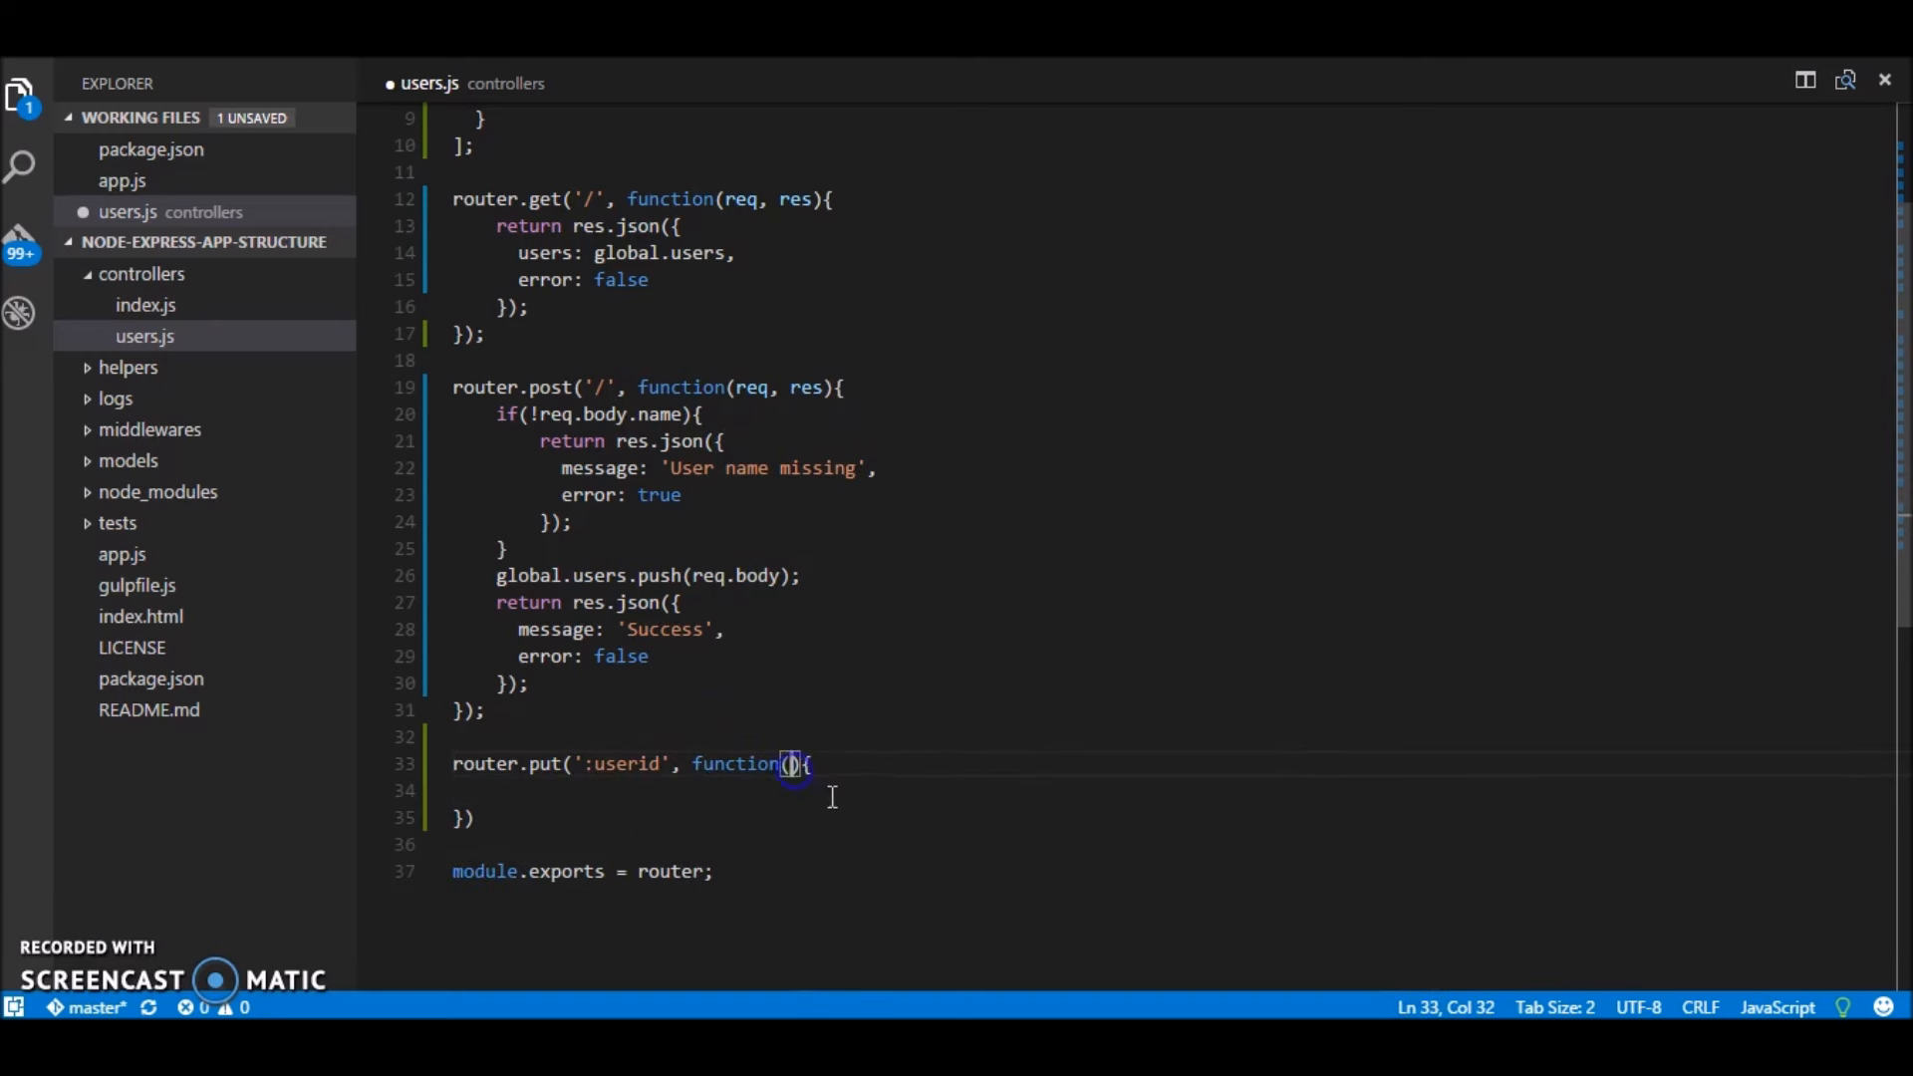
text(req, res)
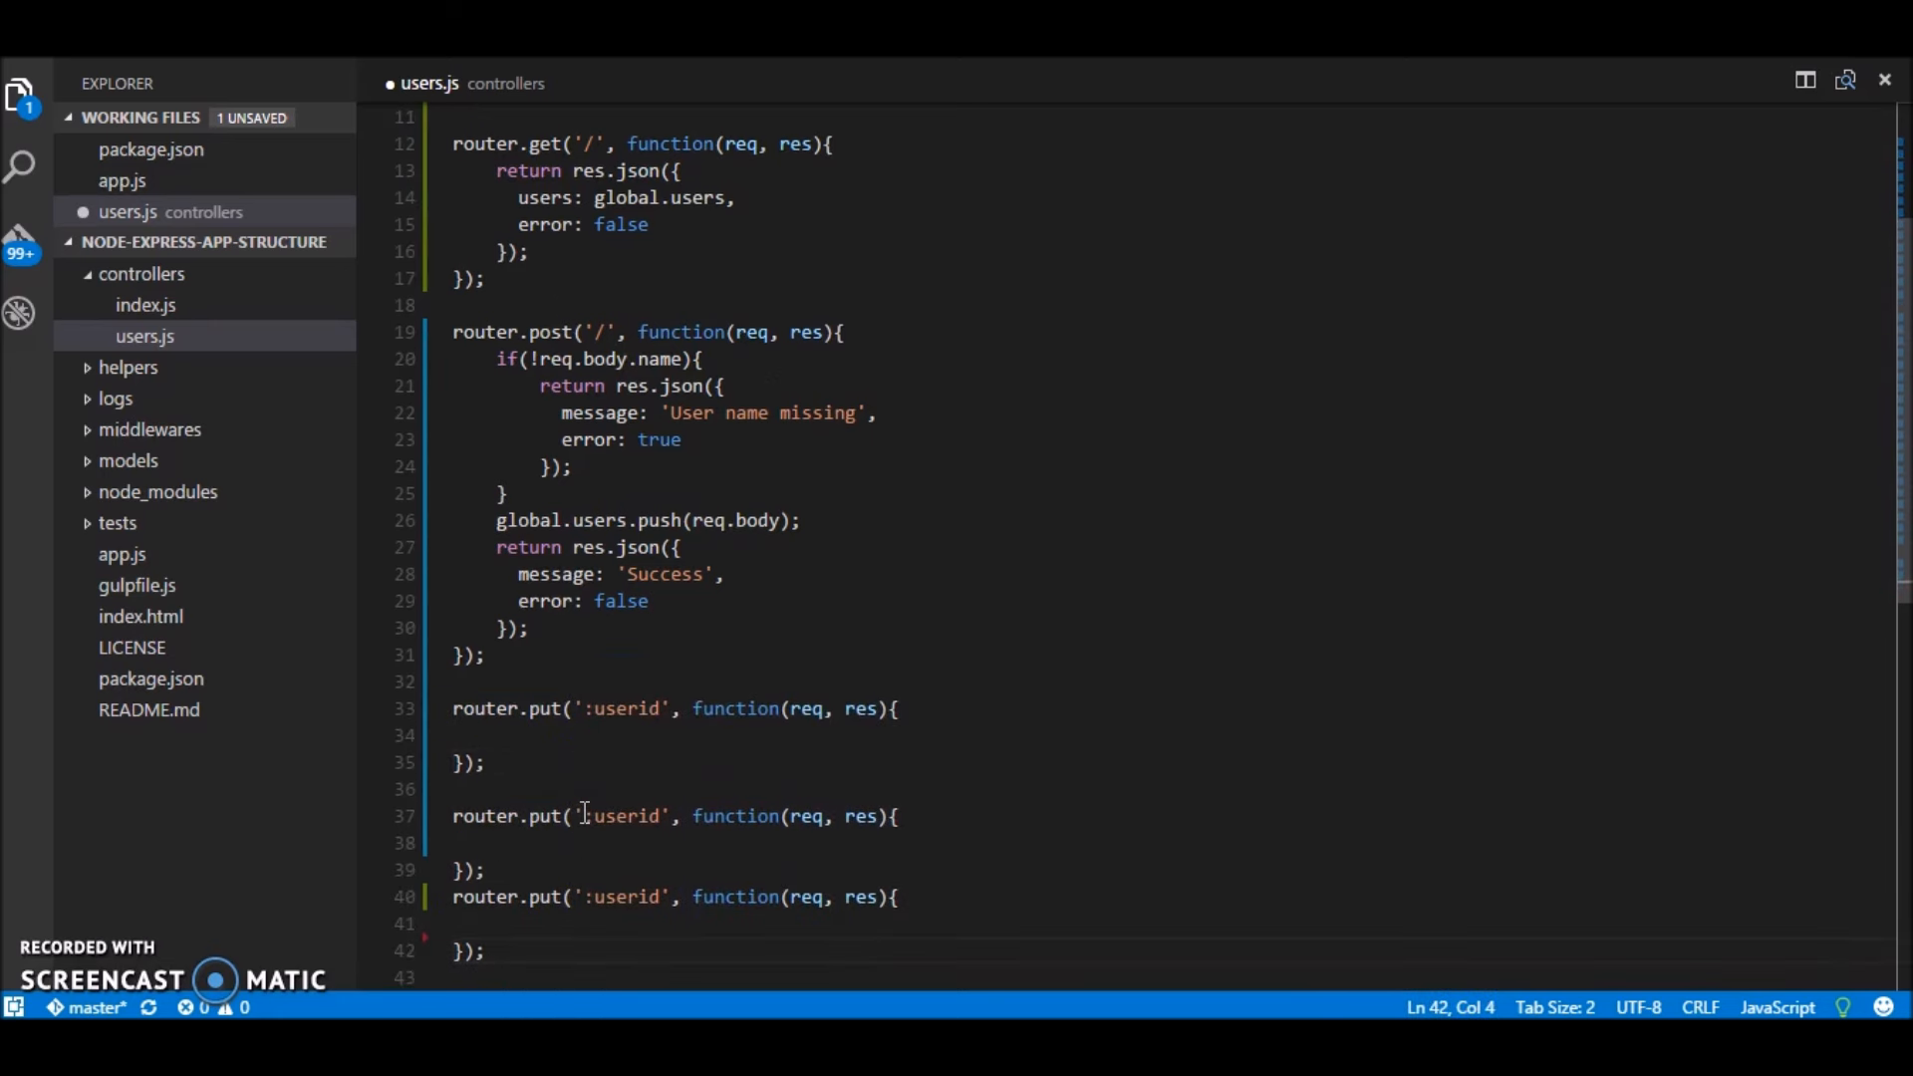
Step: Duplicate it as DELETE and GET '/:userid' routes with leading slashes and save users.js
double_click(540, 817)
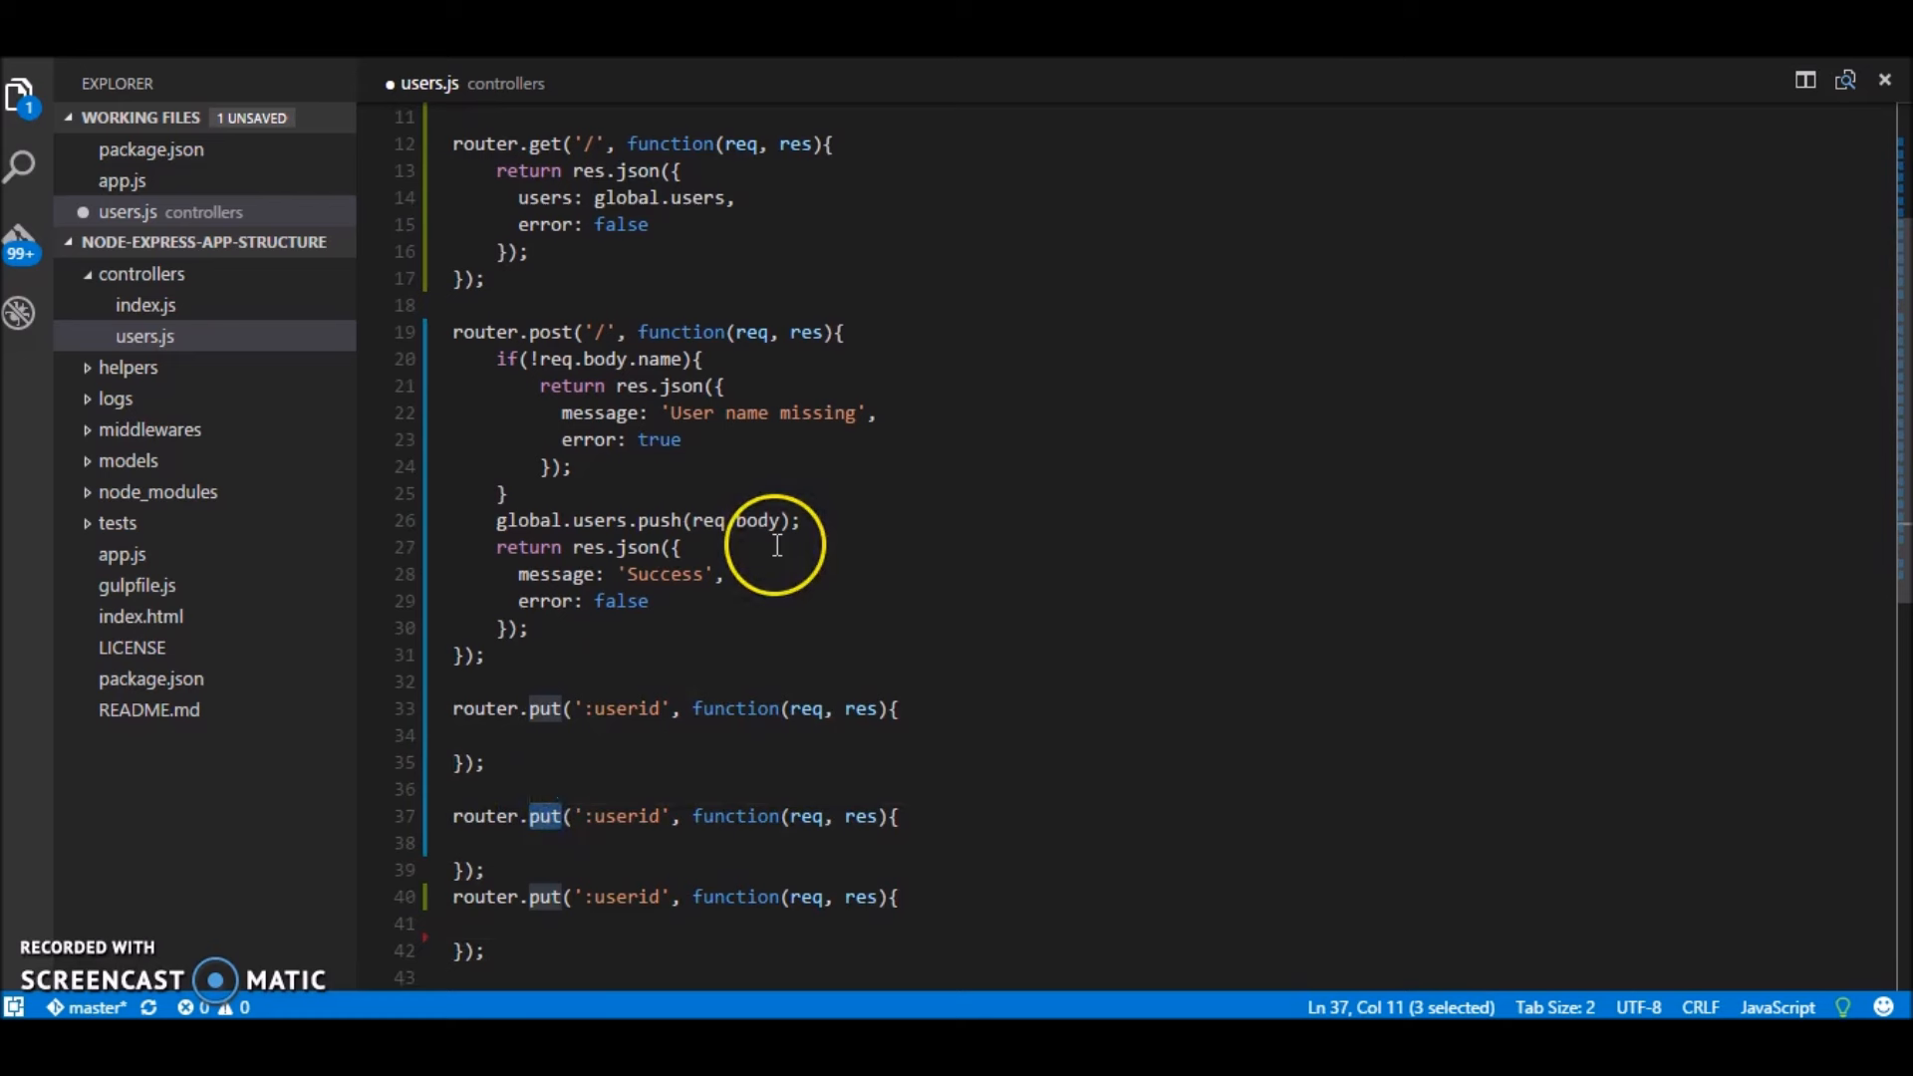
text(delete)
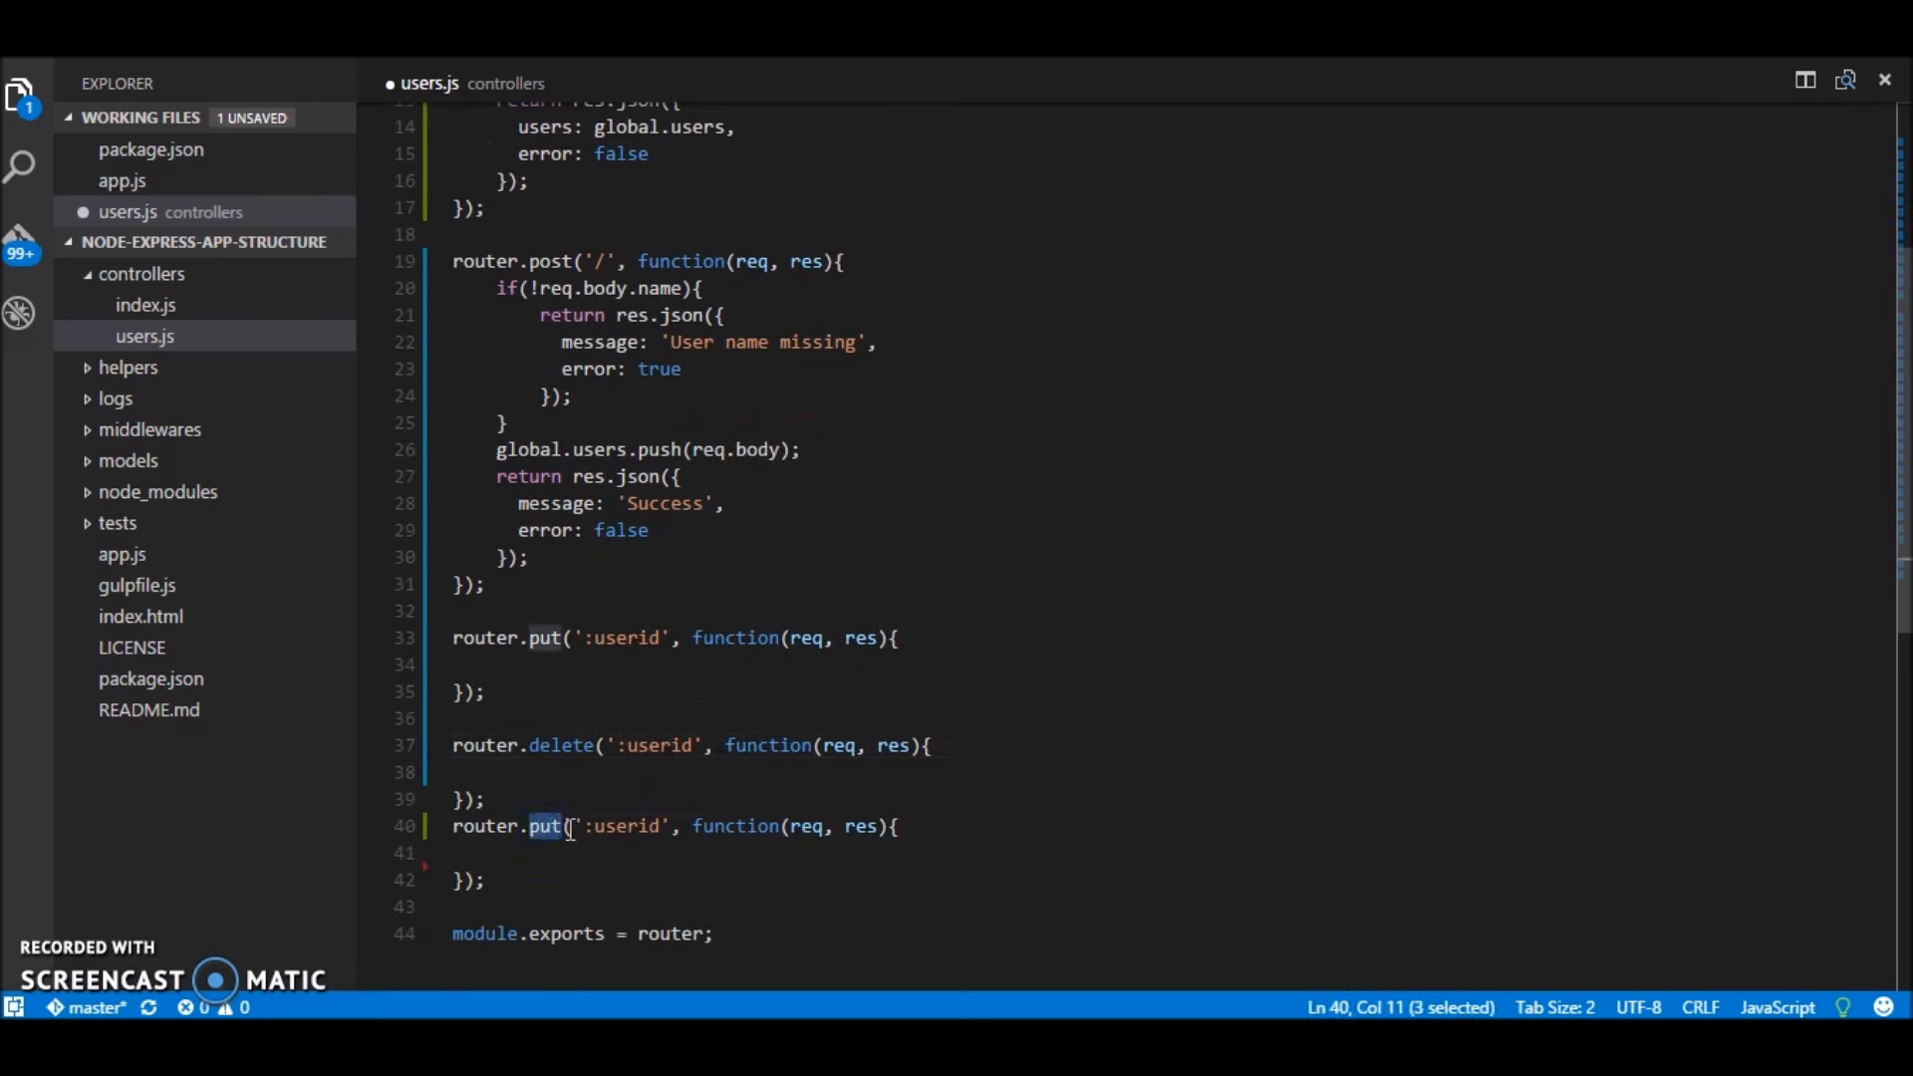
text(get)
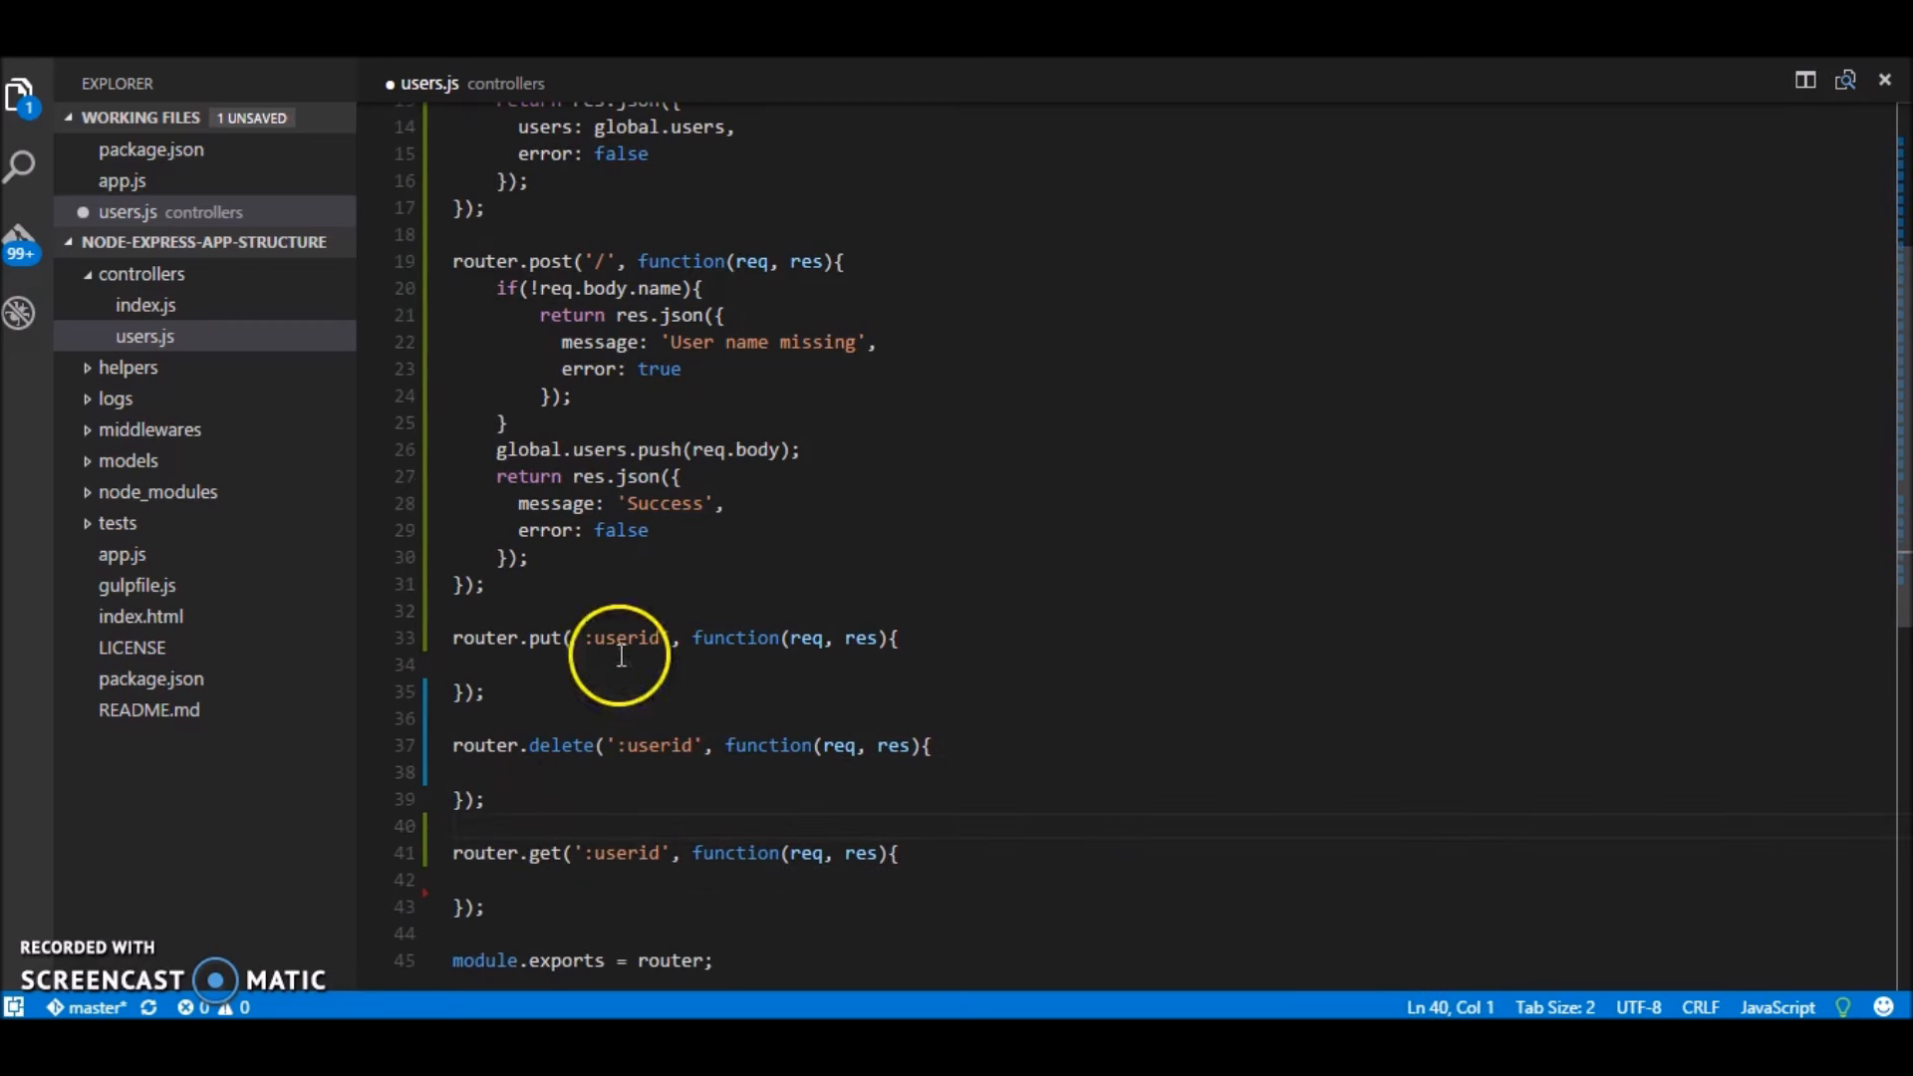
text('/)
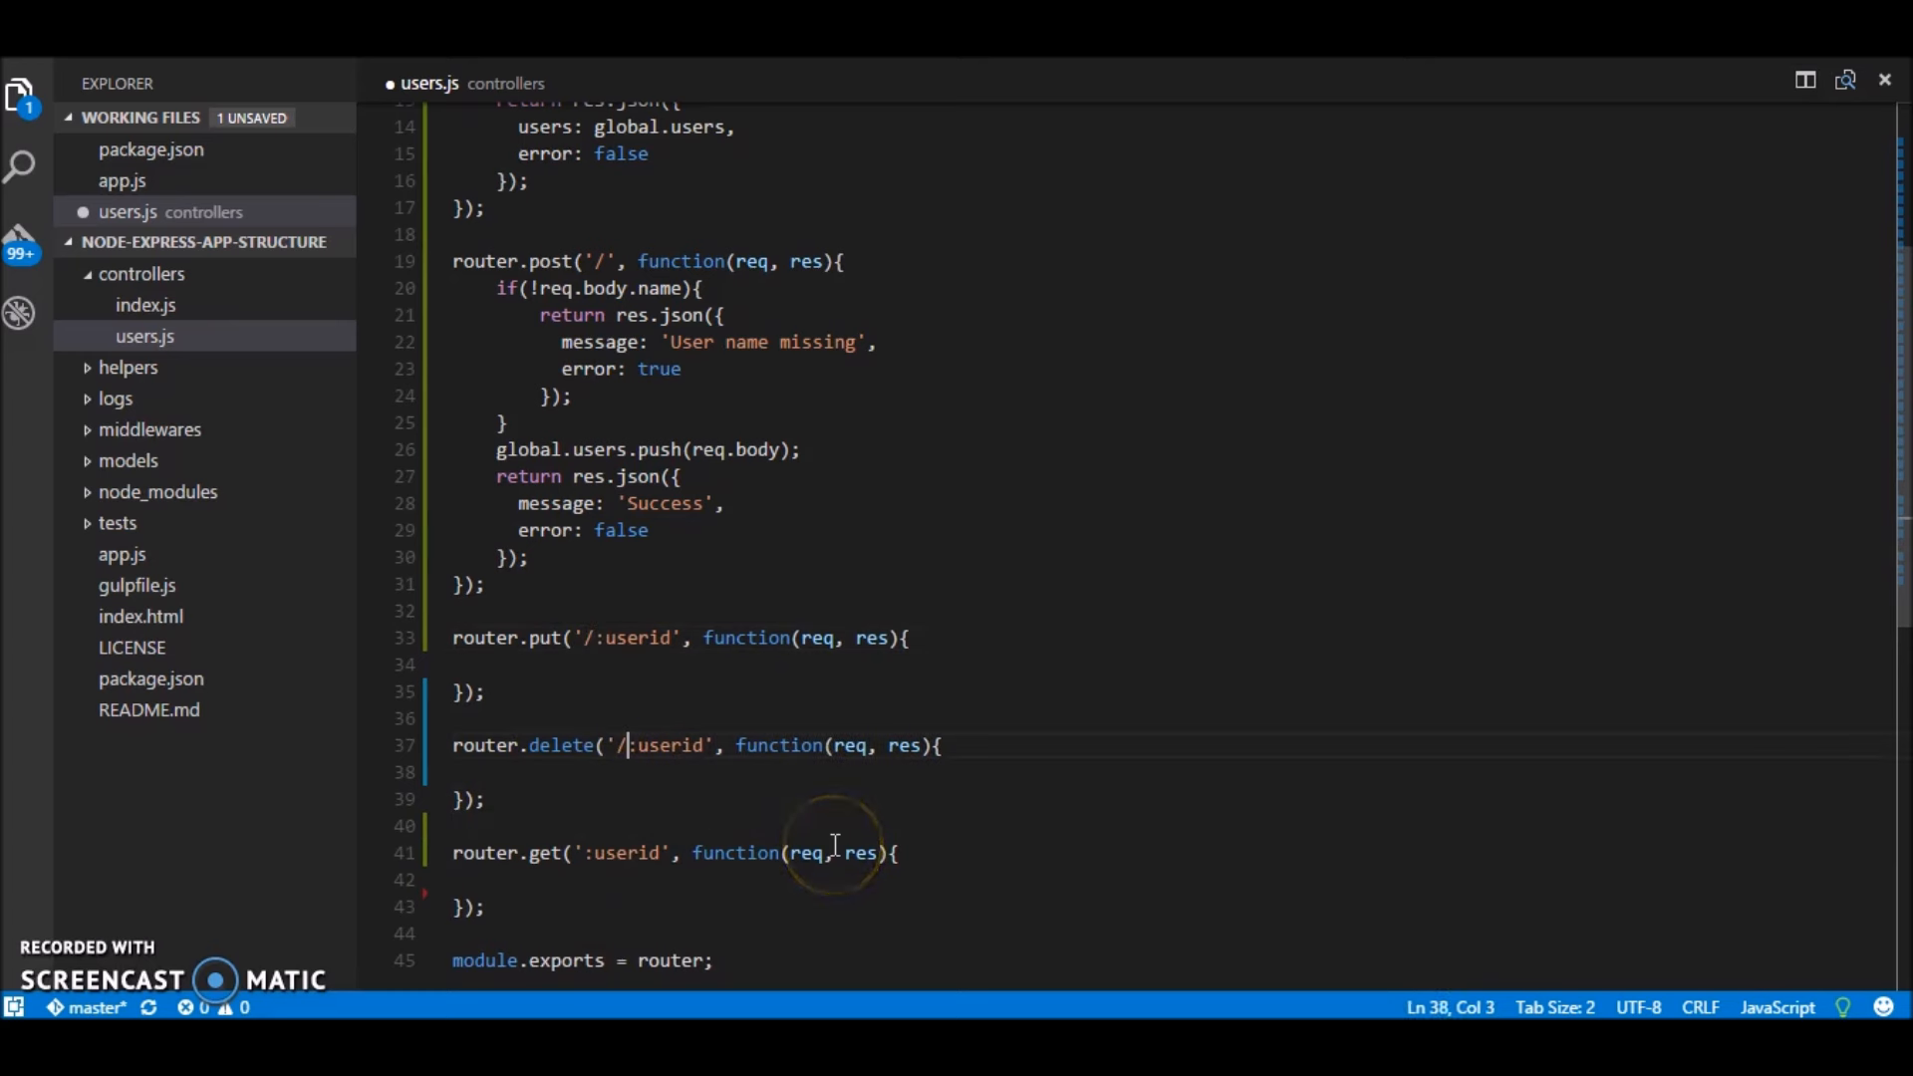
text(/)
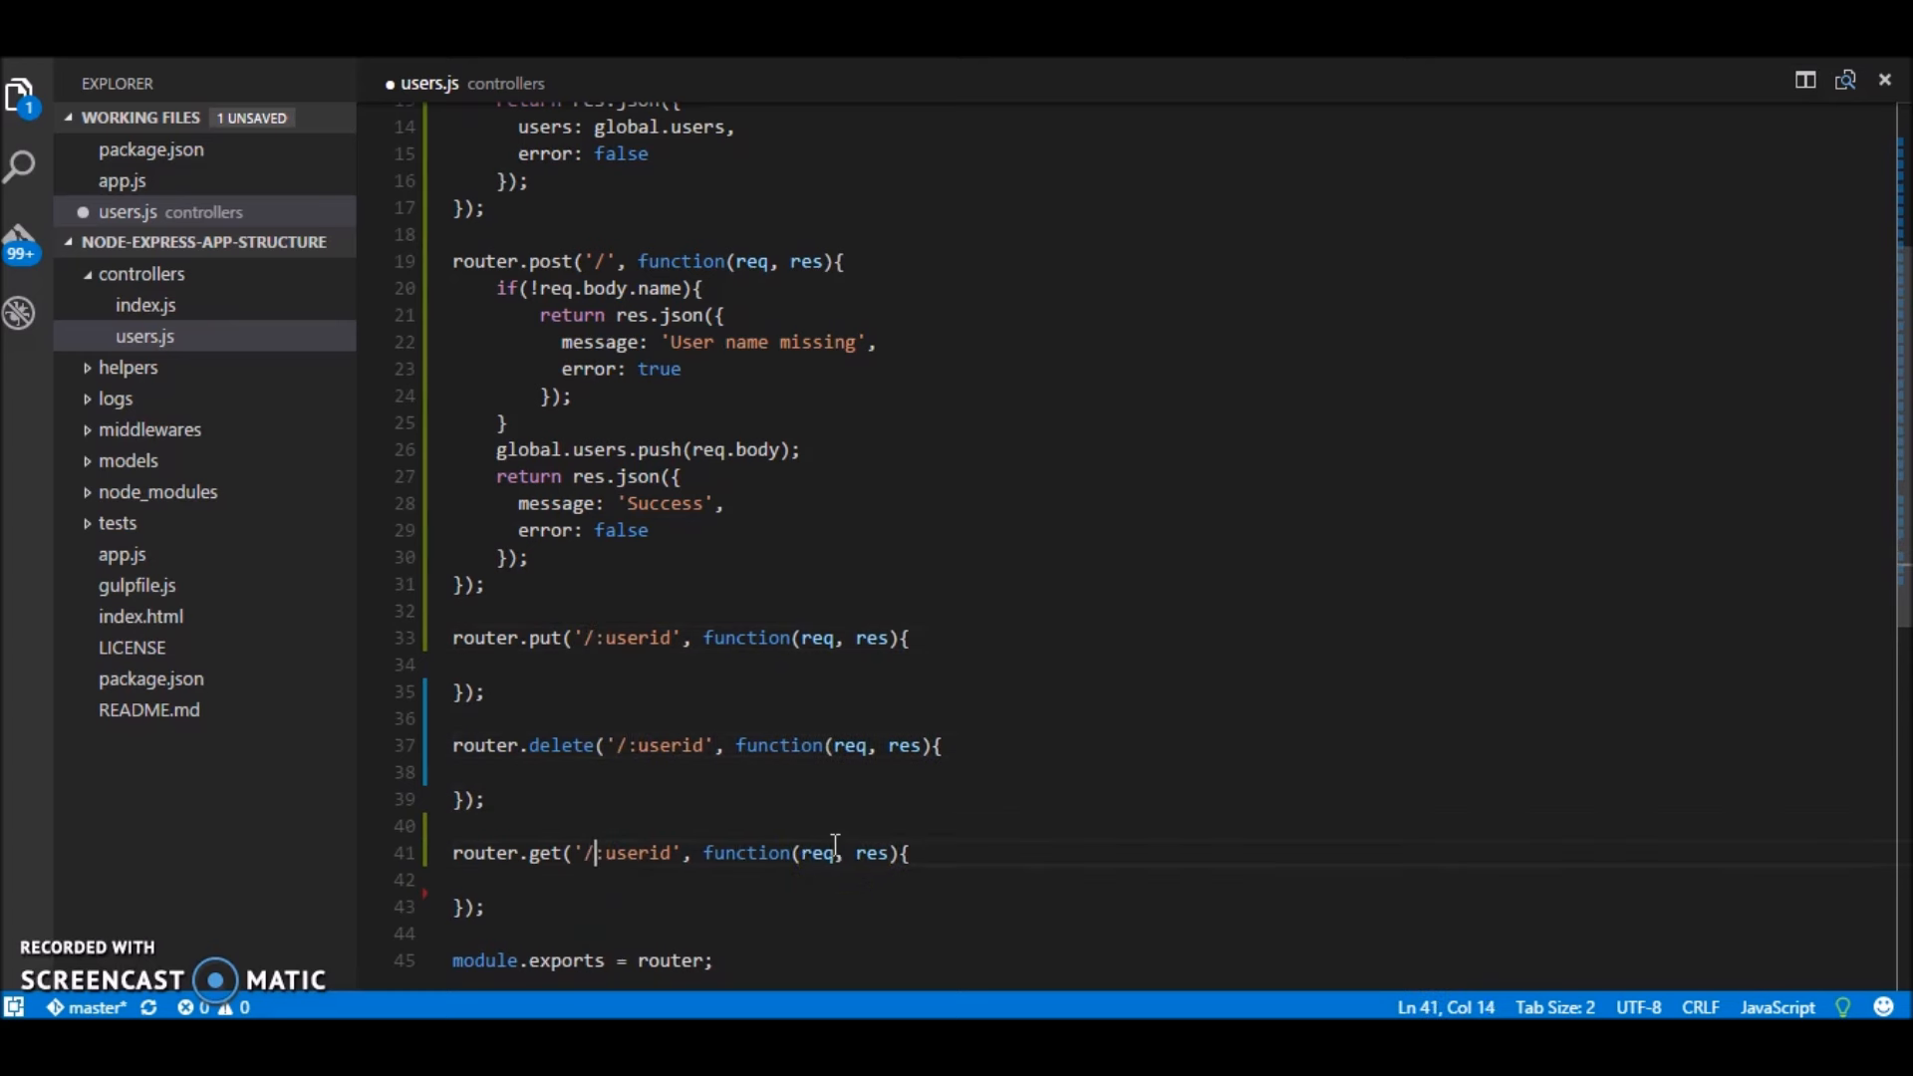
key(ctrl+s)
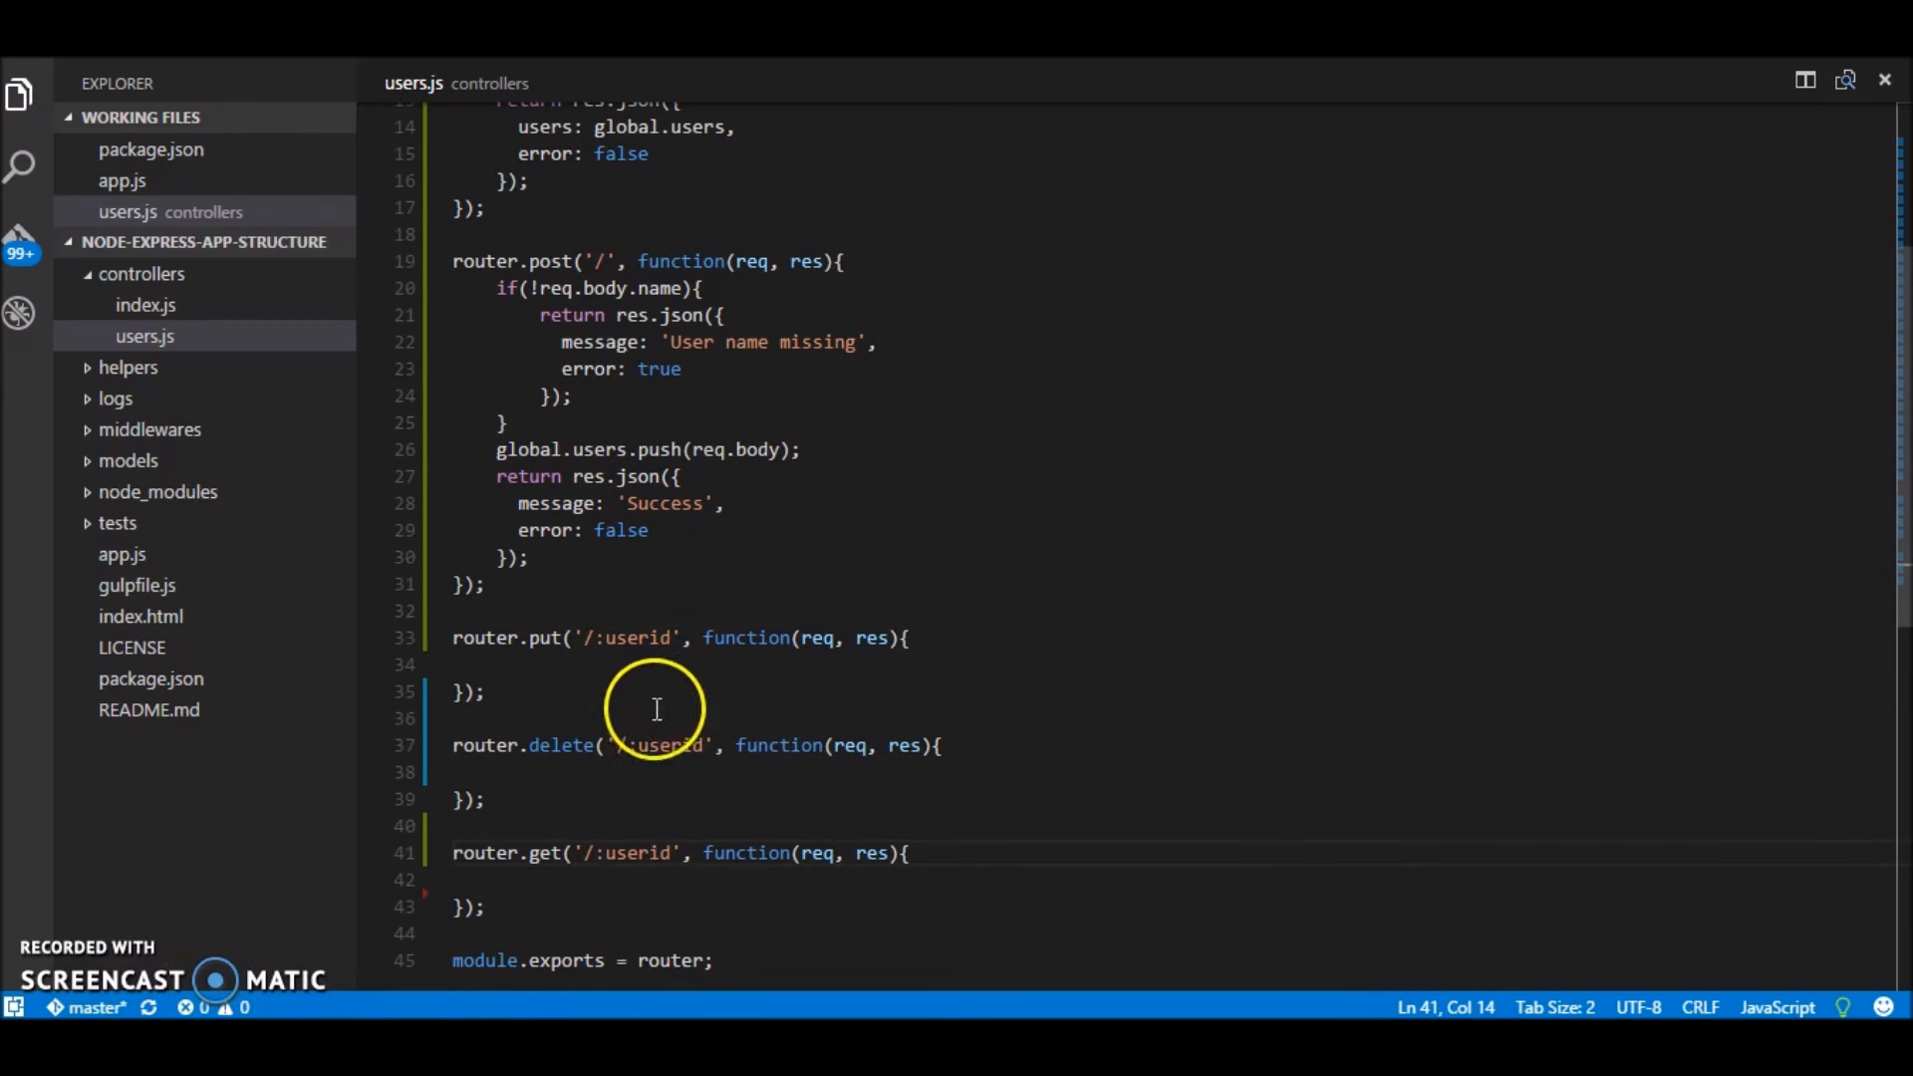
click(606, 638)
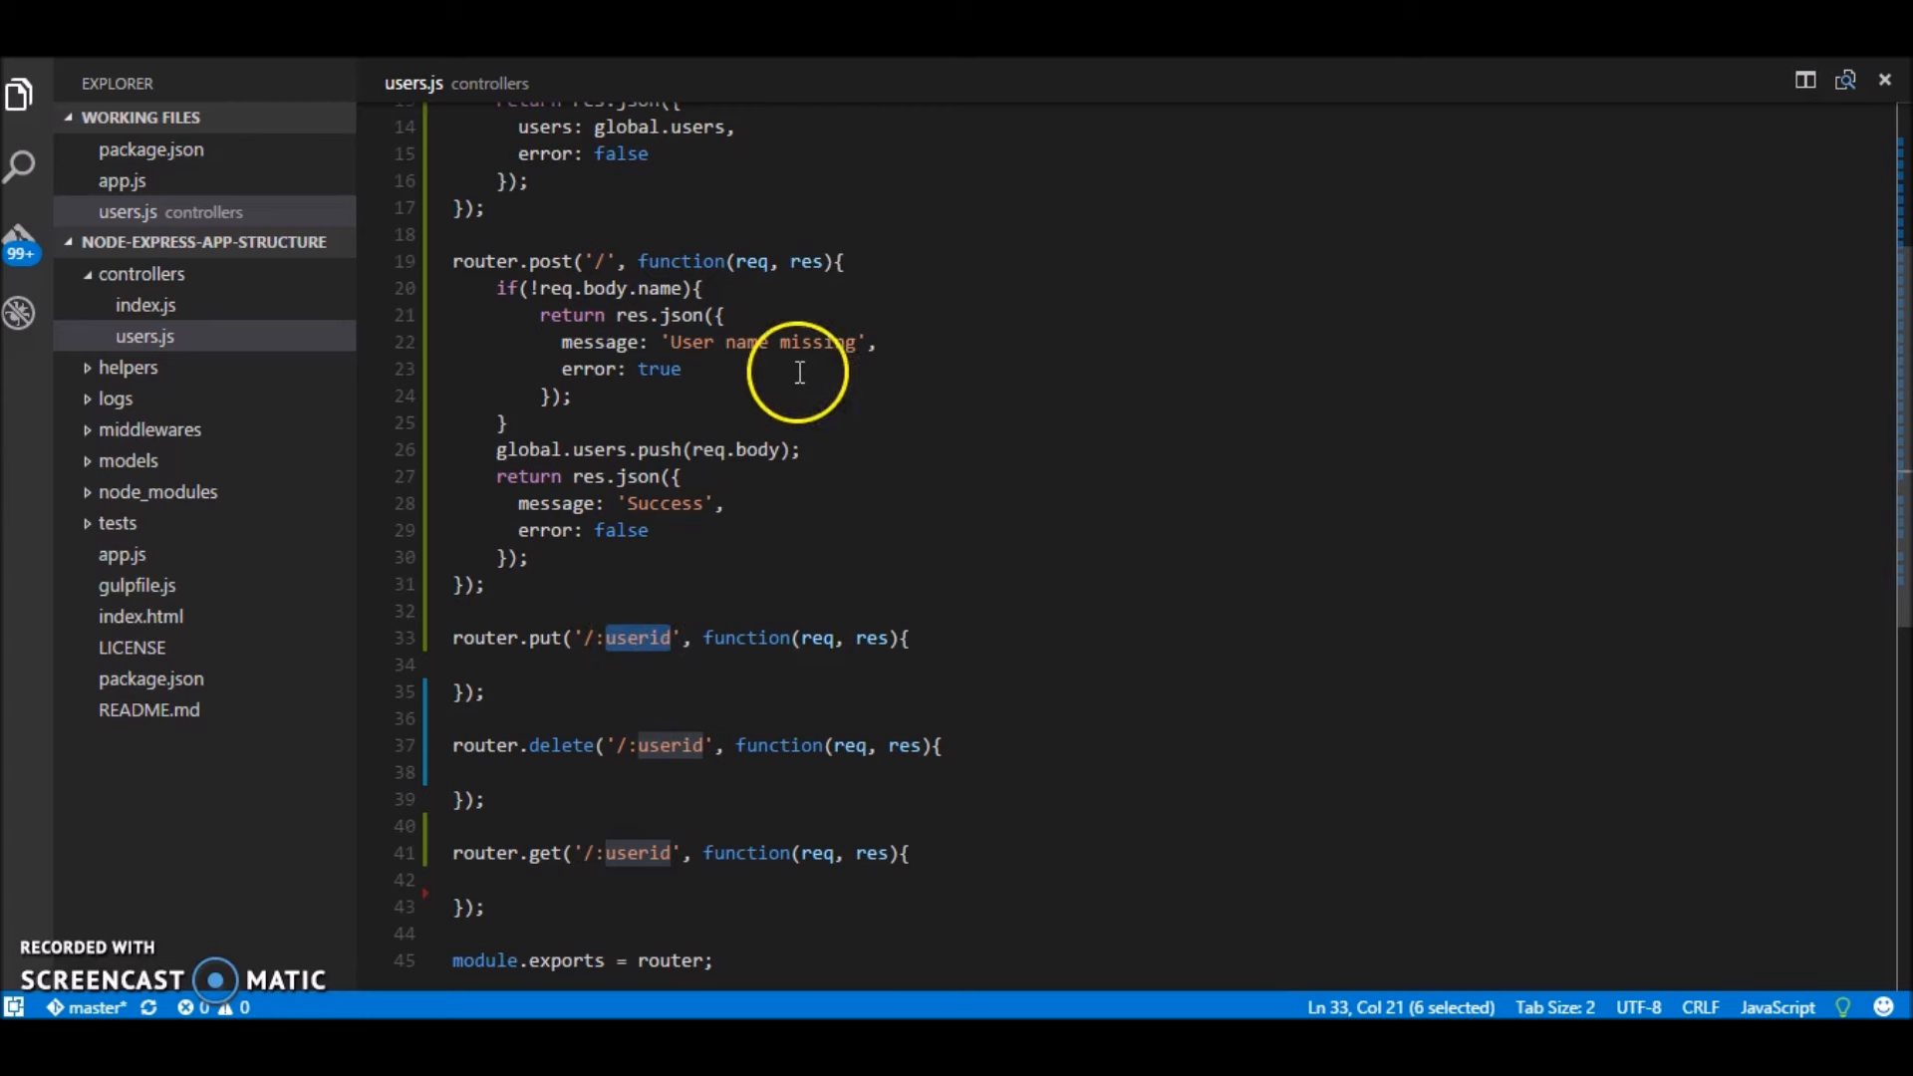
scroll(up, 3)
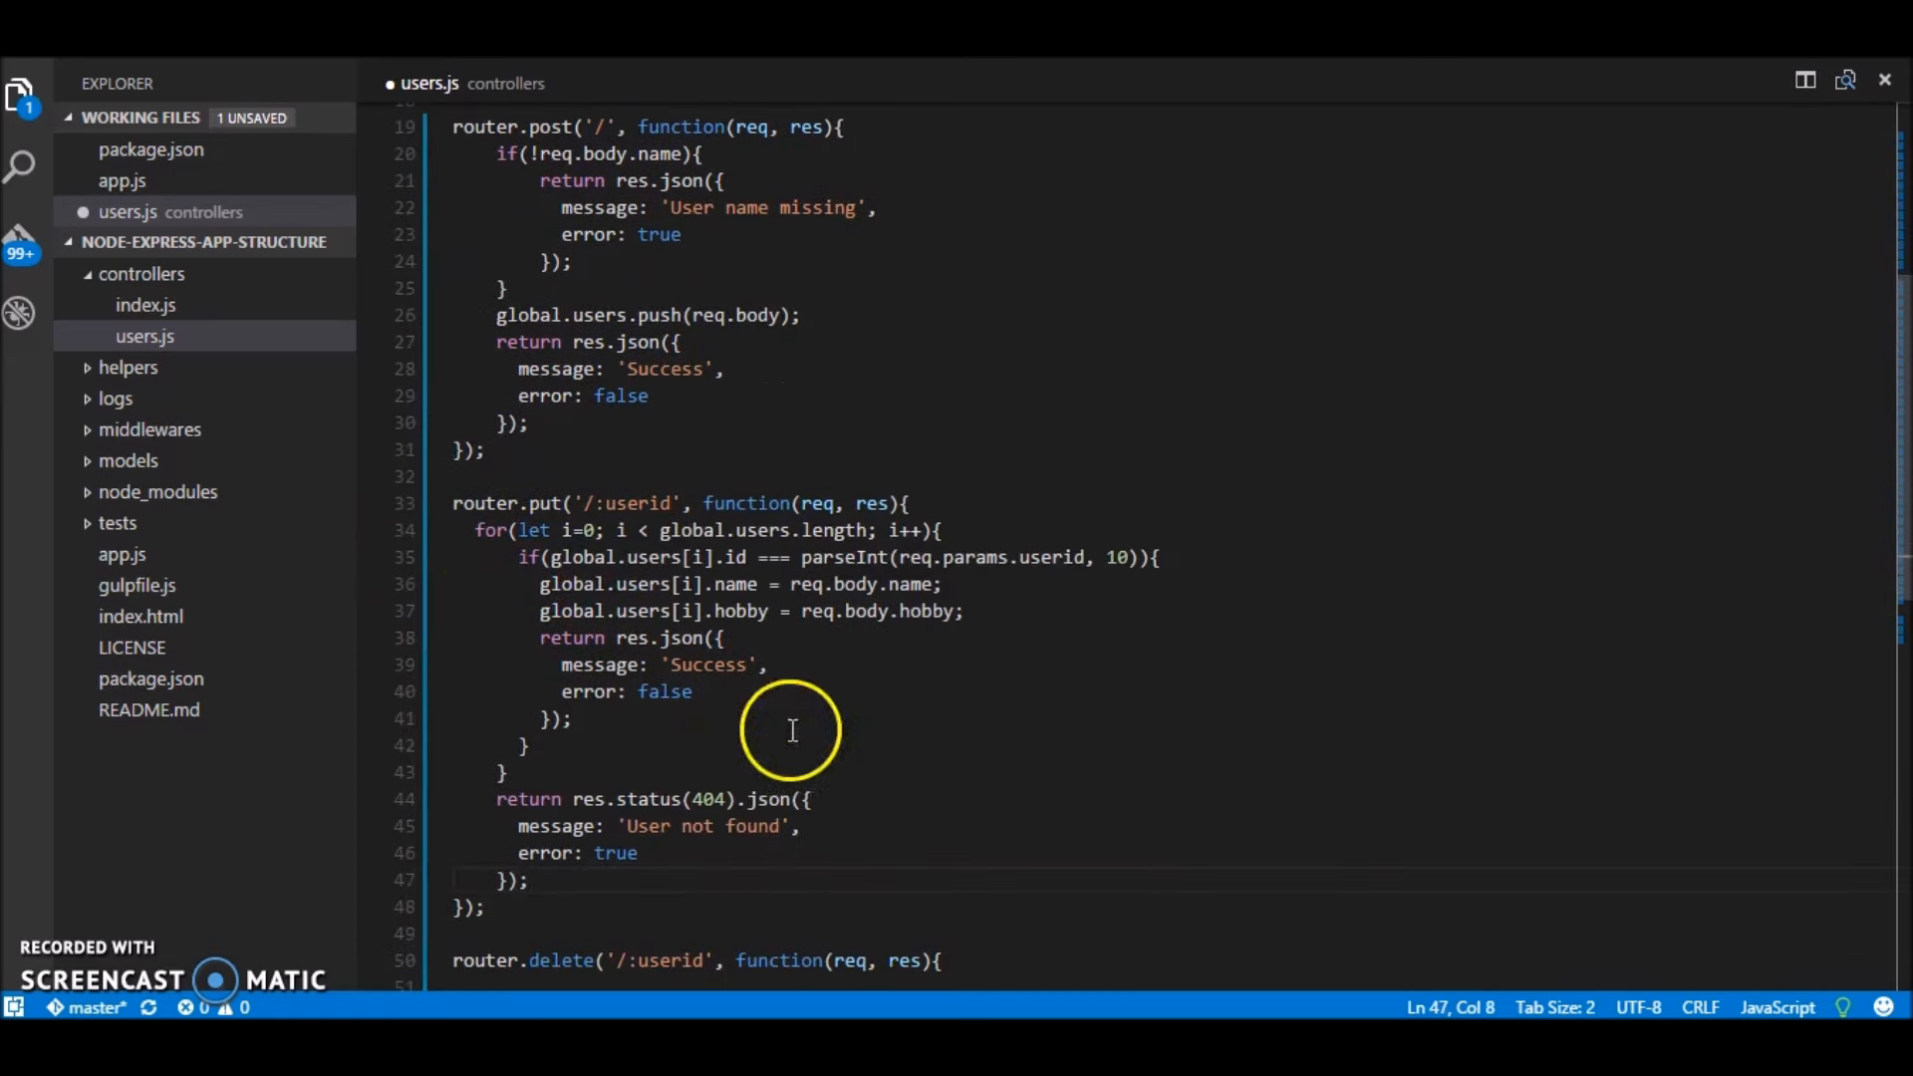
Step: Review the DELETE and GET '/:userid' stubs and place the cursor in the GET-by-id body
double_click(692, 530)
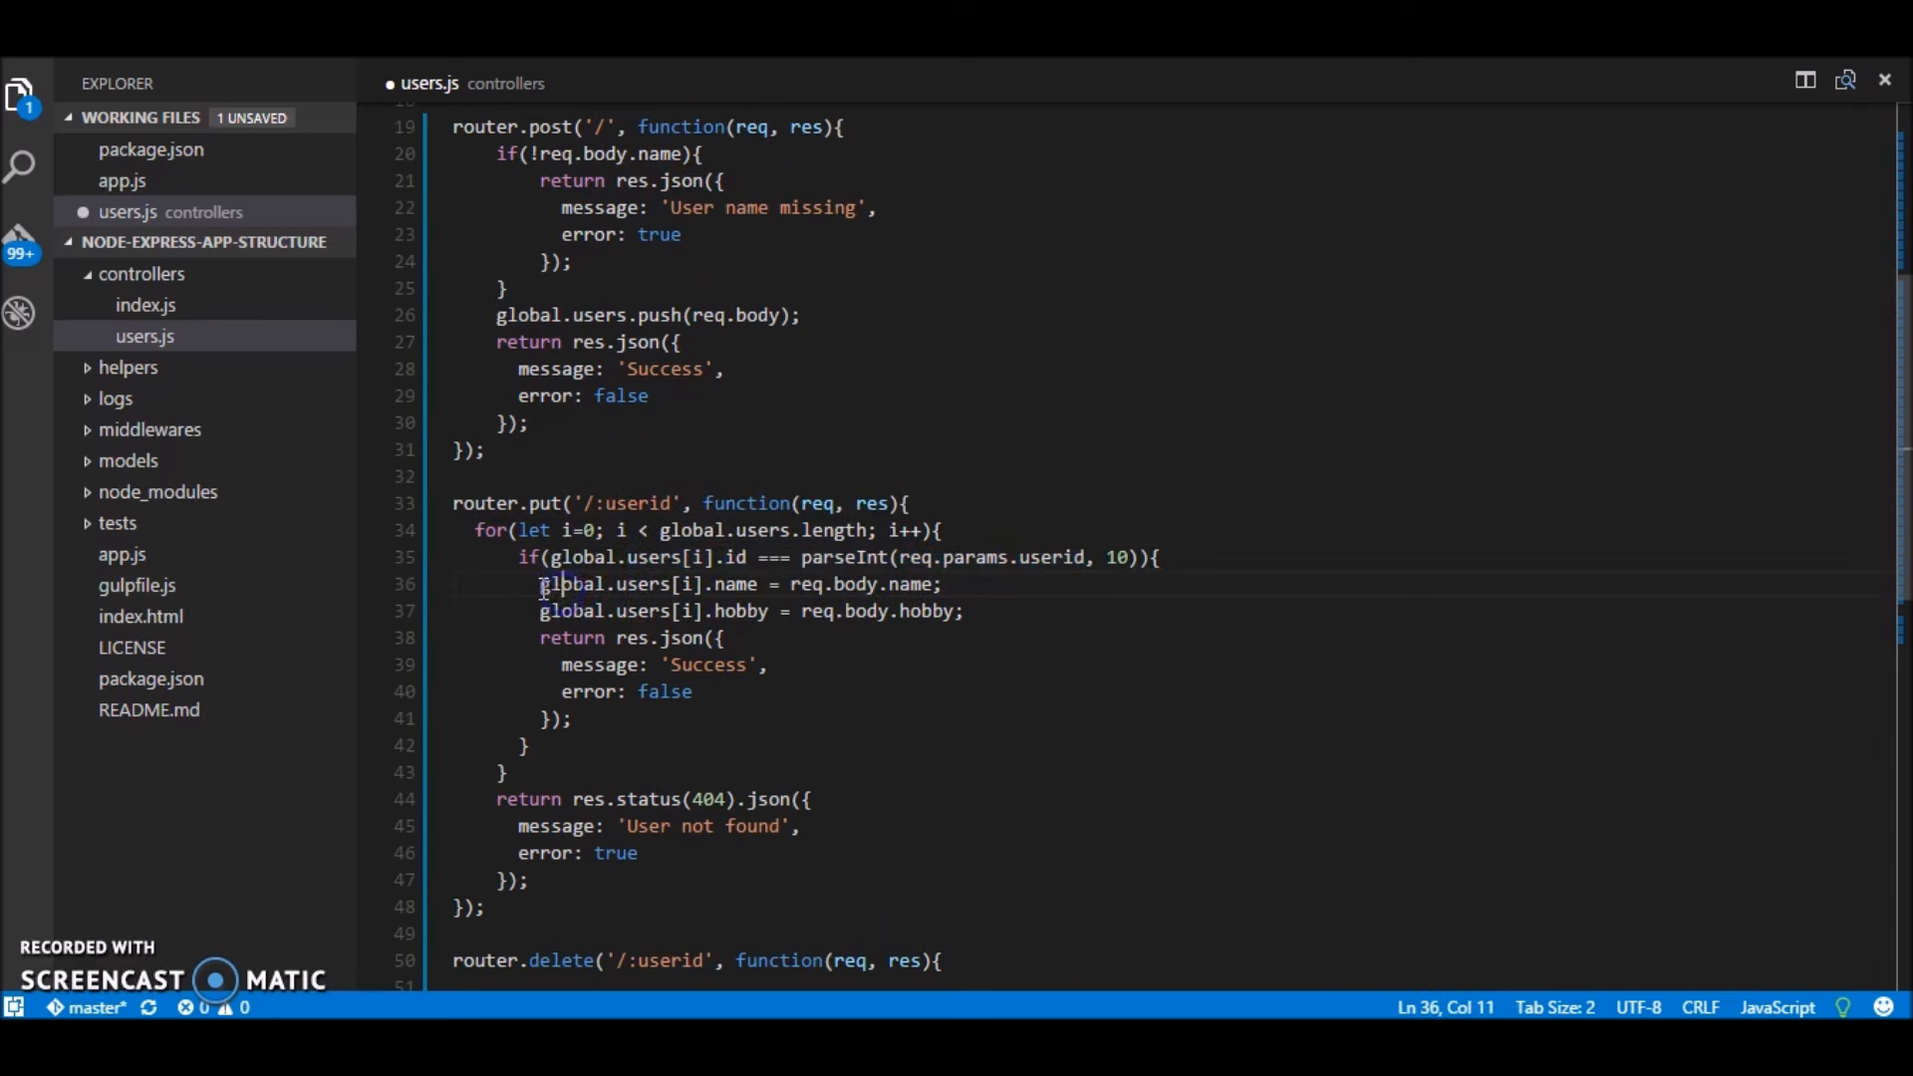
click(724, 638)
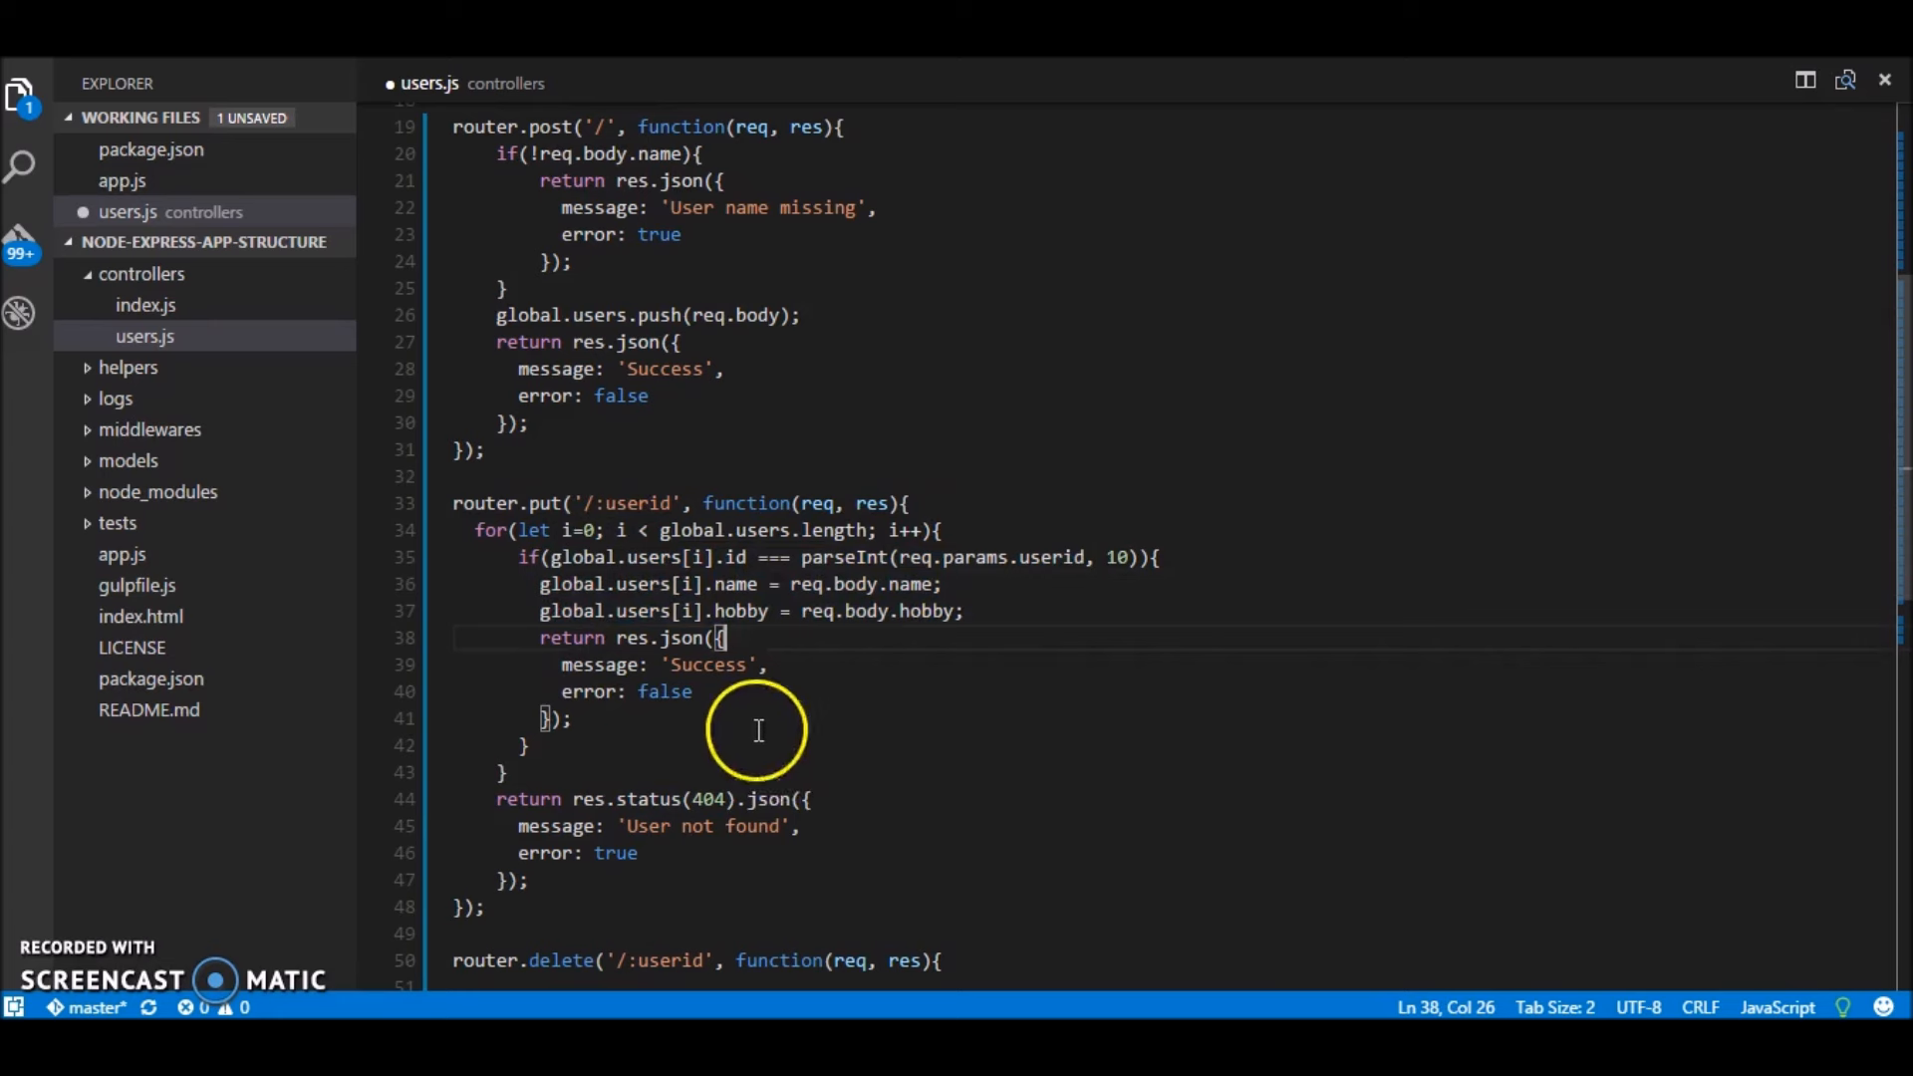
click(670, 664)
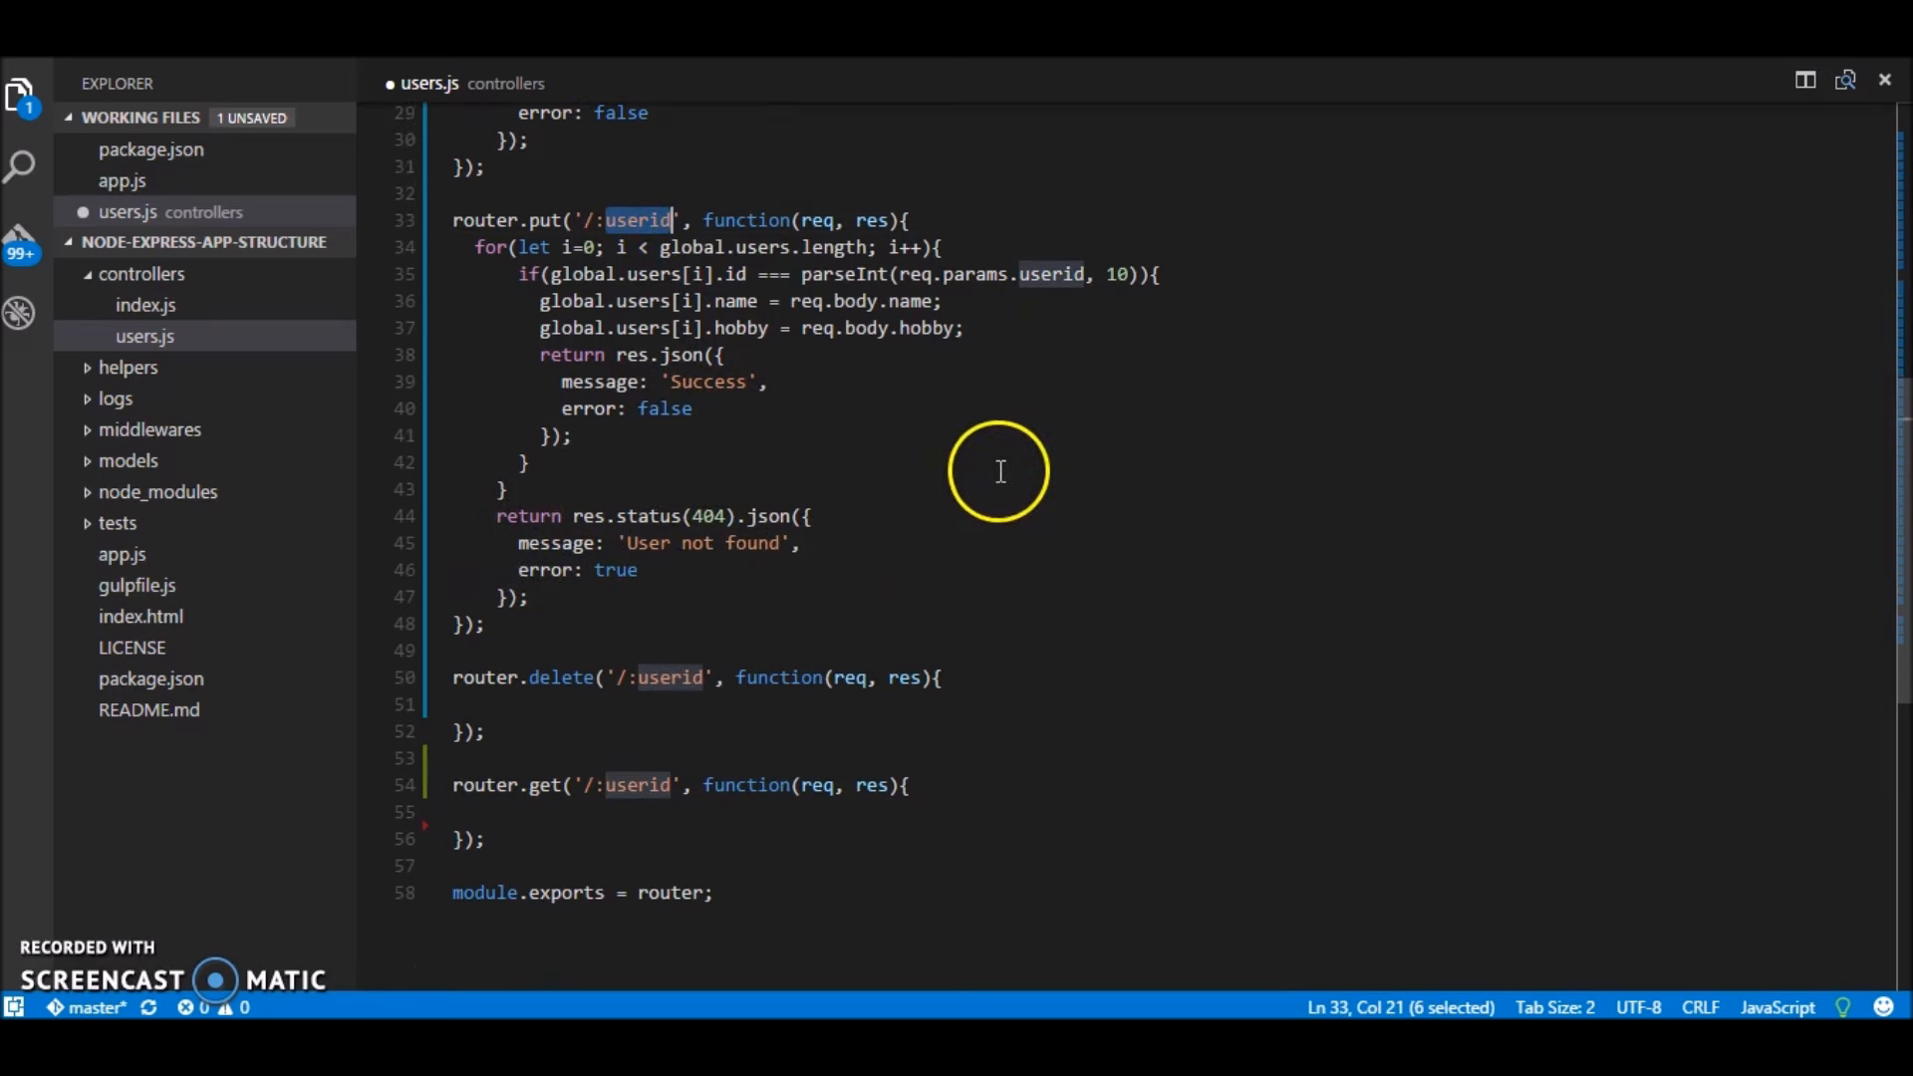
mouse_move(911, 618)
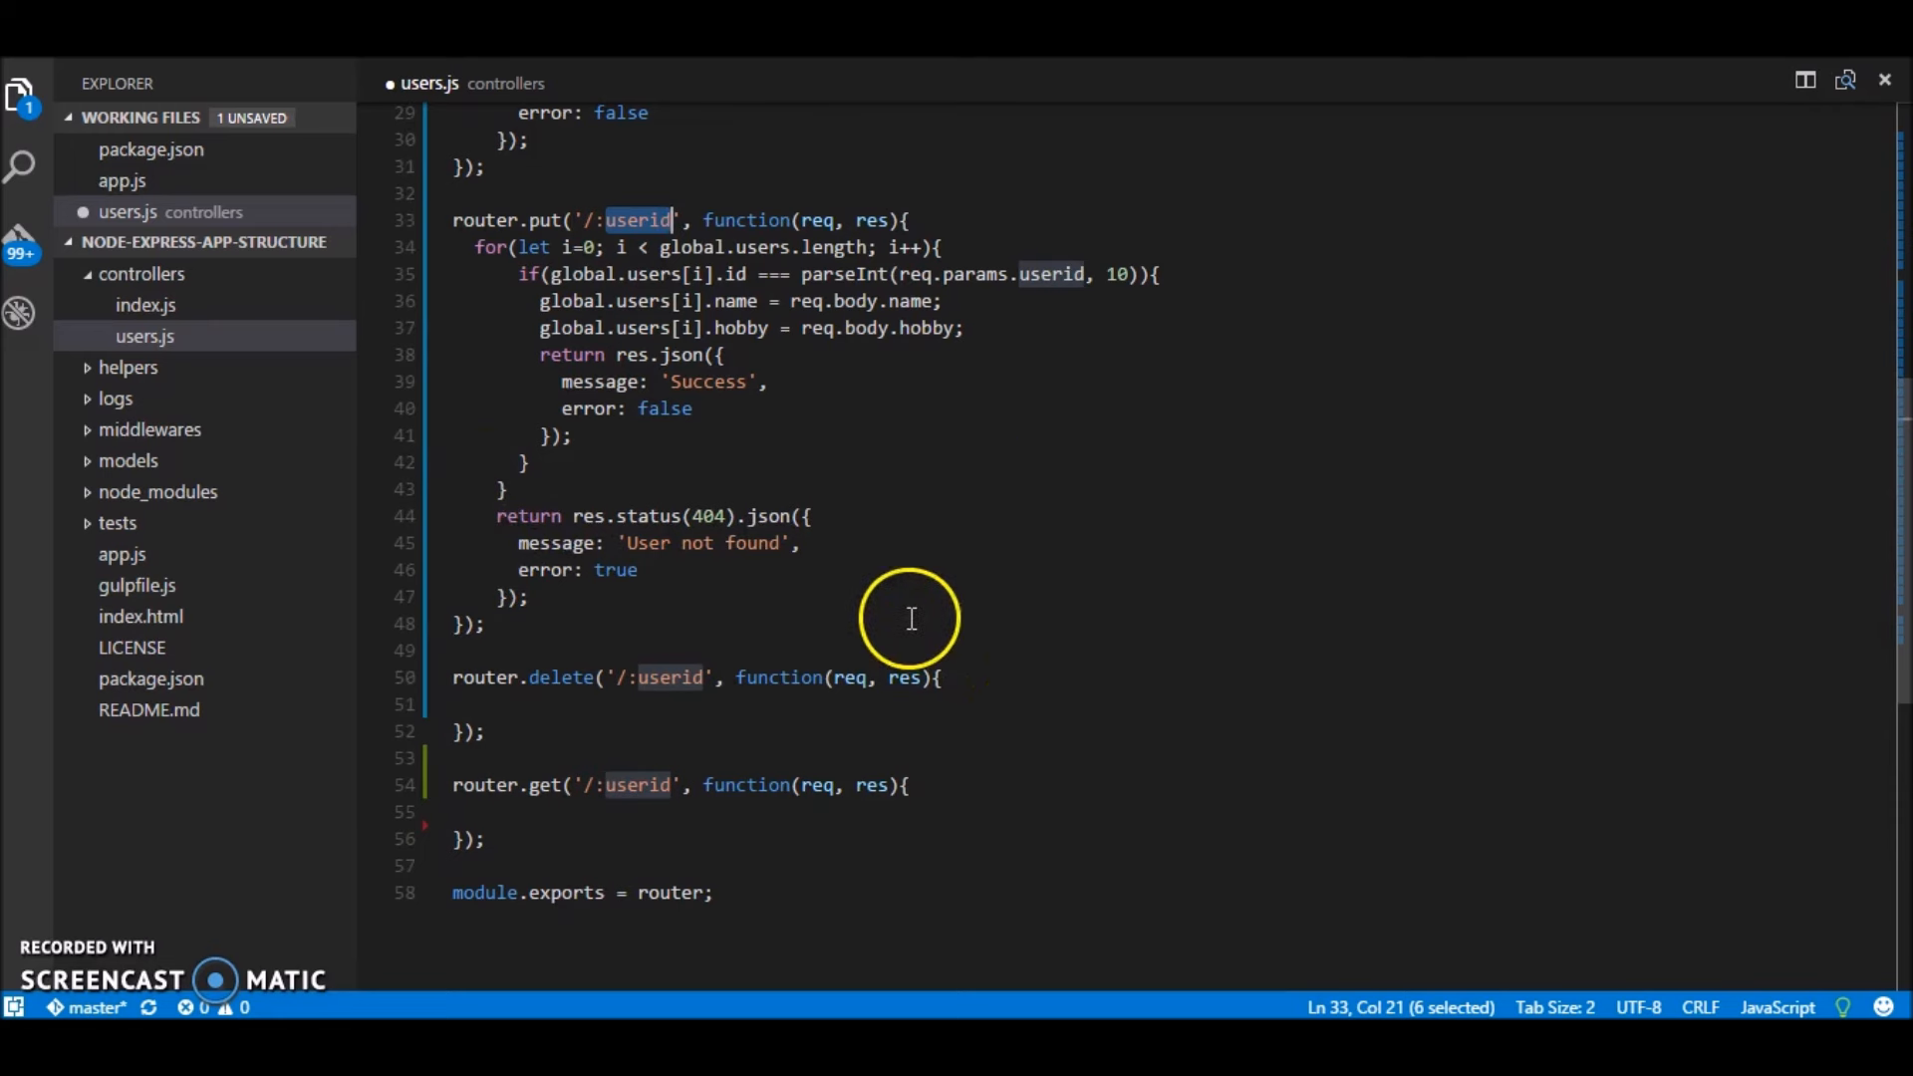
click(610, 811)
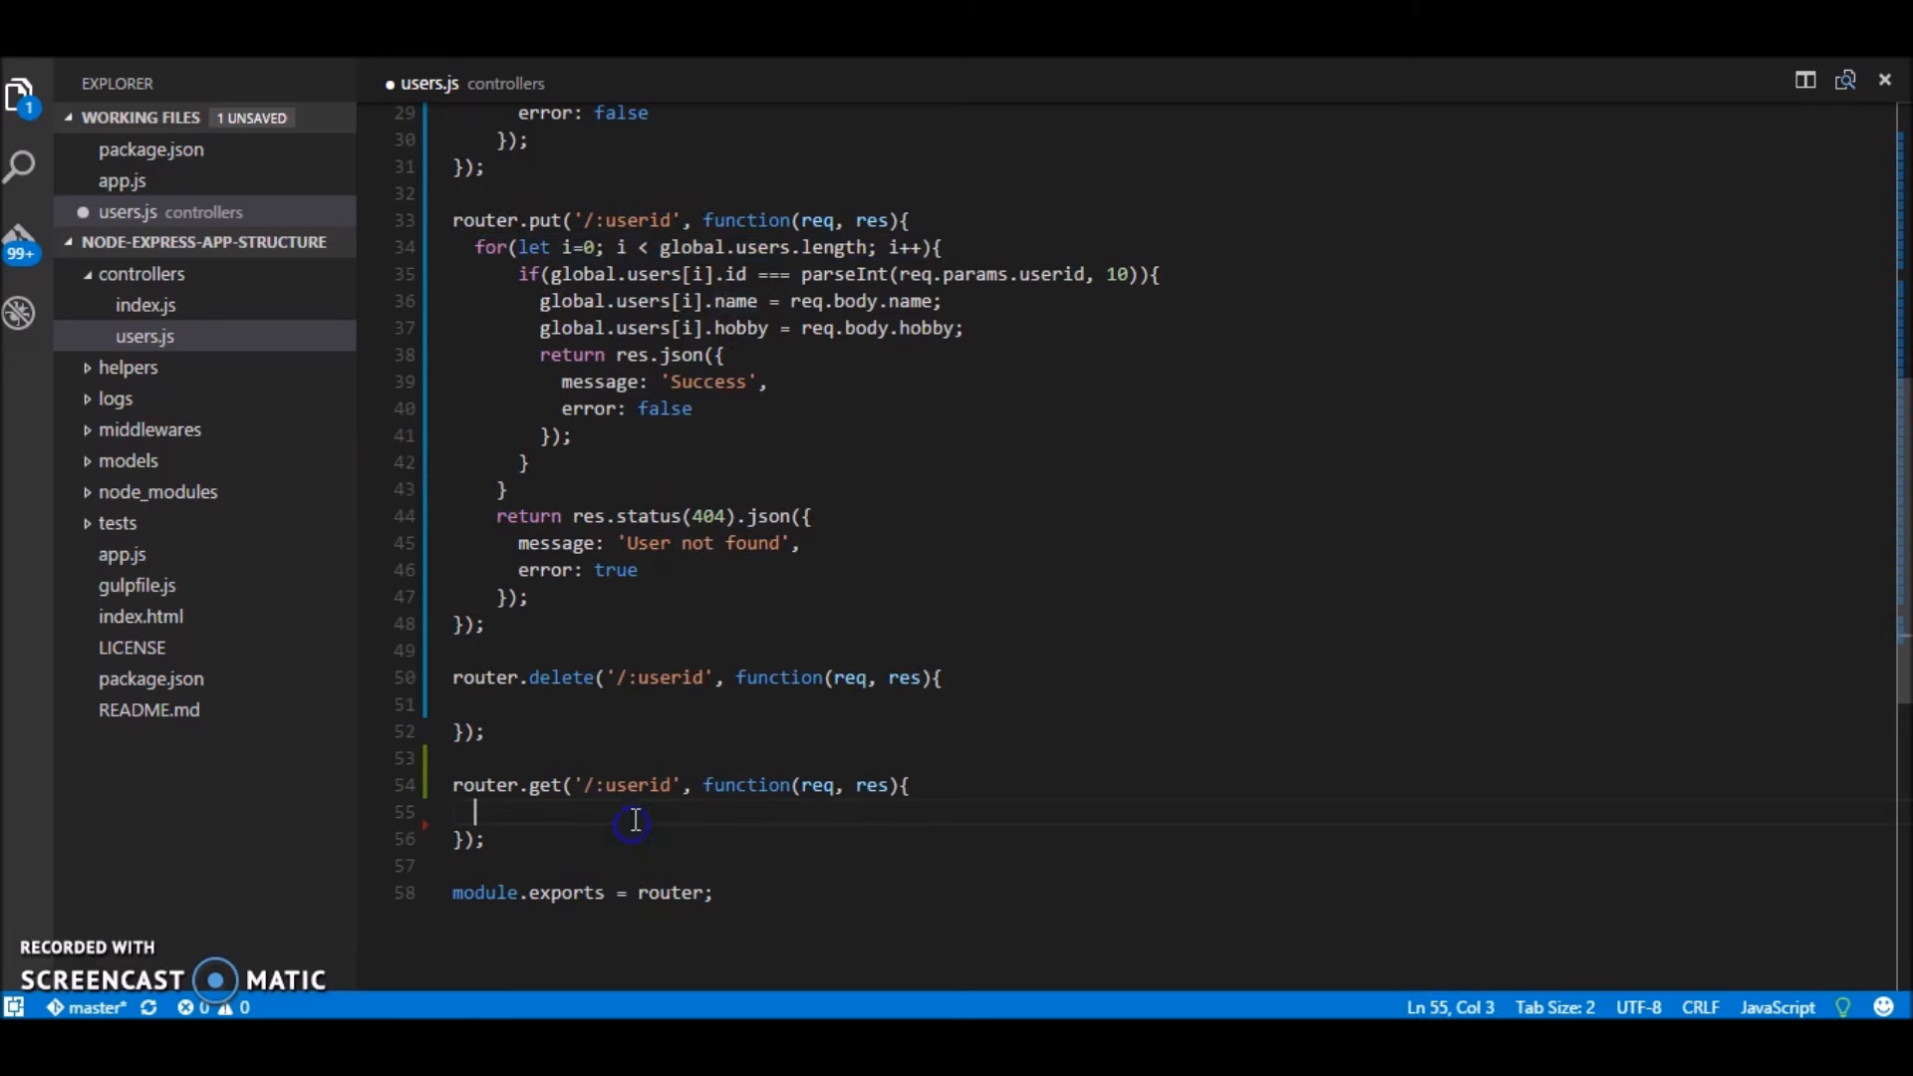
Step: Loop over global.users and match each id against parseInt(req.params.userid, 10)
text(for(let i=0; i < global.users.length; i++){)
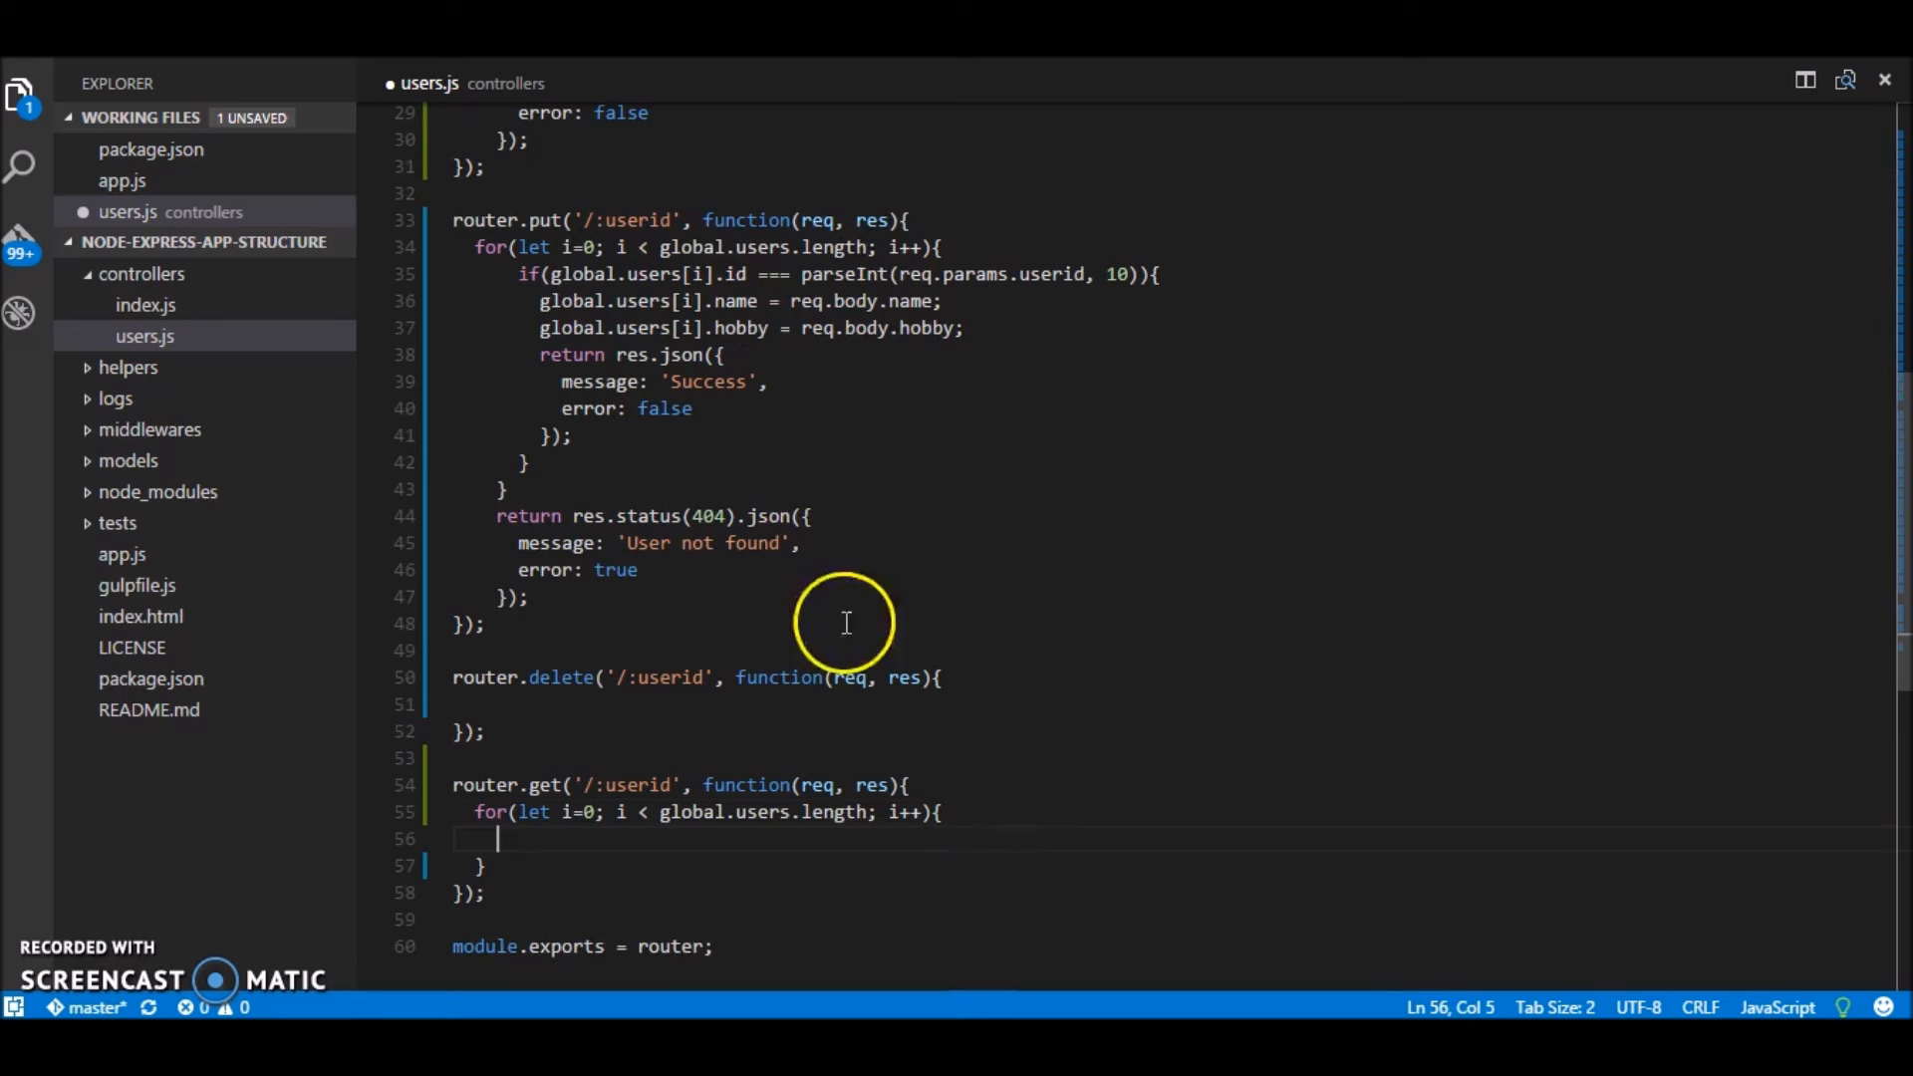
mouse_move(526, 279)
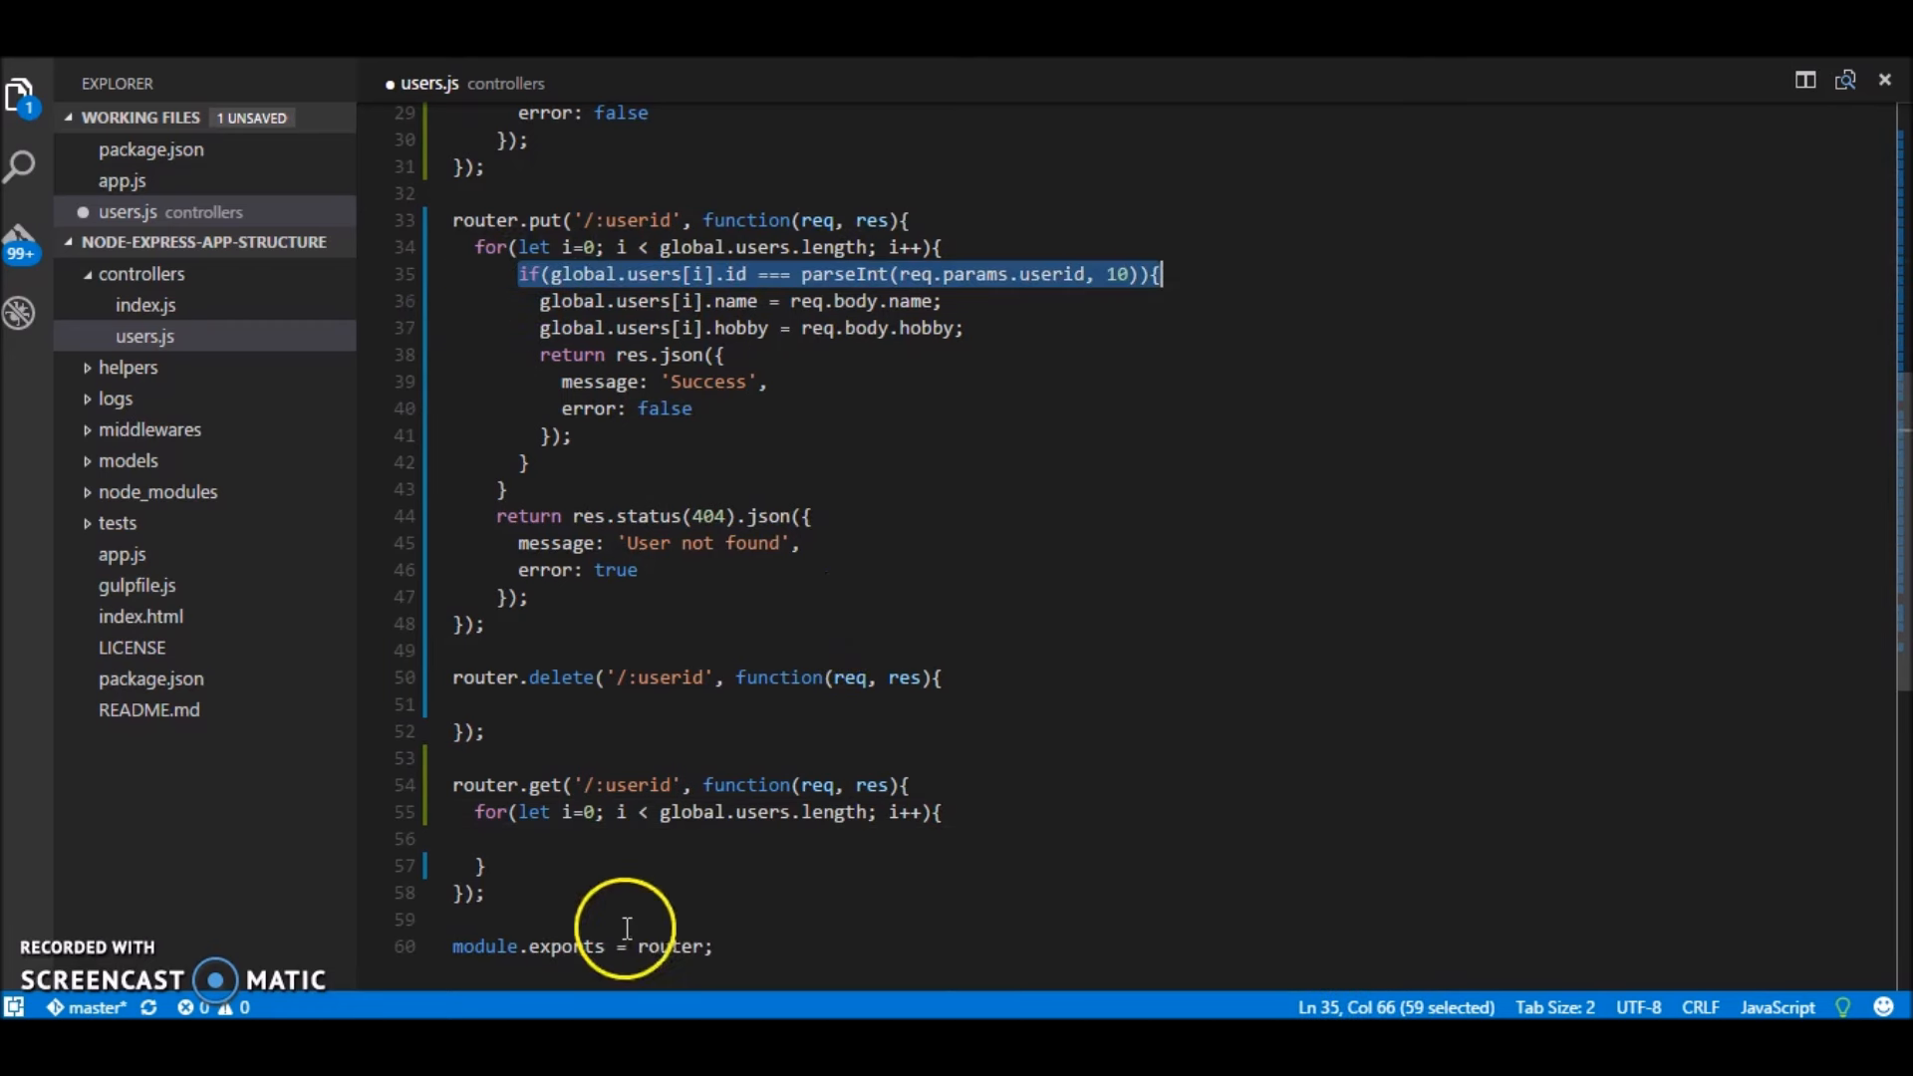
text(if(global.users[i].id === parseInt(req.params.userid, 10)){)
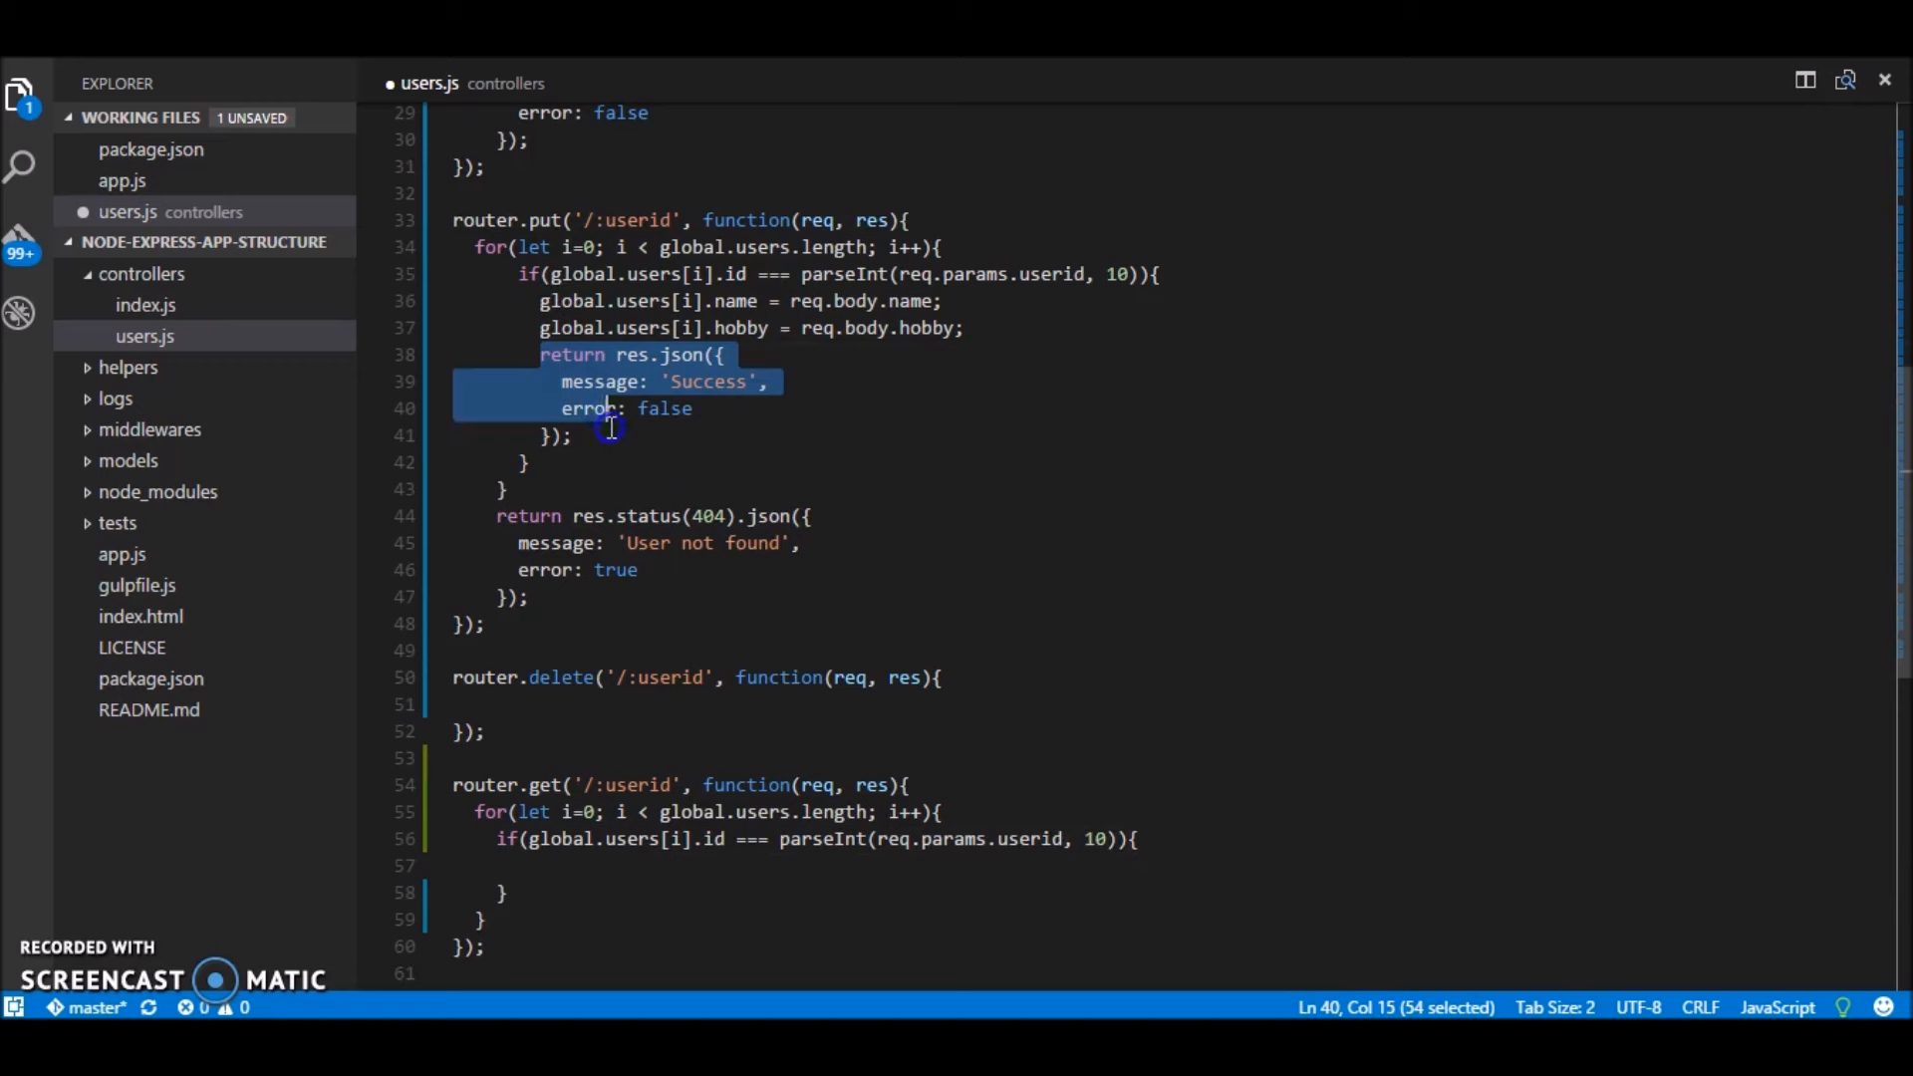
Step: Return the Success response with user: global.users[i] inside the matching branch
click(644, 865)
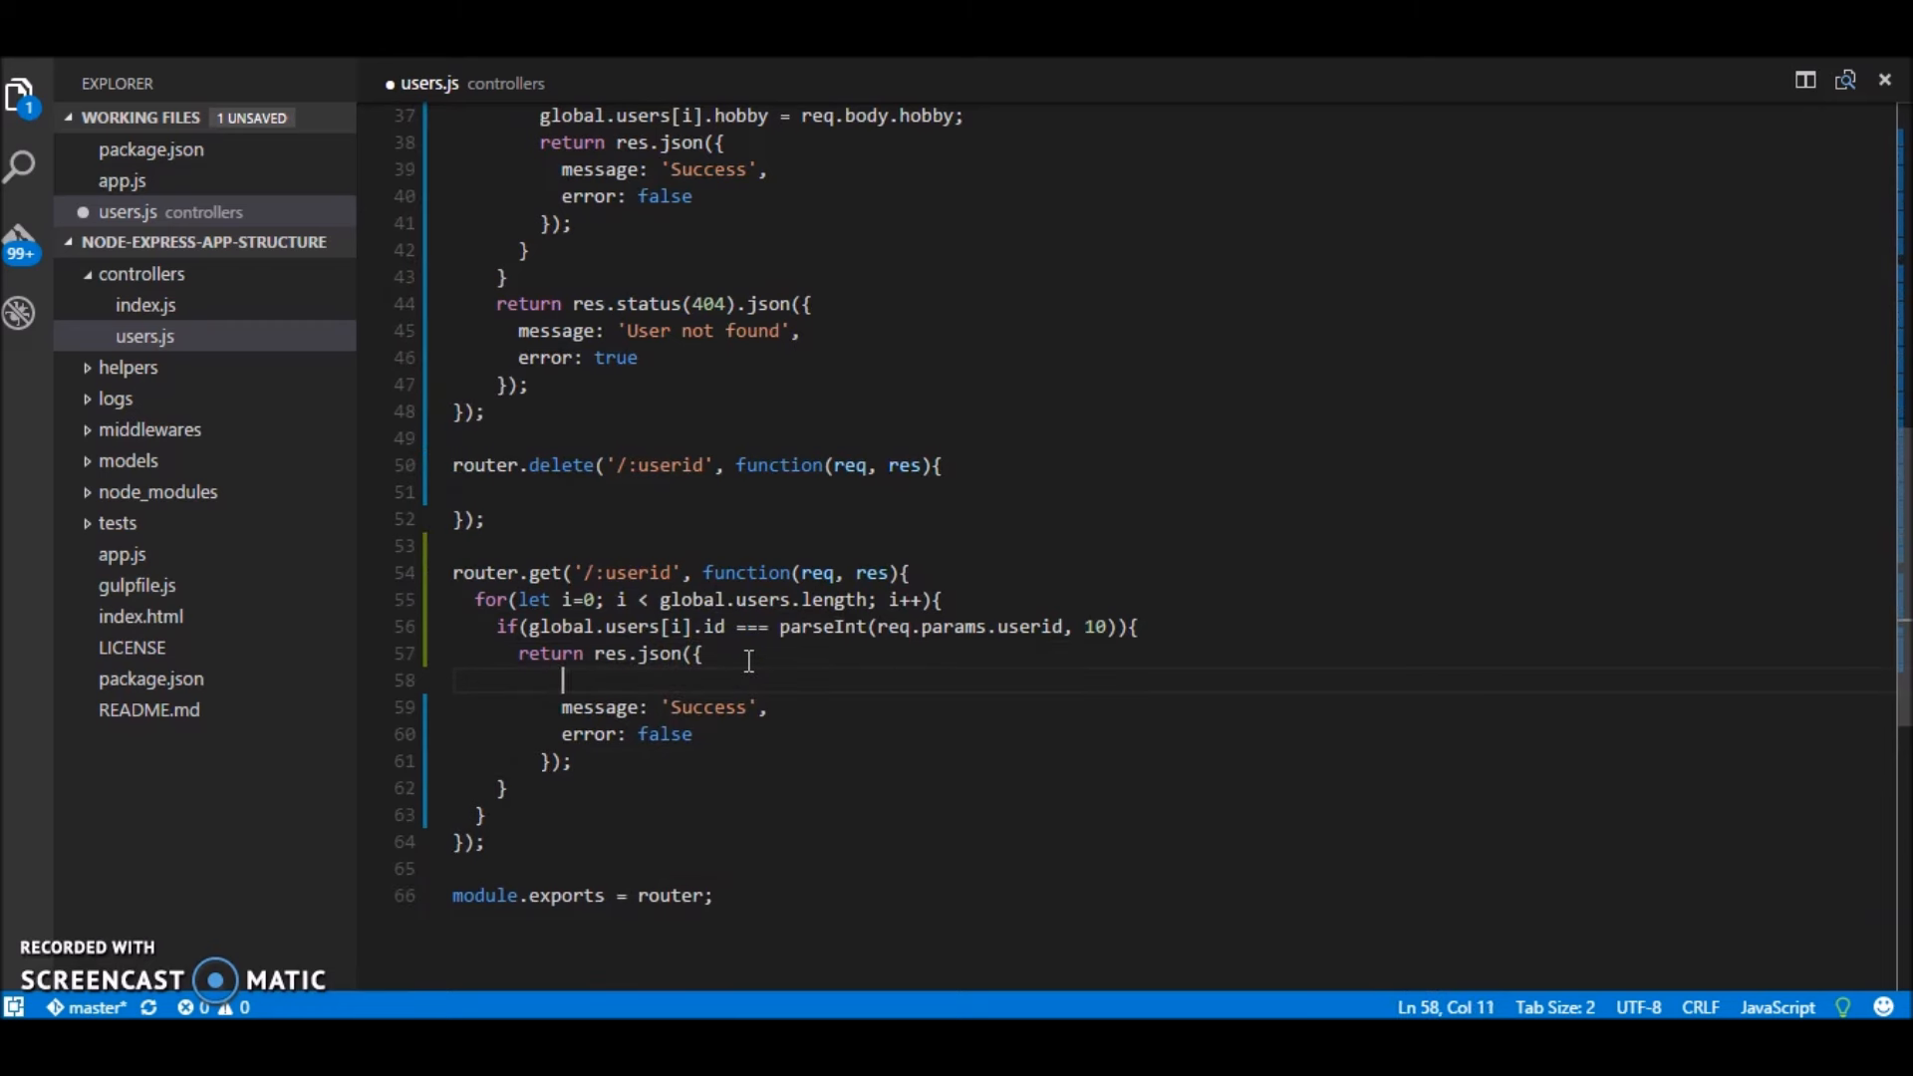
text(user:)
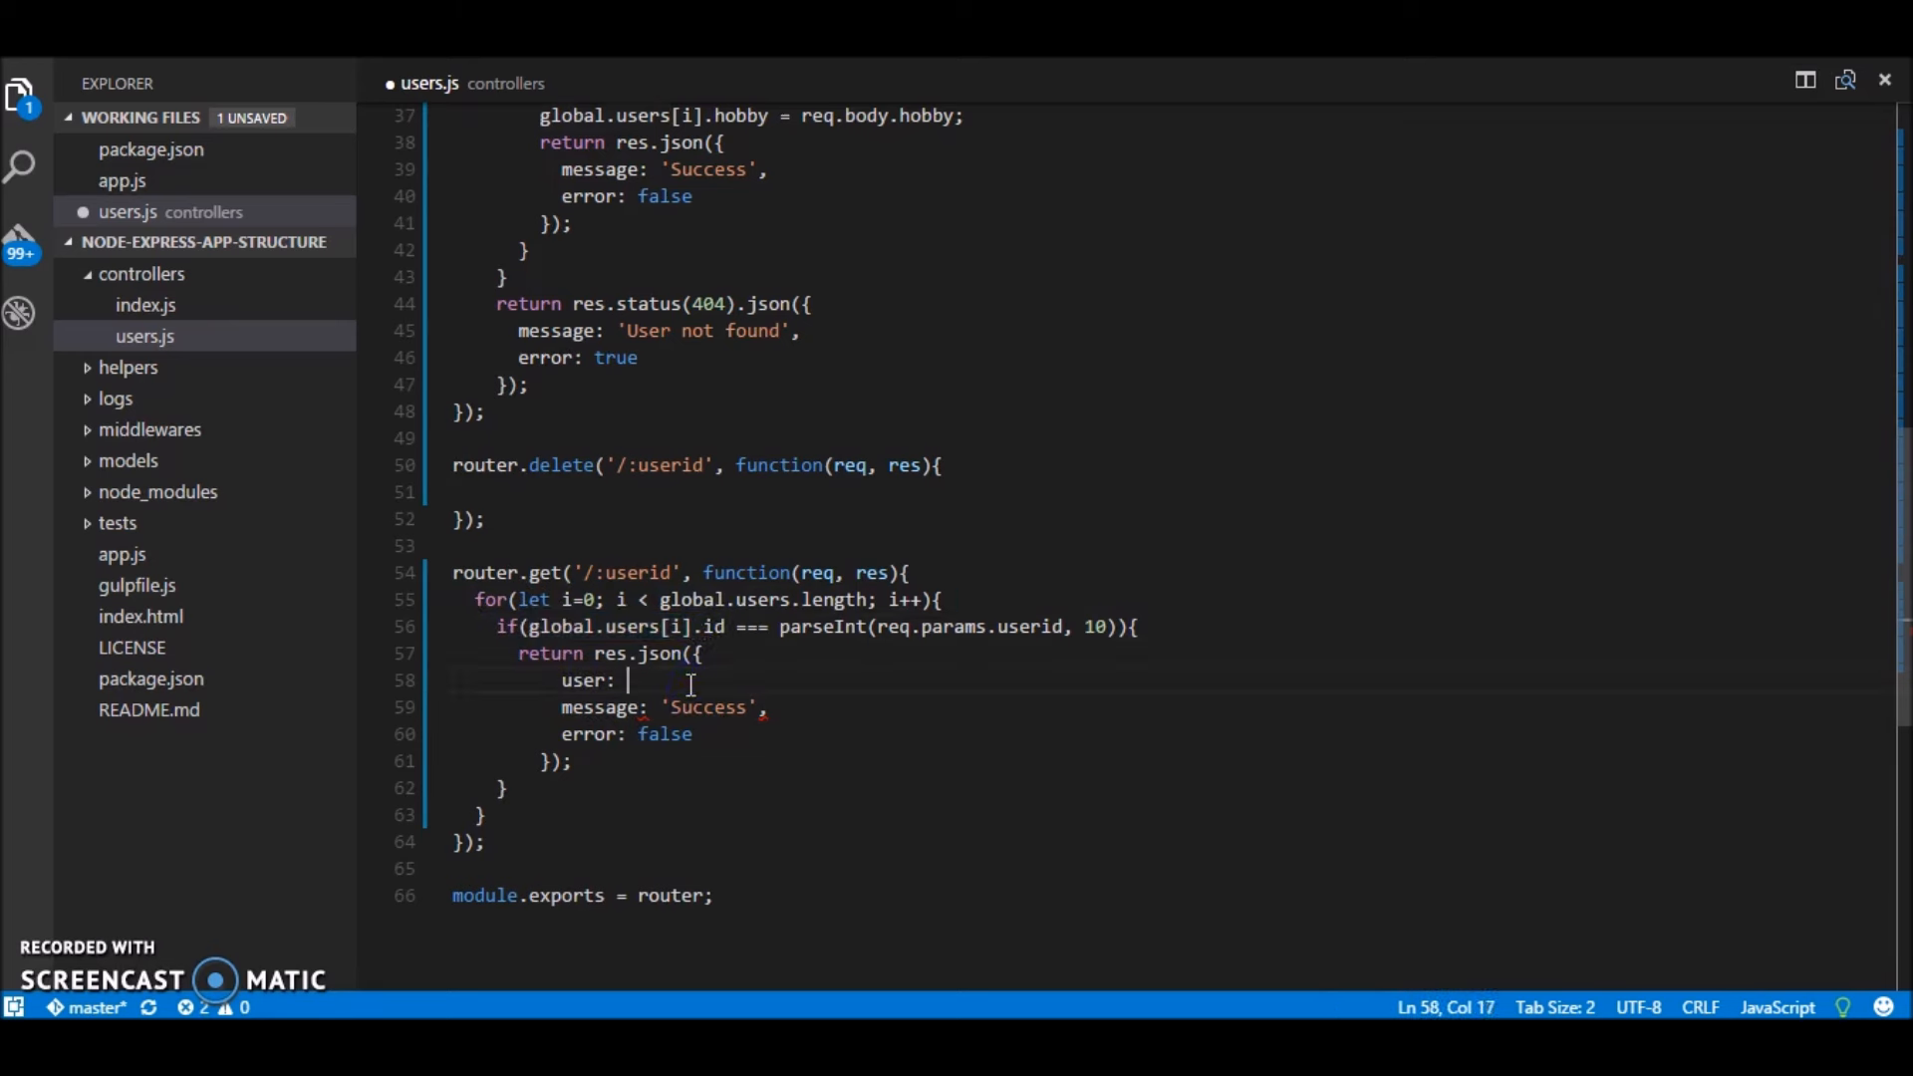
text(global.users[i],)
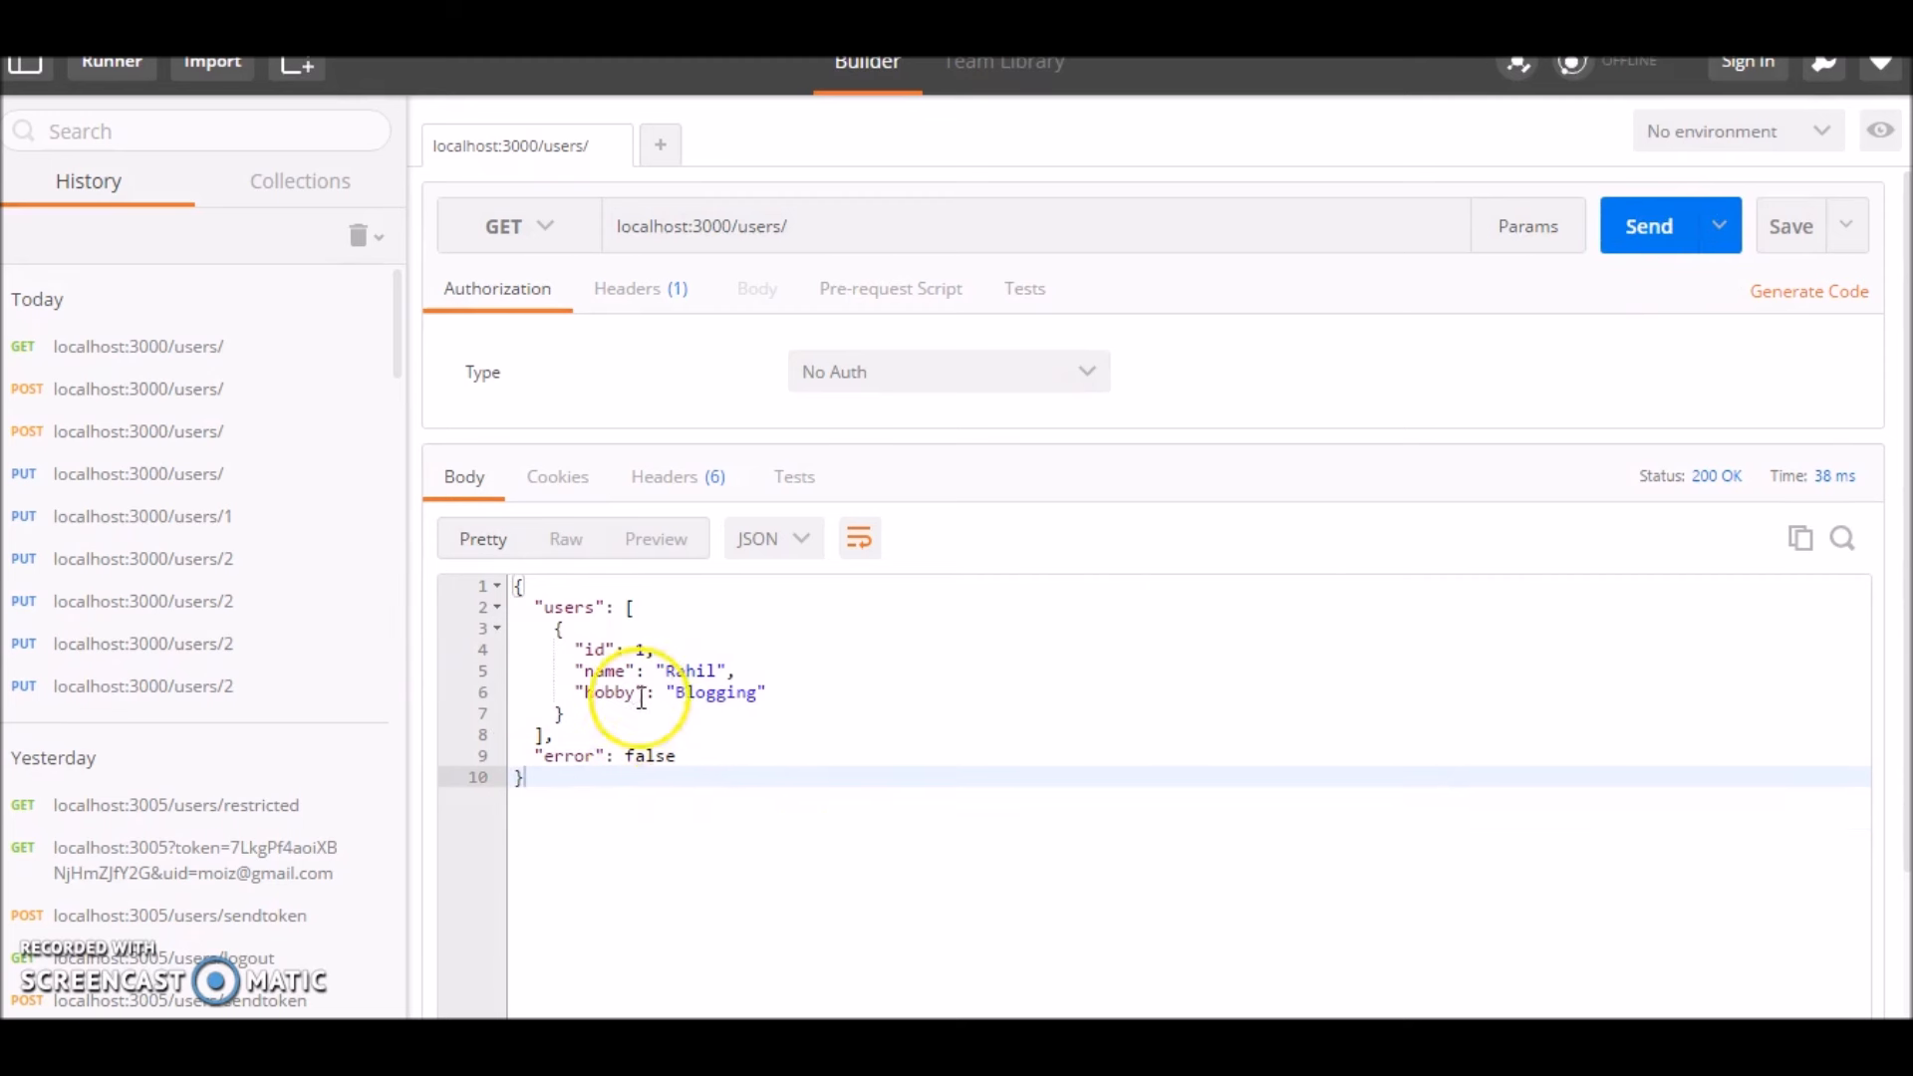
mouse_move(988, 877)
text(1)
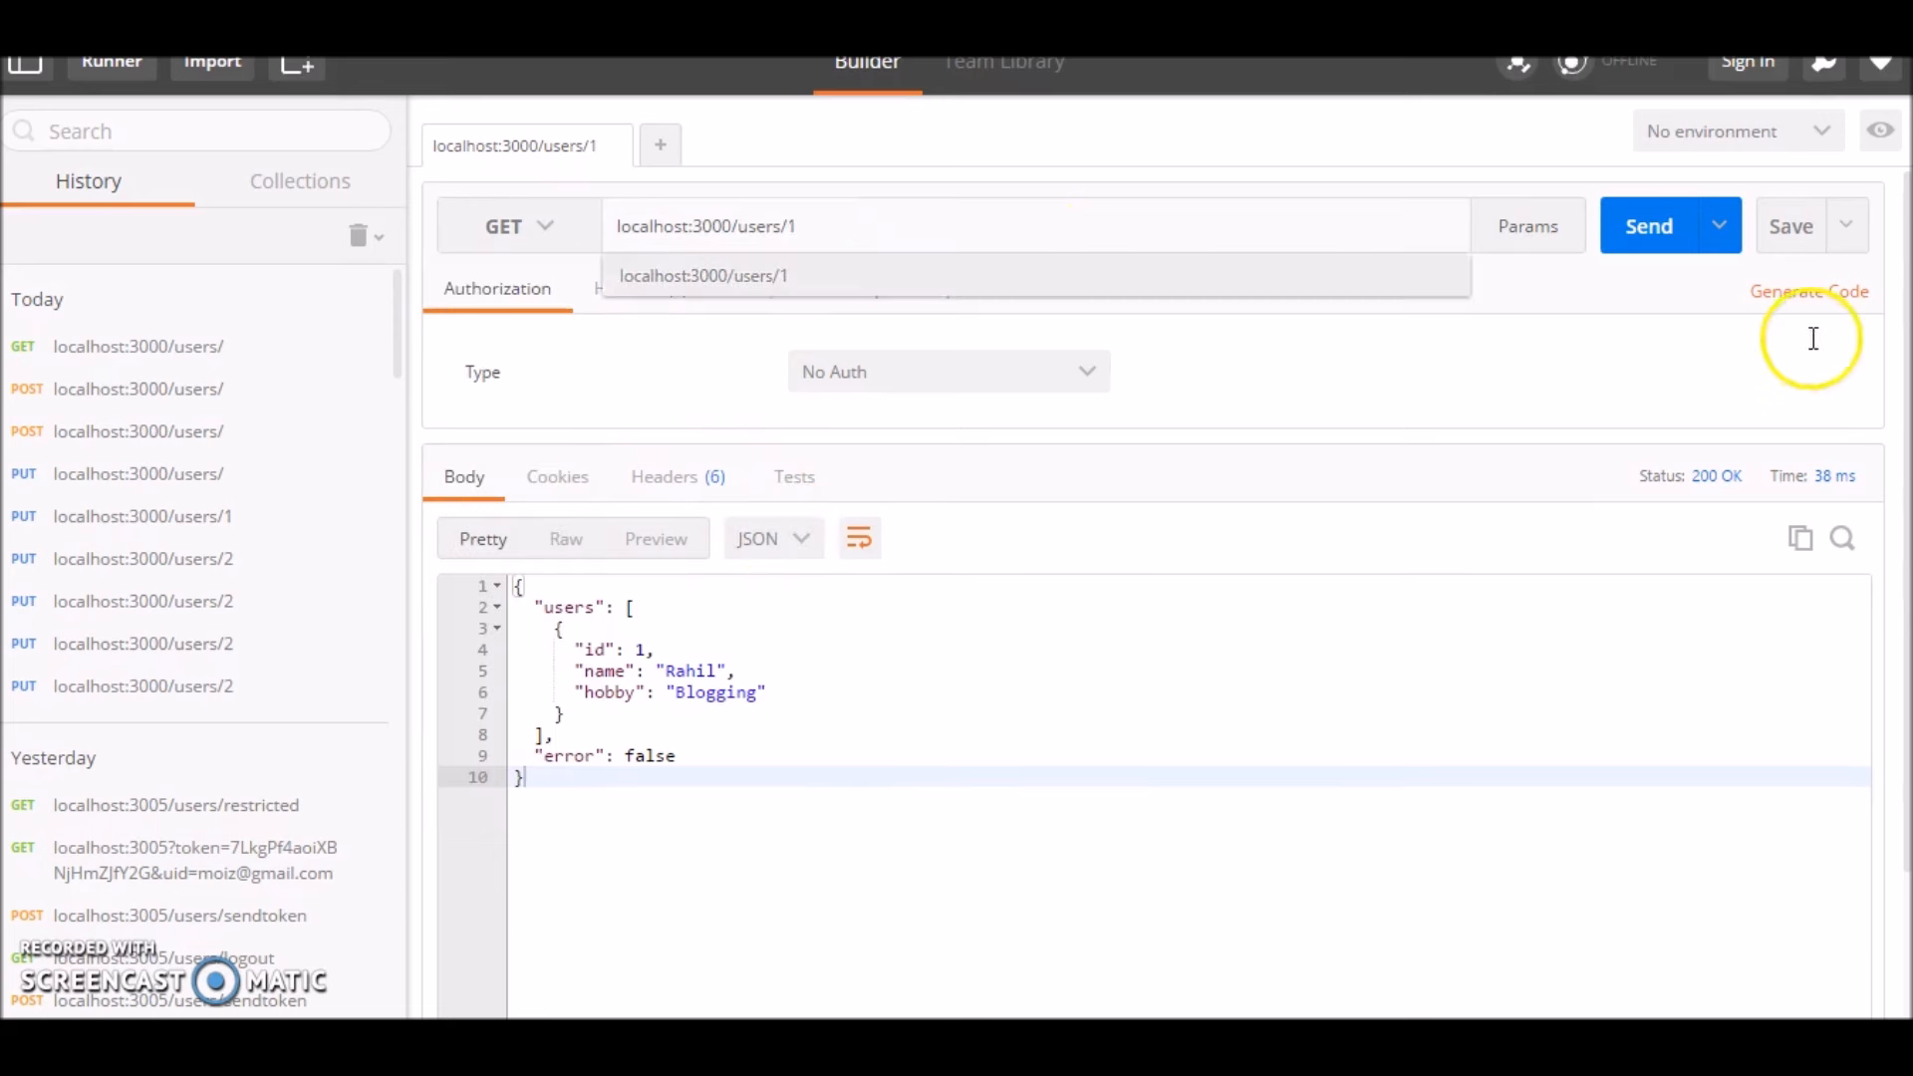
Step: Fetch localhost:3000/users/1 (Rahil), then /users/3 for User not found, then /users/1 again
click(1649, 225)
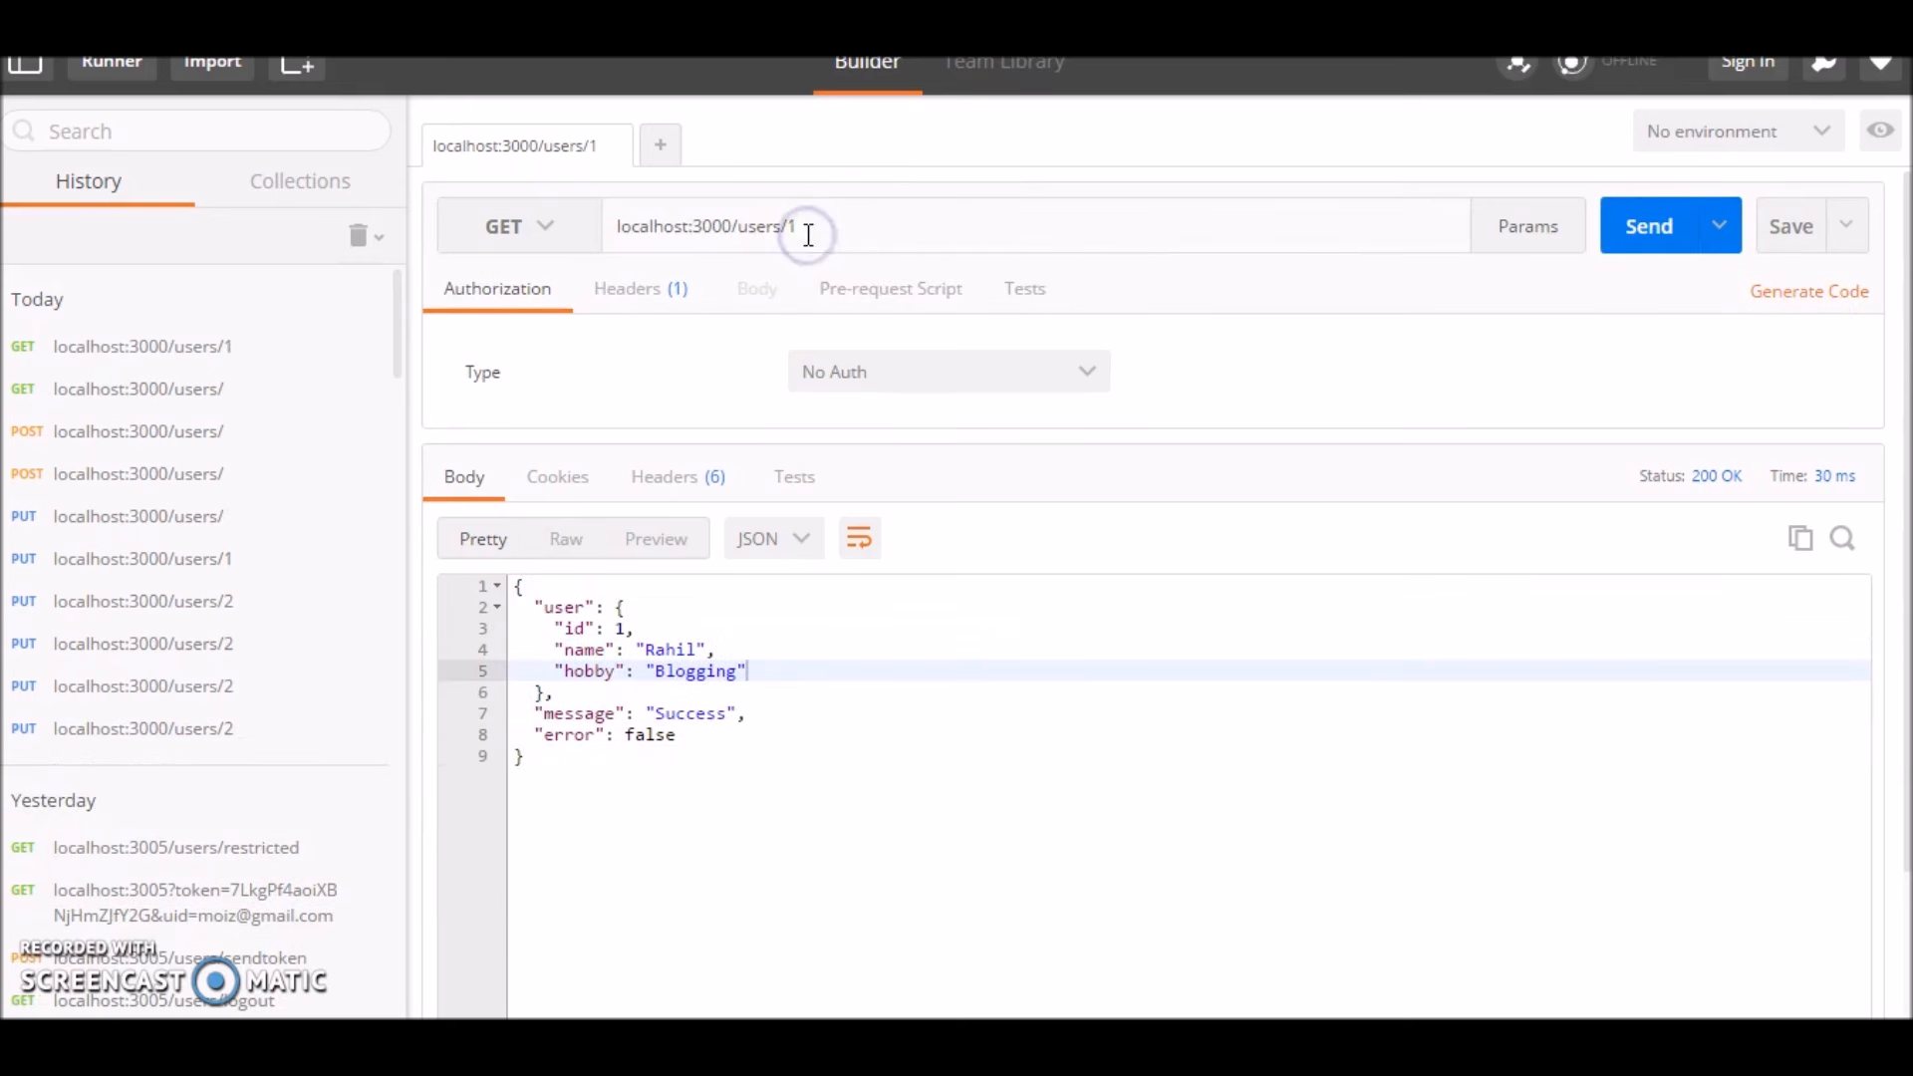
click(1648, 225)
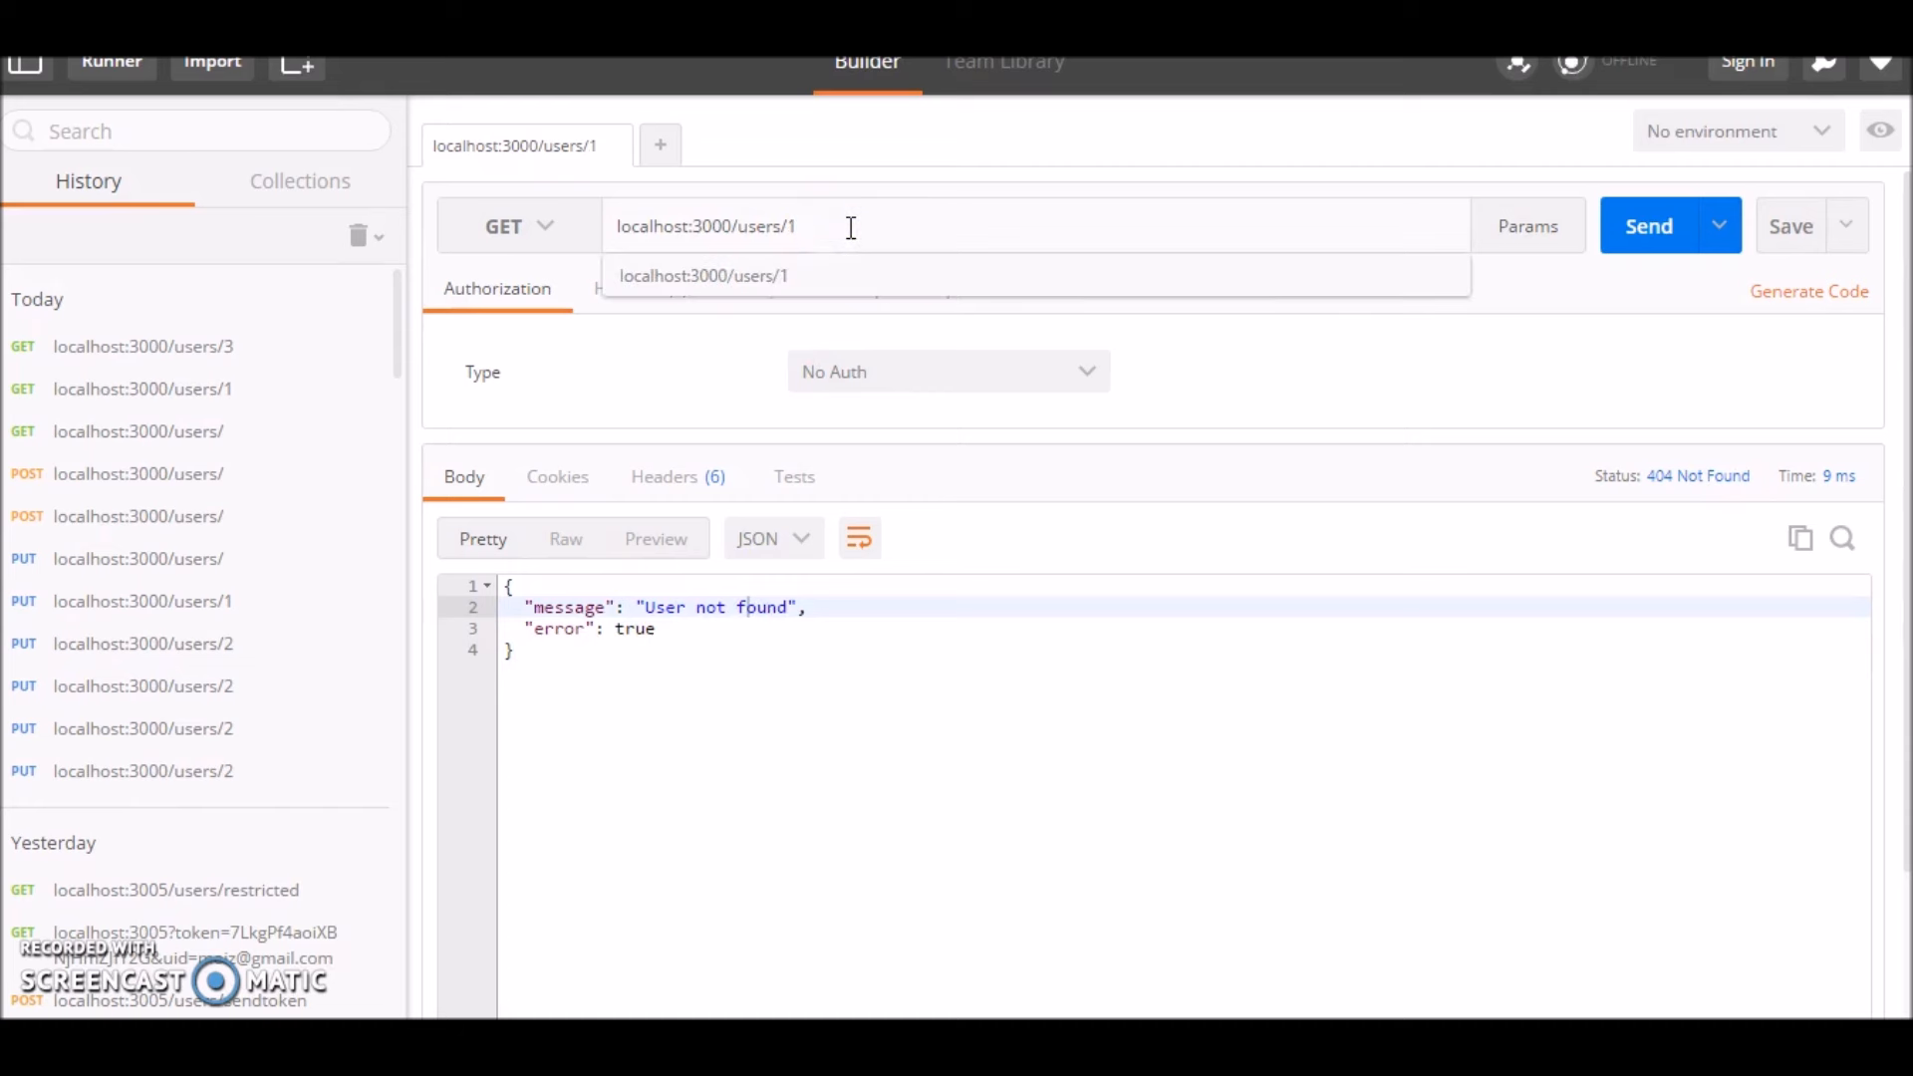
click(1648, 225)
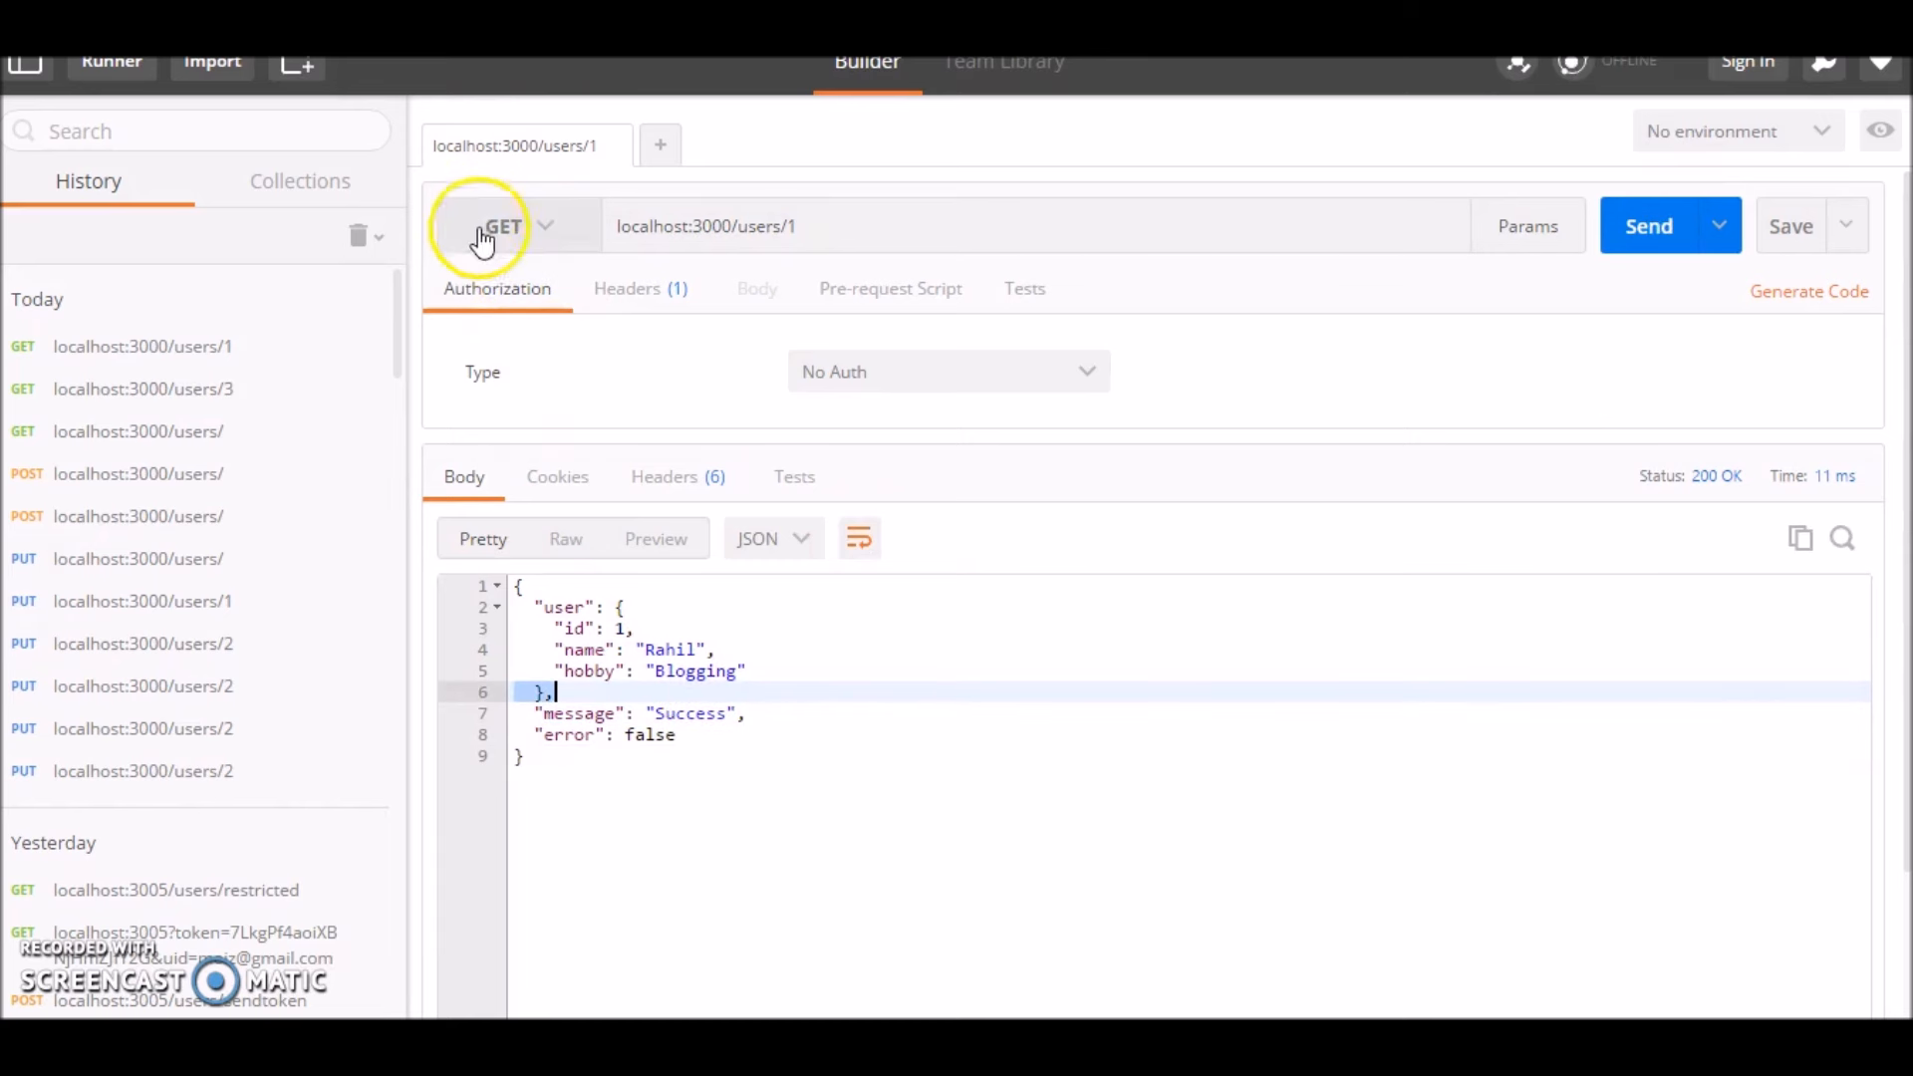
Step: PUT user 1 with body name Jane, hobby Reading, then fetch user 1 to confirm
click(502, 225)
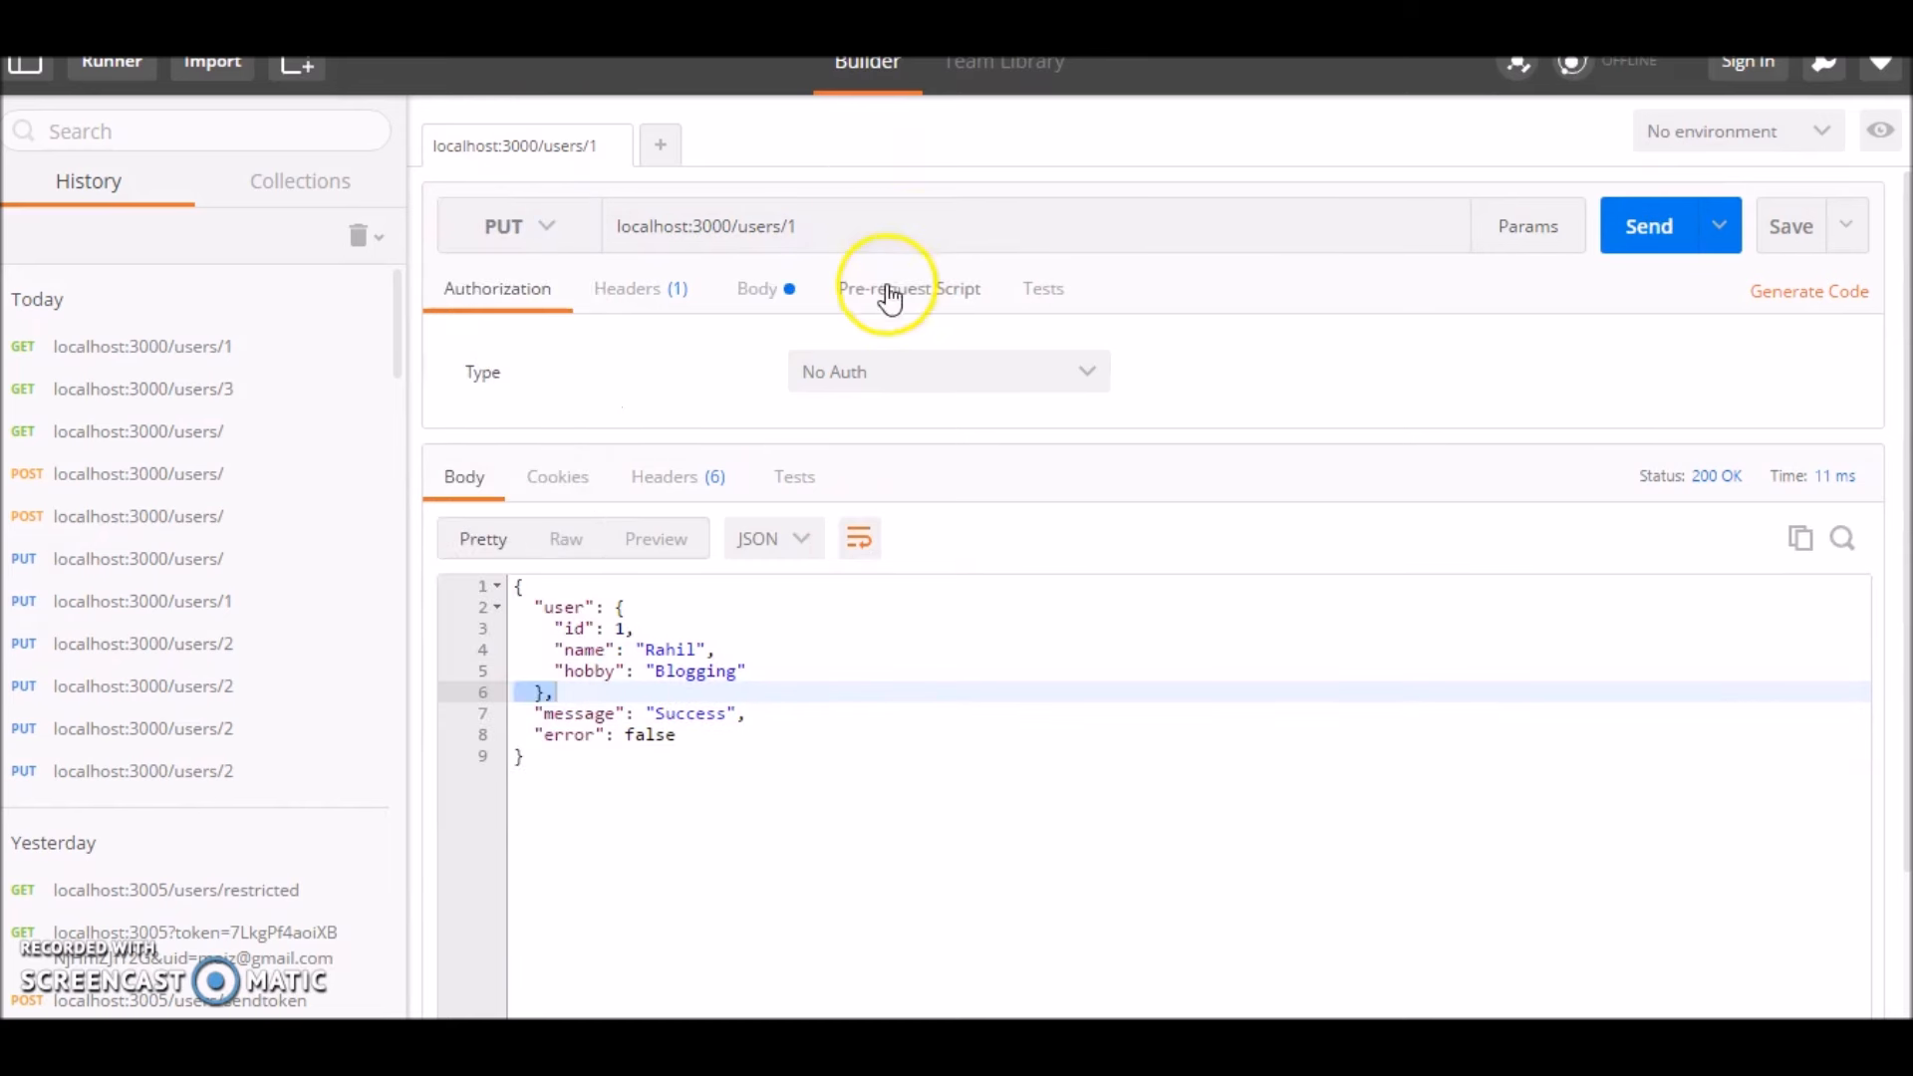
click(756, 287)
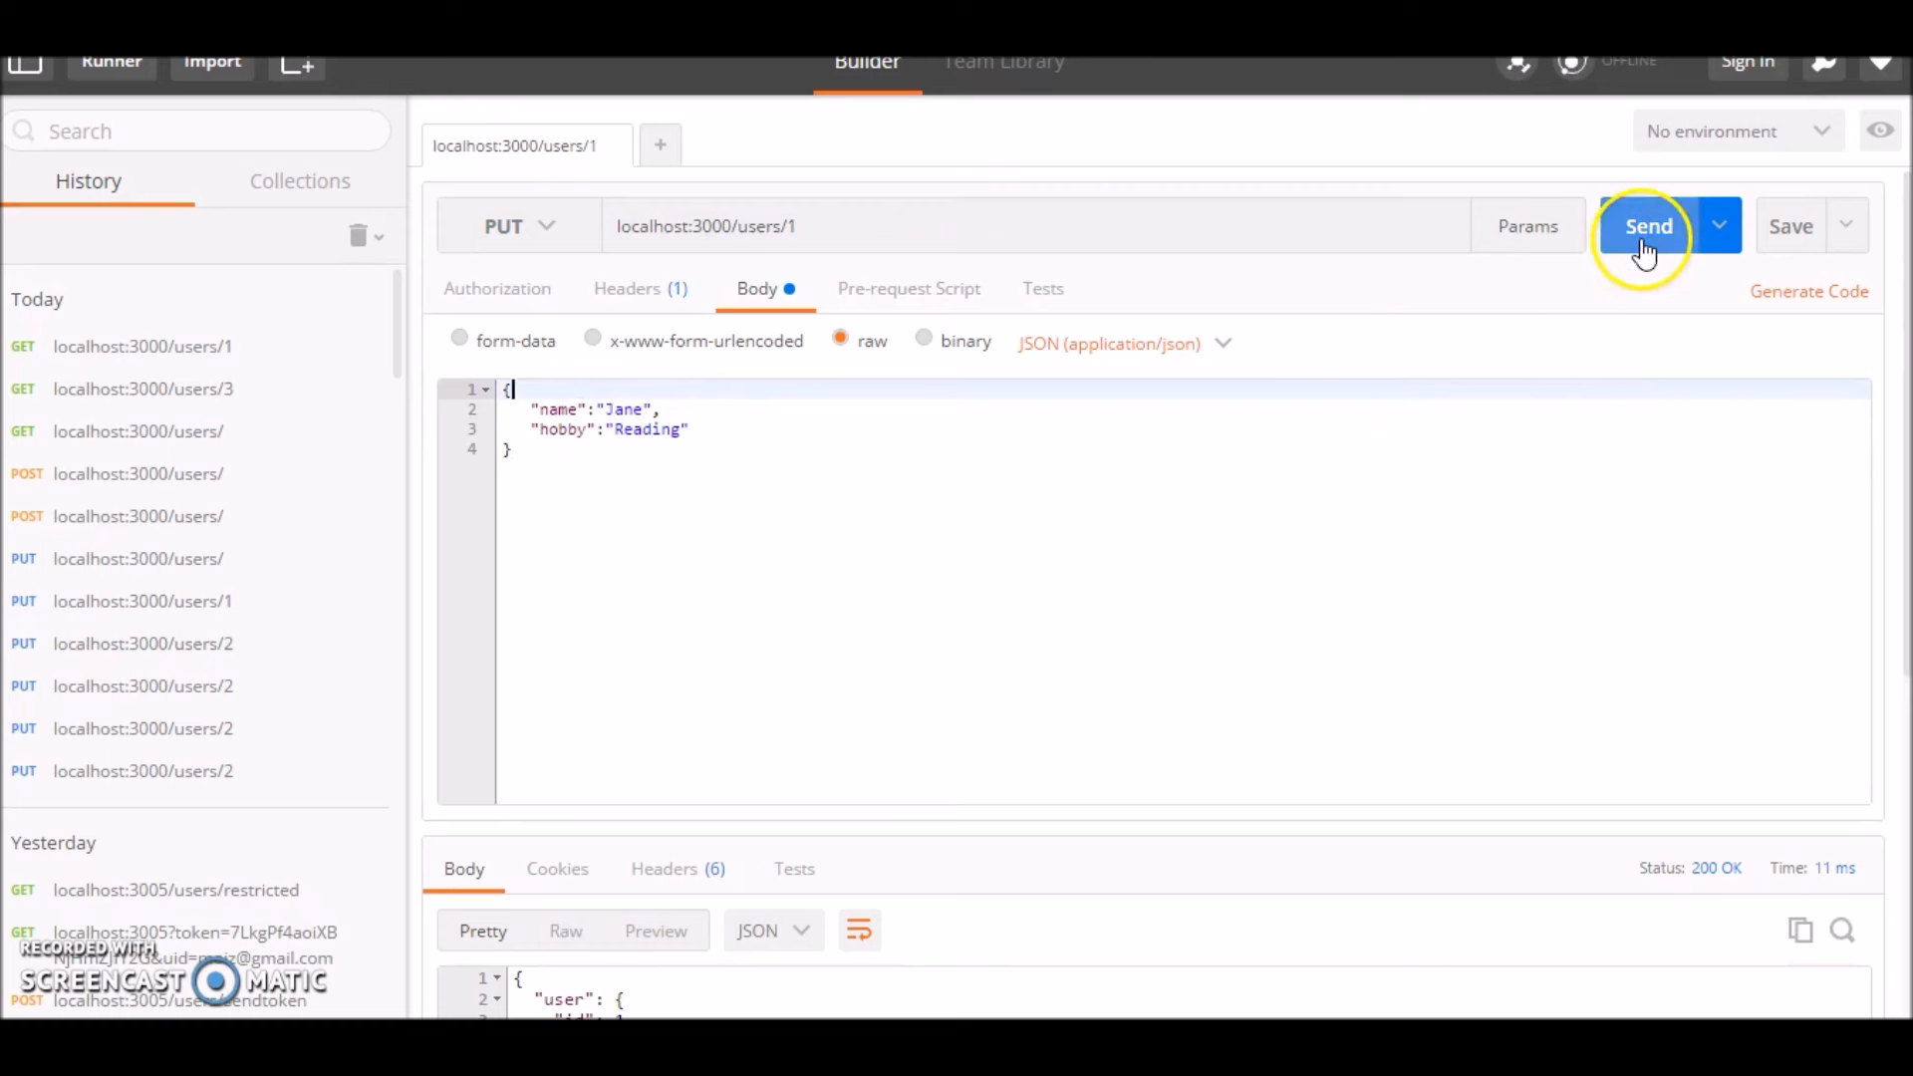
click(1648, 225)
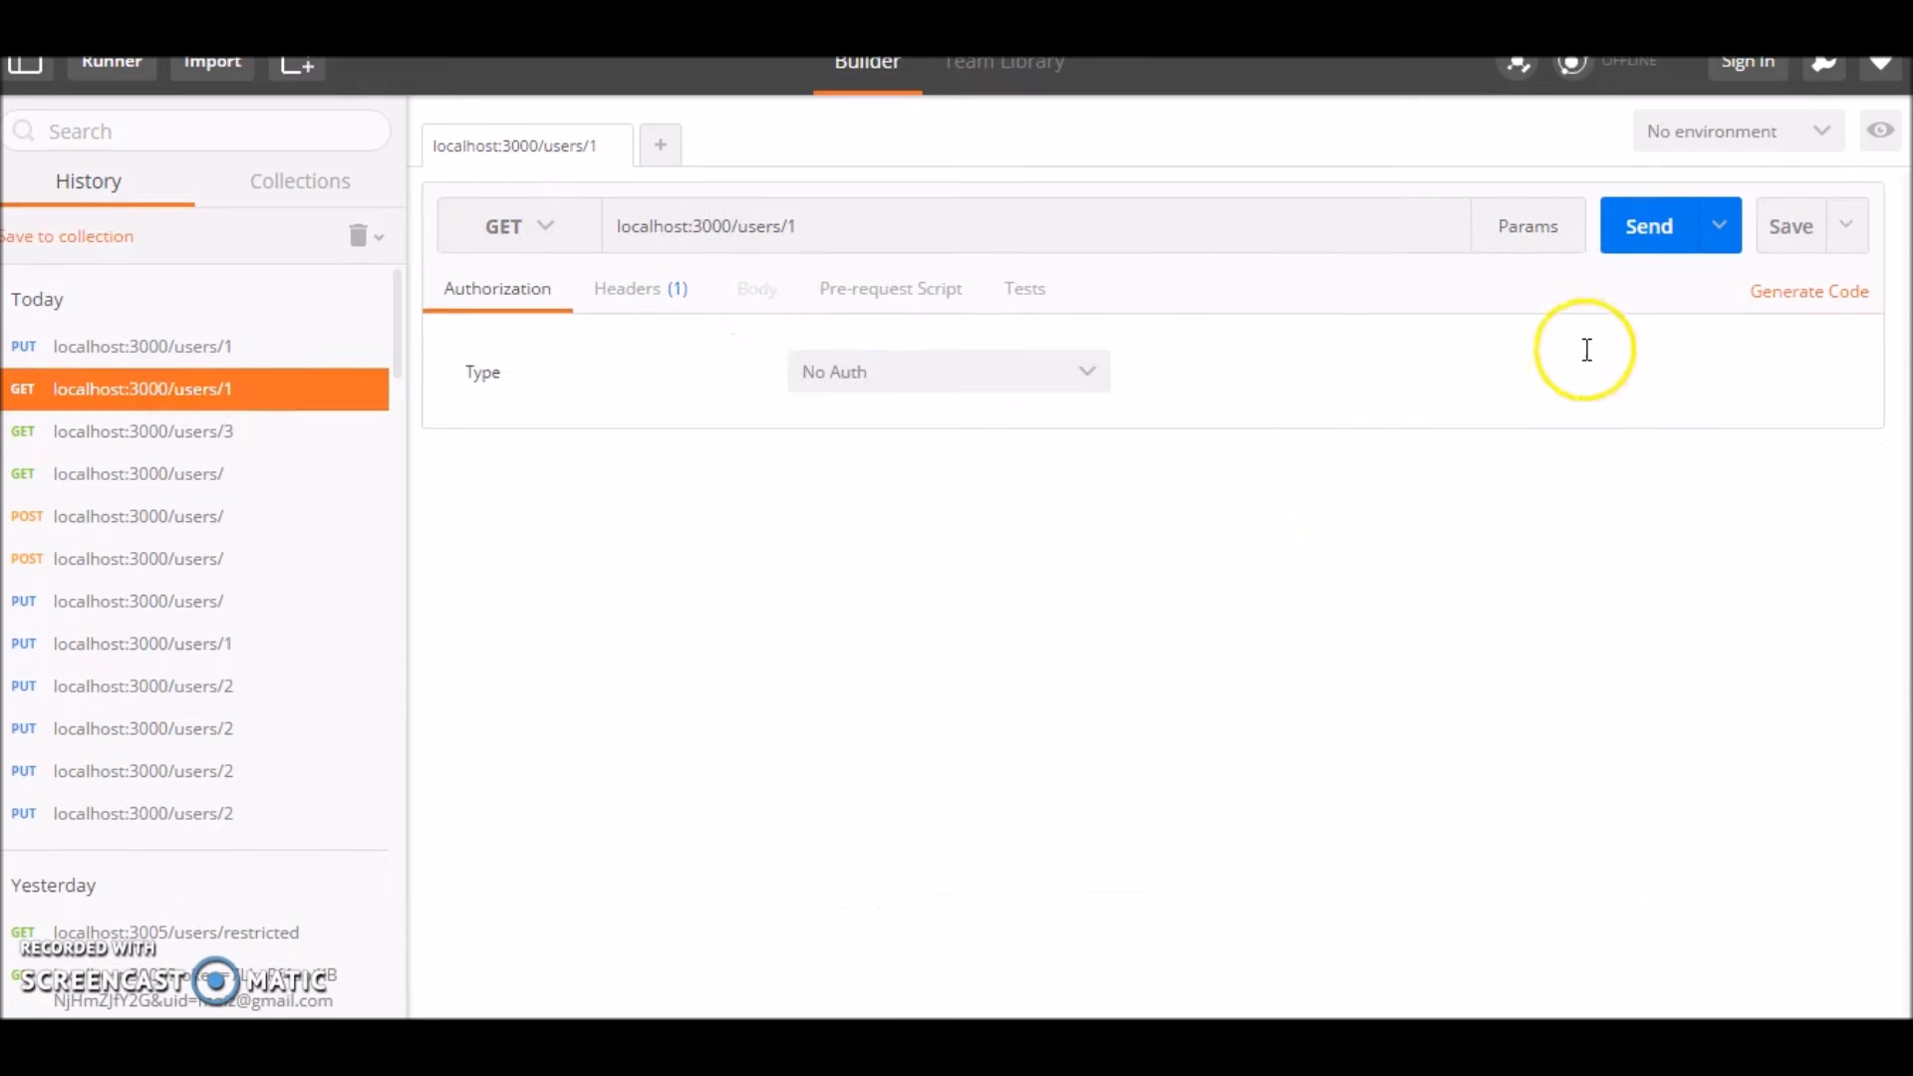
click(1648, 226)
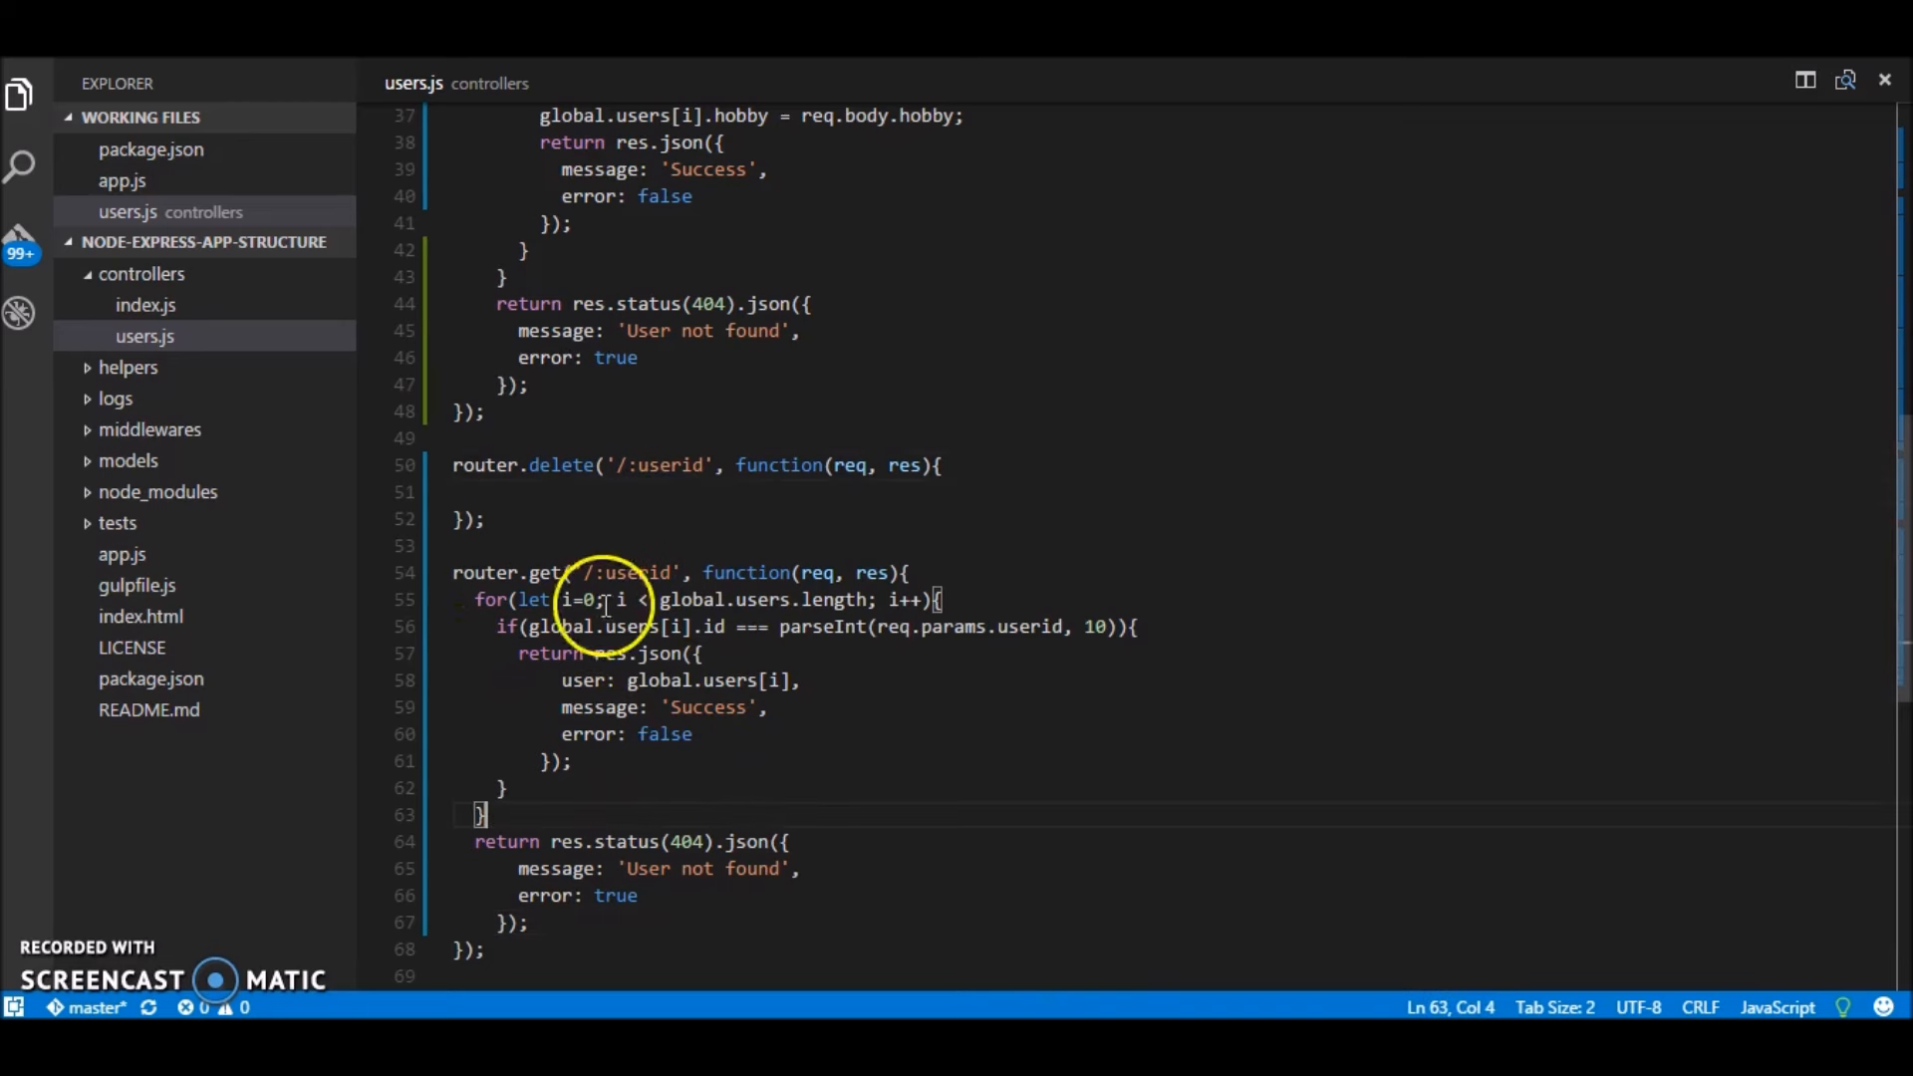
Step: Copy the get route's loop and 404 return into router.delete's id check
click(476, 600)
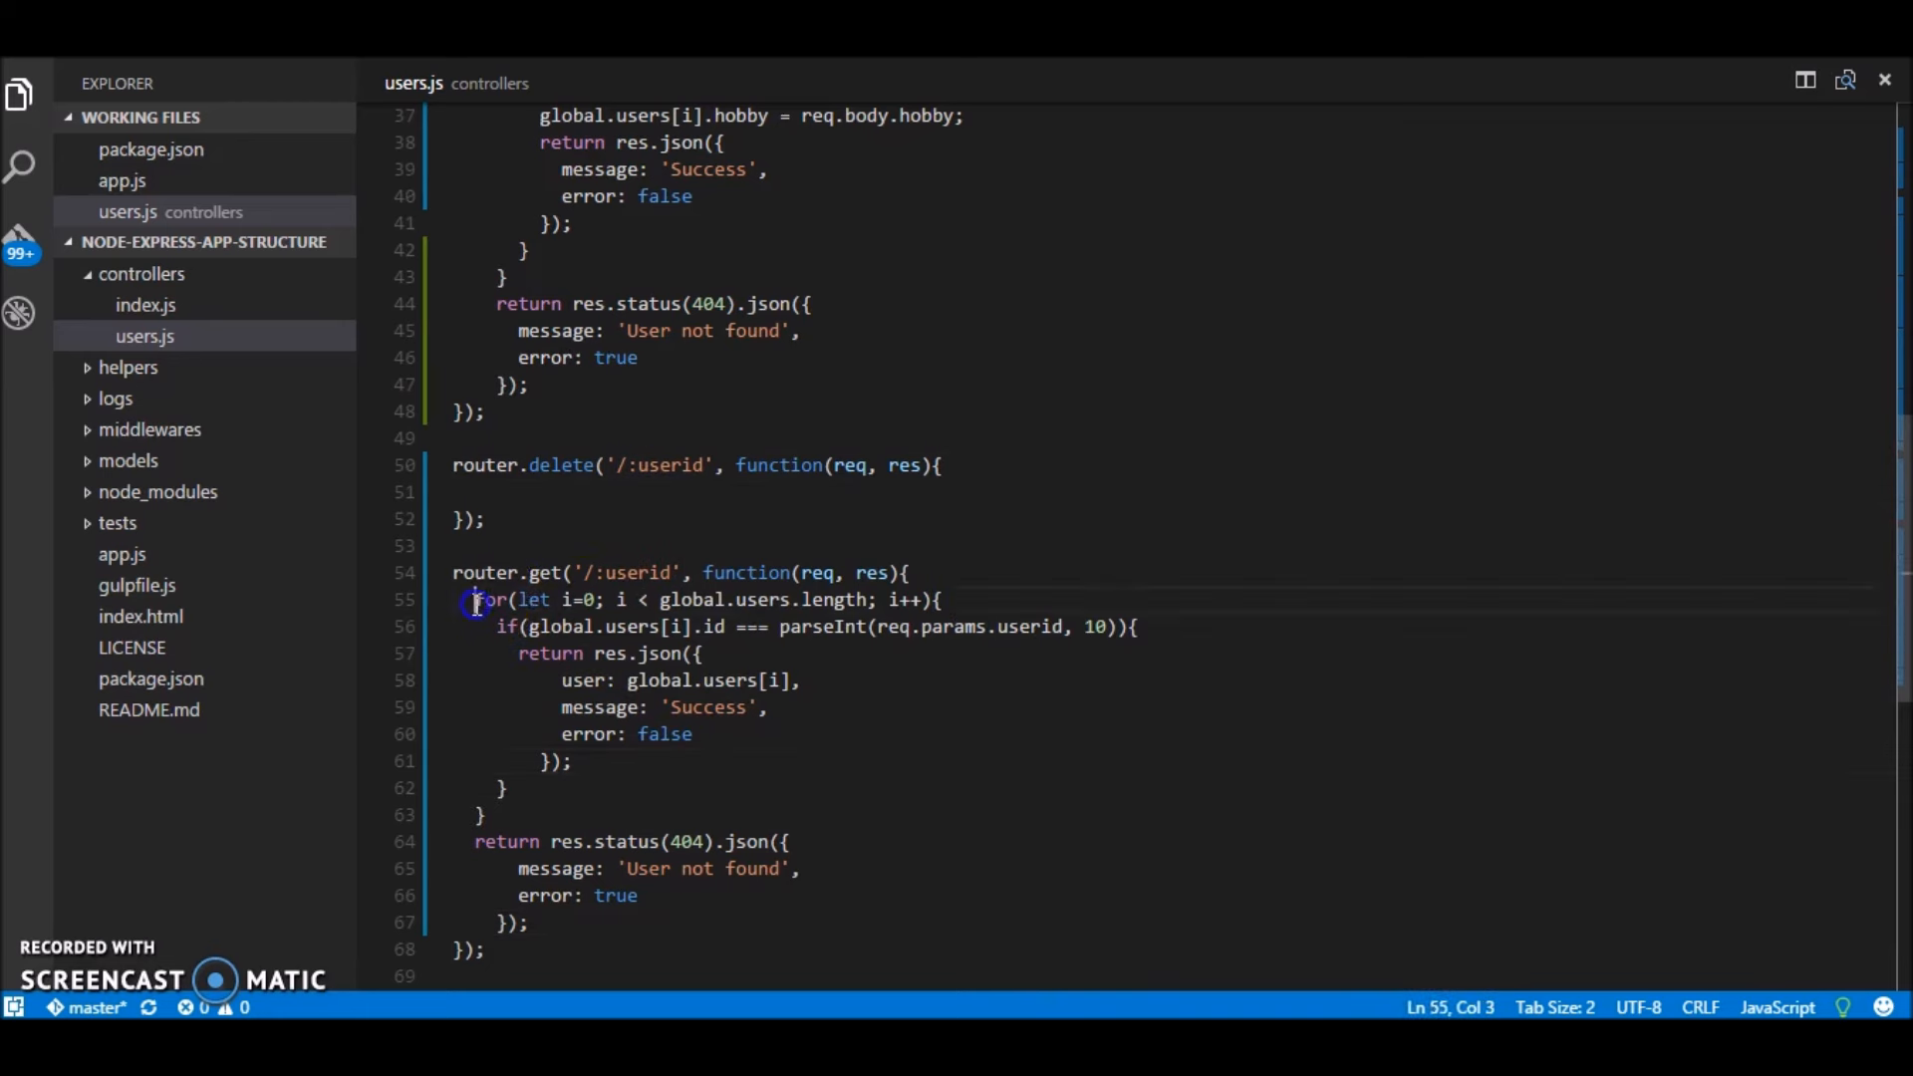
drag(474, 600, 485, 951)
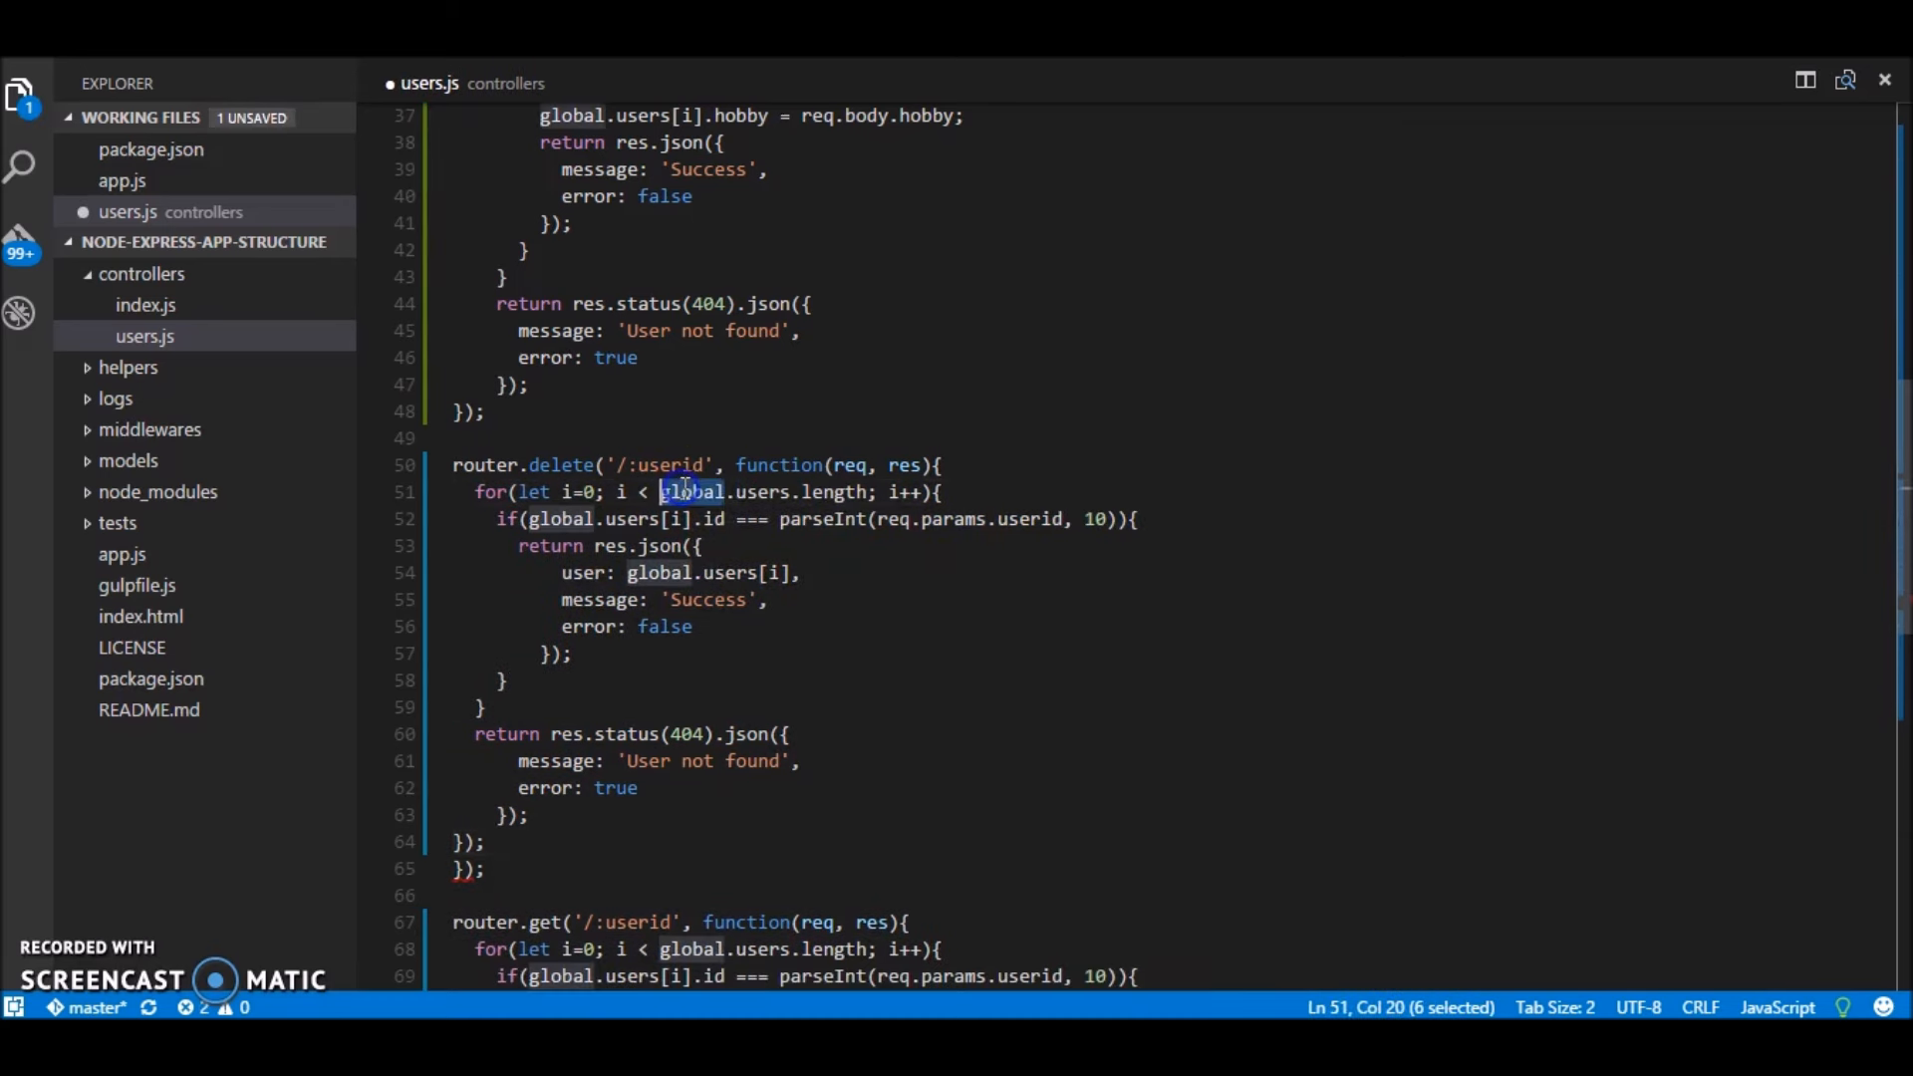
click(873, 518)
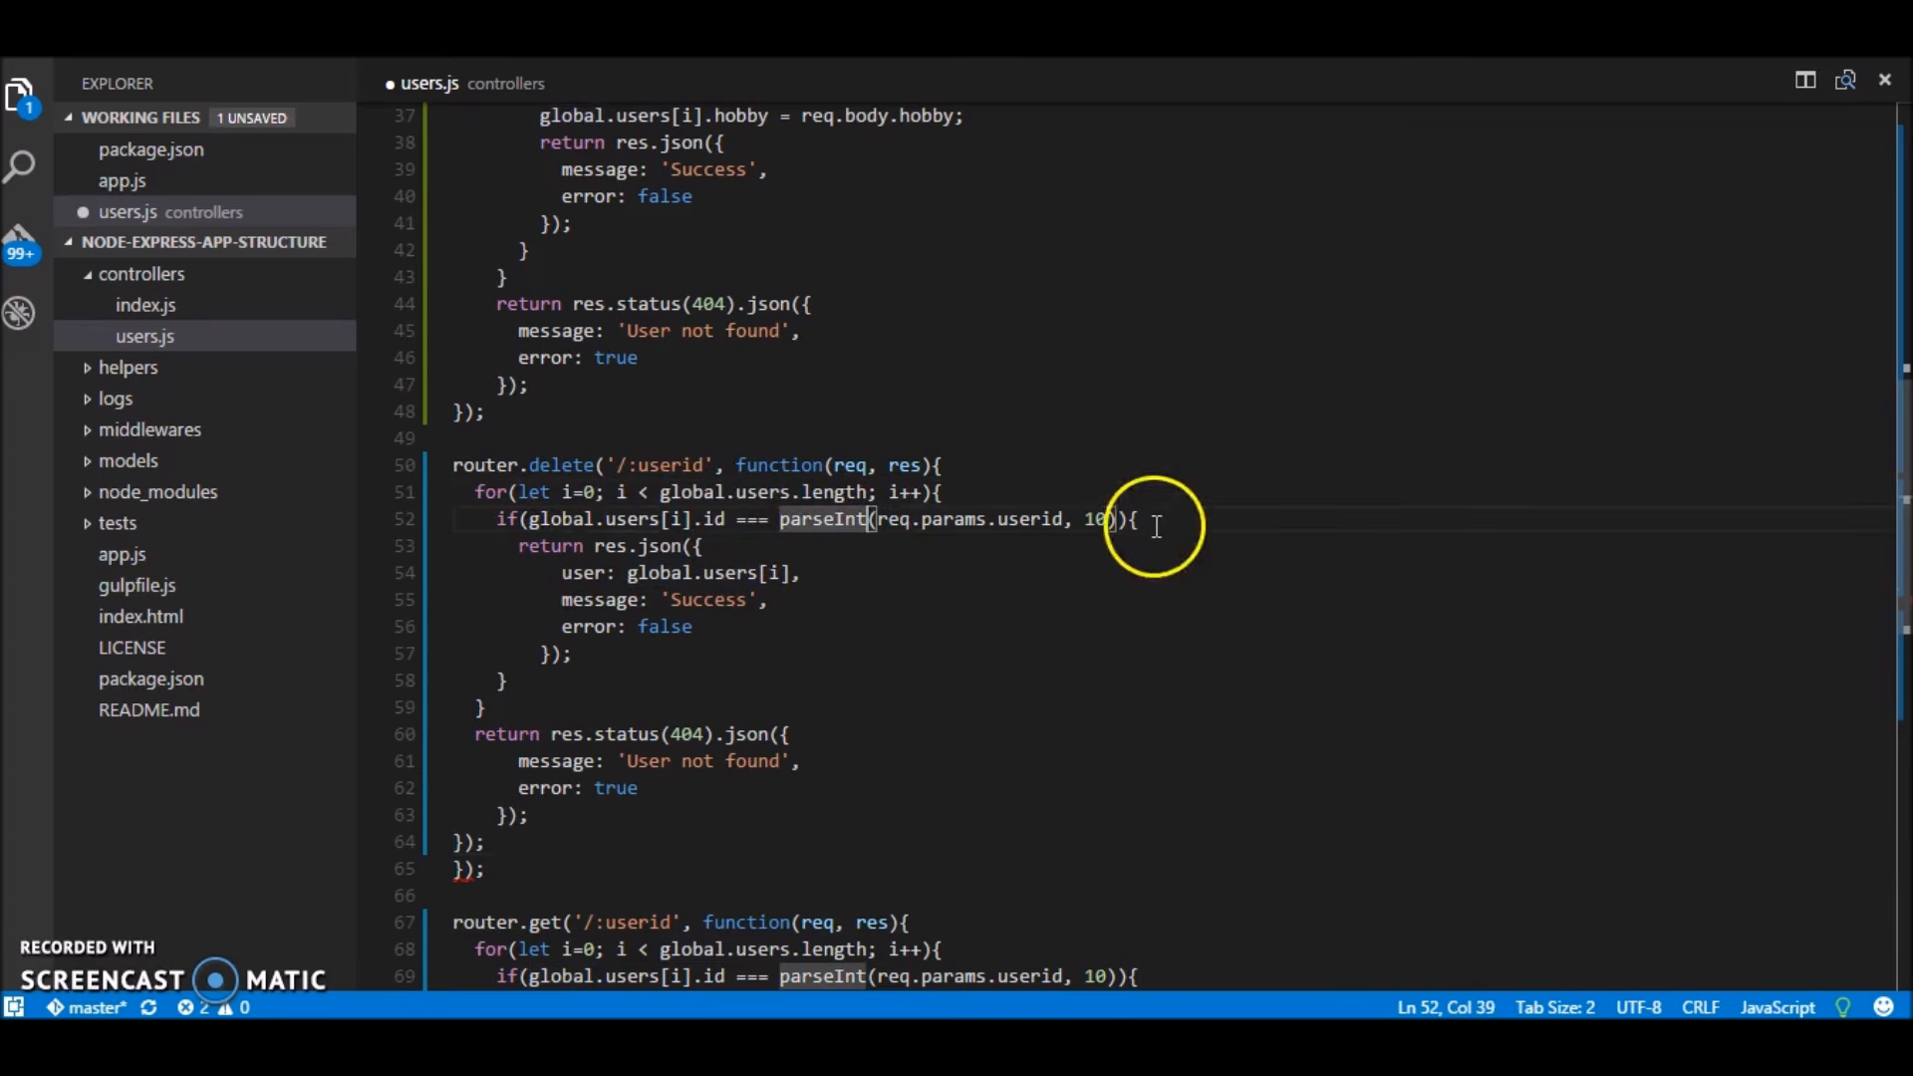
key(Enter)
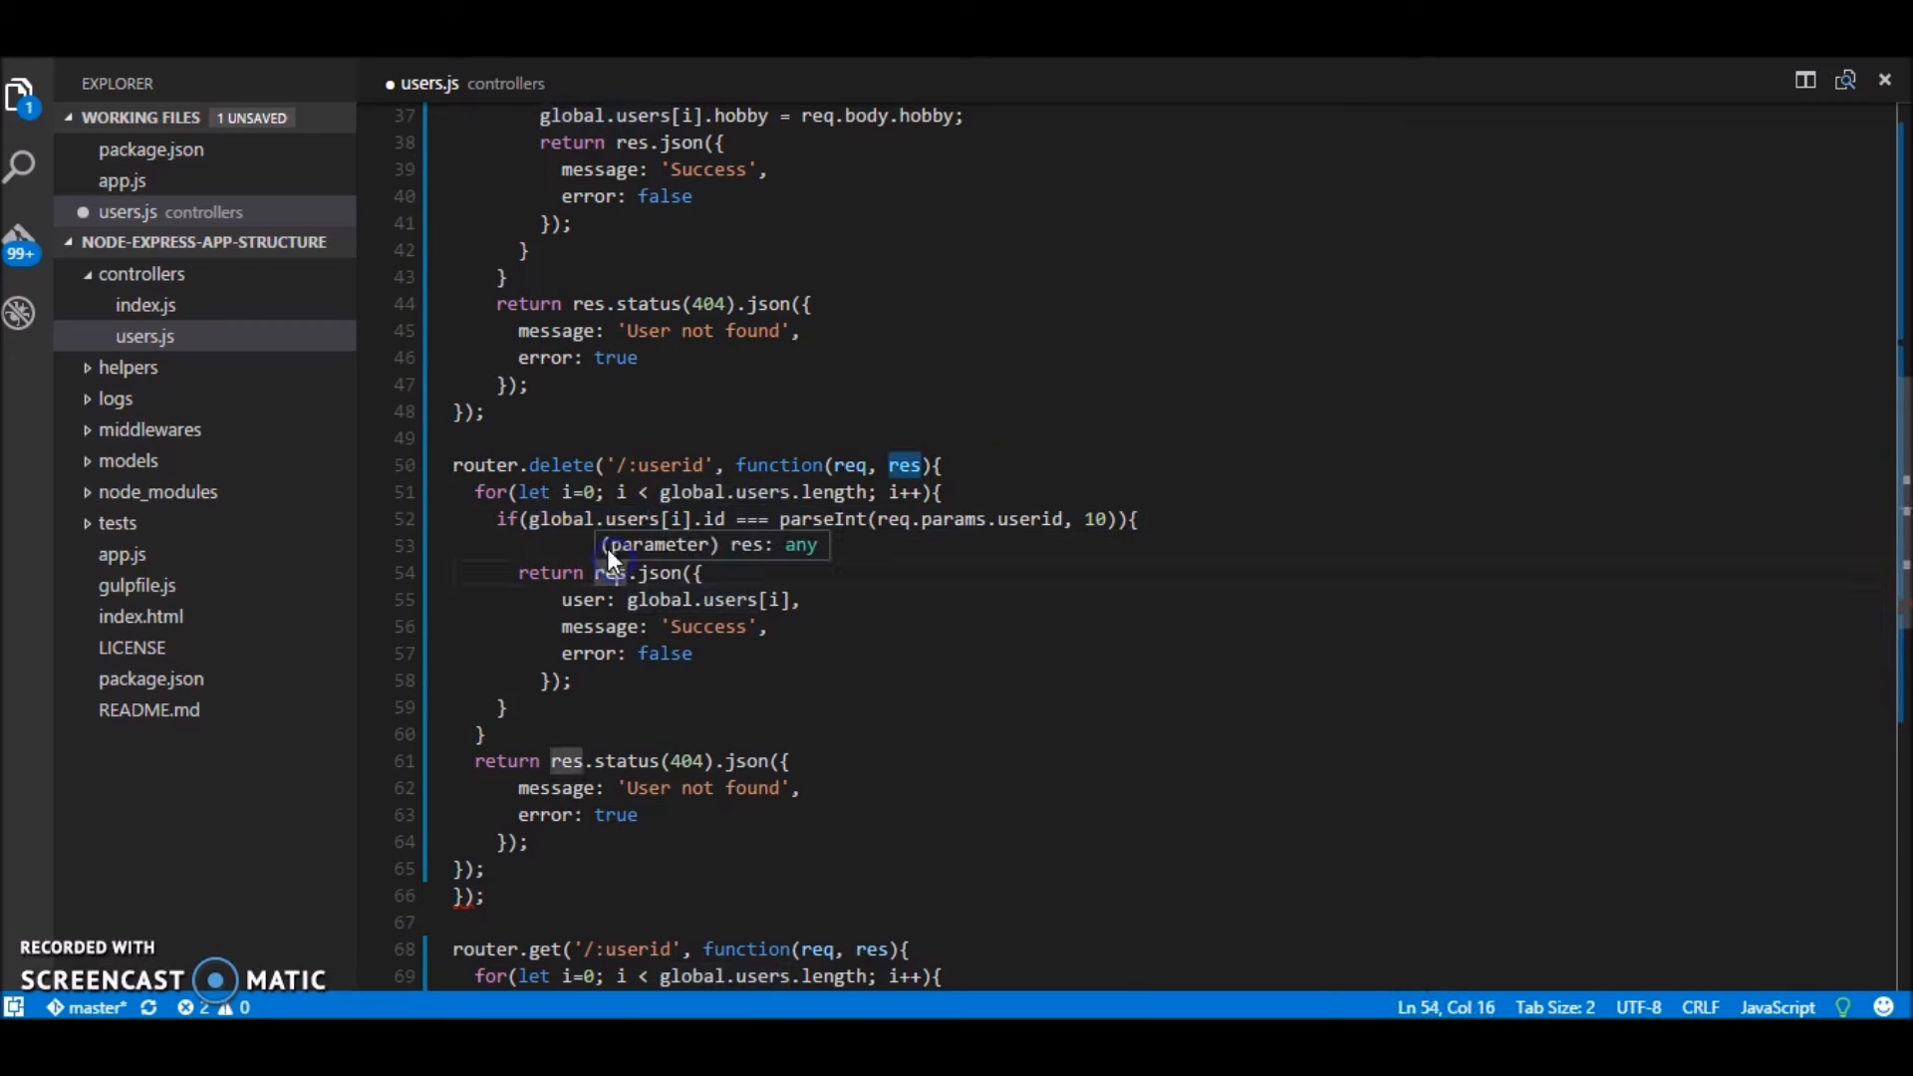
Step: Add global.users.splice(i,1), drop the user field and extra brackets, and save
text(global.users)
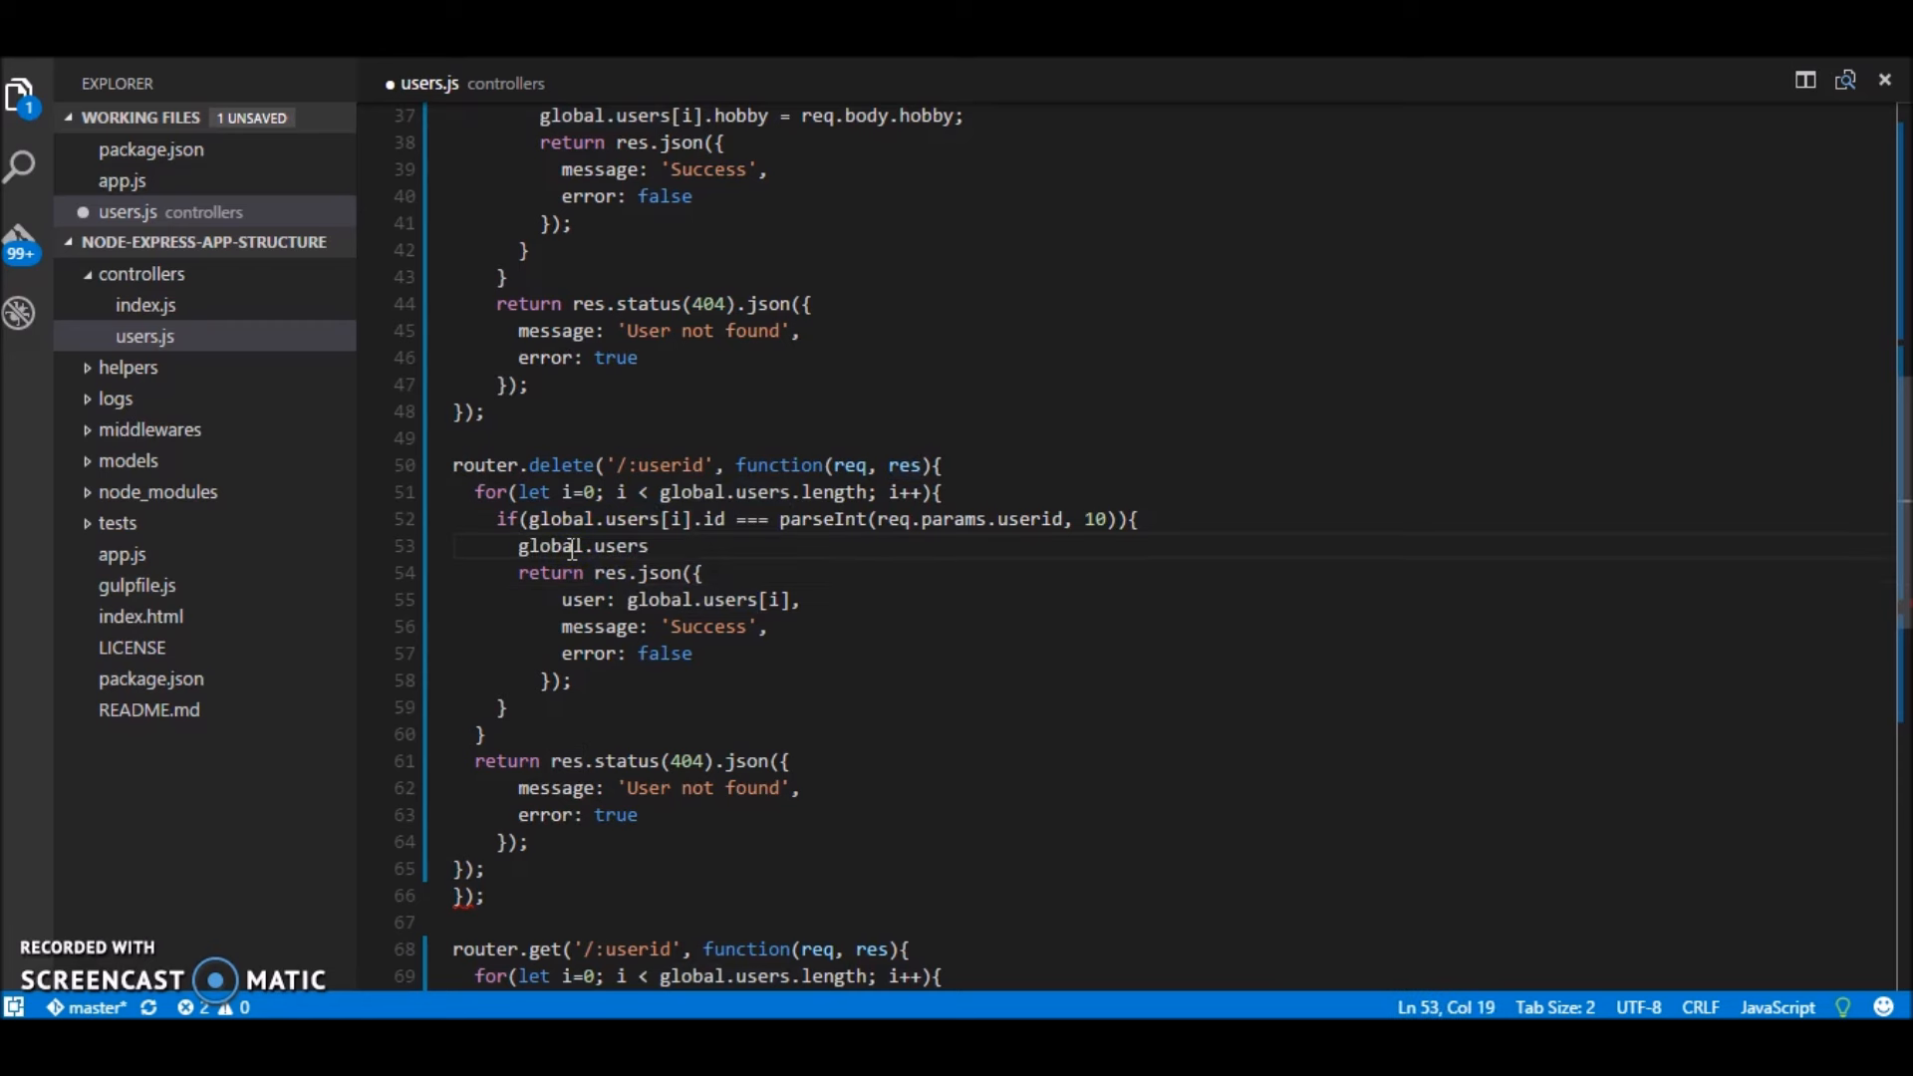
text(.splice())
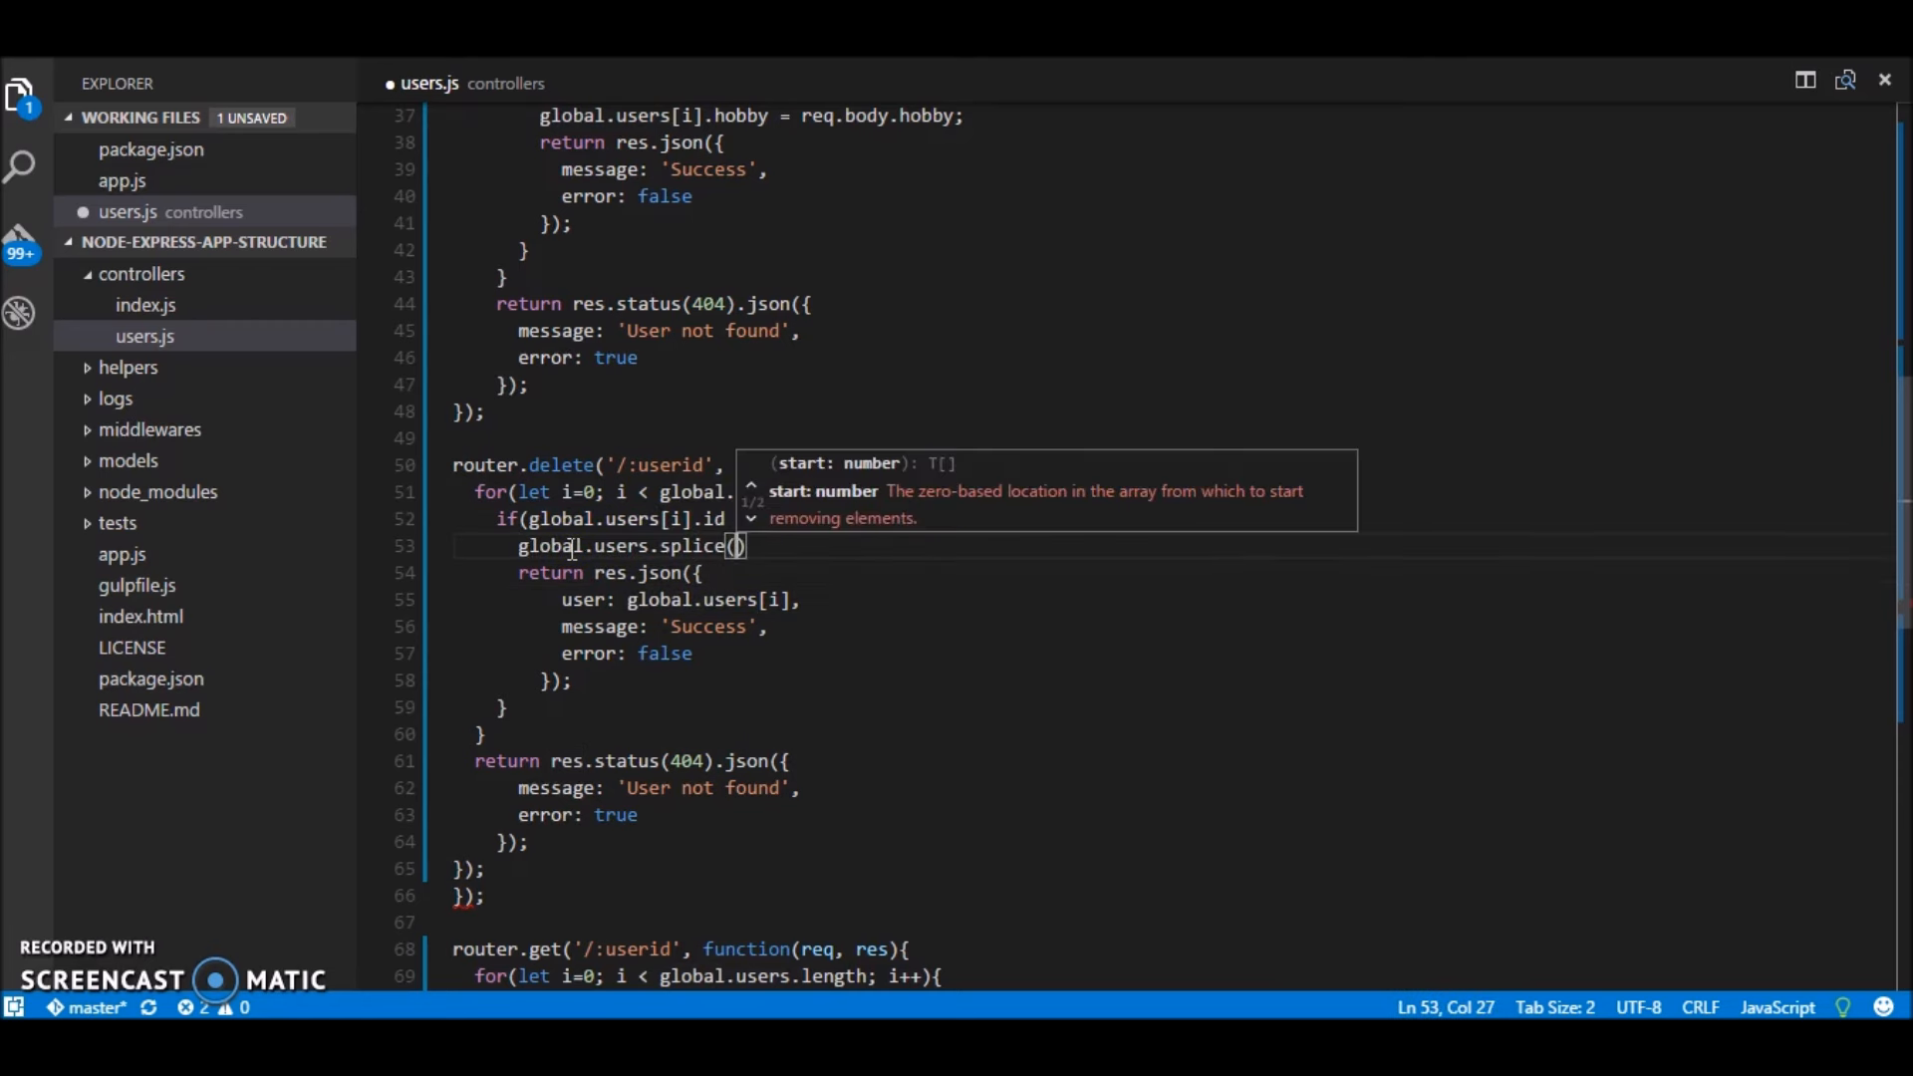
text(i)
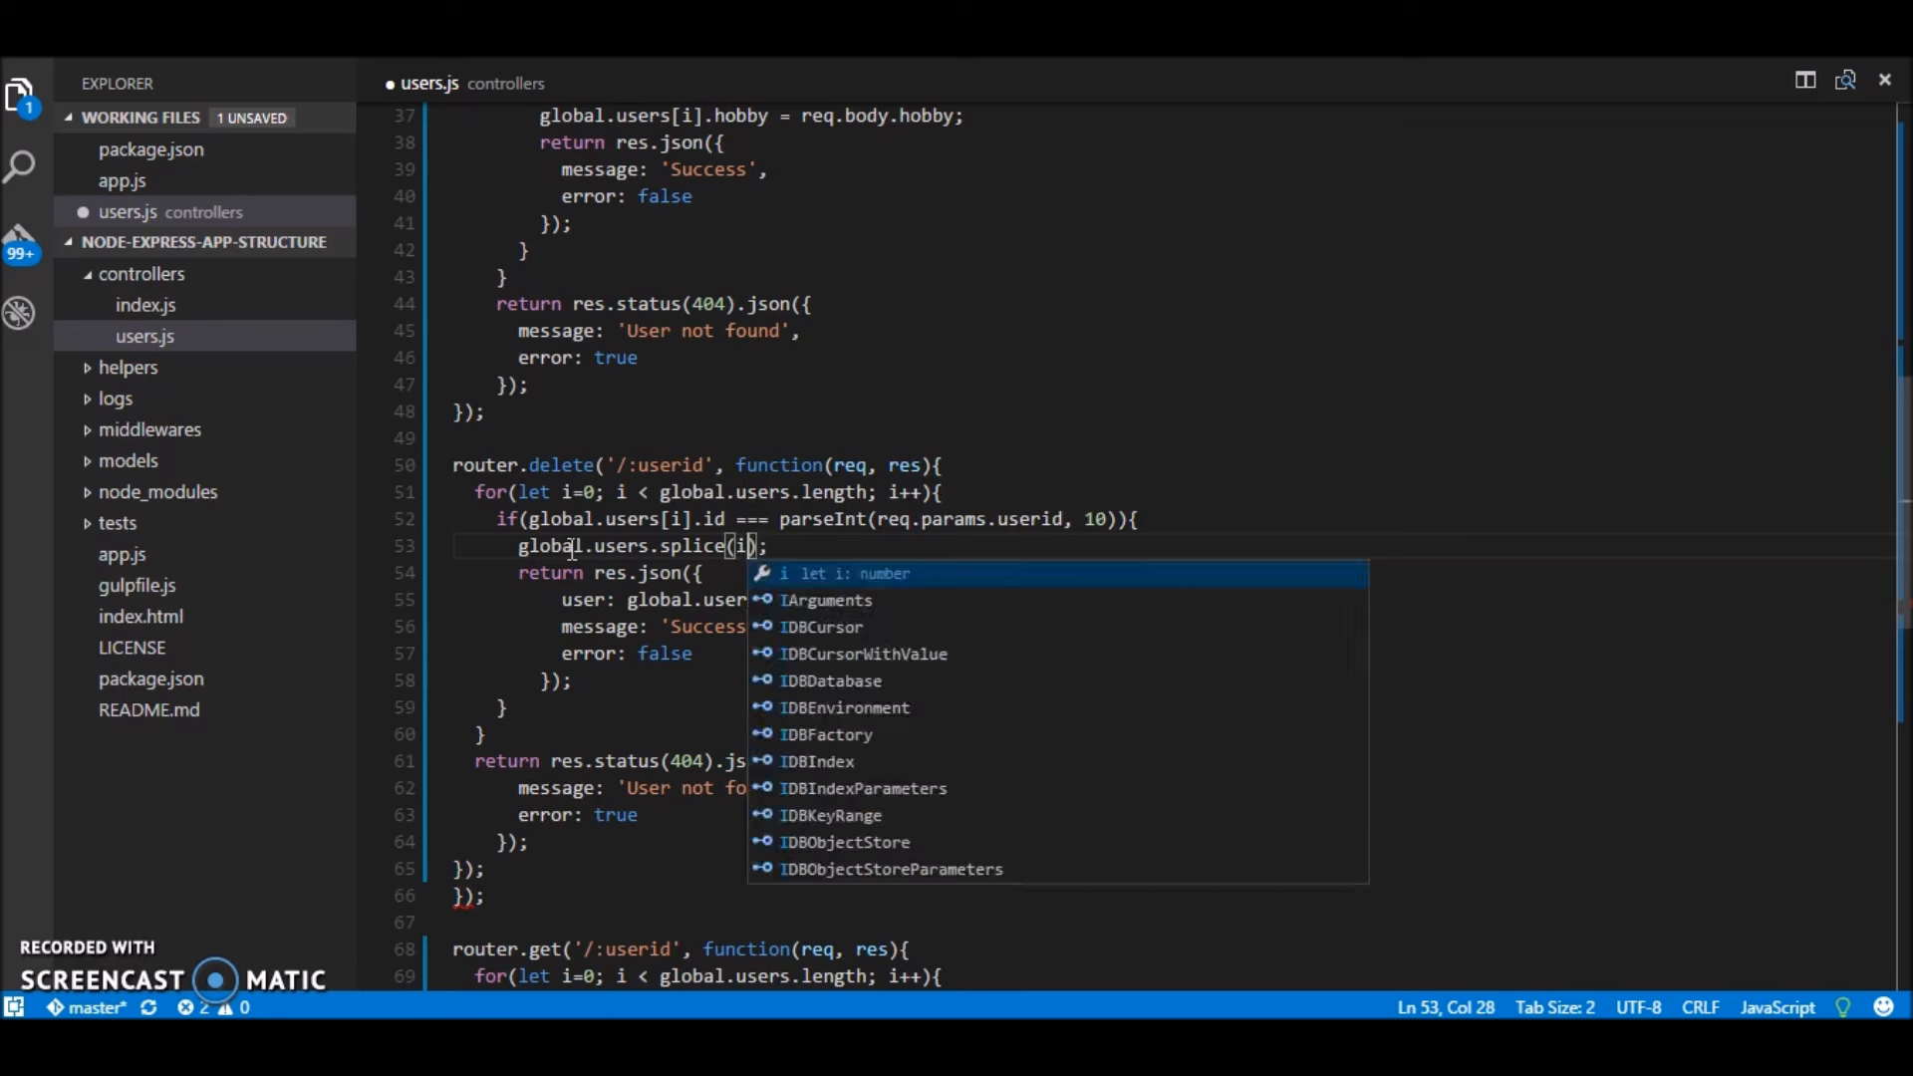
text(,1)
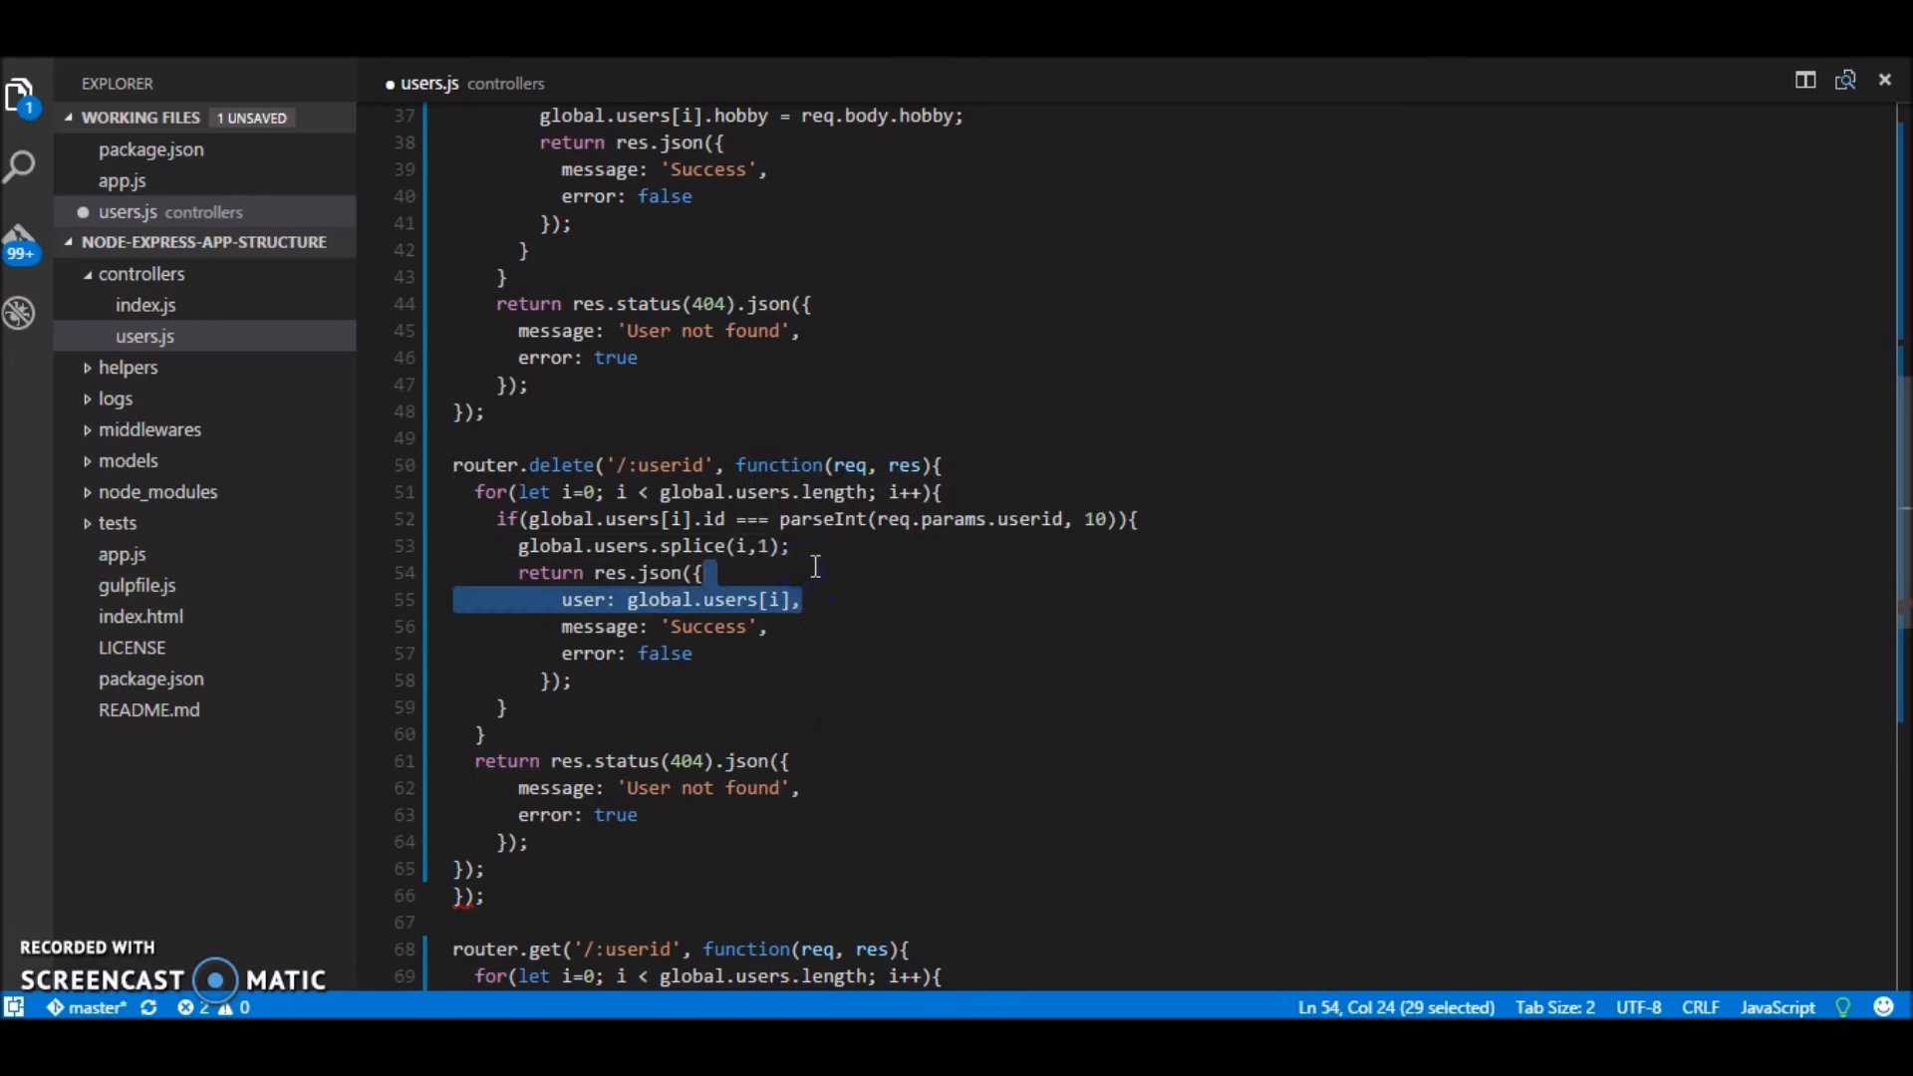
key(Delete)
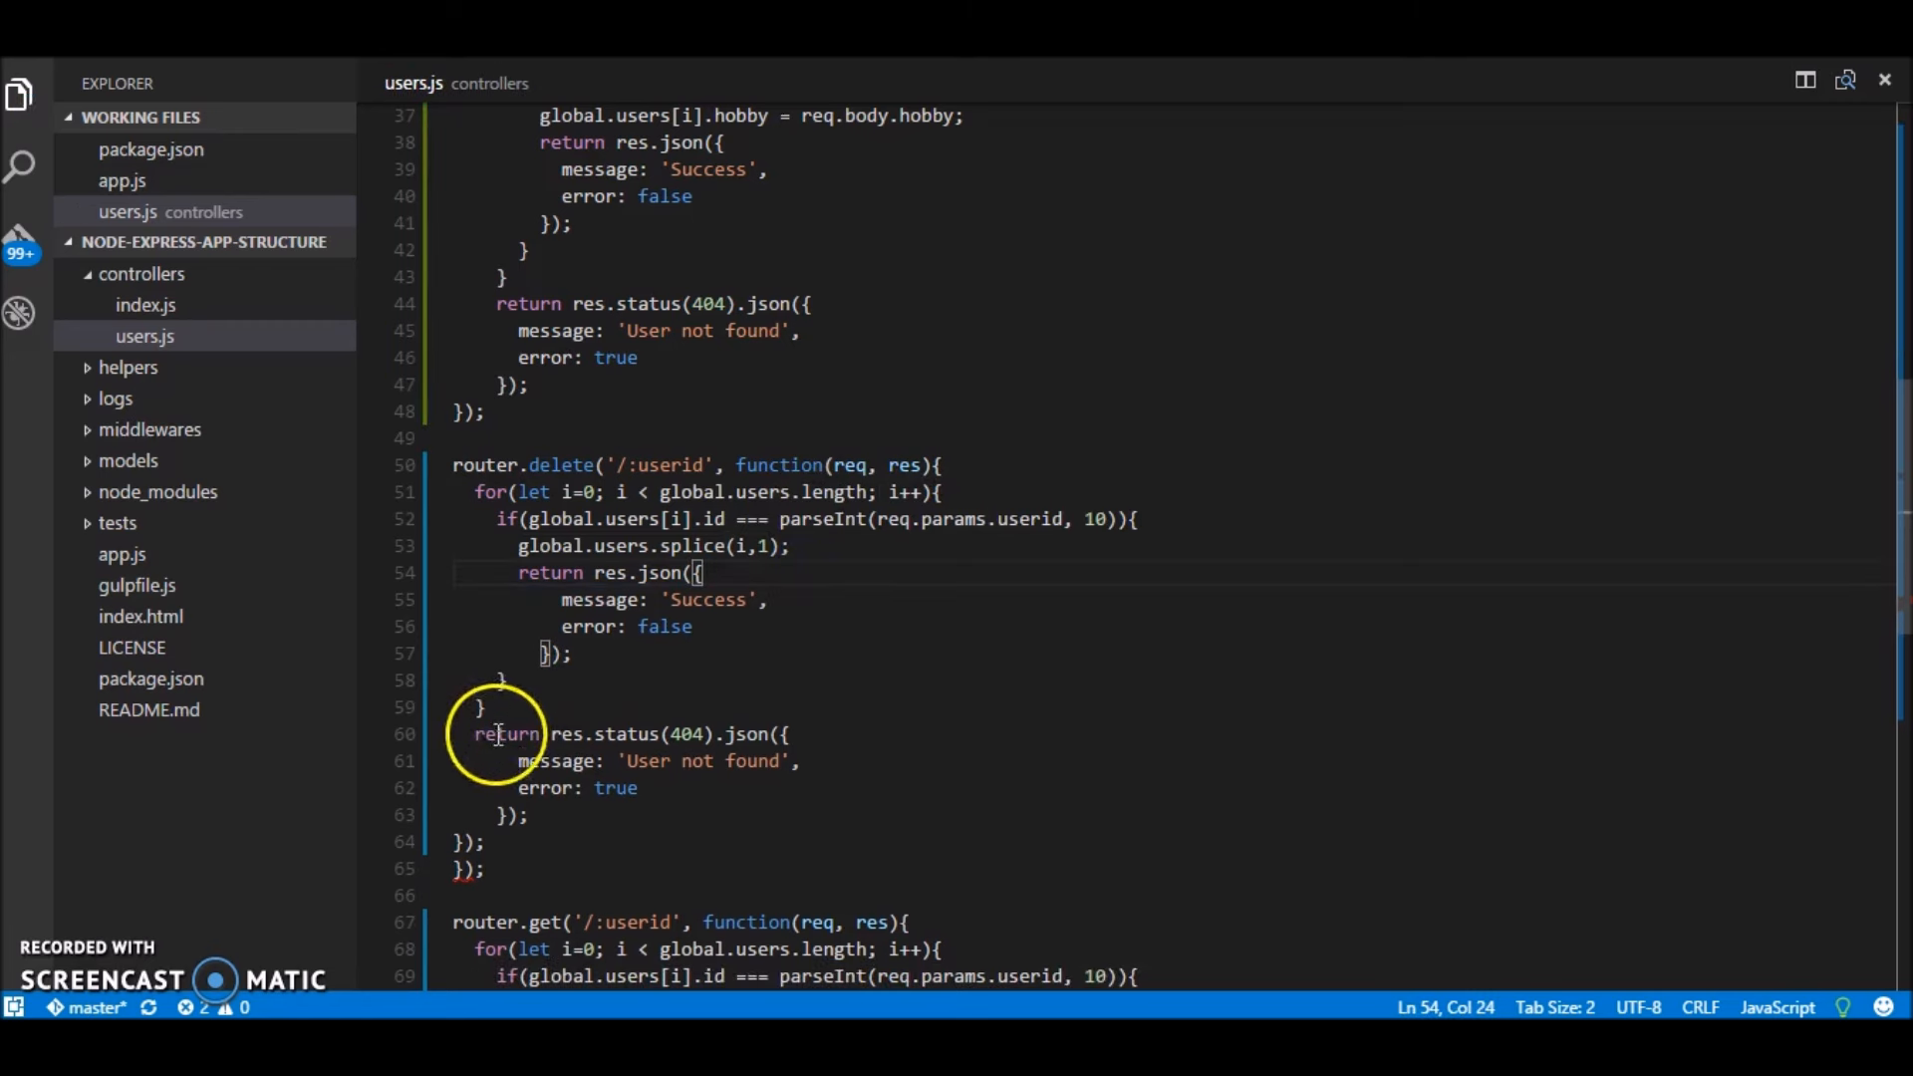
click(522, 841)
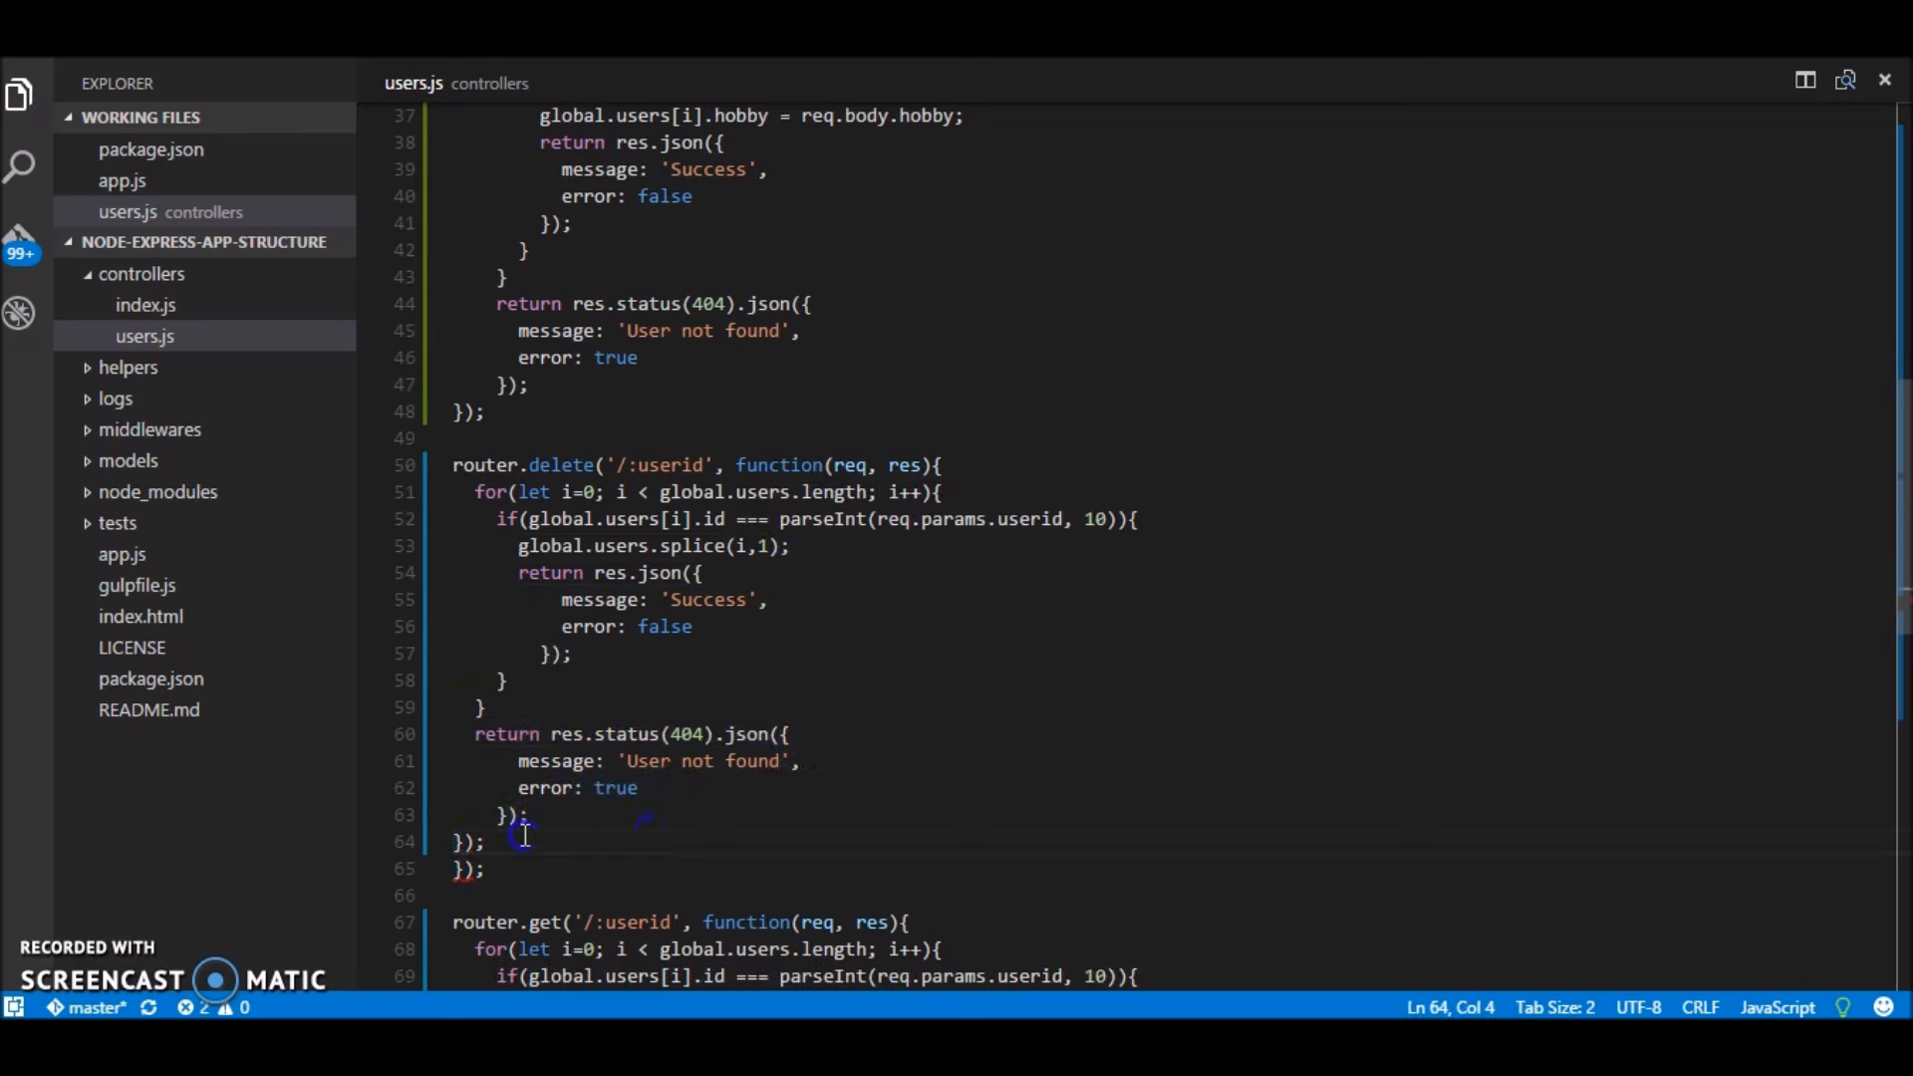
mouse_move(970, 406)
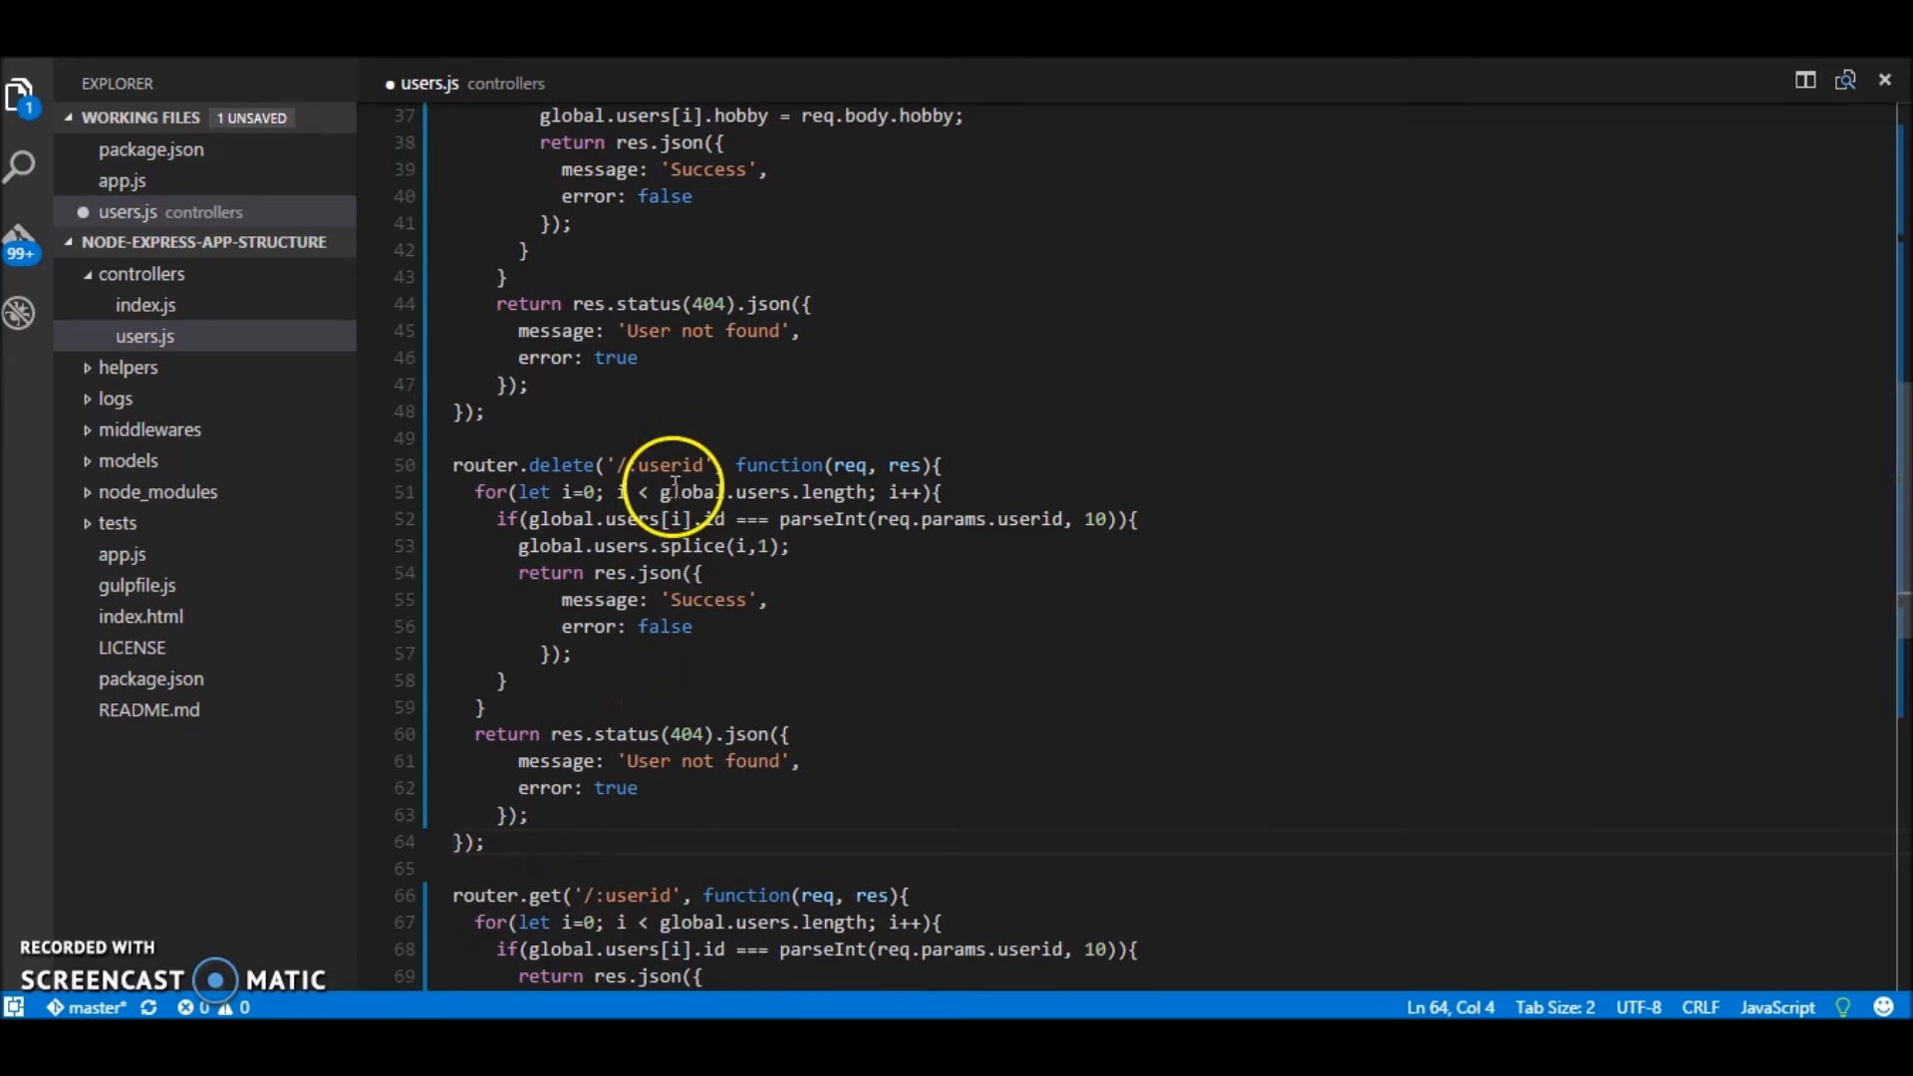
key(ctrl+s)
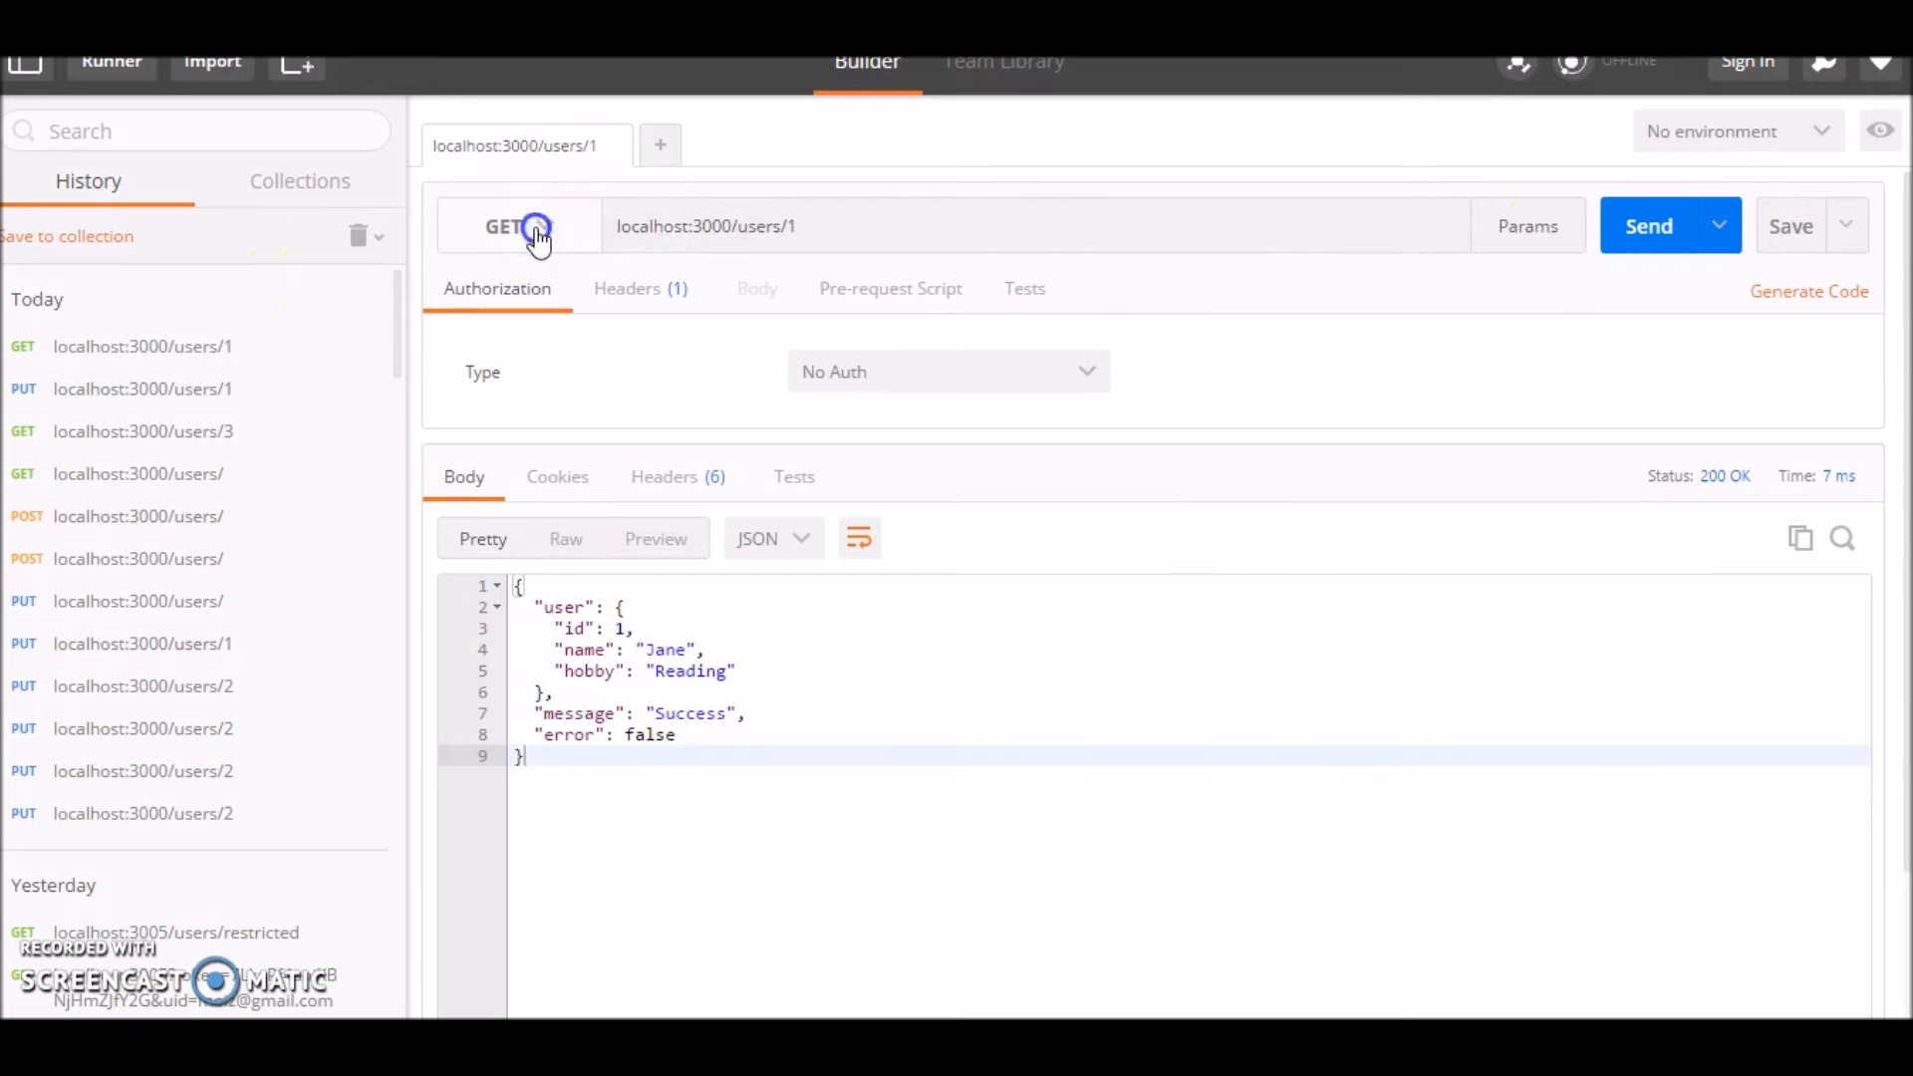
Step: List all users, then send DELETE localhost:3000/users/1 and get Success
click(138, 475)
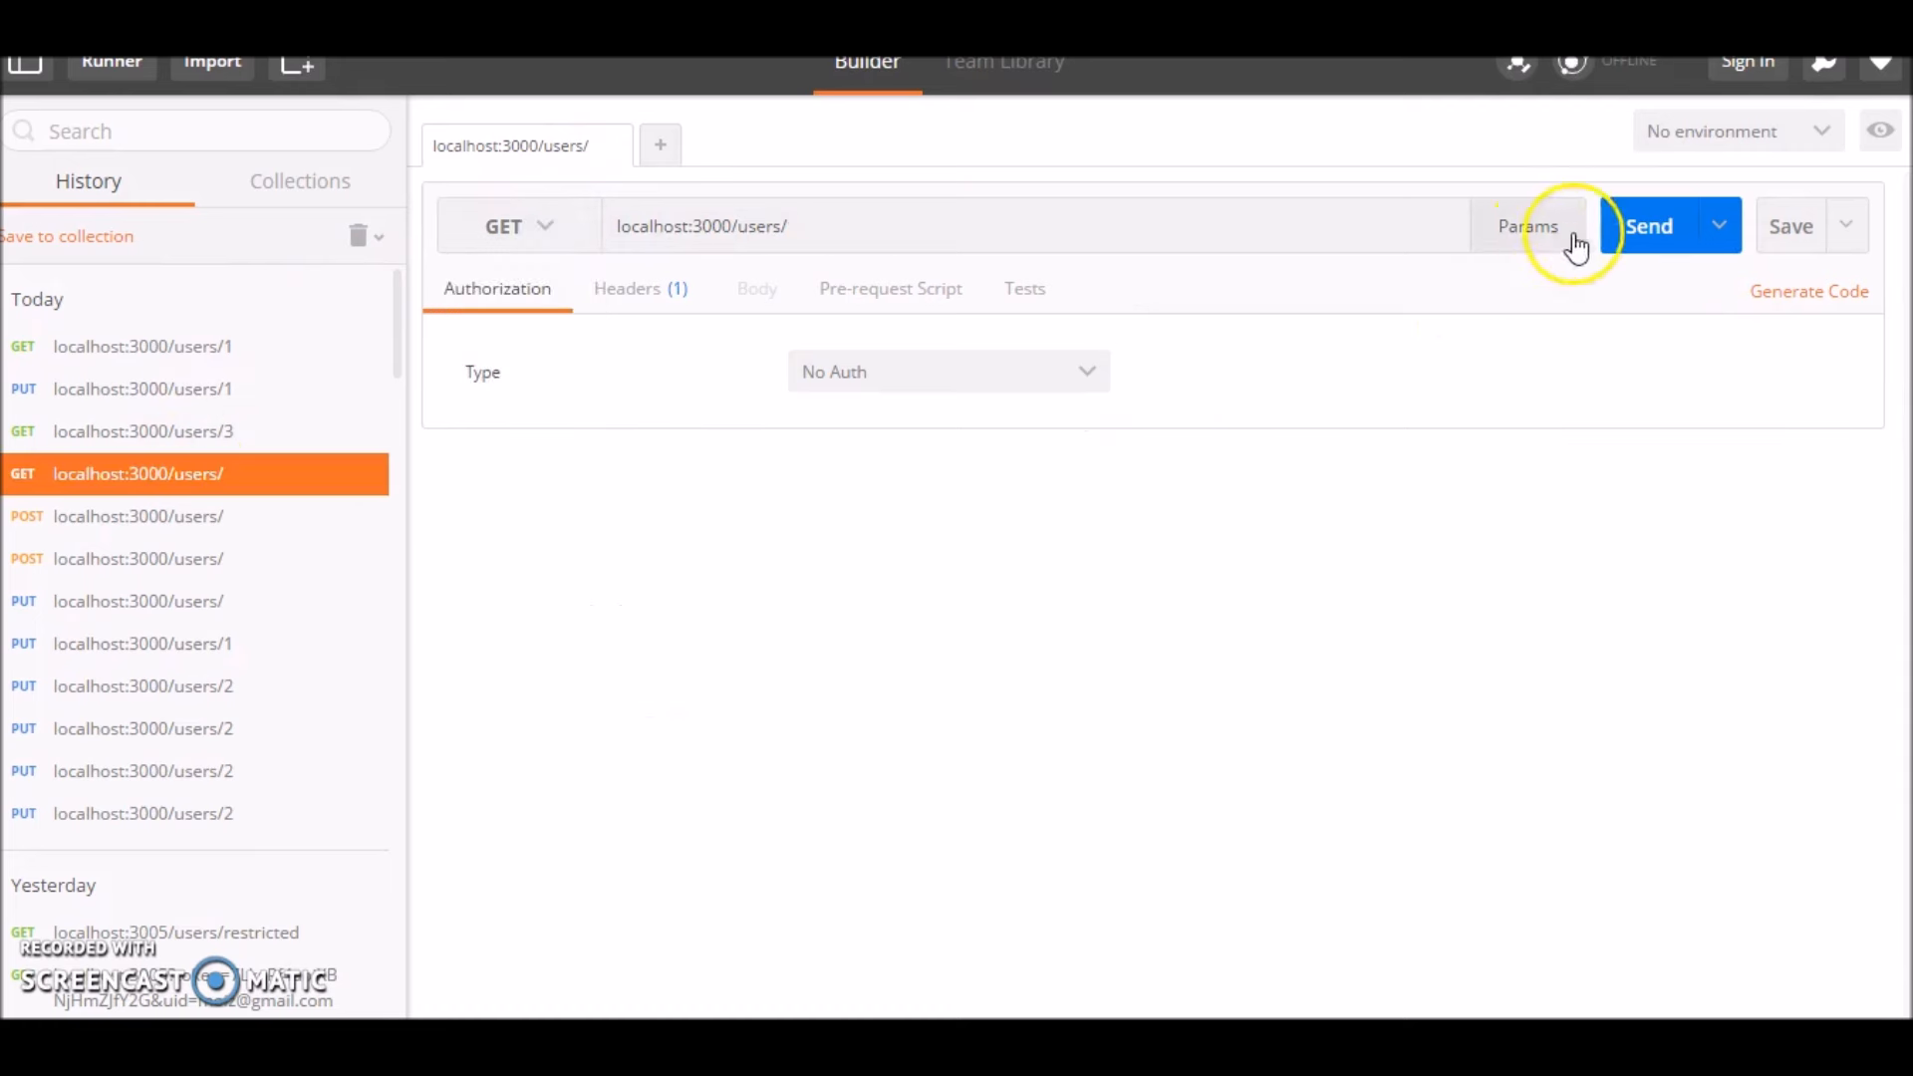
click(1648, 225)
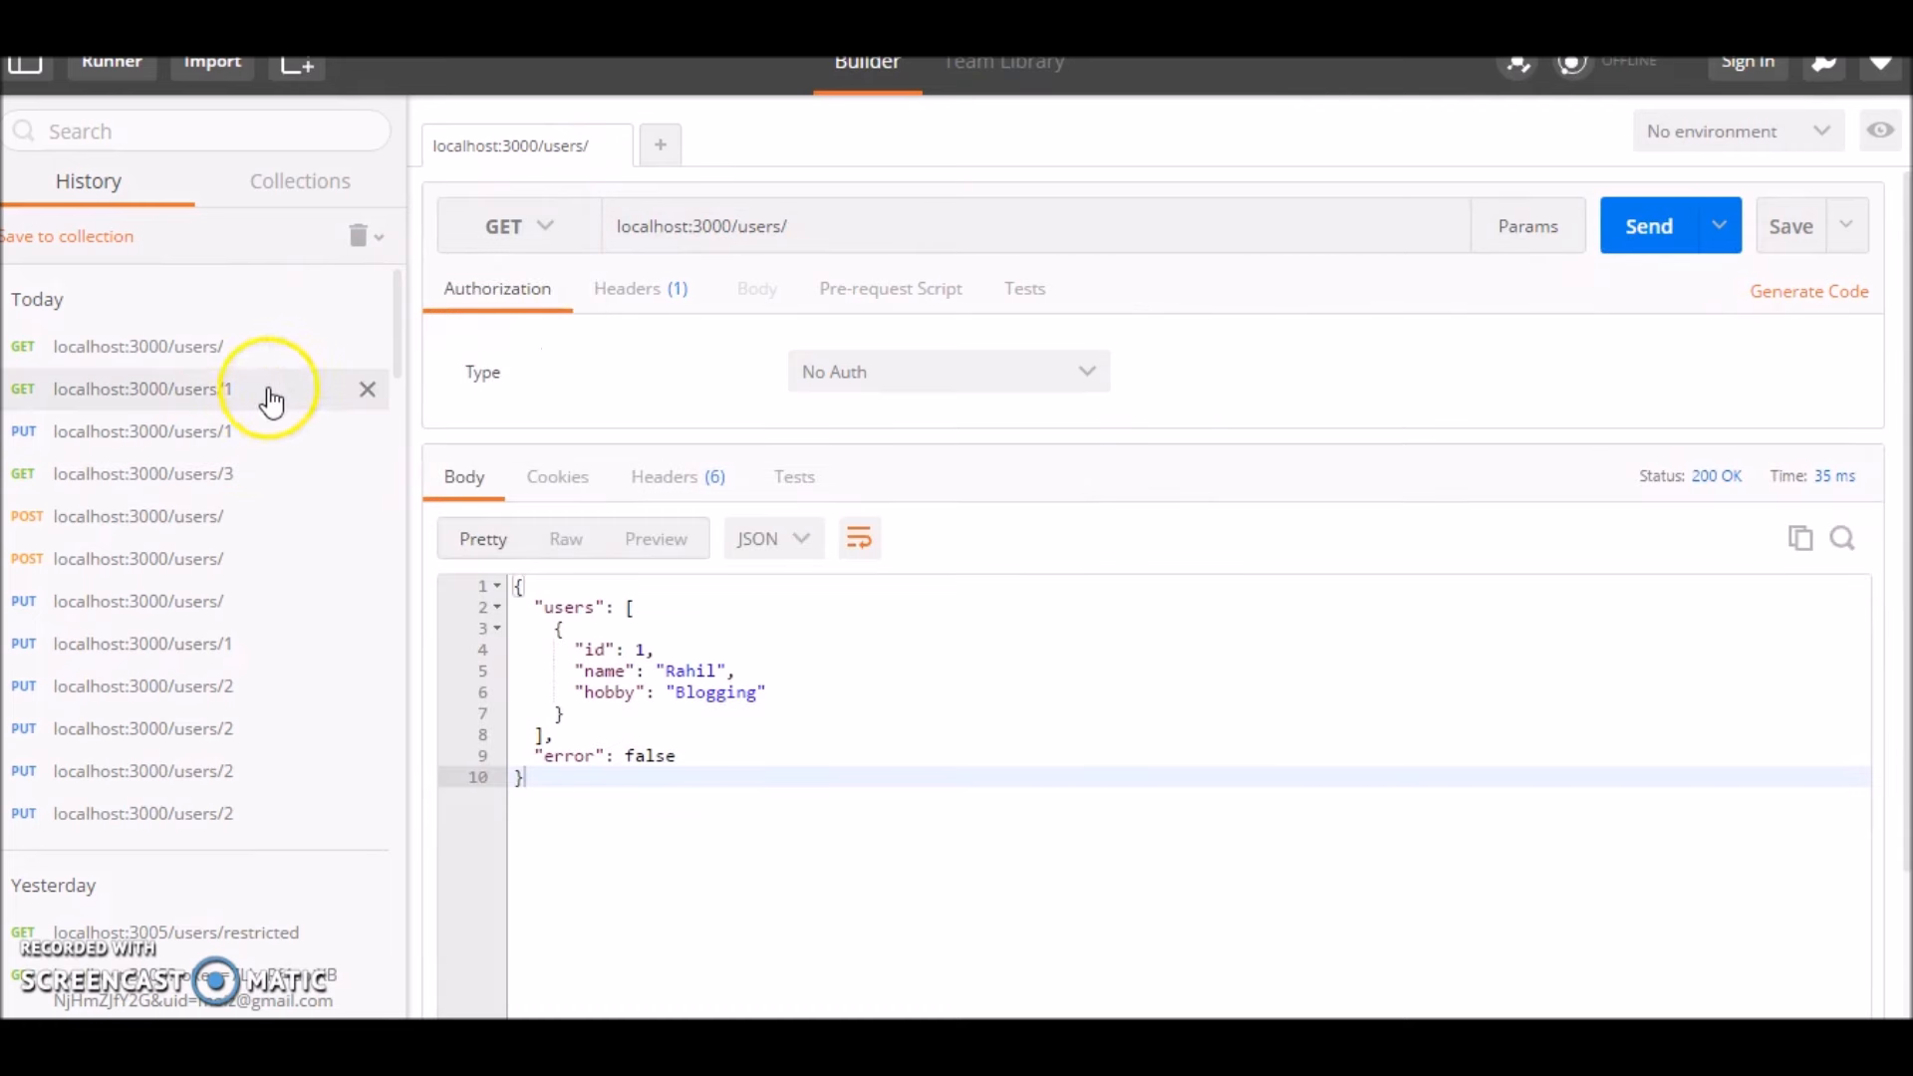
click(518, 226)
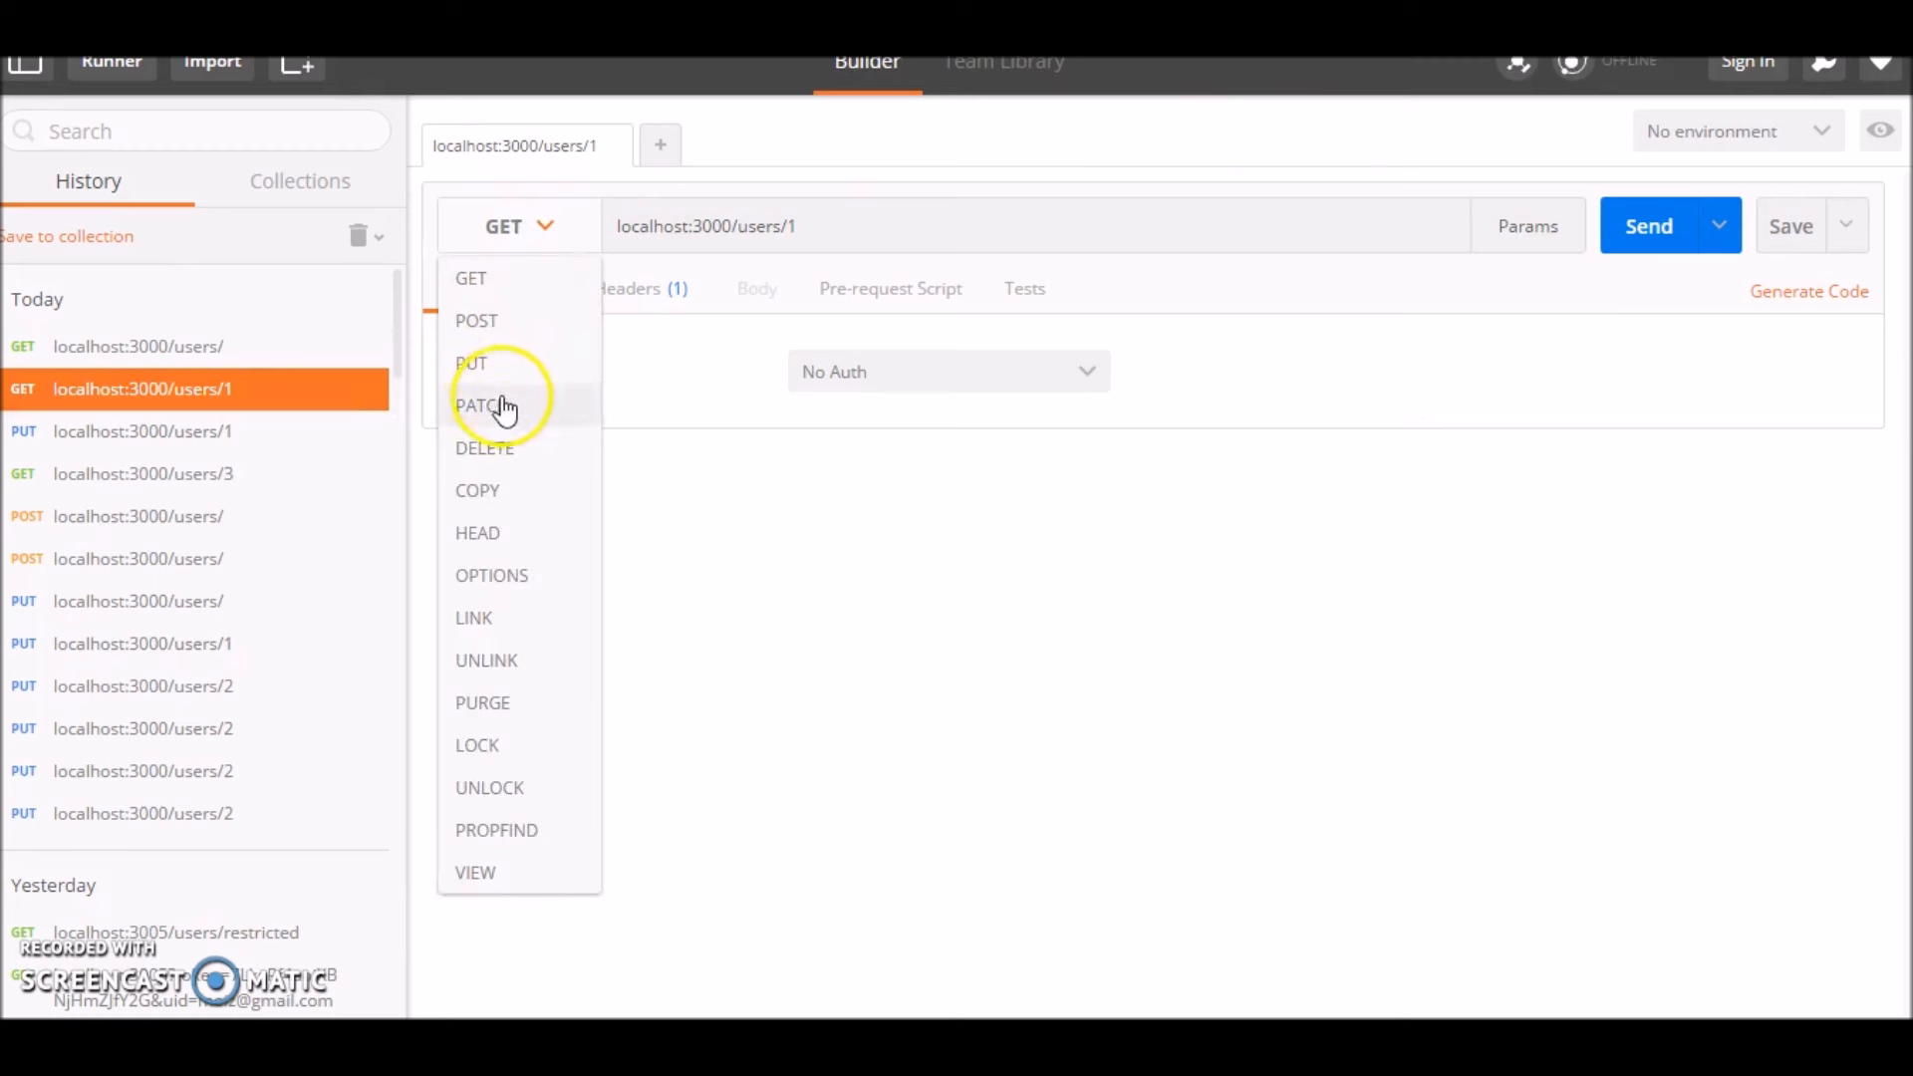
click(483, 448)
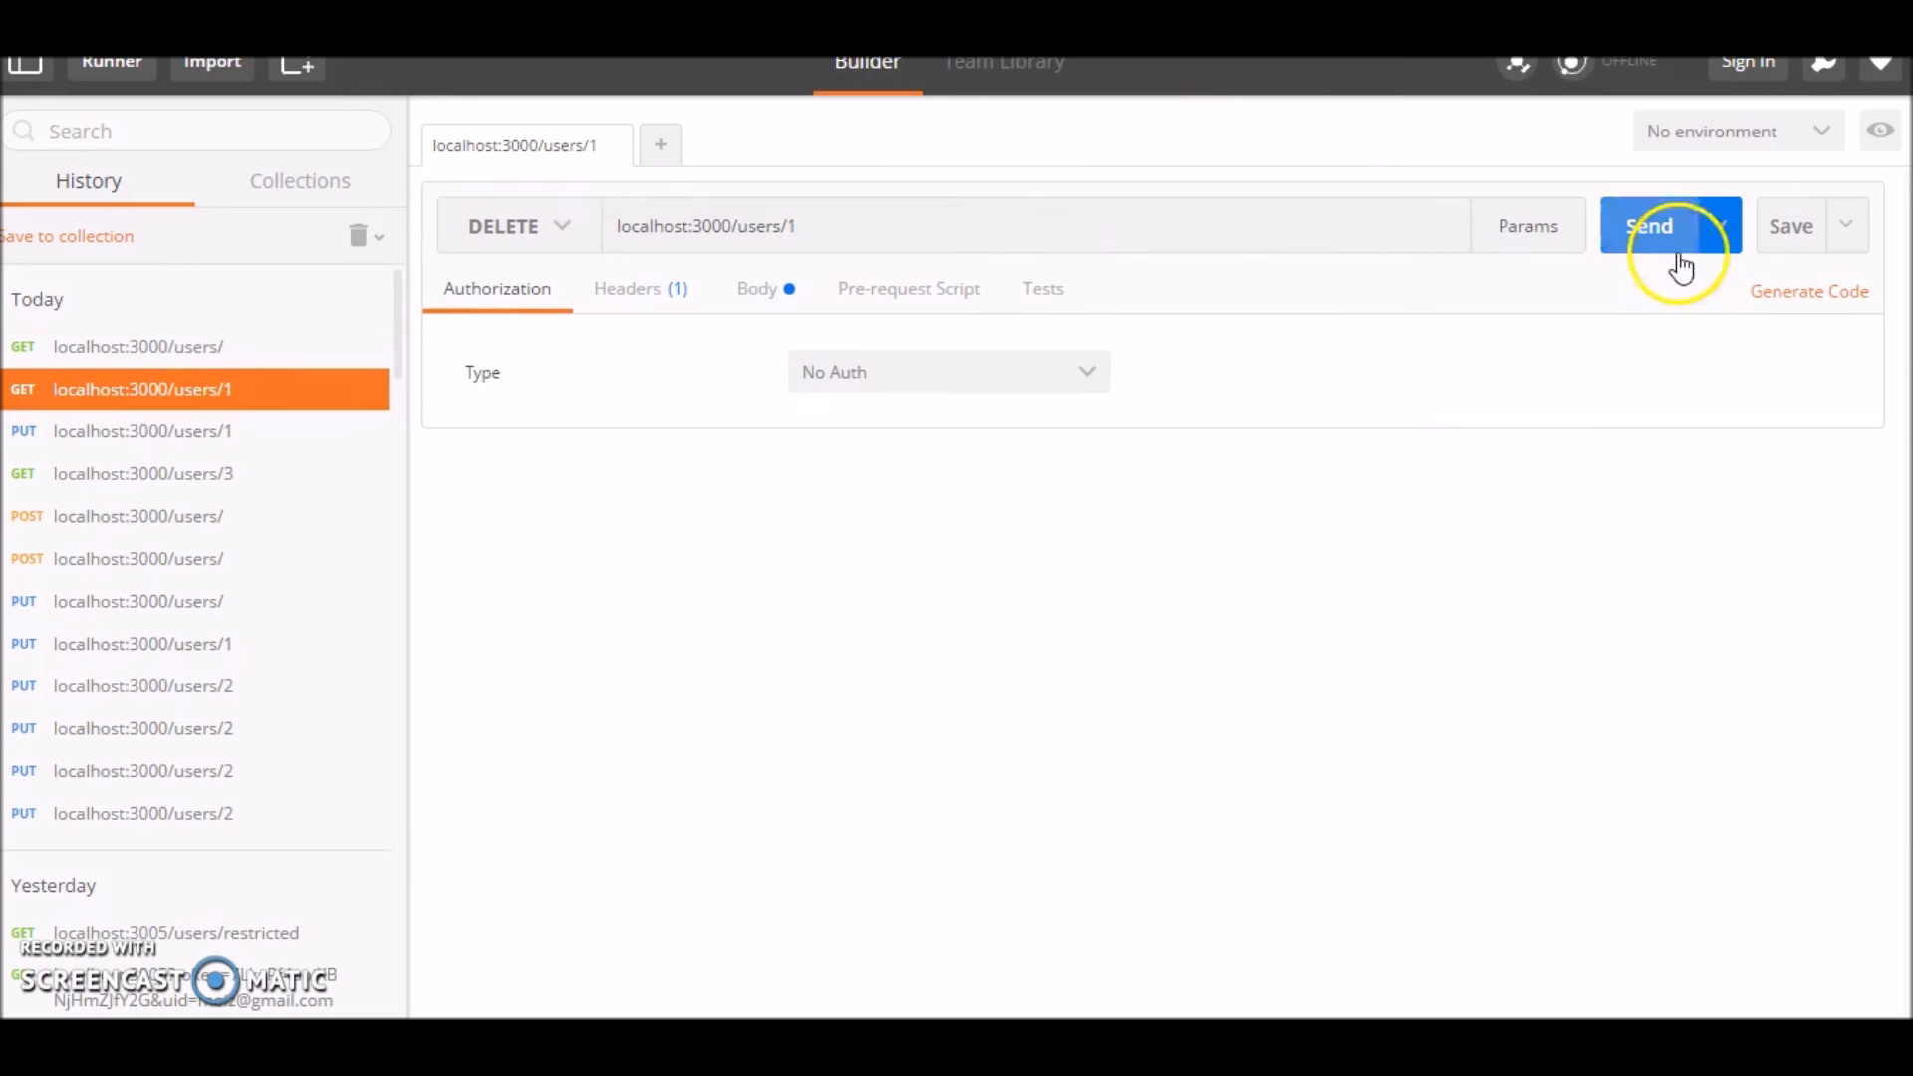
Step: Confirm GET users/ now returns an empty list, then resend the create-user request
click(1651, 225)
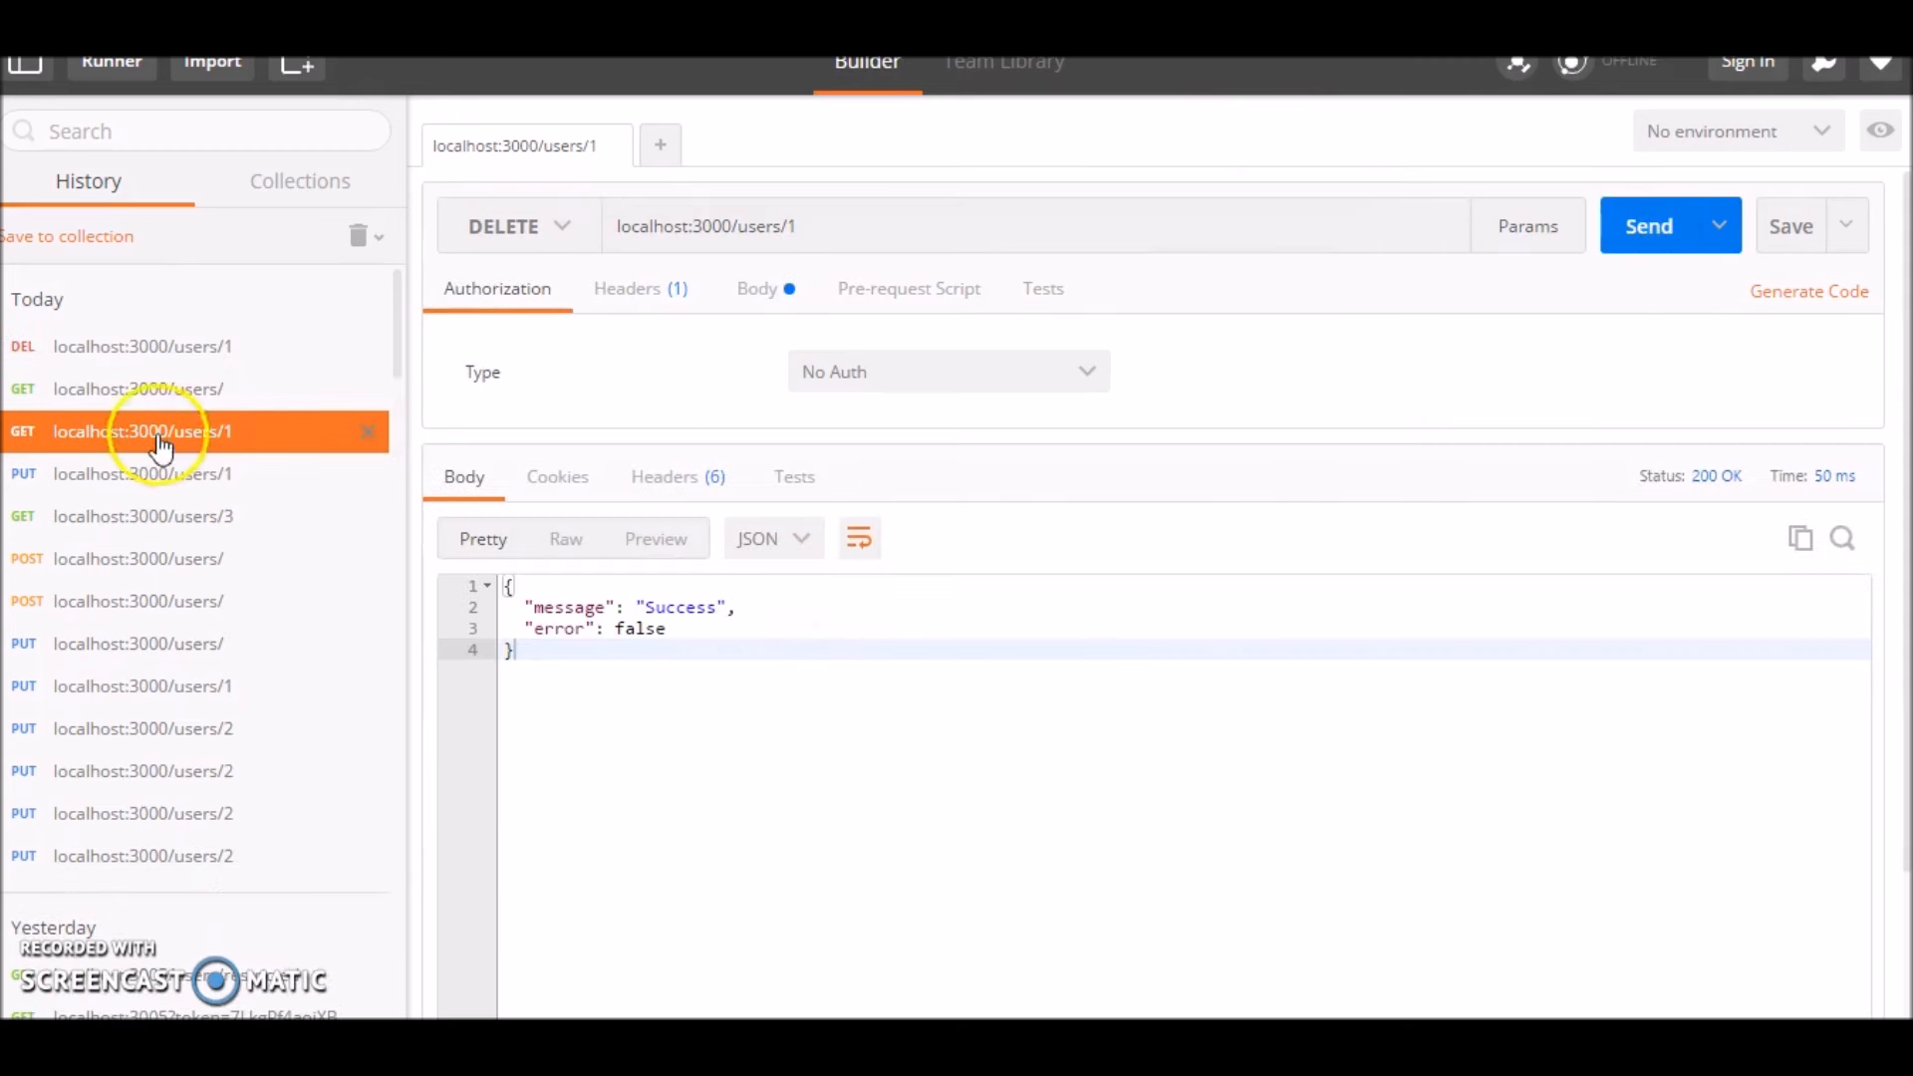
click(1648, 226)
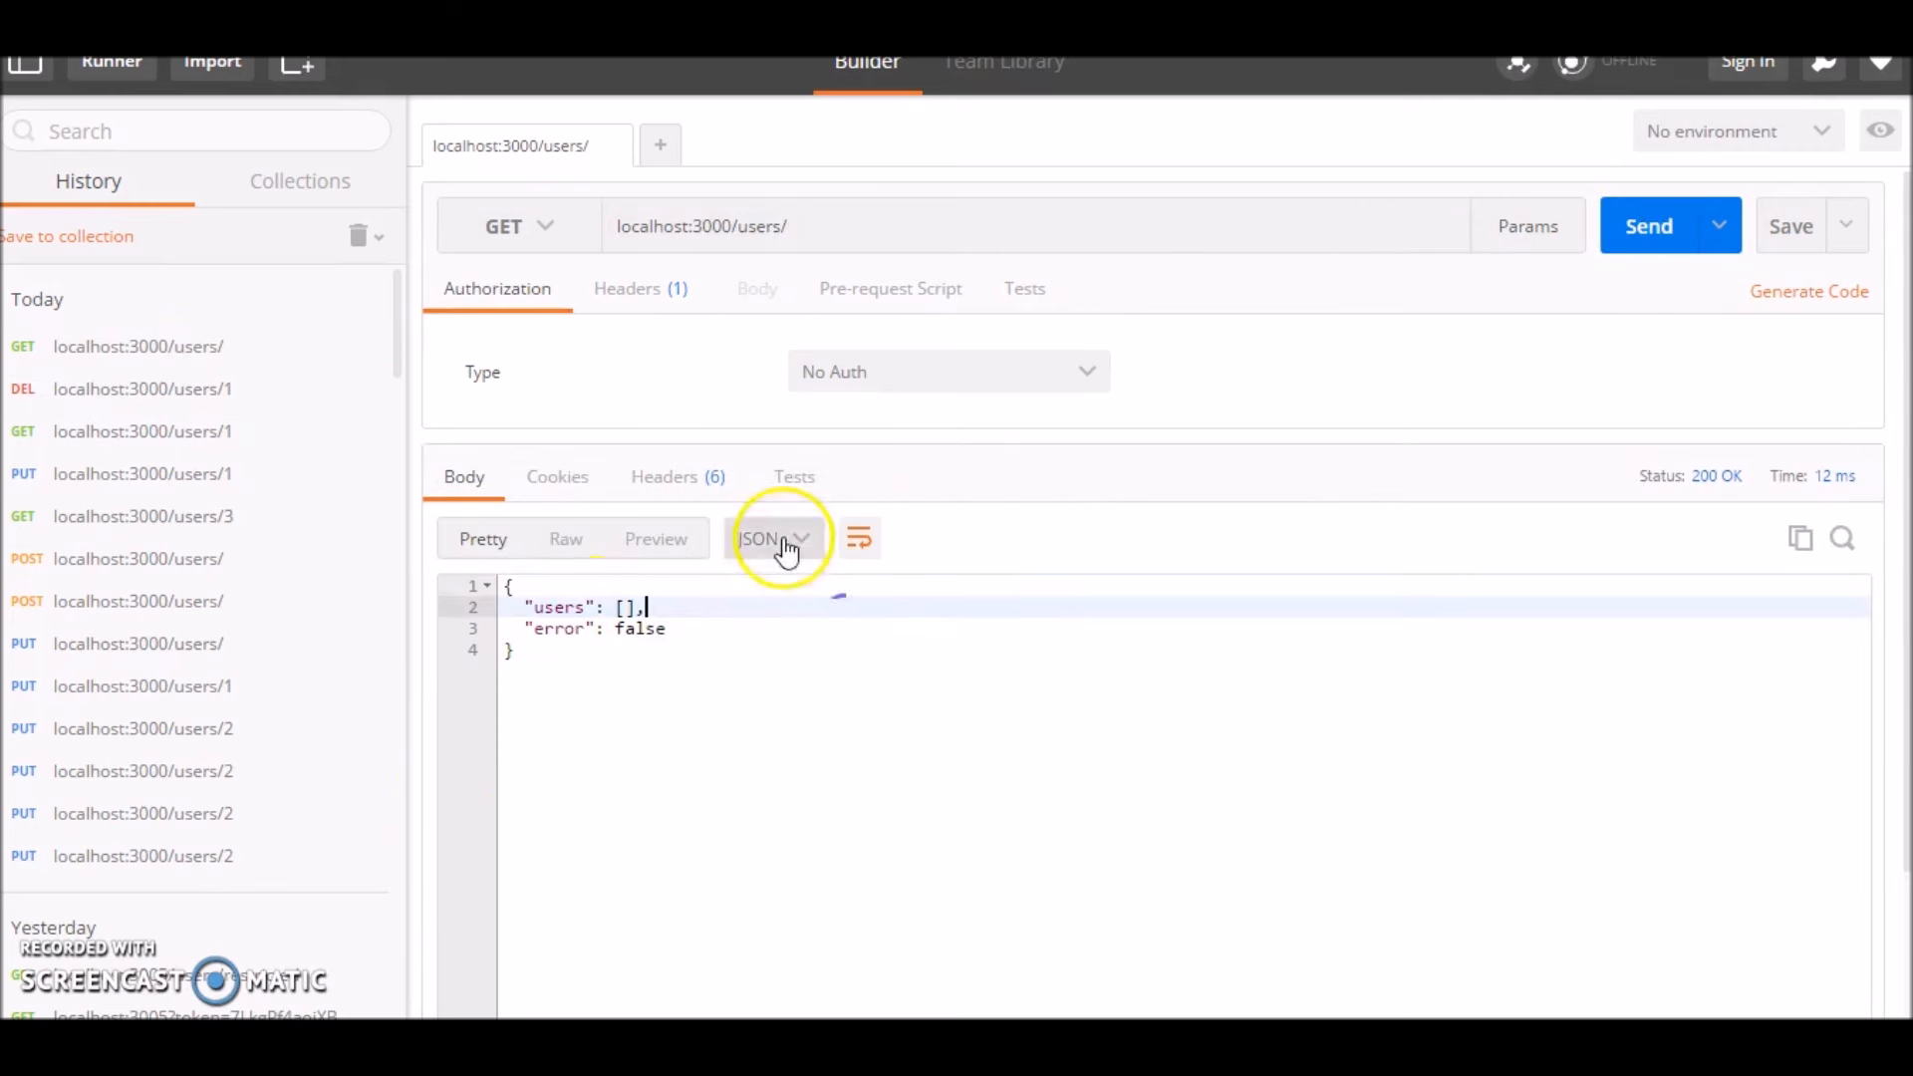
click(137, 559)
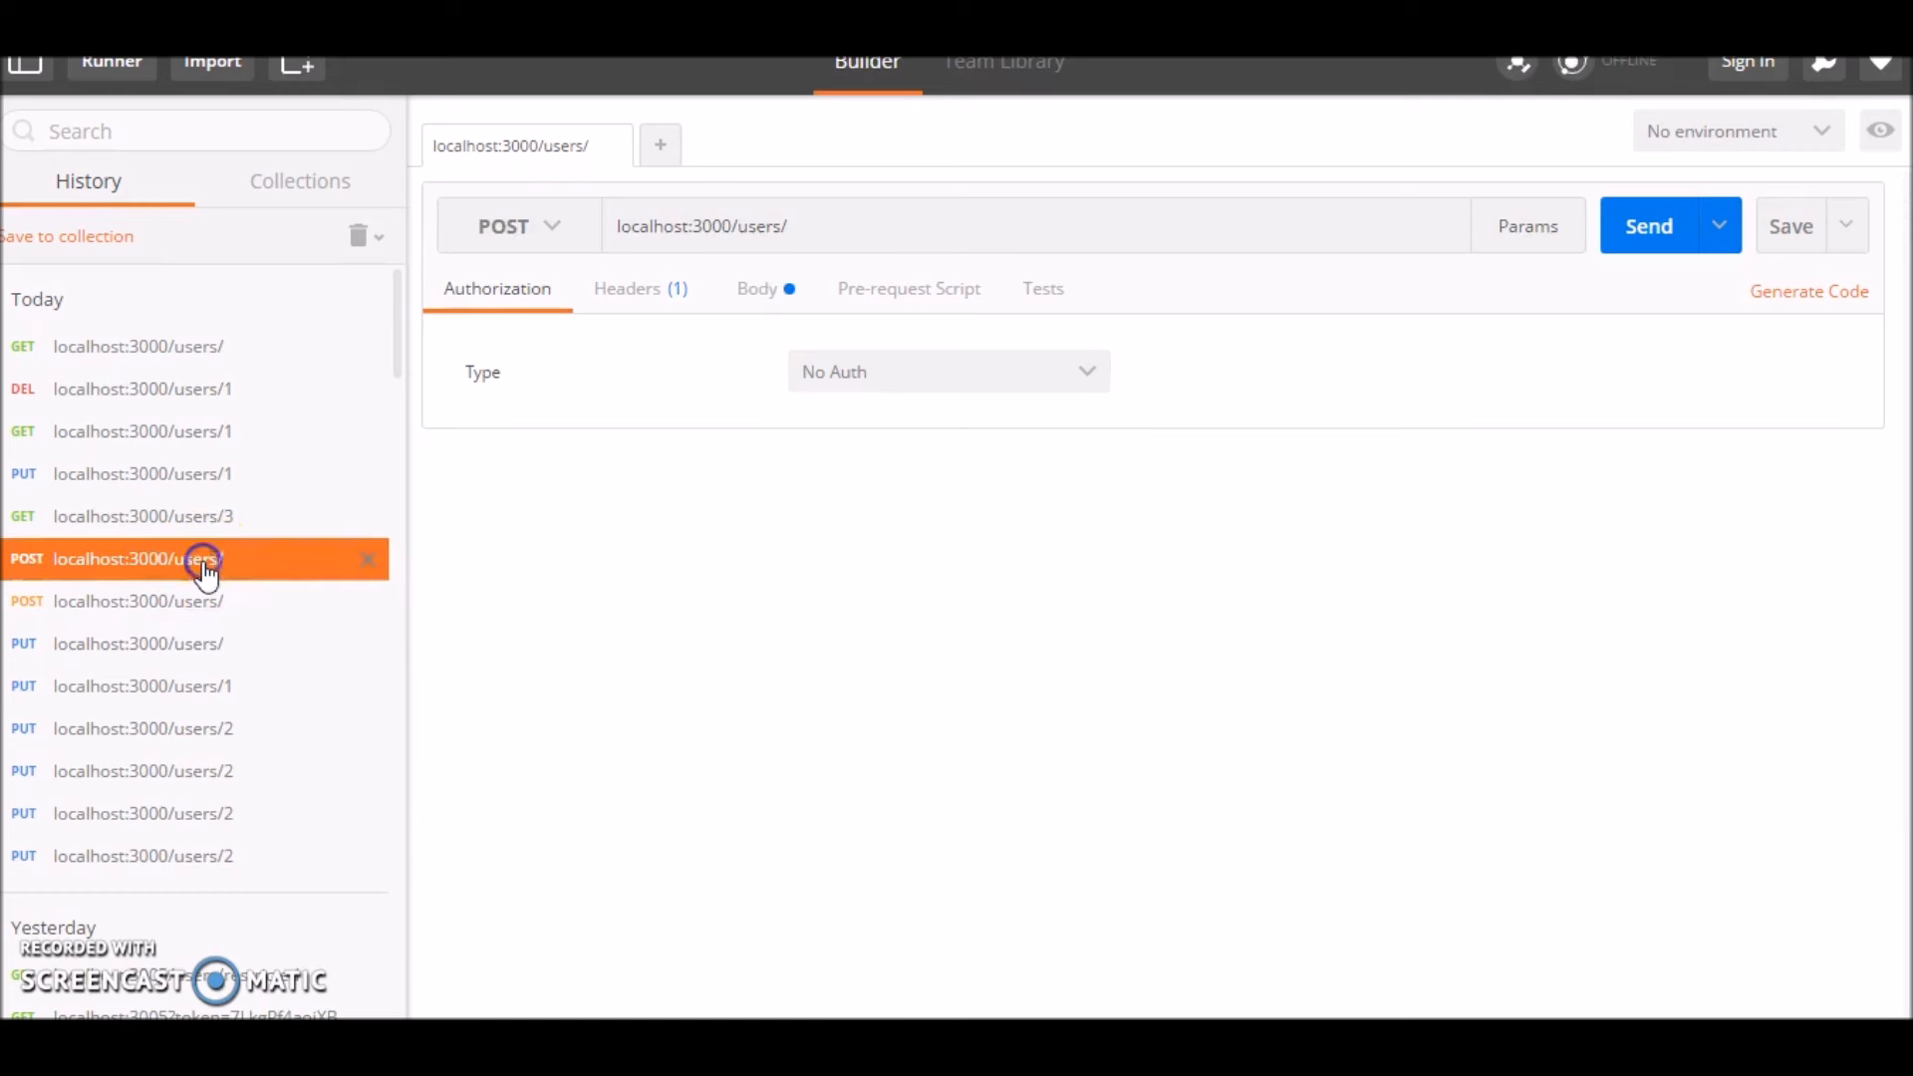
click(755, 289)
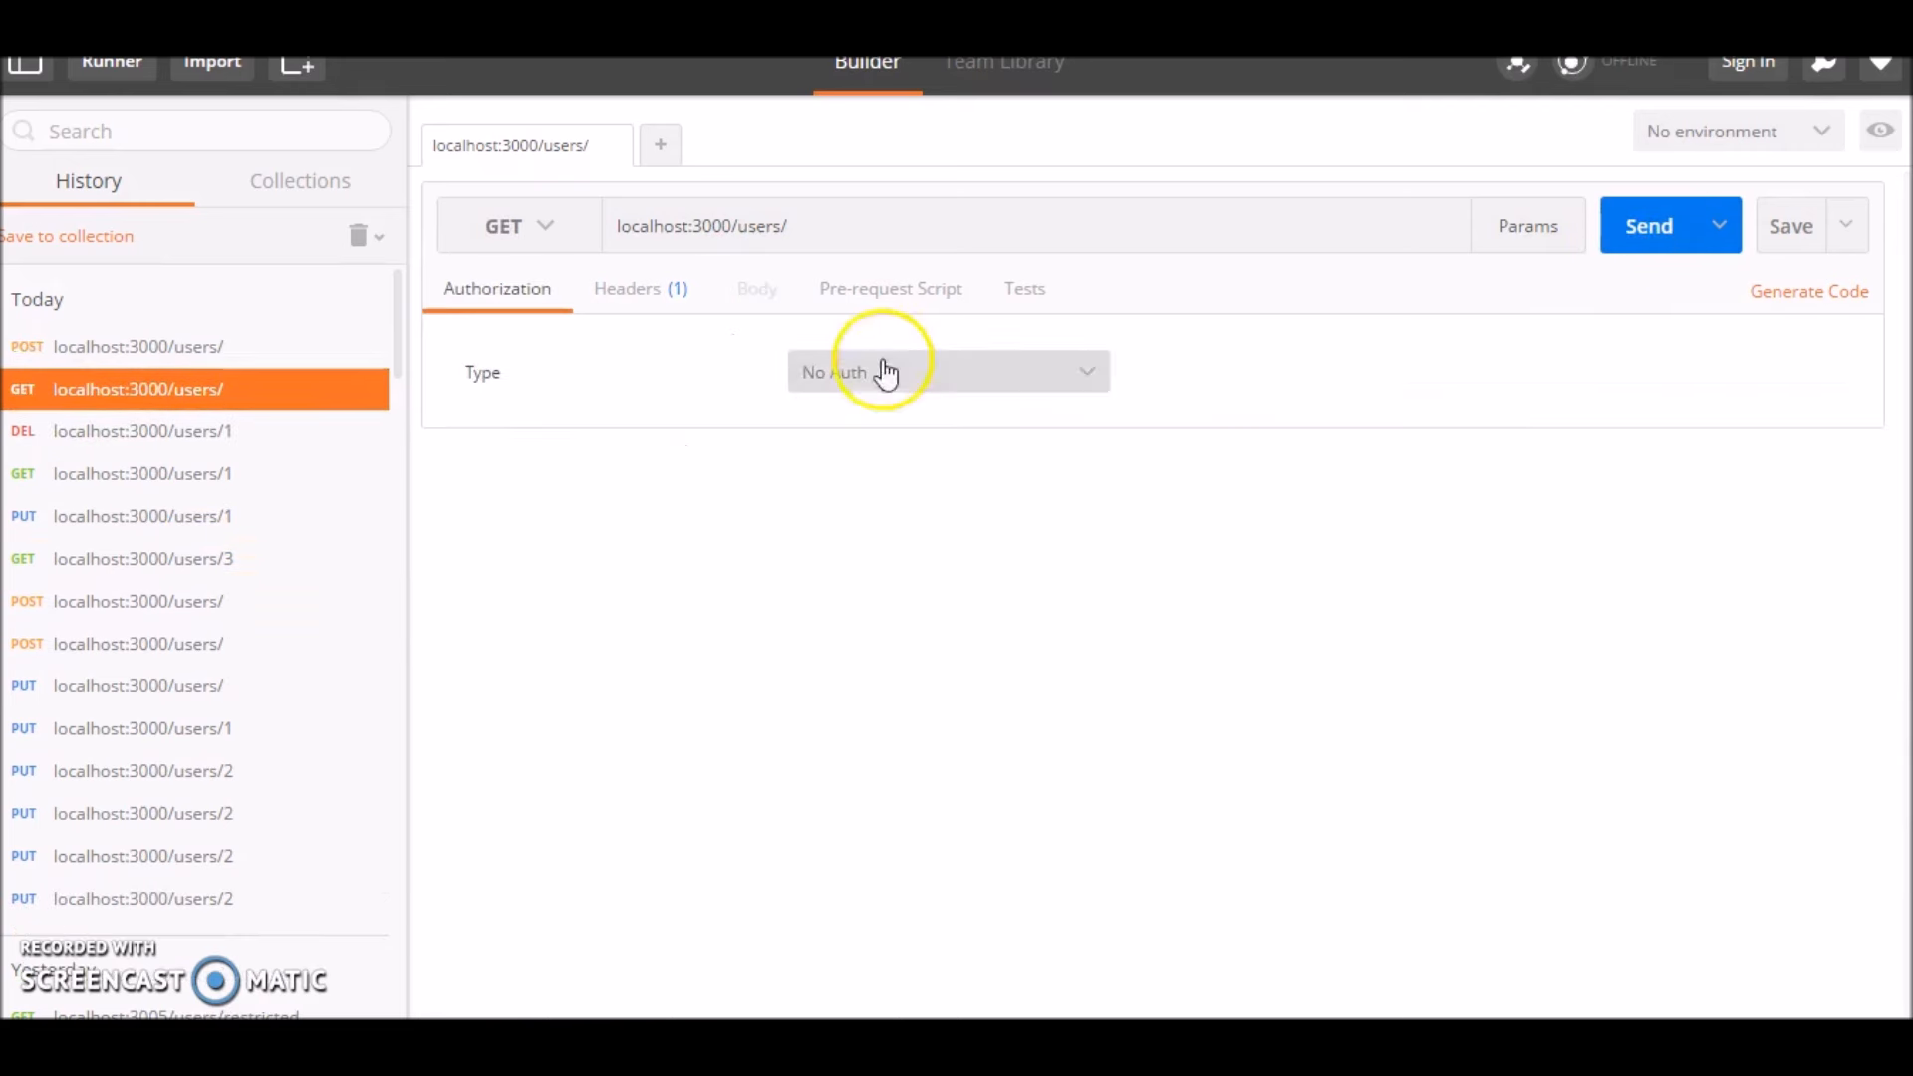
click(1649, 225)
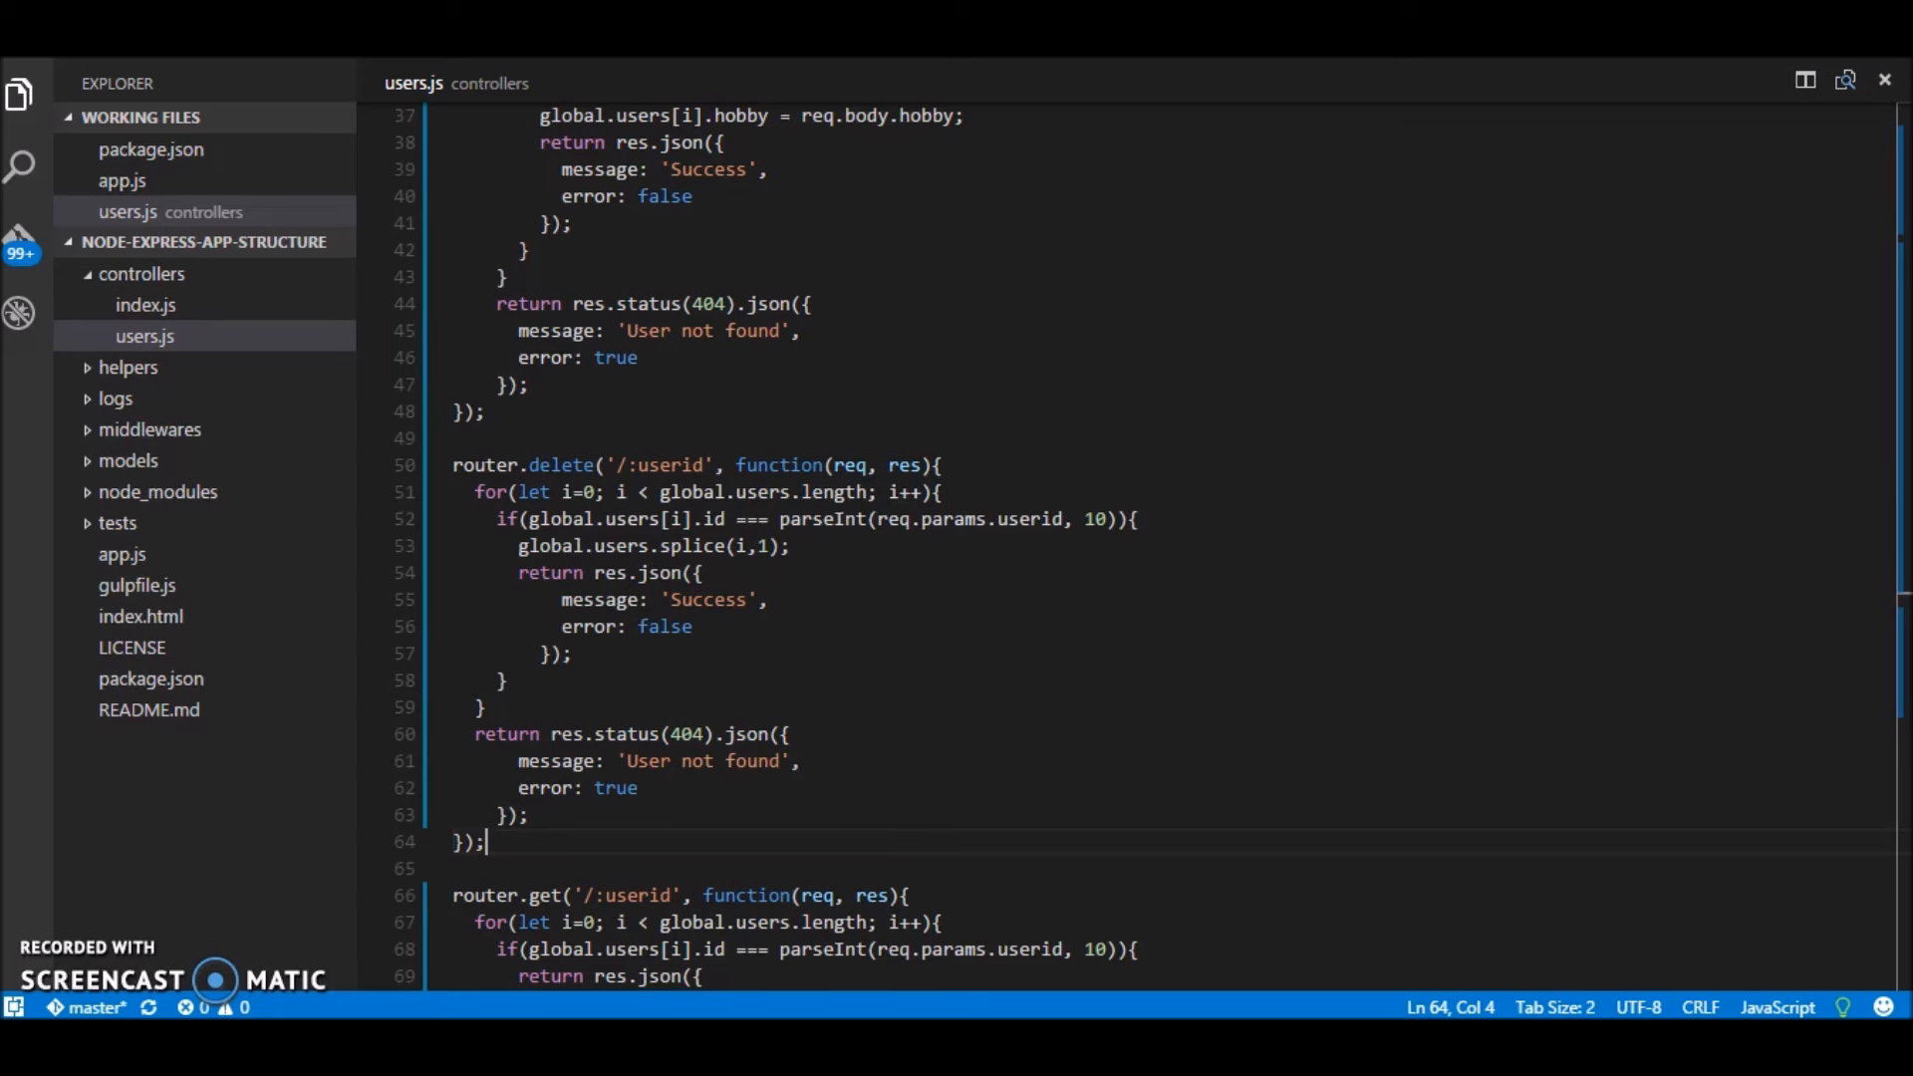
Step: Scroll through users.js to recap the routes, then switch to app.js
scroll(down, 3)
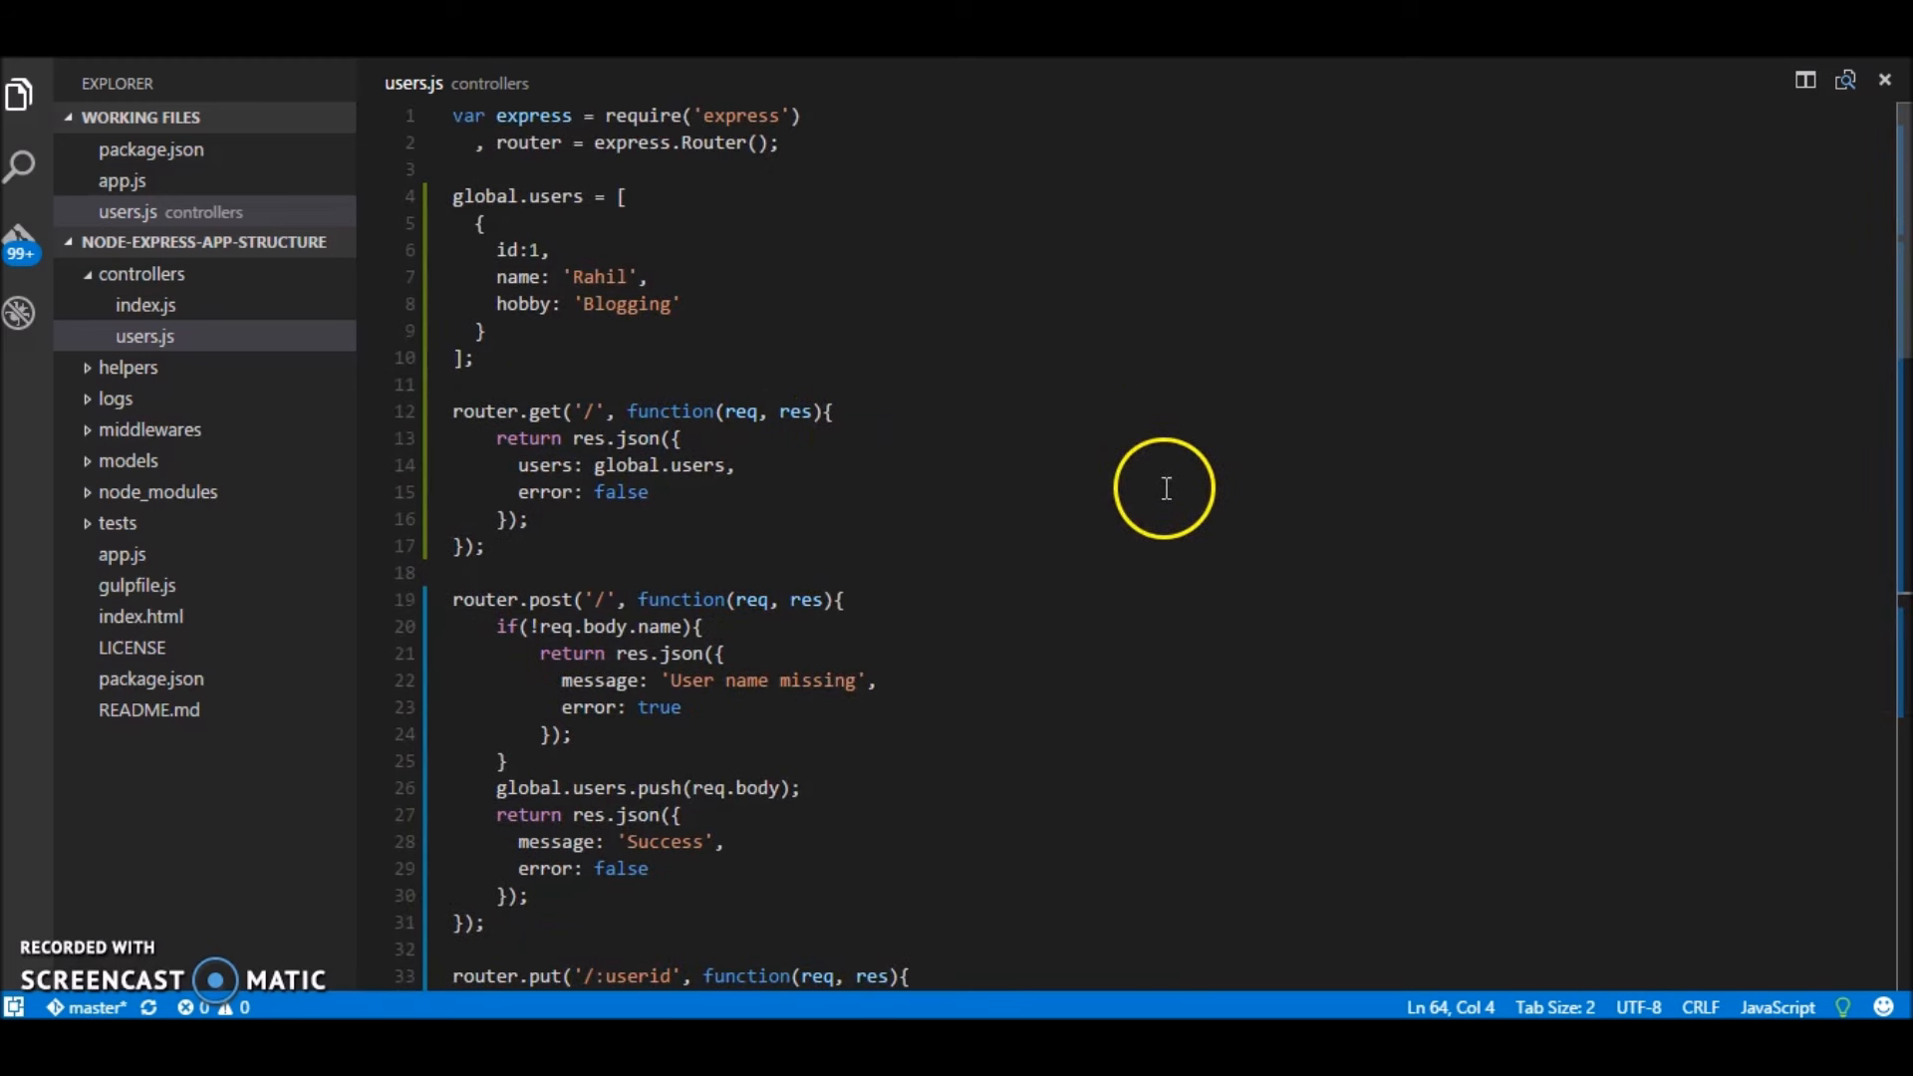
mouse_move(1023, 351)
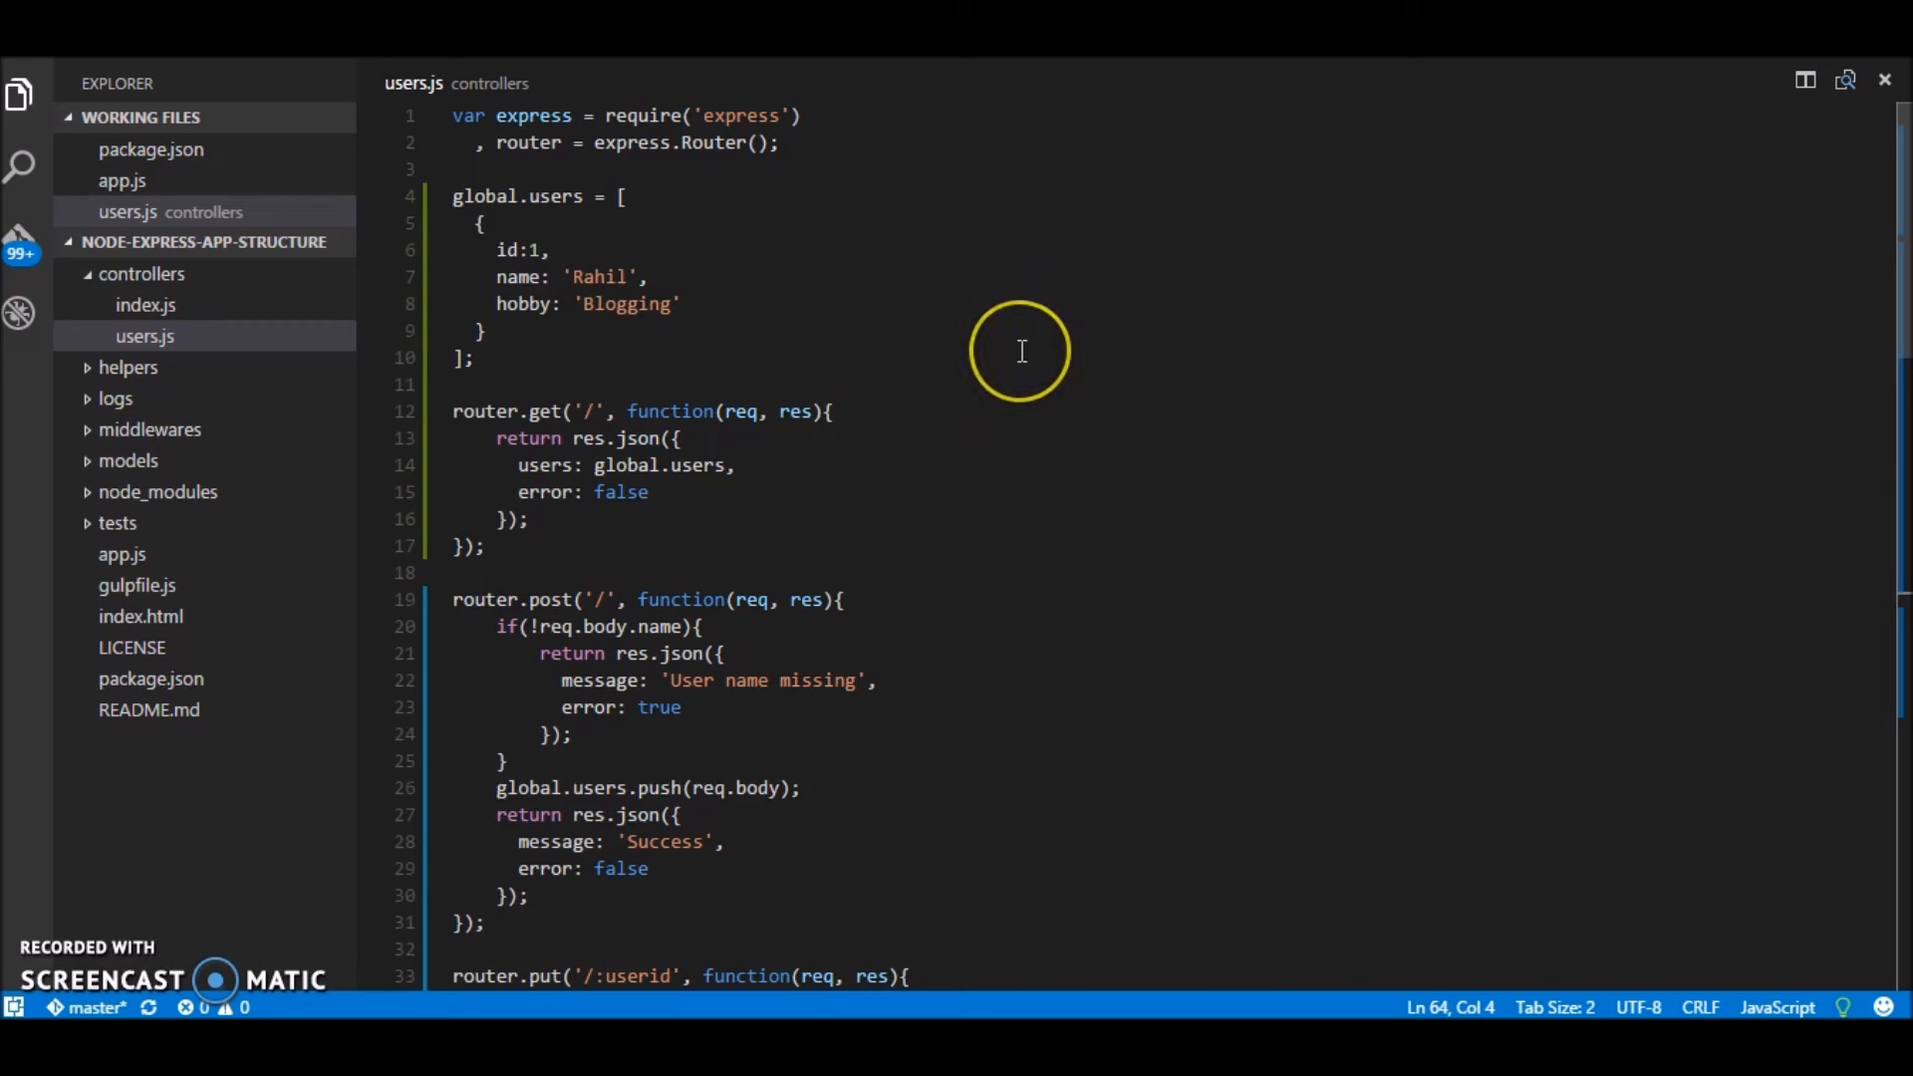
mouse_move(1453, 297)
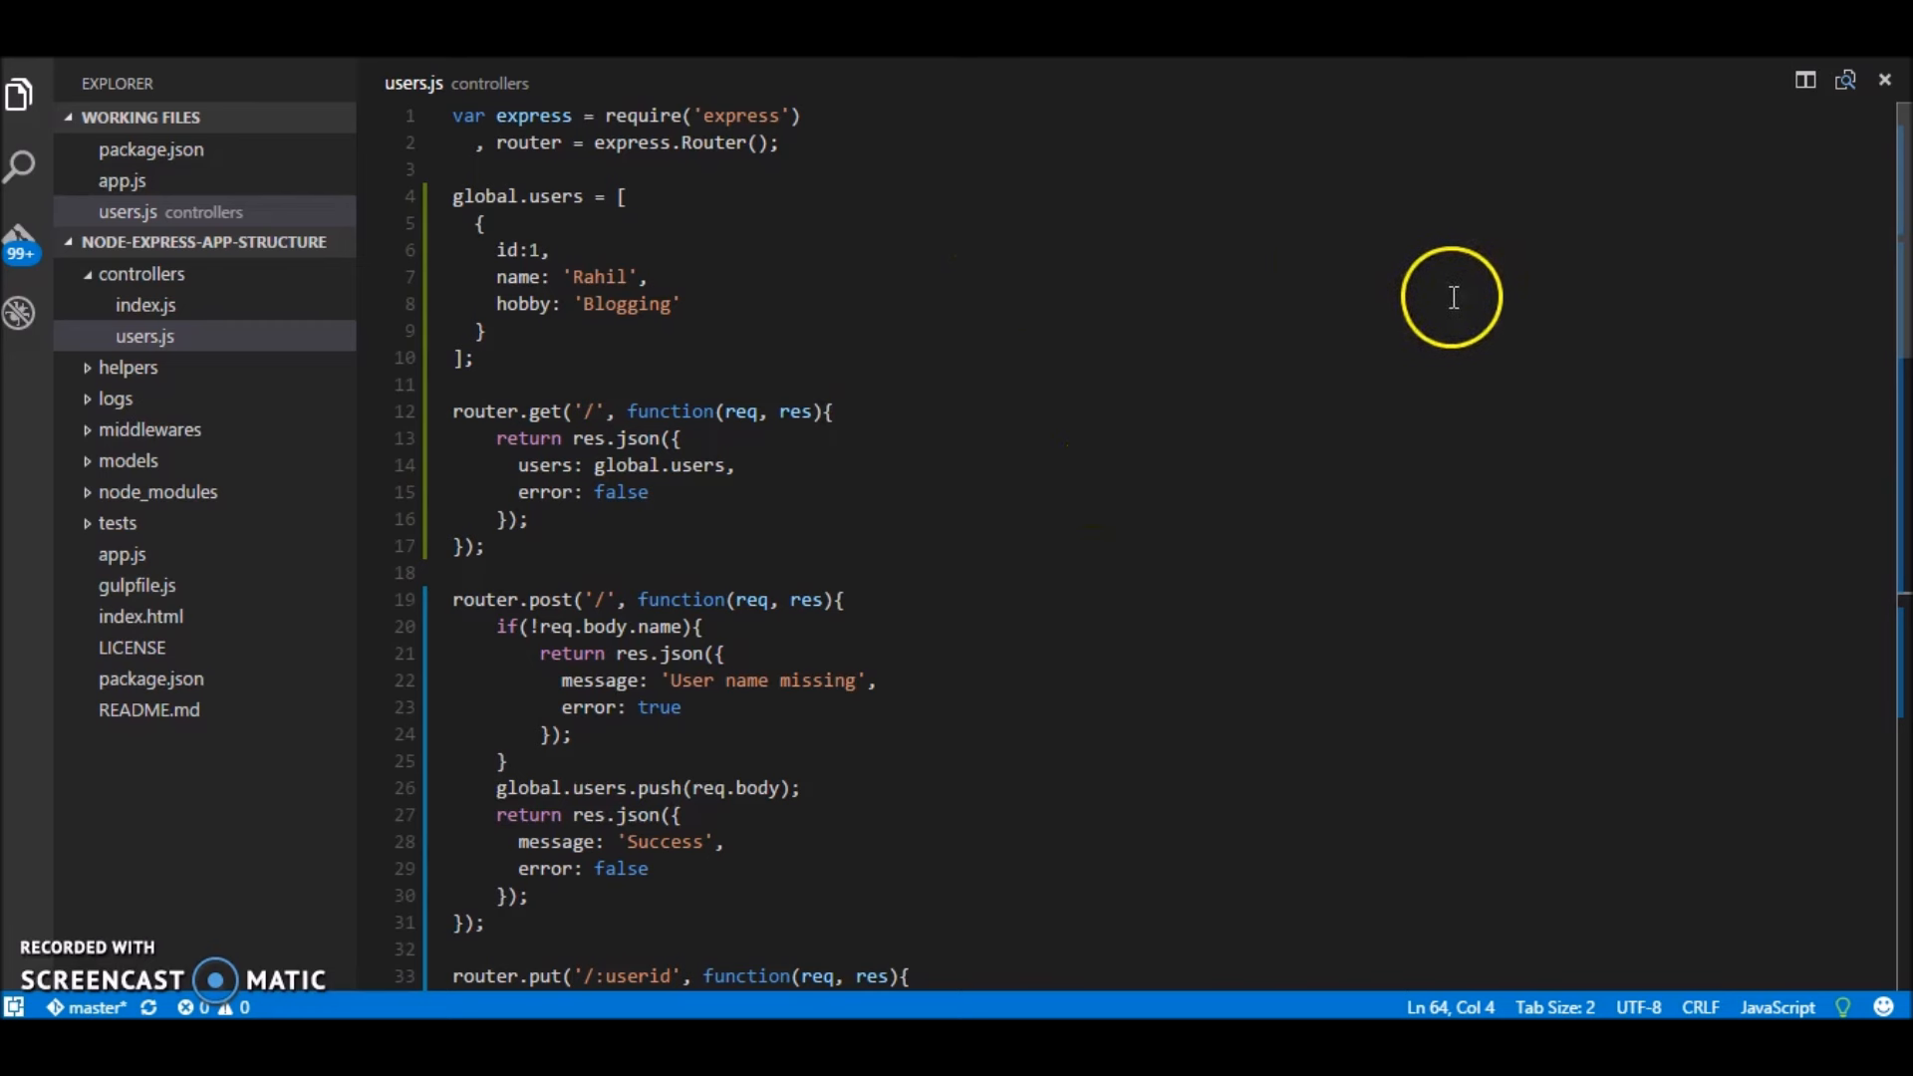
mouse_move(1202, 329)
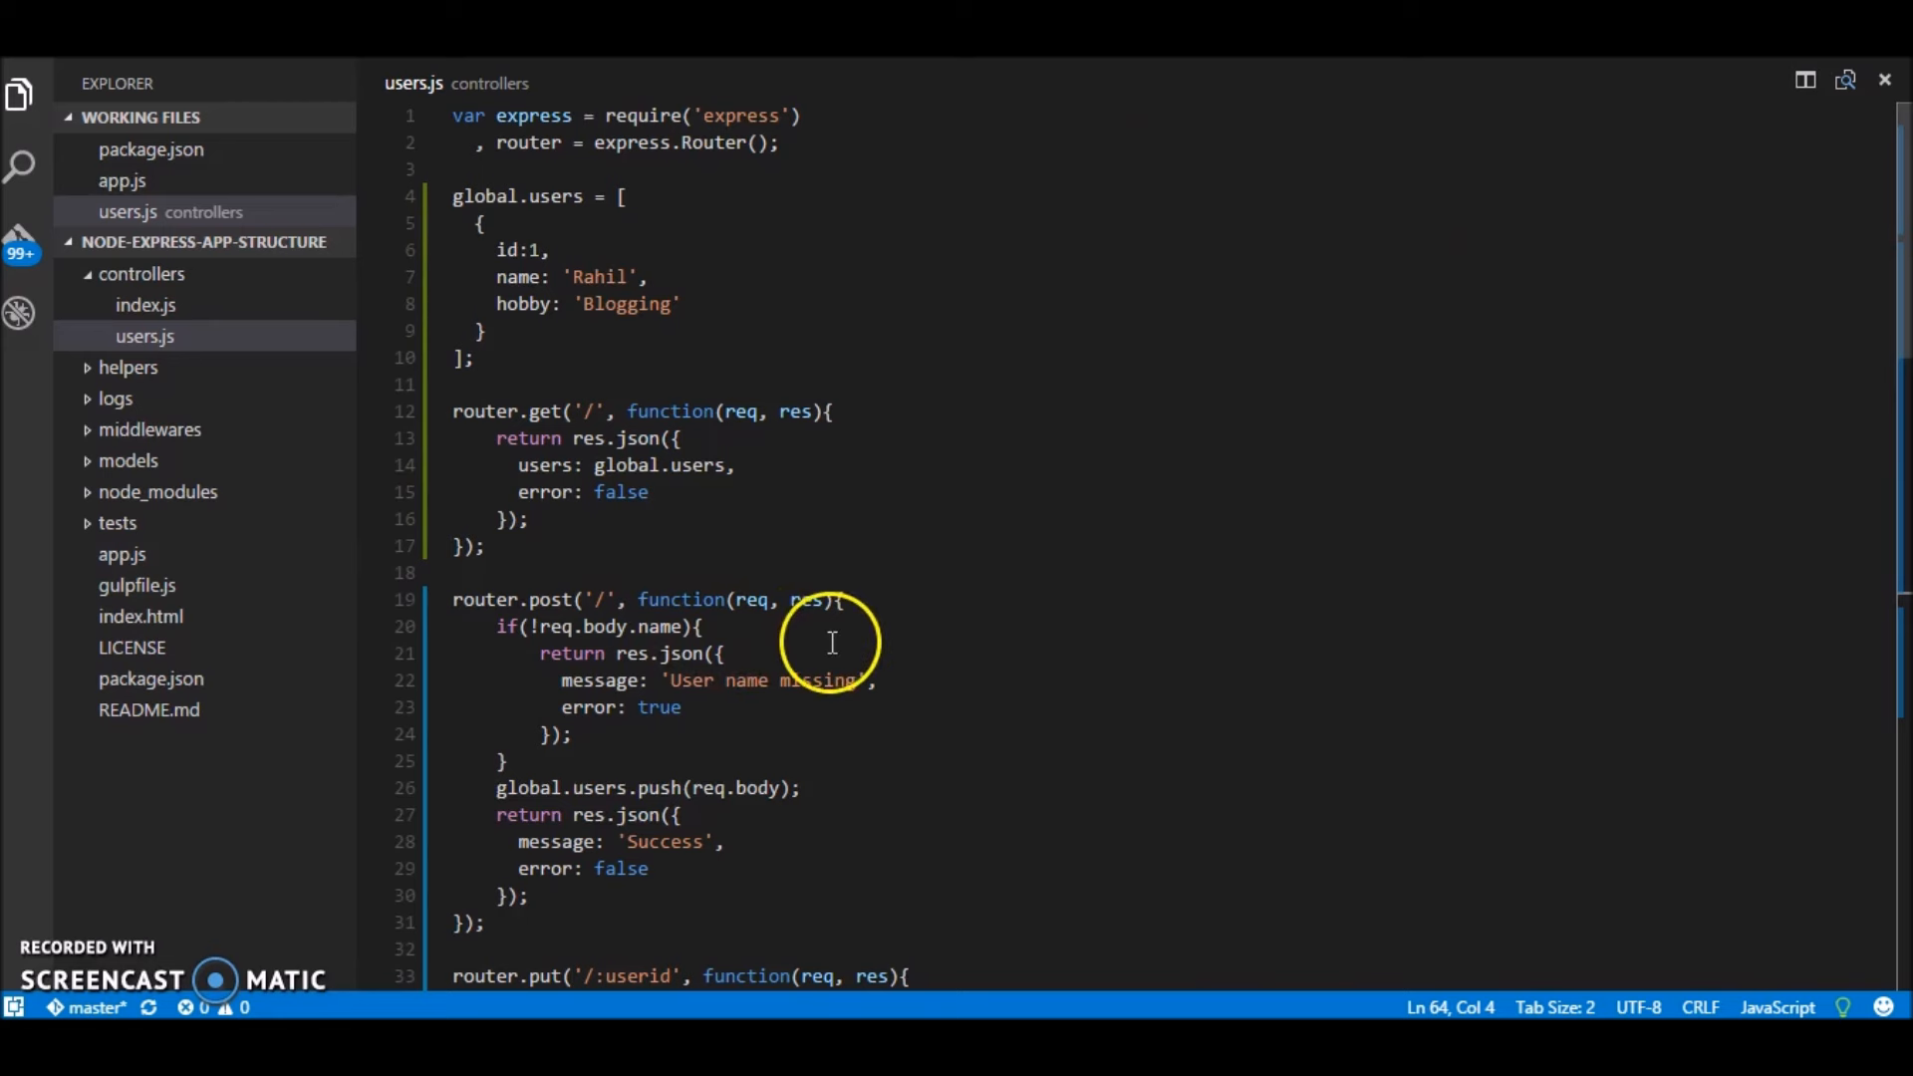
mouse_move(1134, 558)
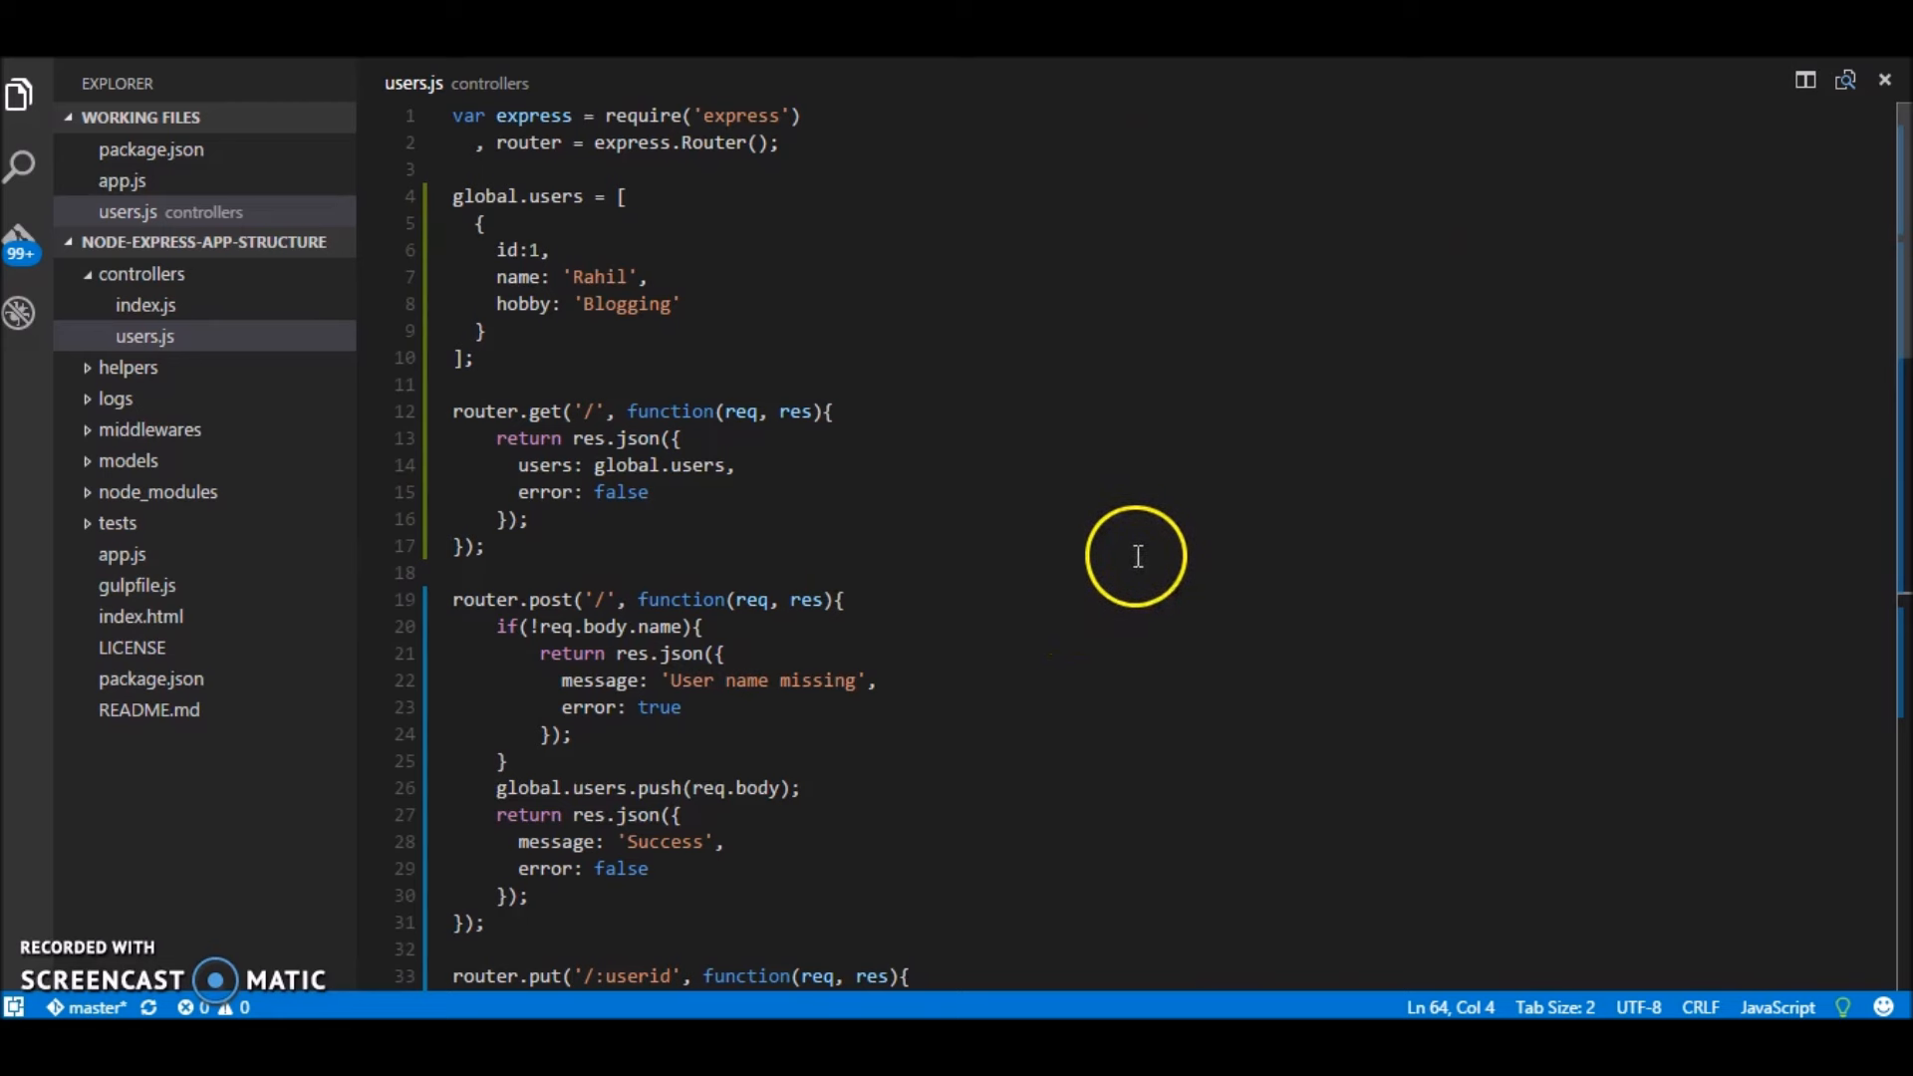
mouse_move(1066, 626)
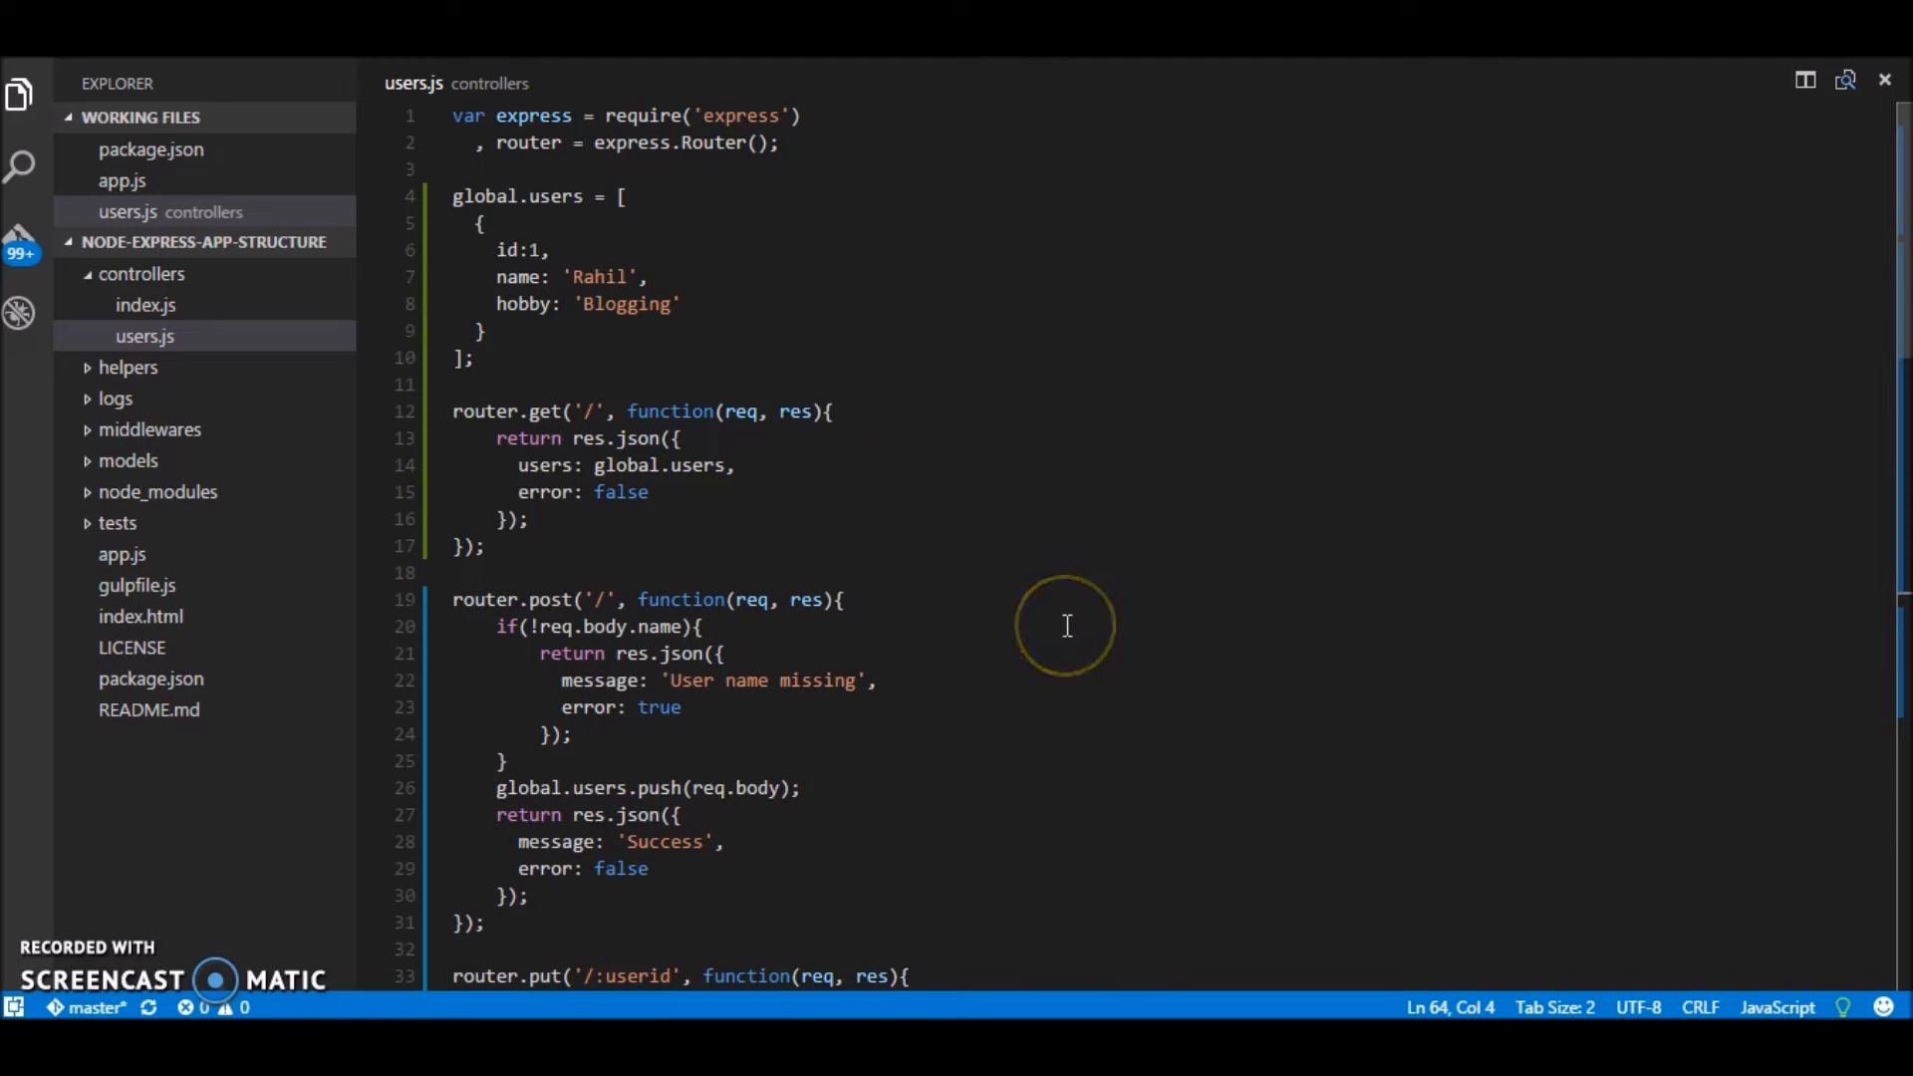
mouse_move(1220, 833)
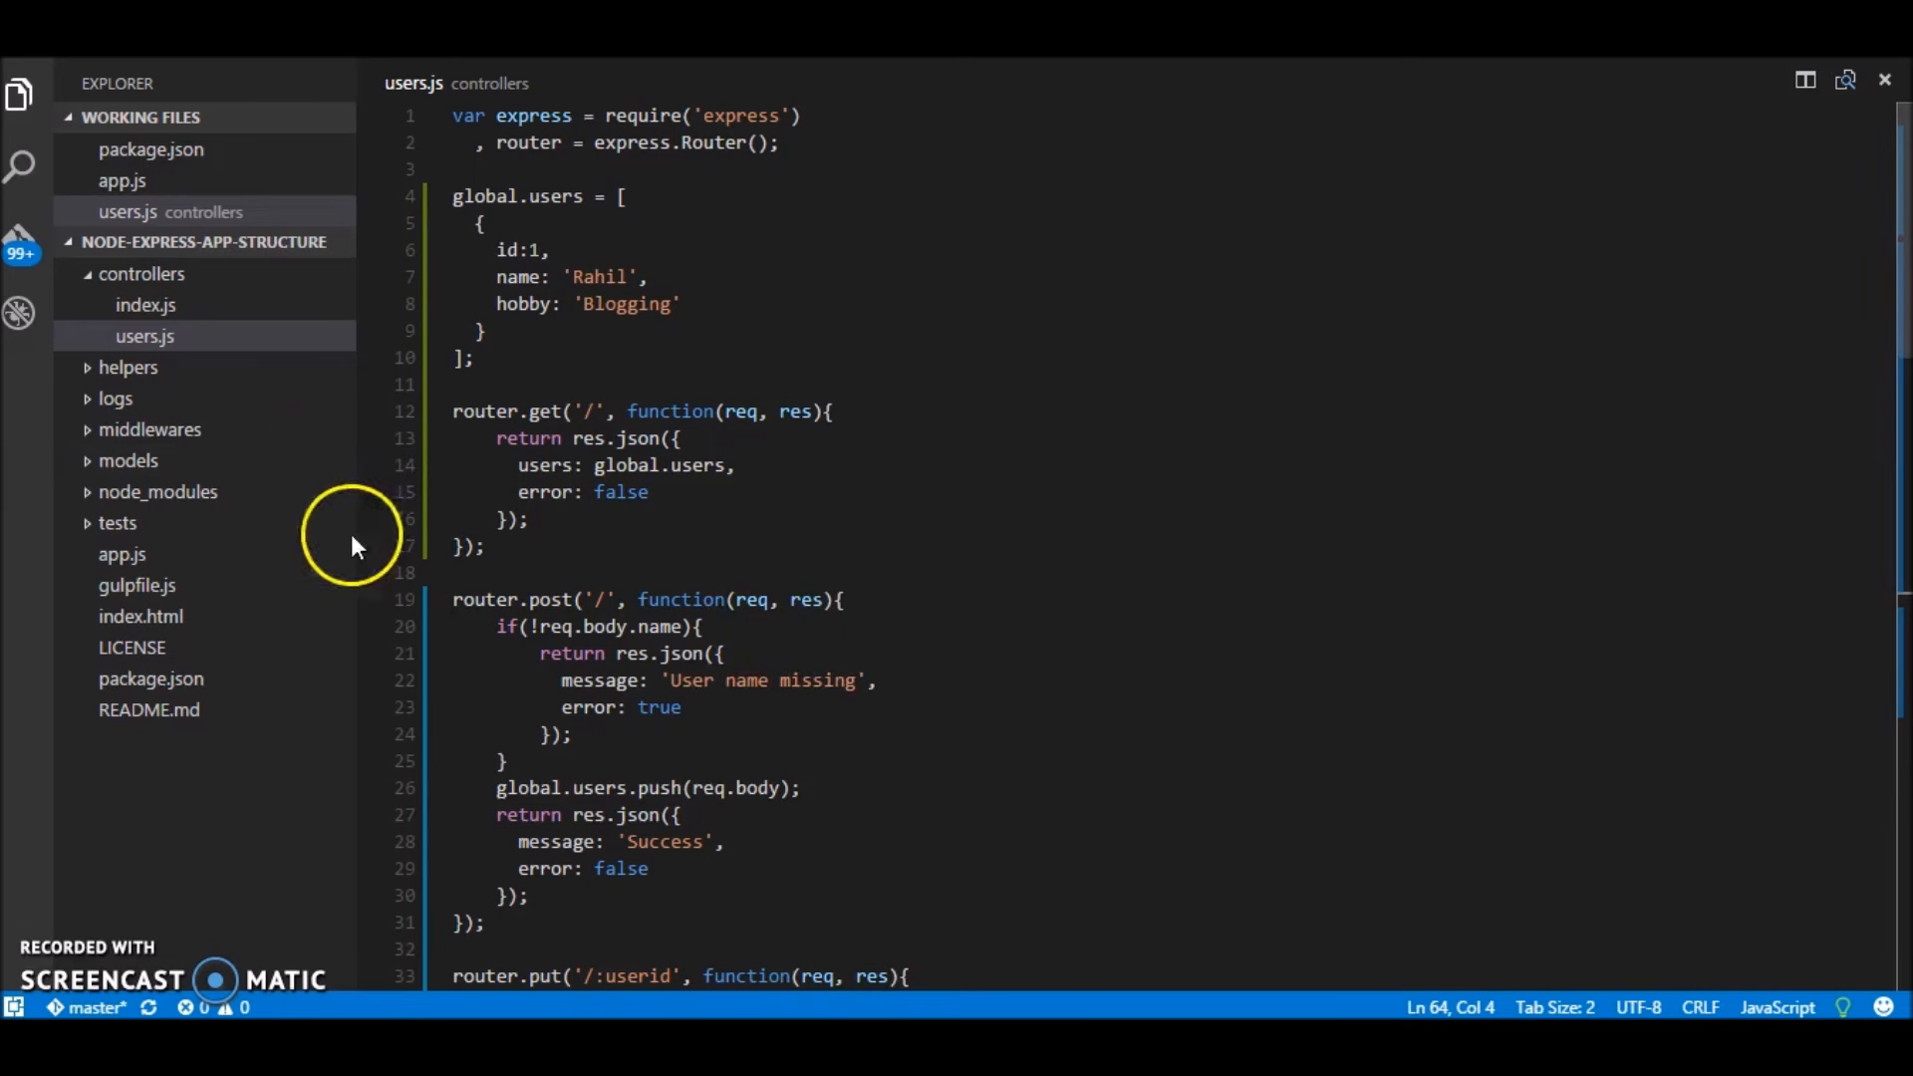
mouse_move(143, 211)
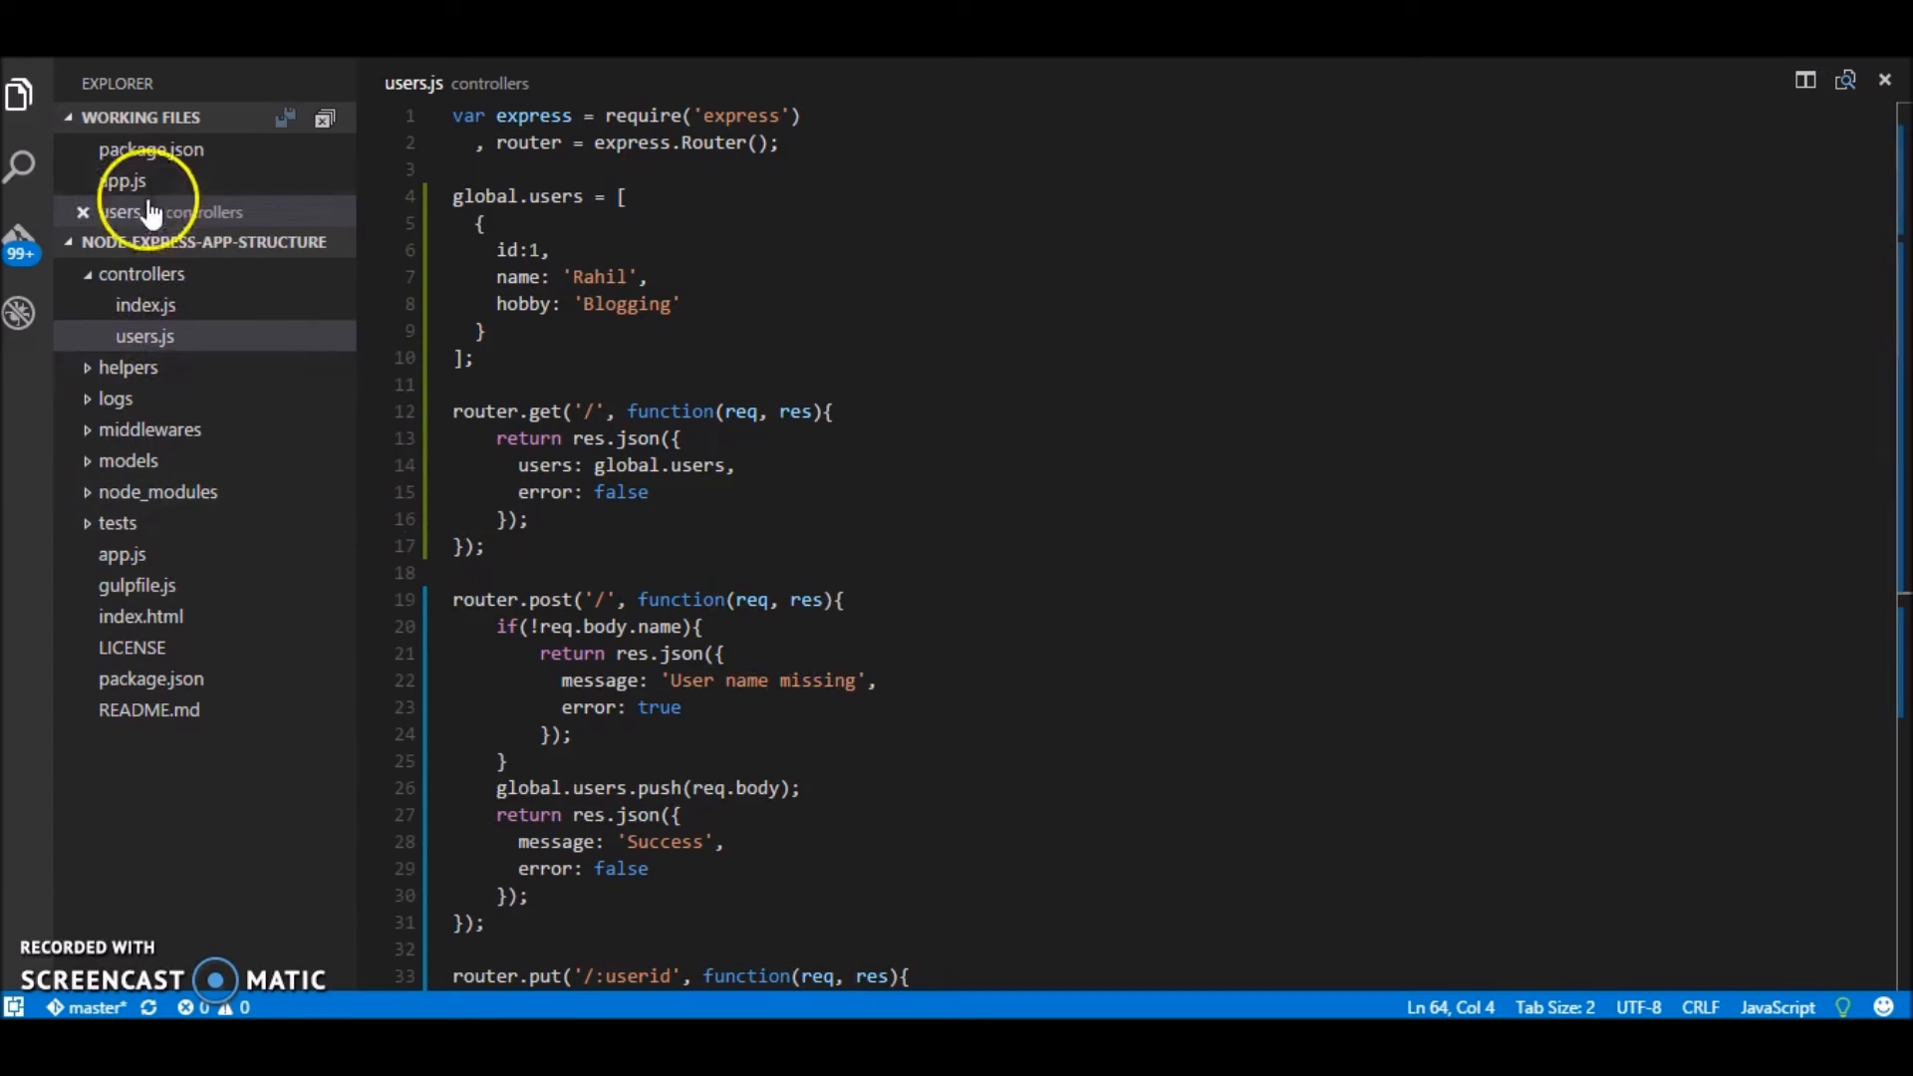
click(122, 181)
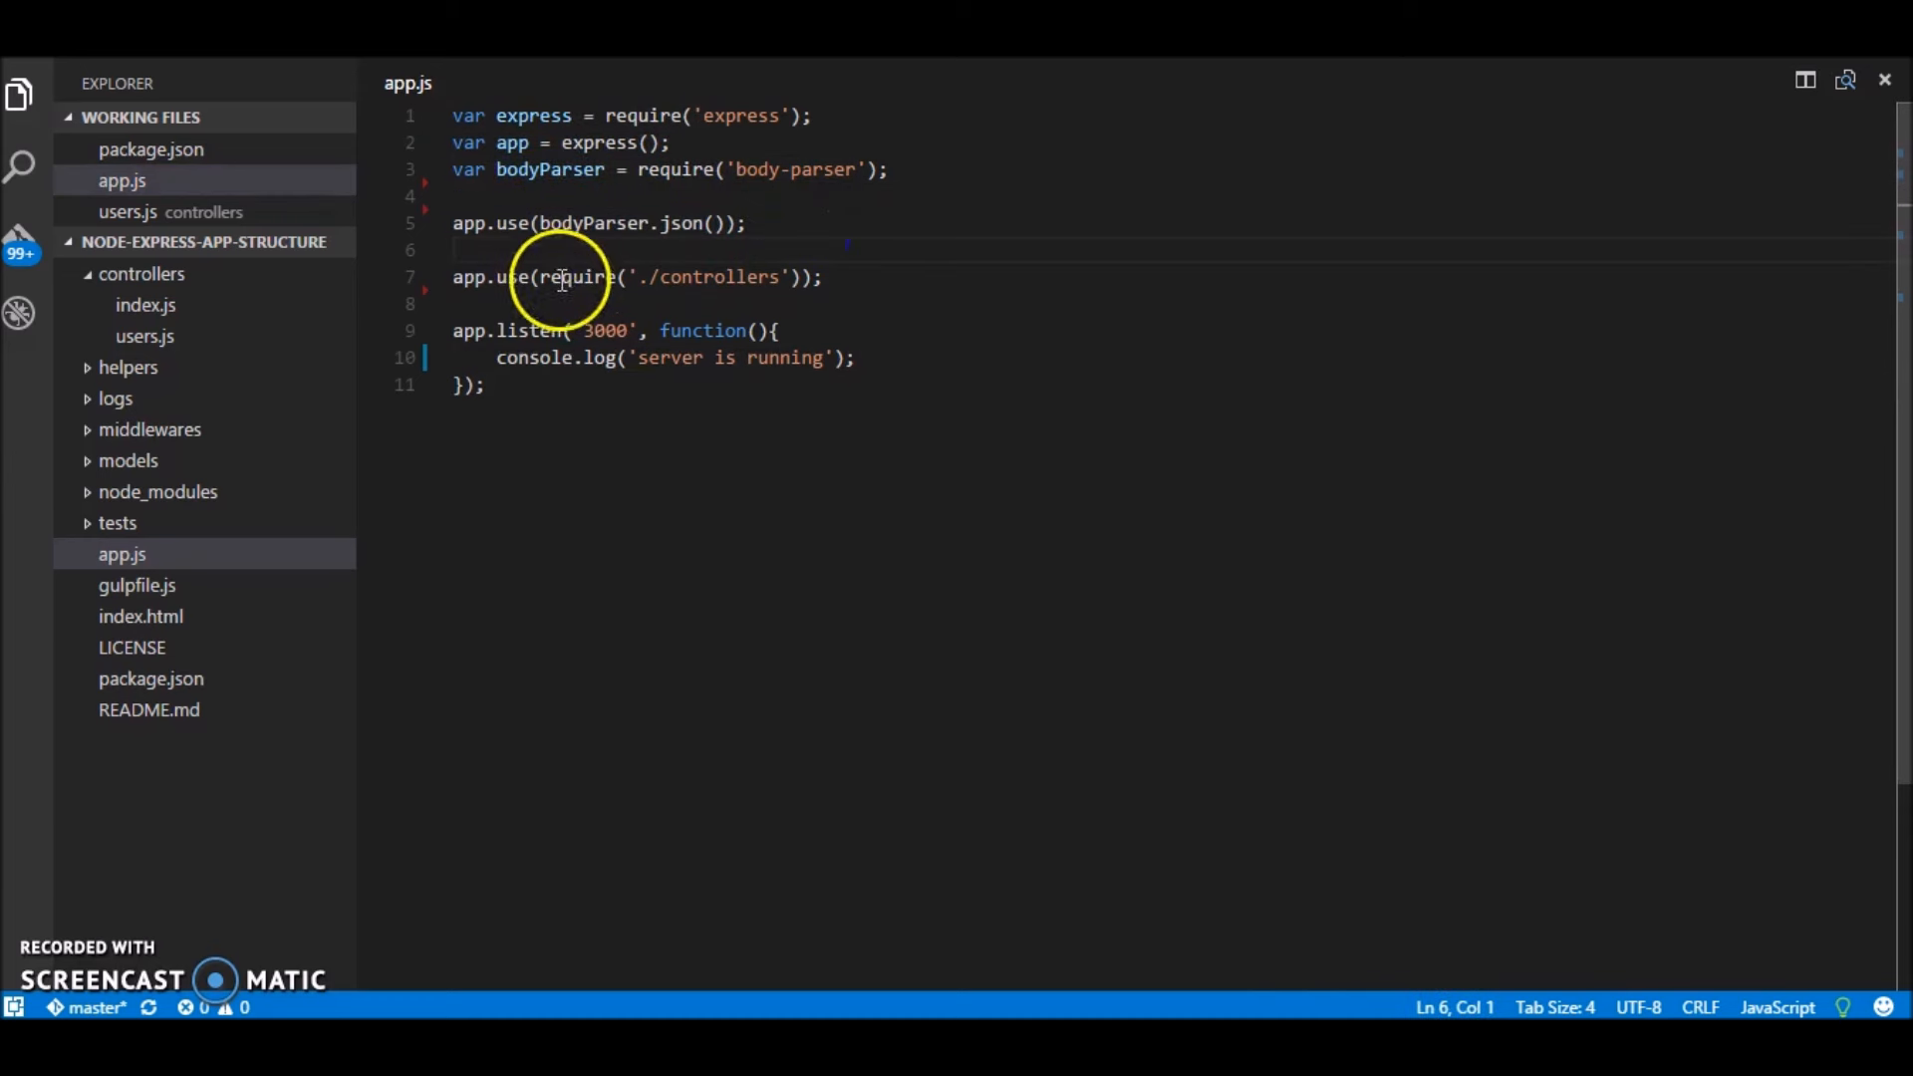
Step: Follow the ./controllers require into index.js and highlight the /users route prefix
double_click(719, 277)
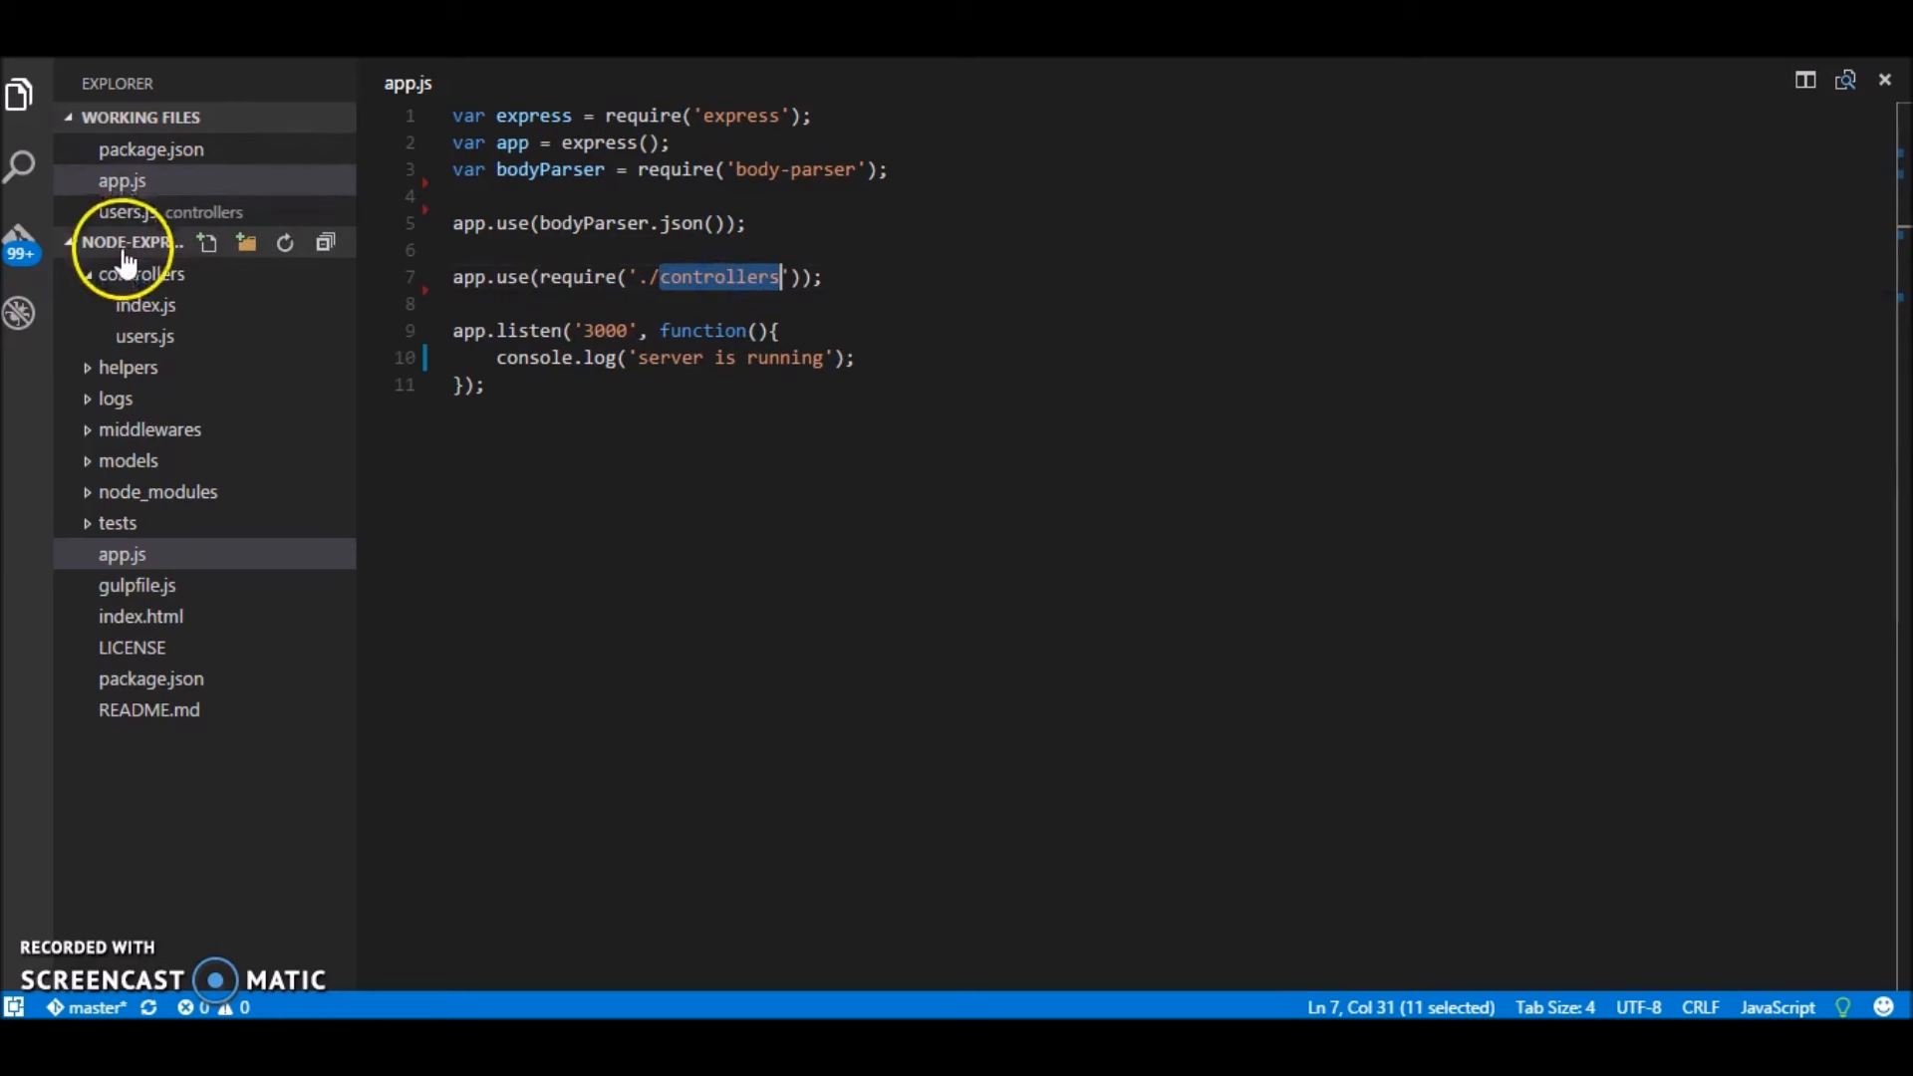
click(146, 305)
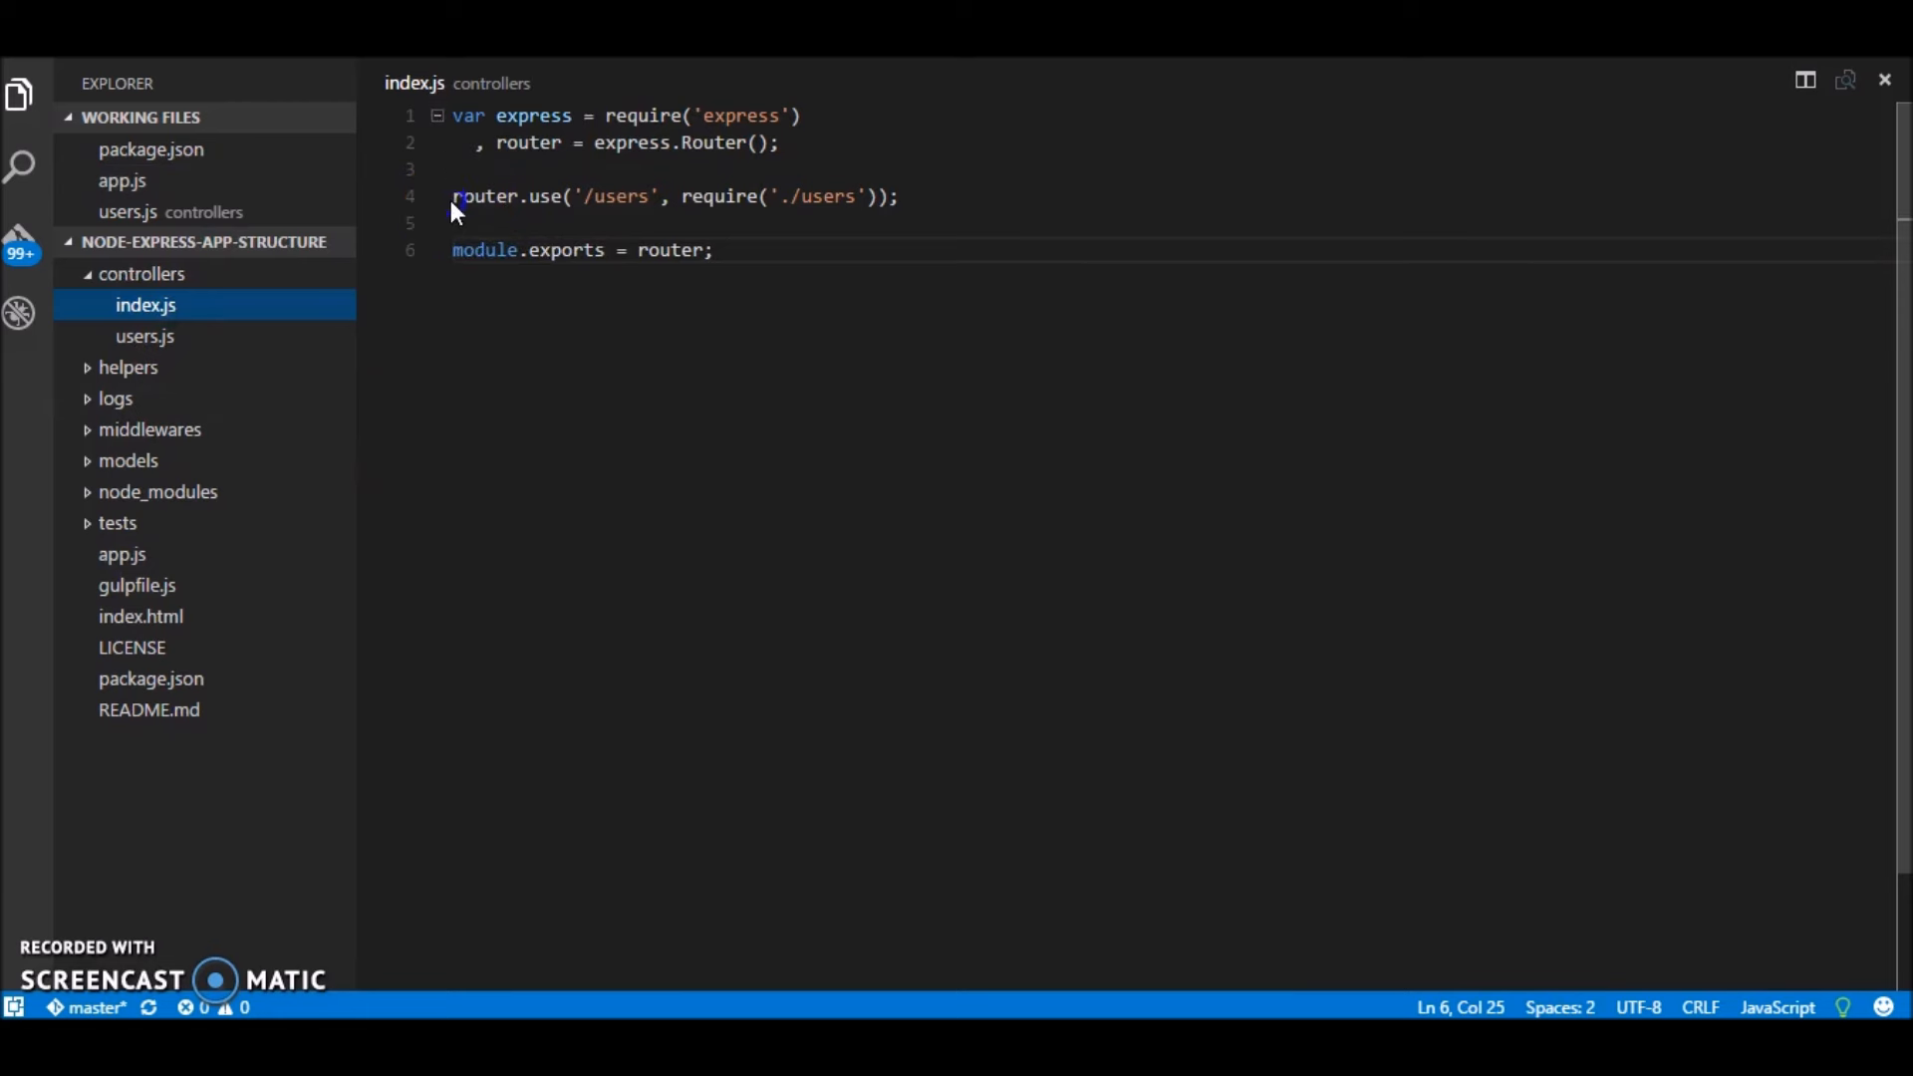
double_click(622, 197)
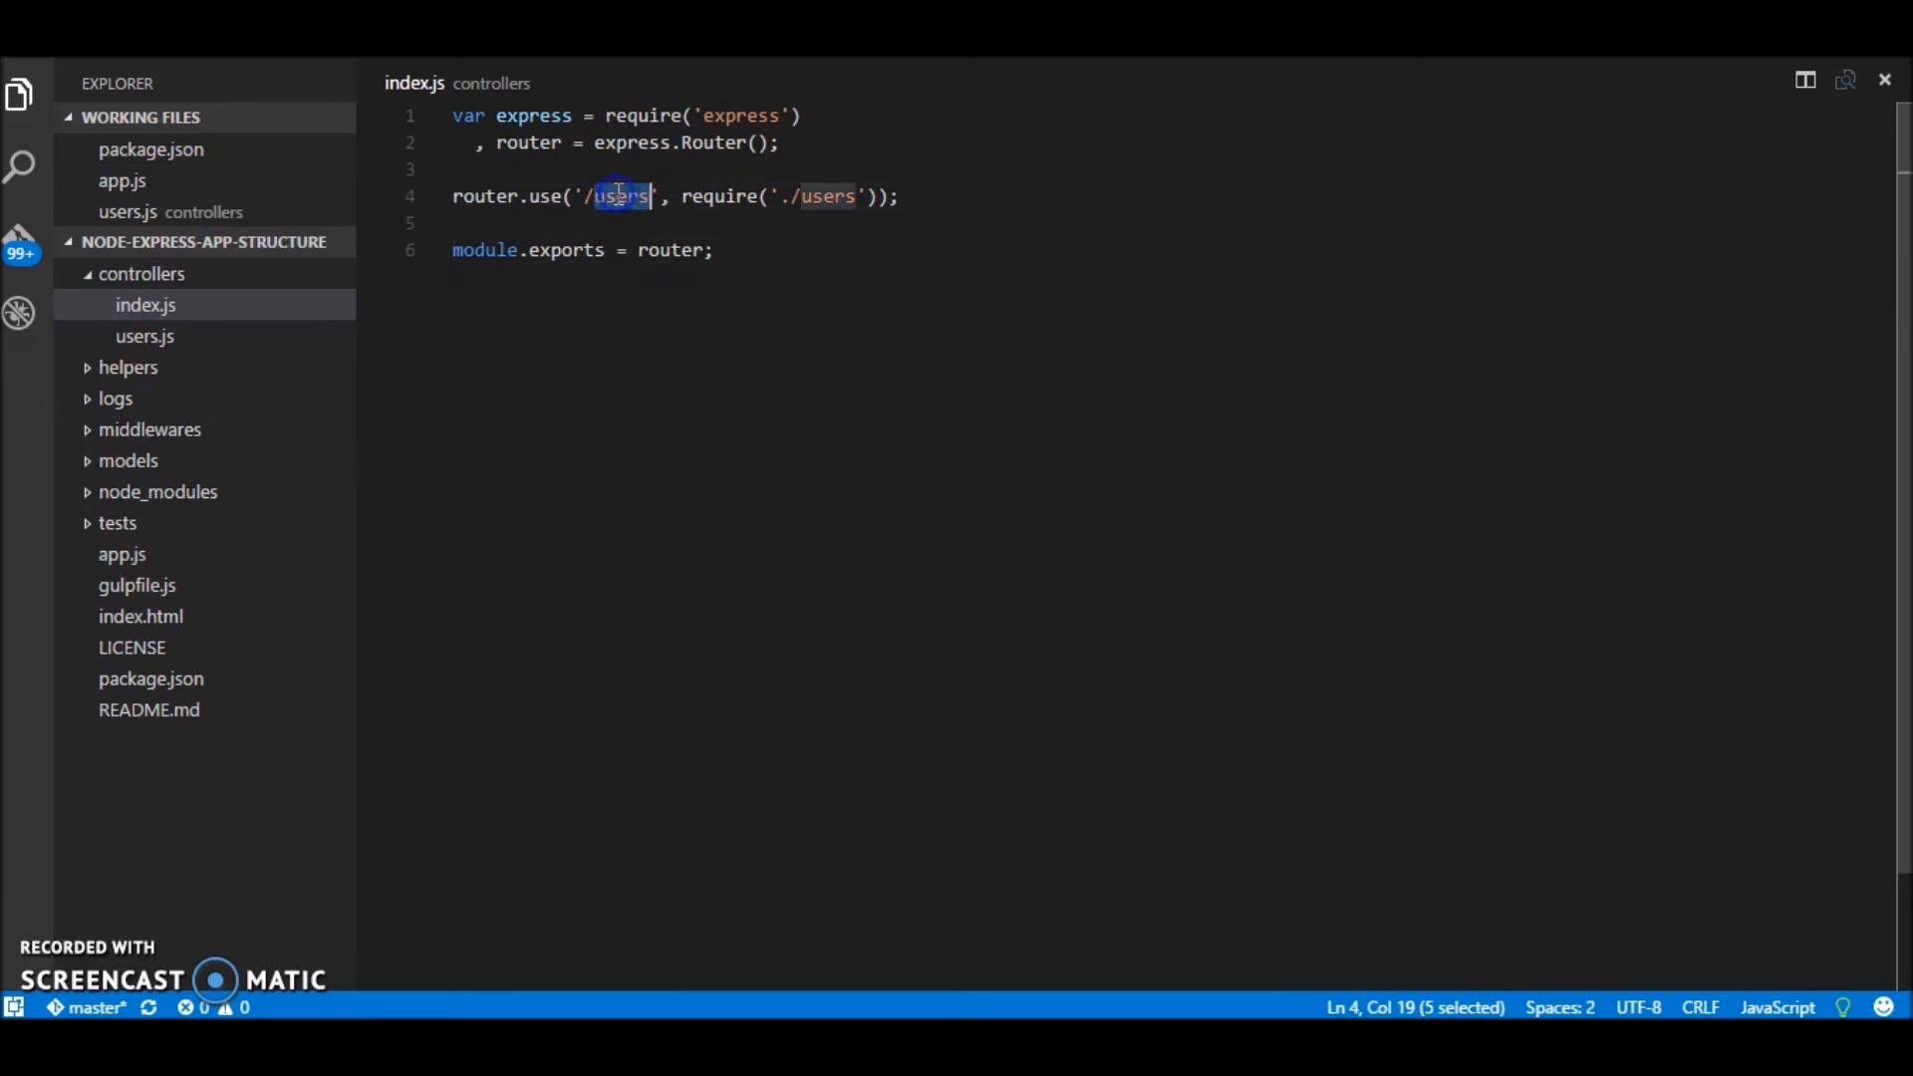
mouse_move(92, 251)
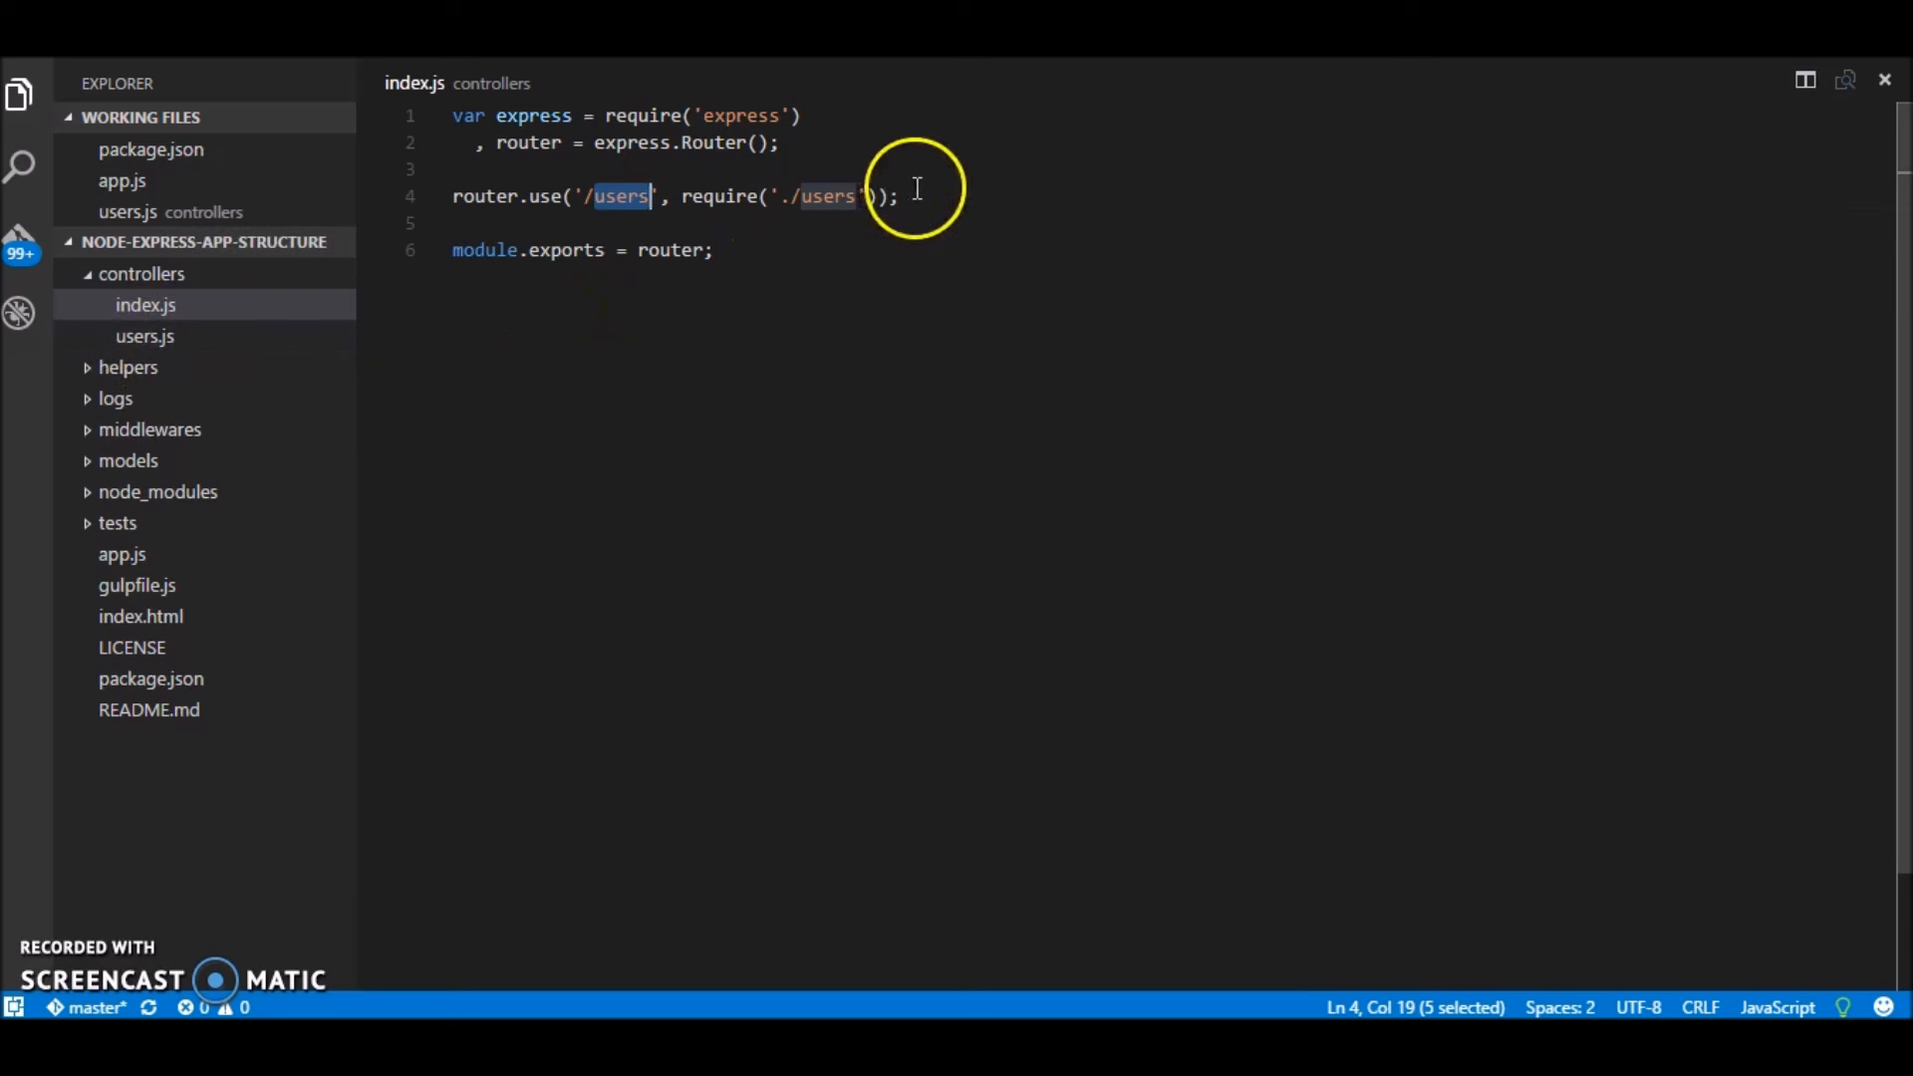
Step: Restore the blank line before module.exports in index.js and return to users.js
click(897, 196)
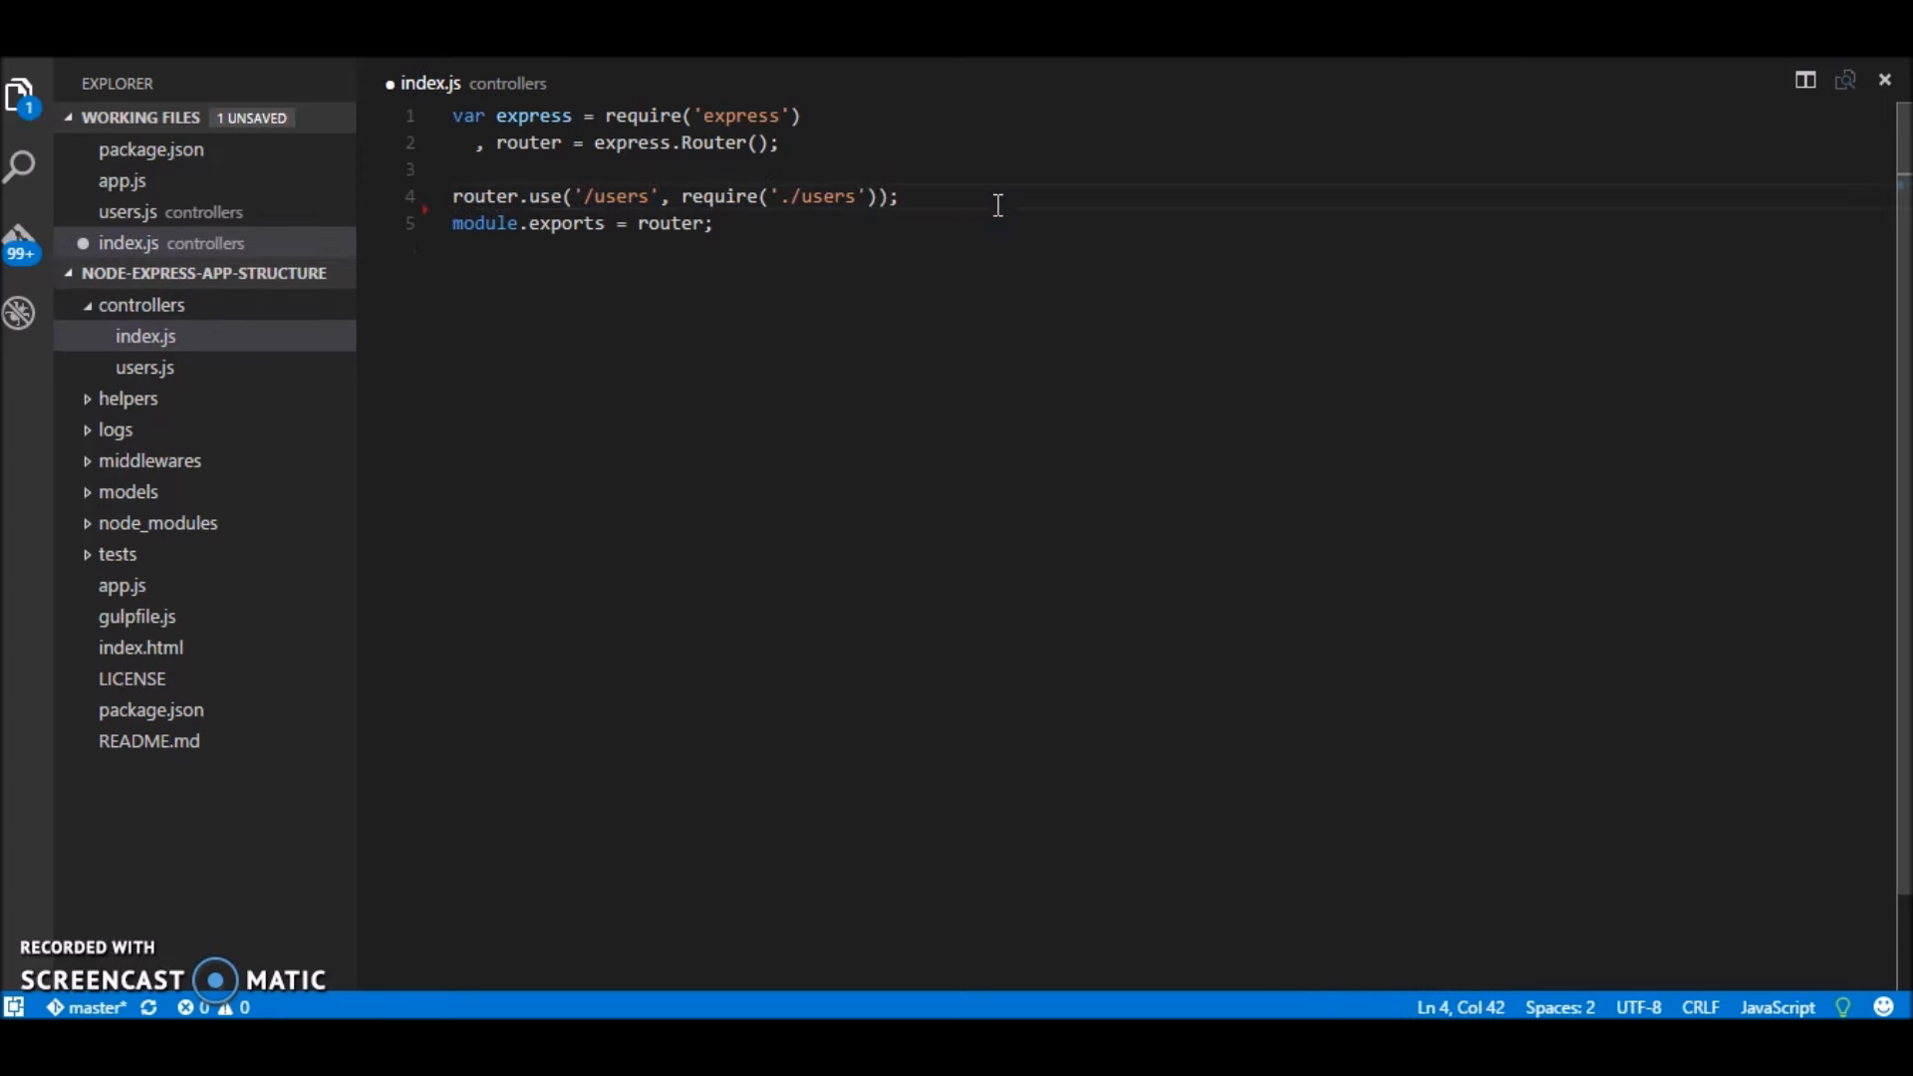
key(Enter)
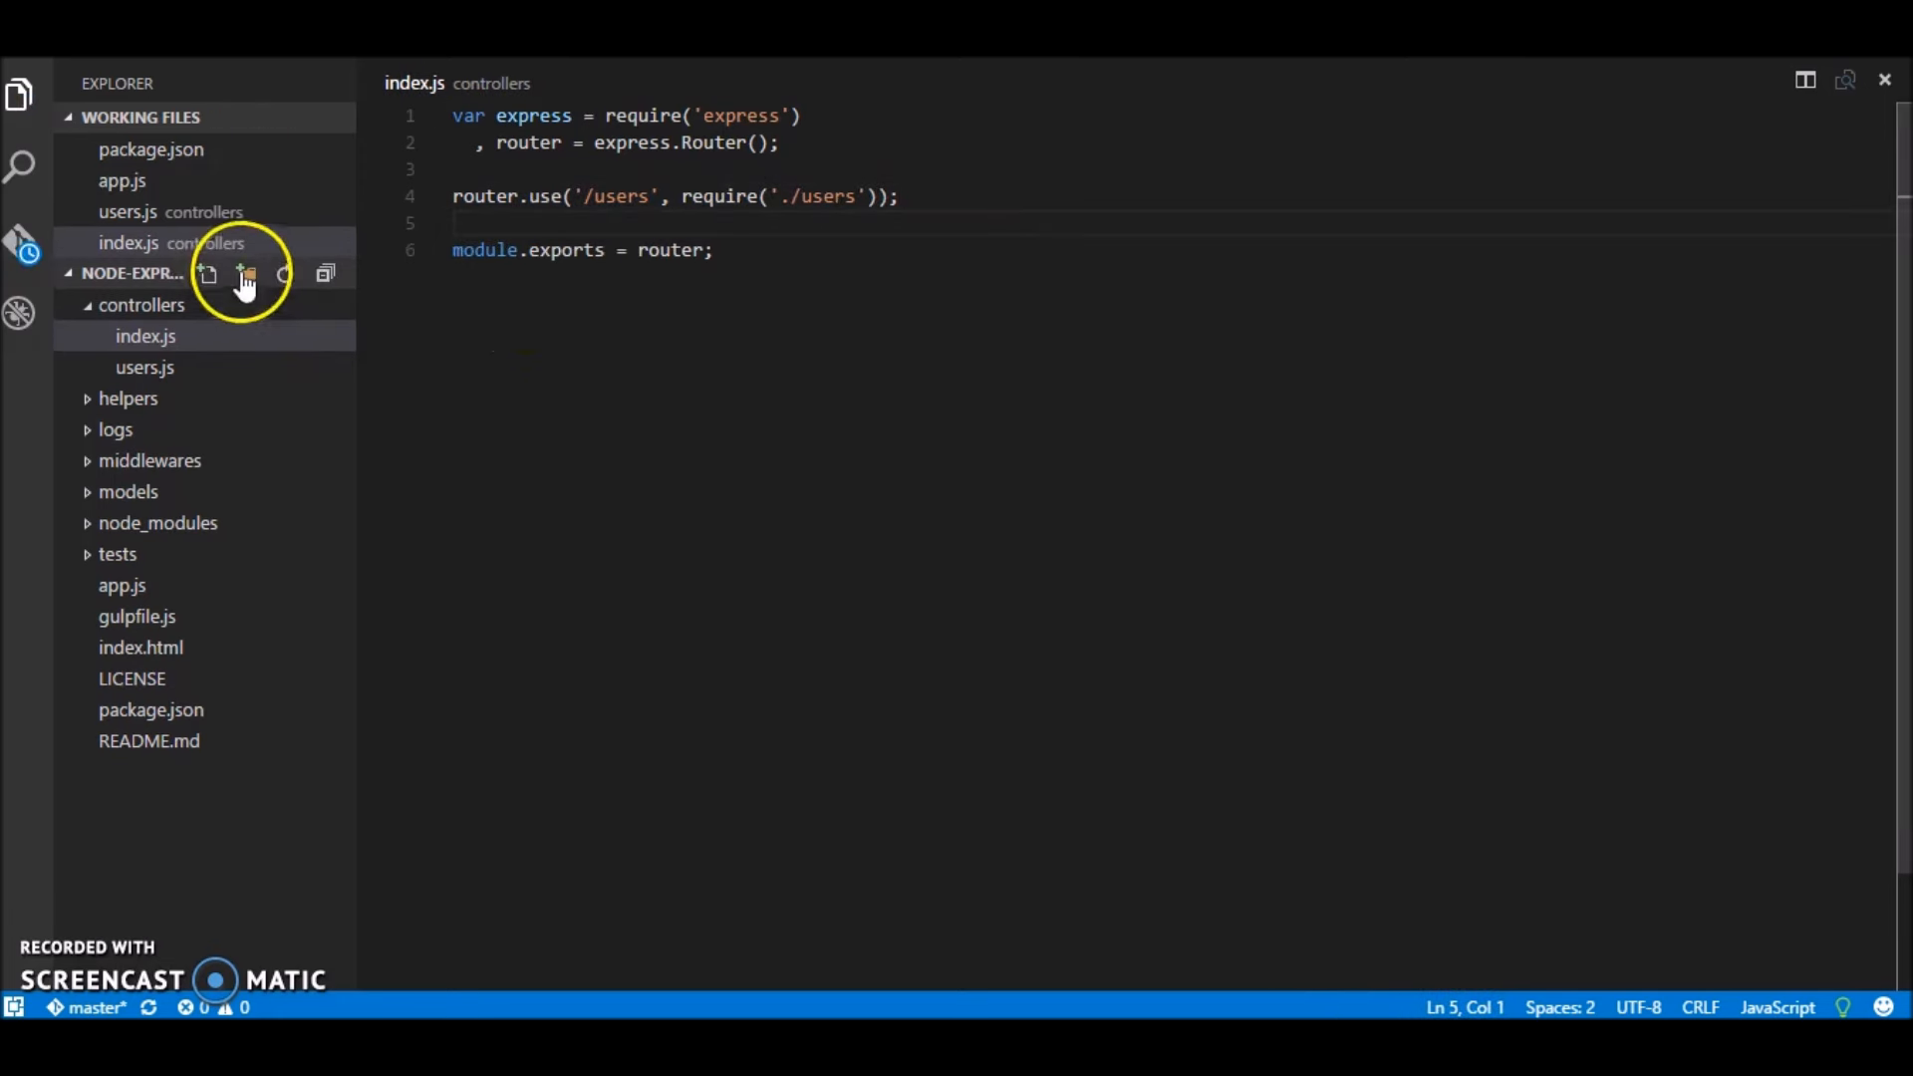
click(145, 366)
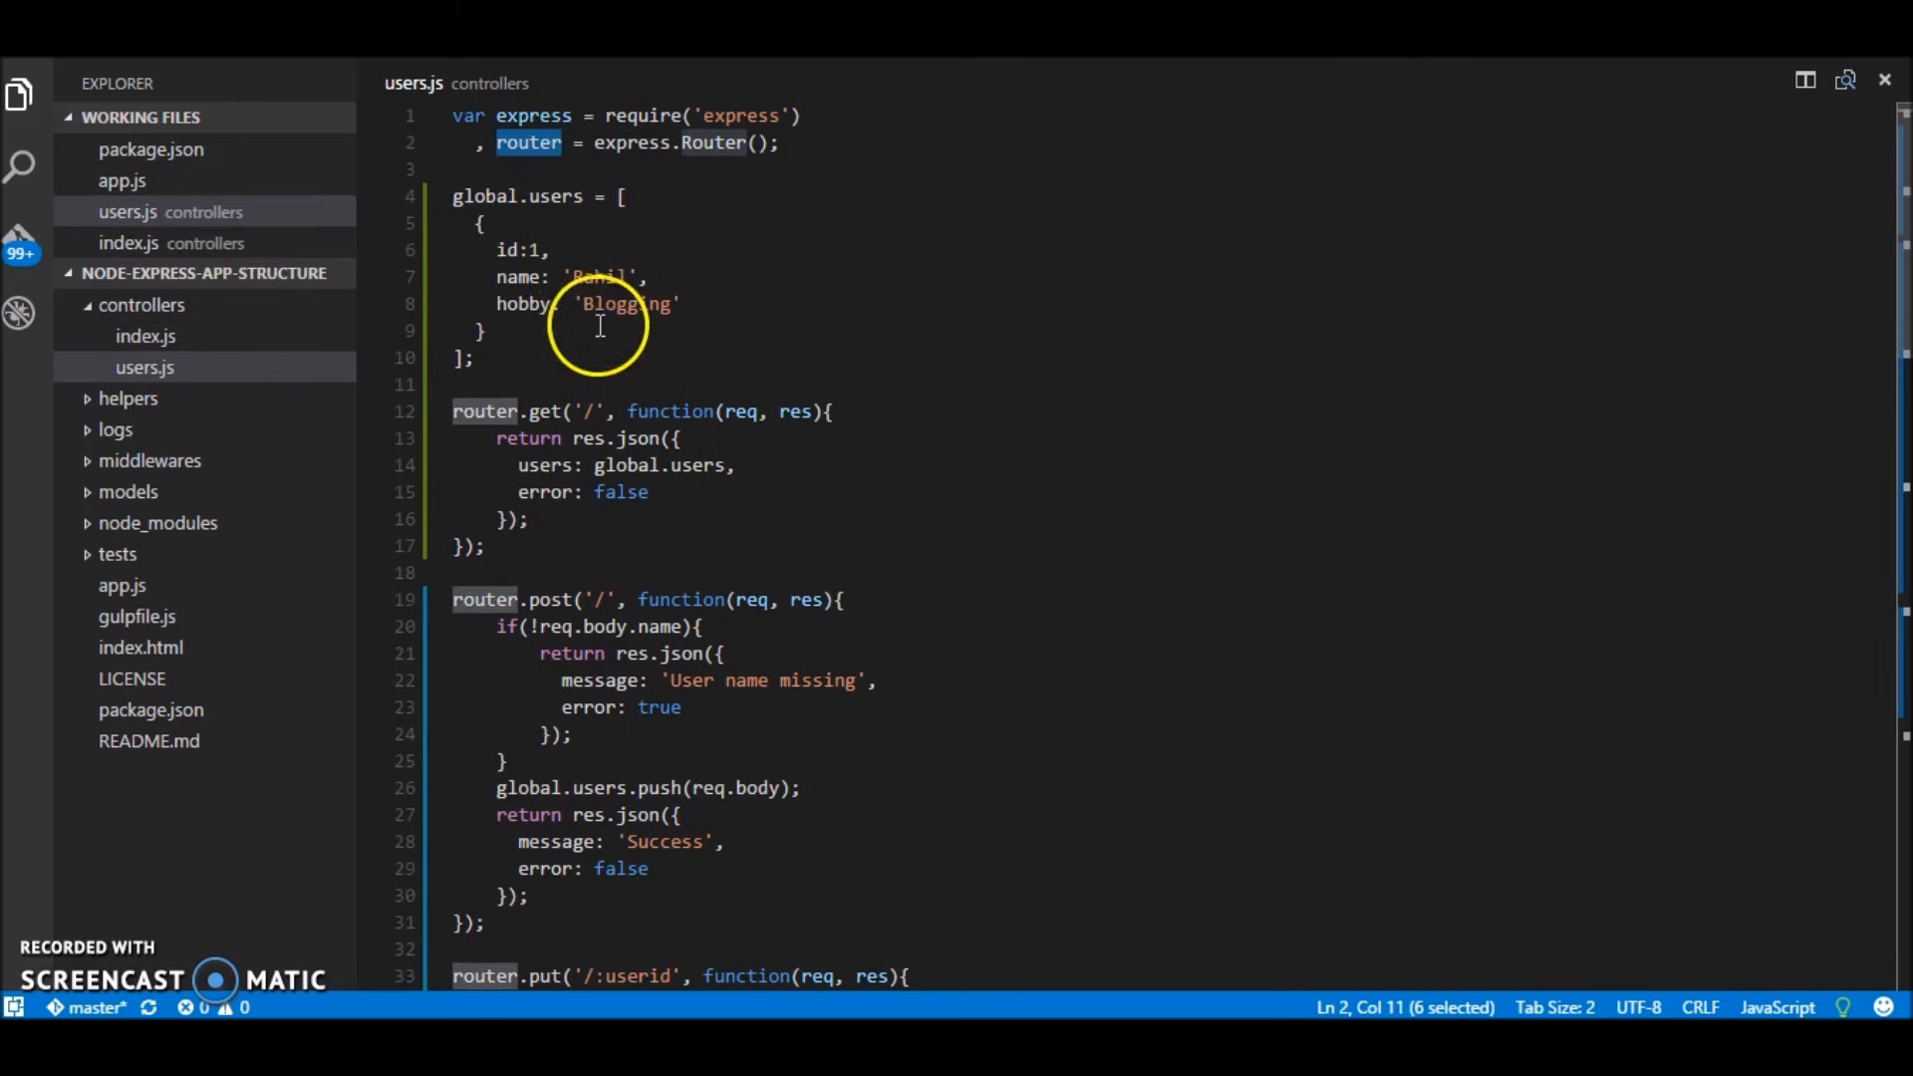
scroll(down, 3)
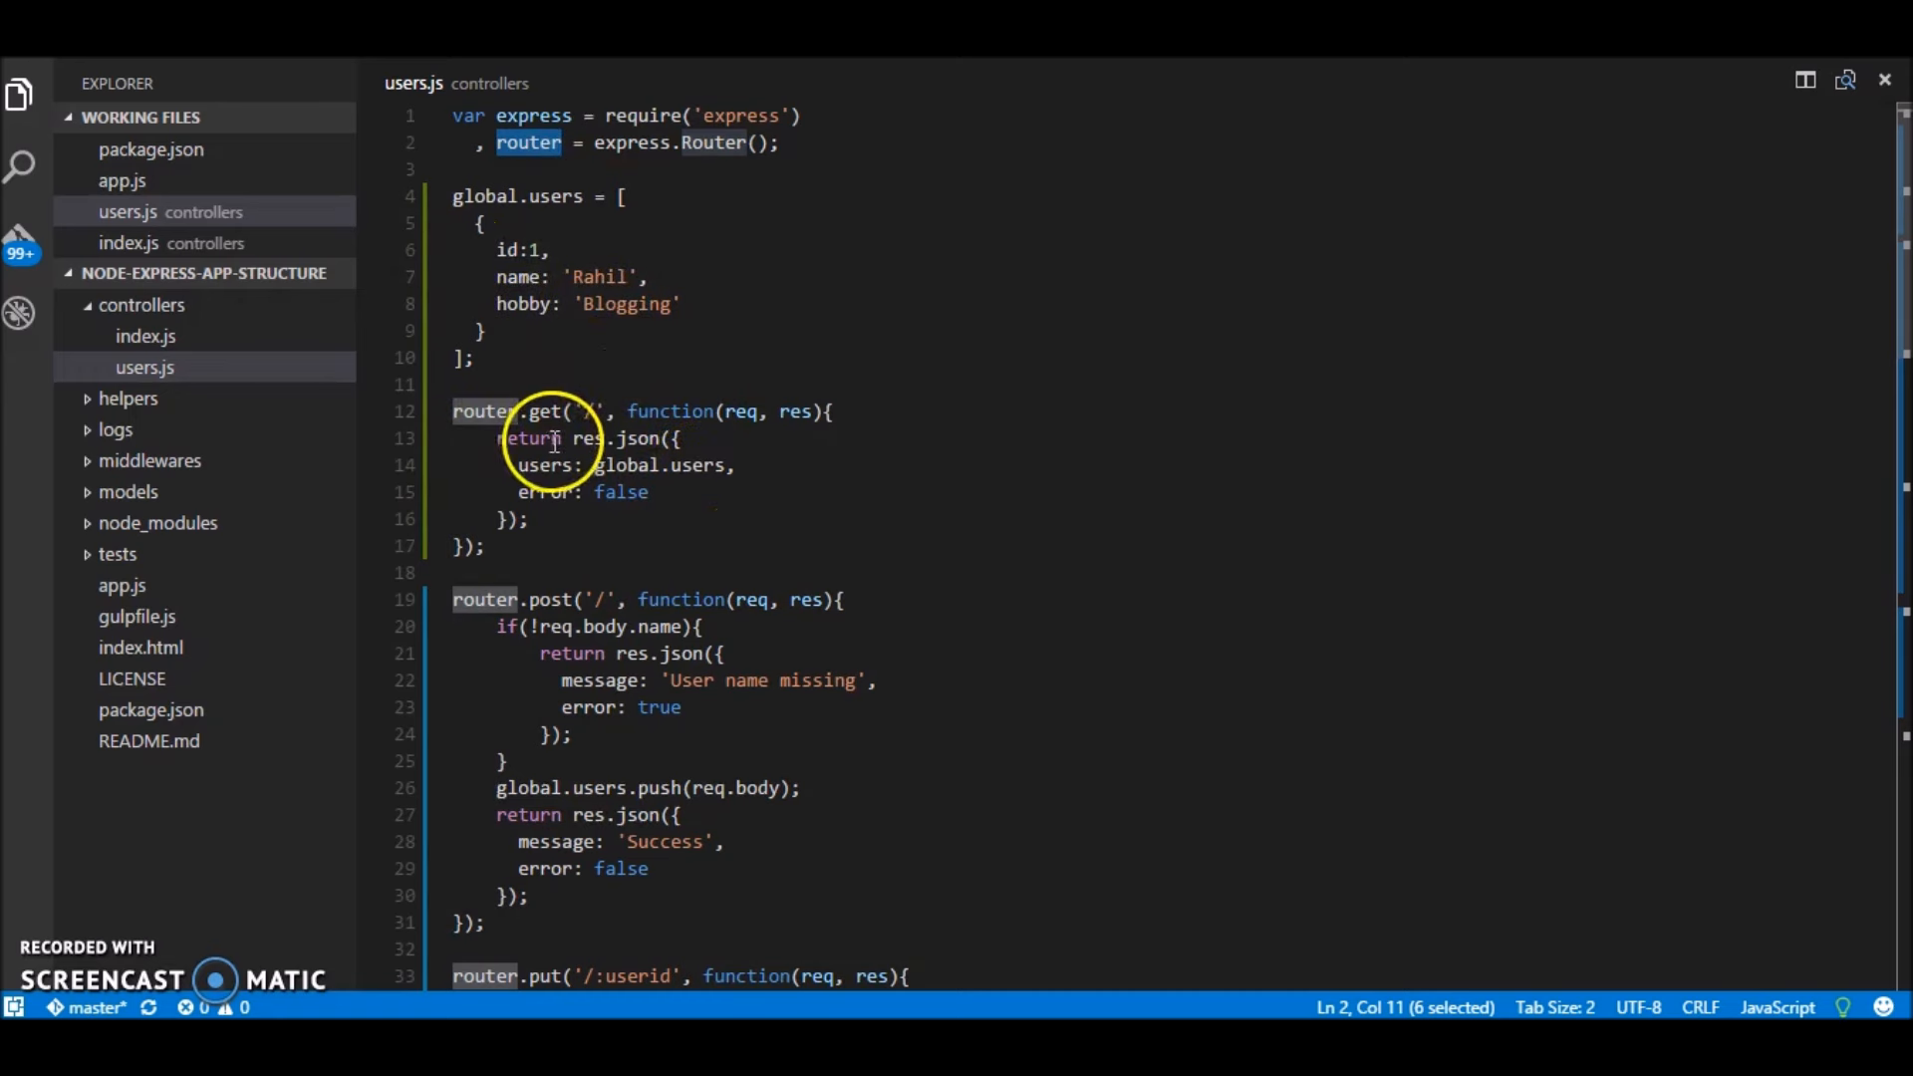
scroll(down, 3)
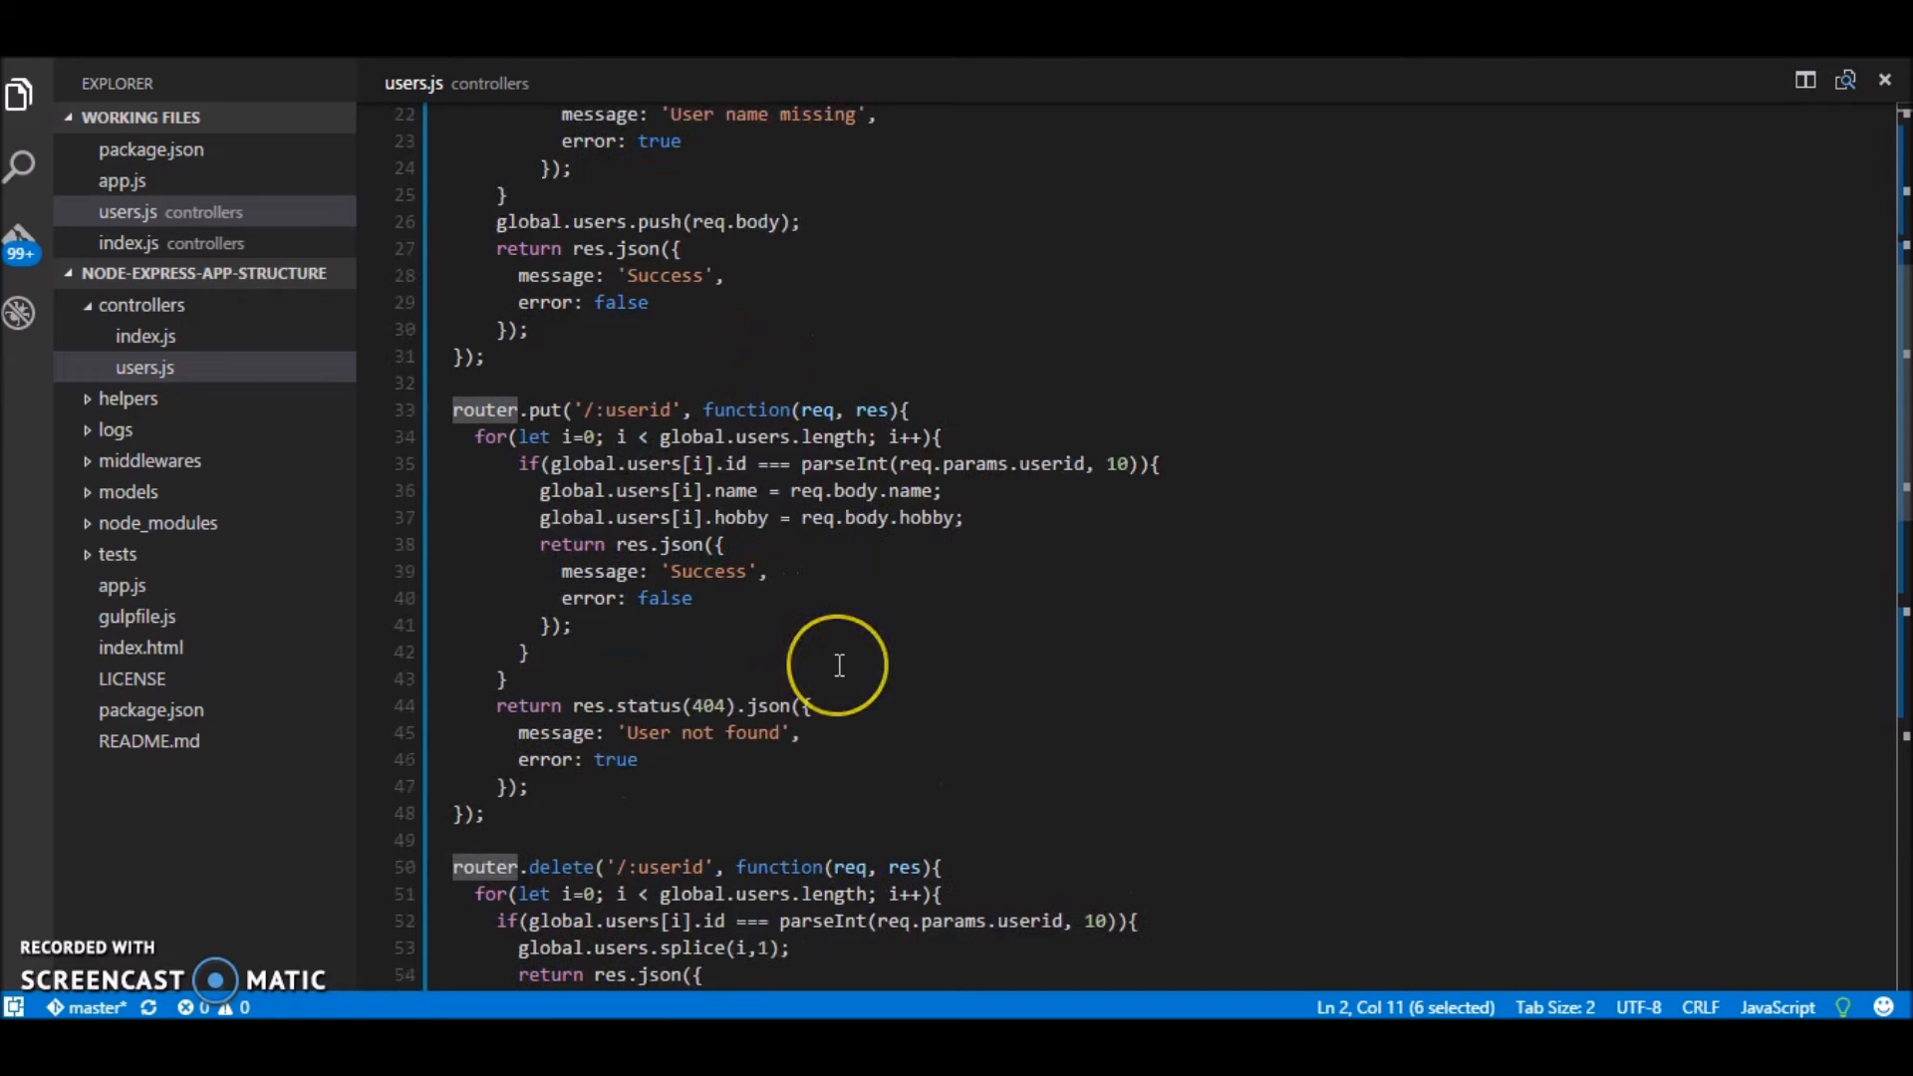
scroll(down, 3)
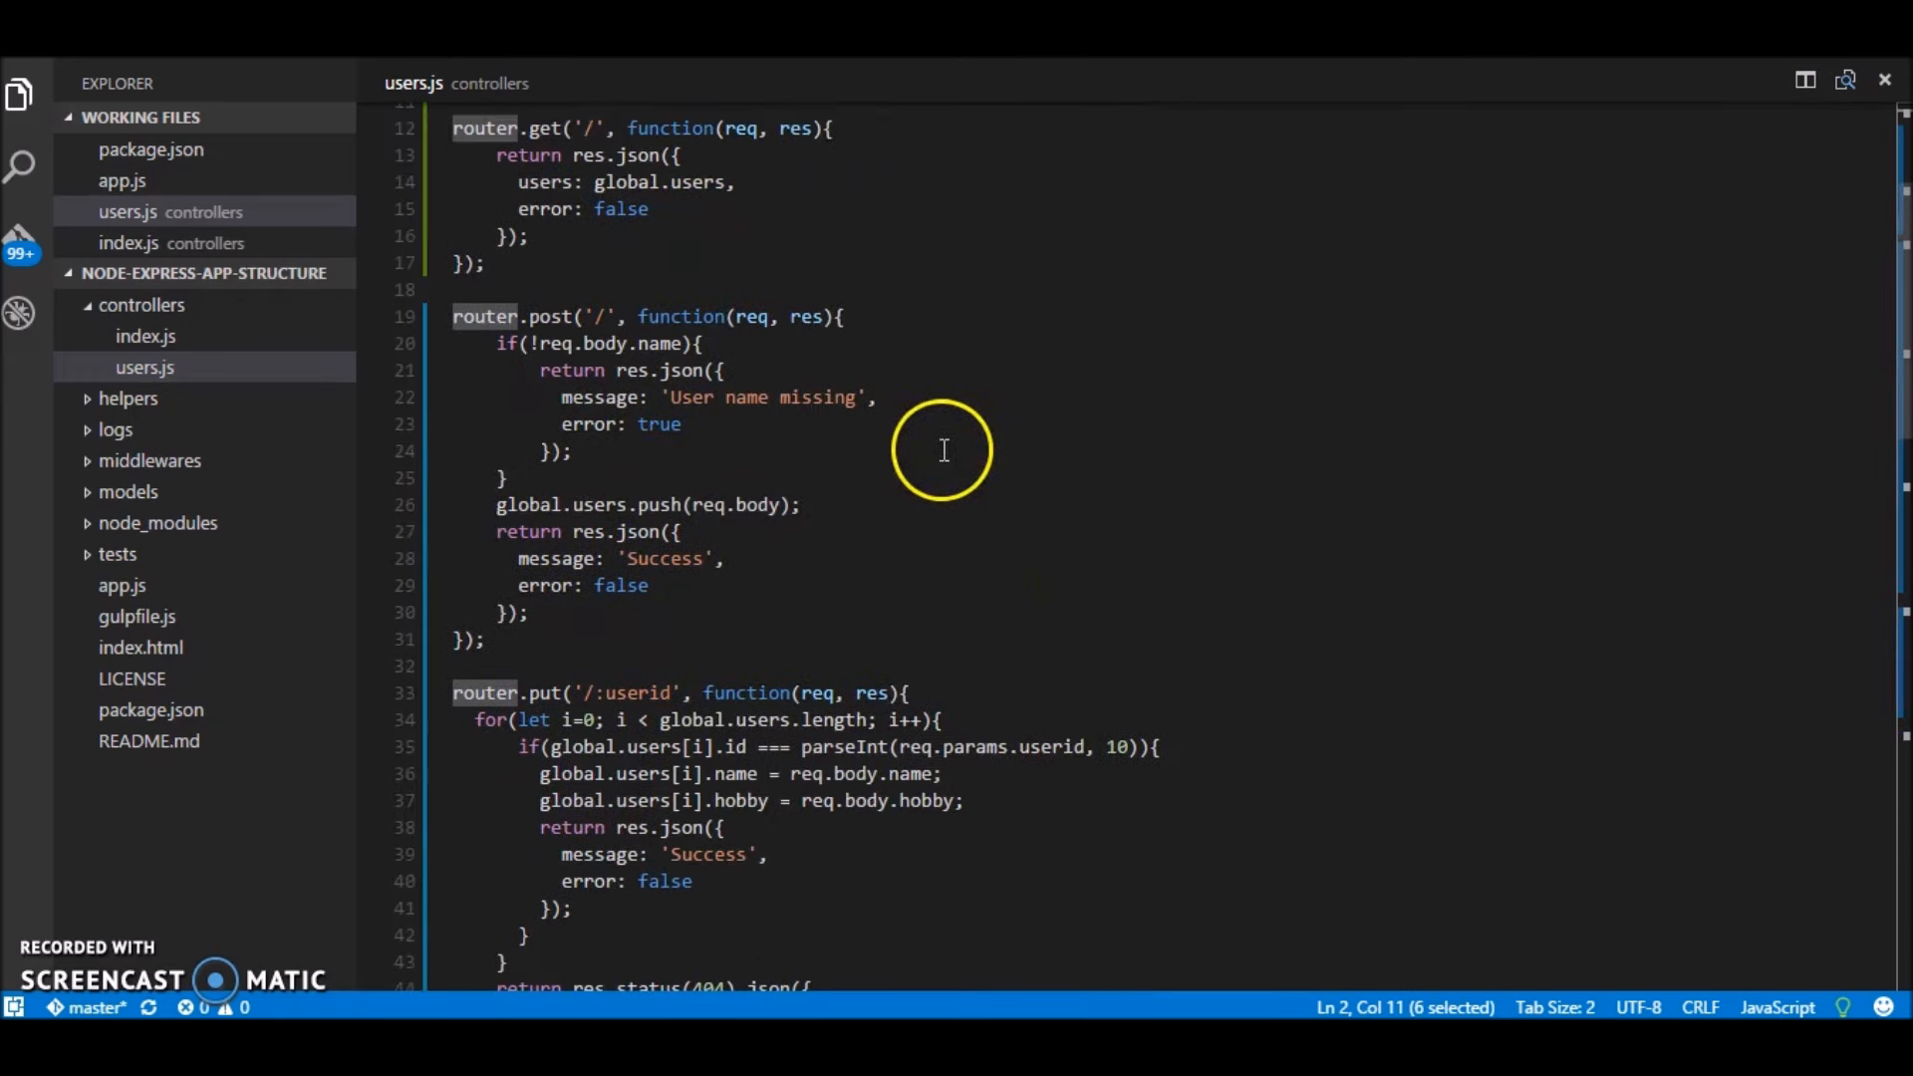
mouse_move(909, 901)
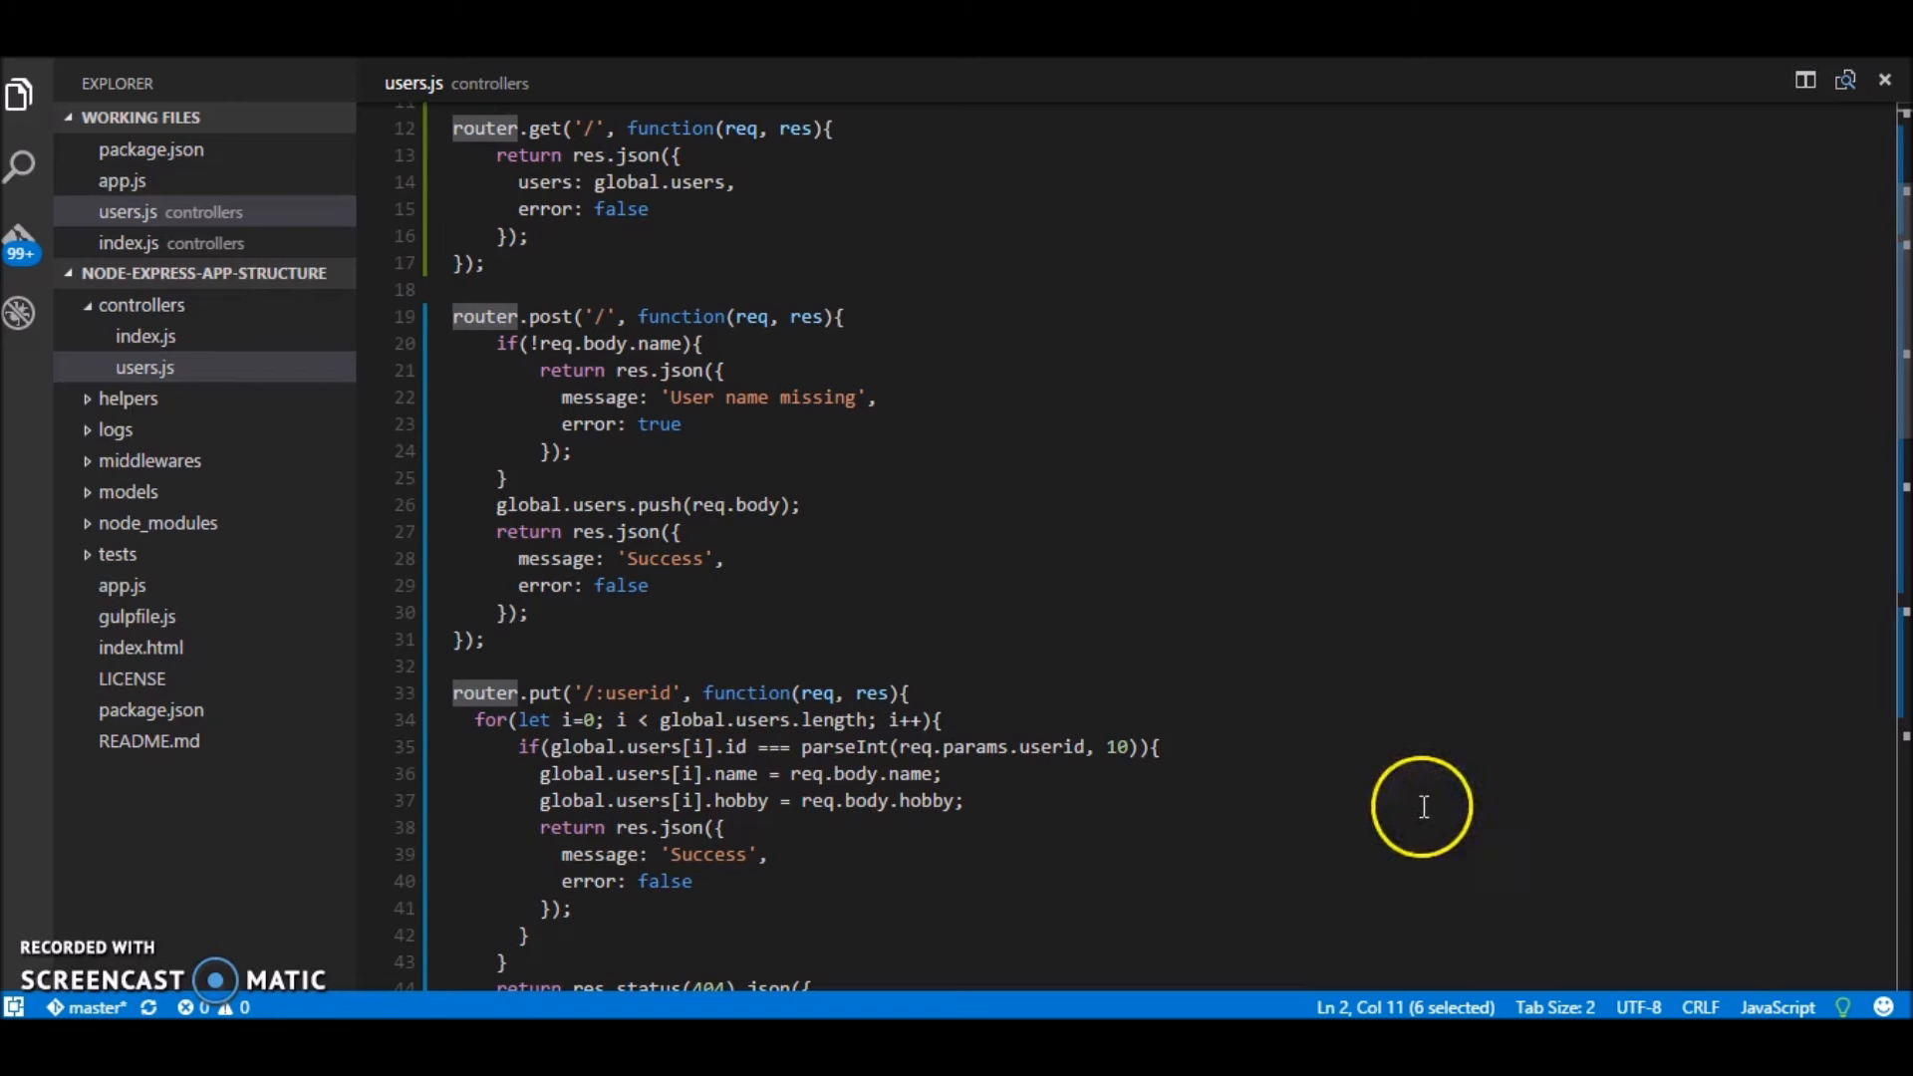
mouse_move(1383, 967)
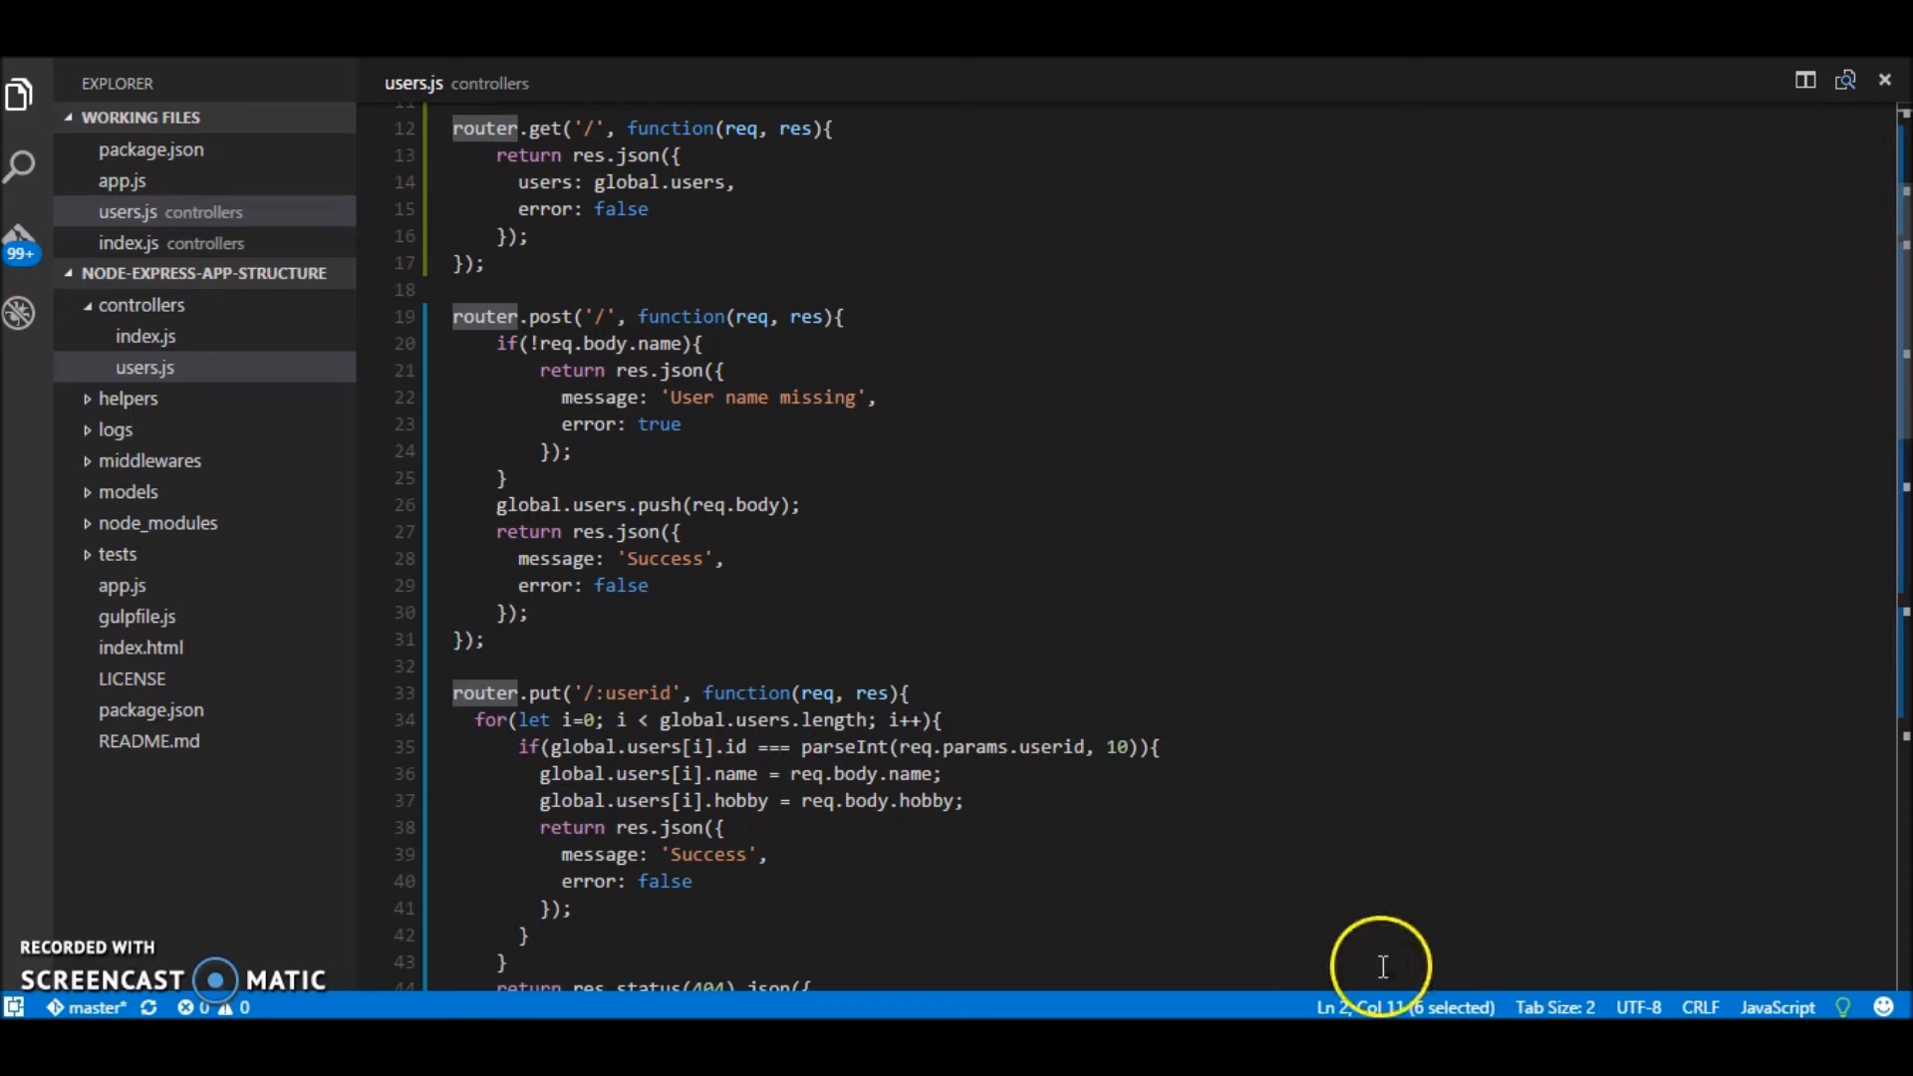